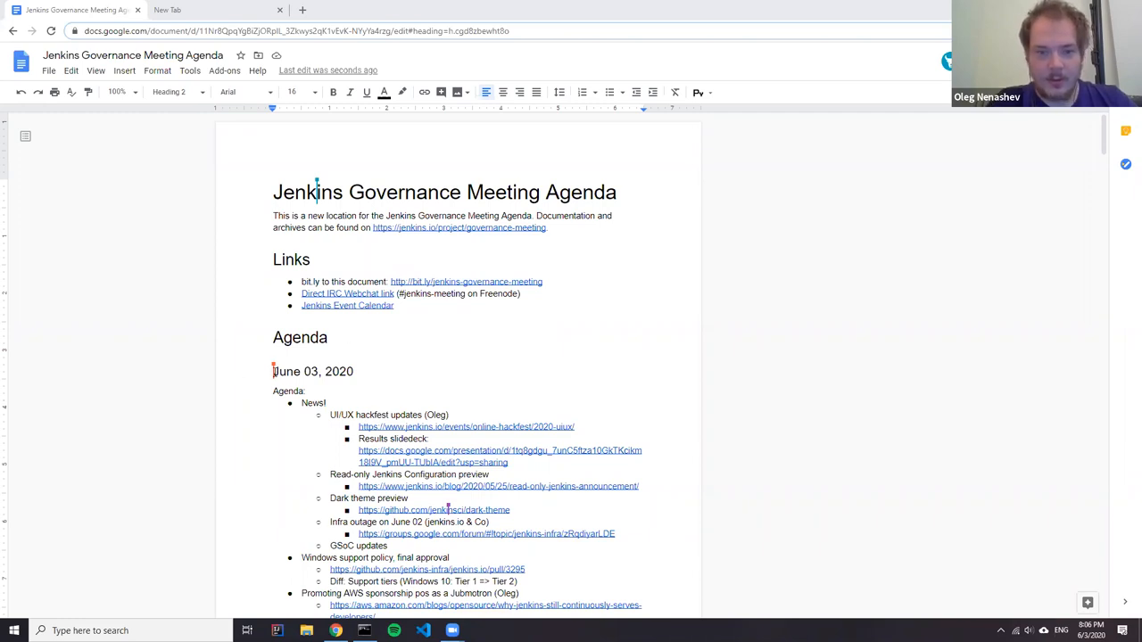
# Step: Add a 'Participants:' line with a bulleted list below the June 03, 2020 date
pyautogui.scroll(-3)
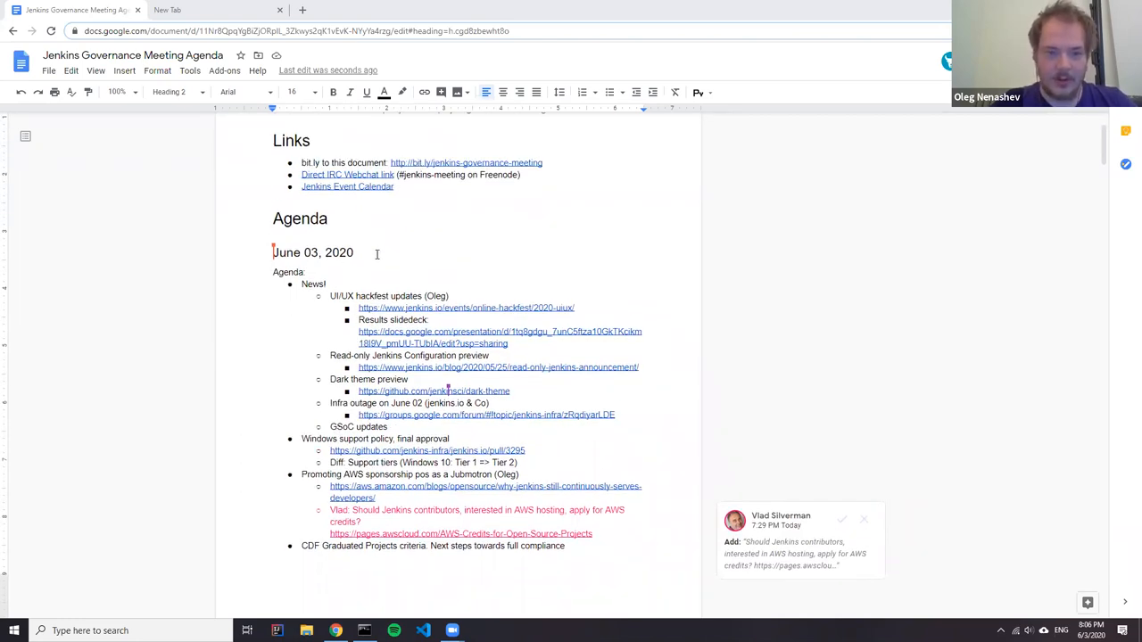
pyautogui.click(376, 253)
pyautogui.write('partic')
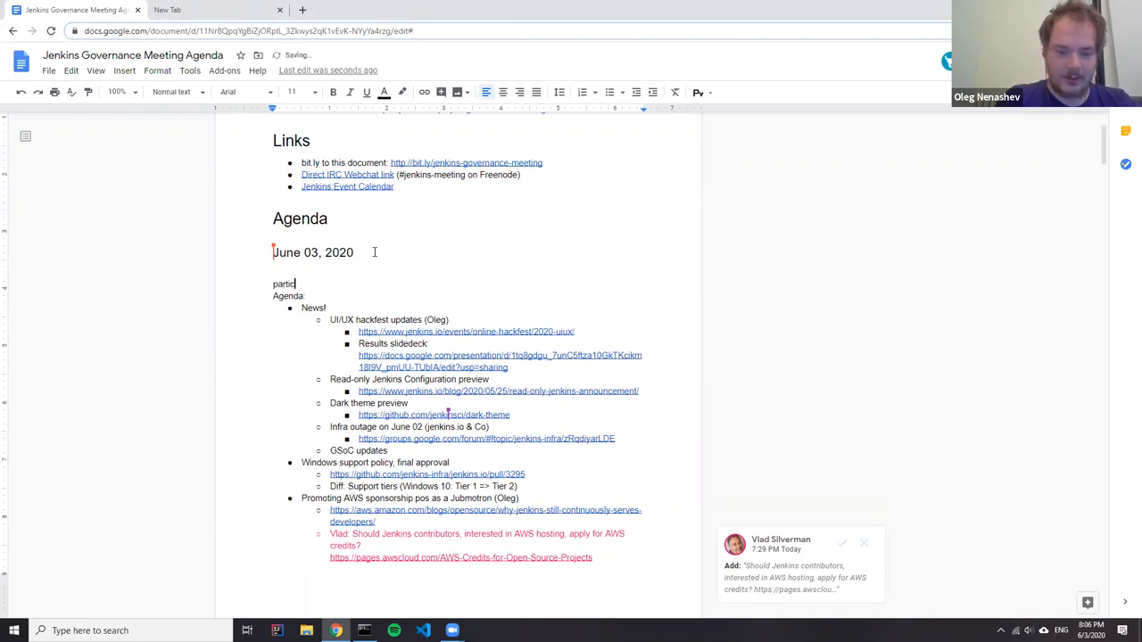
pyautogui.write('ipants:')
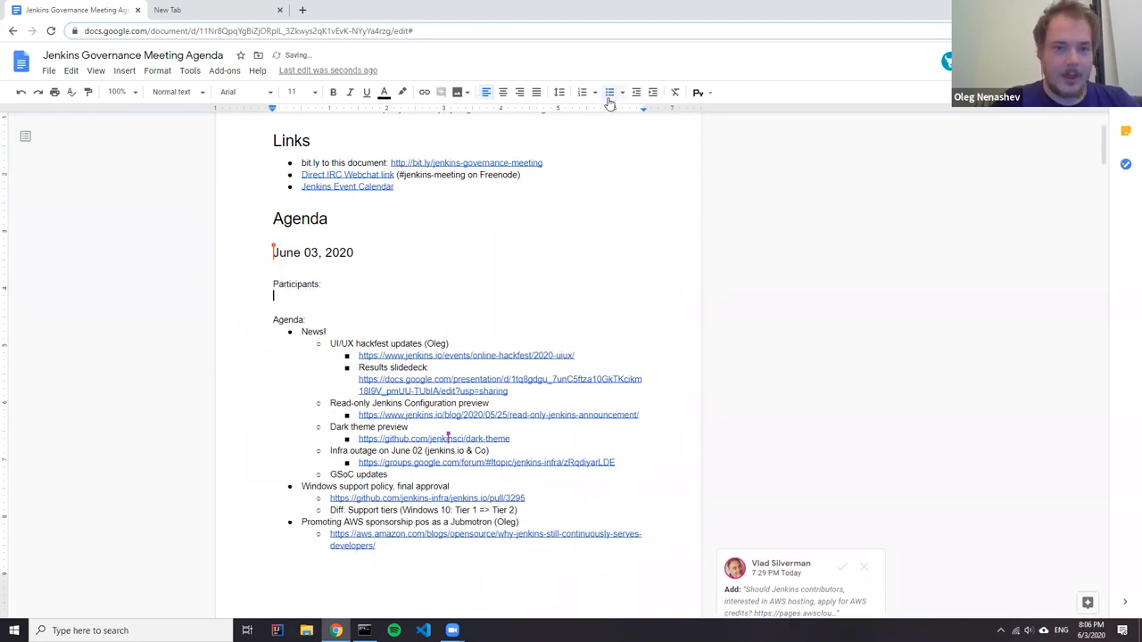
pyautogui.click(607, 92)
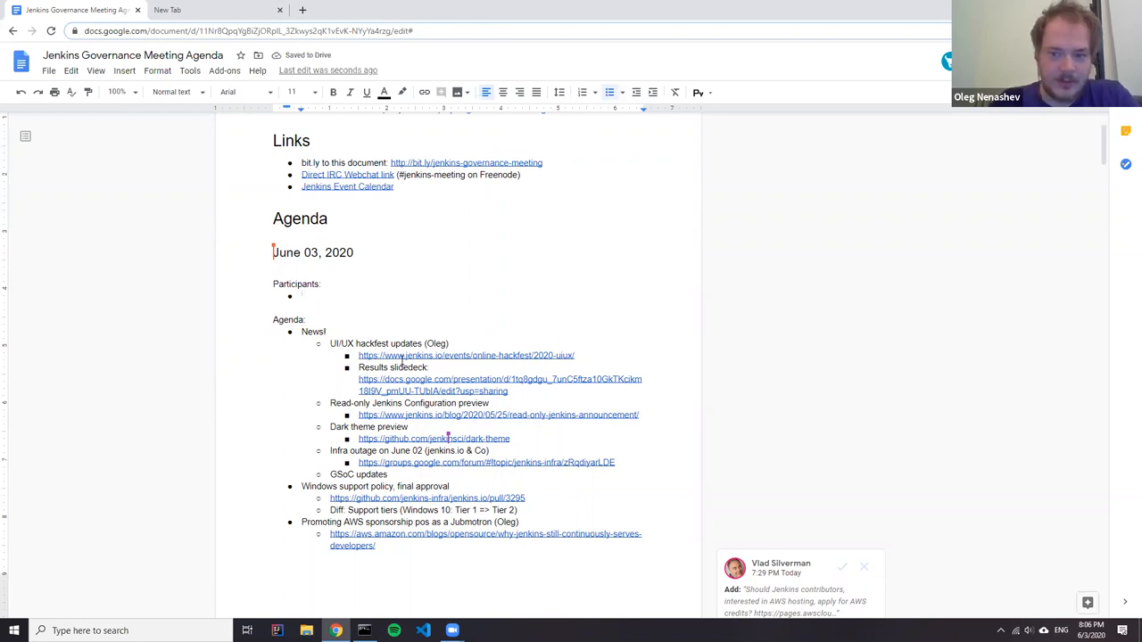
pyautogui.scroll(-3)
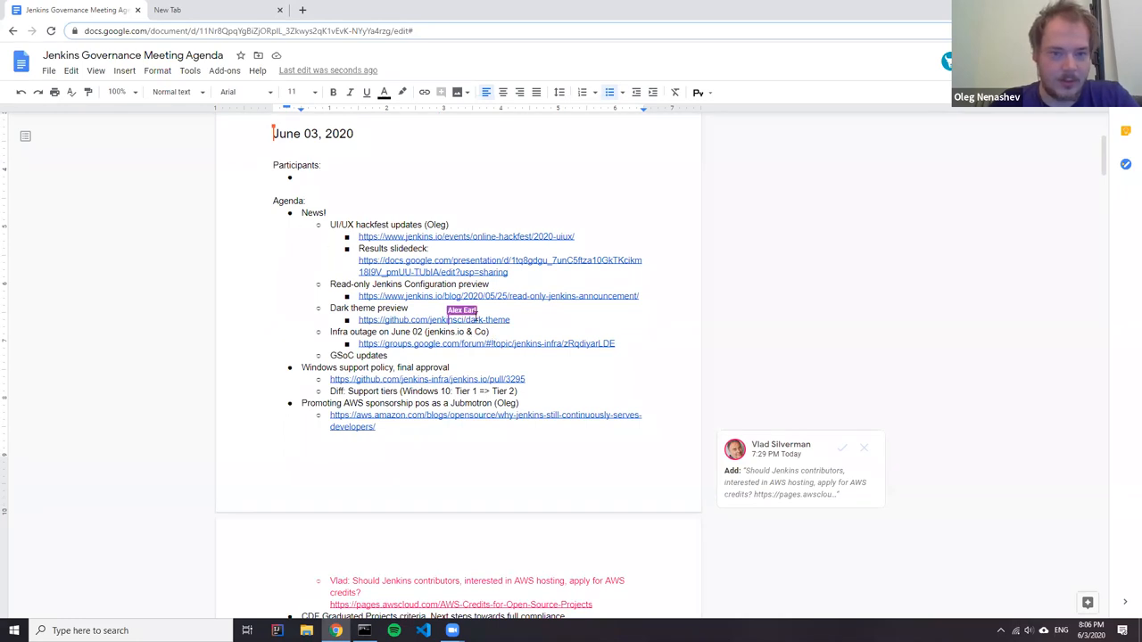
pyautogui.scroll(-3)
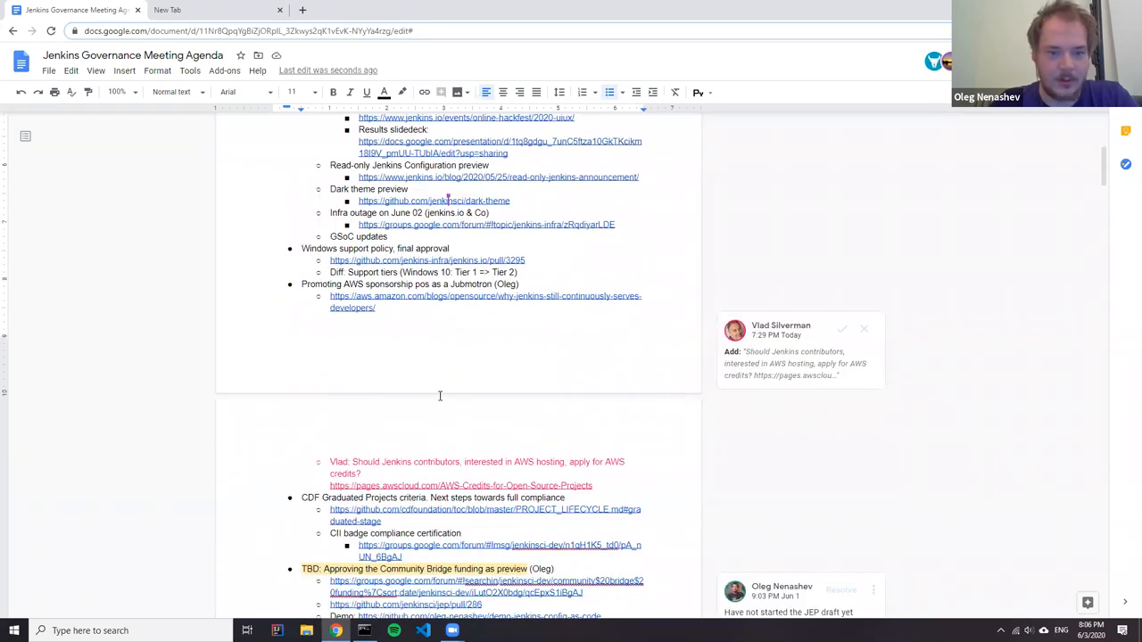
pyautogui.scroll(-3)
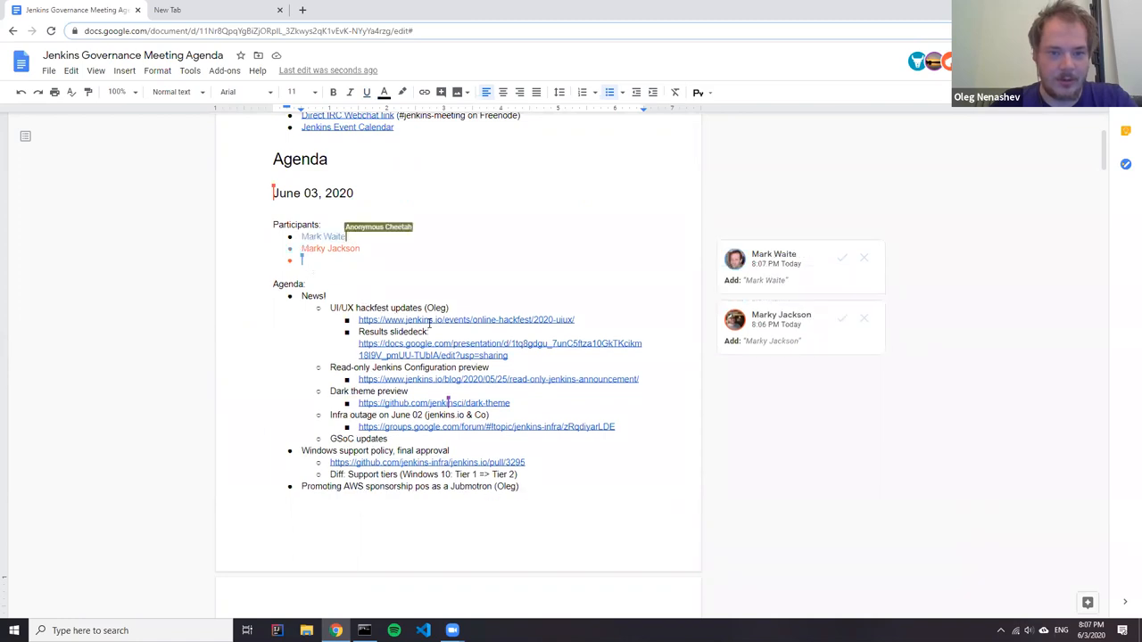
# Step: Open the UI/UX Hackfest page from the agenda, then its 53 participants' GitHub contributors list
pyautogui.click(465, 320)
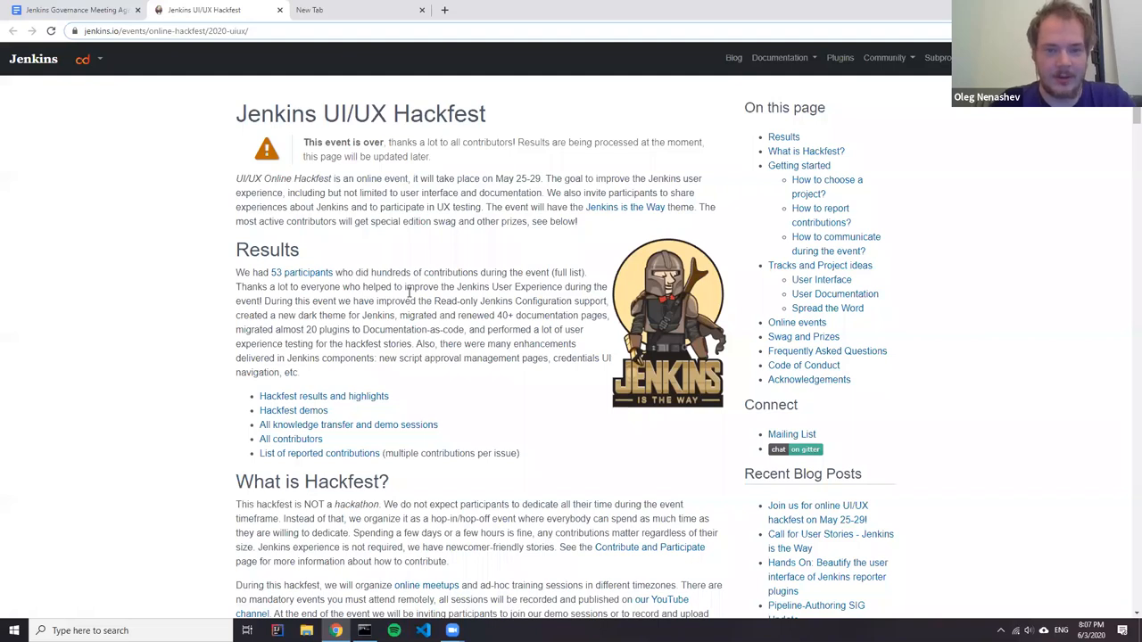
pyautogui.moveTo(397, 286)
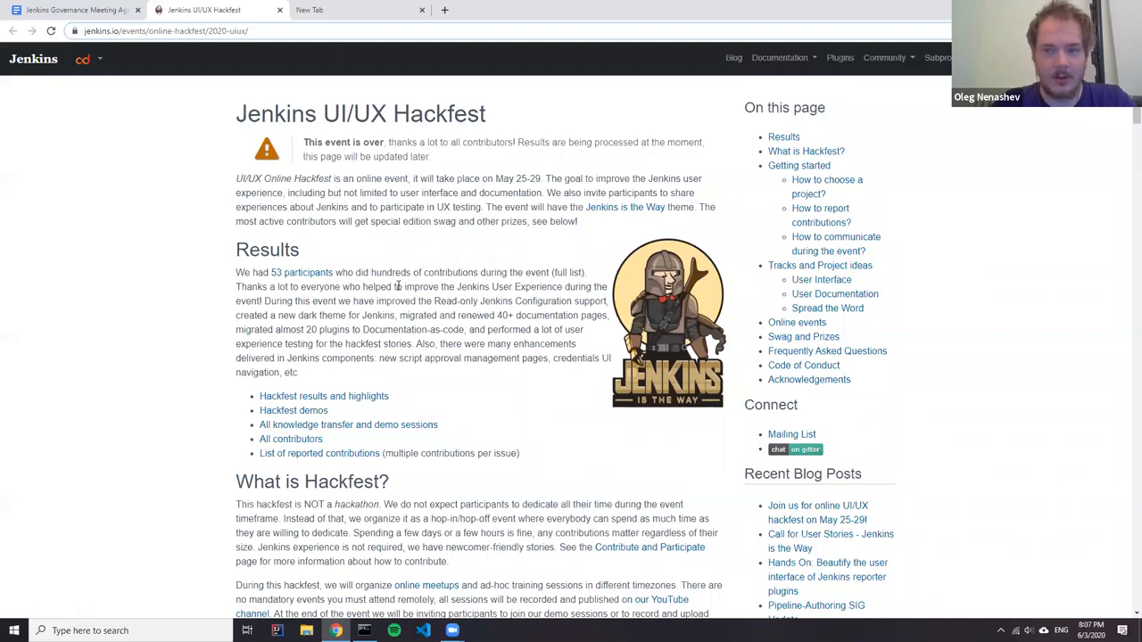
pyautogui.moveTo(307, 277)
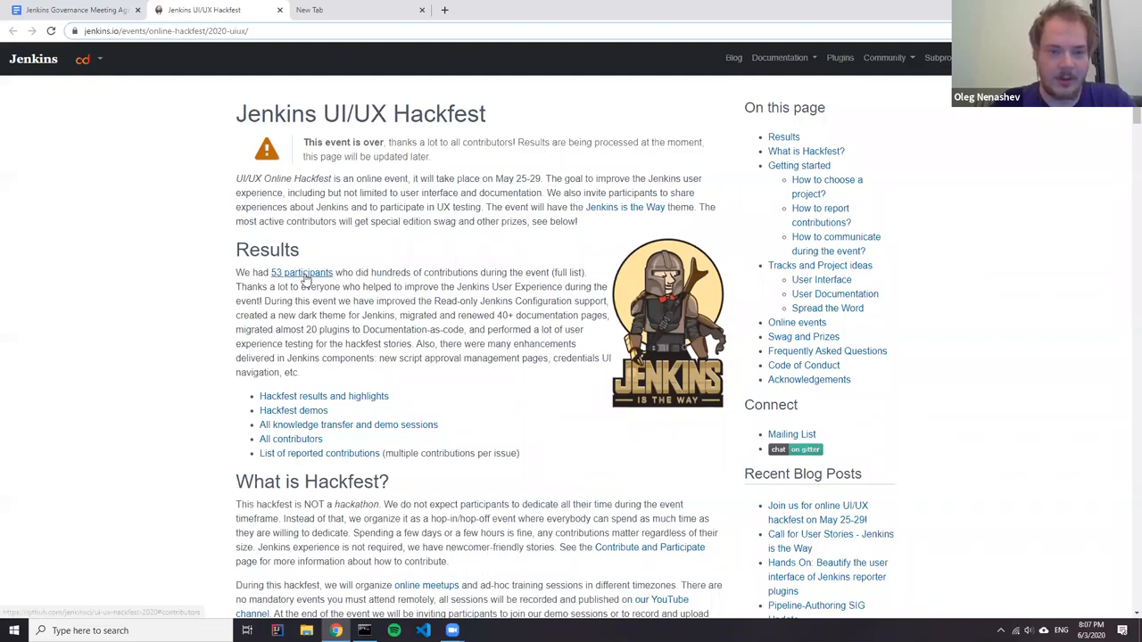
pyautogui.click(300, 272)
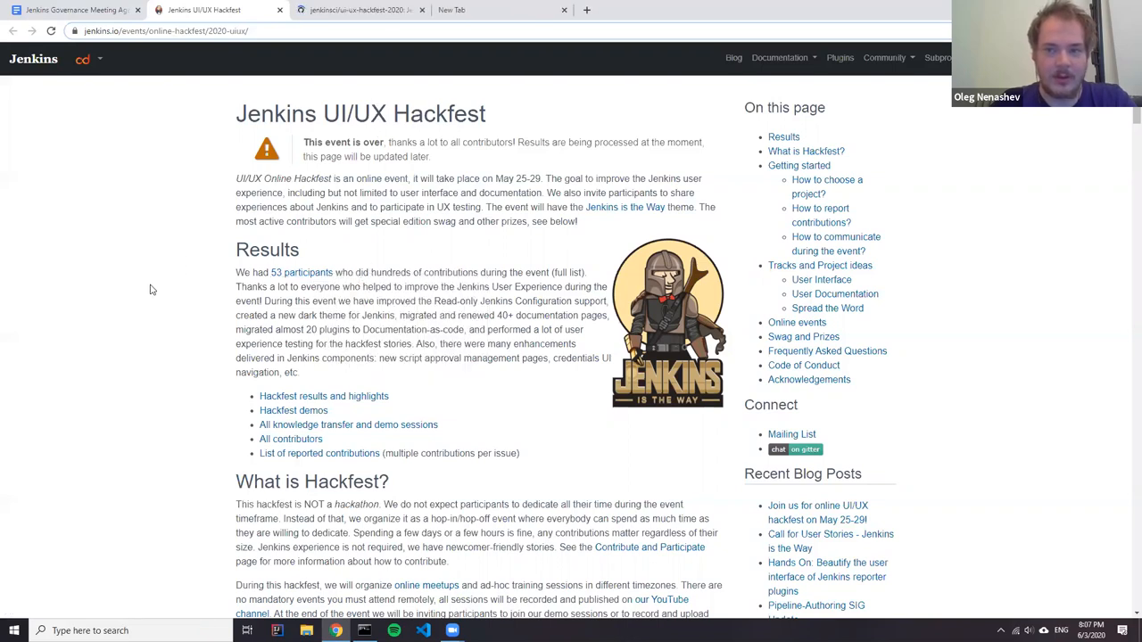
pyautogui.click(291, 440)
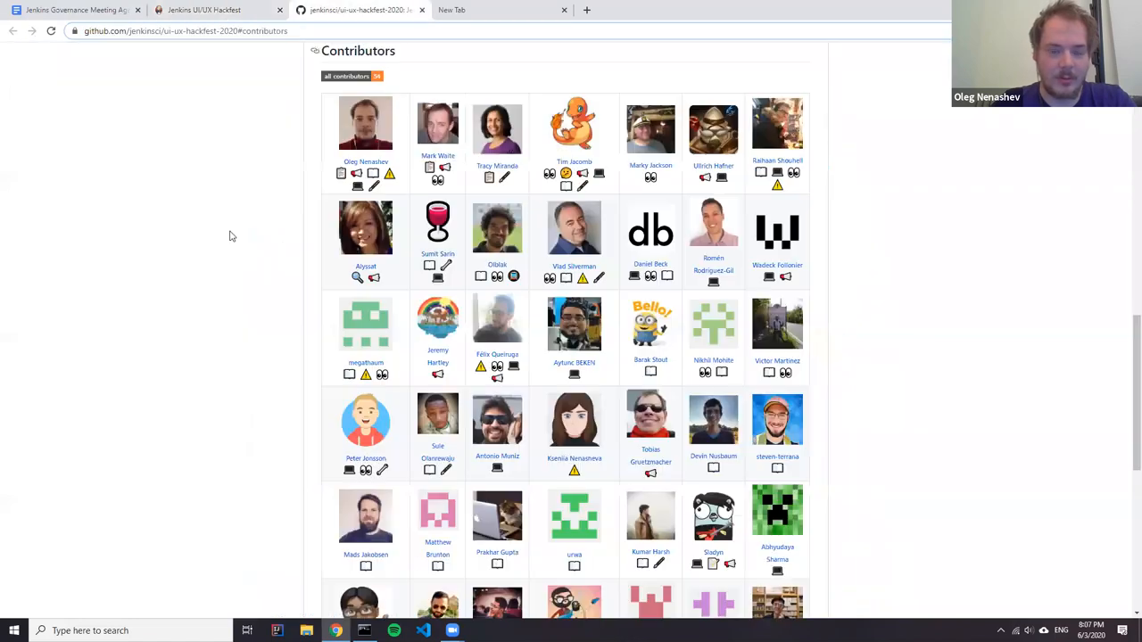
pyautogui.moveTo(182, 223)
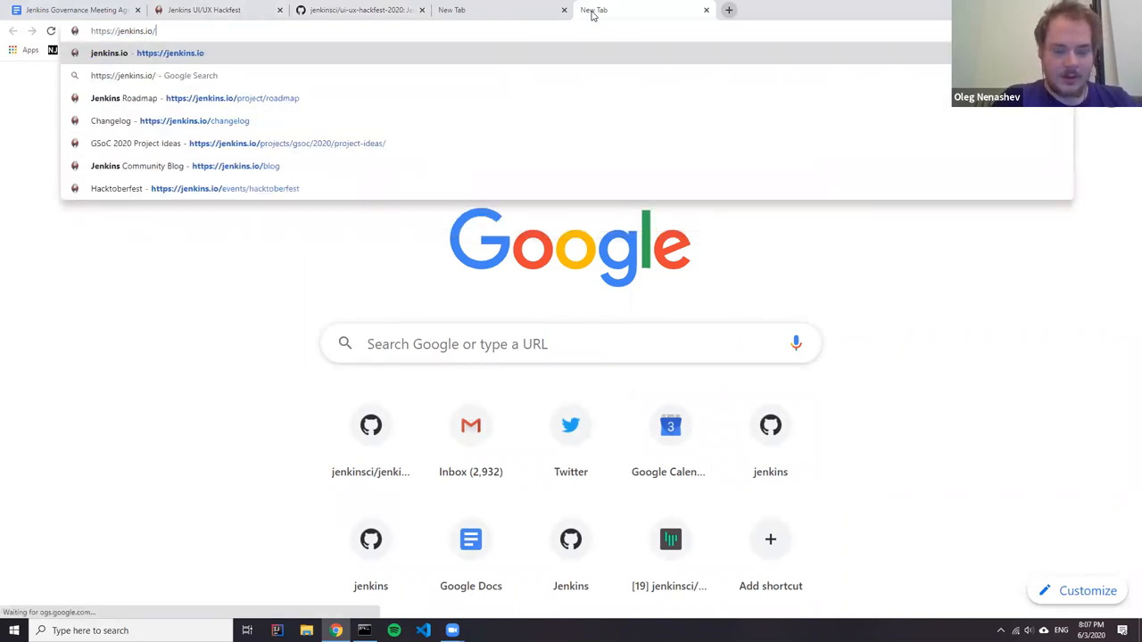
# Step: Open the Jenkins Community Blog and read the 'Read-only Jenkins Configuration' post
pyautogui.click(138, 165)
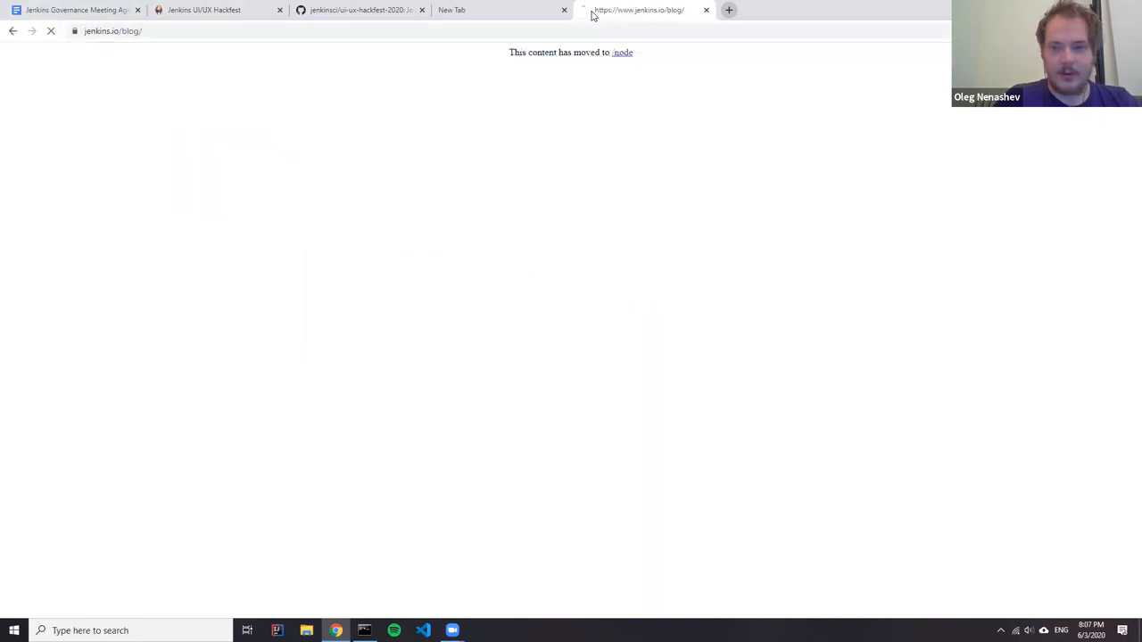
pyautogui.click(628, 52)
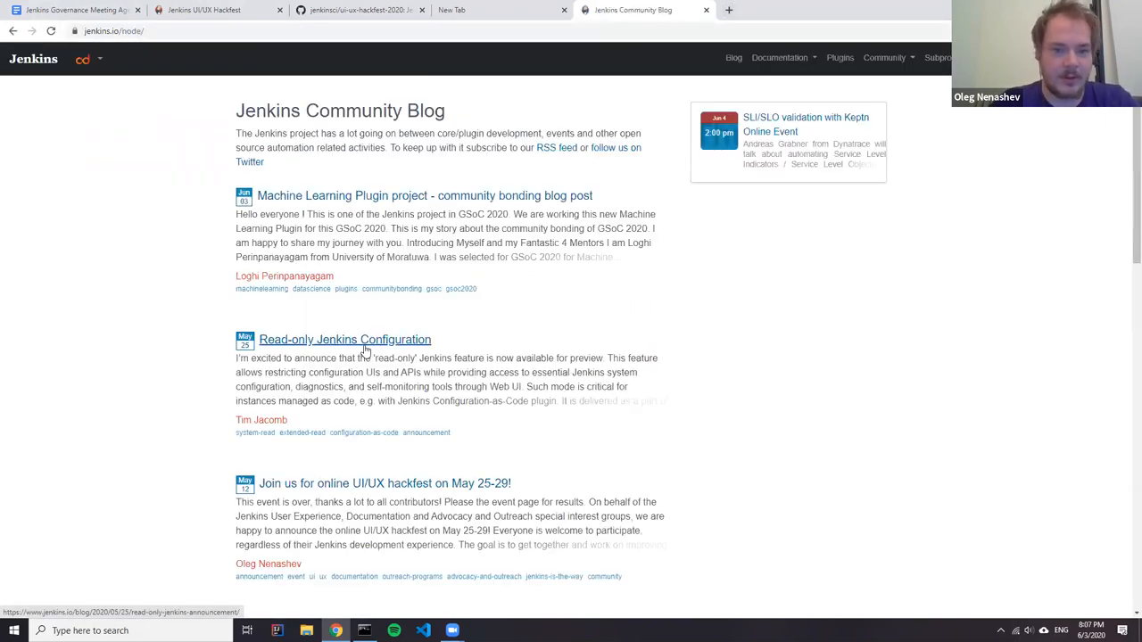
pyautogui.click(345, 339)
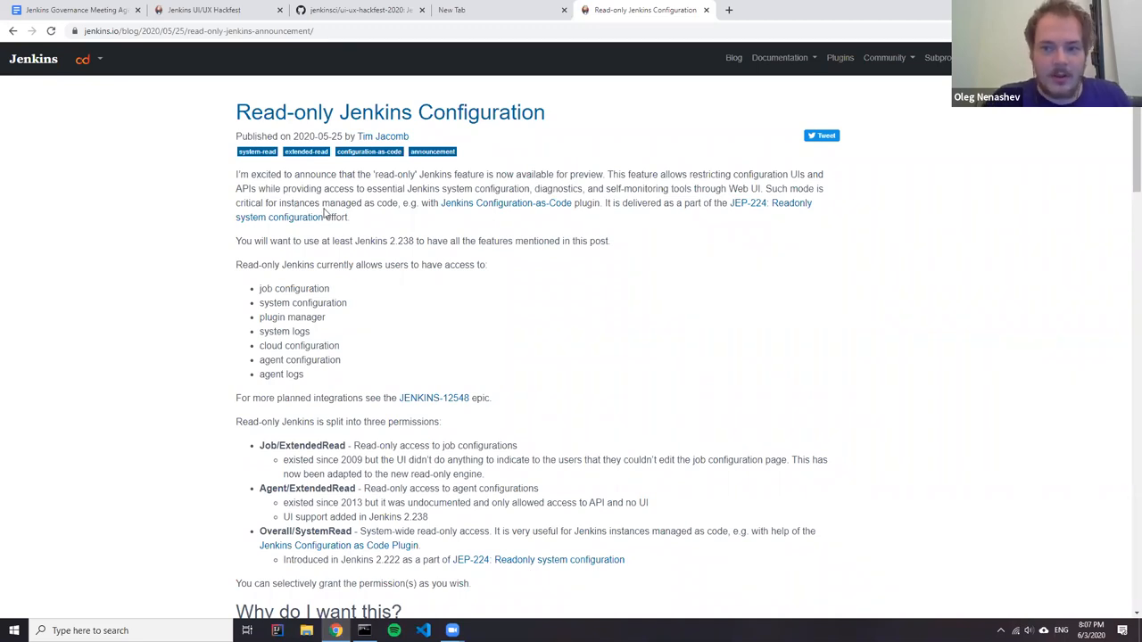
pyautogui.scroll(-3)
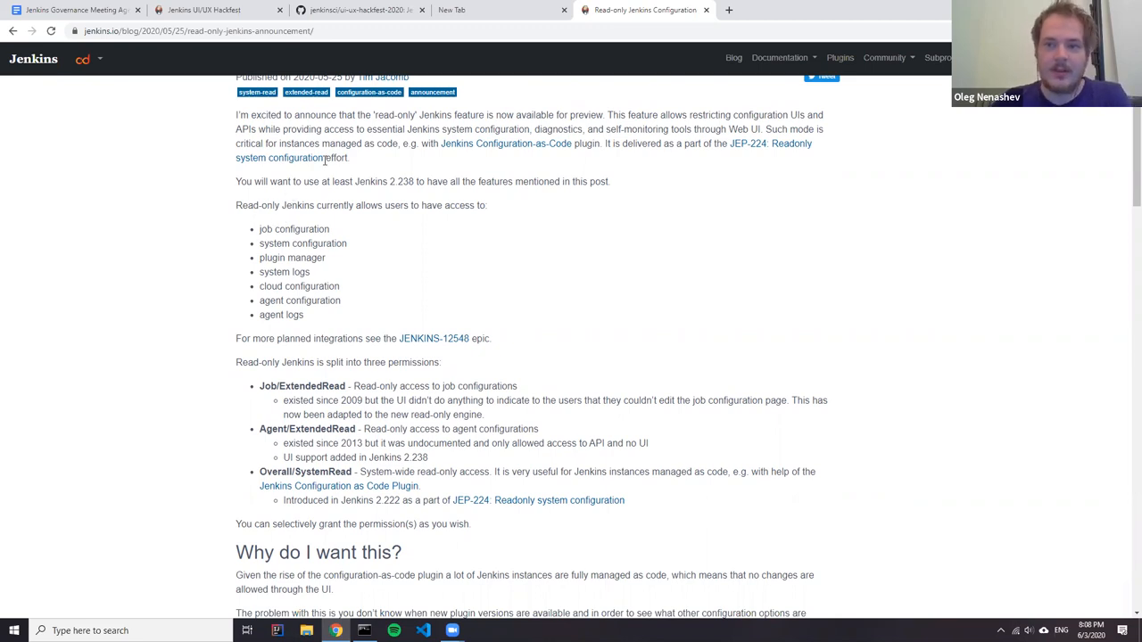
pyautogui.moveTo(313, 164)
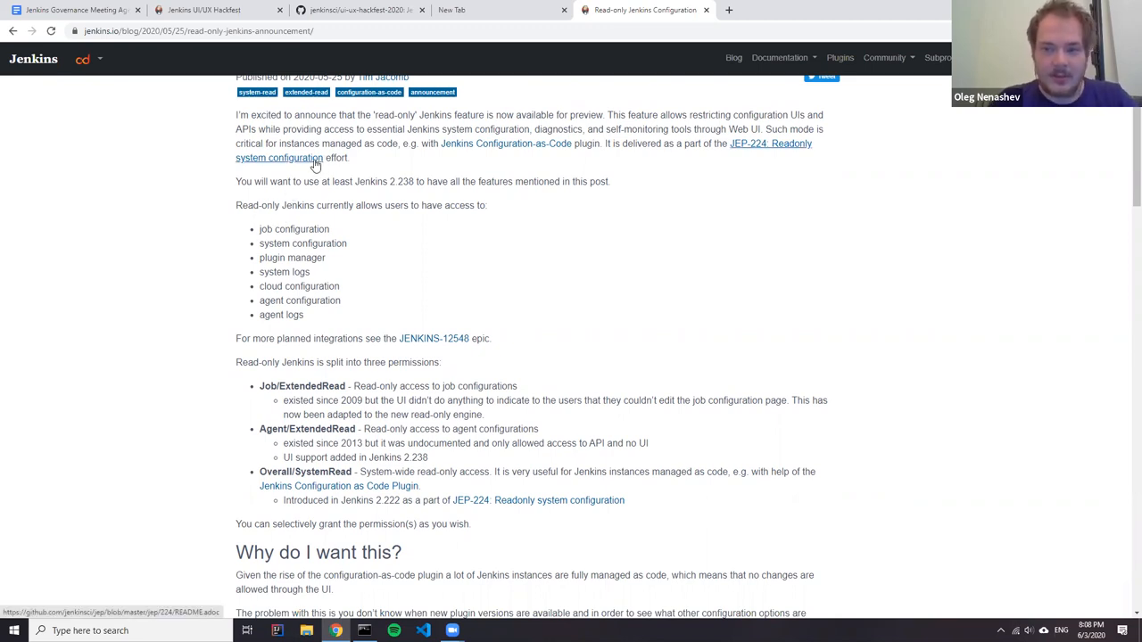
pyautogui.moveTo(220, 226)
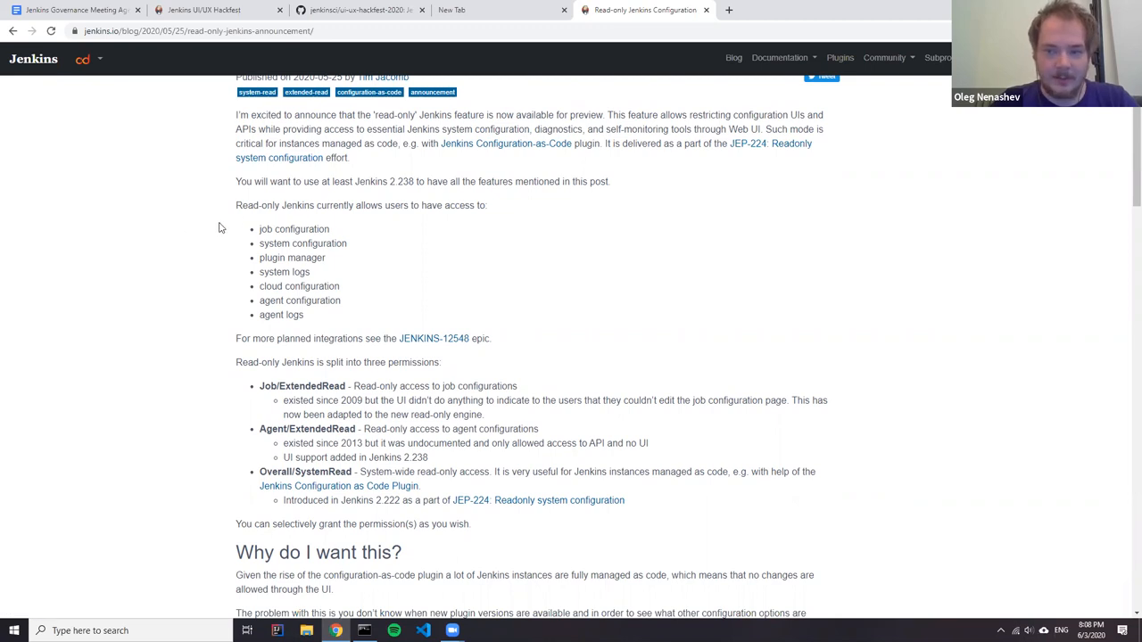
pyautogui.scroll(-3)
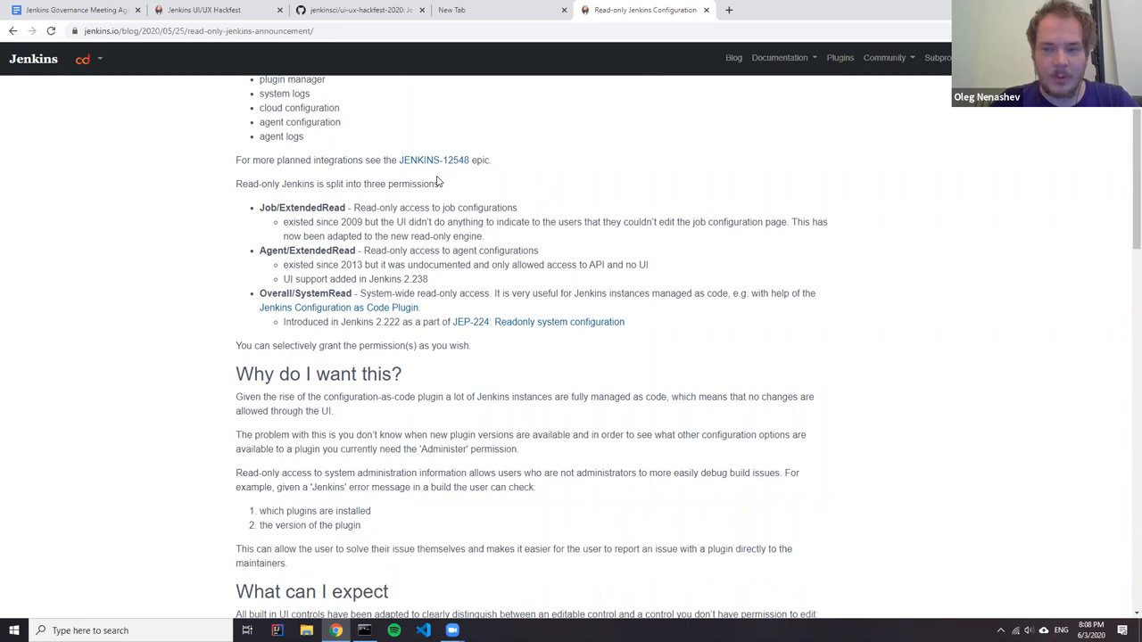
pyautogui.moveTo(352, 279)
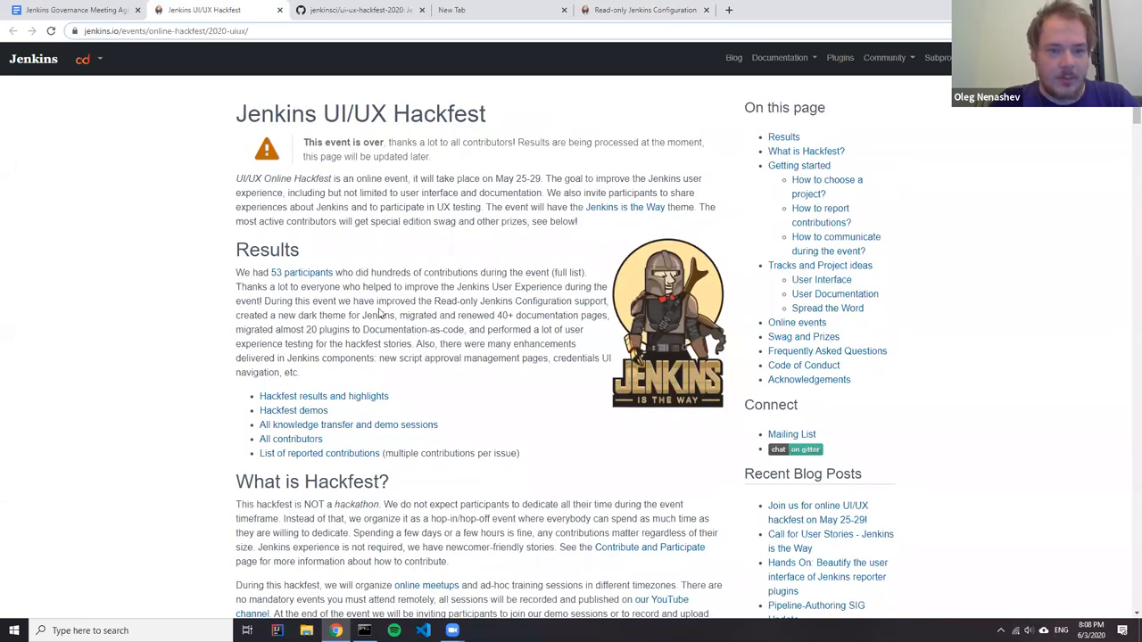
# Step: Go to github.com/jenkinsci/dark-theme and scroll through its README screenshots and usage
pyautogui.moveTo(236, 315); pyautogui.dragTo(399, 315)
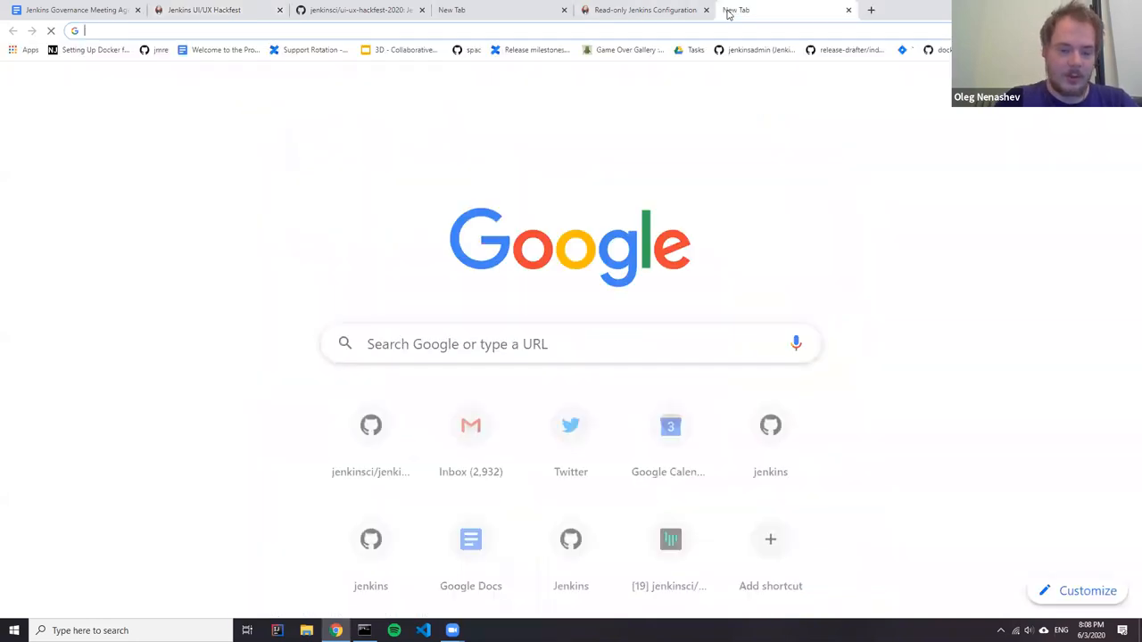
pyautogui.write('https://github.com/jenkinsci/dark-theme')
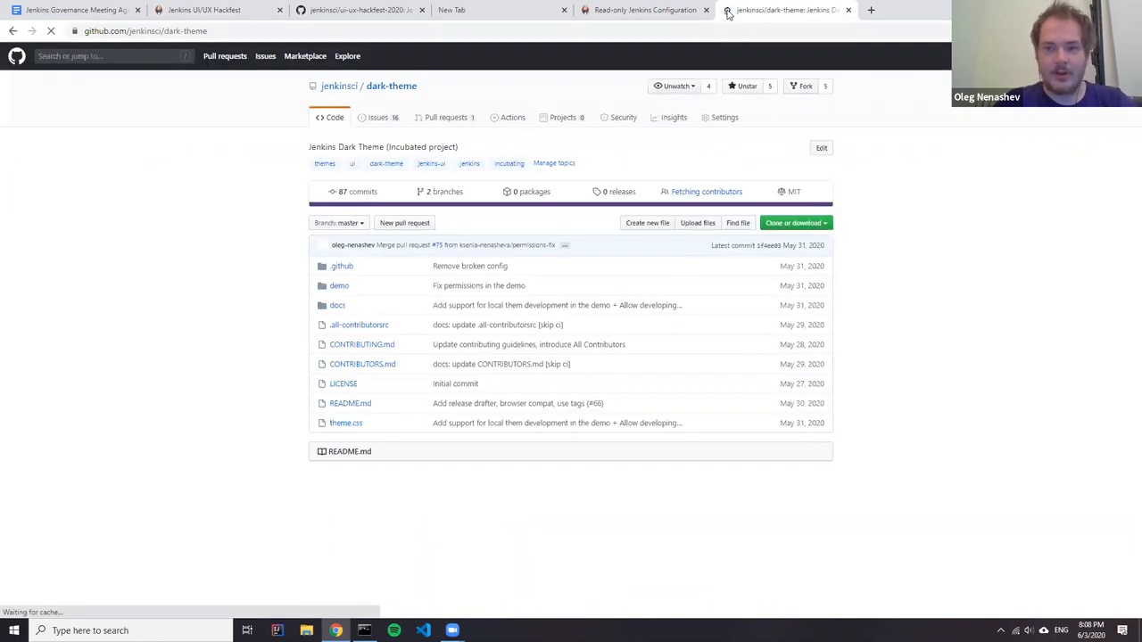
pyautogui.scroll(-3)
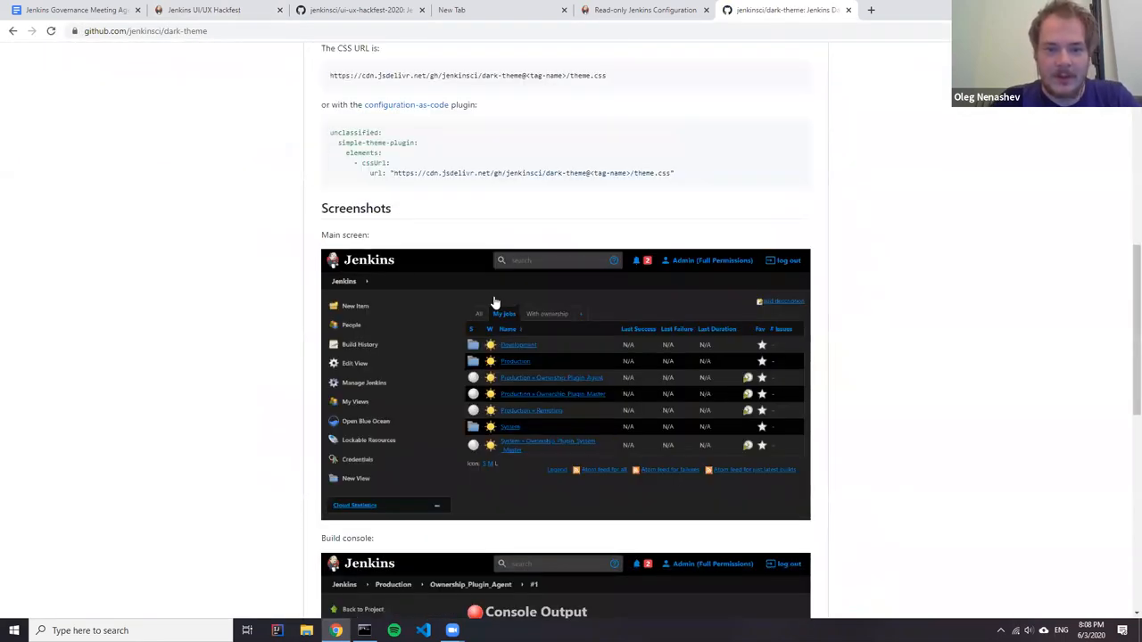
pyautogui.scroll(-3)
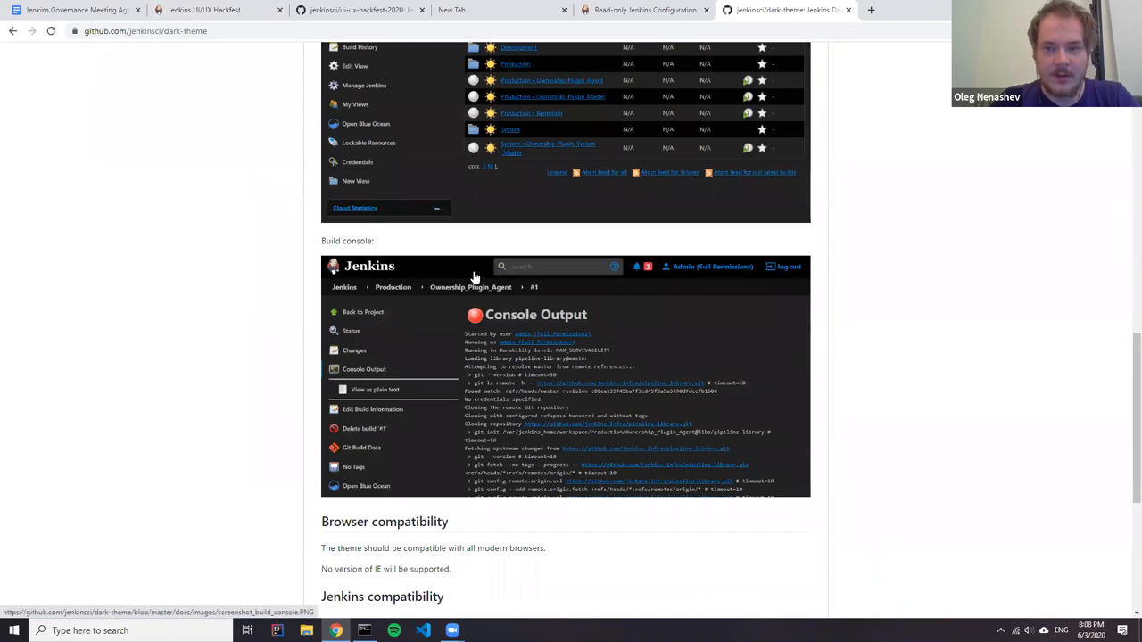
pyautogui.scroll(3)
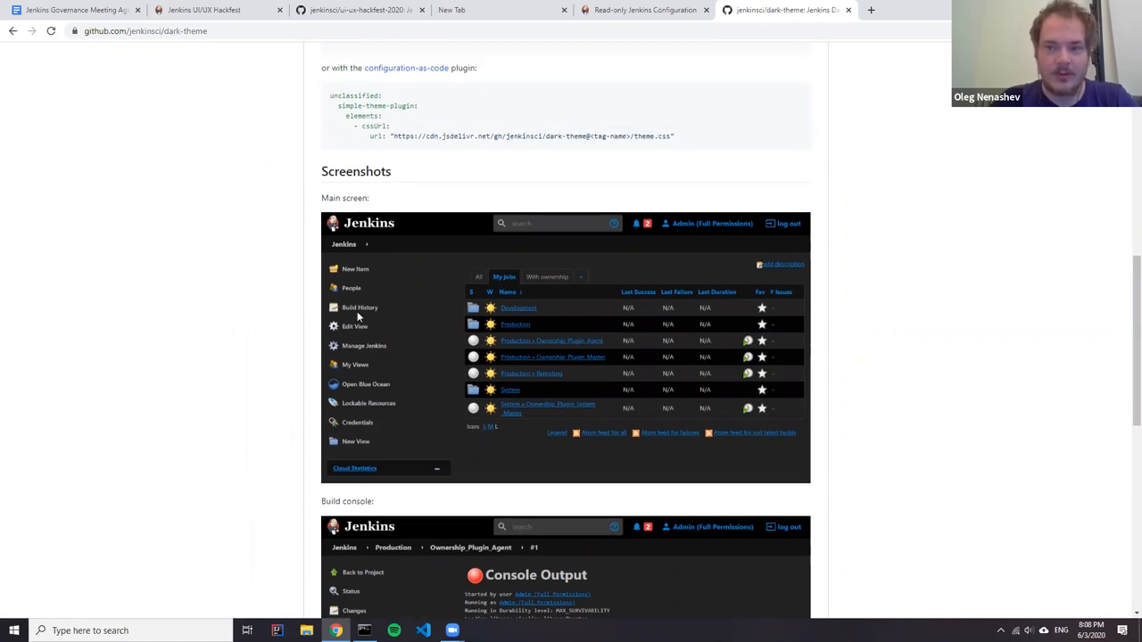
pyautogui.scroll(3)
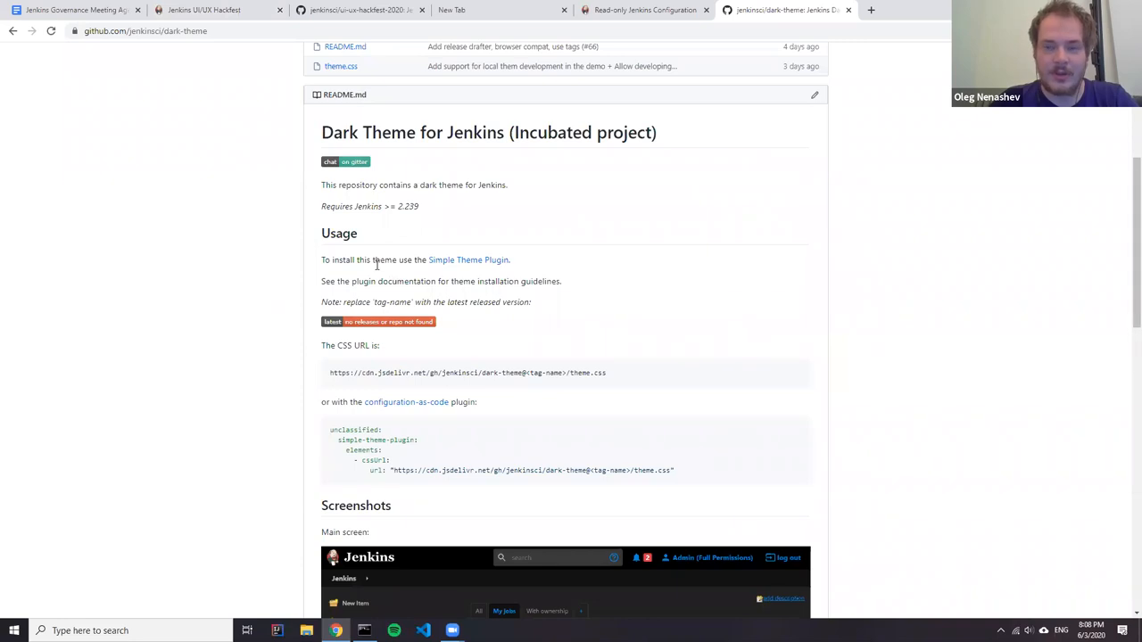
pyautogui.moveTo(373, 274)
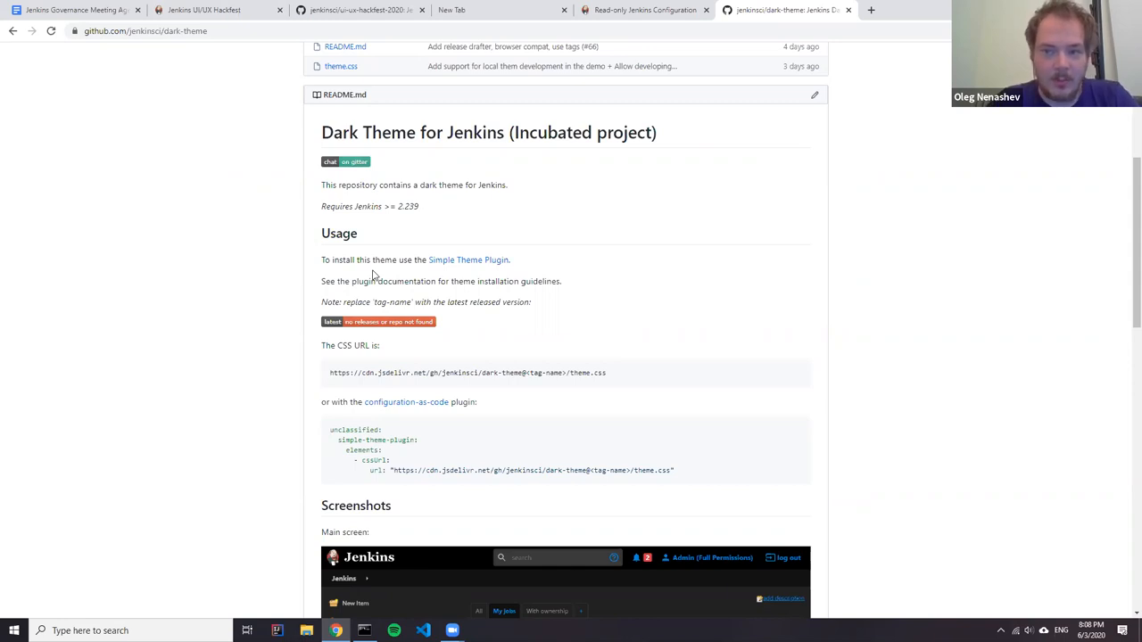
pyautogui.scroll(3)
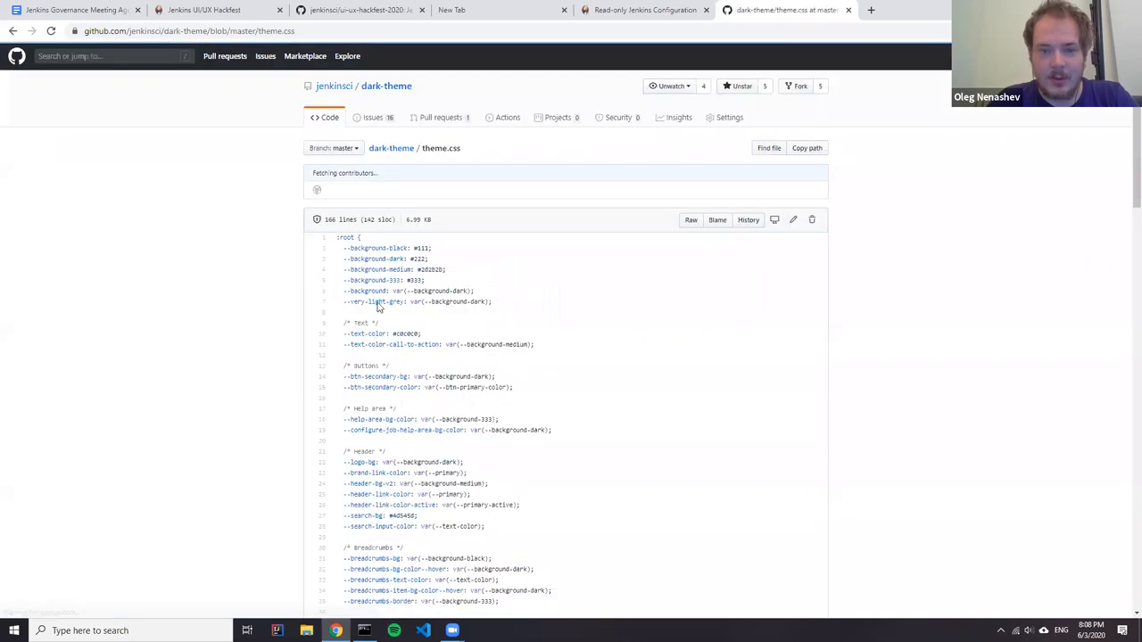
pyautogui.scroll(-3)
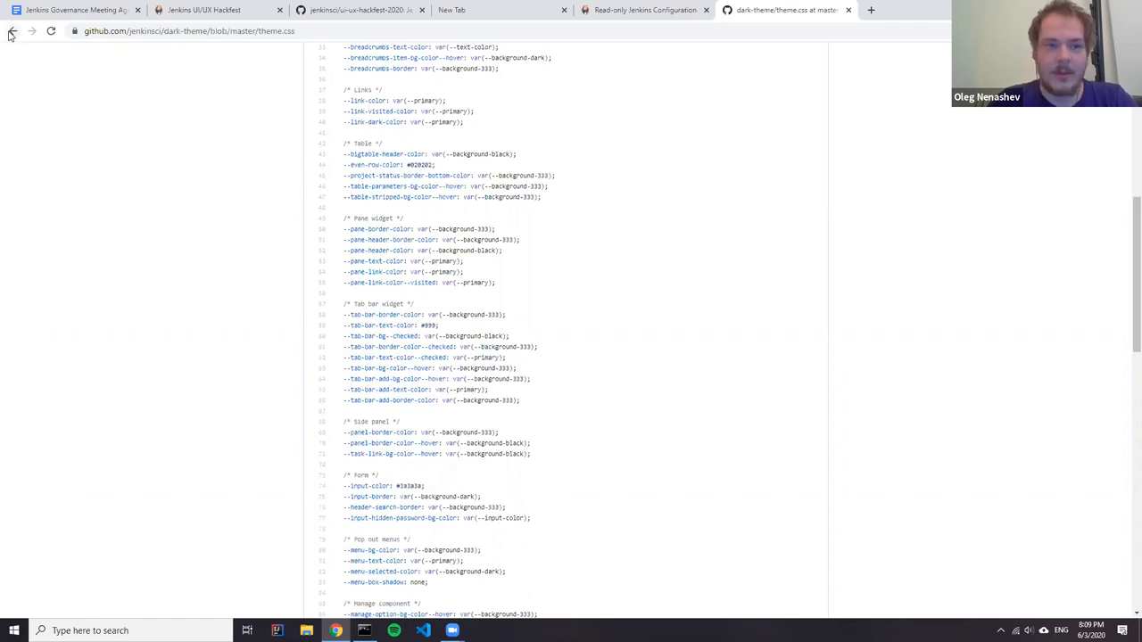
pyautogui.click(12, 37)
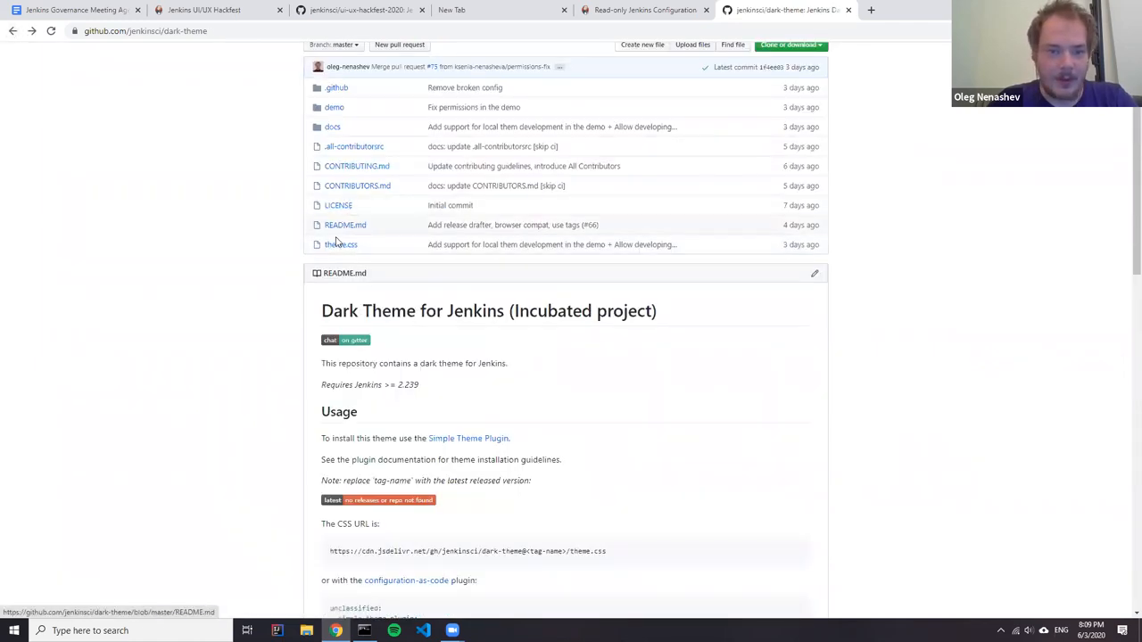
pyautogui.scroll(-3)
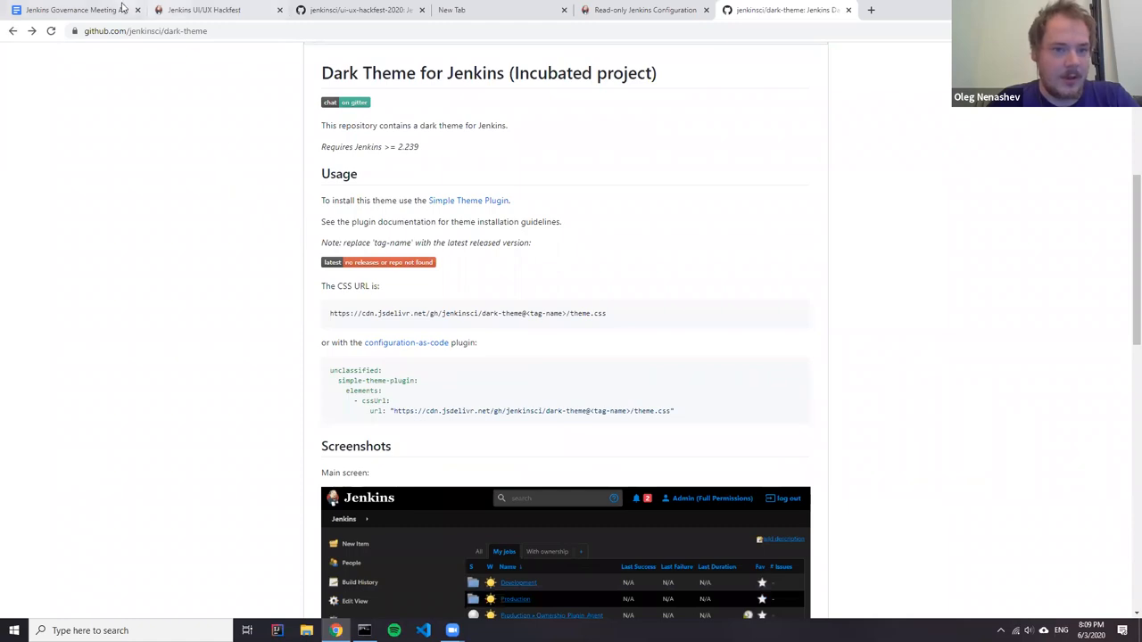
# Step: Switch back to the Jenkins Governance Meeting Agenda tab in Google Docs
pyautogui.click(72, 9)
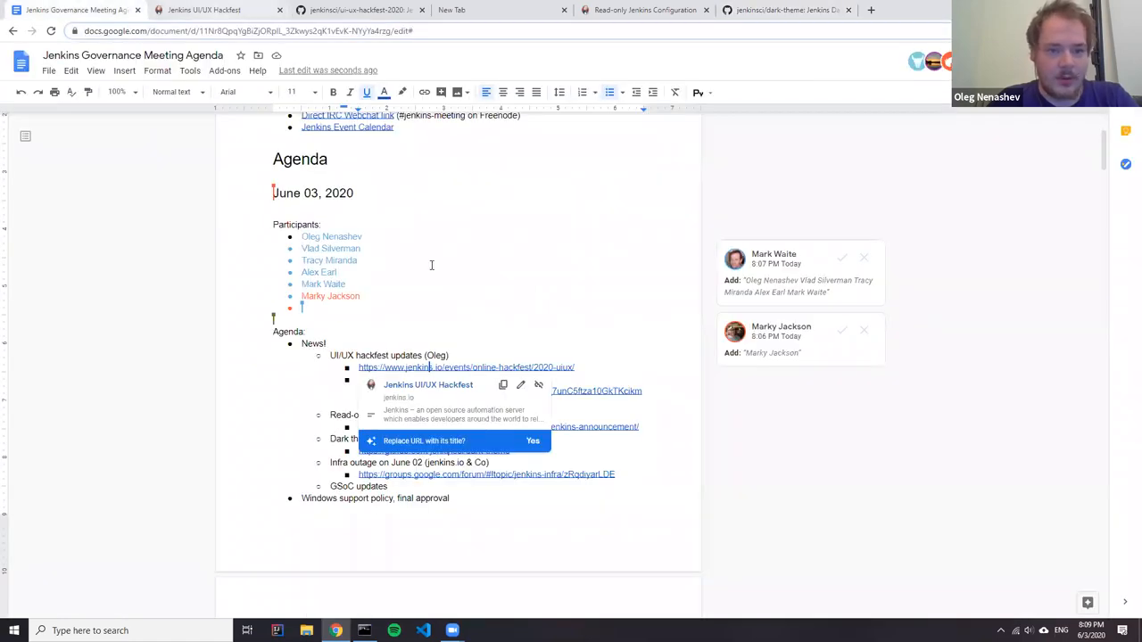
pyautogui.click(204, 10)
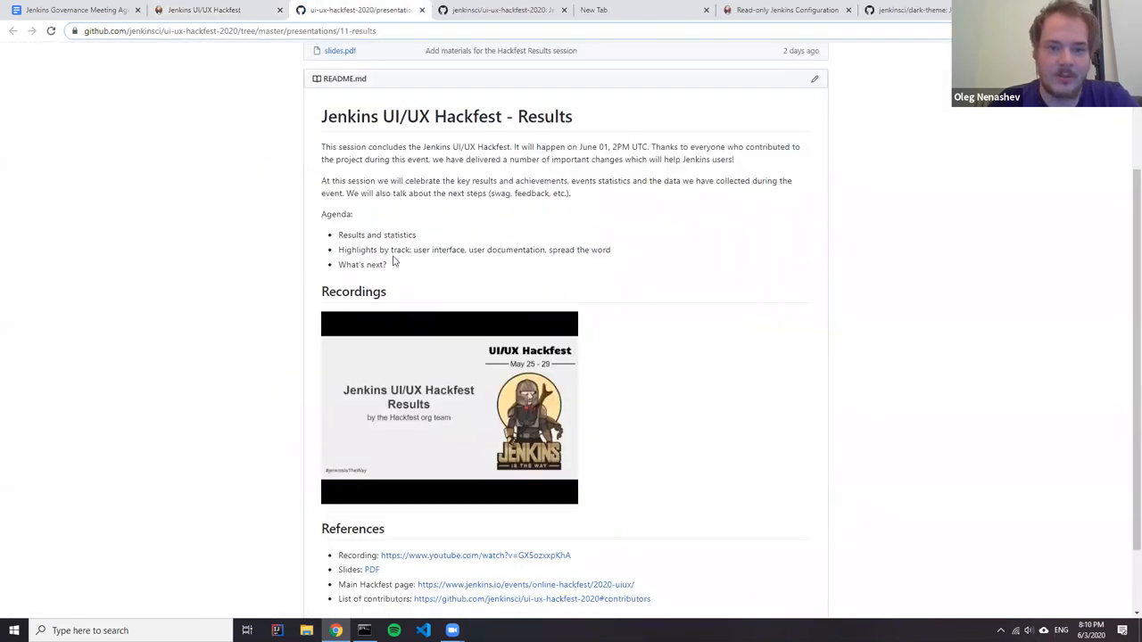
# Step: Open the Slides PDF linked under References on the hackfest results session page
pyautogui.scroll(-3)
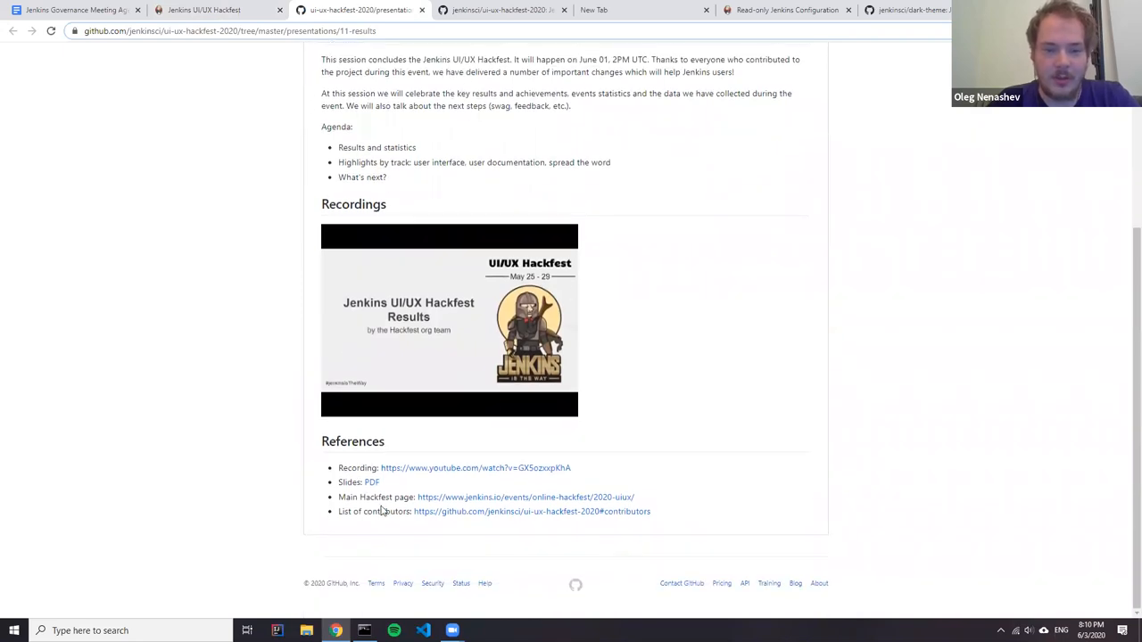
pyautogui.moveTo(371, 485)
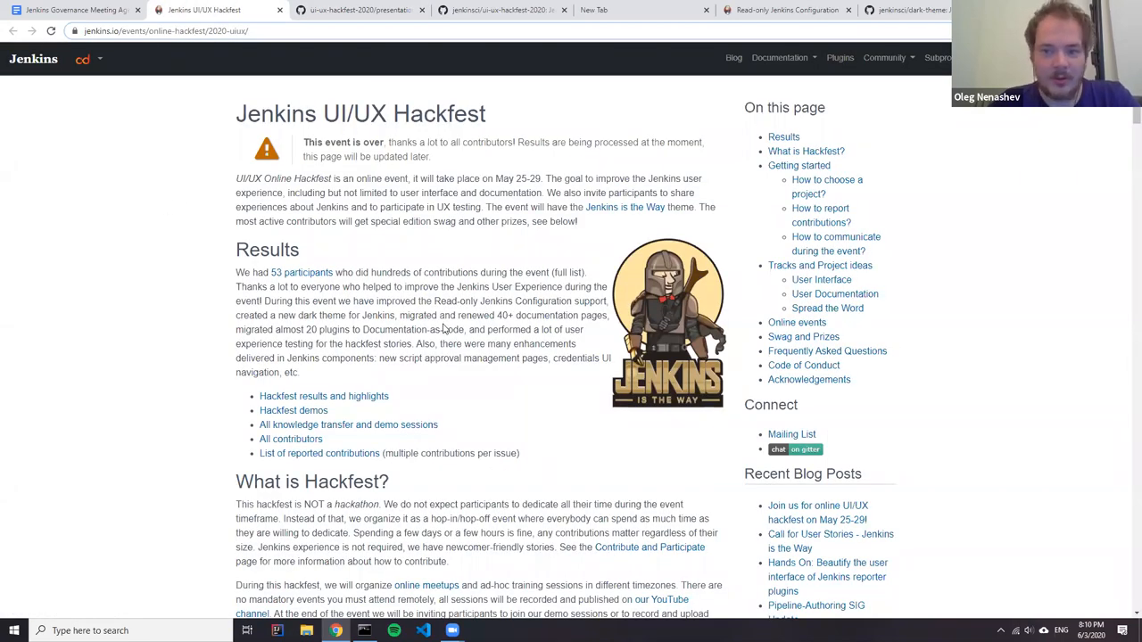
pyautogui.moveTo(354, 340)
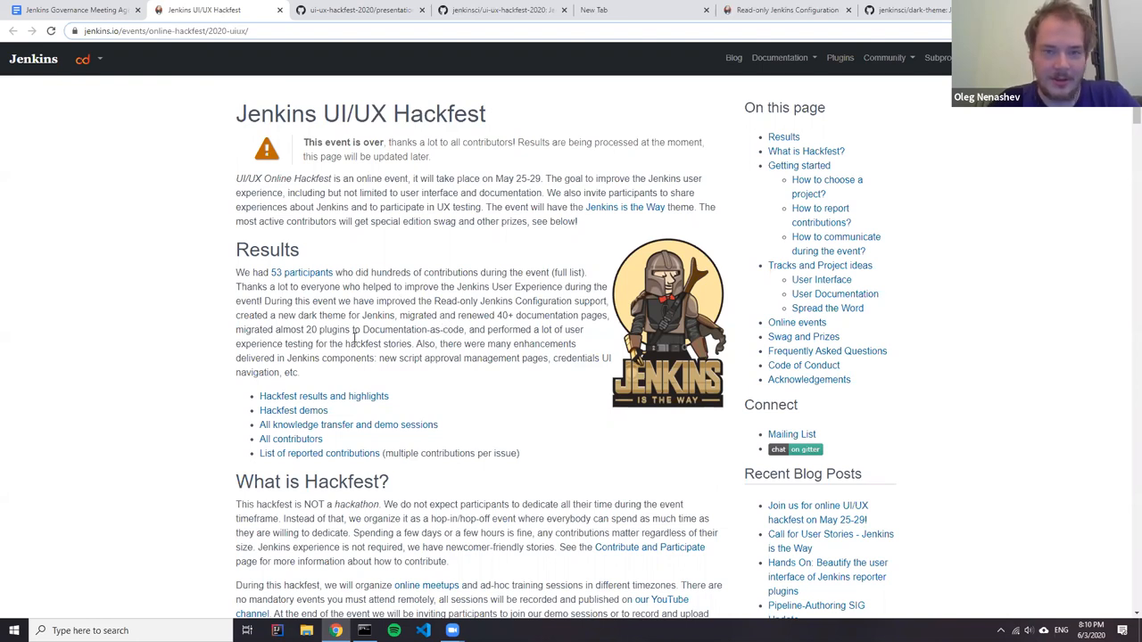
pyautogui.click(366, 10)
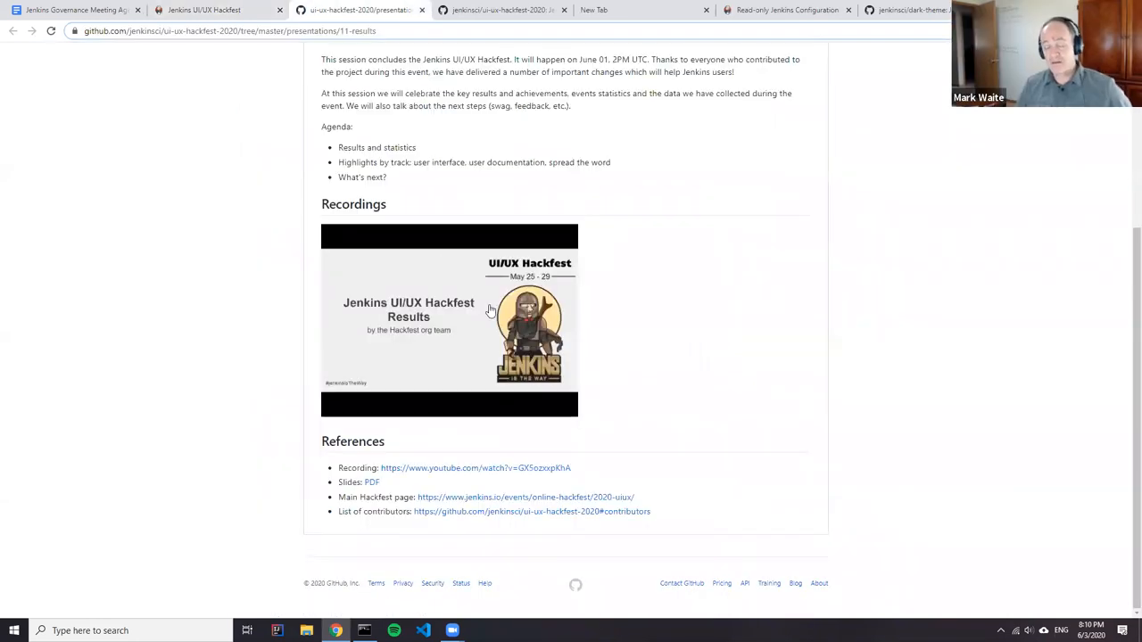
pyautogui.click(371, 482)
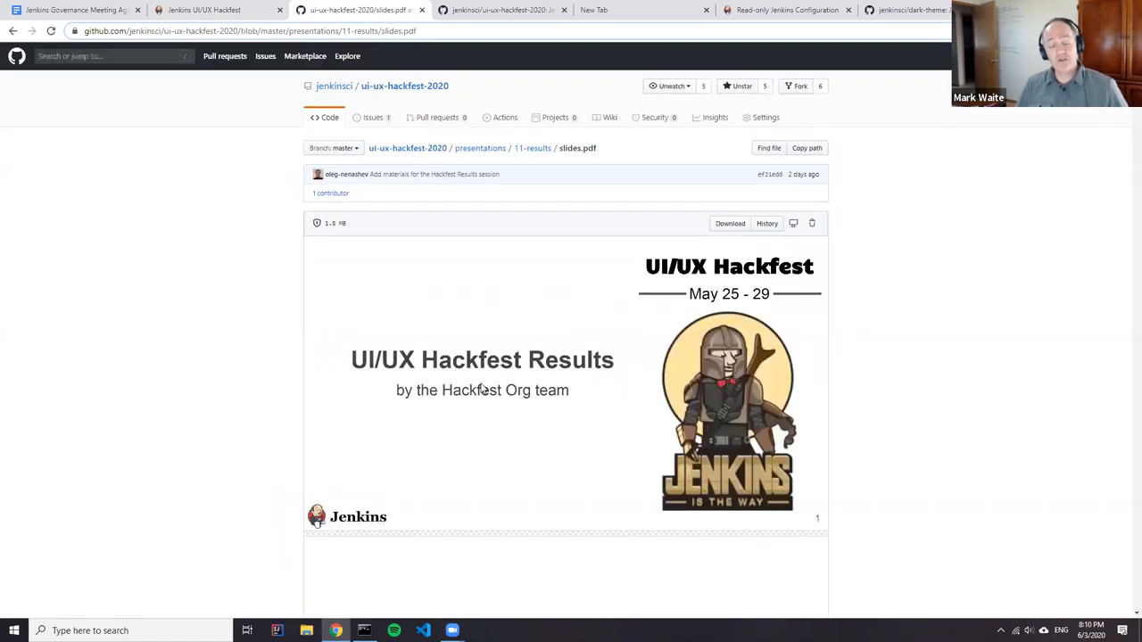
# Step: Scroll through the hackfest results slides, past Highlights and Posts, to 'What's next?'
pyautogui.scroll(-3)
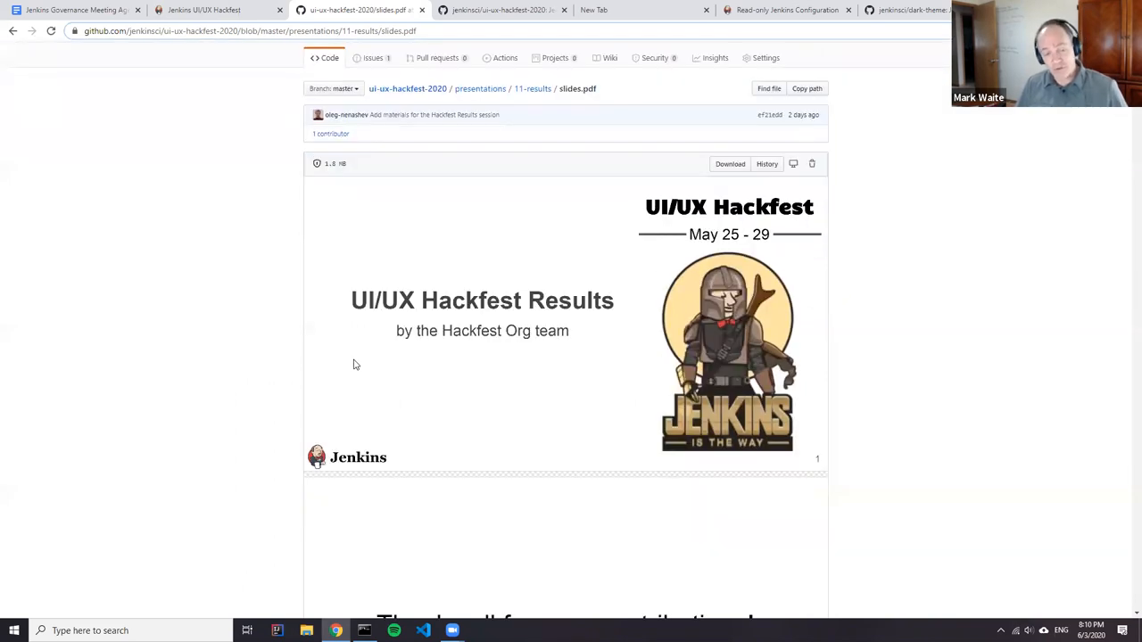
pyautogui.scroll(-3)
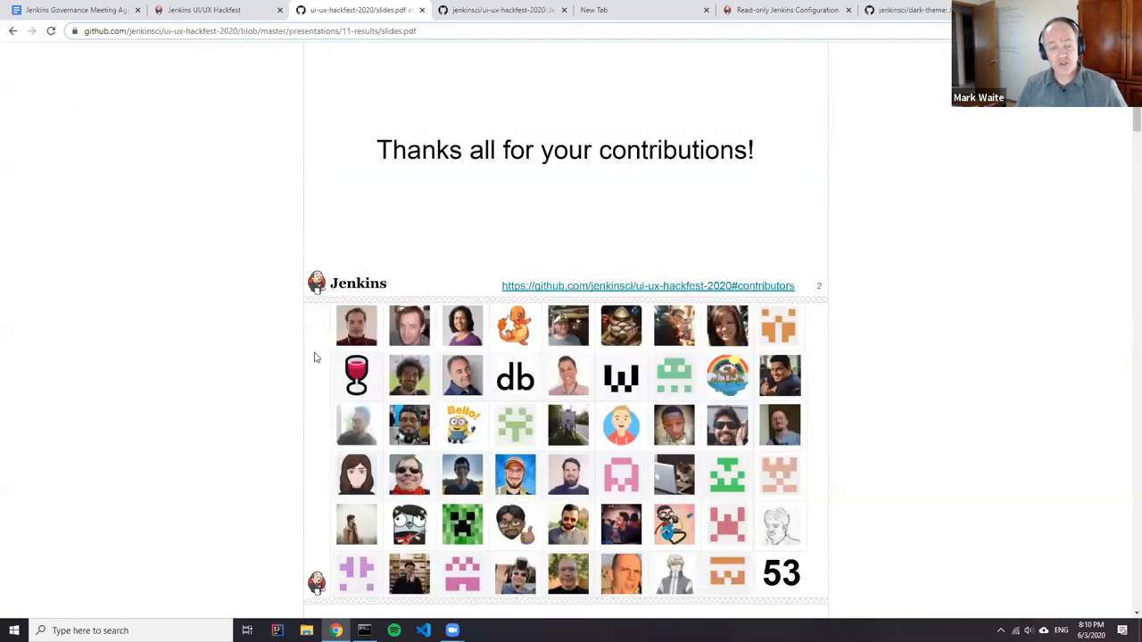
pyautogui.scroll(-3)
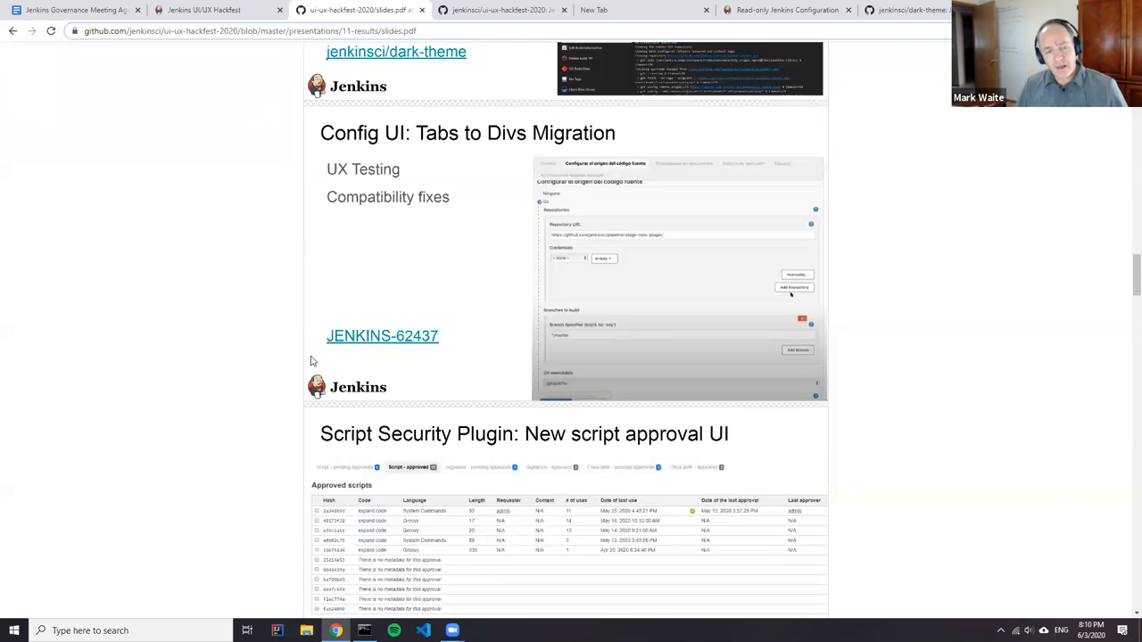
pyautogui.scroll(-3)
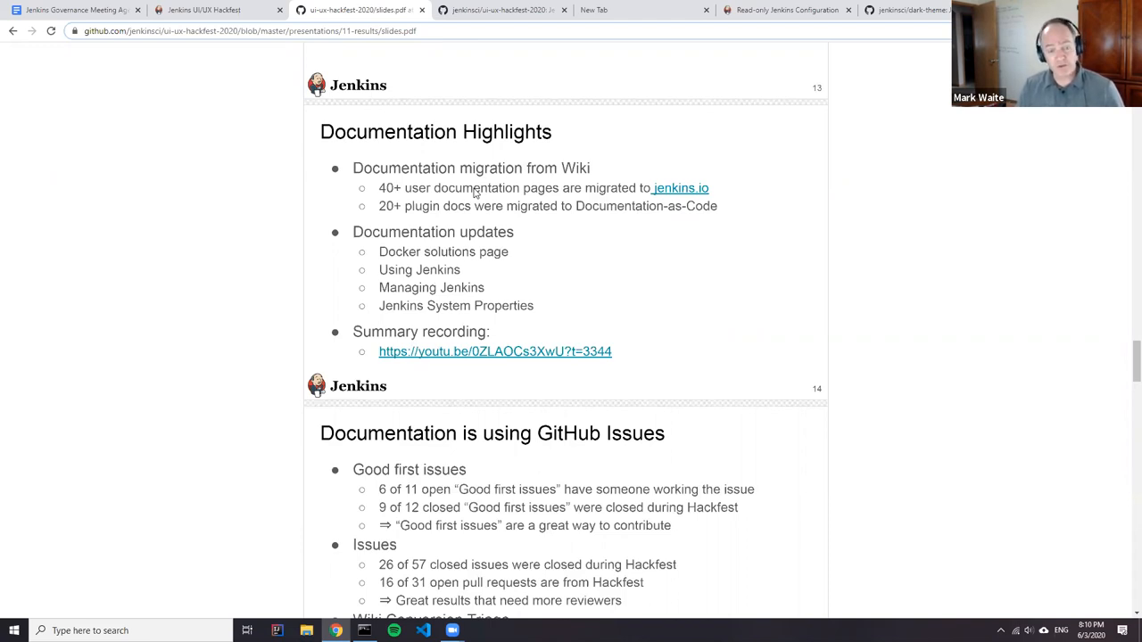
pyautogui.moveTo(476, 276)
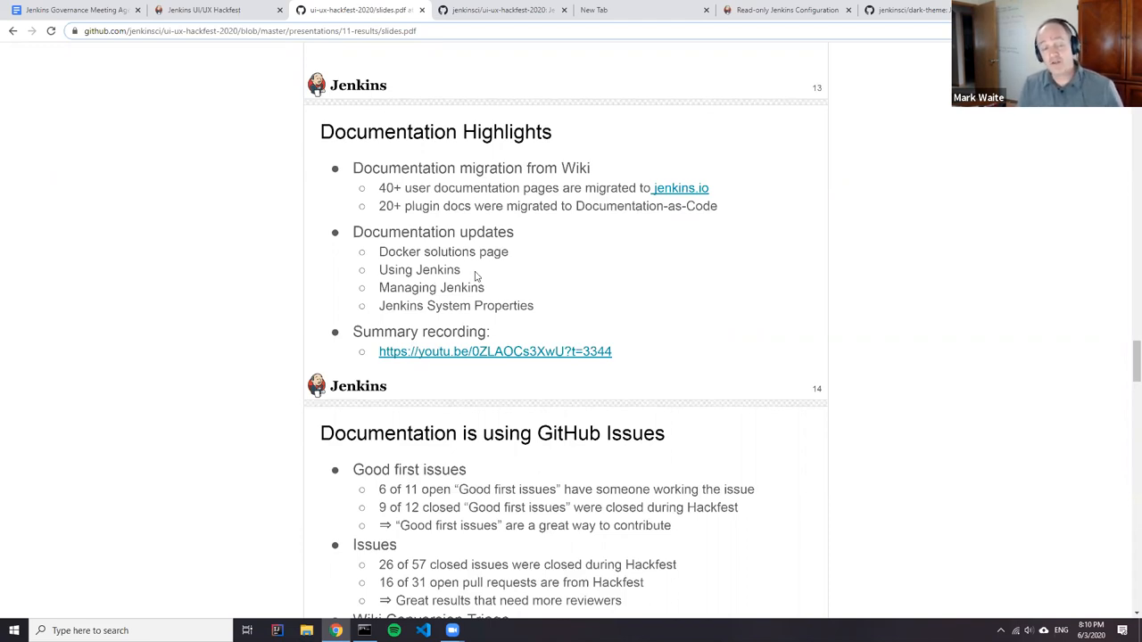
pyautogui.scroll(-3)
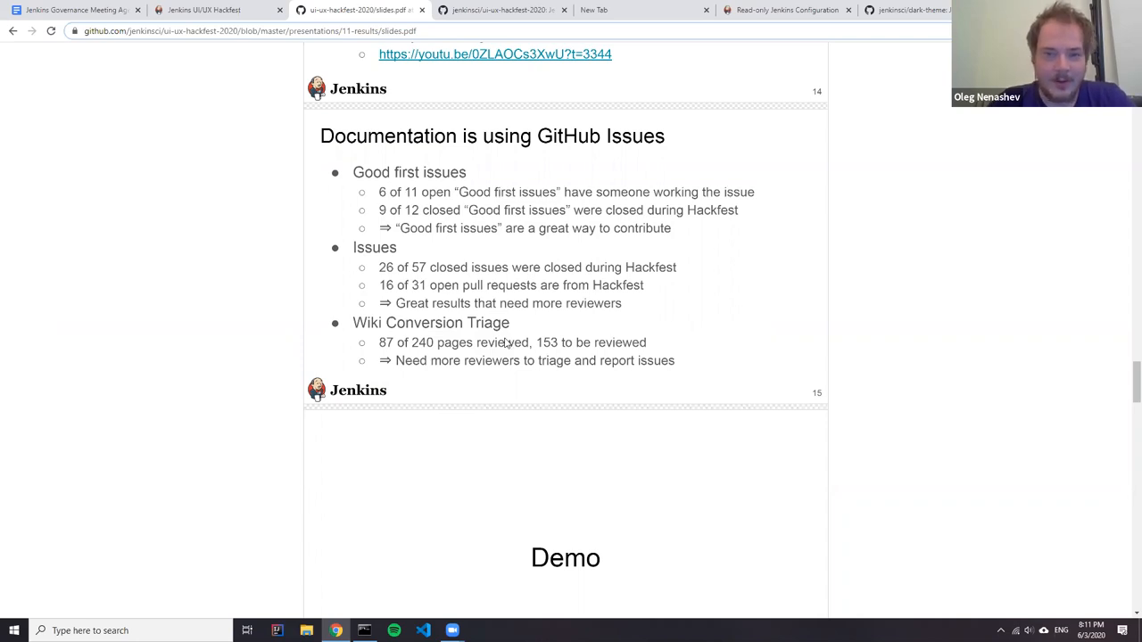
pyautogui.moveTo(500, 238)
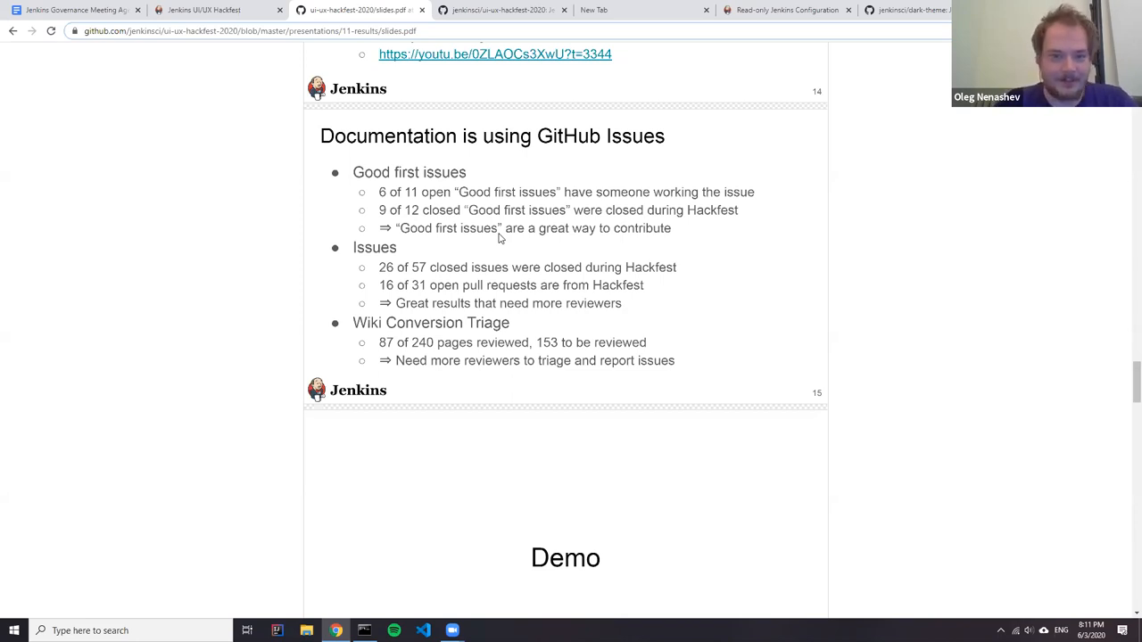
pyautogui.scroll(-3)
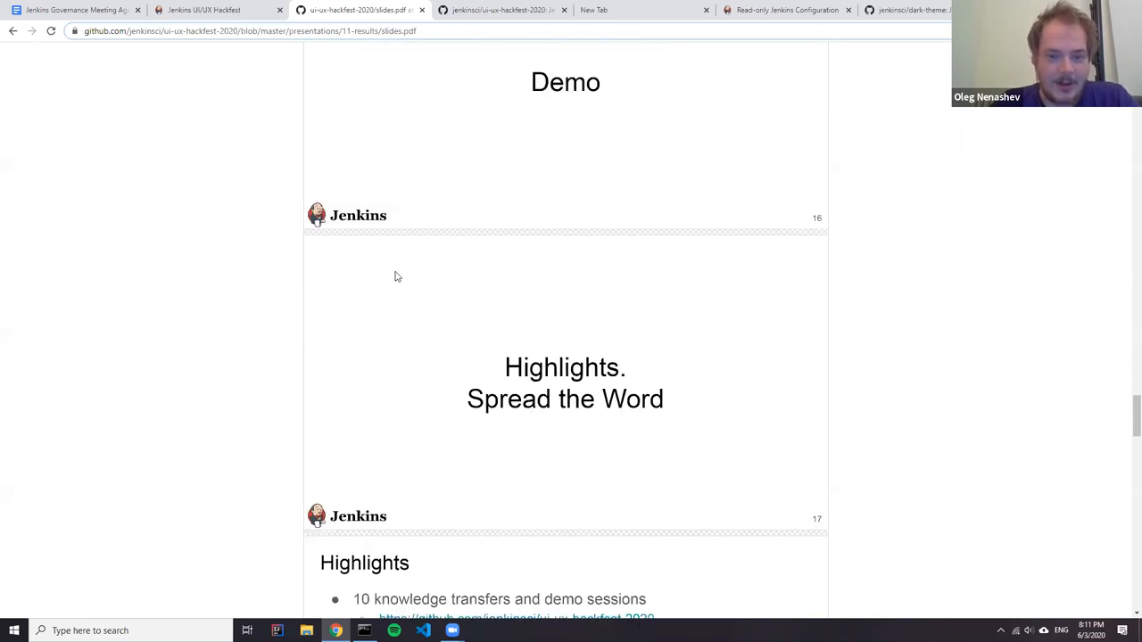
pyautogui.scroll(-3)
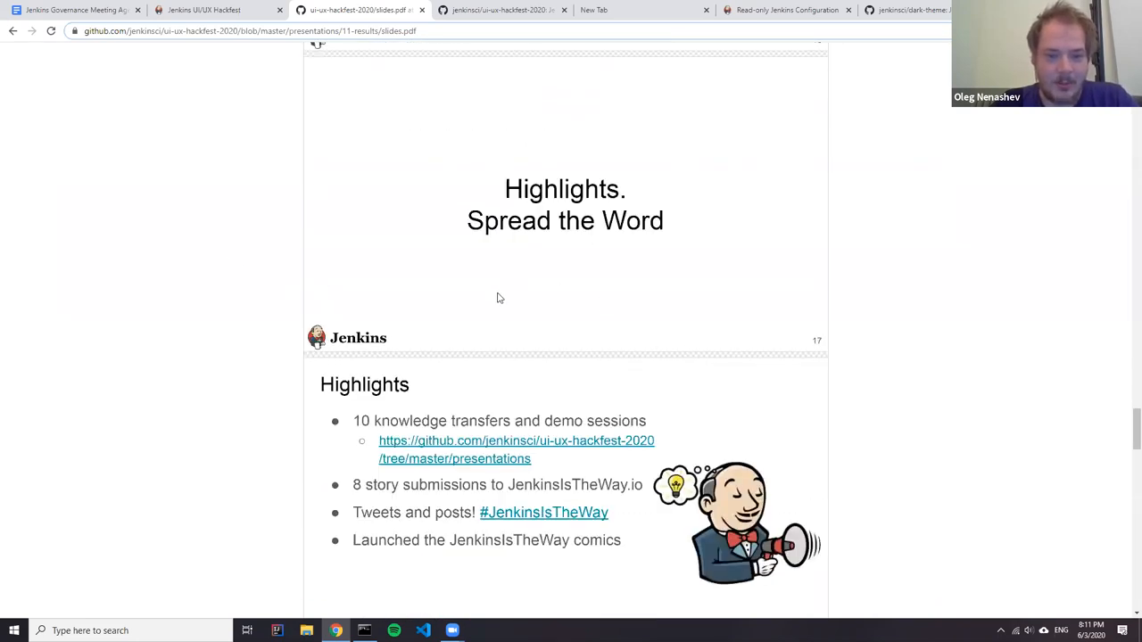
pyautogui.scroll(-3)
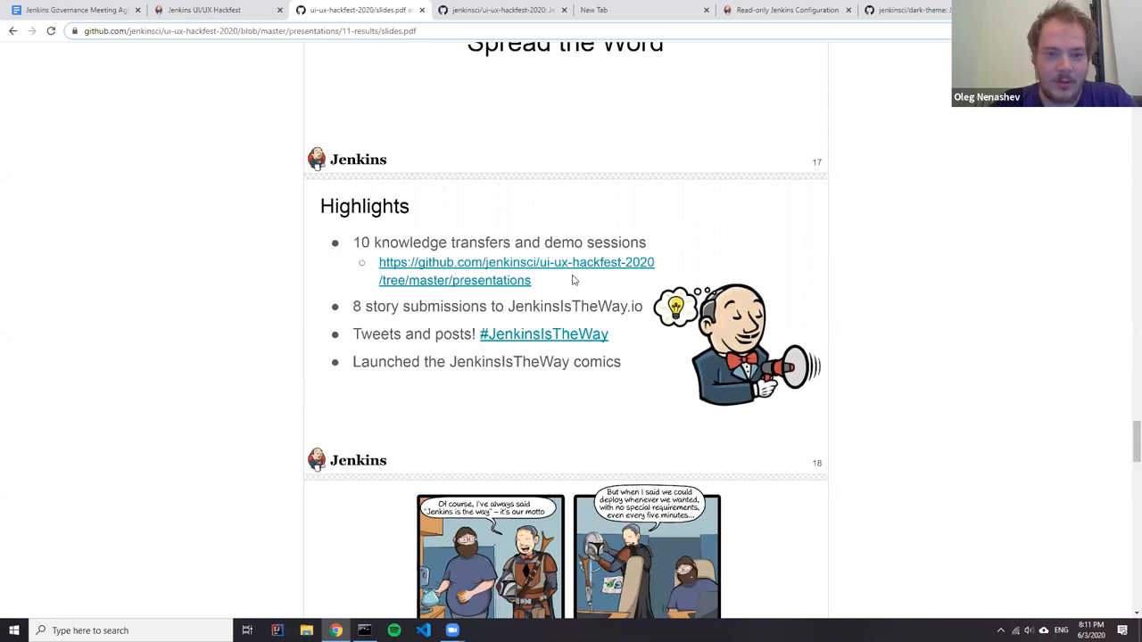
pyautogui.moveTo(563, 271)
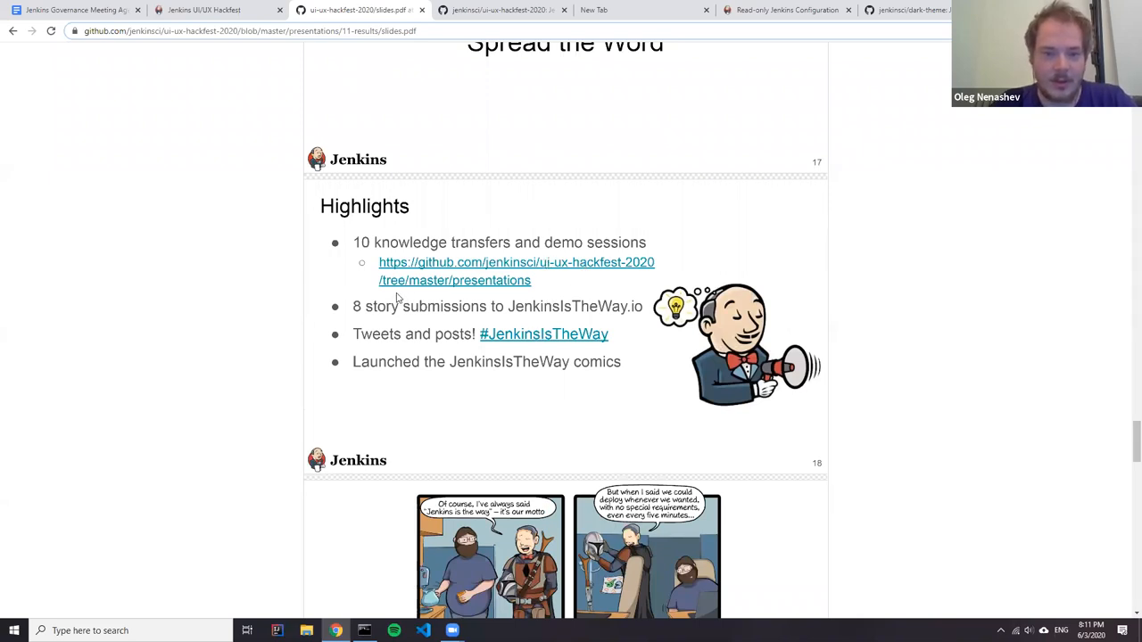
pyautogui.scroll(-3)
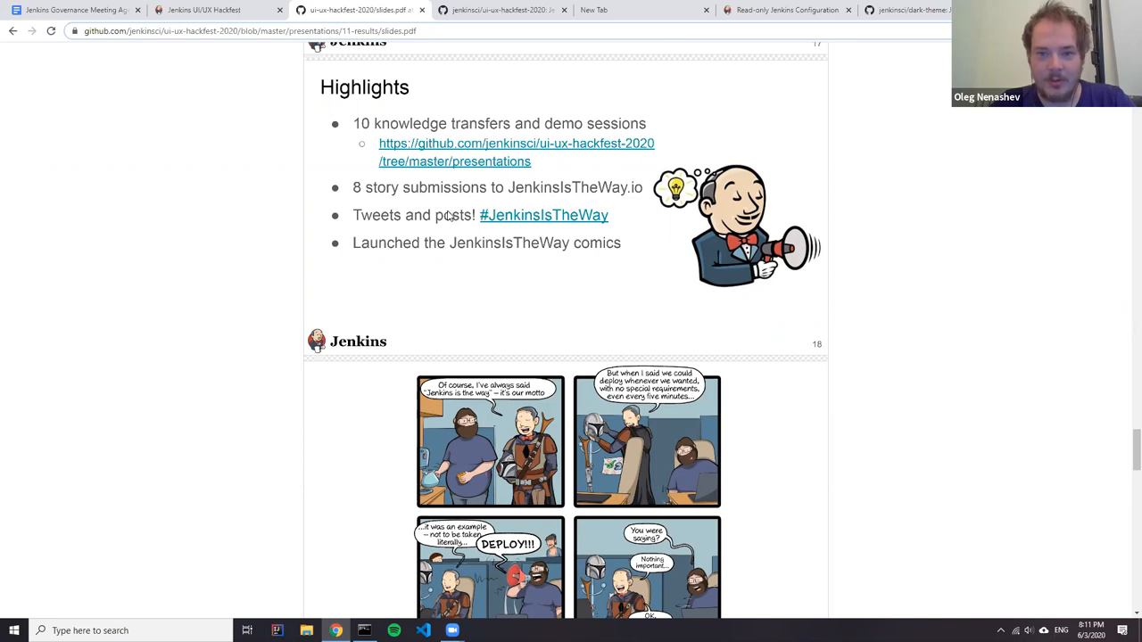
pyautogui.moveTo(623, 189)
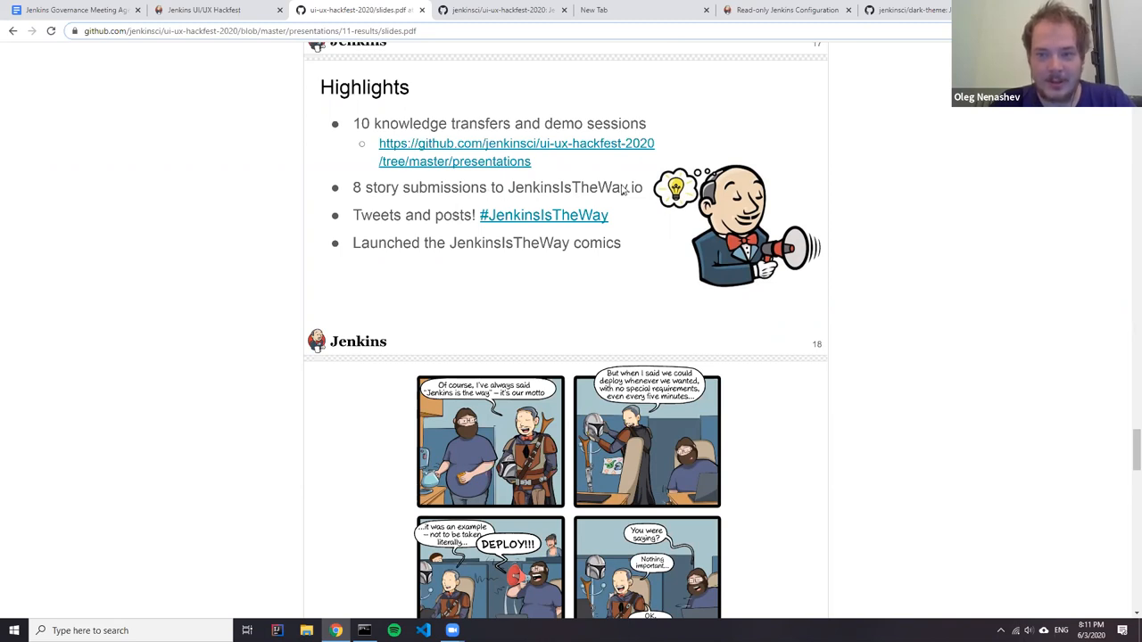
pyautogui.moveTo(563, 198)
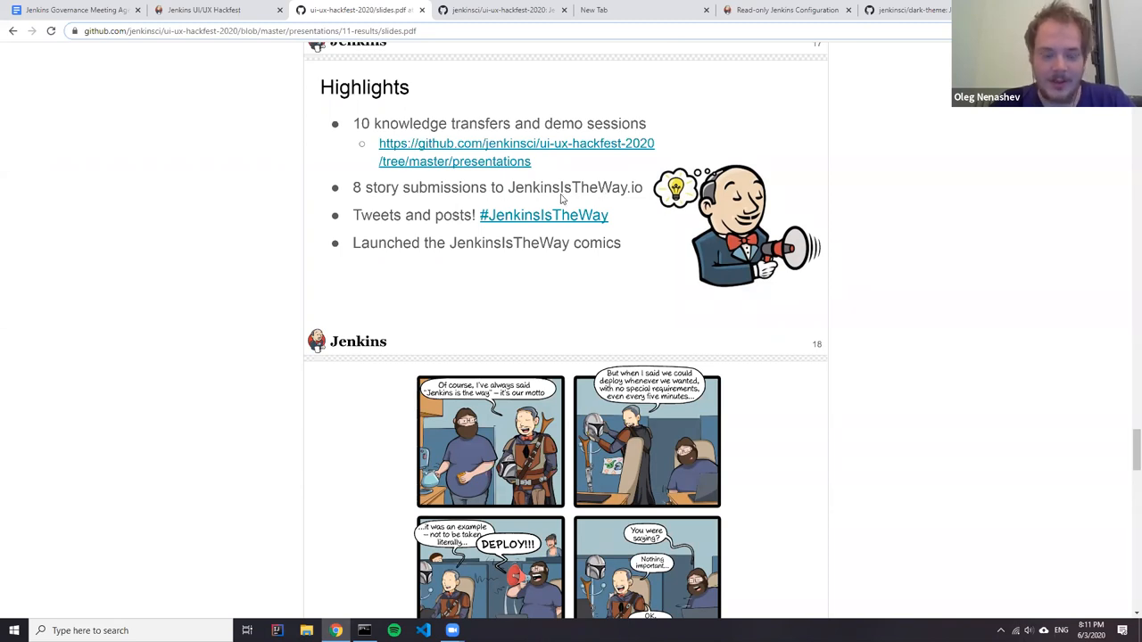
pyautogui.scroll(-3)
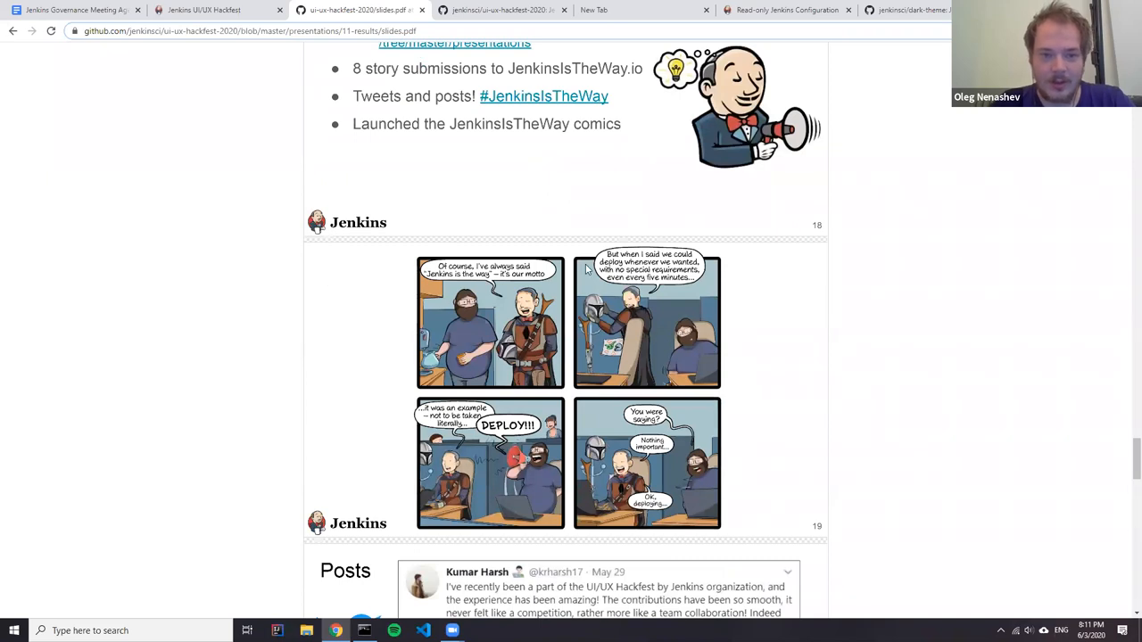
pyautogui.moveTo(640, 393)
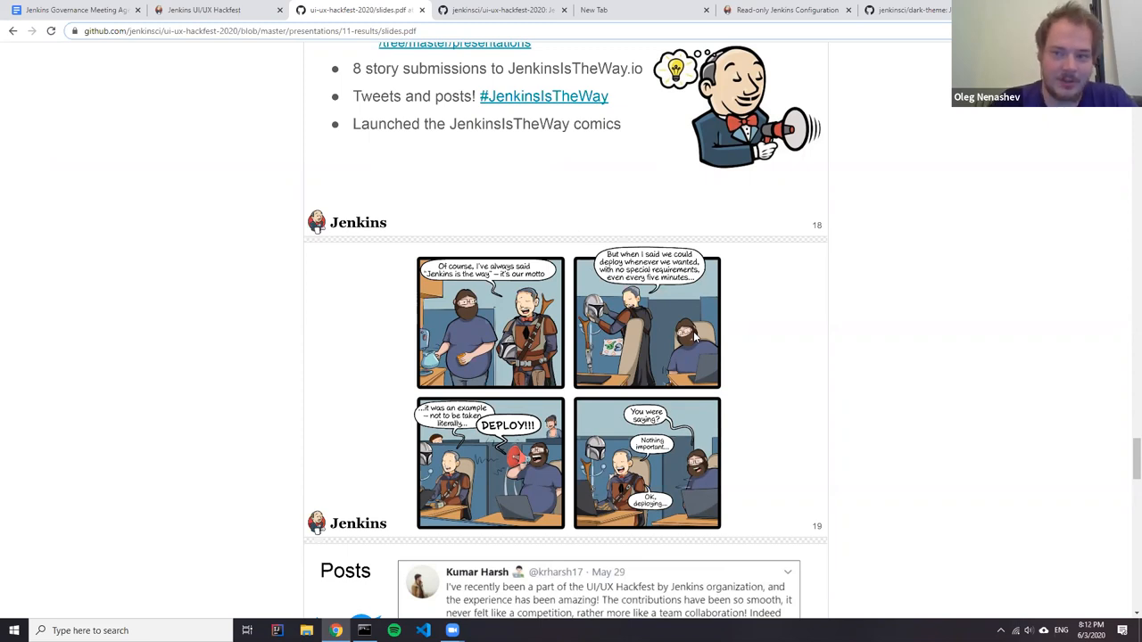
pyautogui.moveTo(637, 317)
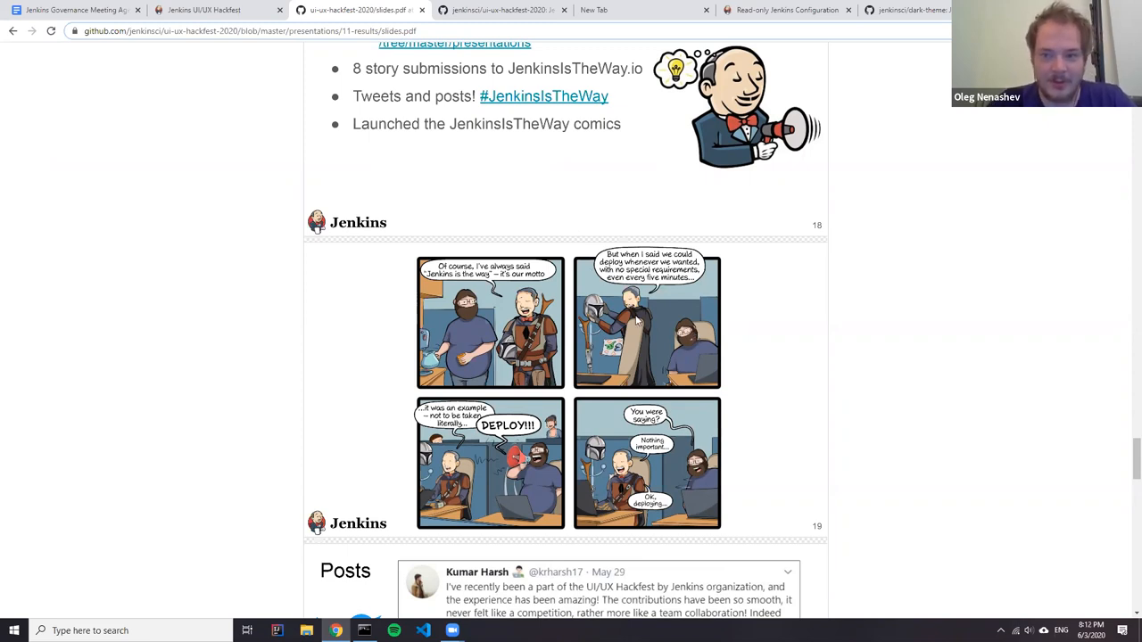
pyautogui.scroll(-3)
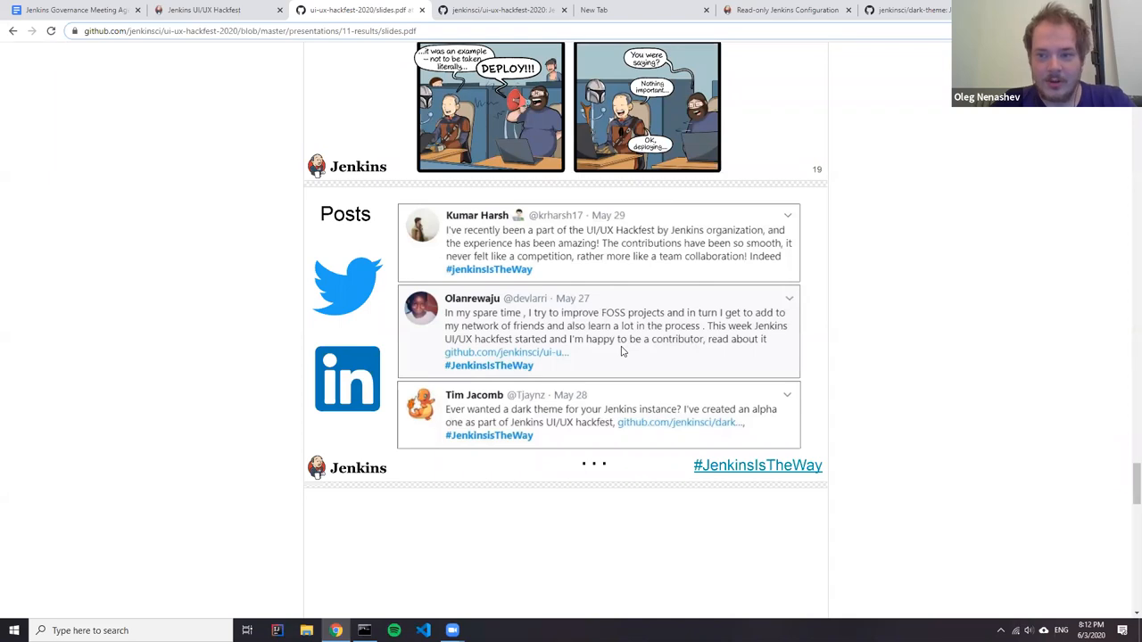
pyautogui.moveTo(702, 388)
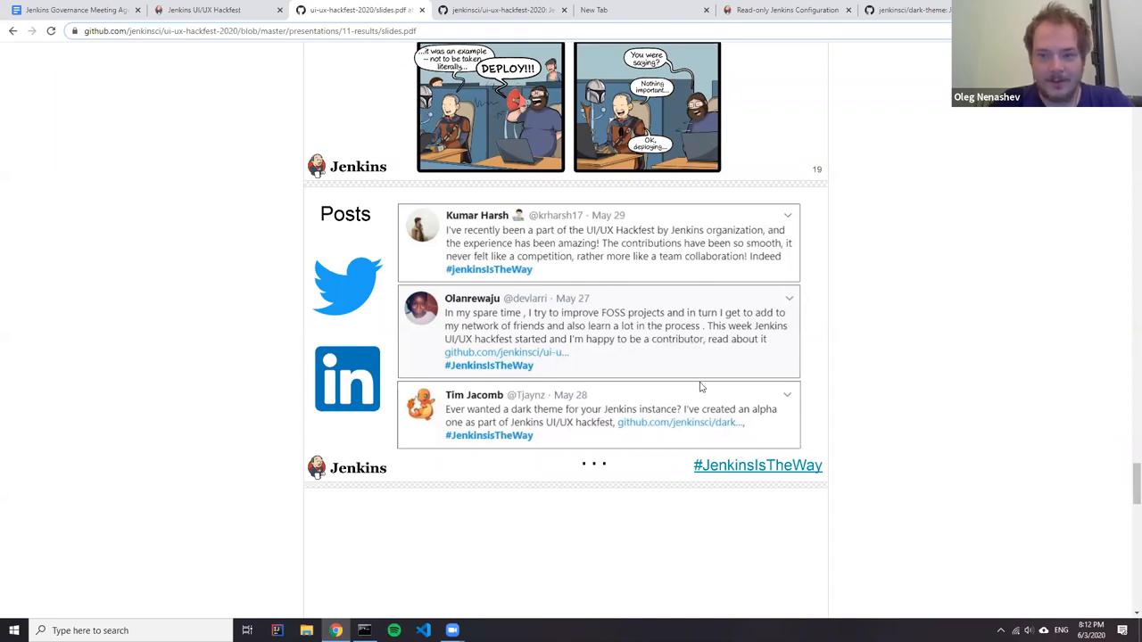
pyautogui.scroll(-3)
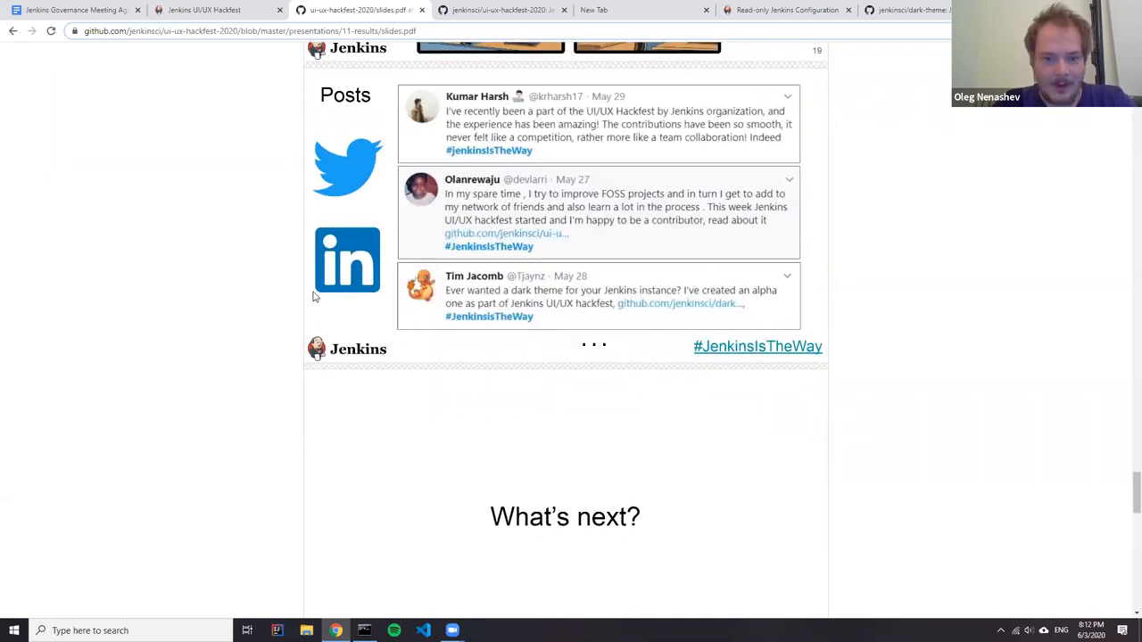
pyautogui.scroll(-3)
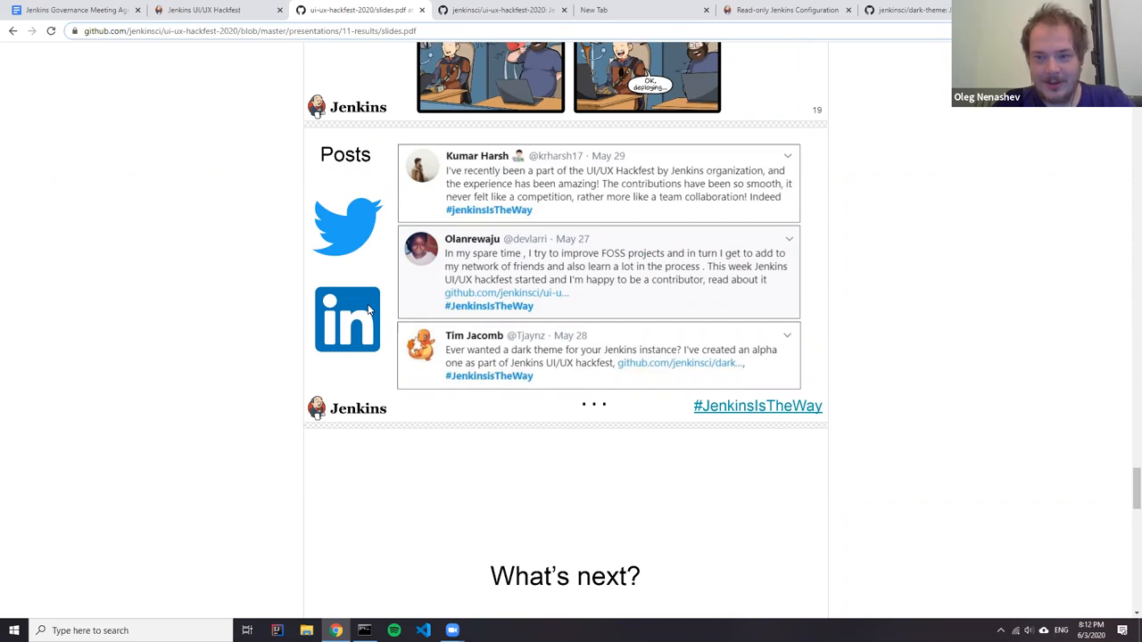
pyautogui.moveTo(637, 292)
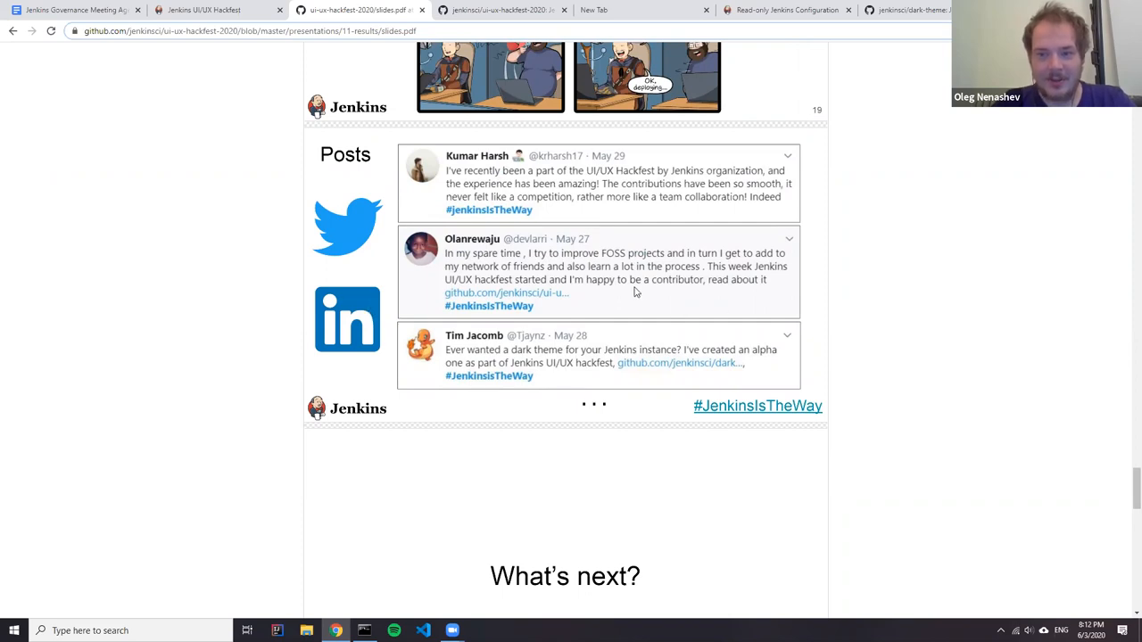
pyautogui.moveTo(588, 287)
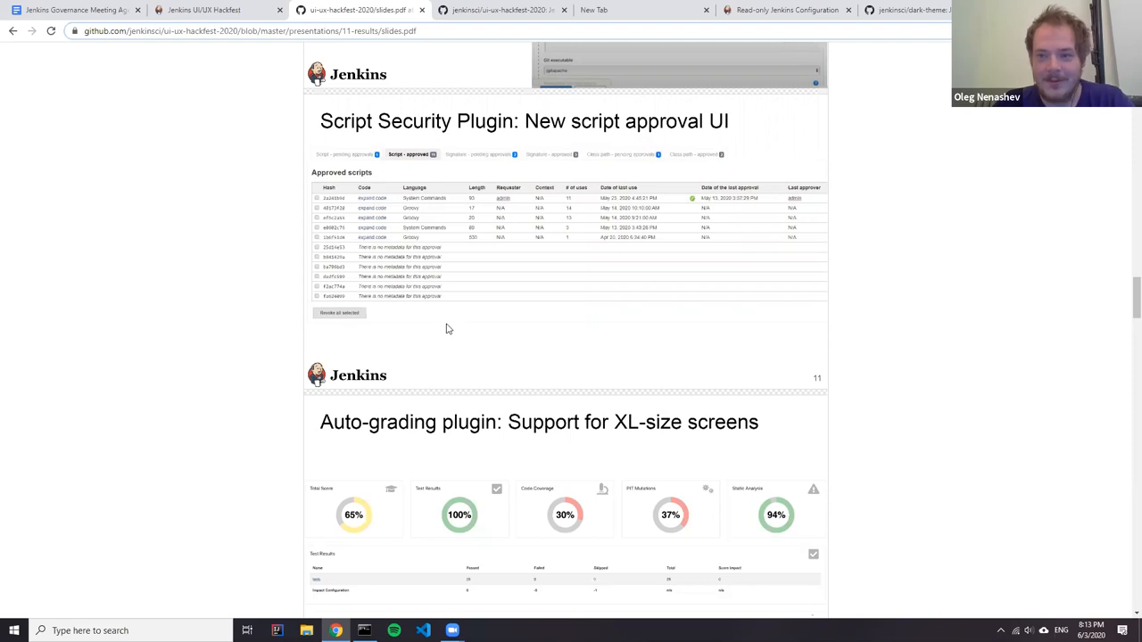
pyautogui.moveTo(420, 318)
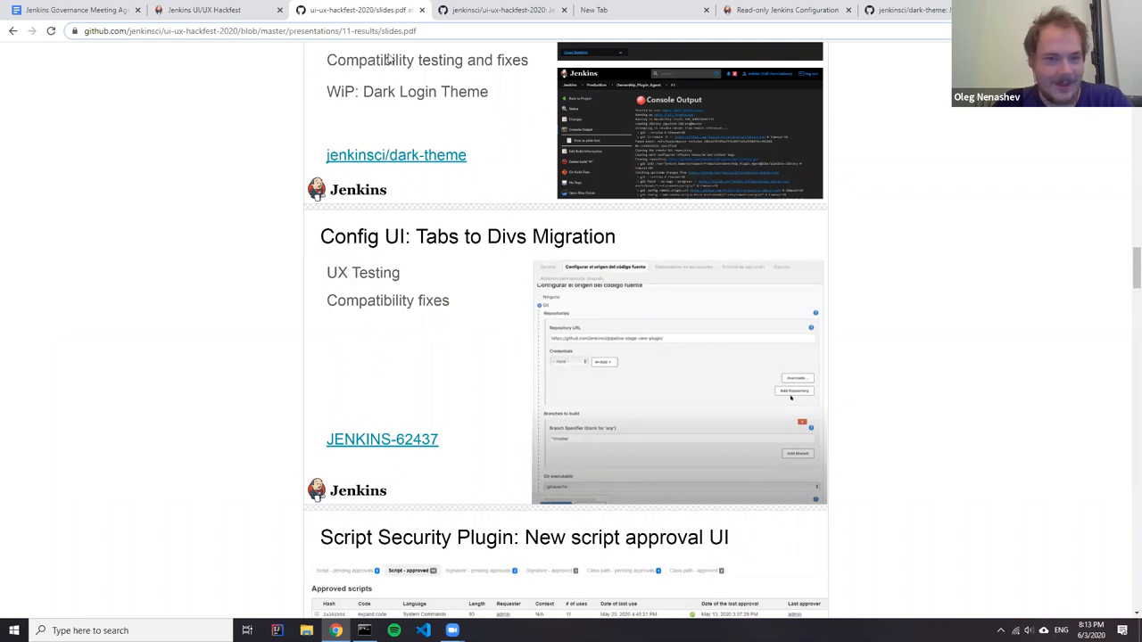
# Step: Follow the agenda's Infra outage link to the 'Today's outage' Google Groups thread
pyautogui.click(81, 15)
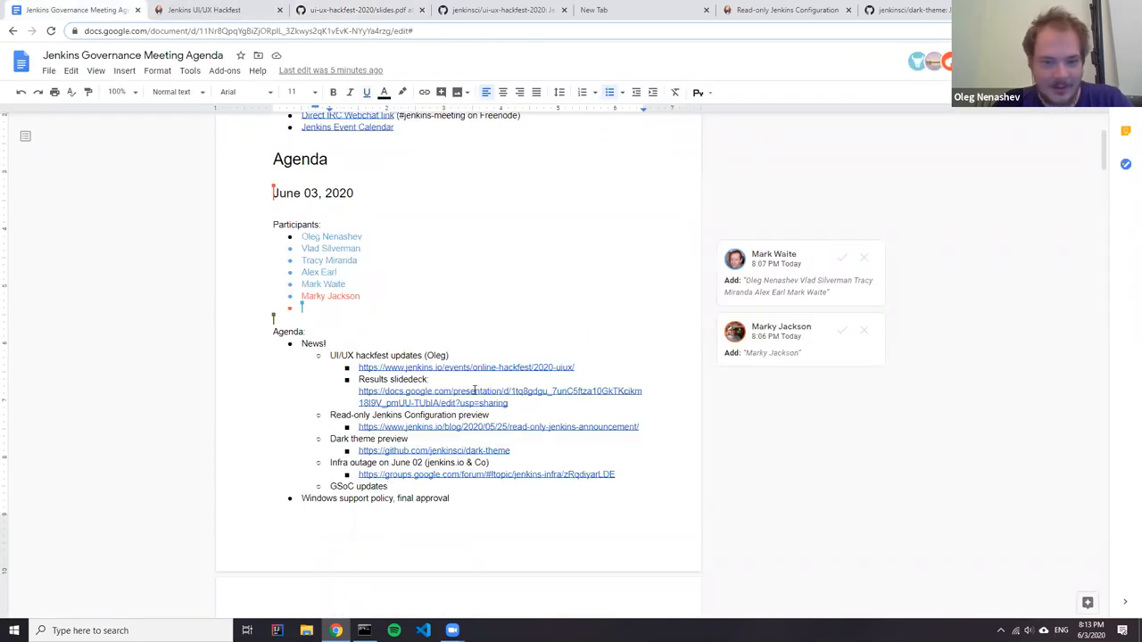
pyautogui.scroll(-3)
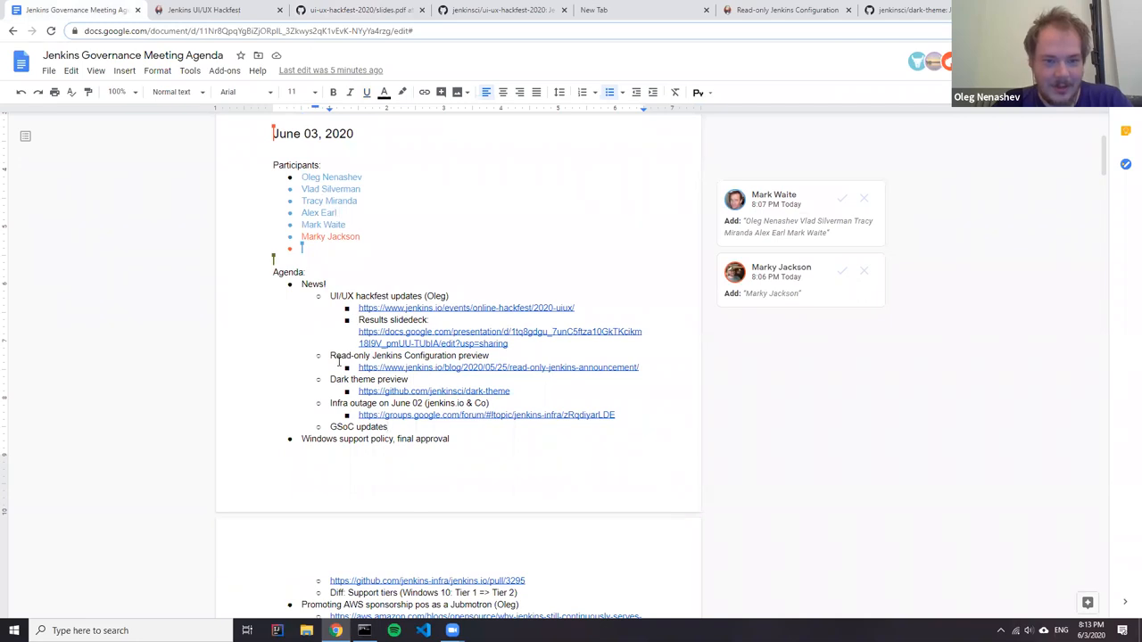
pyautogui.moveTo(329, 356); pyautogui.dragTo(640, 367)
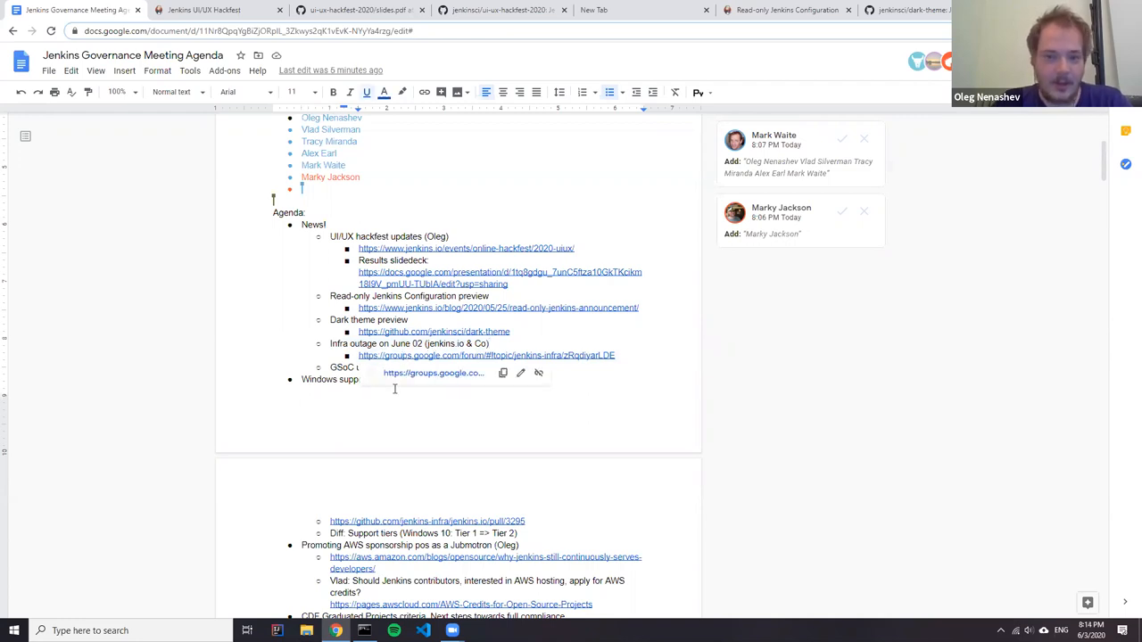
pyautogui.click(495, 356)
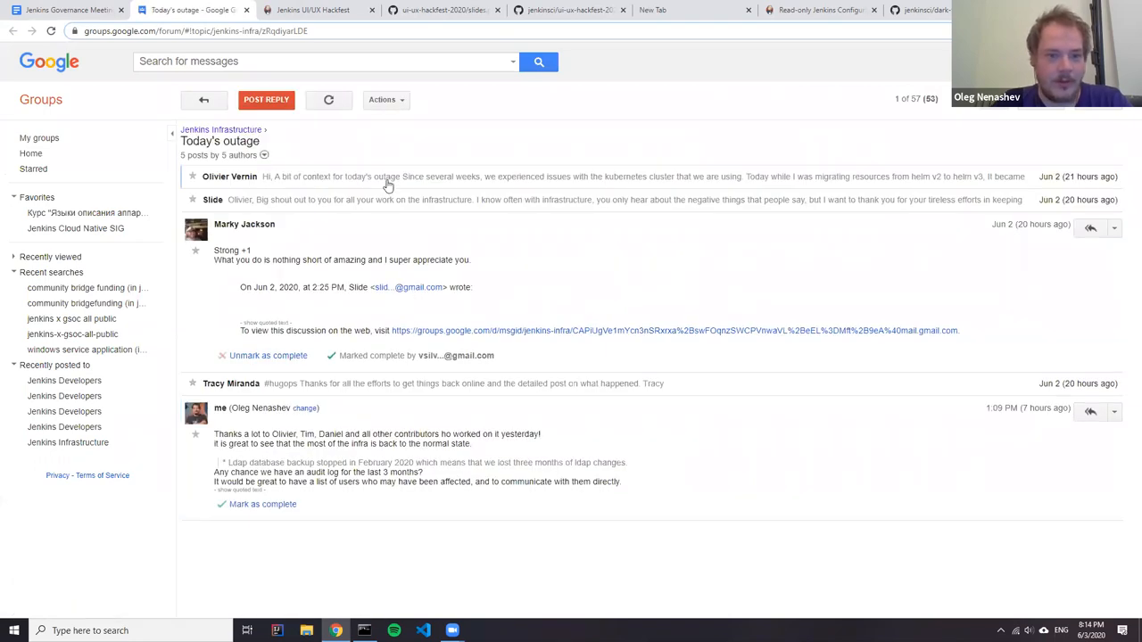
pyautogui.click(388, 177)
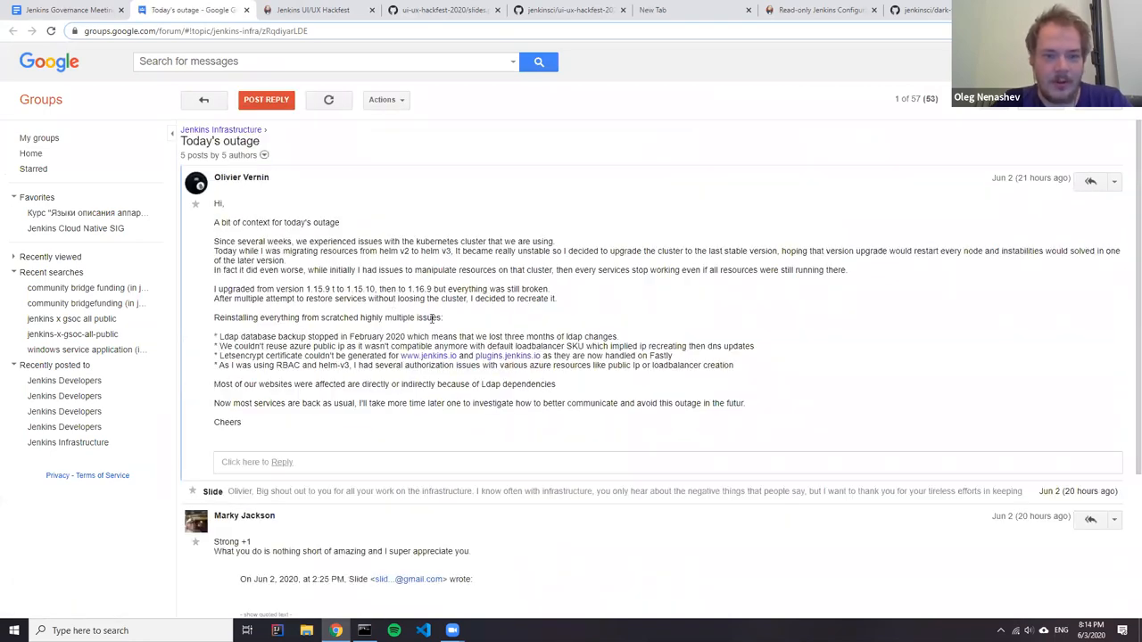
pyautogui.moveTo(360, 302)
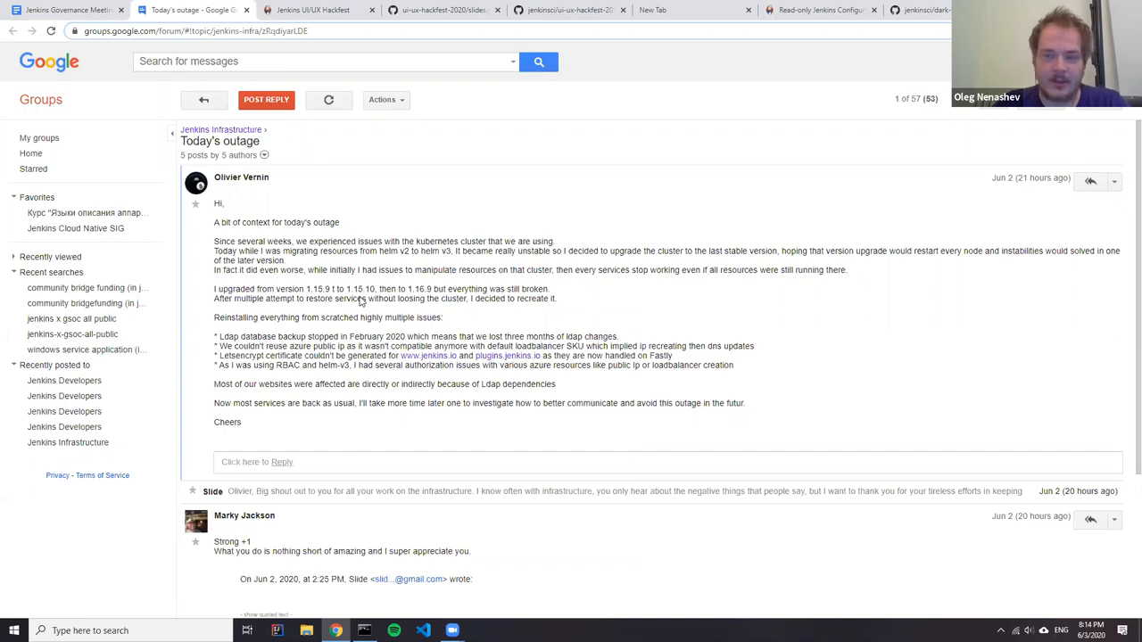
pyautogui.moveTo(351, 308)
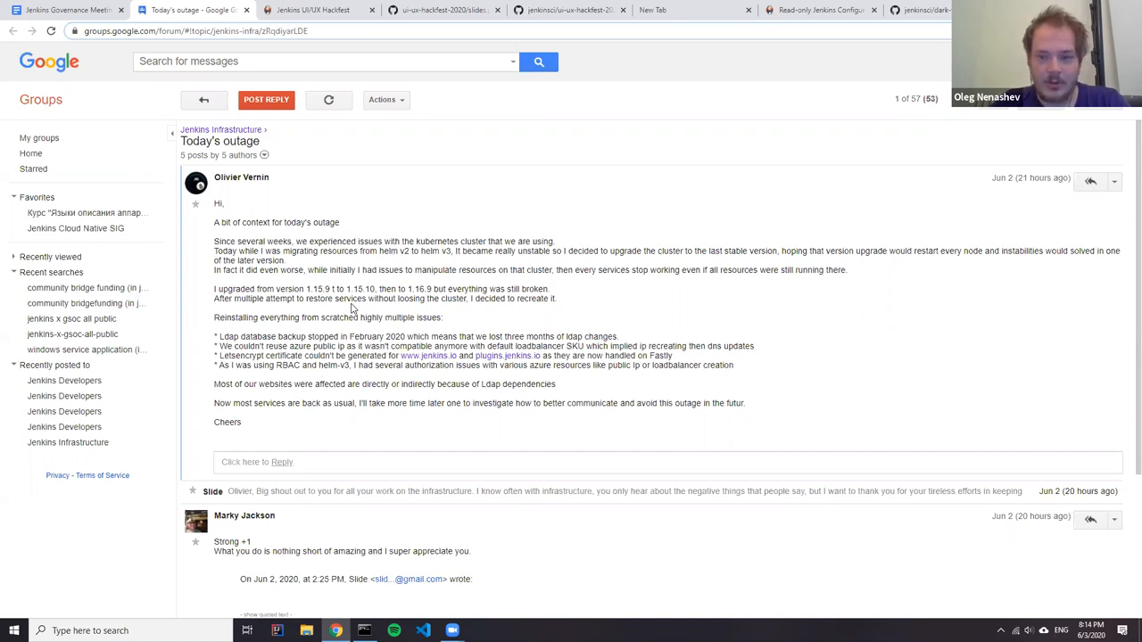
pyautogui.moveTo(303, 346)
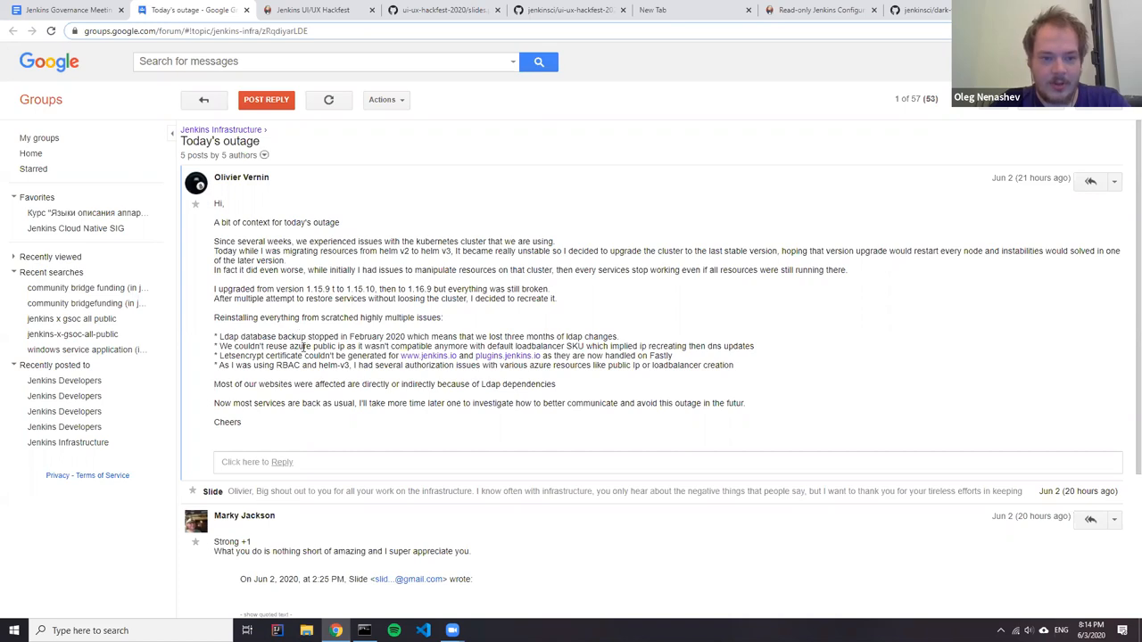
pyautogui.moveTo(262, 311)
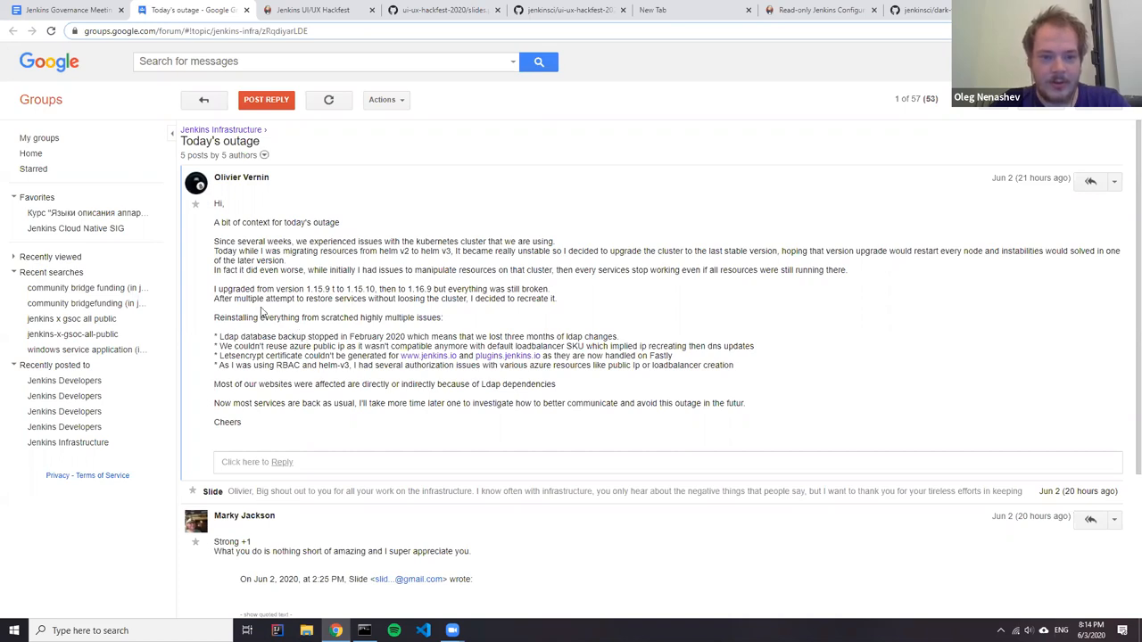
pyautogui.moveTo(350, 307)
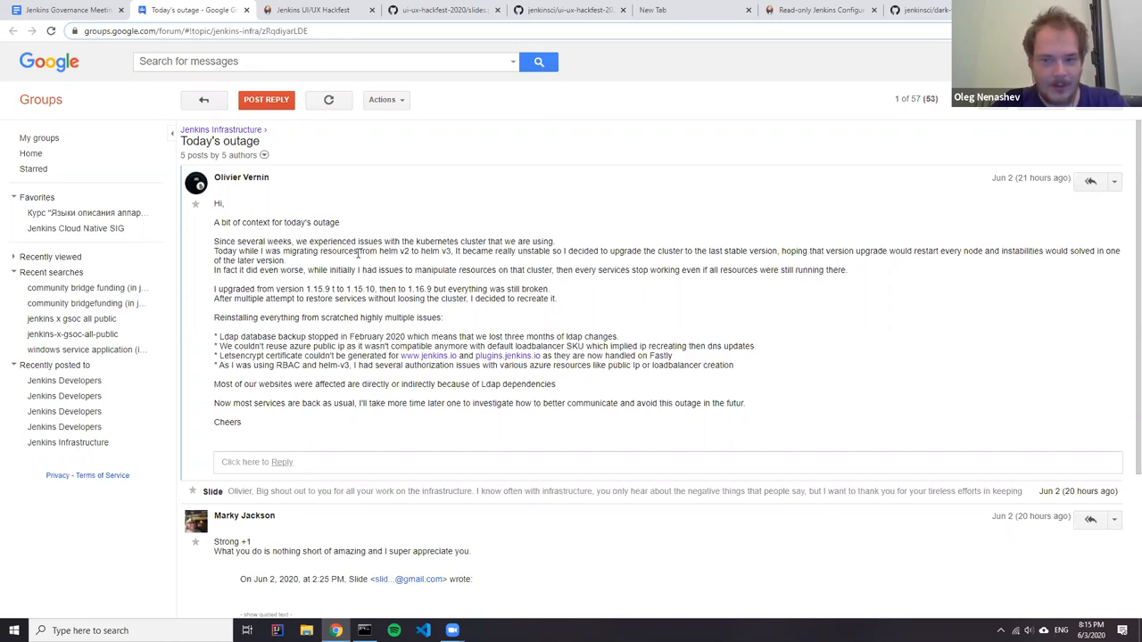
pyautogui.moveTo(274, 284)
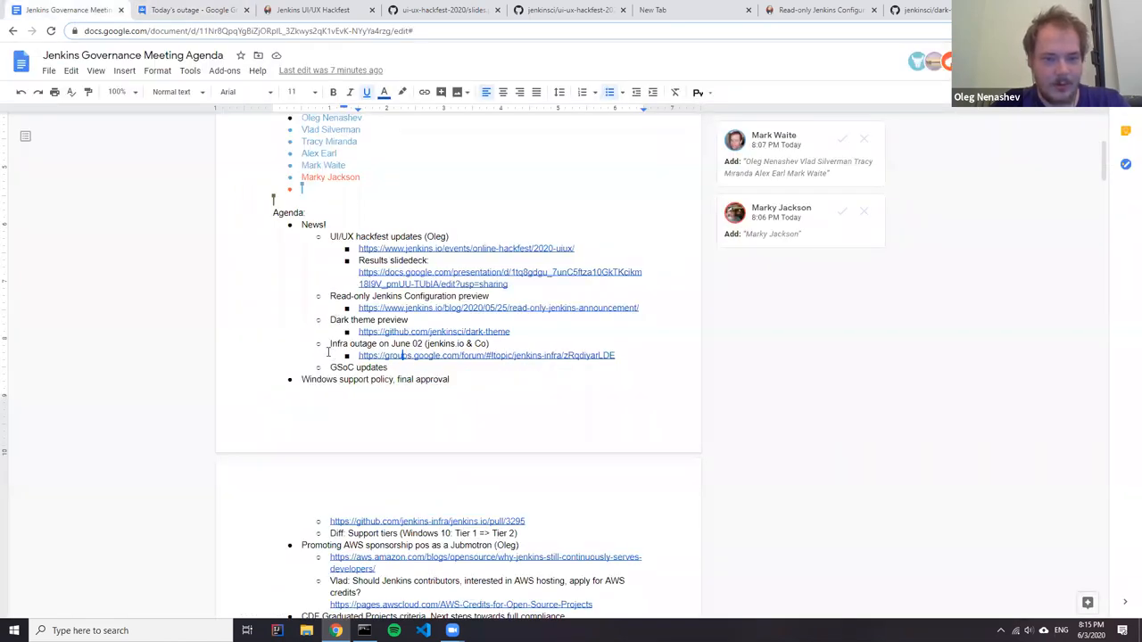
# Step: Select the GSoC updates agenda line, then begin entering a jenkins.io address
pyautogui.doubleClick(357, 367)
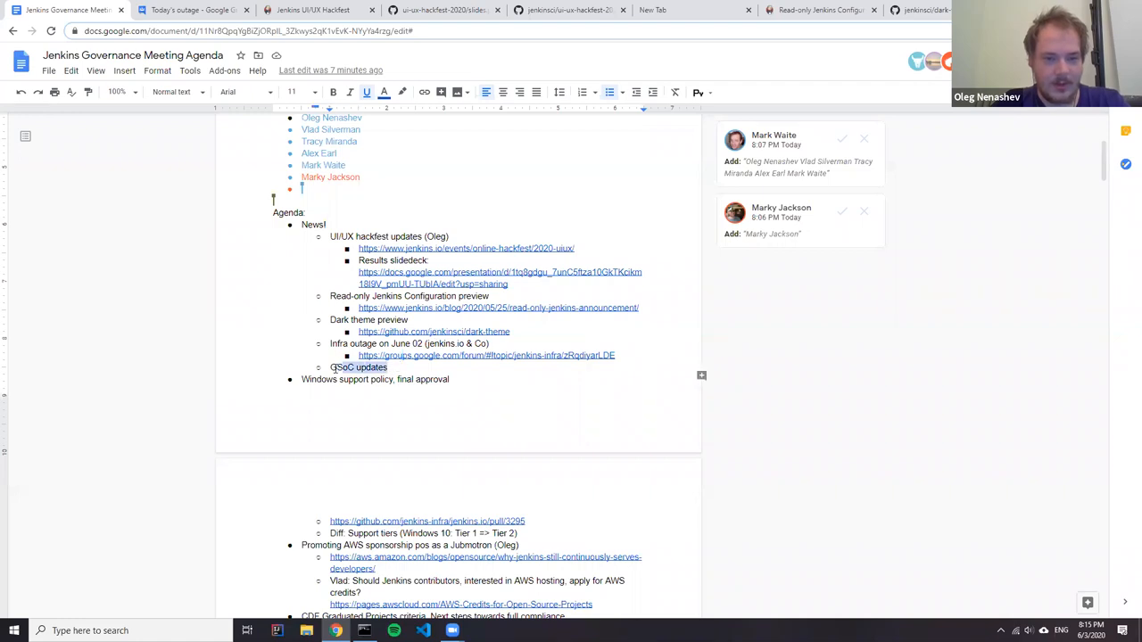
pyautogui.doubleClick(358, 367)
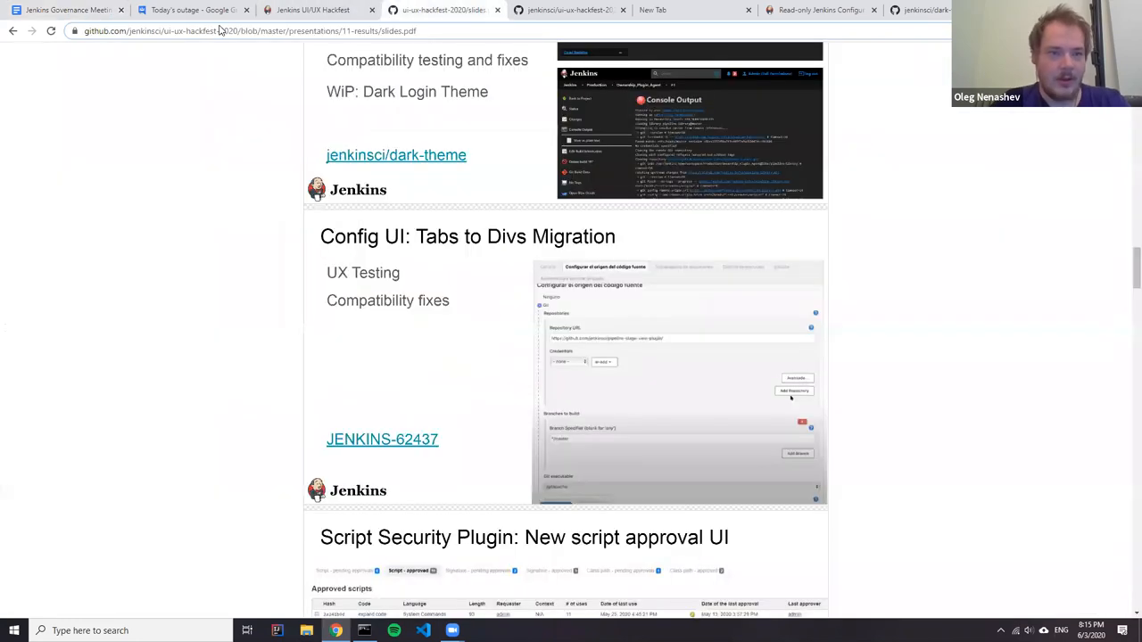
pyautogui.click(214, 30)
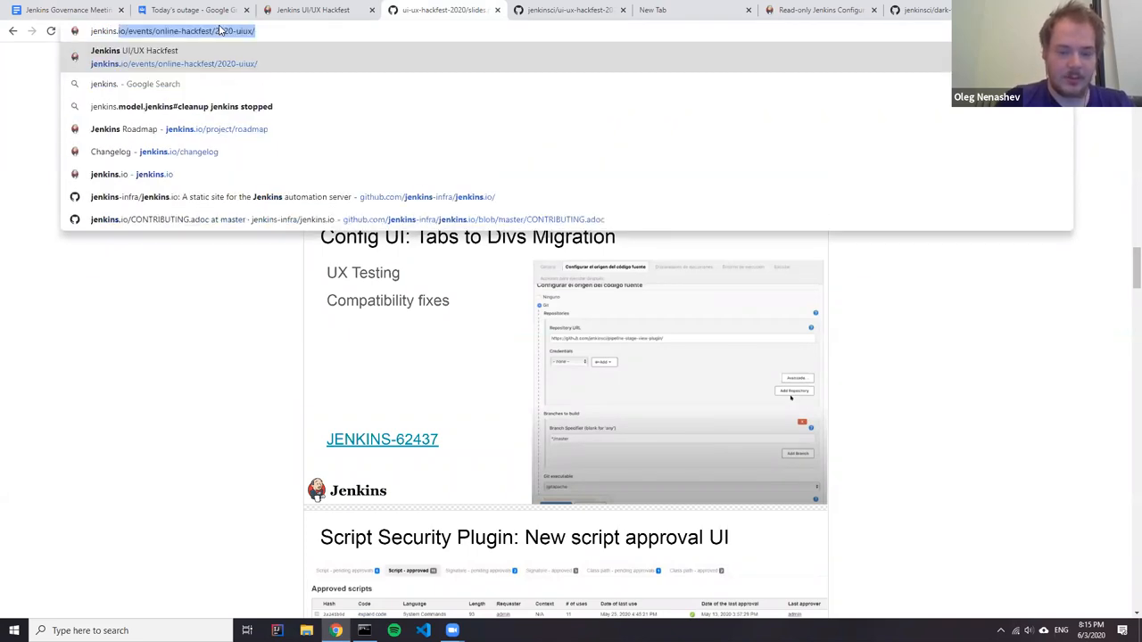
# Step: Open jenkins.io/projects/gsoc and highlight its list of GSoC 2020 projects
pyautogui.write('jenkins.io/download')
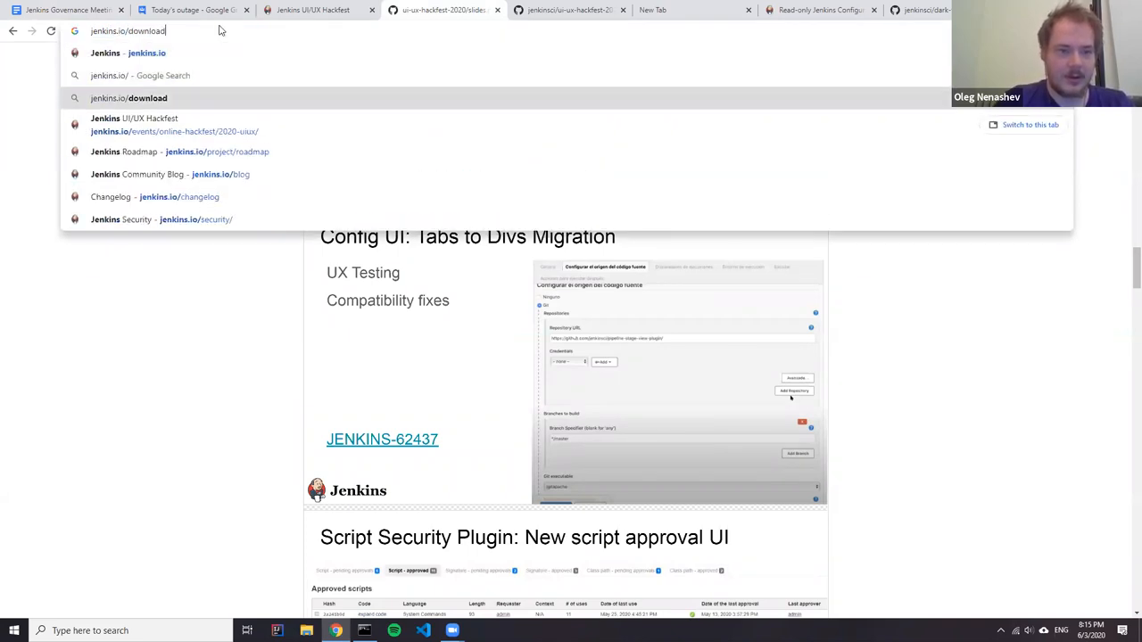
pyautogui.write('https://jenkins.io/blo')
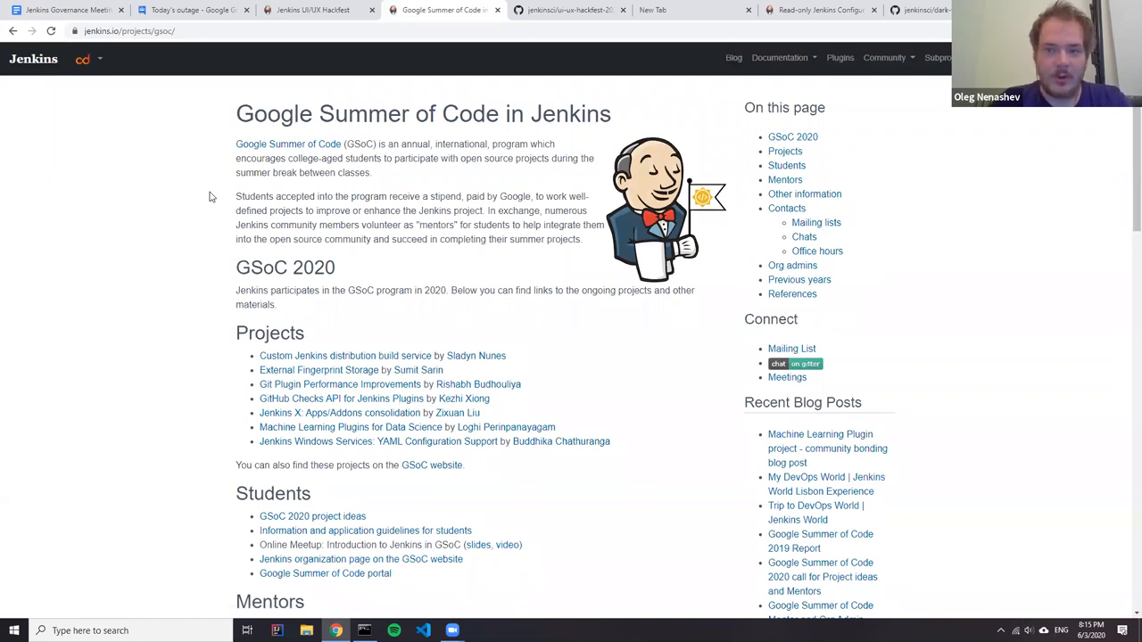
pyautogui.scroll(-3)
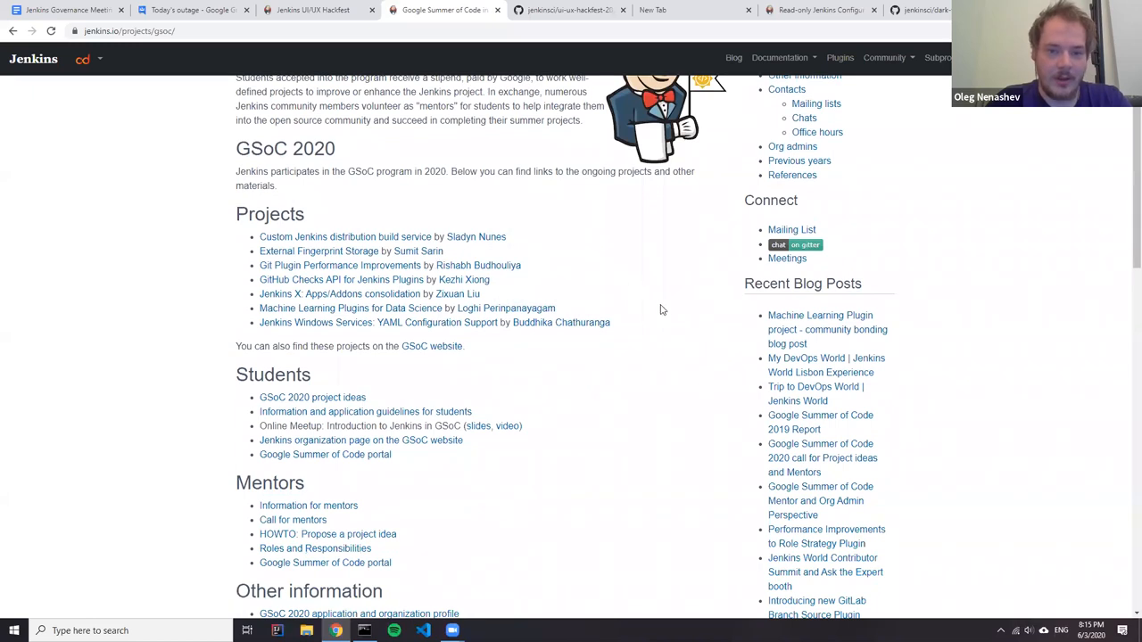
pyautogui.moveTo(259, 237); pyautogui.dragTo(556, 308)
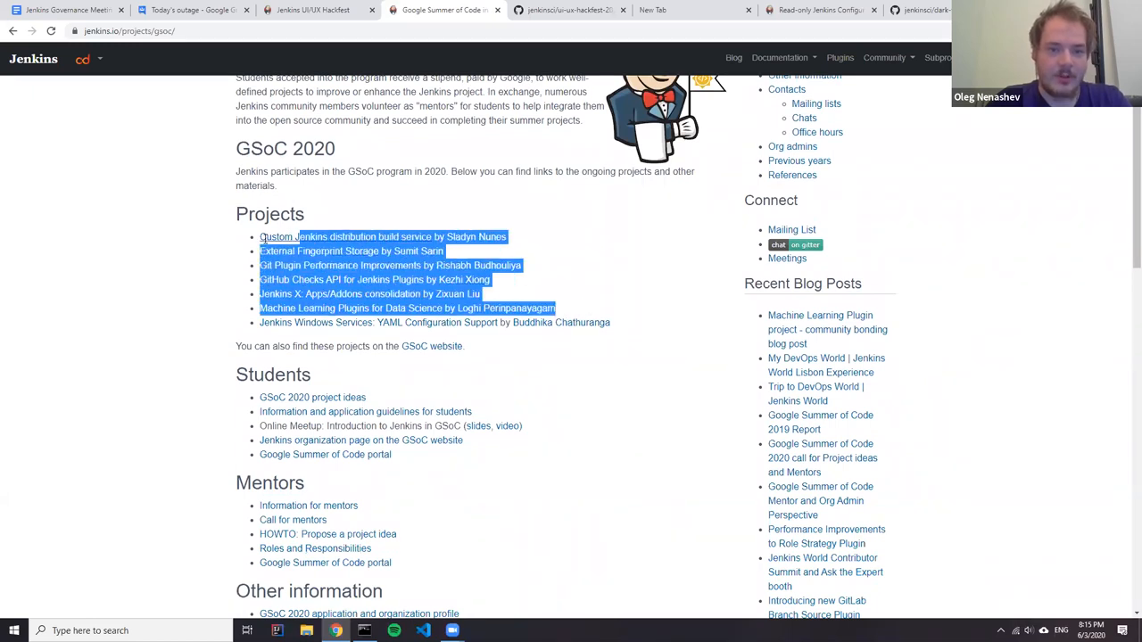
pyautogui.click(657, 367)
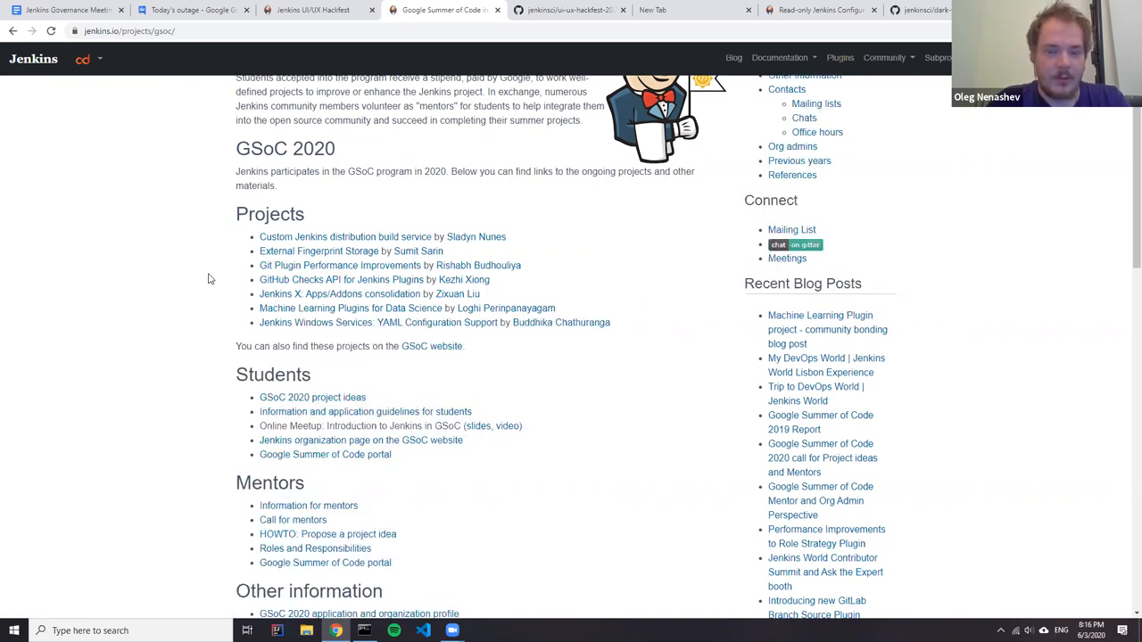
pyautogui.moveTo(356, 236)
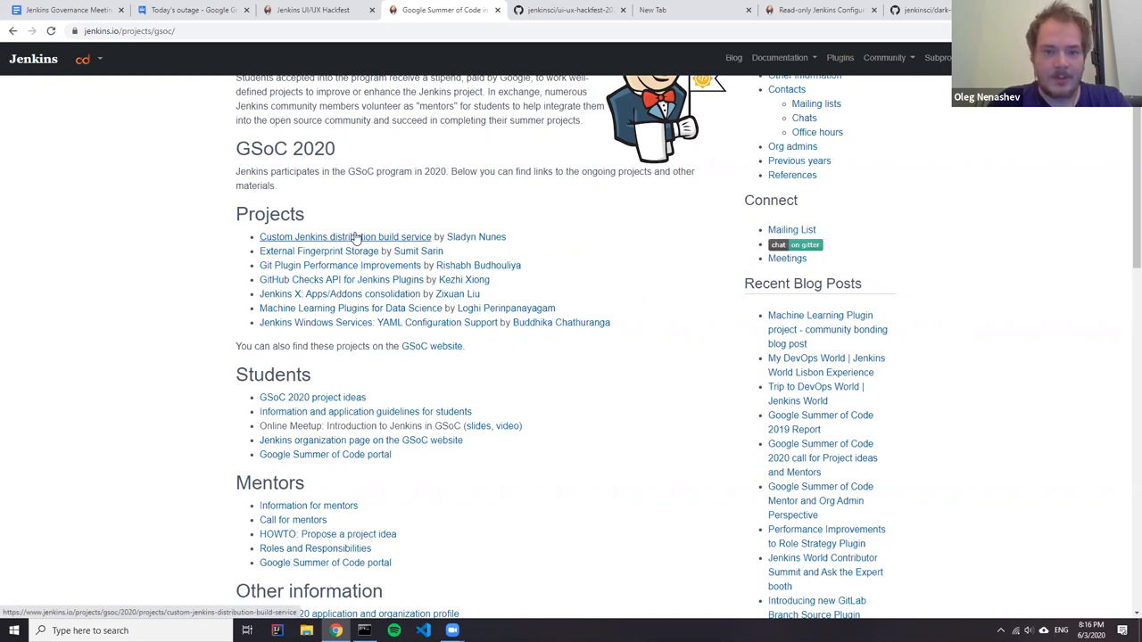
pyautogui.moveTo(311, 284)
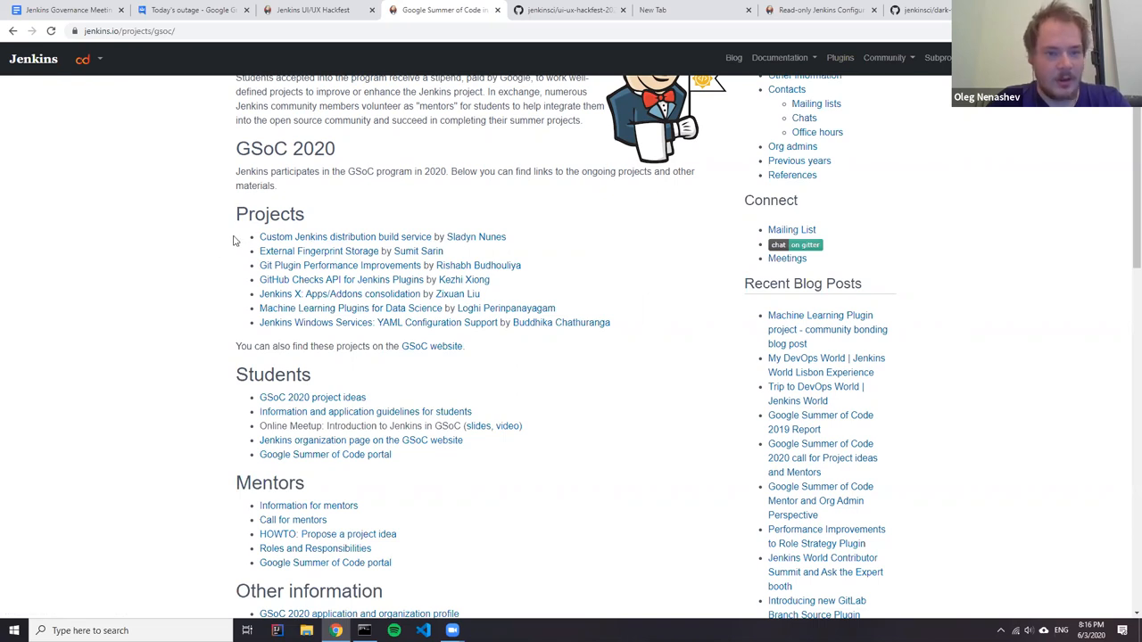
pyautogui.moveTo(424, 241)
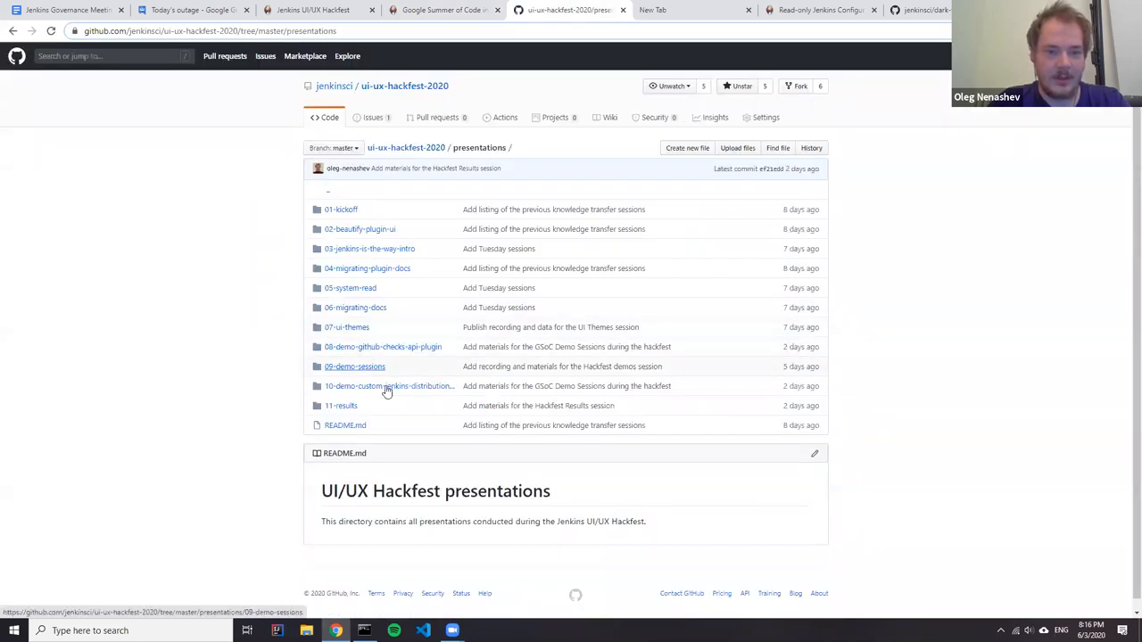
pyautogui.moveTo(428, 386)
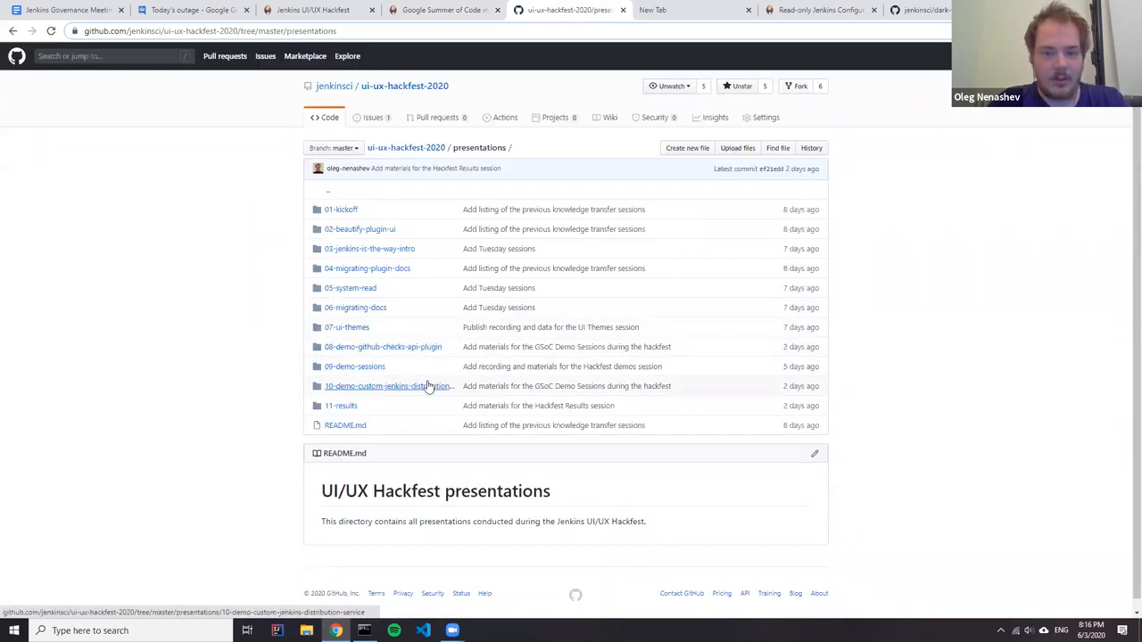
pyautogui.click(456, 11)
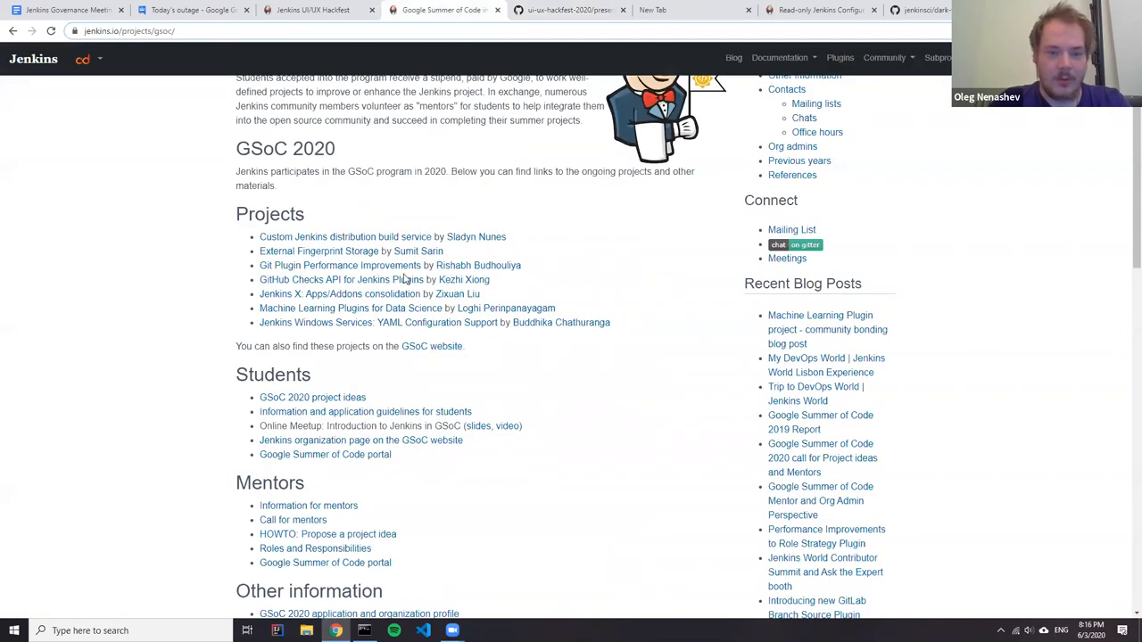
pyautogui.moveTo(489, 290)
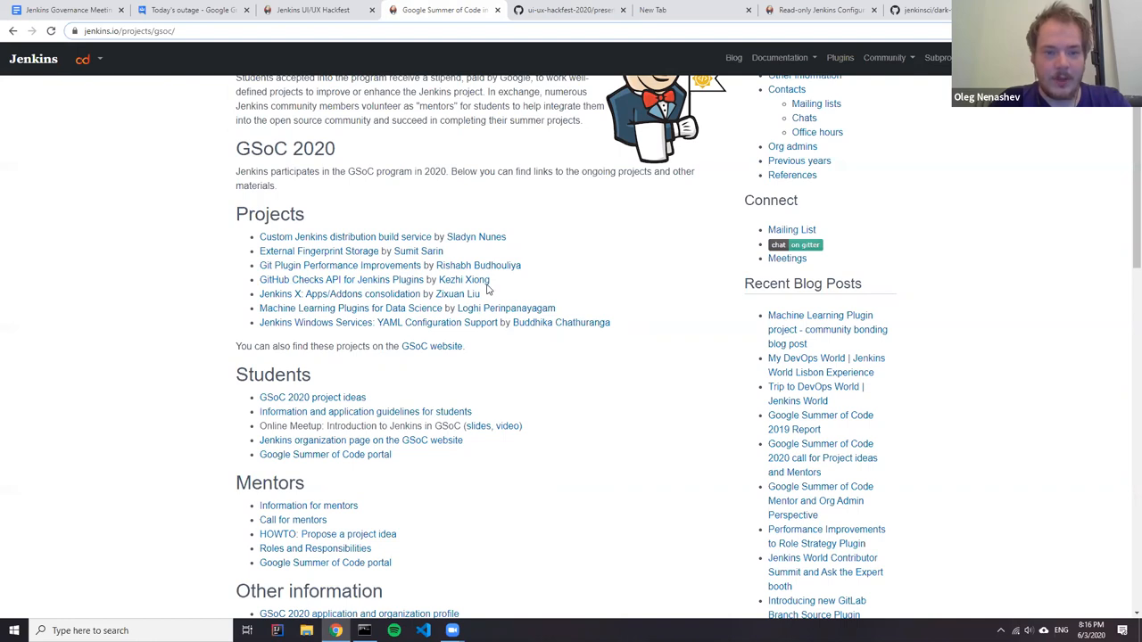
pyautogui.moveTo(647, 331)
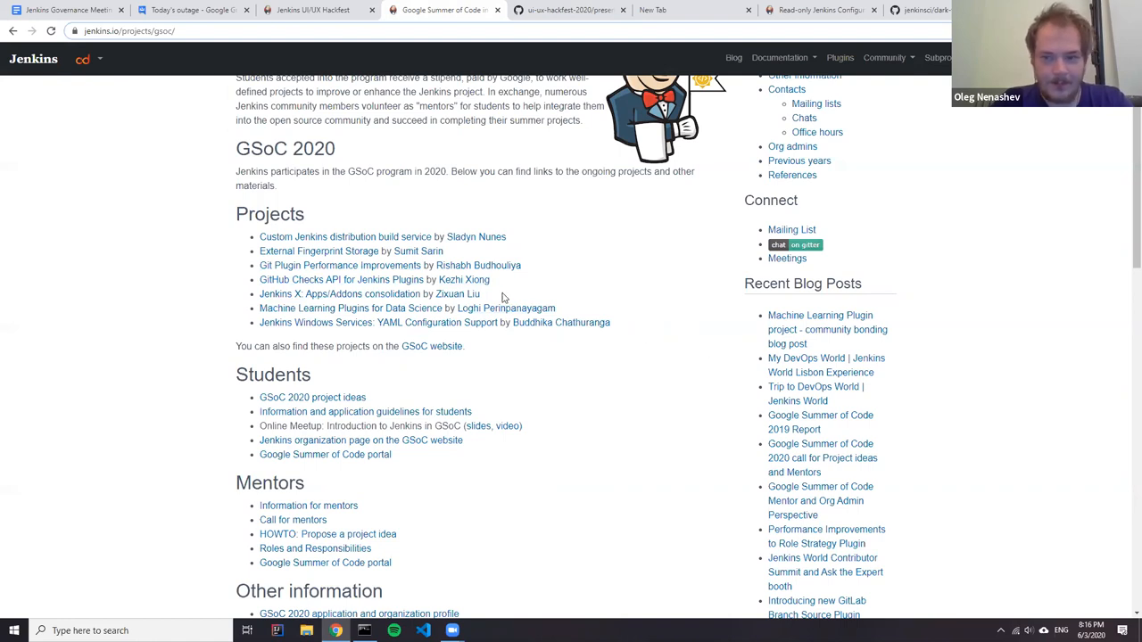
pyautogui.click(58, 13)
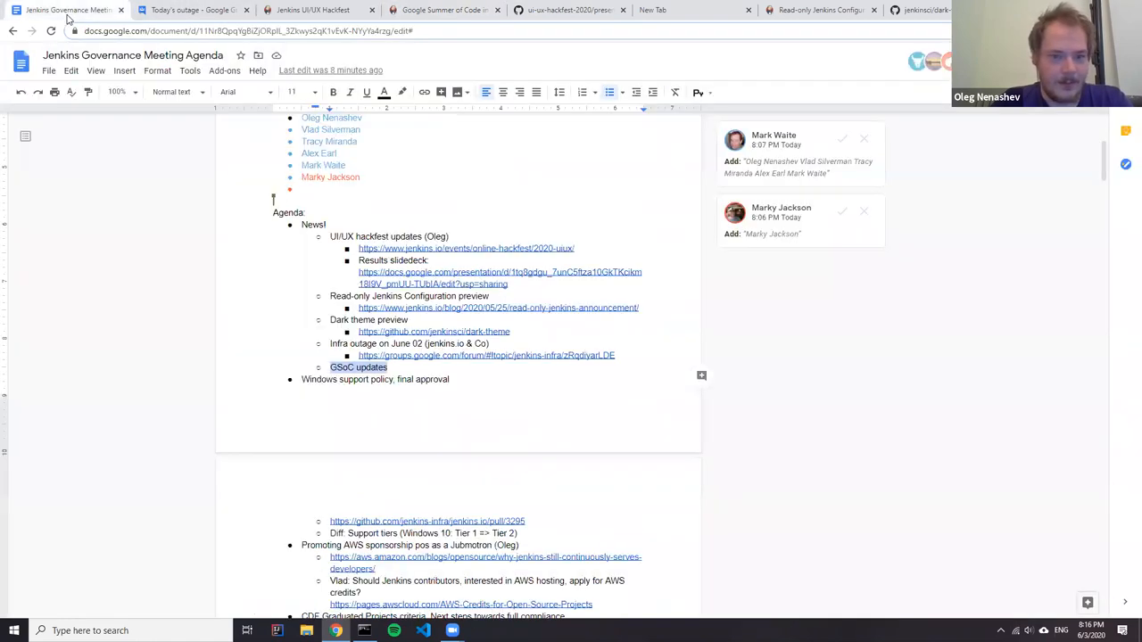
pyautogui.click(246, 297)
pyautogui.write('GSoD')
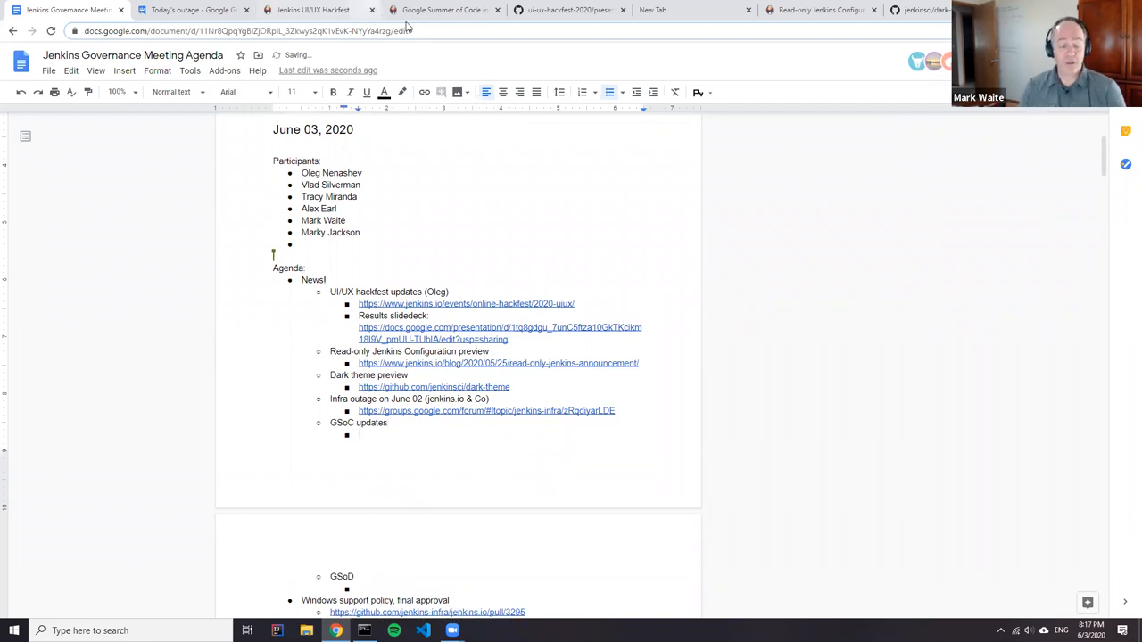
pyautogui.click(822, 10)
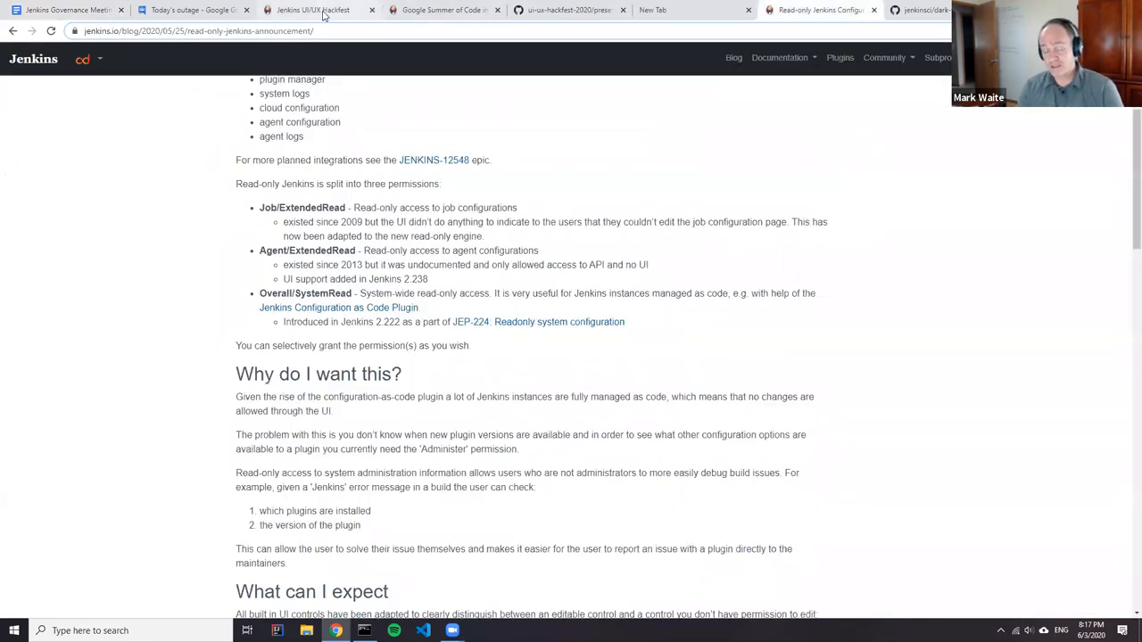
pyautogui.click(67, 12)
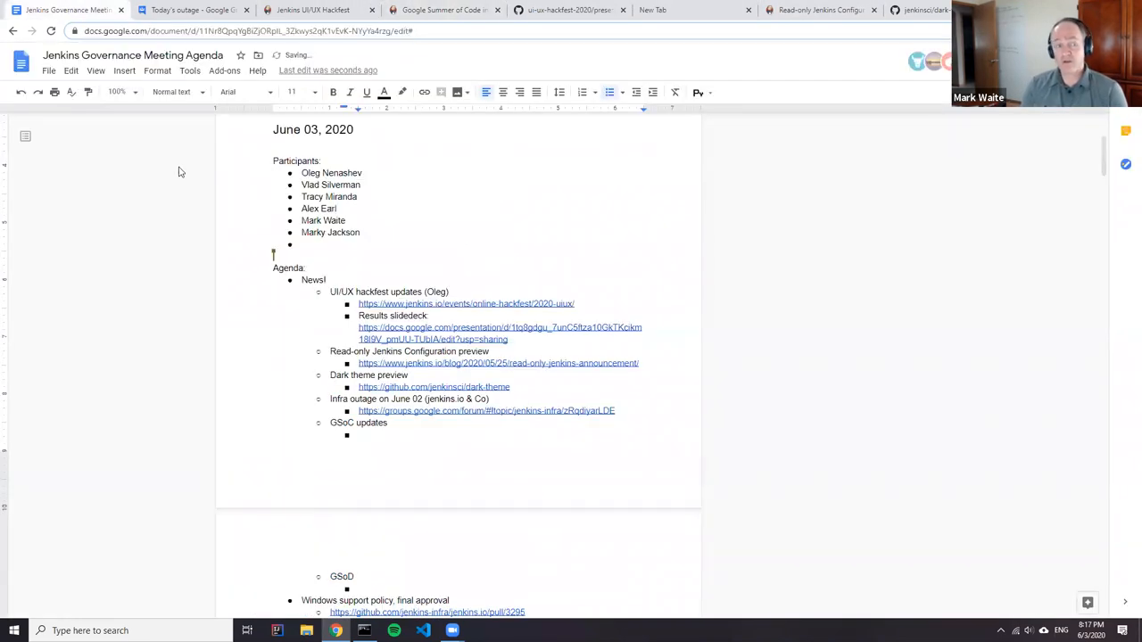
pyautogui.write('https://www.jenkins.io/projects/gsoc/')
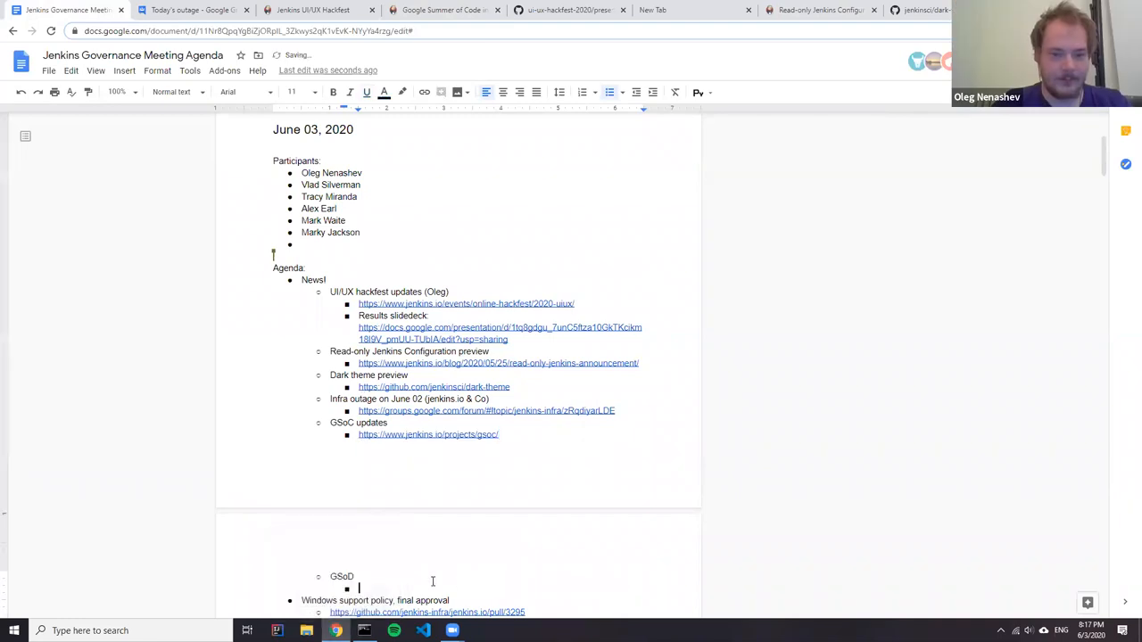
# Step: Search the web for 'gsod google' to find the Season of Docs page
pyautogui.click(317, 14)
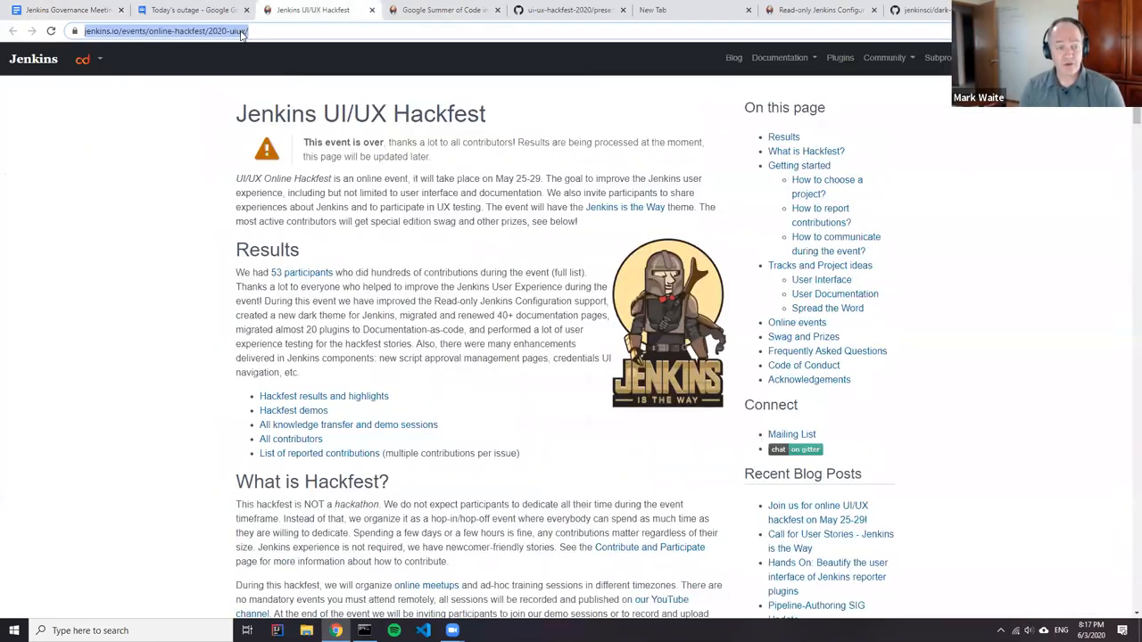
pyautogui.write('gsod google')
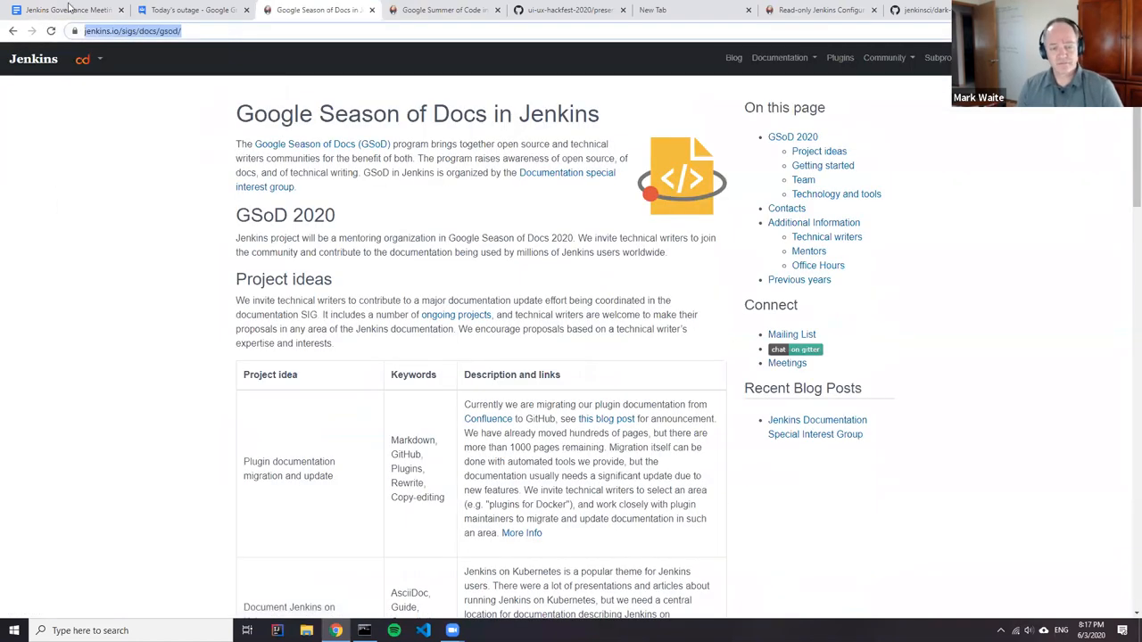
pyautogui.click(63, 10)
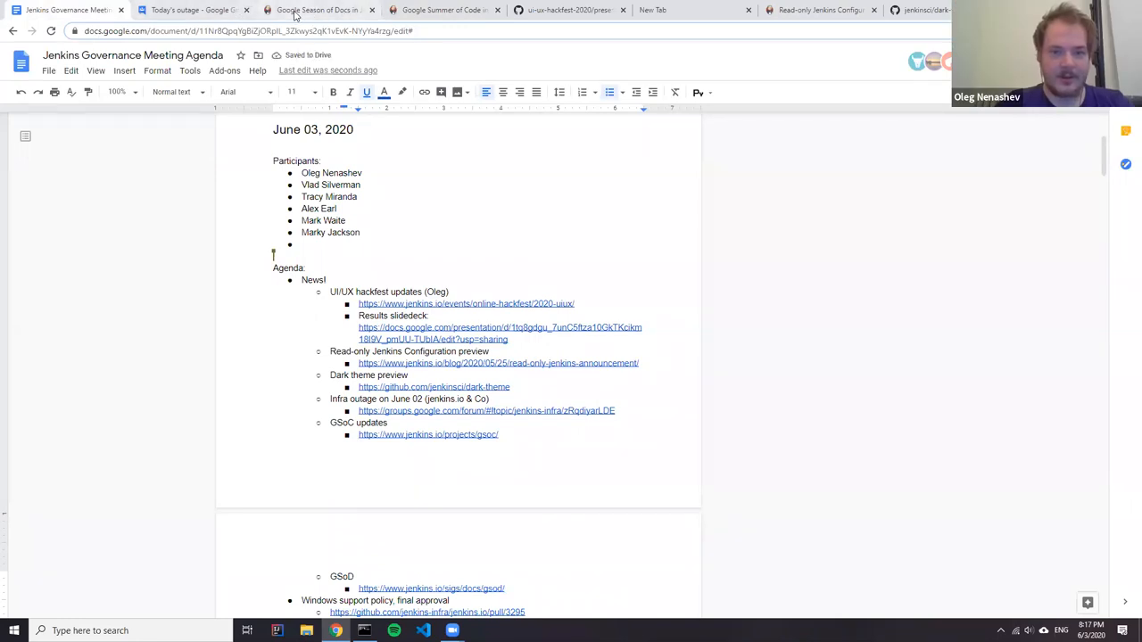
# Step: Open the Jenkins Documentation mailing list from the Season of Docs page and review its topics
pyautogui.click(317, 10)
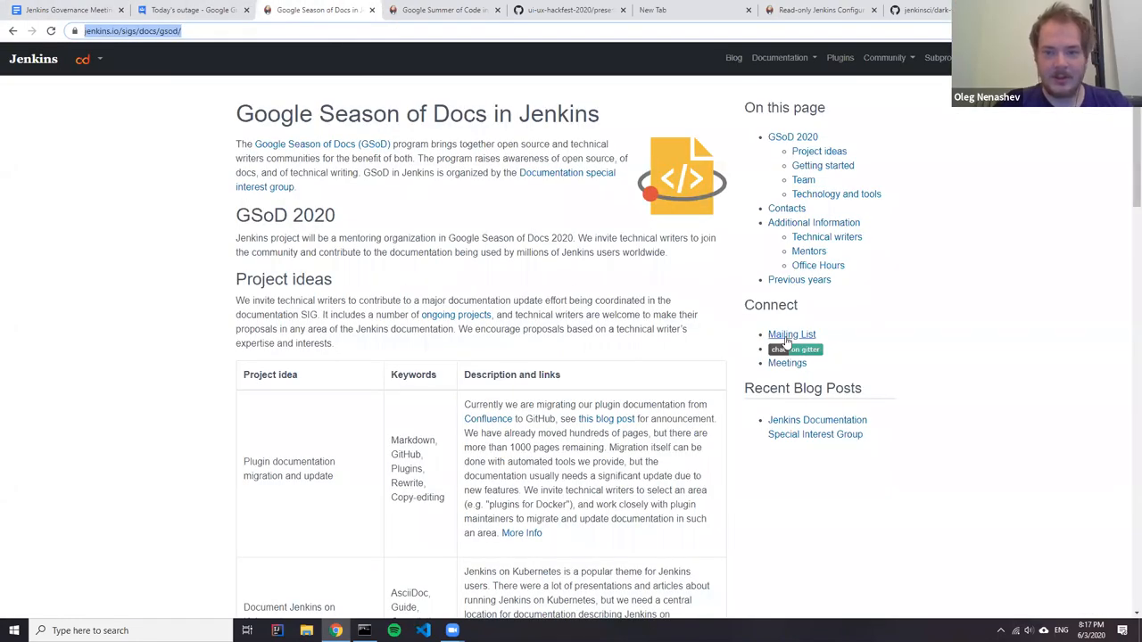
pyautogui.click(791, 334)
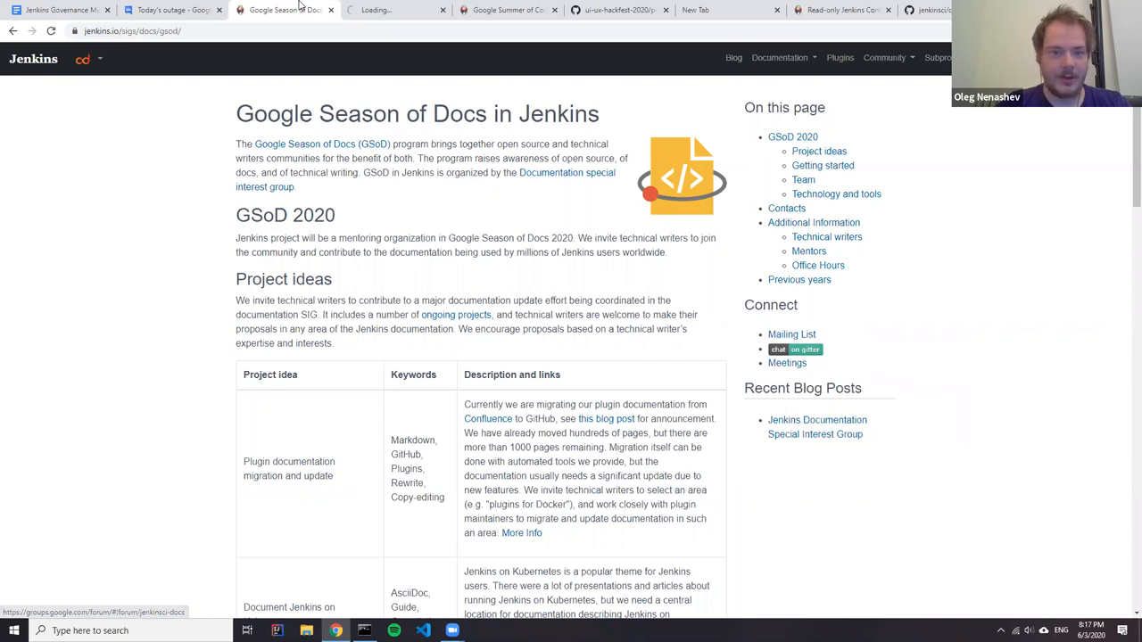
pyautogui.click(392, 10)
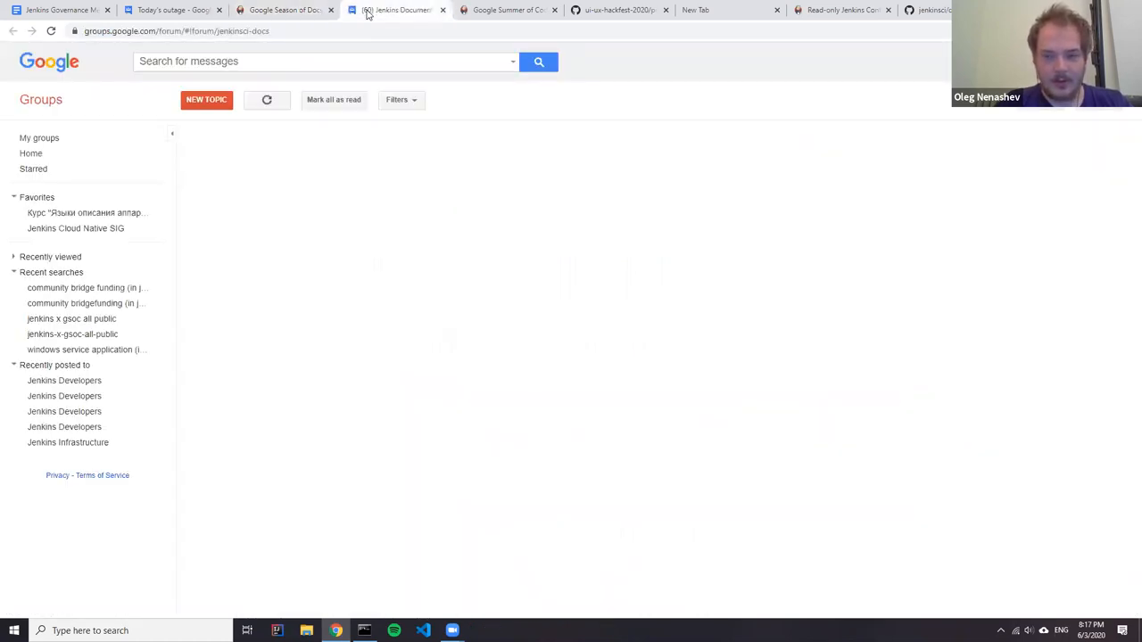
pyautogui.click(391, 9)
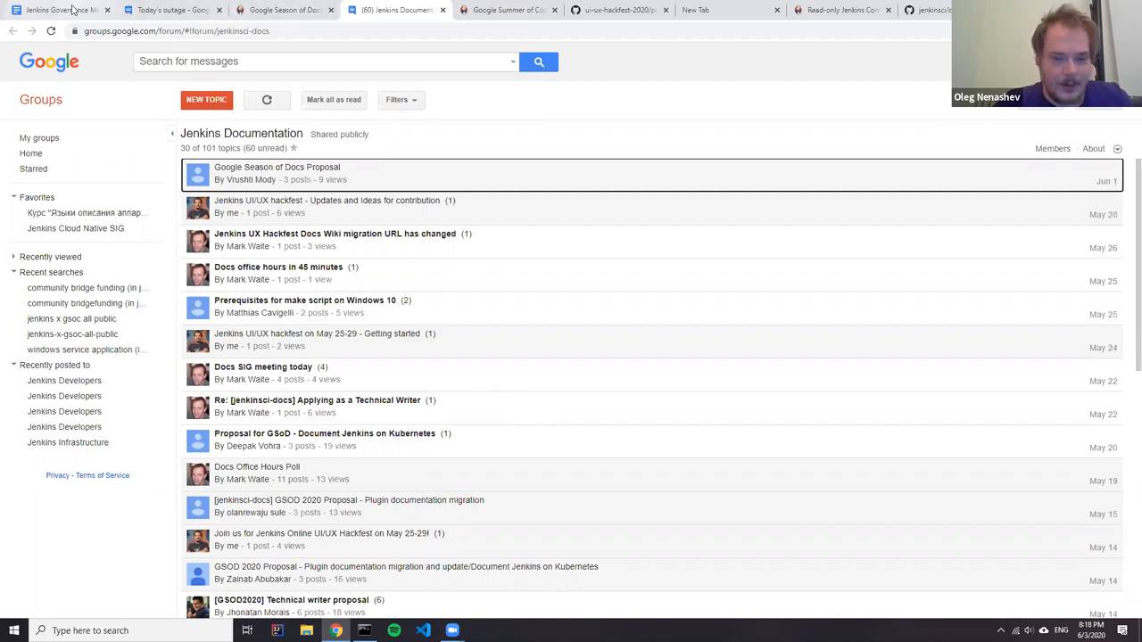
pyautogui.click(58, 14)
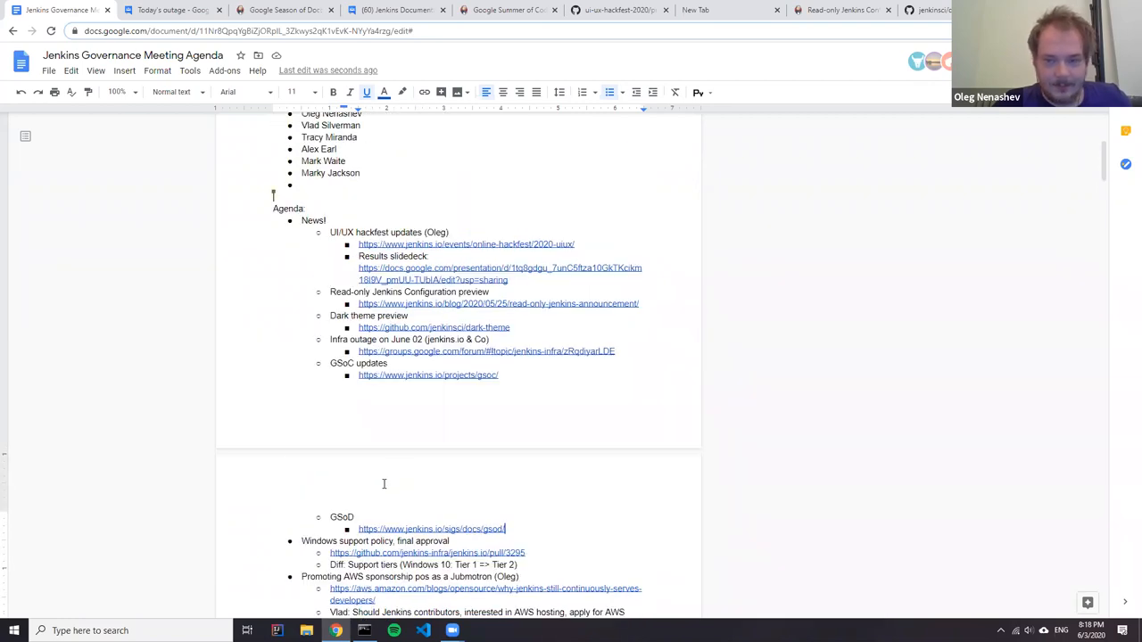
# Step: Type the 'Jenkins LTS RC - backporting' item below GSoD with an empty sub-bullet
pyautogui.scroll(-3)
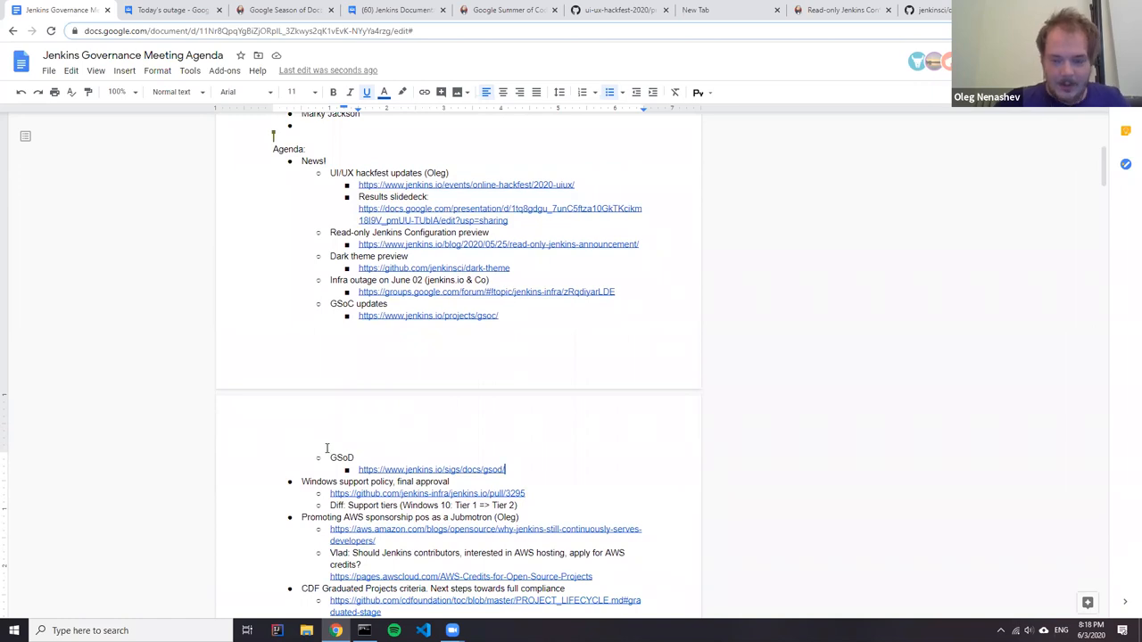
pyautogui.write('Jenkins')
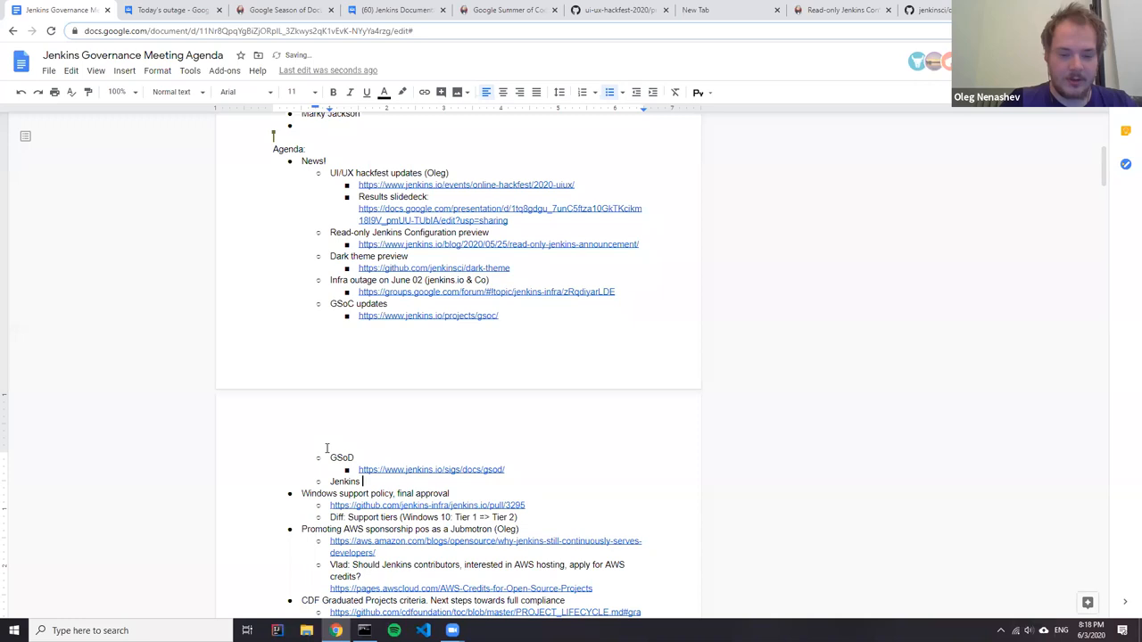
pyautogui.write('LTS RC -')
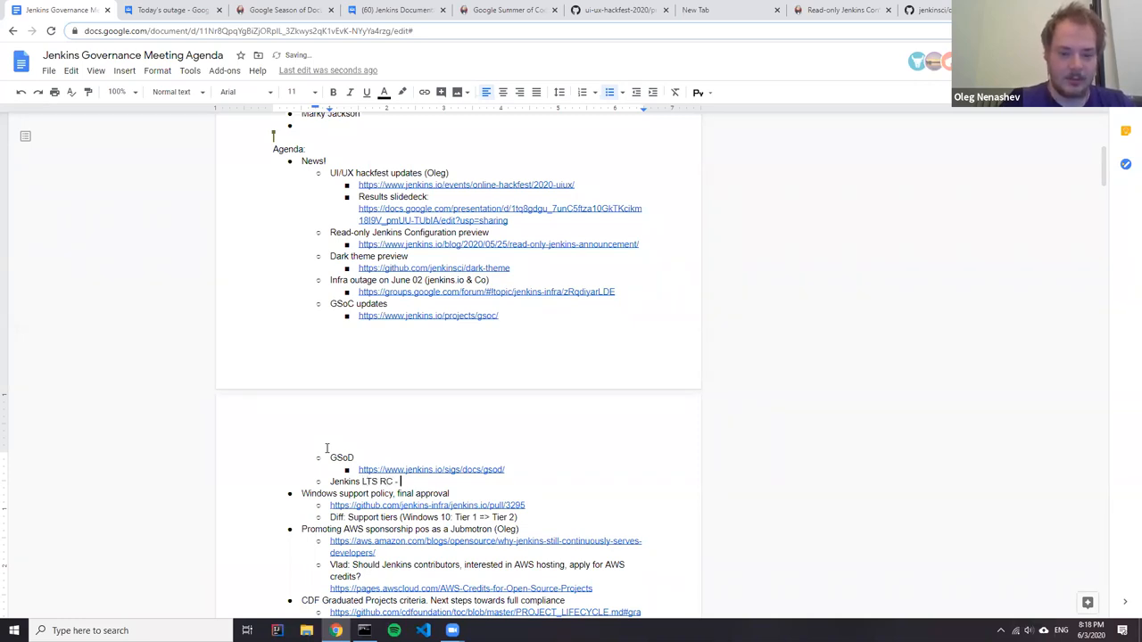
pyautogui.write('backporting')
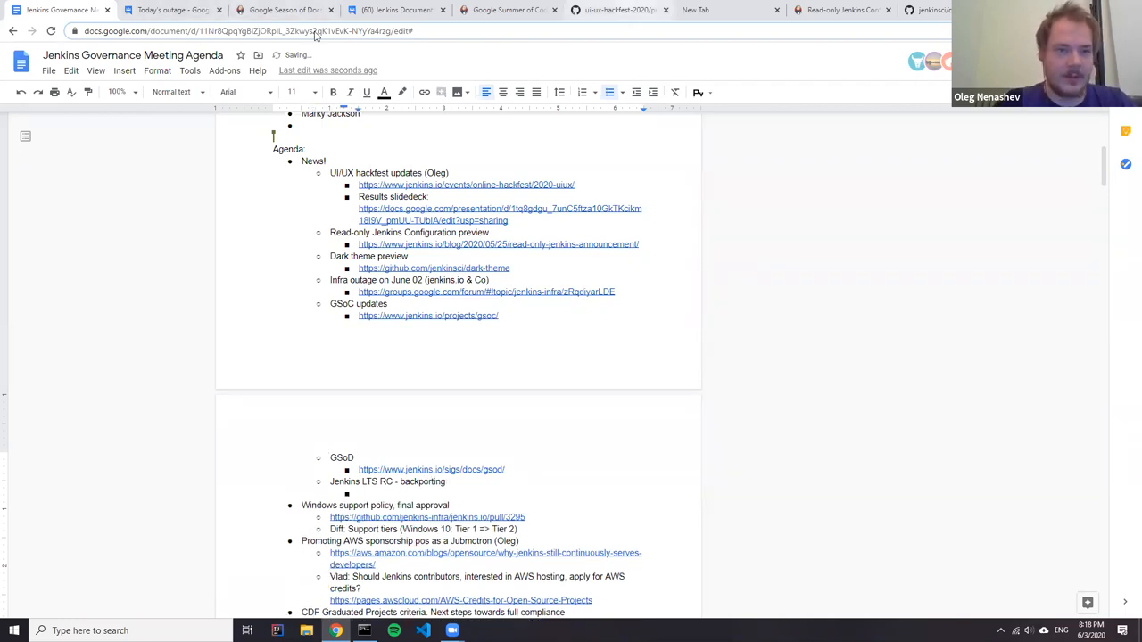
# Step: Open the Stable 2.235.1 pull request in jenkinsci/jenkins and scroll through its comments
pyautogui.click(617, 15)
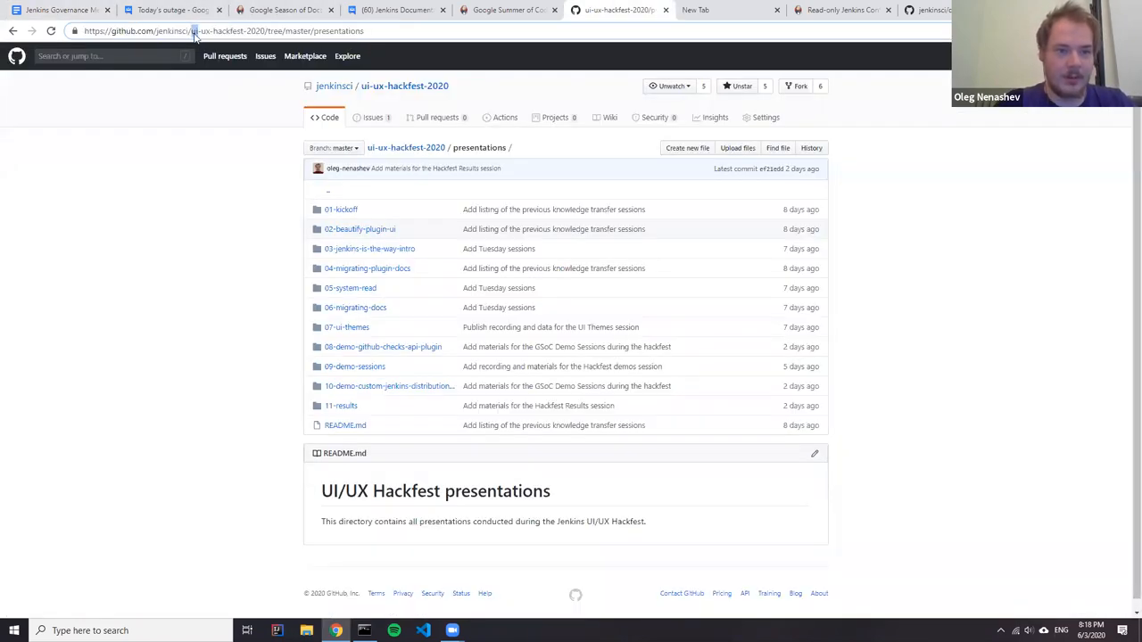
pyautogui.click(196, 33)
pyautogui.write('github.com/jenkinsci/jenkins')
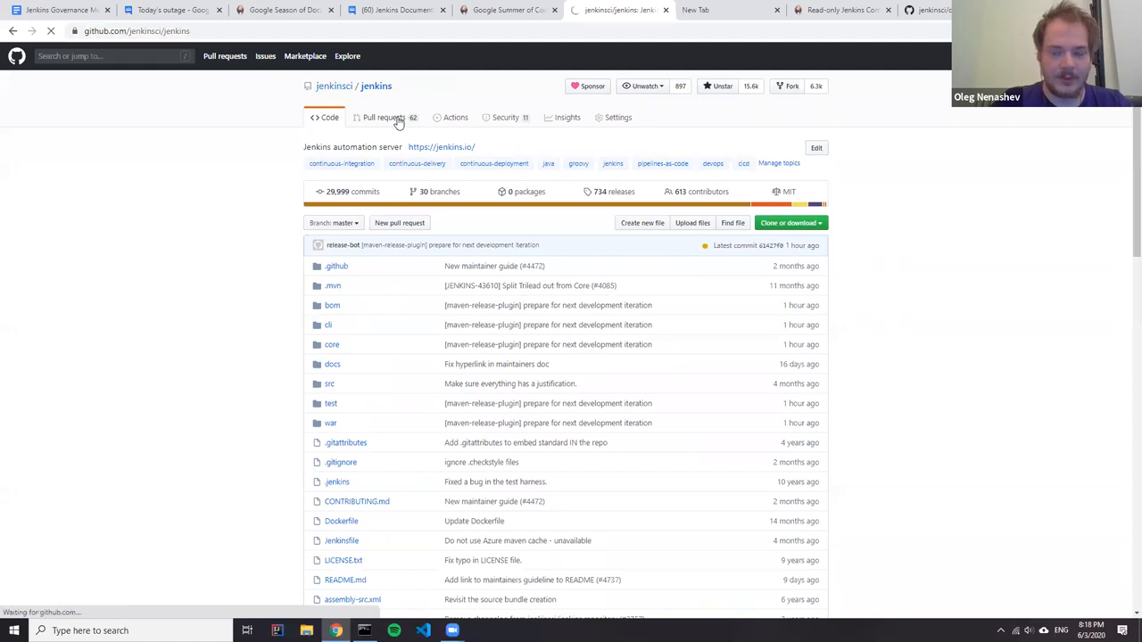
pyautogui.click(385, 117)
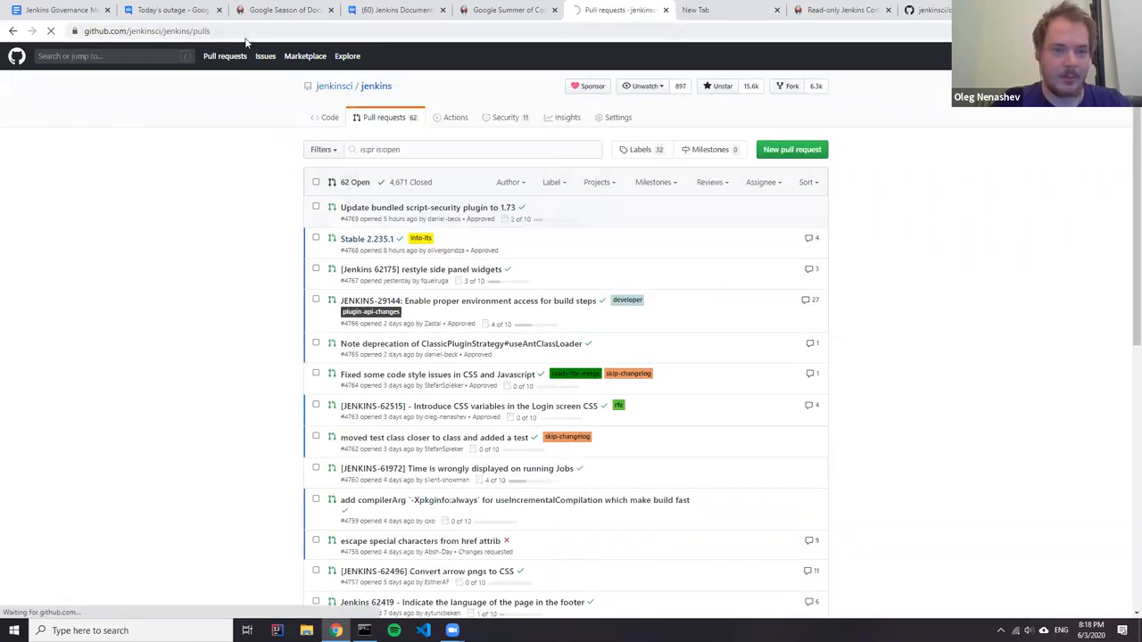
pyautogui.click(367, 238)
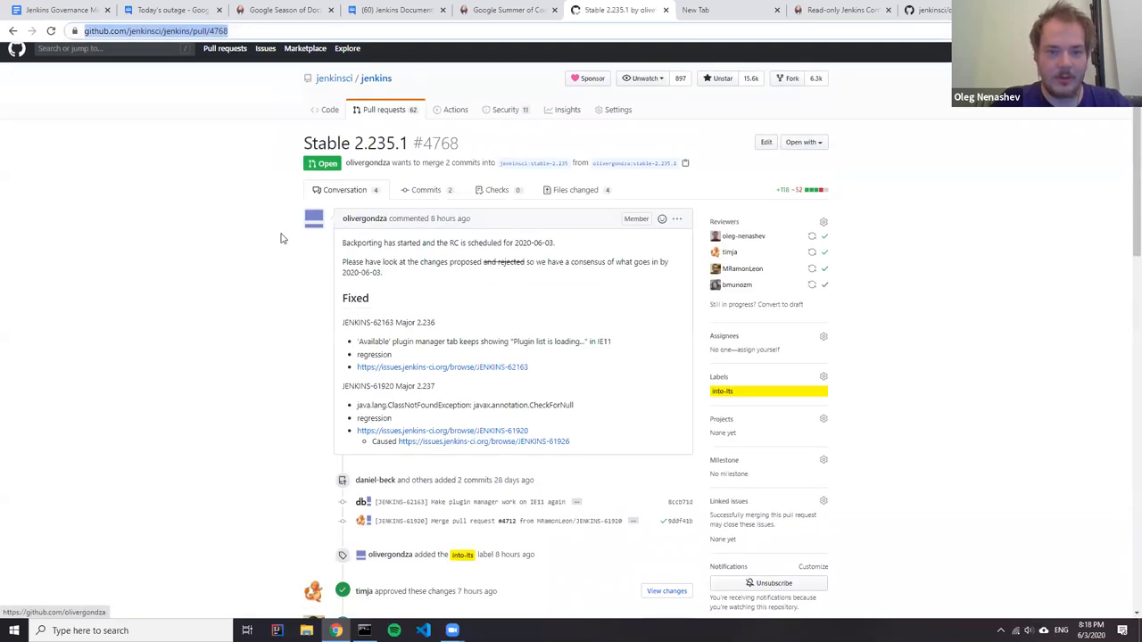
pyautogui.scroll(-3)
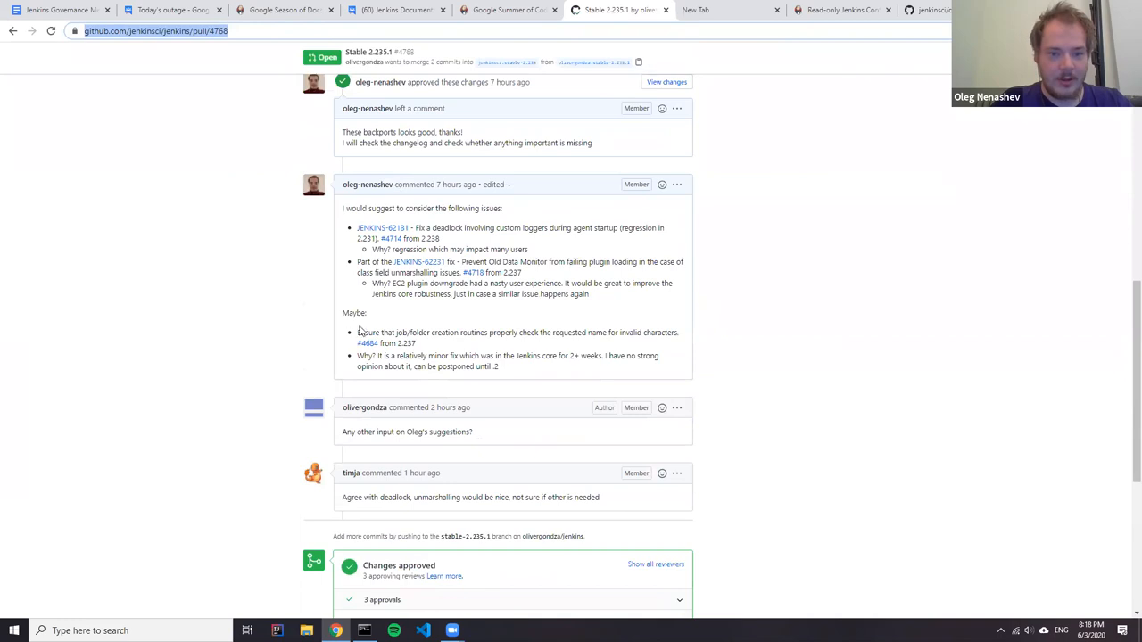
pyautogui.moveTo(486, 223)
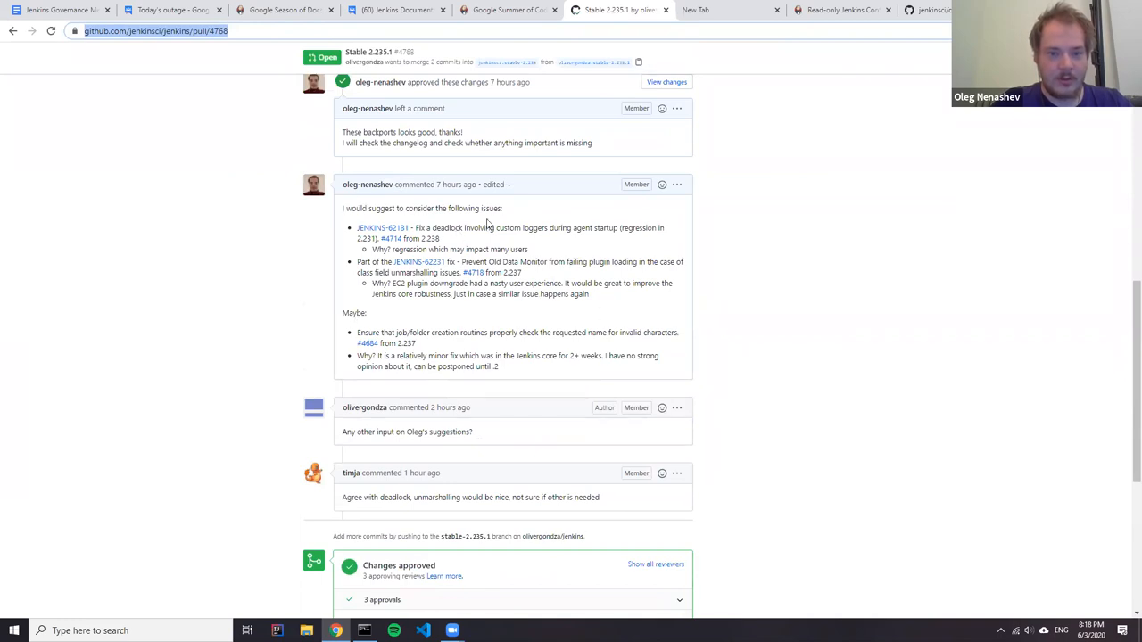
pyautogui.scroll(3)
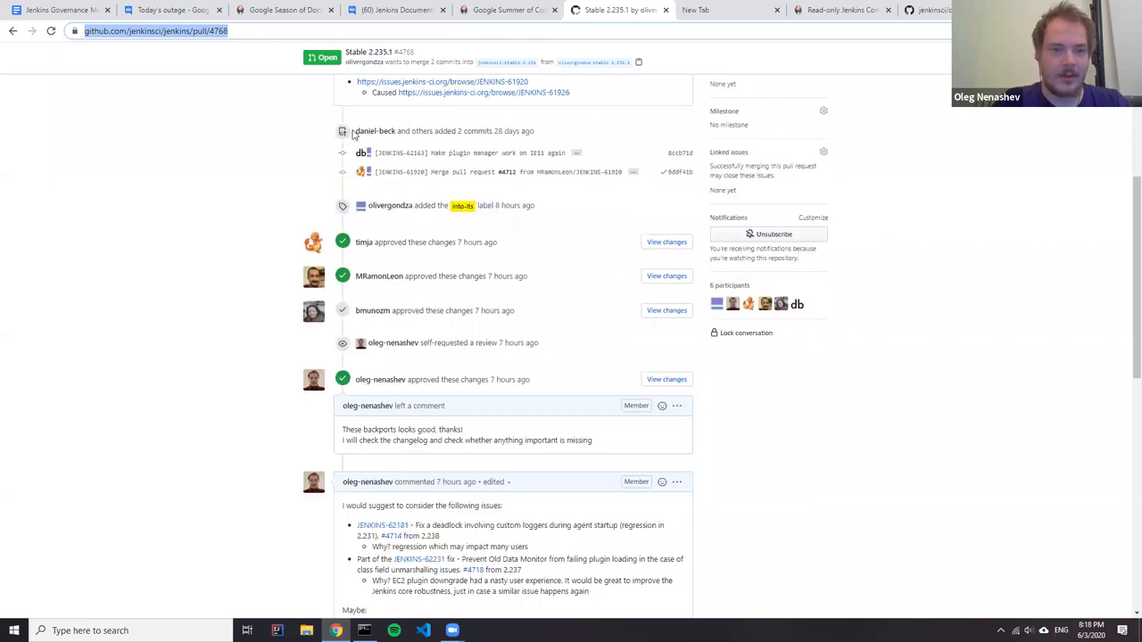
pyautogui.click(54, 12)
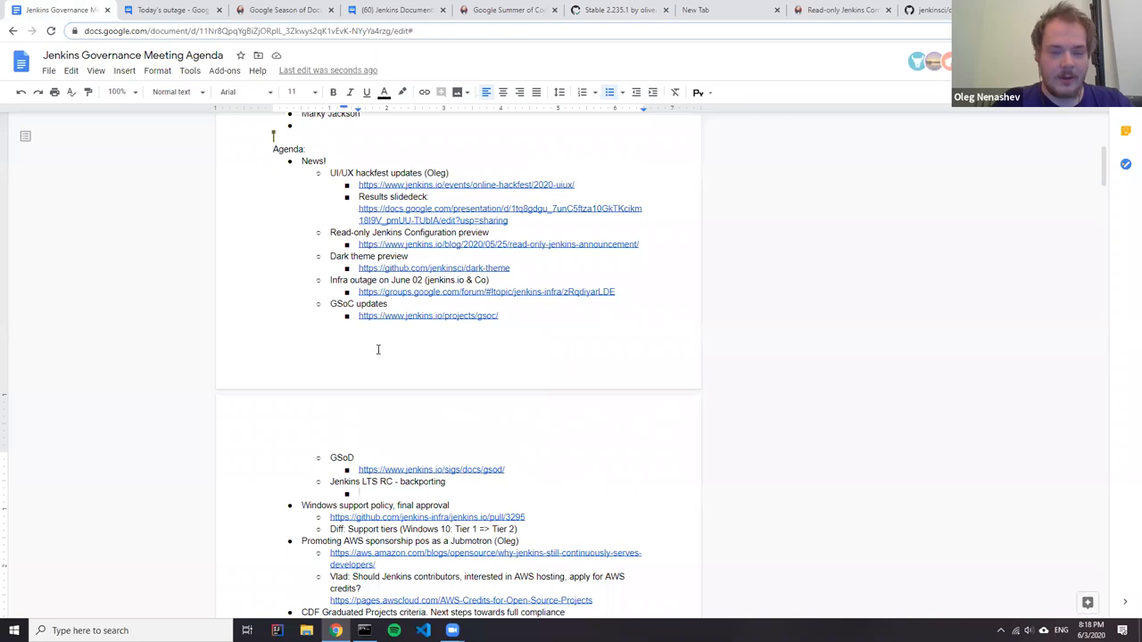
# Step: Paste the pull/4768 link under the LTS item and begin a 'Weekly' entry
pyautogui.write('https://github.com/jenkinsci/jenkins/pull/4768')
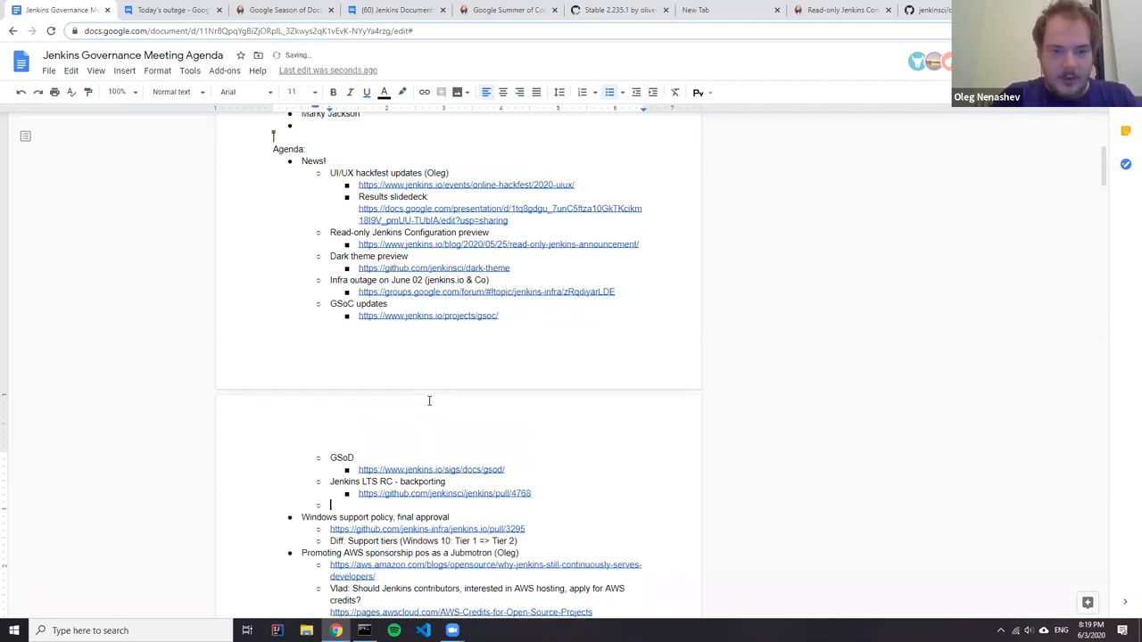
pyautogui.write('Weekly')
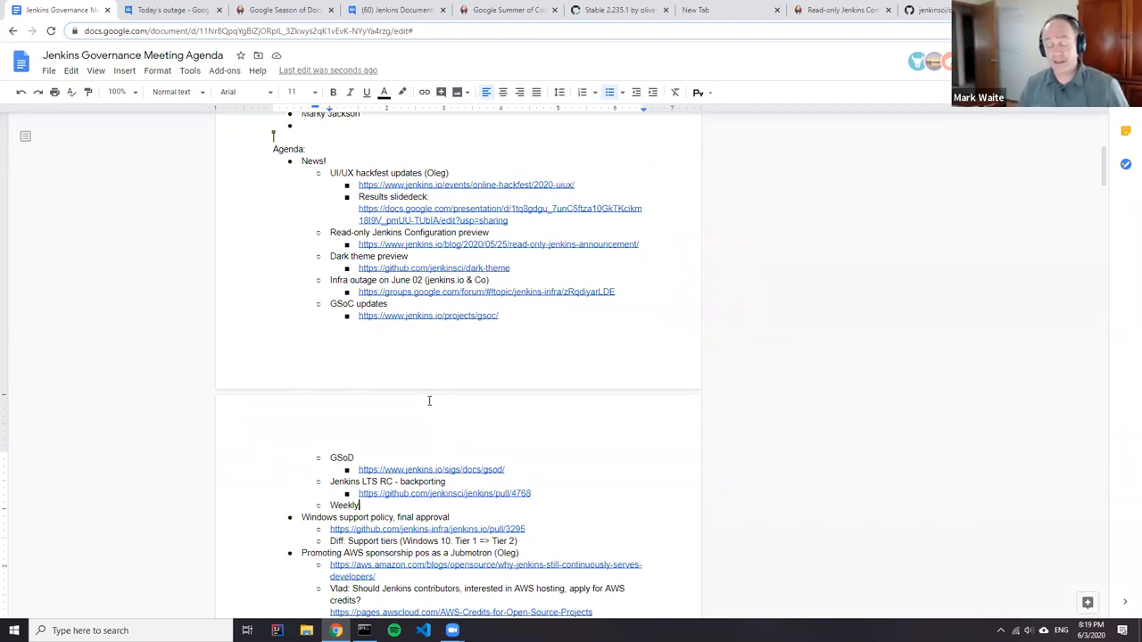
# Step: Write 'Weekly release is delayed' with sub-point 'In progress at the moment (2.239)'
pyautogui.write('release is delayed')
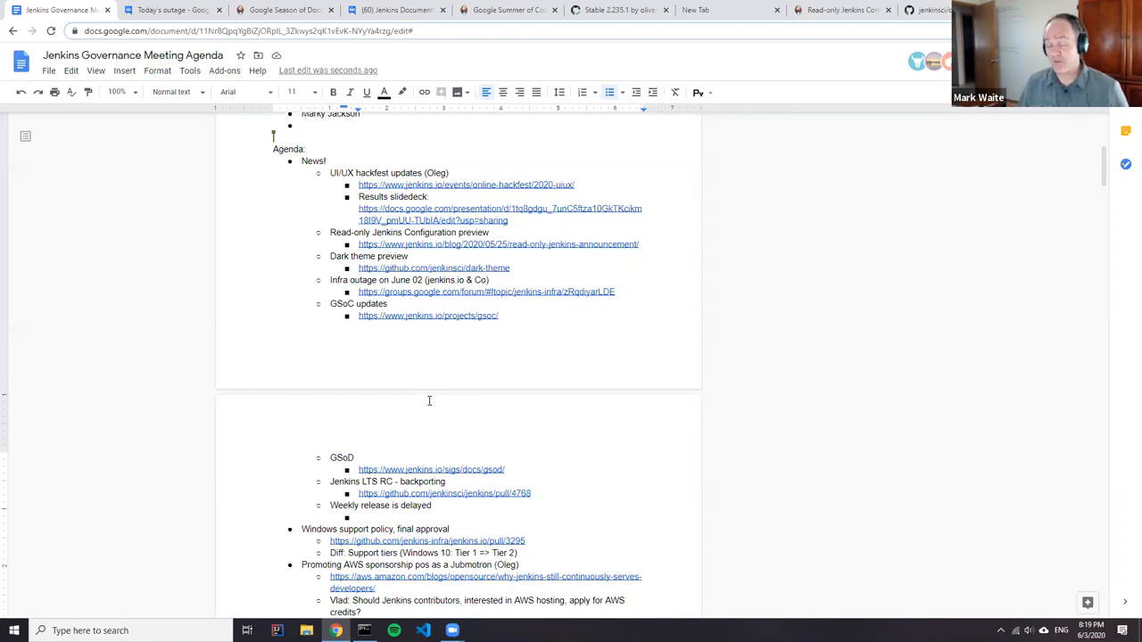
pyautogui.write('In progress at the moment (')
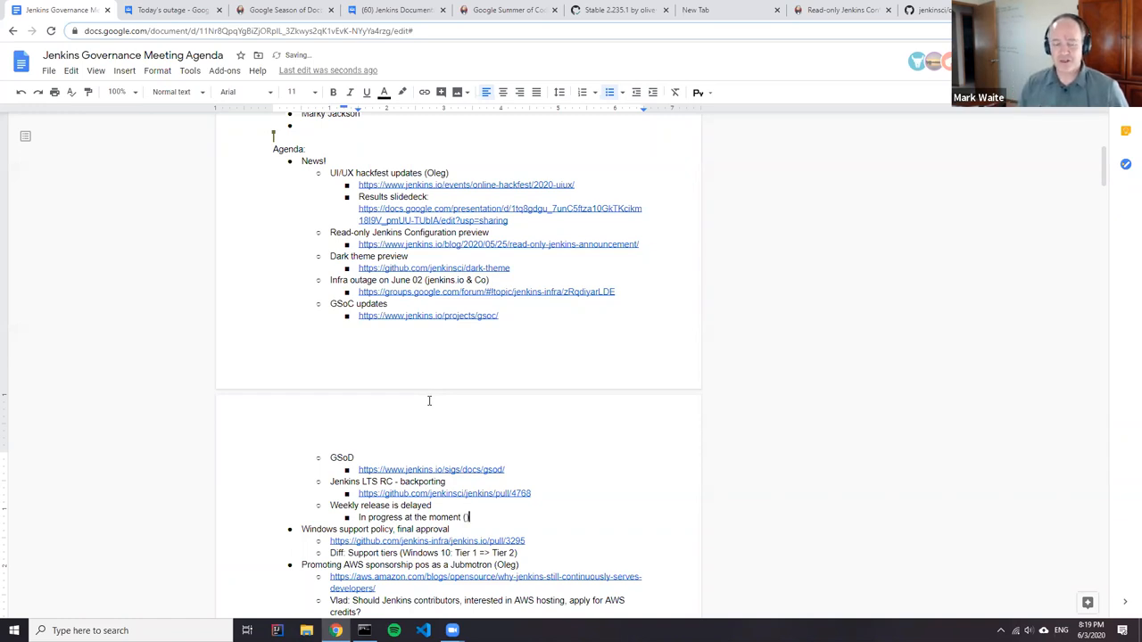
pyautogui.write('2.239')
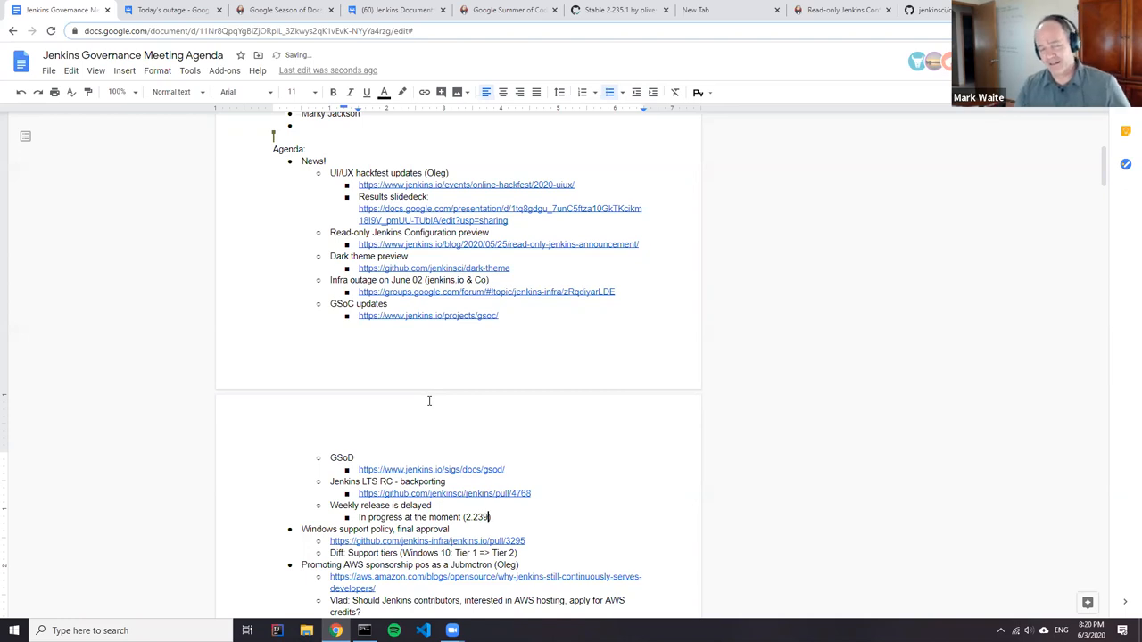
pyautogui.write(')')
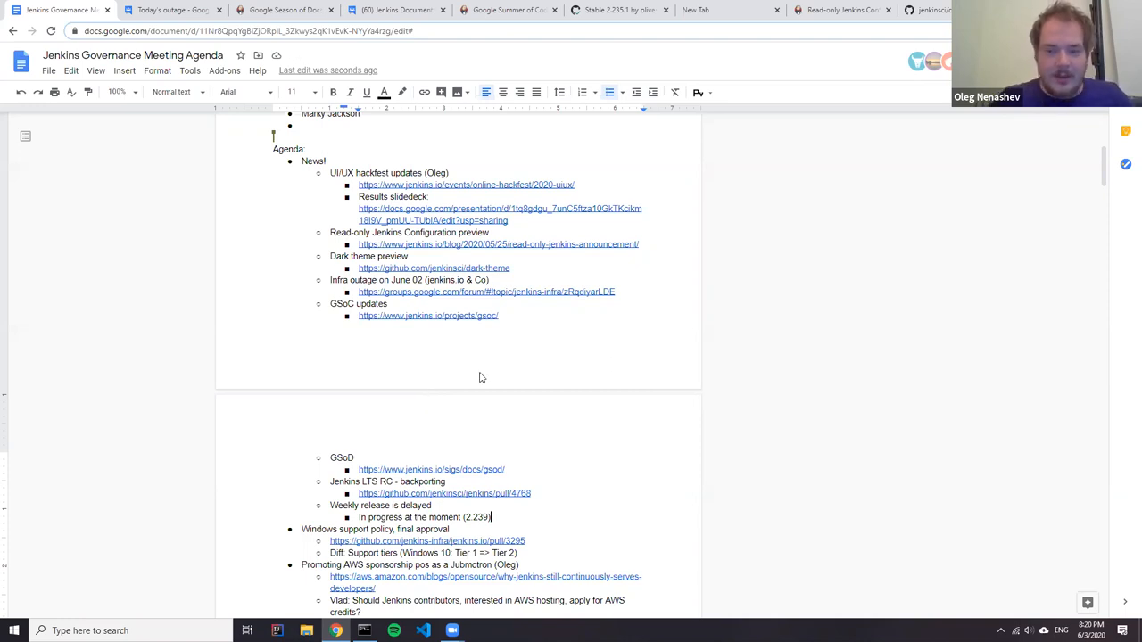
pyautogui.moveTo(766, 524)
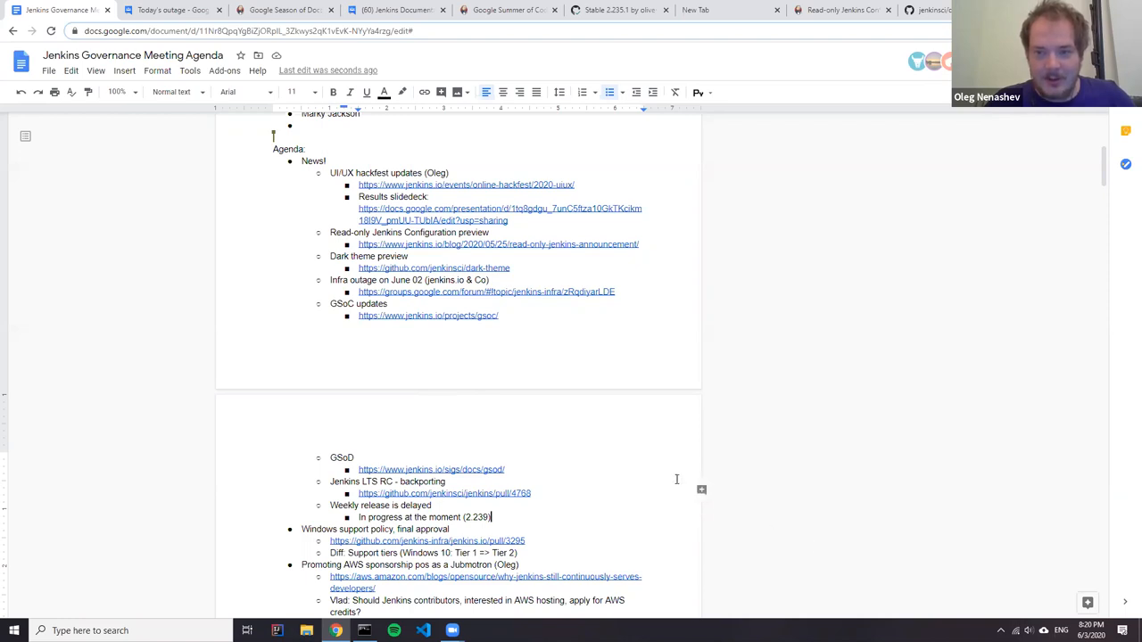
pyautogui.moveTo(647, 462)
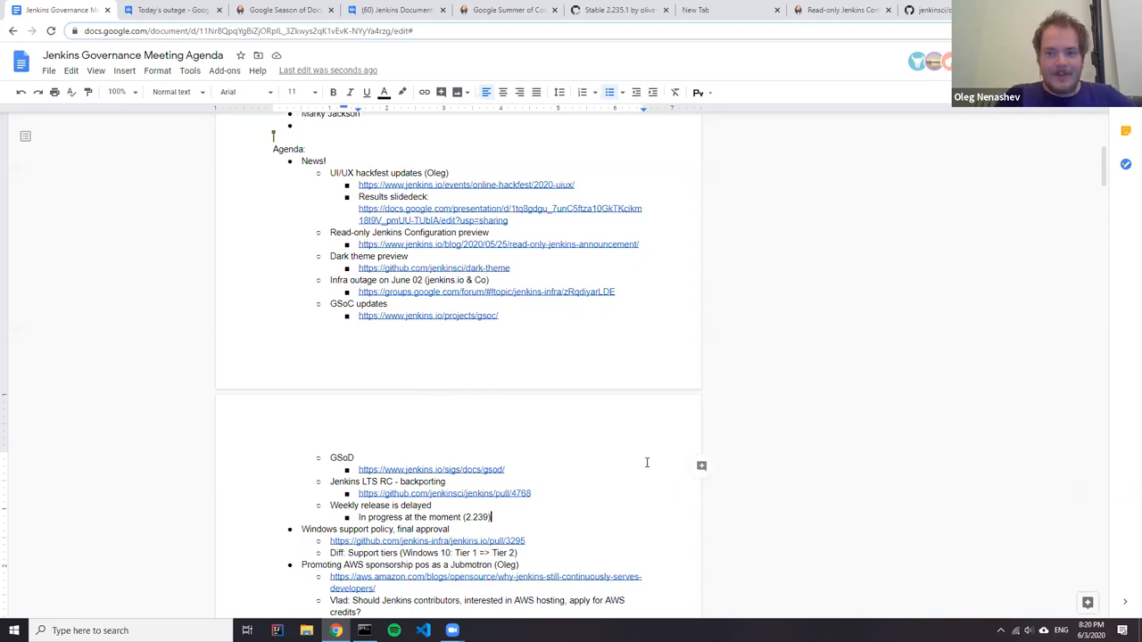
pyautogui.scroll(-3)
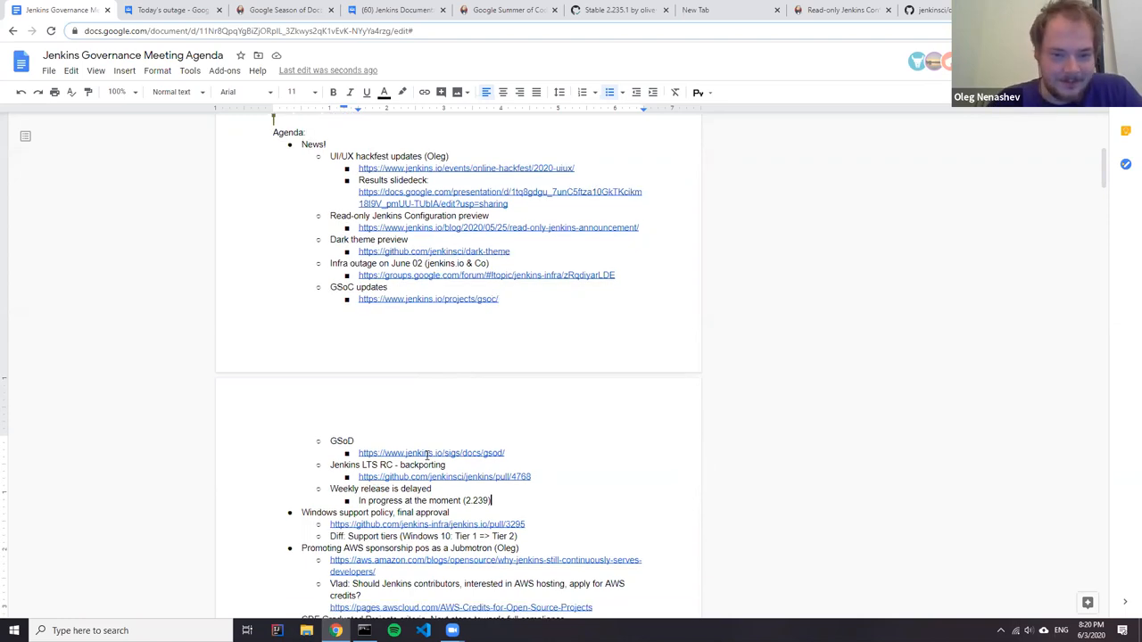
pyautogui.scroll(-3)
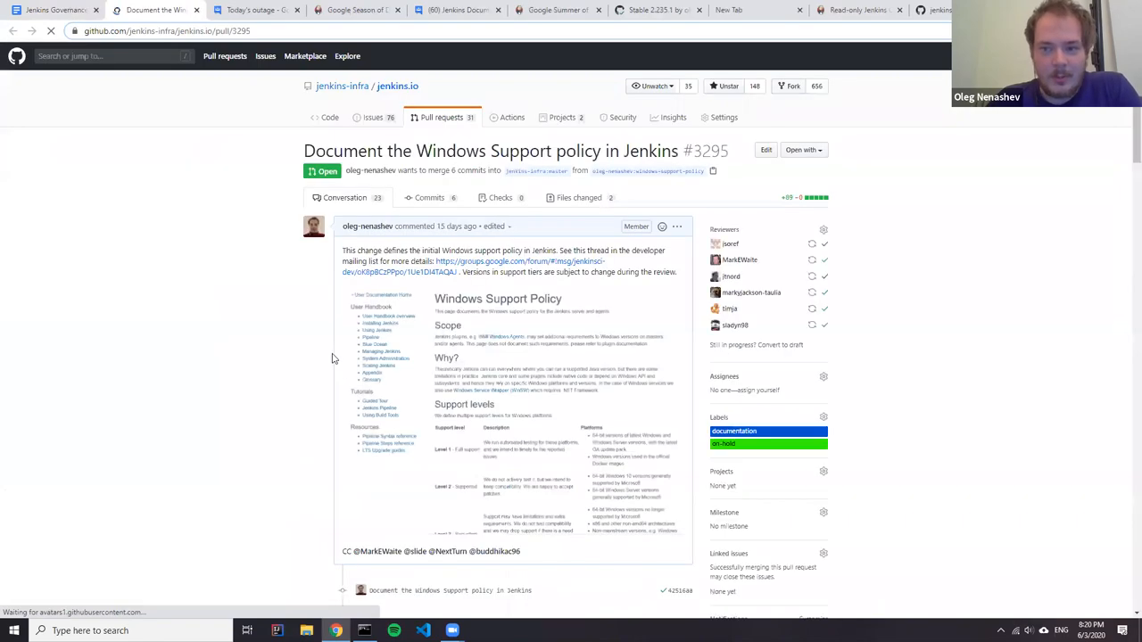
# Step: Open the rendered windows.adoc from PR #3295's changed files and highlight Level 1's testing sentence
pyautogui.scroll(-3)
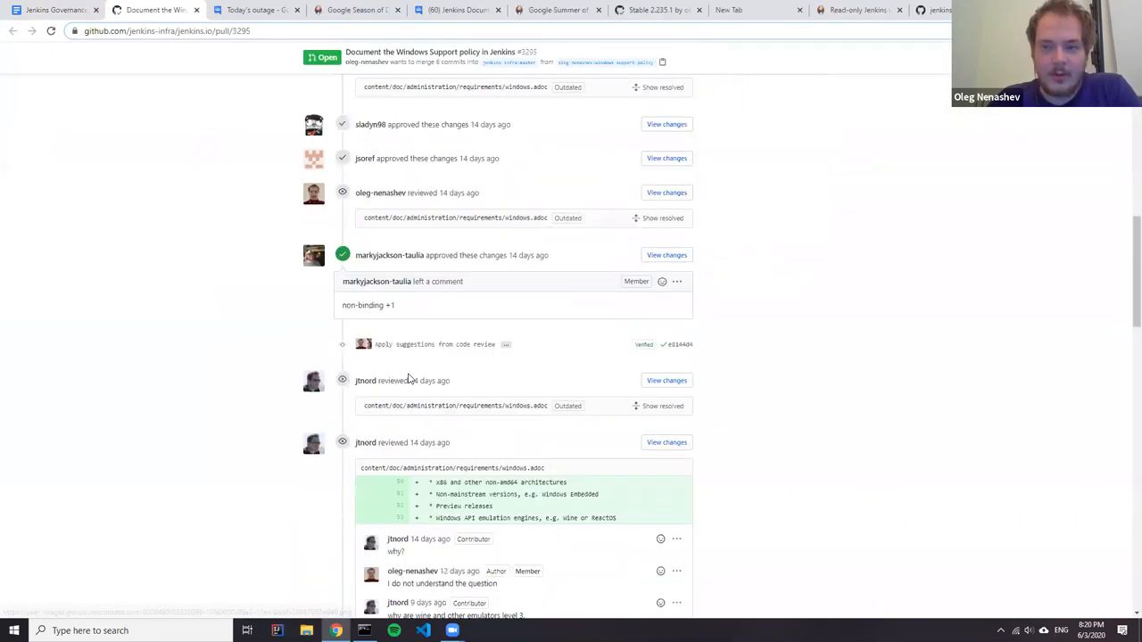
pyautogui.scroll(-3)
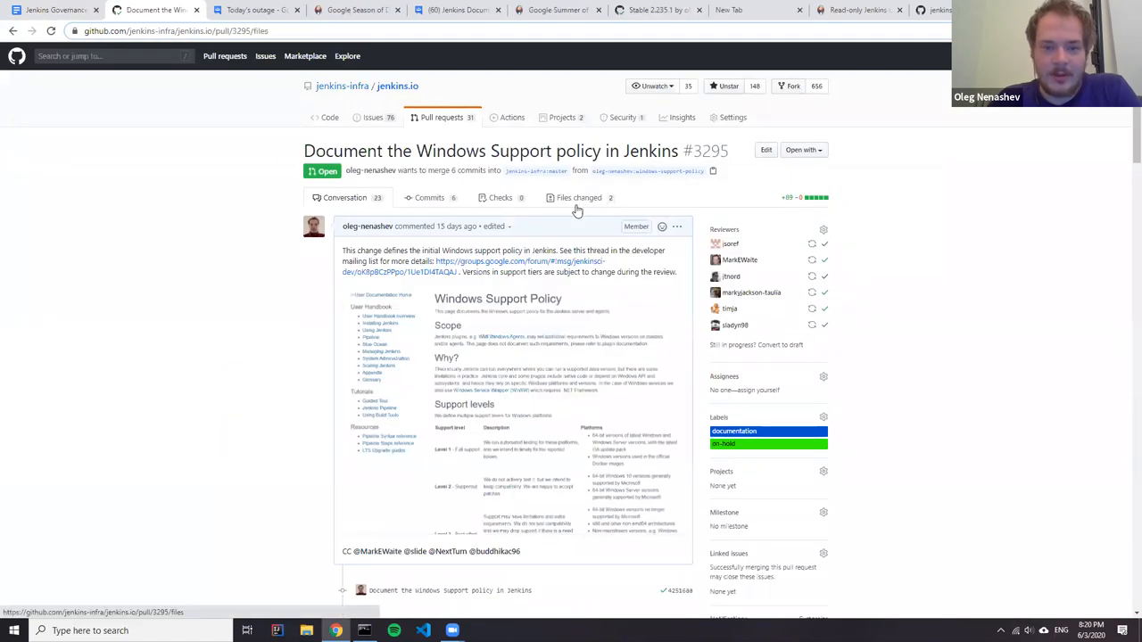
pyautogui.click(577, 198)
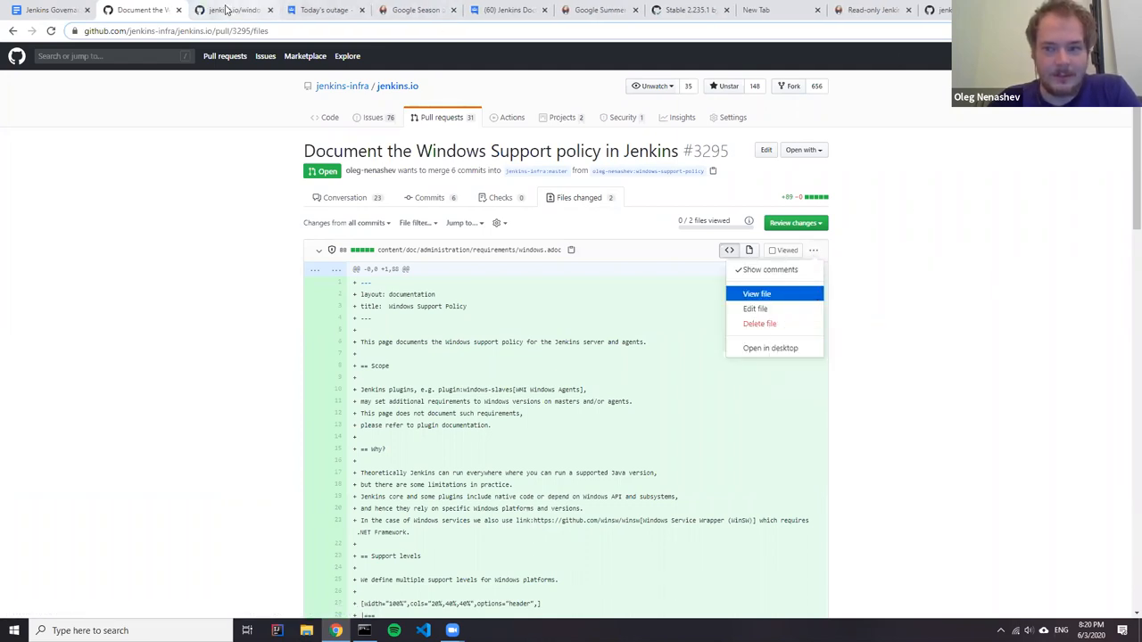
pyautogui.click(756, 293)
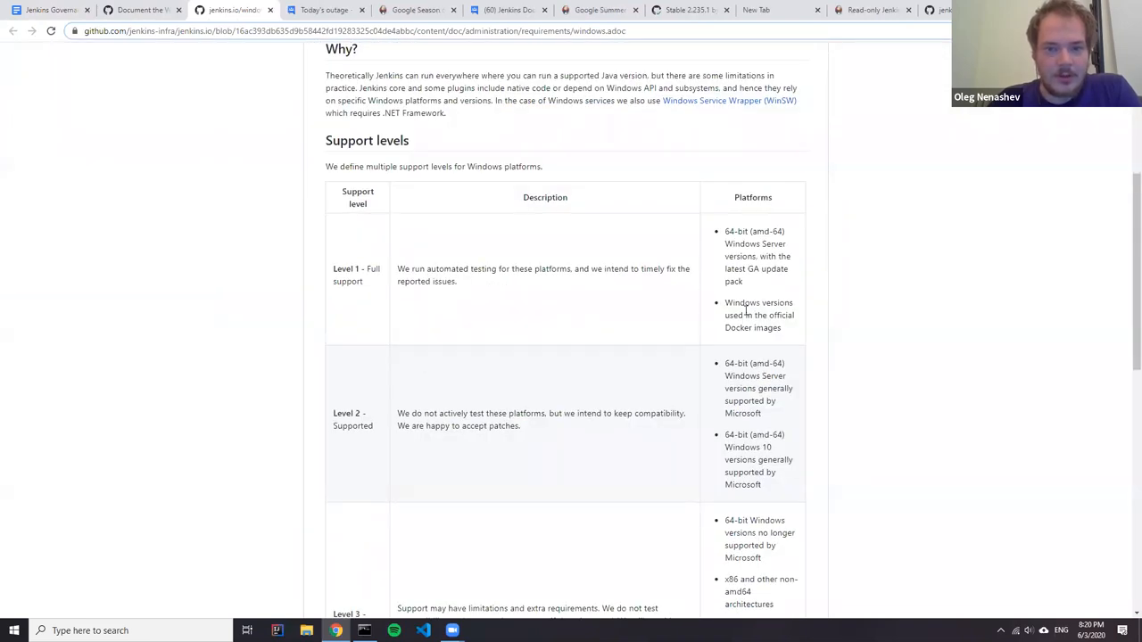
pyautogui.moveTo(368, 292)
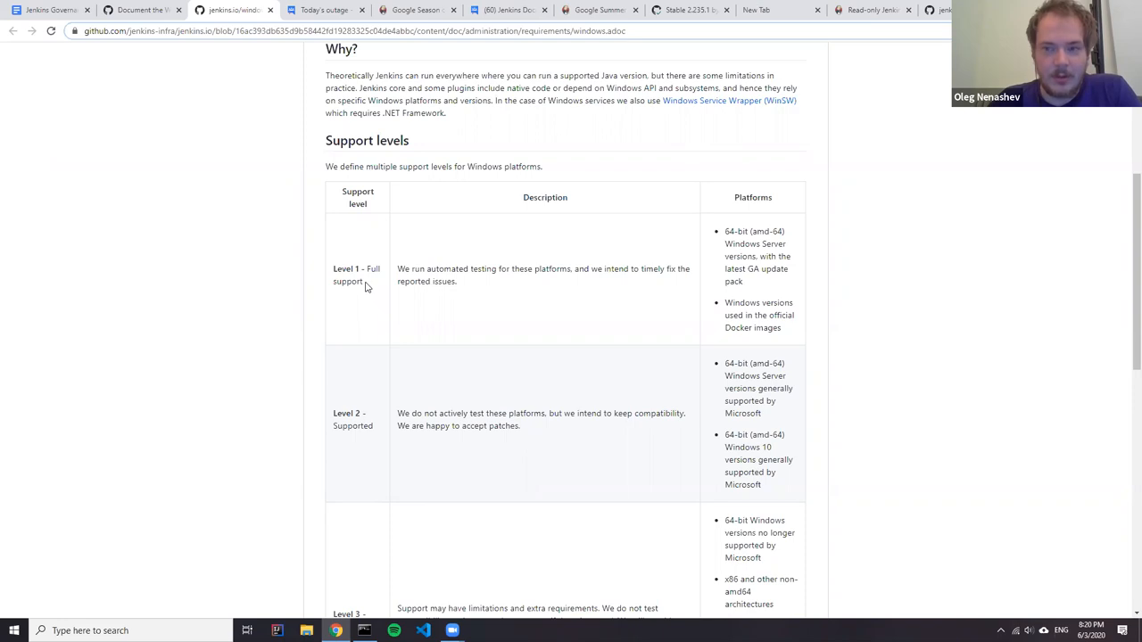
pyautogui.moveTo(399, 295)
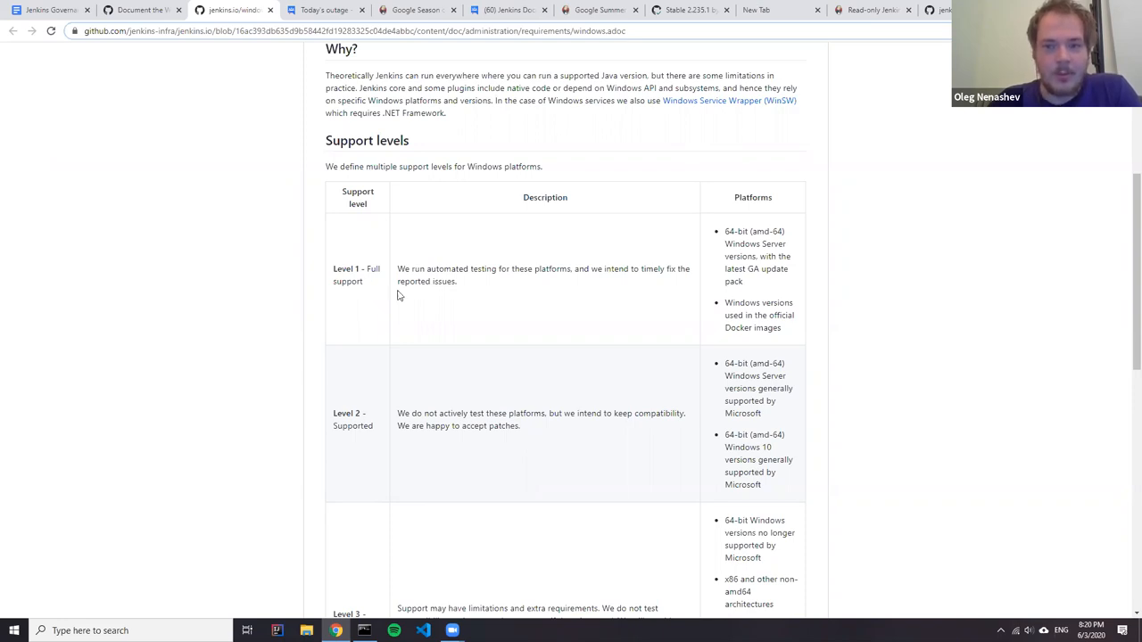
pyautogui.moveTo(452, 303)
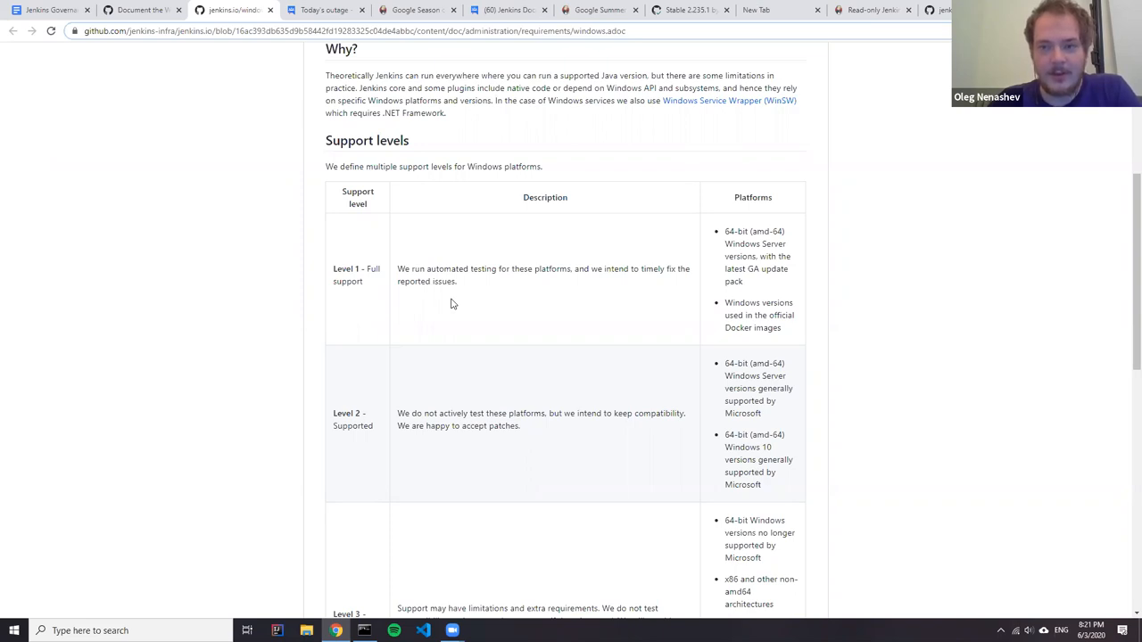
pyautogui.moveTo(421, 296)
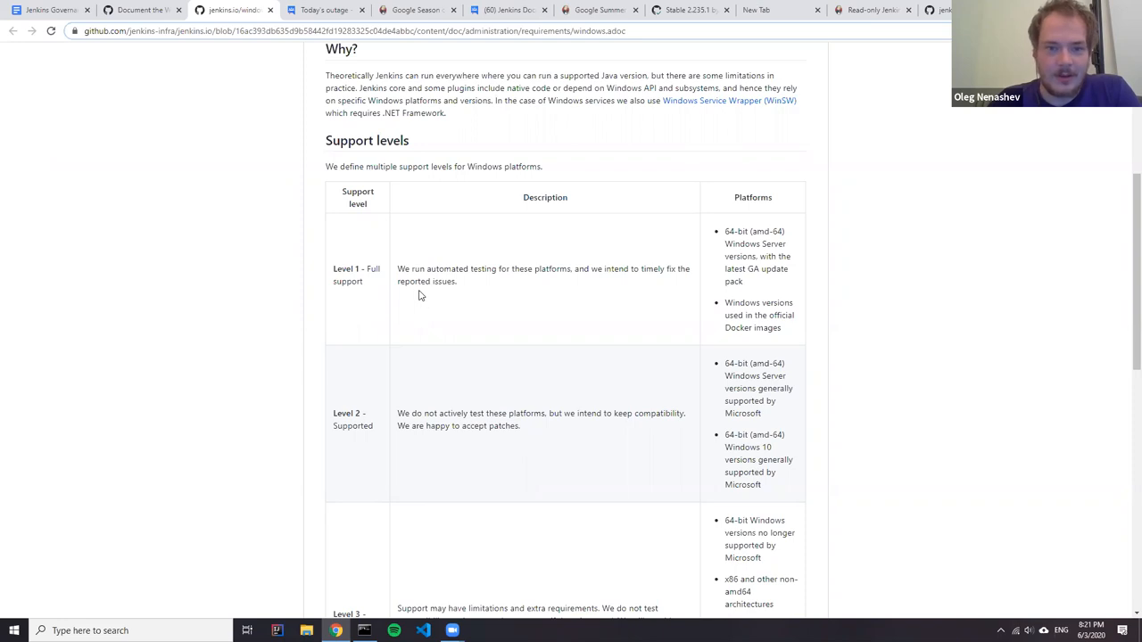
pyautogui.moveTo(398, 268); pyautogui.dragTo(569, 269)
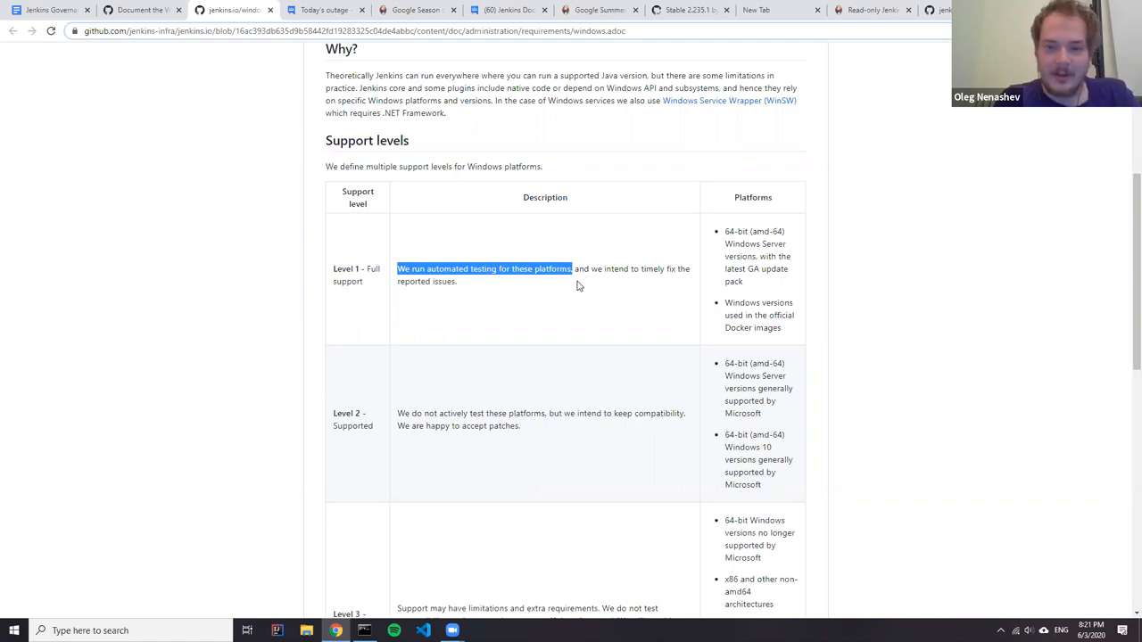
pyautogui.moveTo(676, 307)
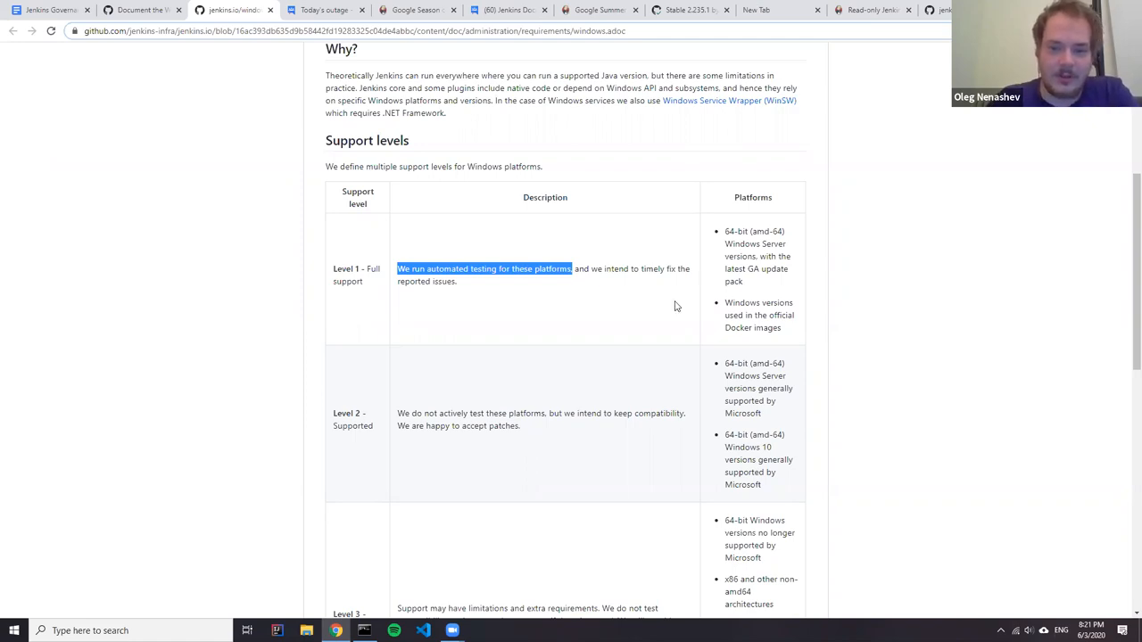
pyautogui.moveTo(731, 433)
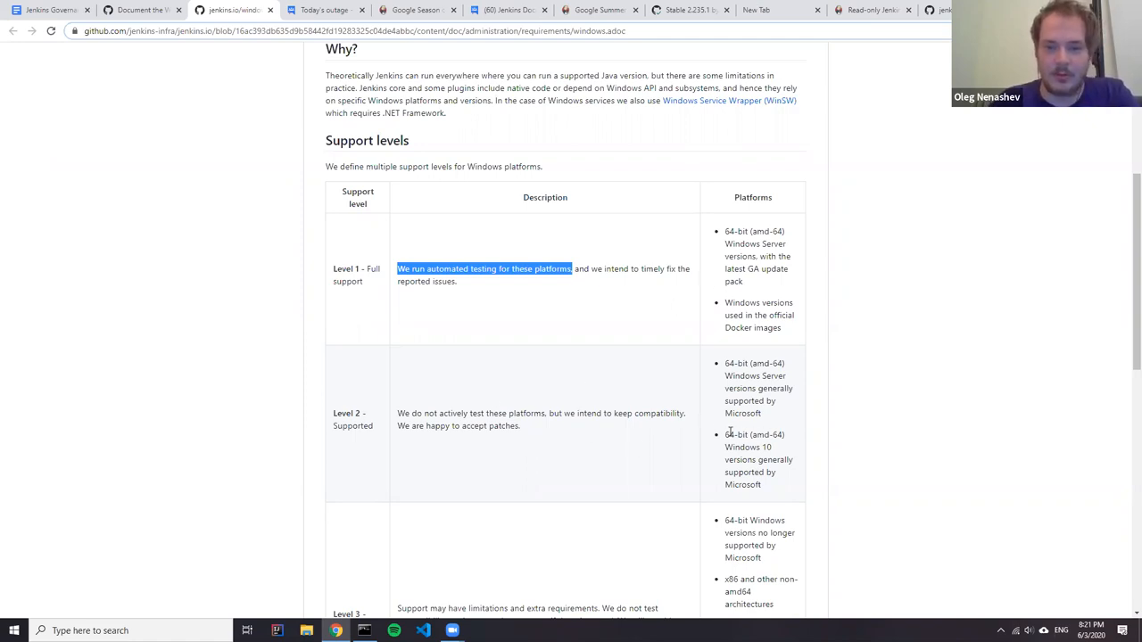
# Step: Select the Level 2 platforms in the rendered support levels table
pyautogui.moveTo(725, 435); pyautogui.dragTo(756, 459)
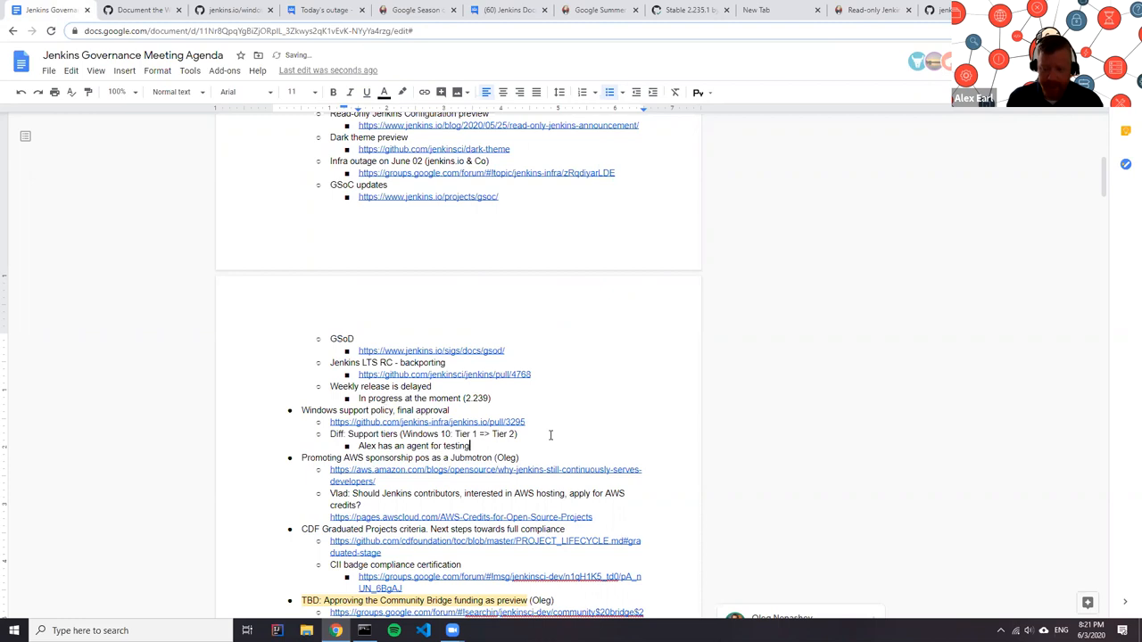
# Step: Extend the testing agent note with 'We could add Windows 10 as' an agent
pyautogui.press('enter')
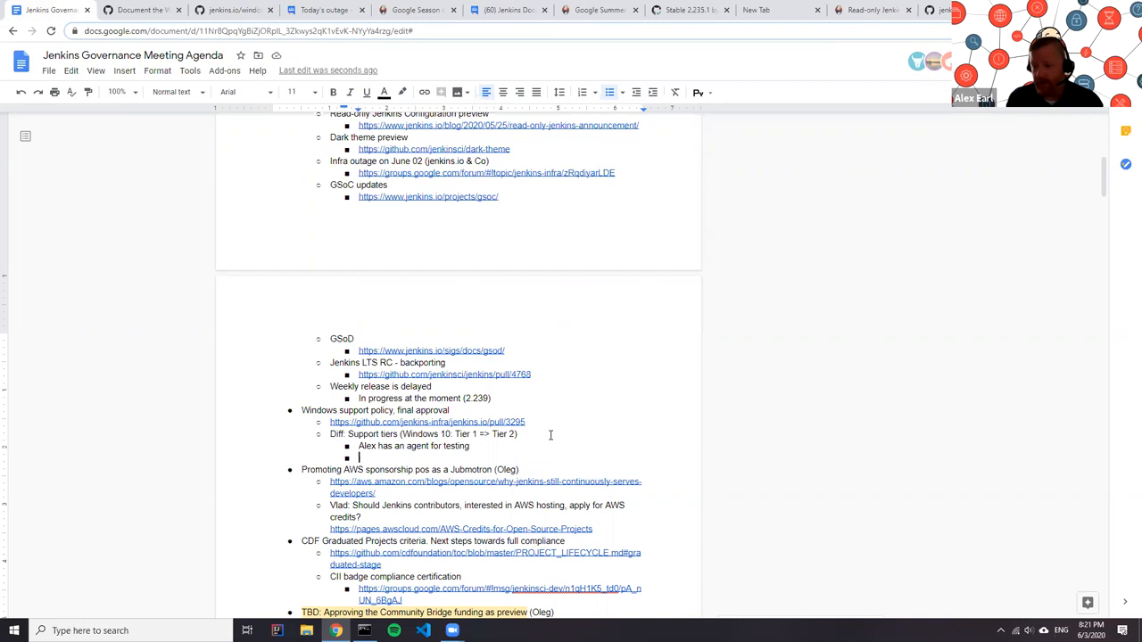
pyautogui.press('Backspace')
pyautogui.write(', image version in Packer')
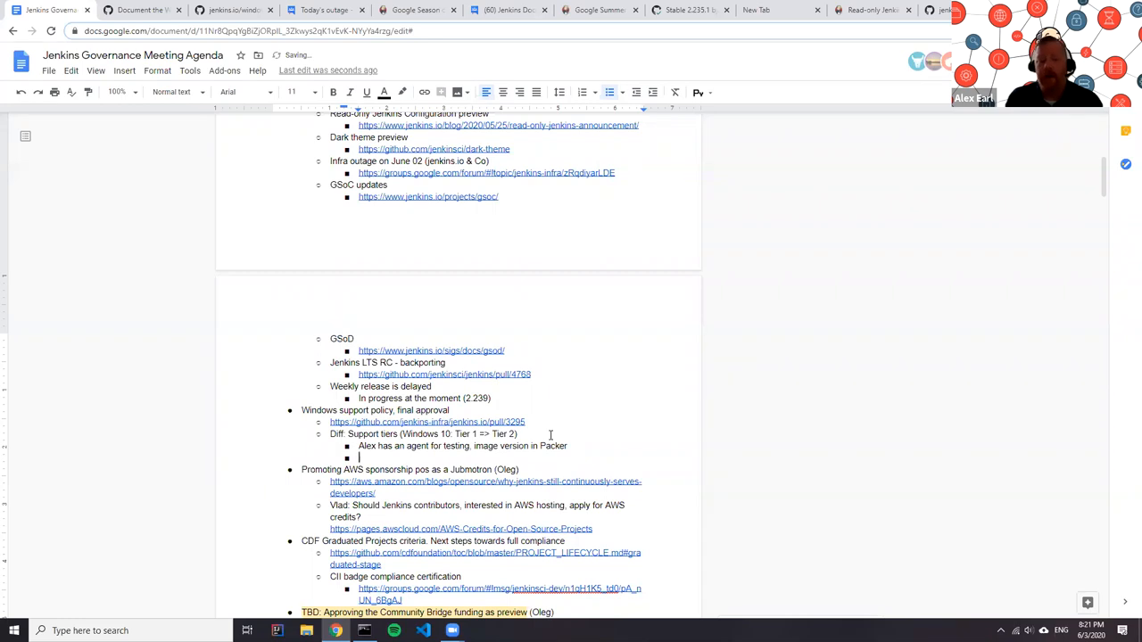
pyautogui.write('We')
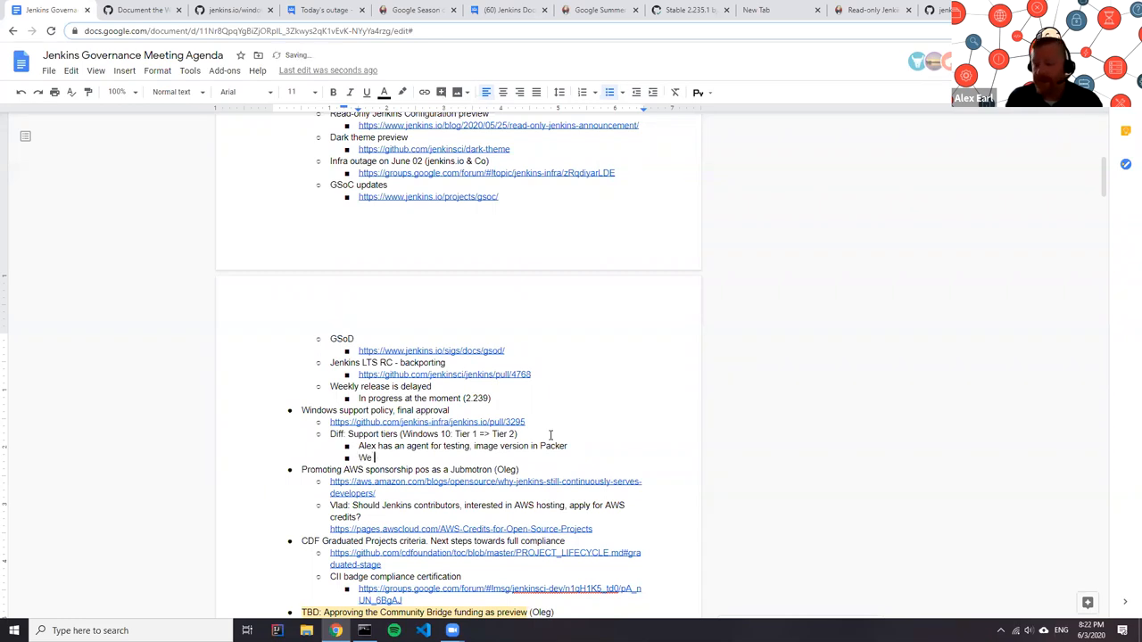
pyautogui.write('could')
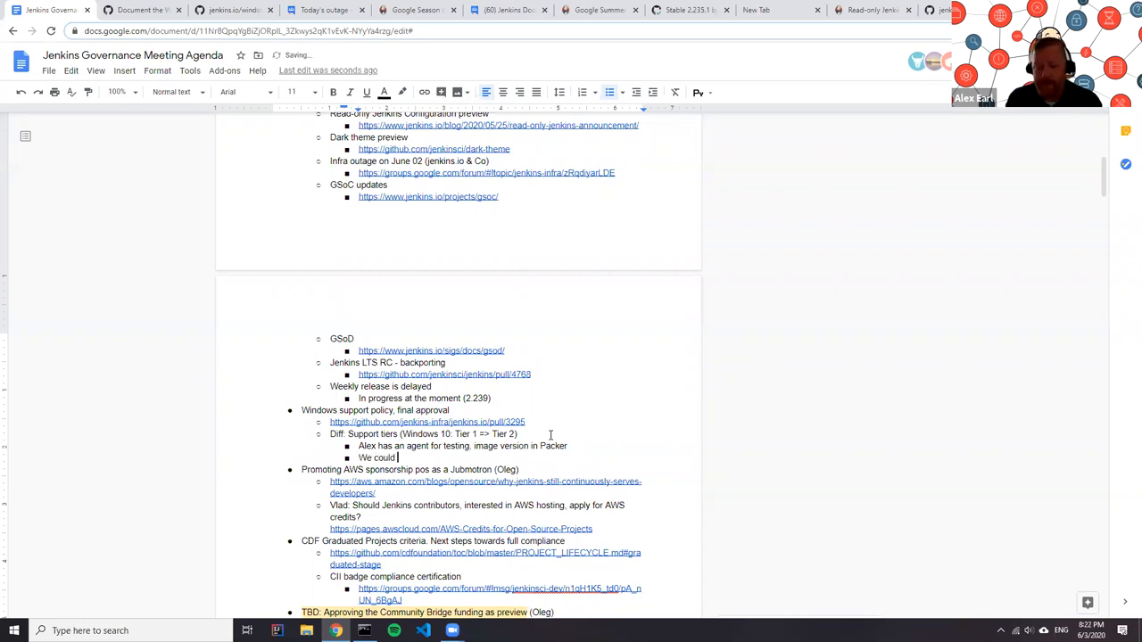
pyautogui.write('add Wind')
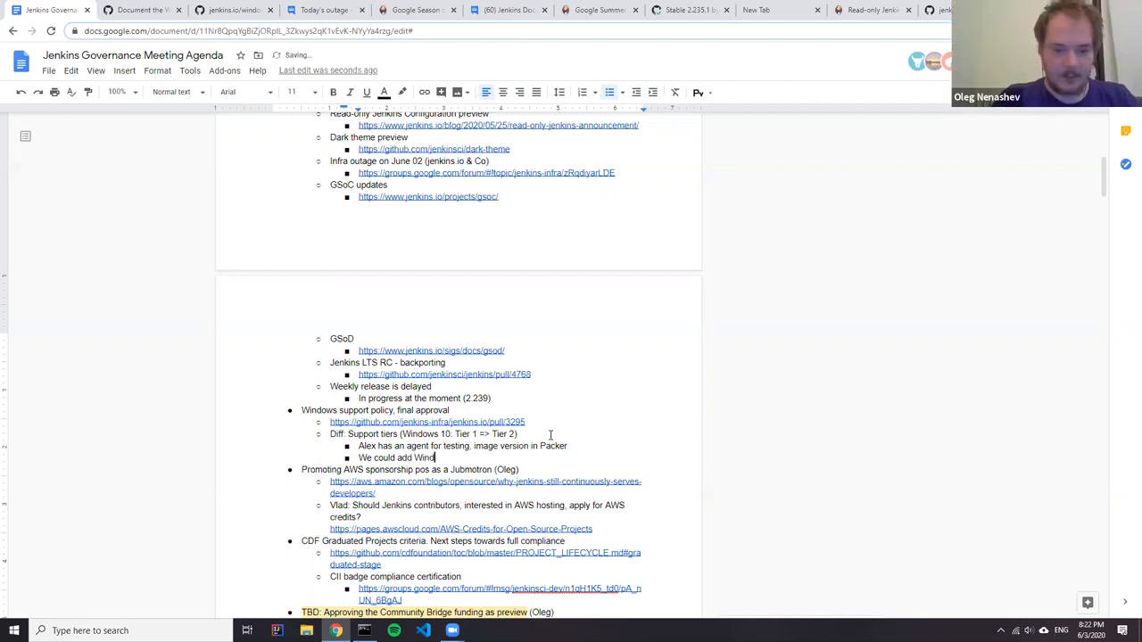
pyautogui.write('ows 10 as an agent')
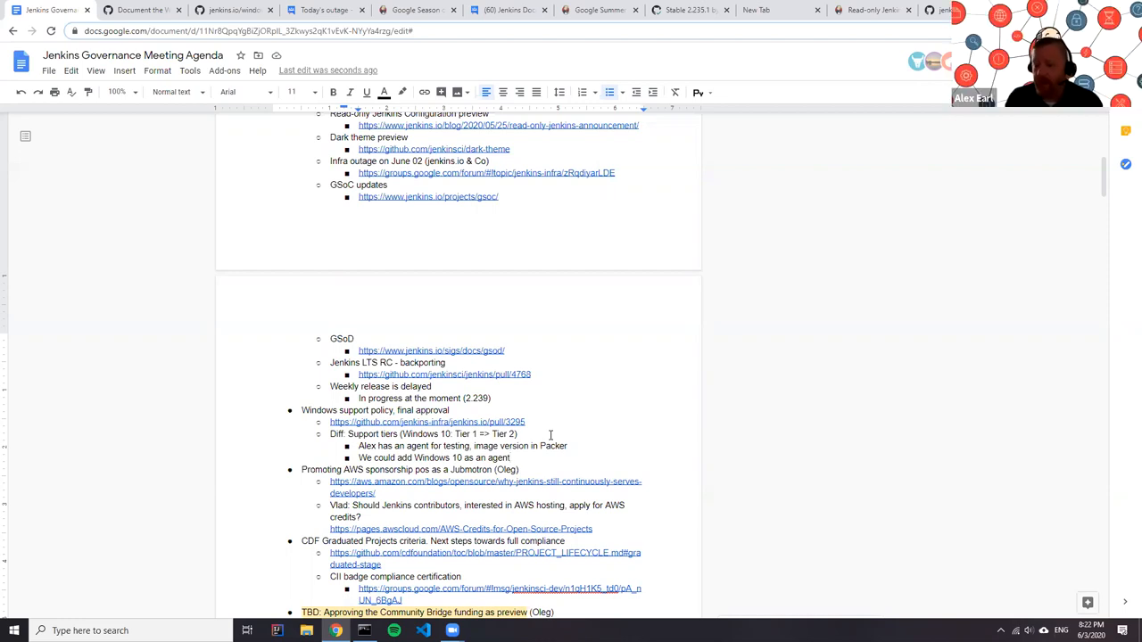
# Step: Add a 'Label: win10' bullet and a 'Level 1 support criteria' heading
pyautogui.write('Label')
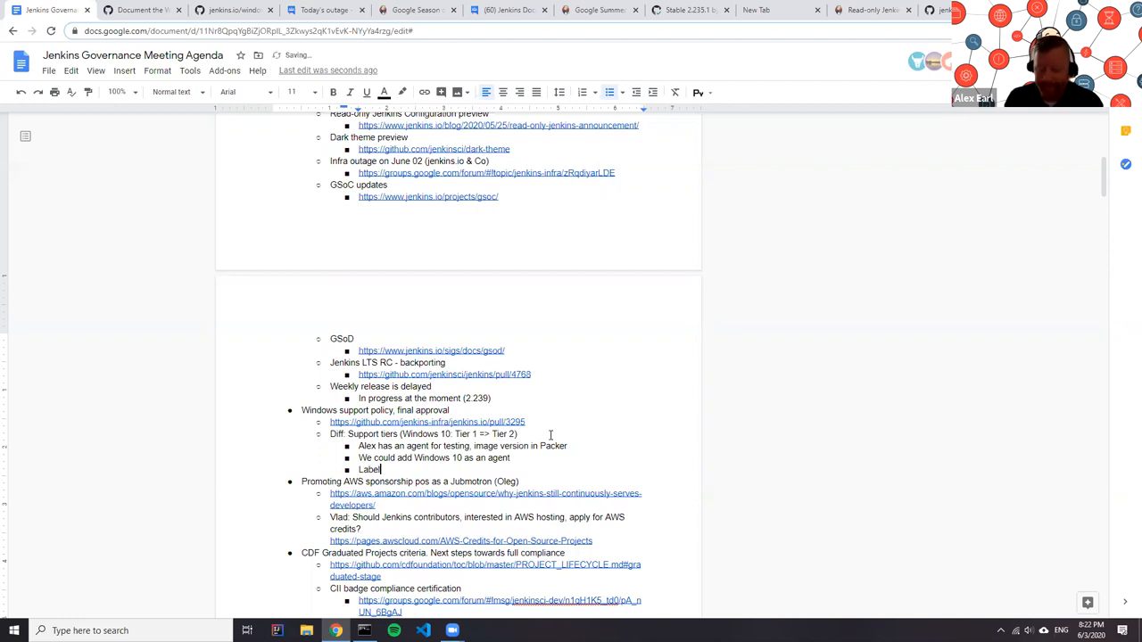
pyautogui.write('win1')
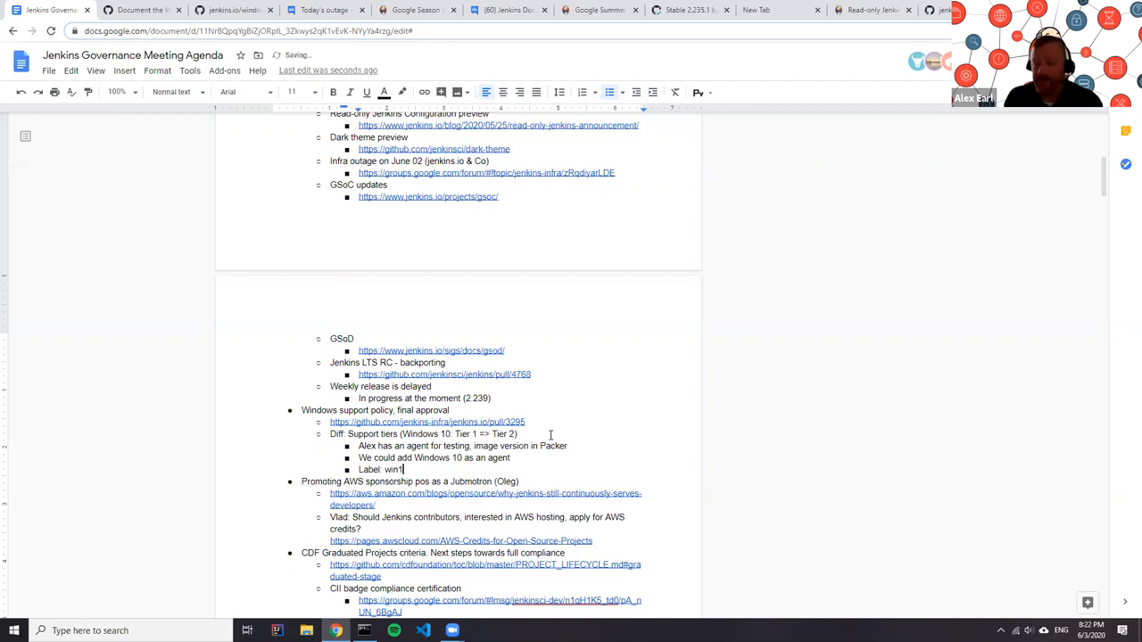
pyautogui.write('0')
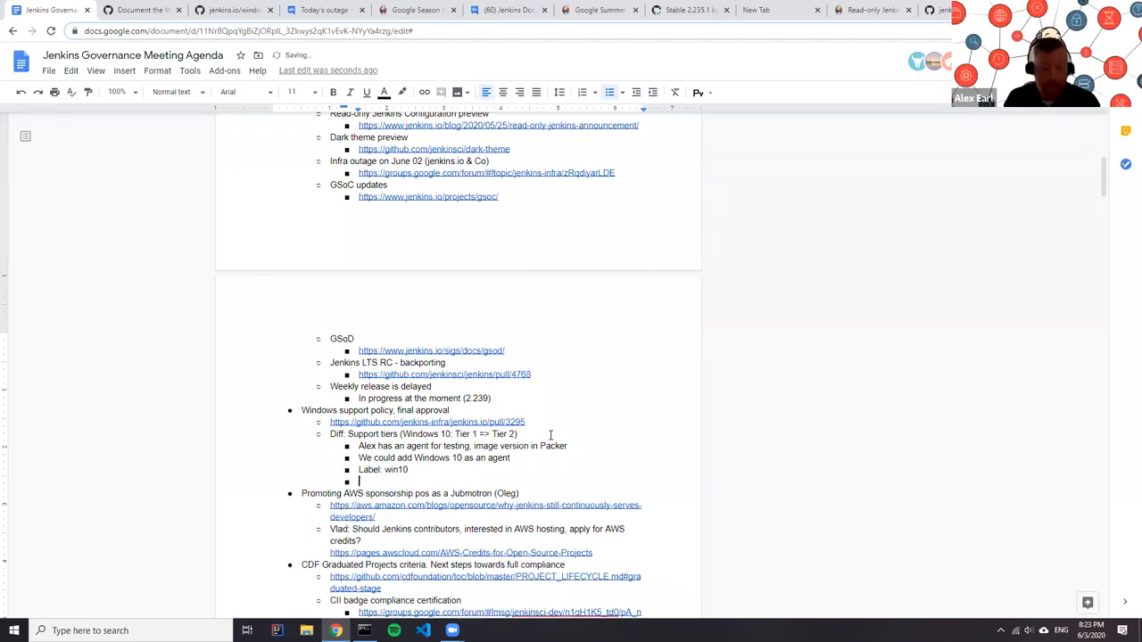
pyautogui.write('Level 1 support c')
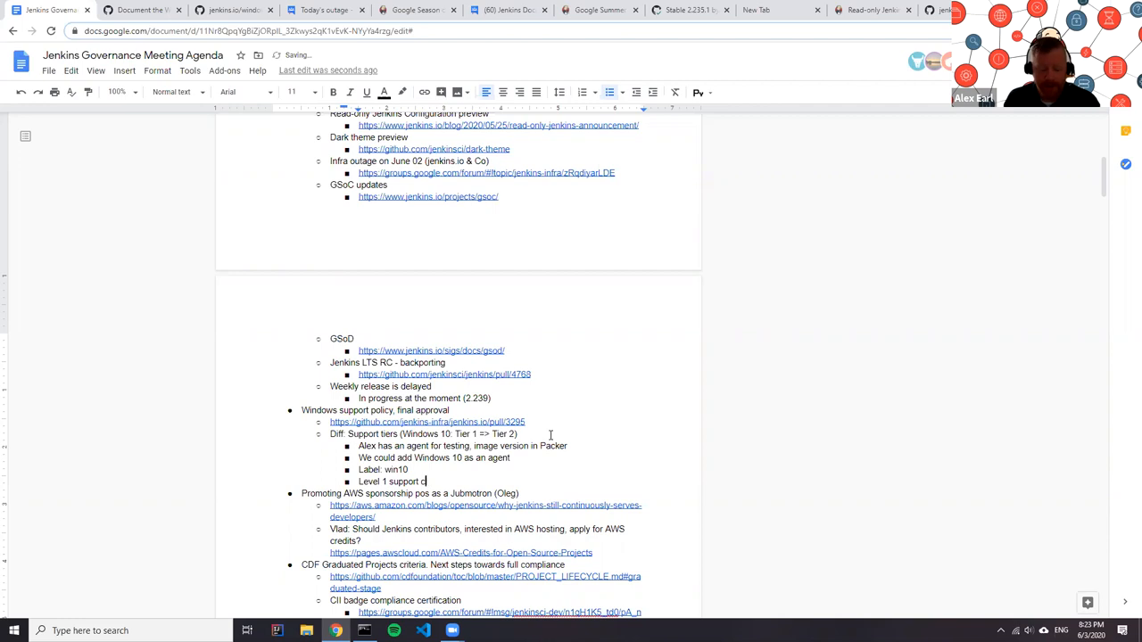
pyautogui.write('riteria:')
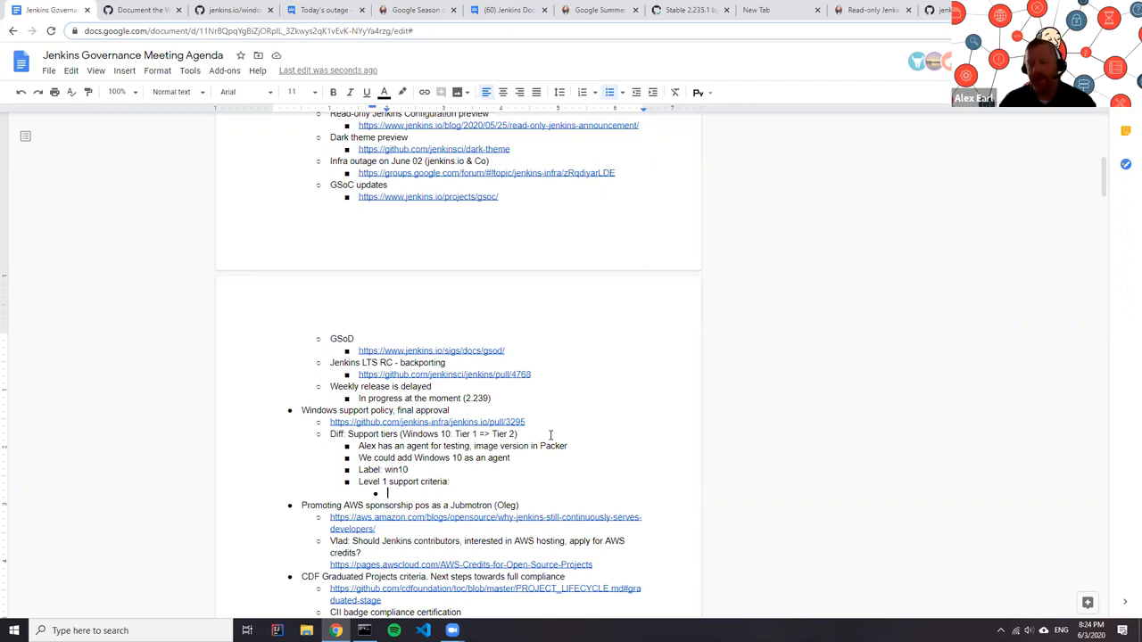
# Step: Add 'Unit / Functional tests' and 'ATH - TBD?' as bullets under Level 1 support criteria
pyautogui.write('Unit')
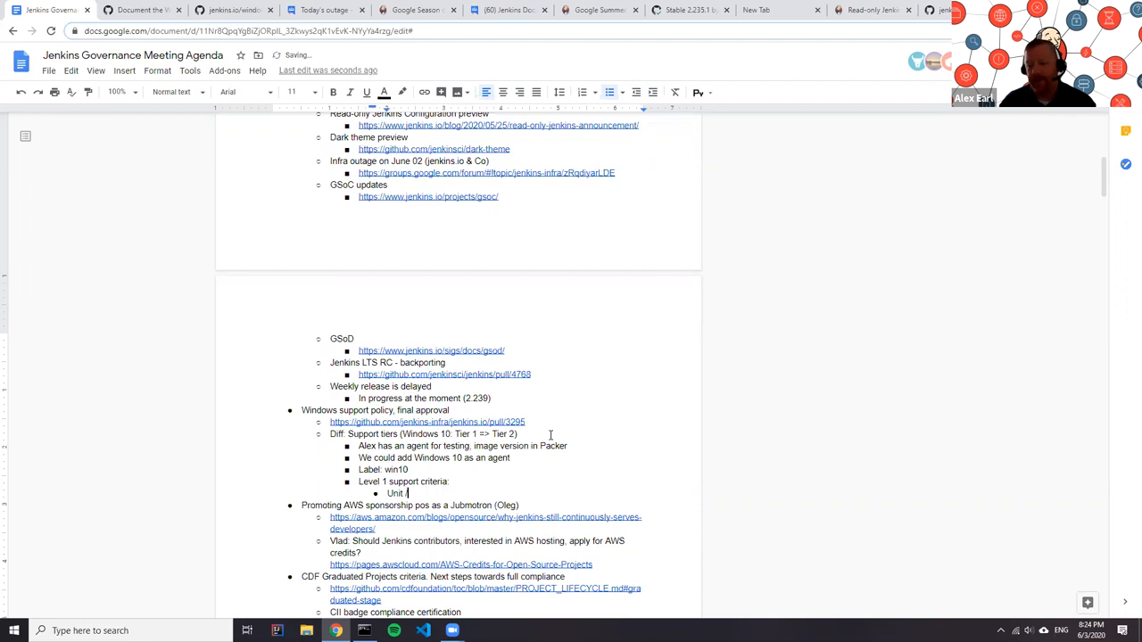
pyautogui.write('/ Functi')
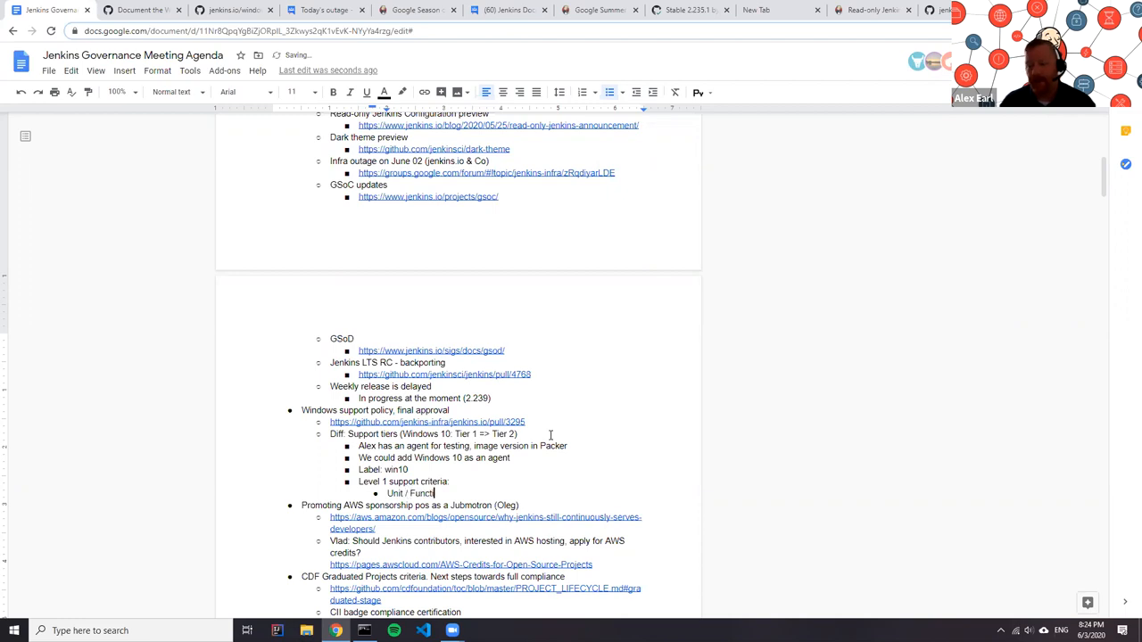
pyautogui.write('ional tests')
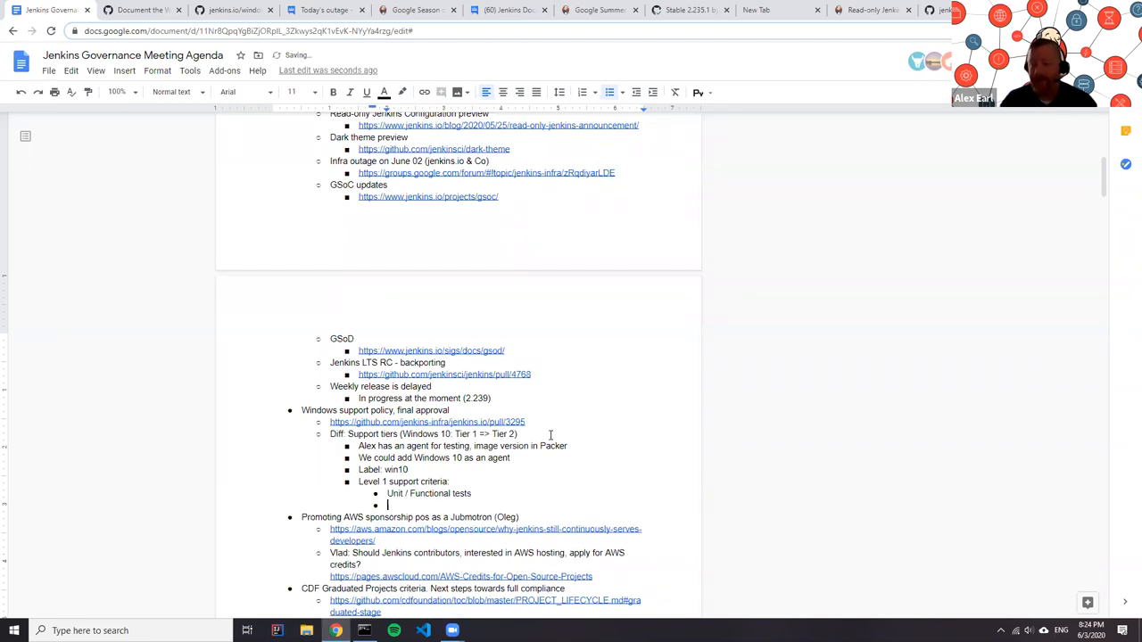
pyautogui.write('ATH -')
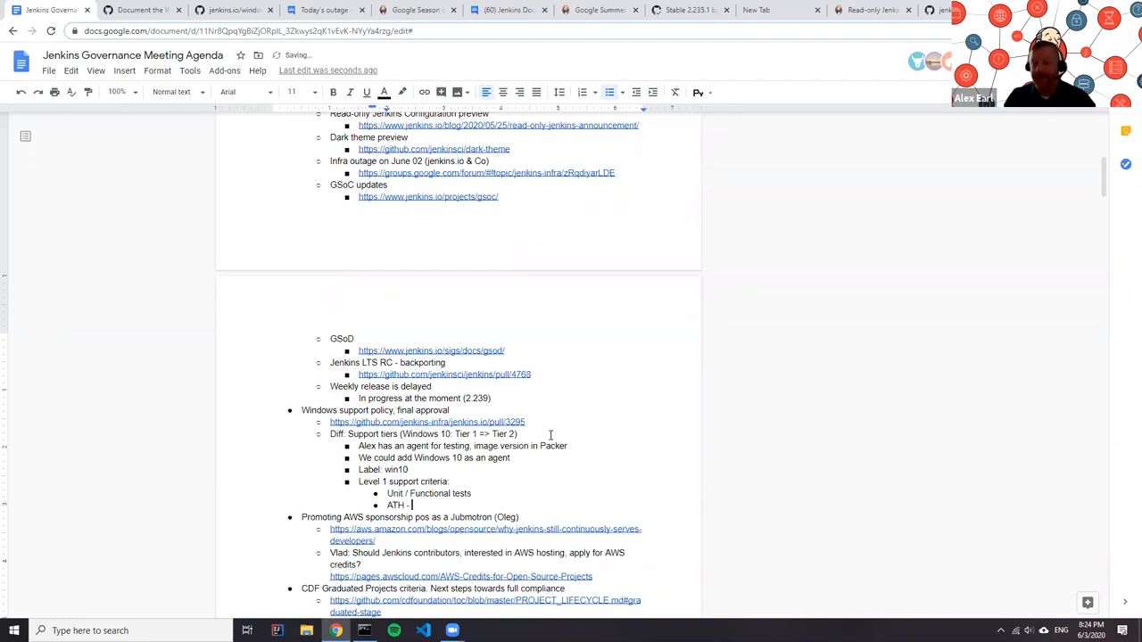
pyautogui.write('TBD')
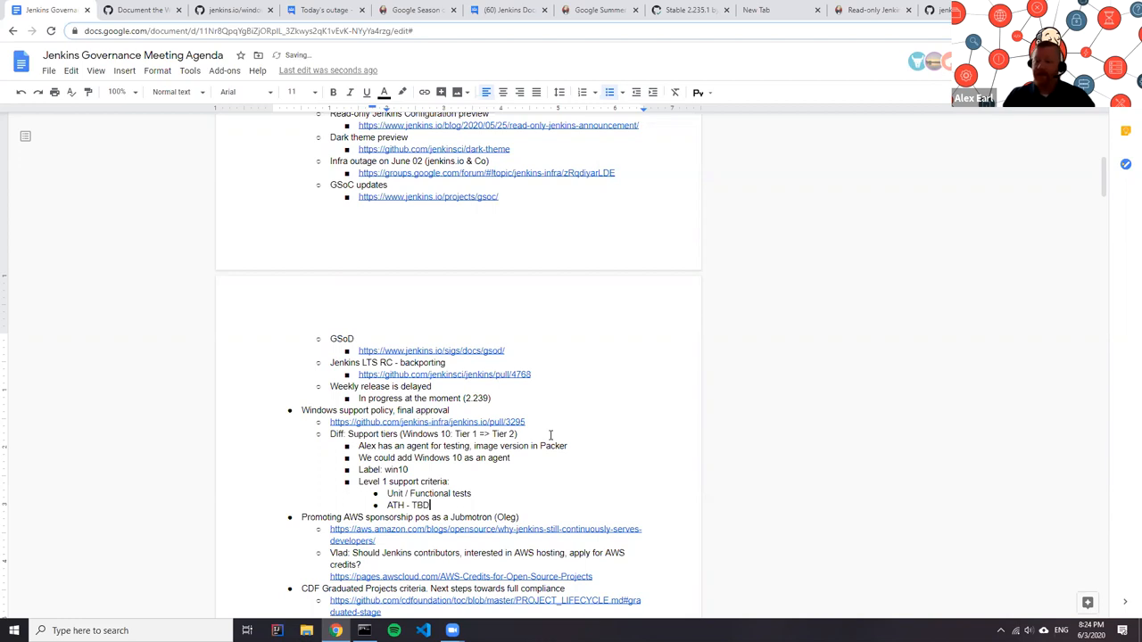
pyautogui.write('?')
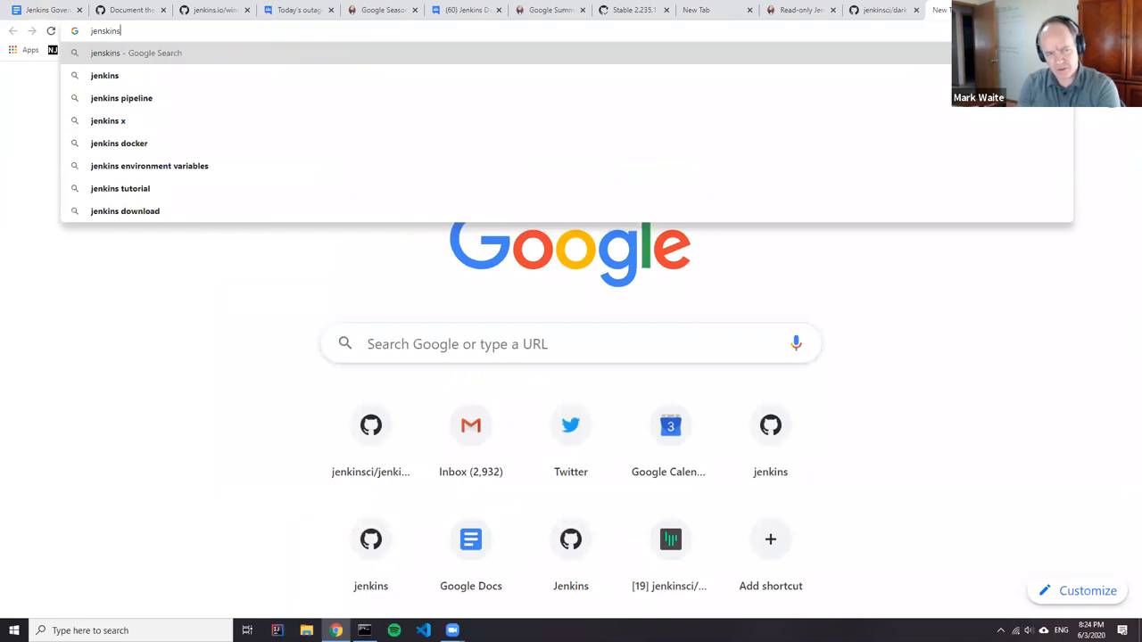
# Step: Search 'devops ci cd with jenkins', then 'jenkinsci' to reach the jenkinsci-dev group
pyautogui.write('devops ci cd with jenkins')
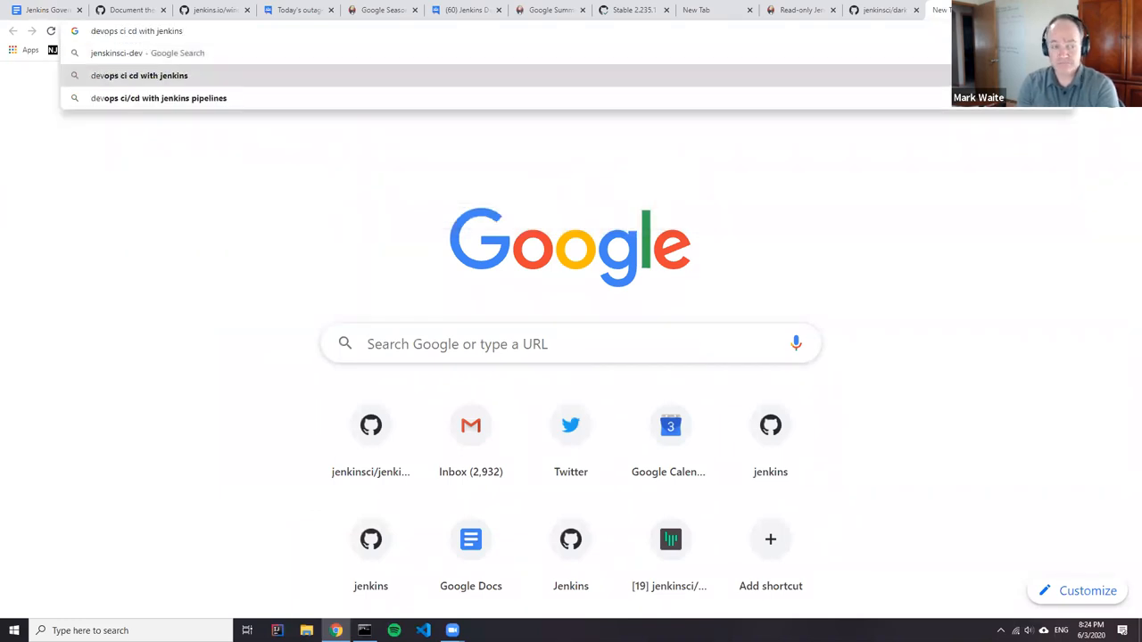
pyautogui.write('jenkinsci-dev')
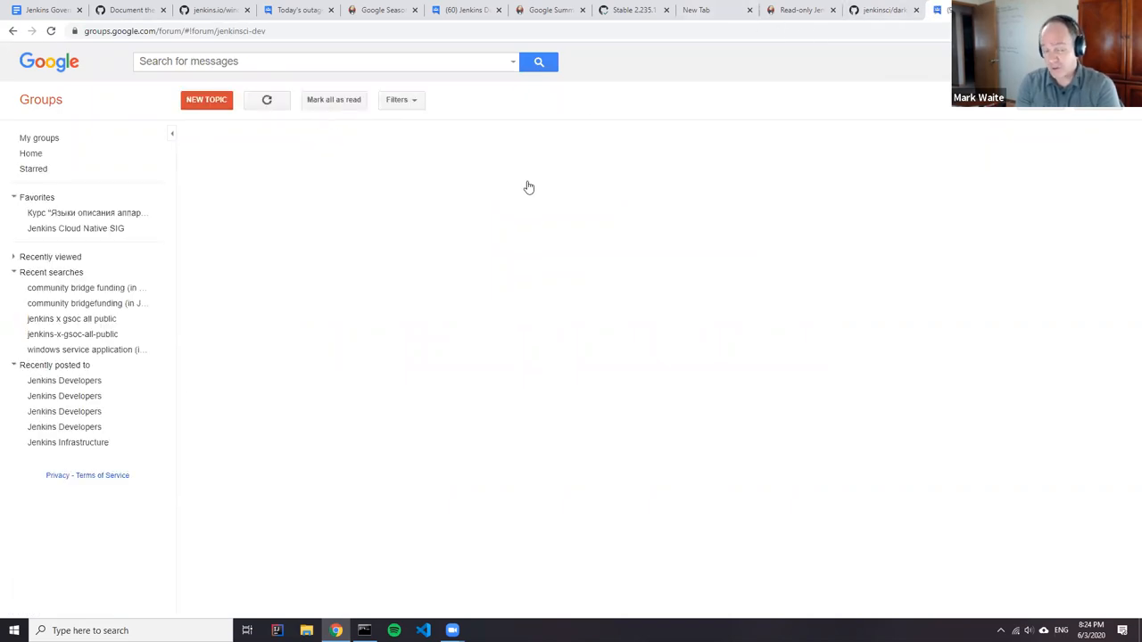
# Step: Open the jenkinsci-dev Windows support thread, scroll its replies, and open a reply's options menu
pyautogui.click(63, 380)
pyautogui.write('windows')
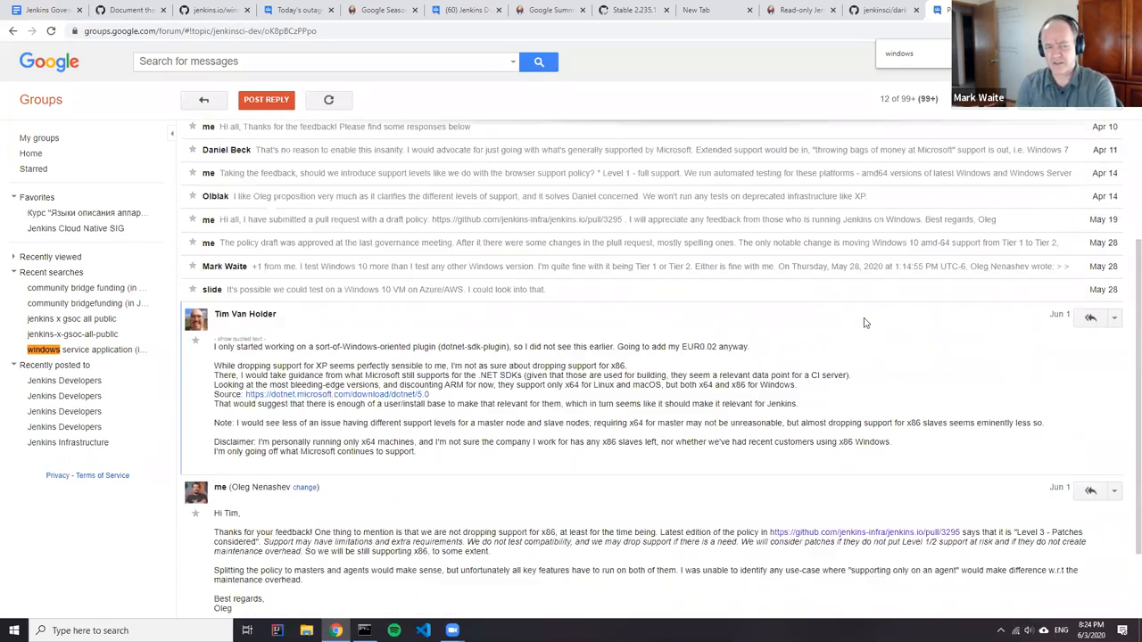
pyautogui.scroll(-3)
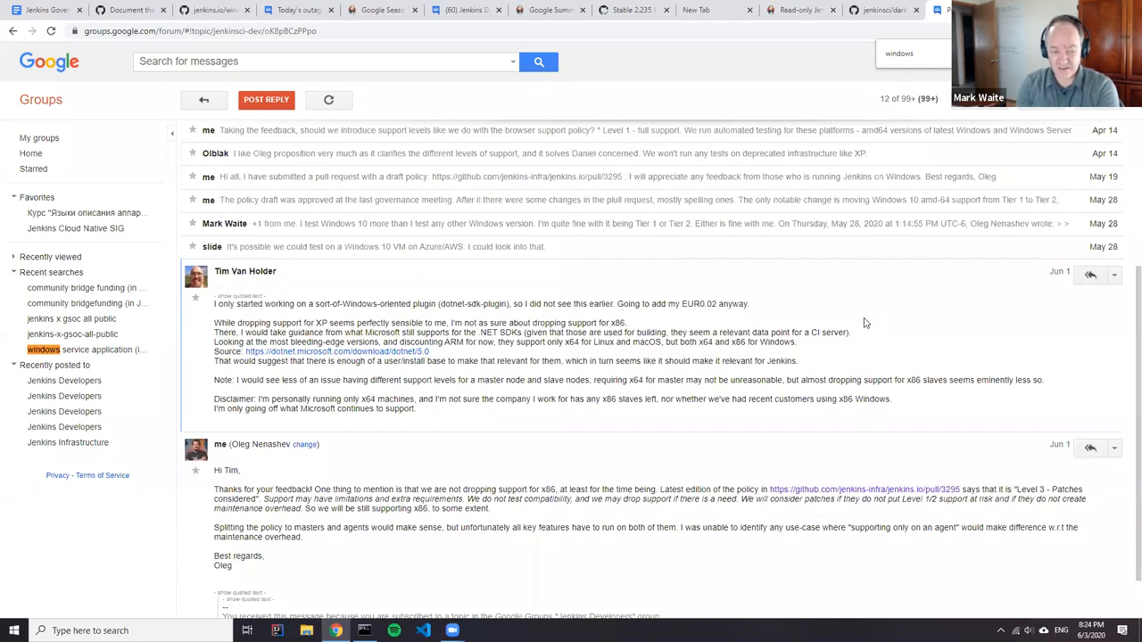
pyautogui.click(1119, 275)
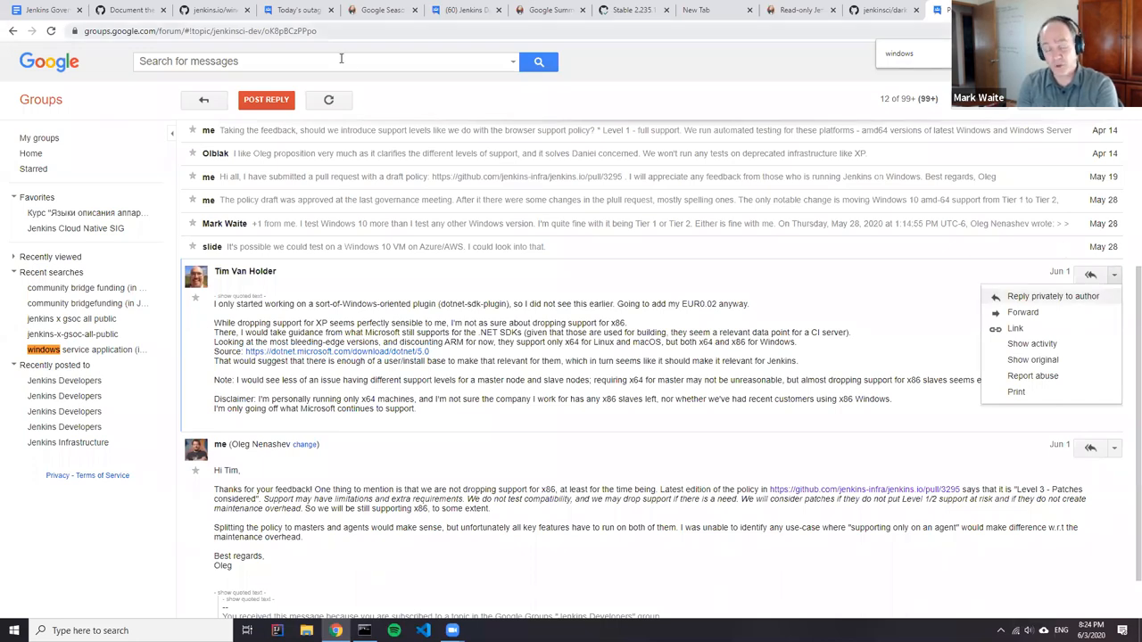
pyautogui.click(134, 12)
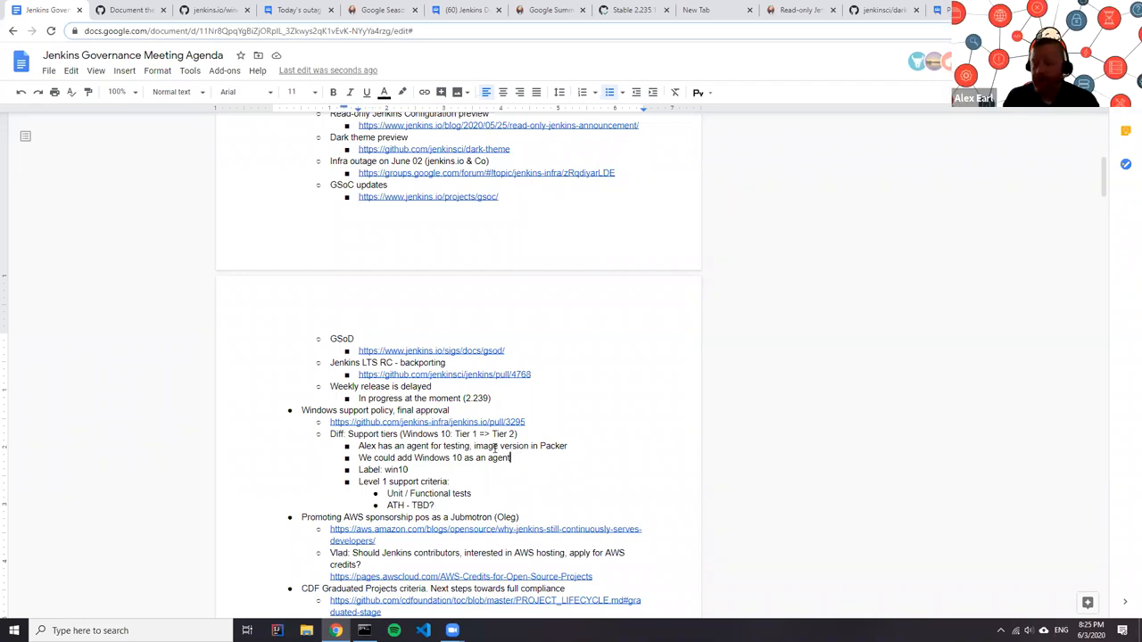
pyautogui.moveTo(584, 446)
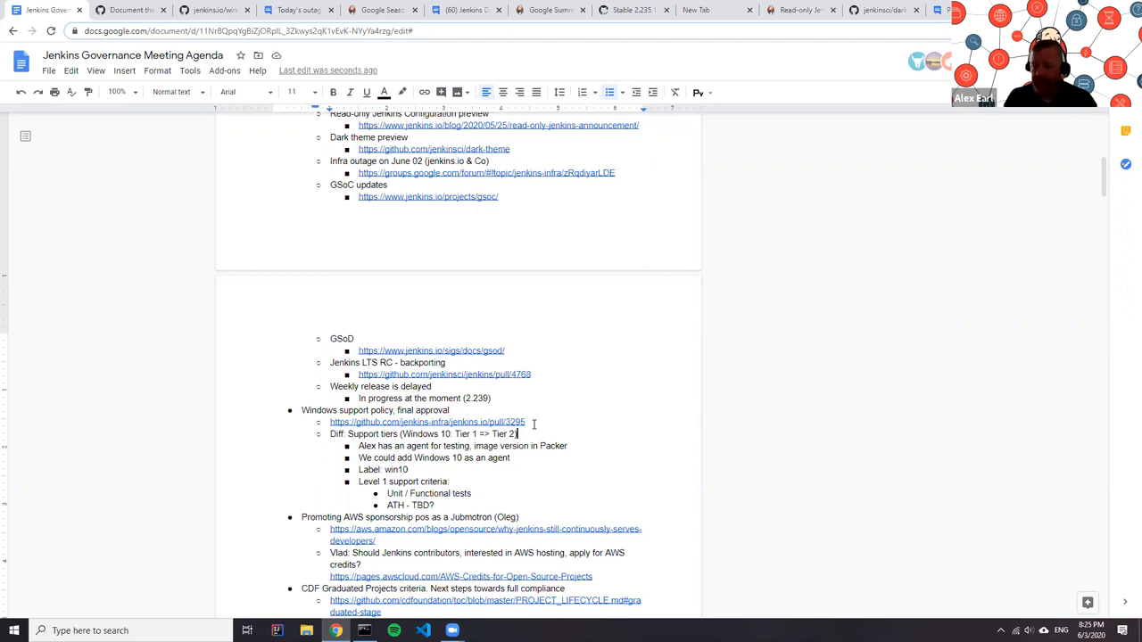
# Step: Paste the jenkinsci-dev oK8pBCzPPpo thread link under the Windows support item, starting a new bullet
pyautogui.write('https://groups.google.com/forum/#!topic/jenkinsci-dev/oK8pBCzPPpo')
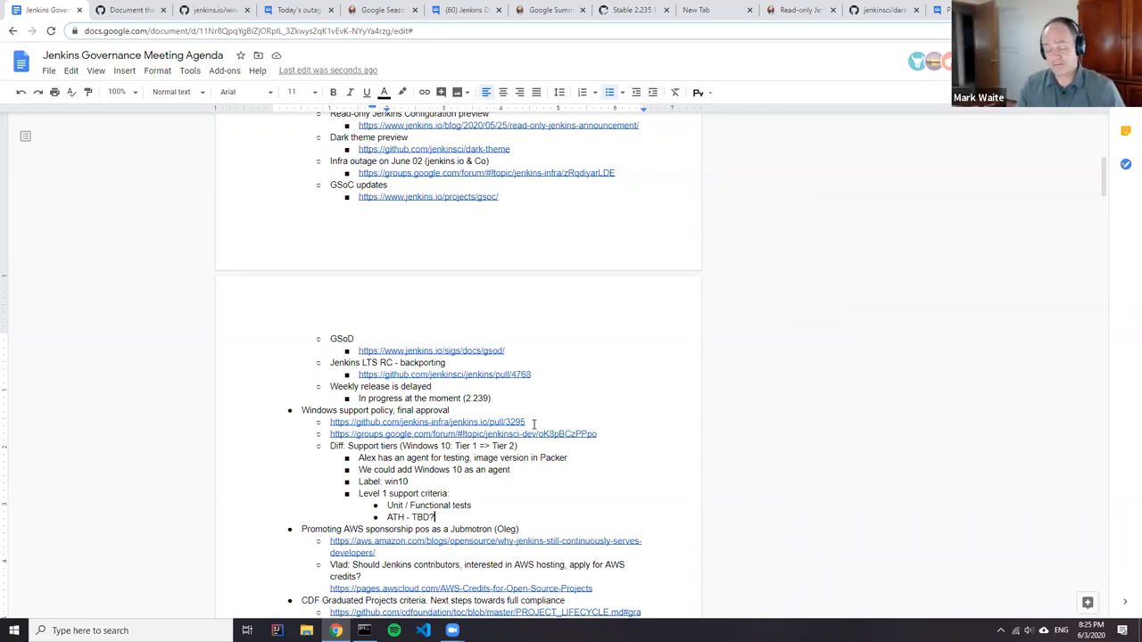
pyautogui.press('Enter')
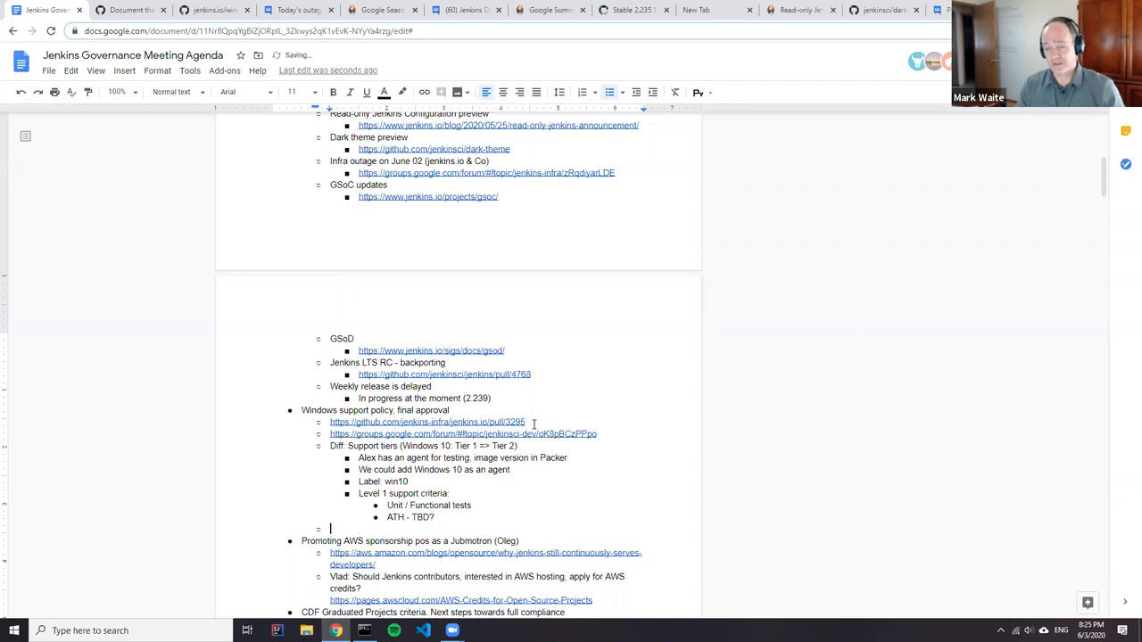
# Step: Add a 'Decisions:' point with 'Run LTS tests on Windows 10' indented beneath
pyautogui.write('Decisions:')
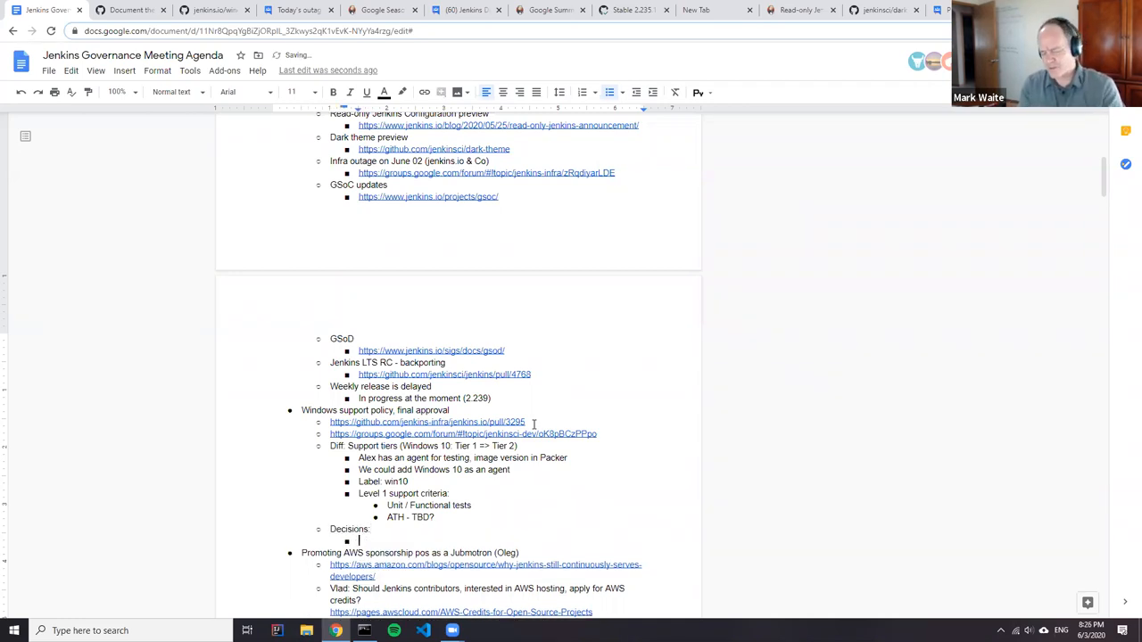
pyautogui.write('Run')
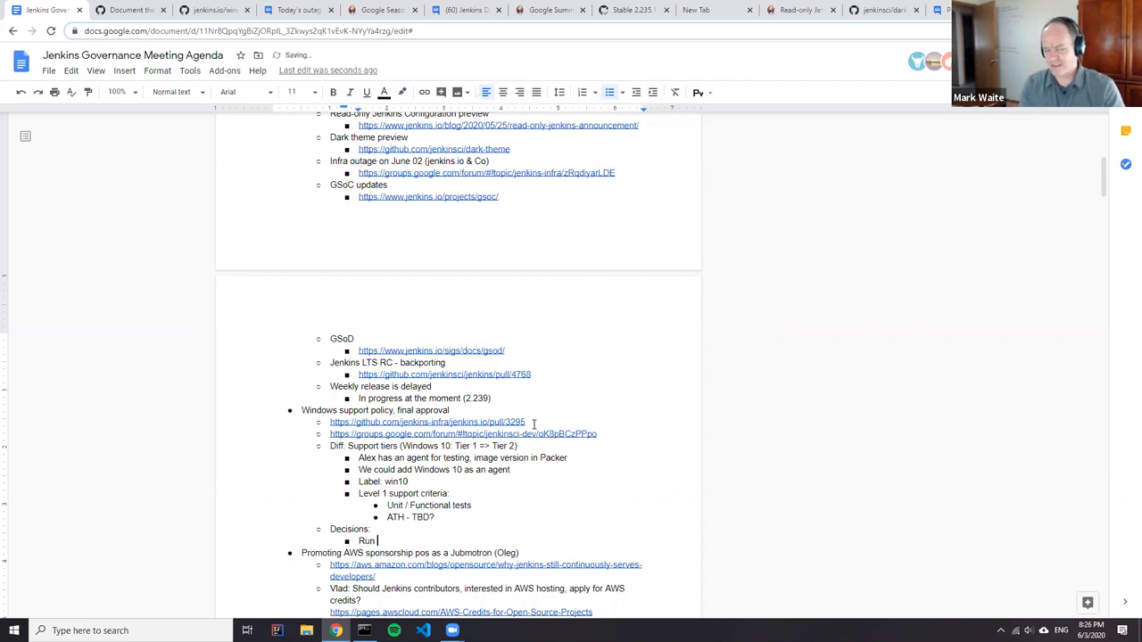
pyautogui.write('LTS tes')
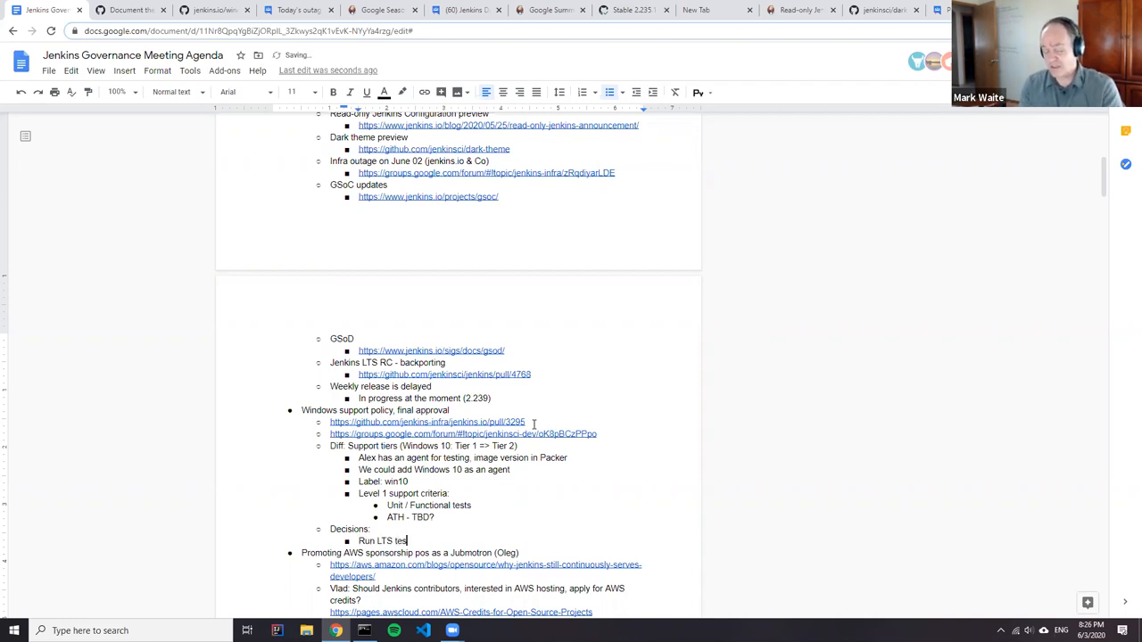
pyautogui.write('ts on')
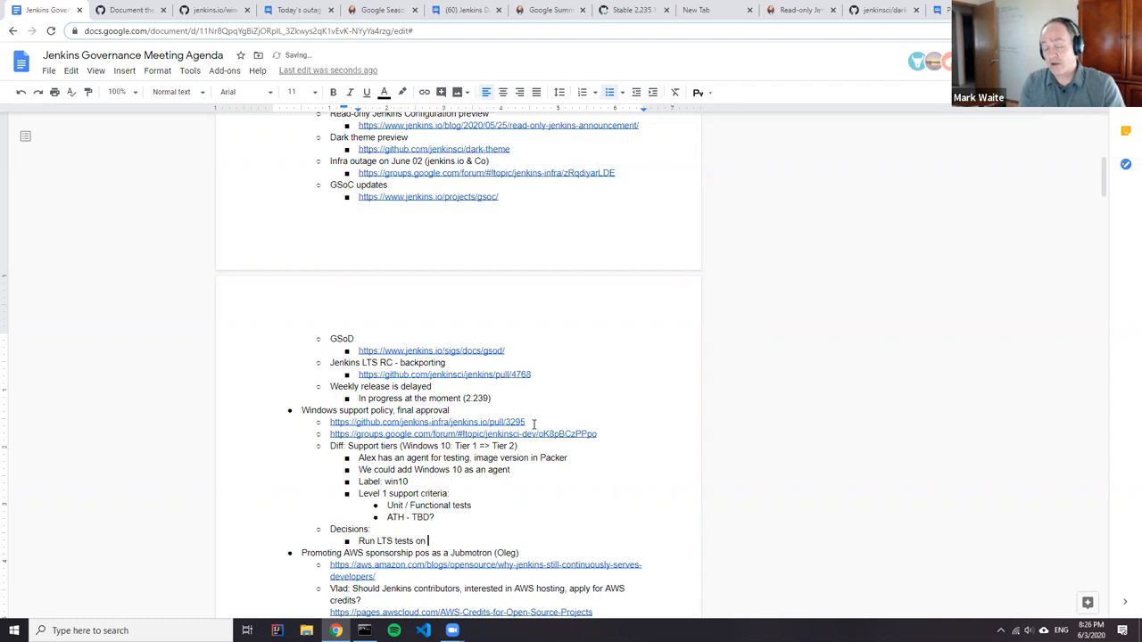
pyautogui.write('Windows')
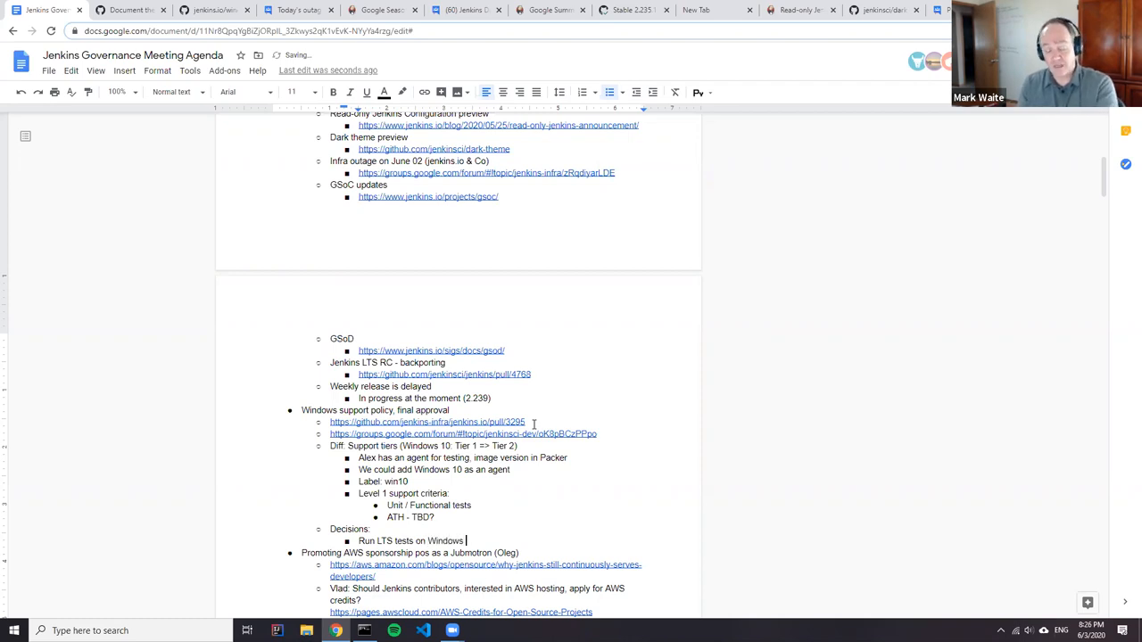
pyautogui.write('10')
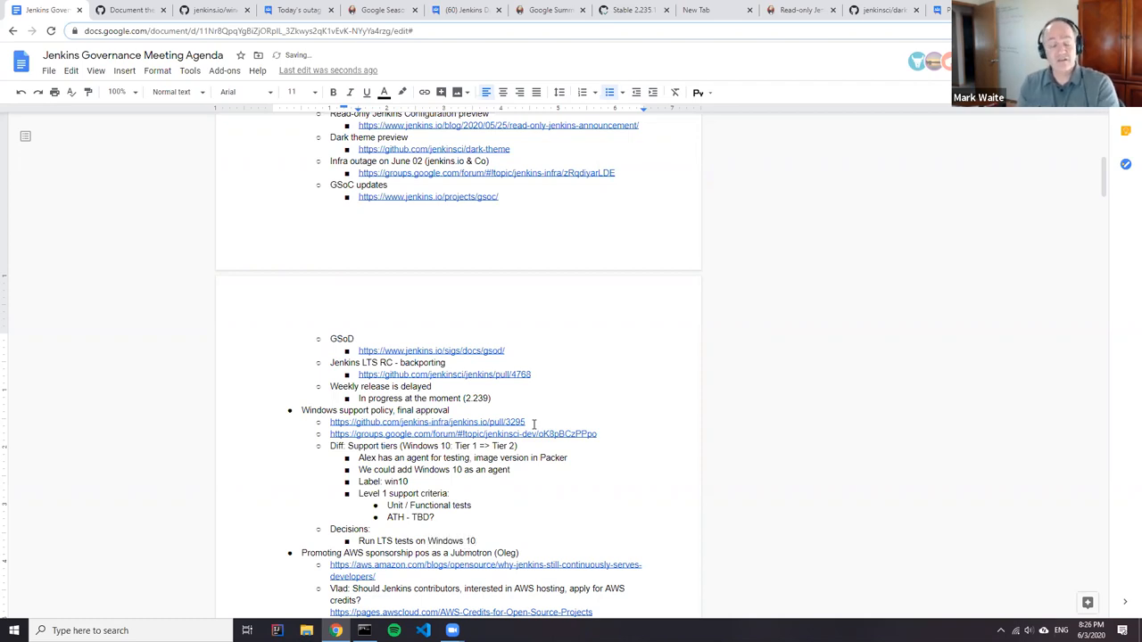
pyautogui.press('enter')
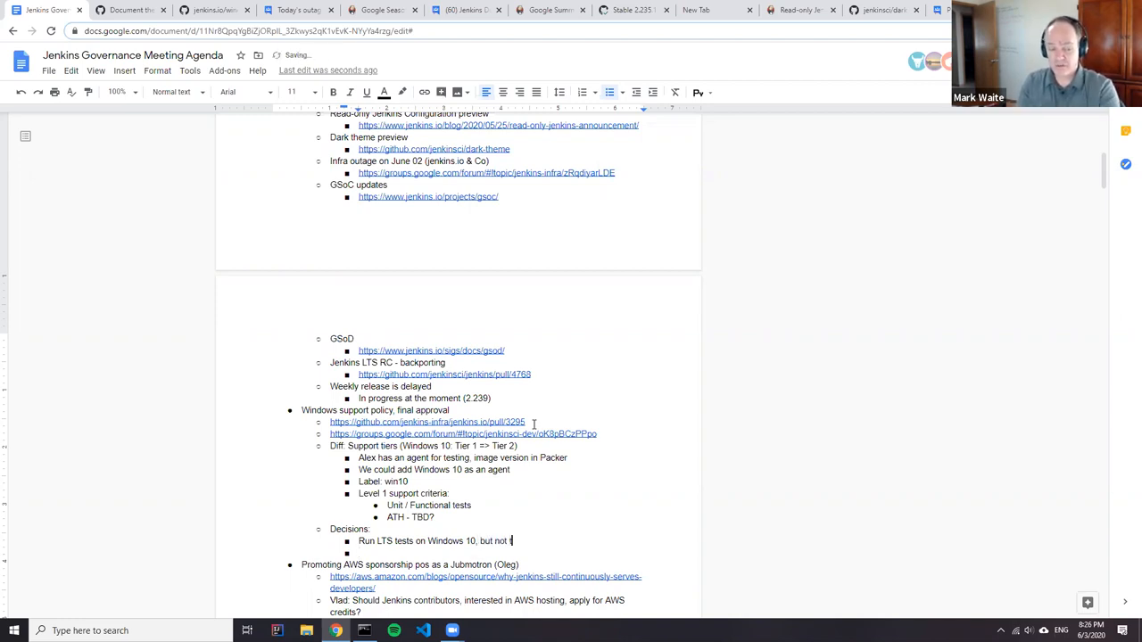
# Step: Extend the decision with '(and weekly?)' and 'but not the CI for pull requests'
pyautogui.write('the')
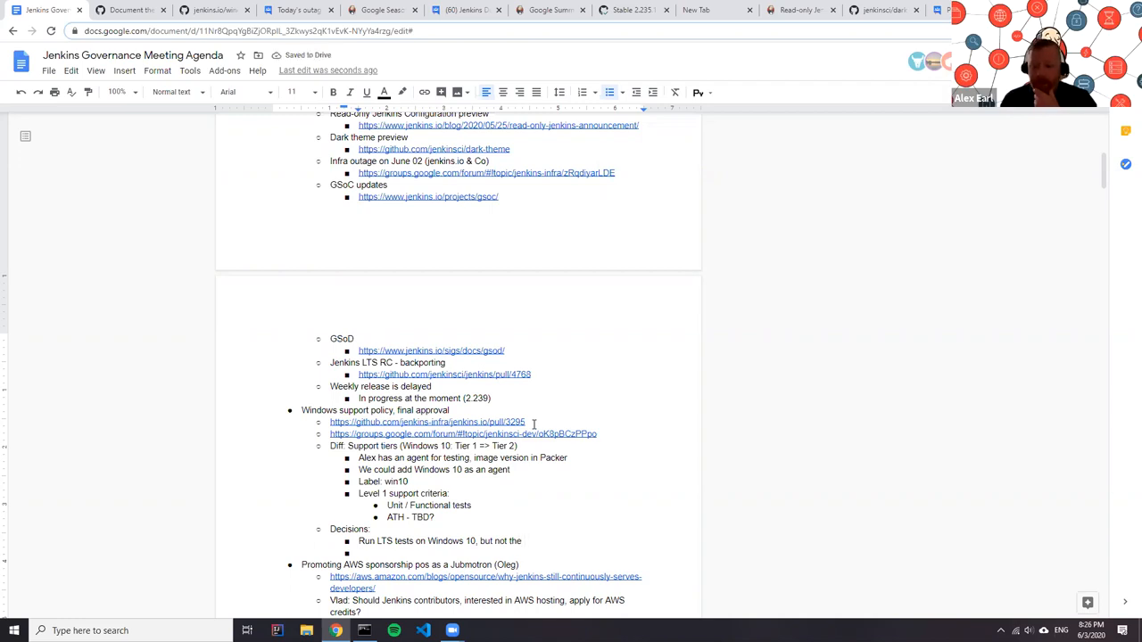
pyautogui.write('CI for')
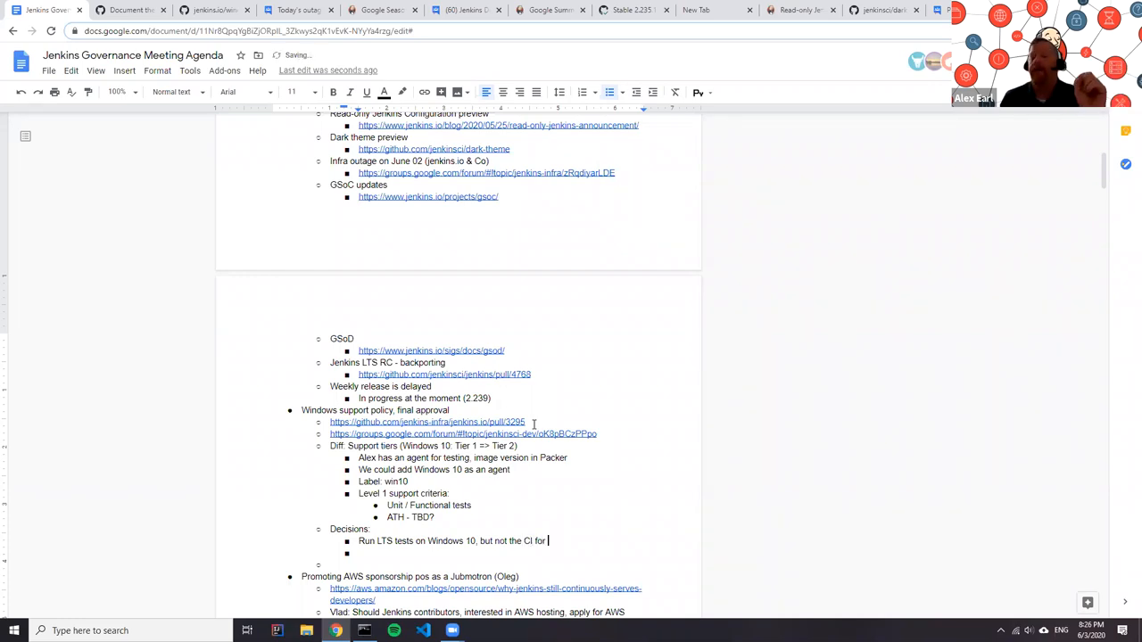
pyautogui.write('pull reque')
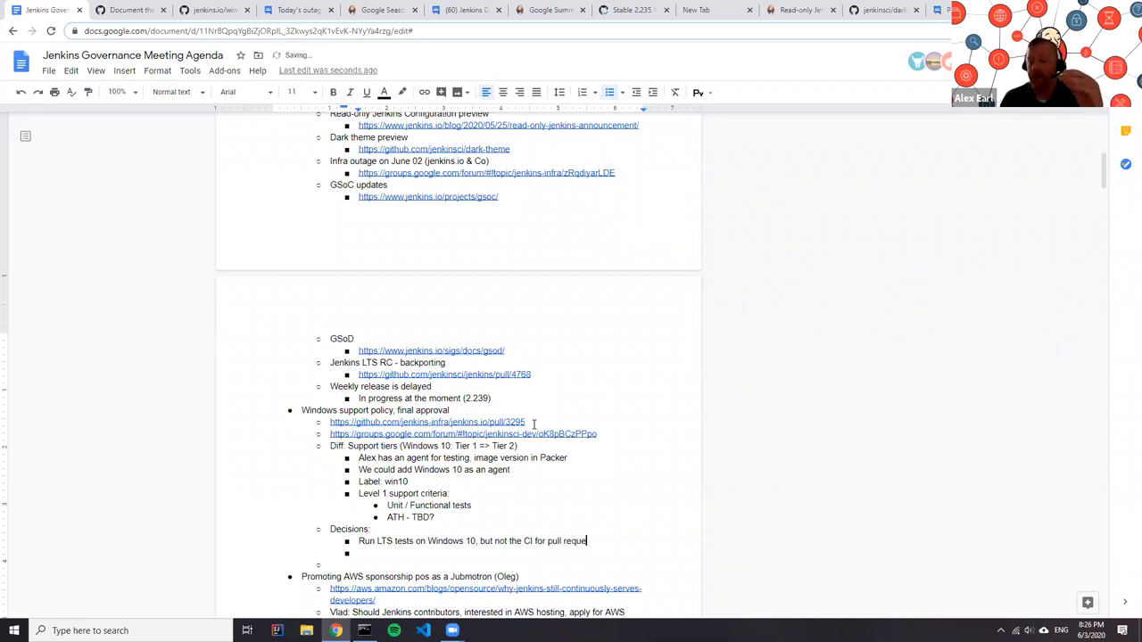
pyautogui.write('sts')
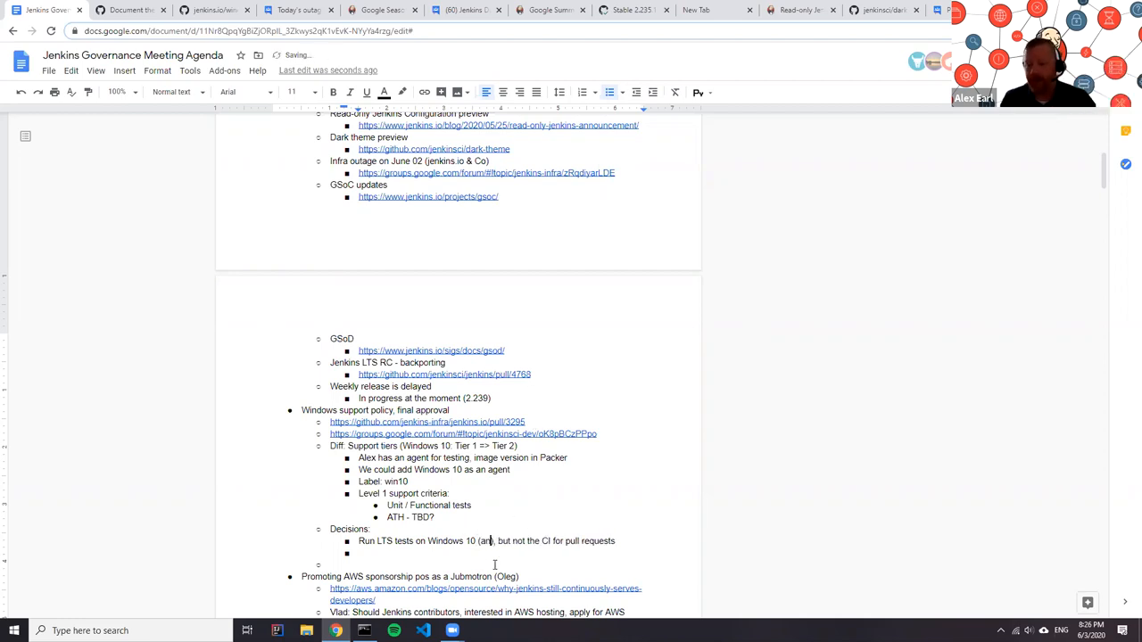
pyautogui.write('weekly?')
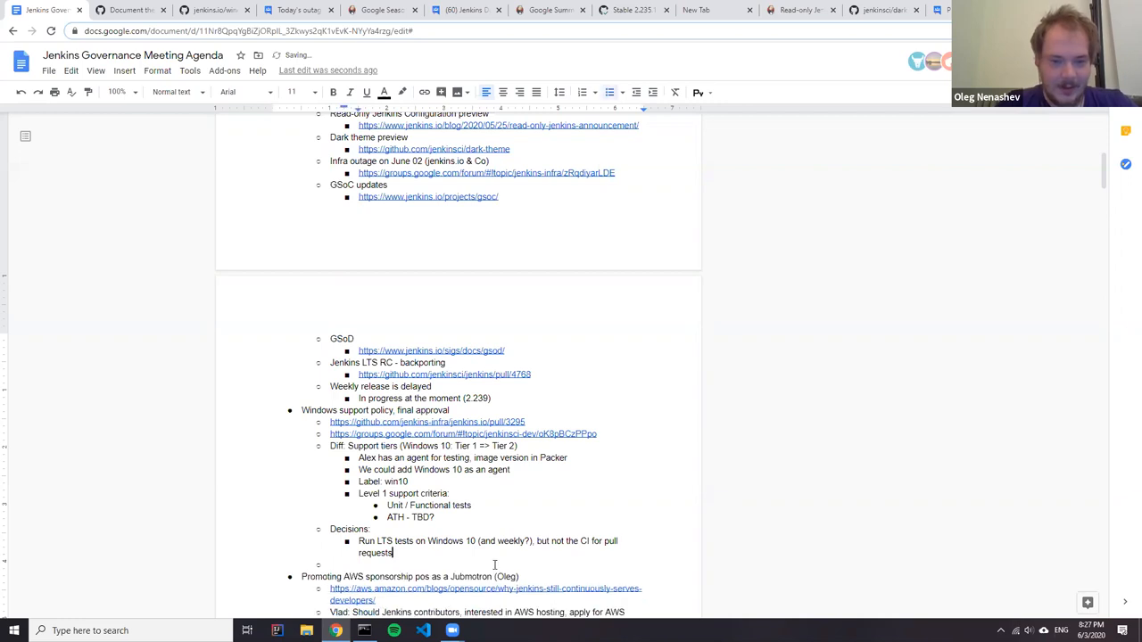
pyautogui.press('Enter')
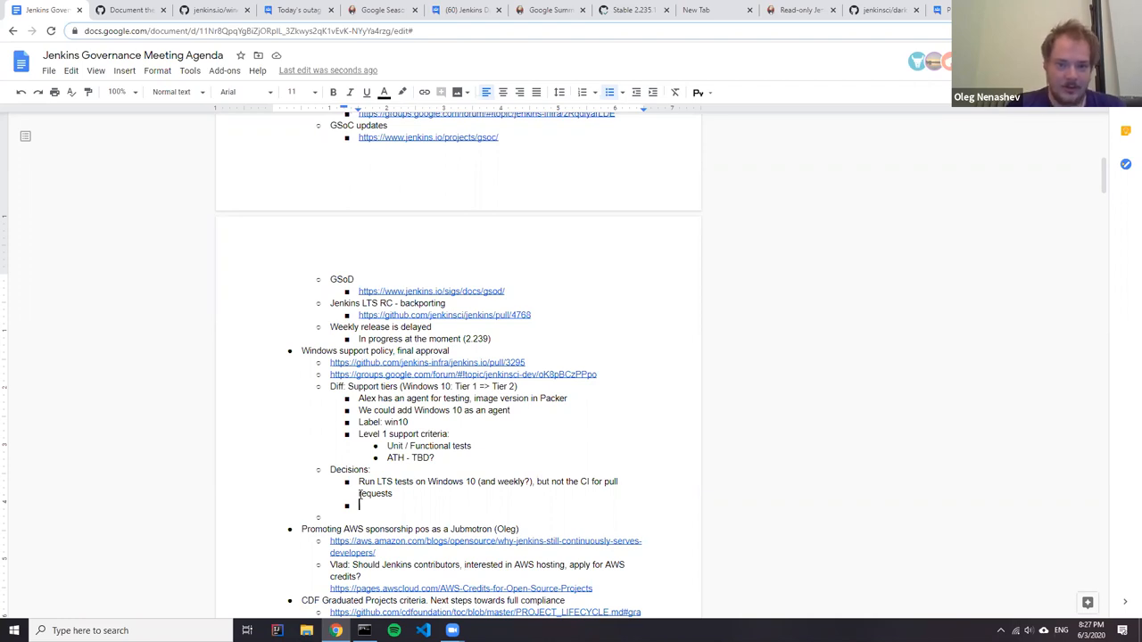
# Step: Add 'Support policy:' notes: keep Windows 10 at Tier 2 for now, move later
pyautogui.write('Support policy:')
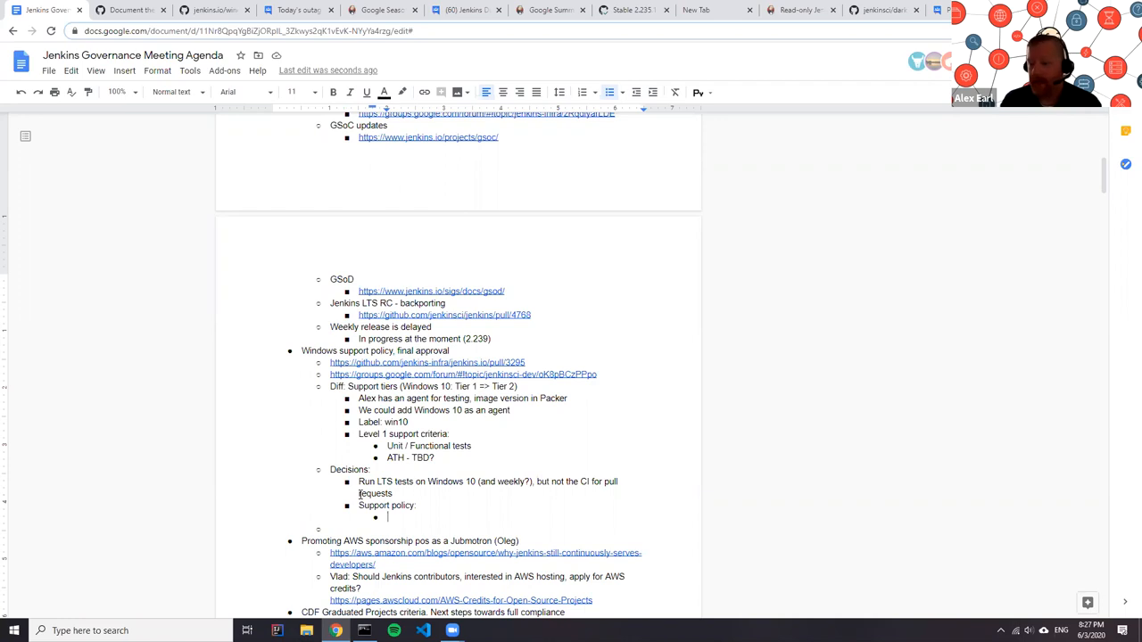
pyautogui.write('Ageed to keep Windows 10 as')
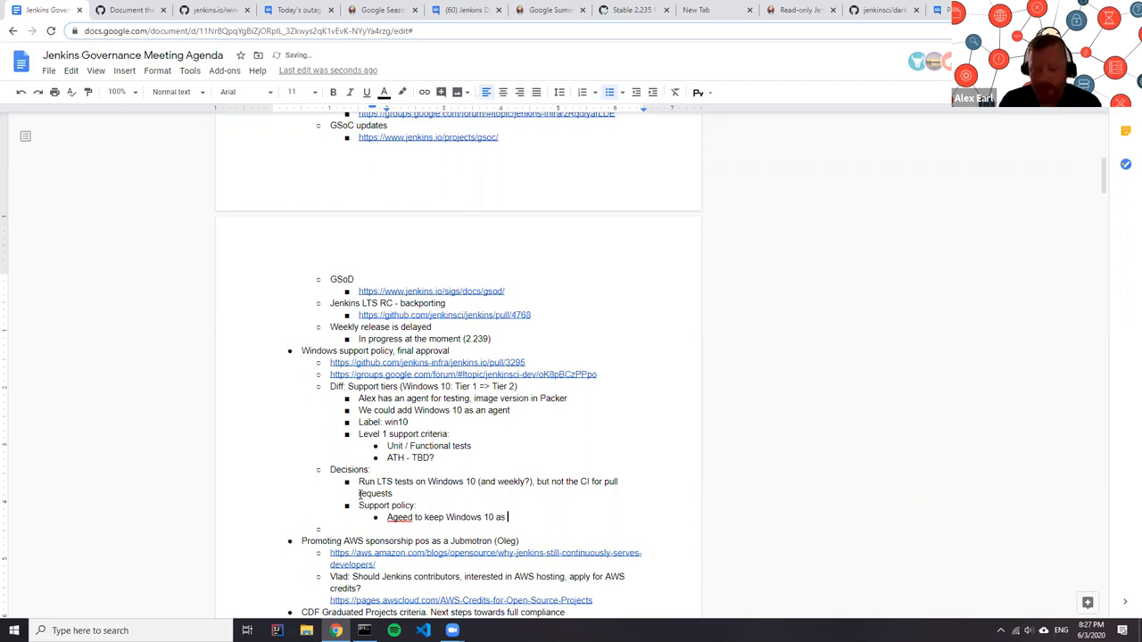
pyautogui.write('Tier 2 for now')
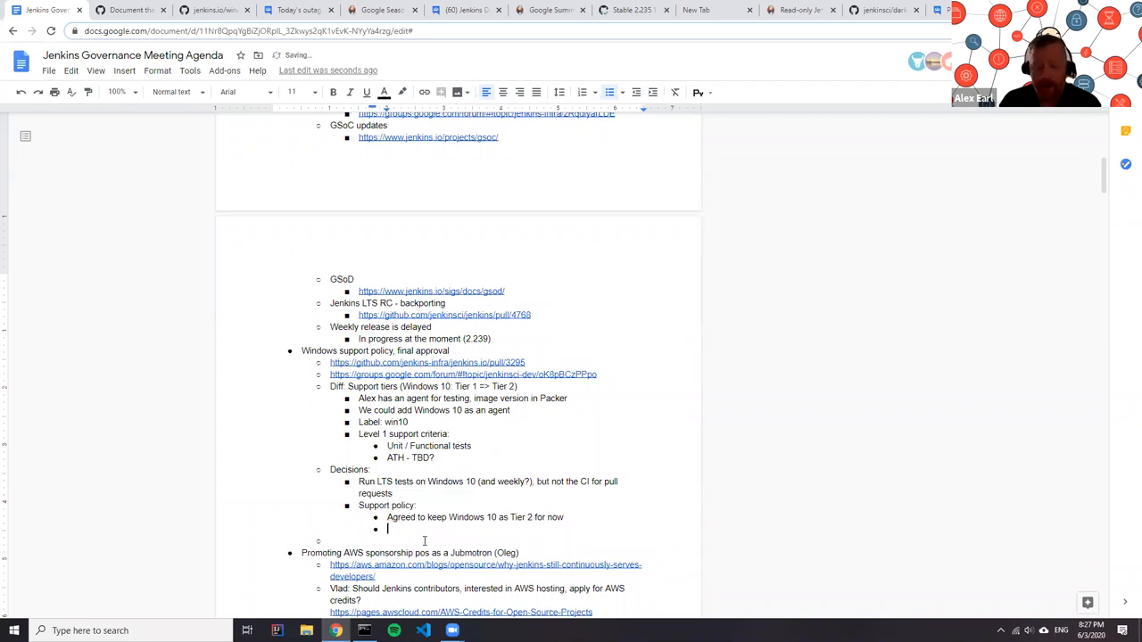
pyautogui.write('We can')
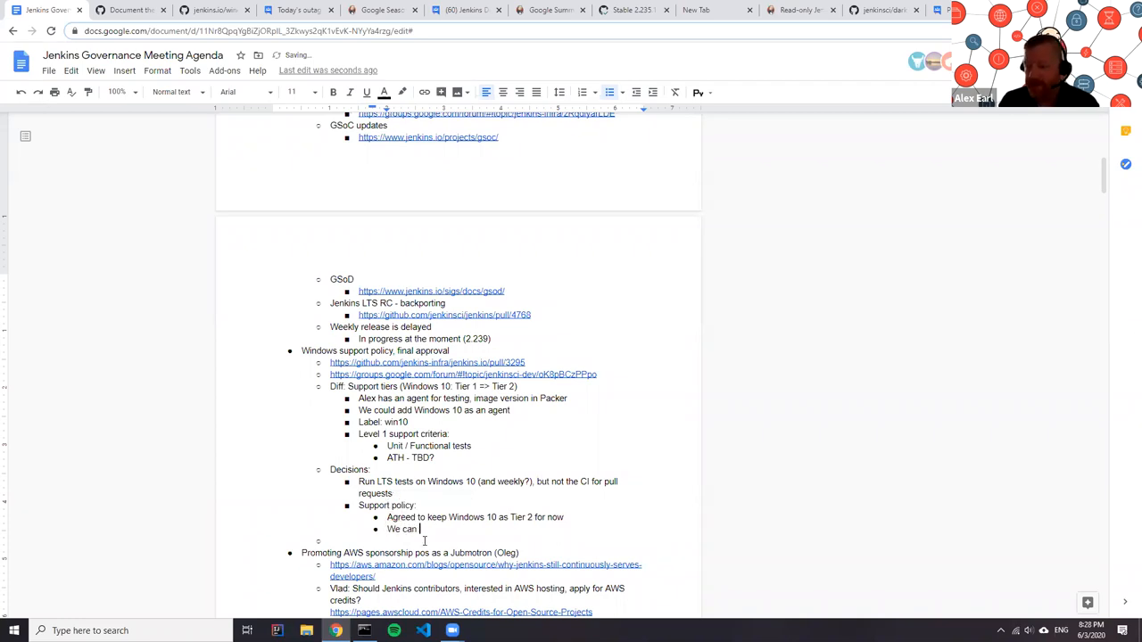
pyautogui.write('move to Tier 1')
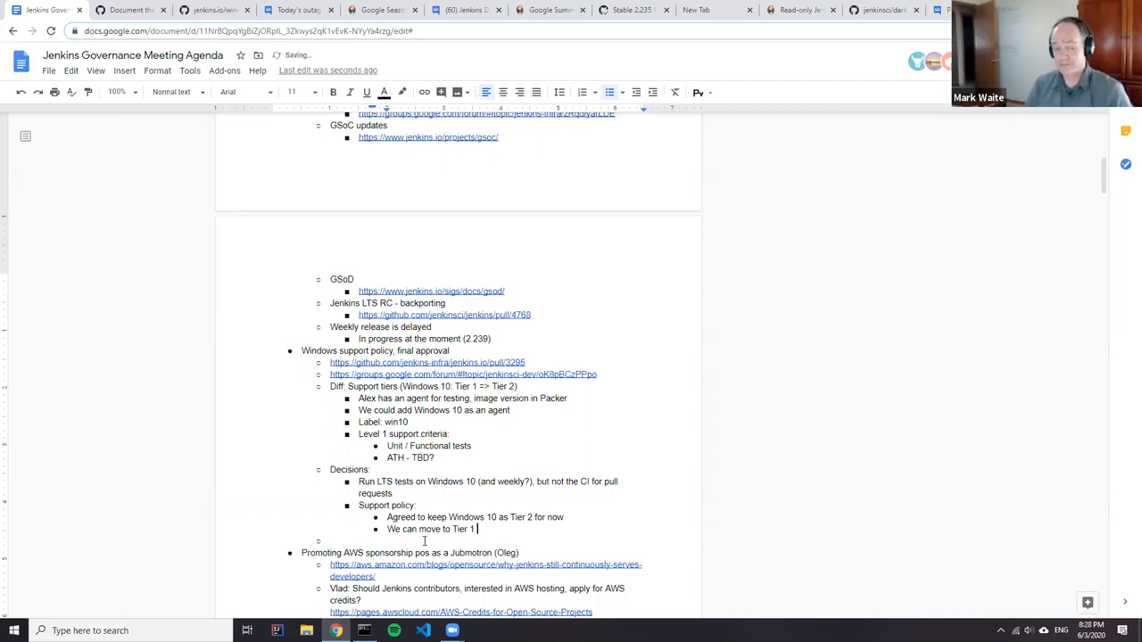
pyautogui.write('later')
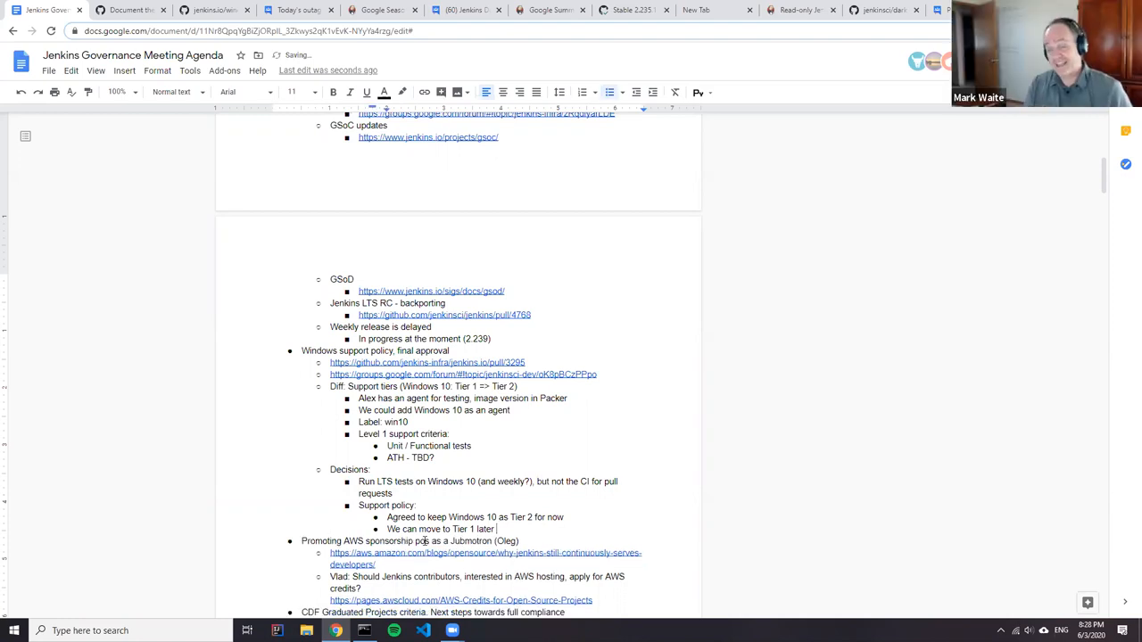
# Step: Add an outer-level 'AGREED: Tier 2 and ship' point with the pull request link
pyautogui.press('Enter')
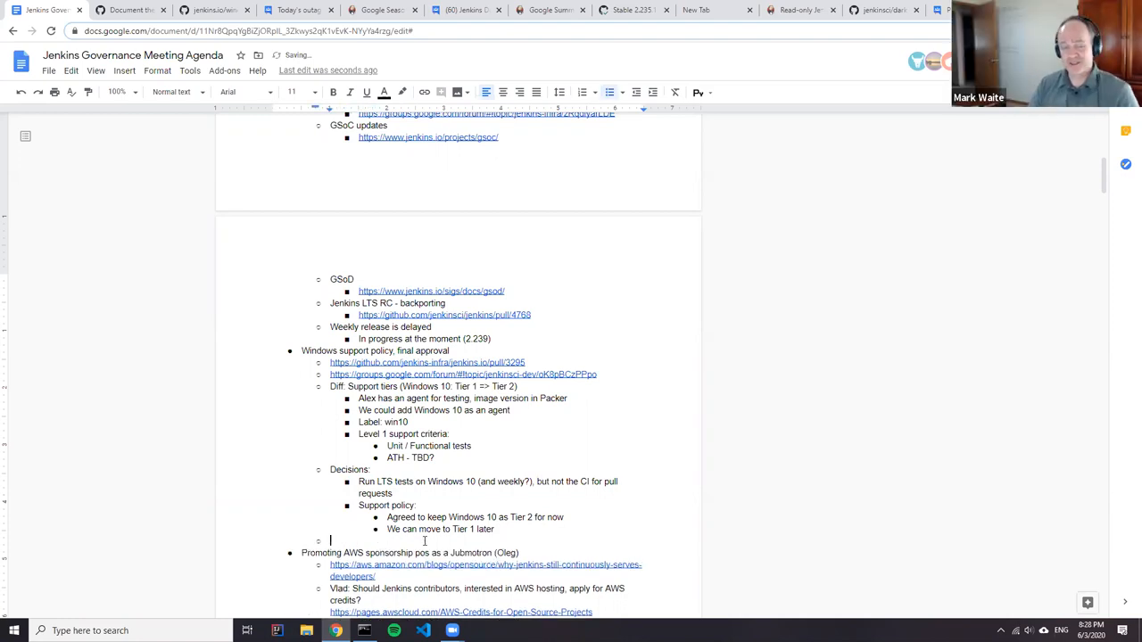
pyautogui.write('AGREED: Tier 2')
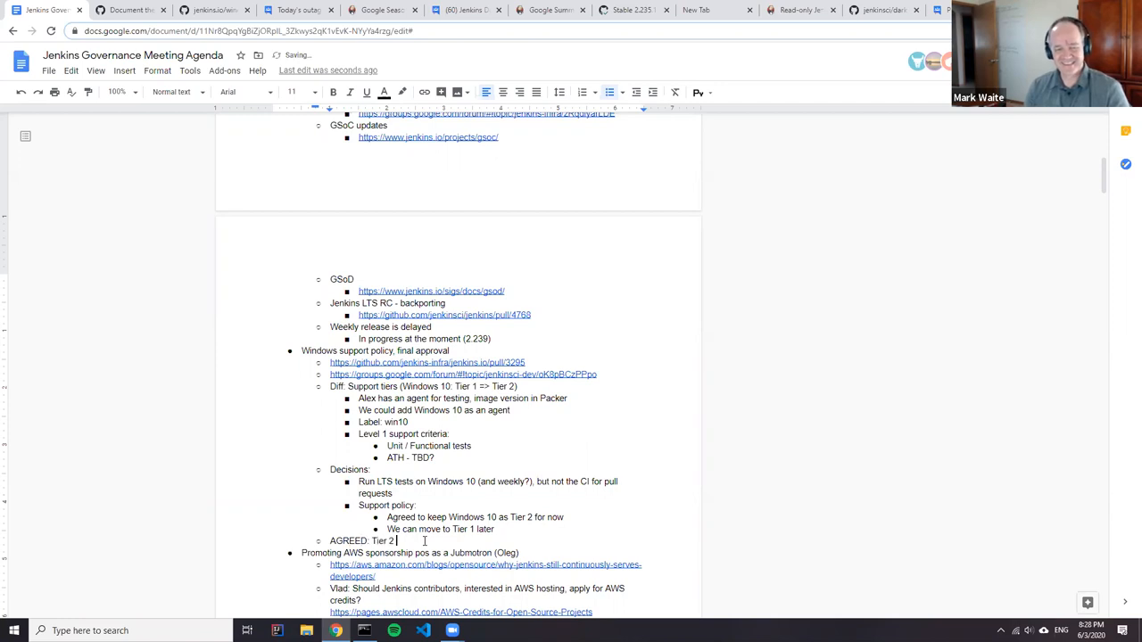
pyautogui.write('and ship https://github.com/jenkins-infra/jenkins.io/pull/3295')
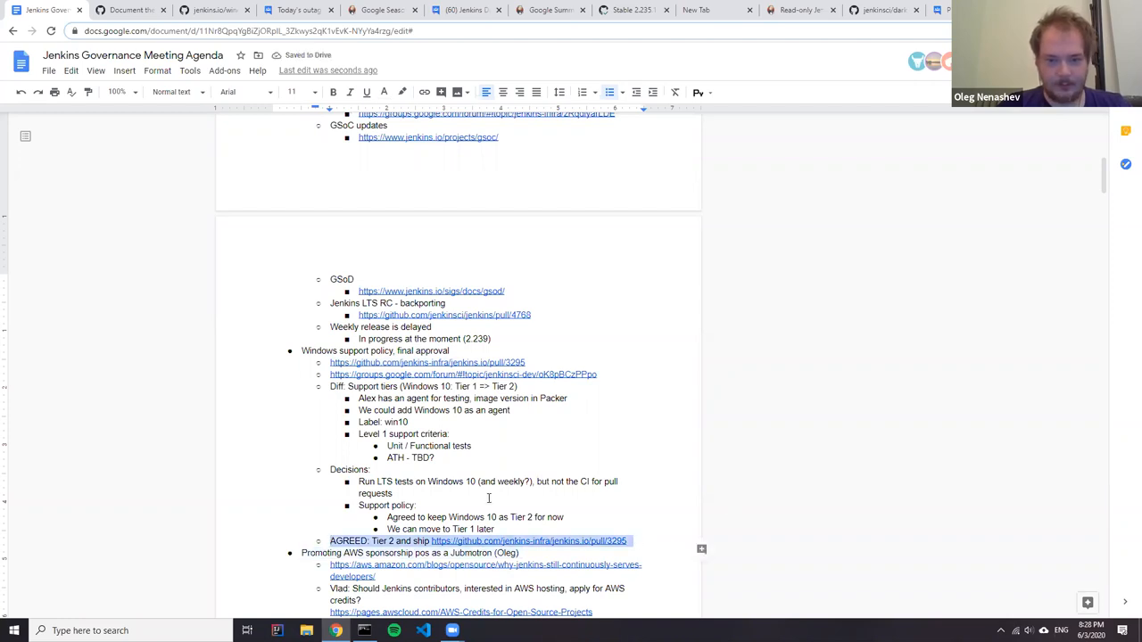
pyautogui.scroll(-3)
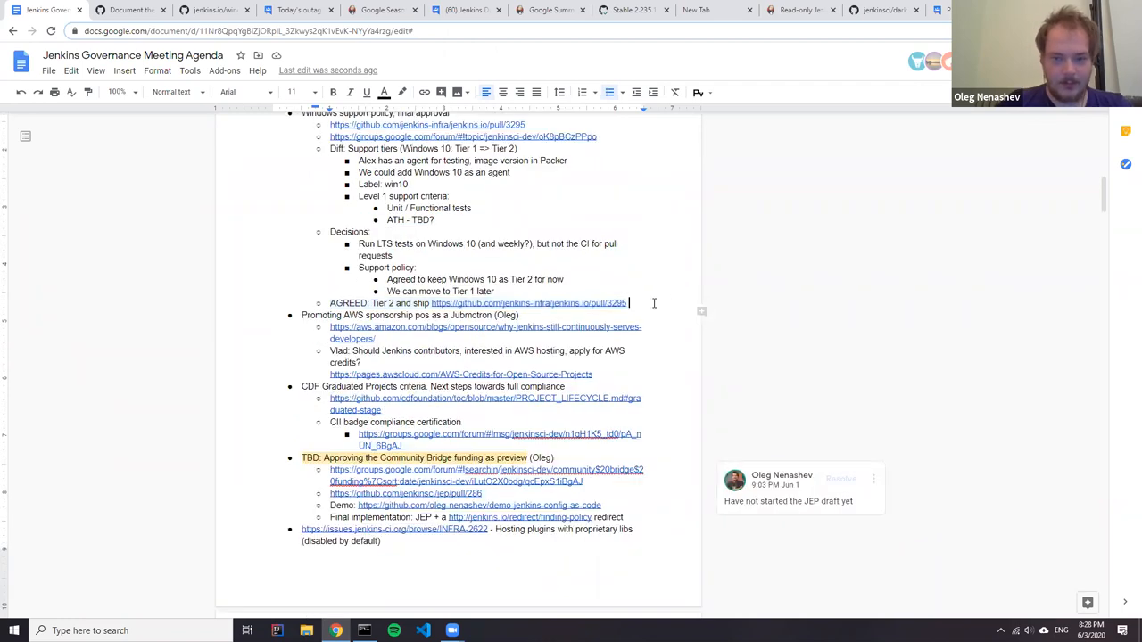
# Step: Note '+1' from Mark, Marky, Alex and Oleg, plus 'Nobody is against'
pyautogui.press('Enter')
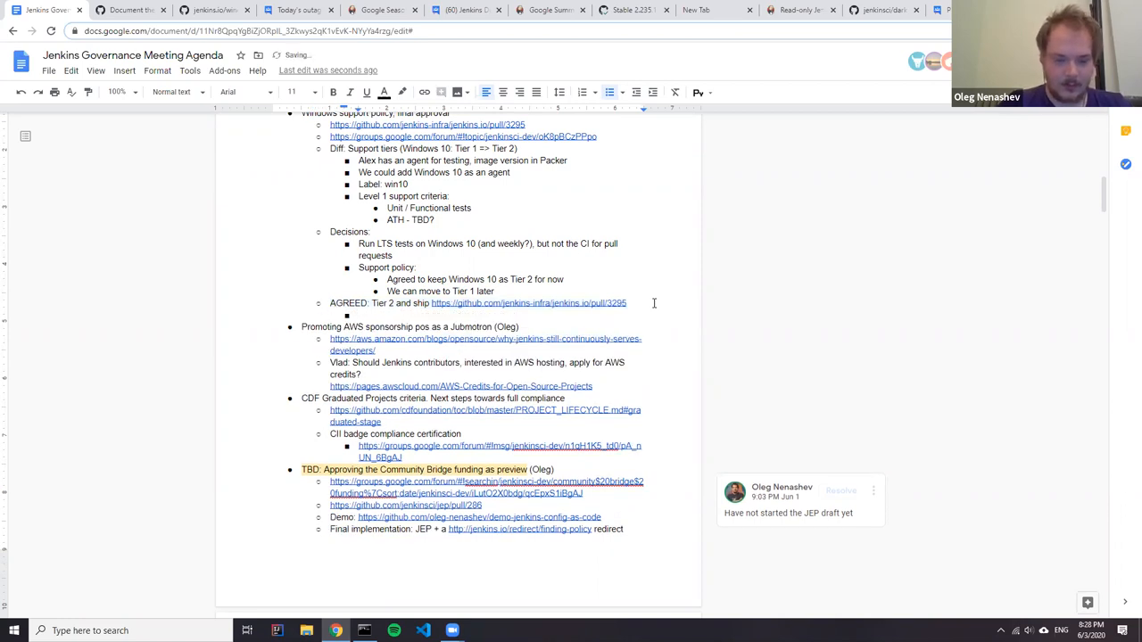
pyautogui.write('Mark, M')
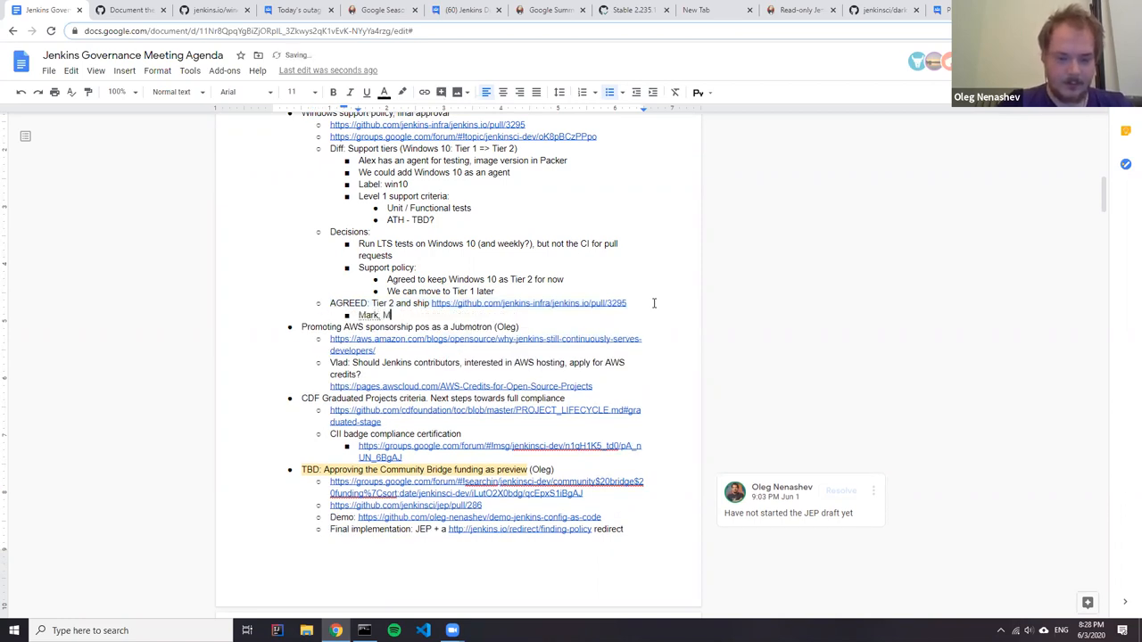
pyautogui.write('arky, Al')
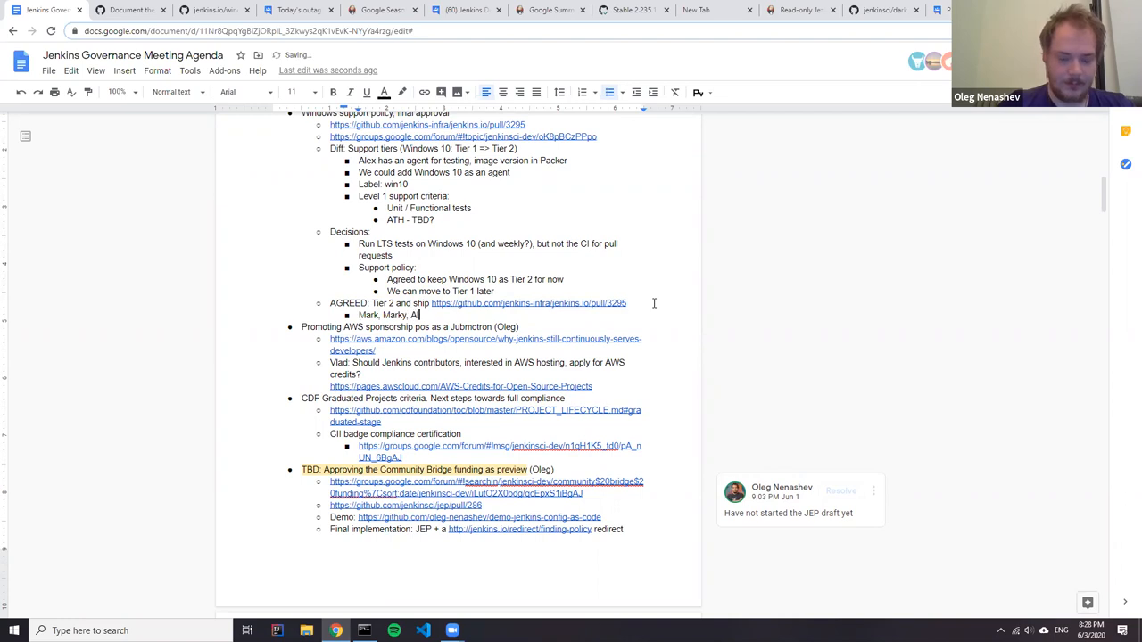
pyautogui.write('lex, Oleg')
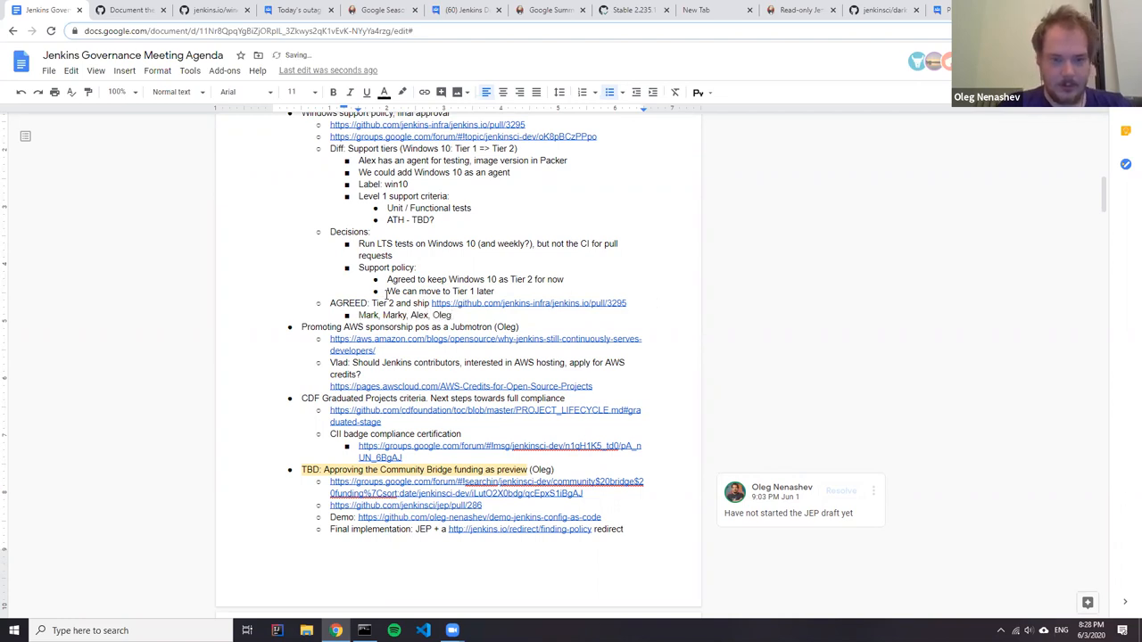
pyautogui.write('+1s -')
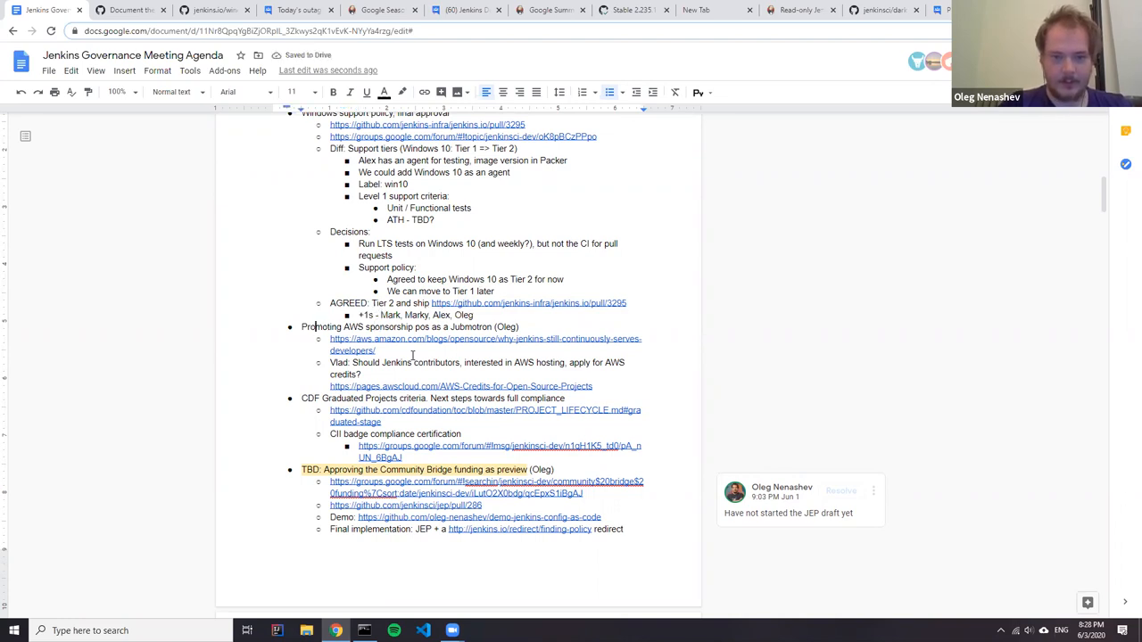
pyautogui.write('N')
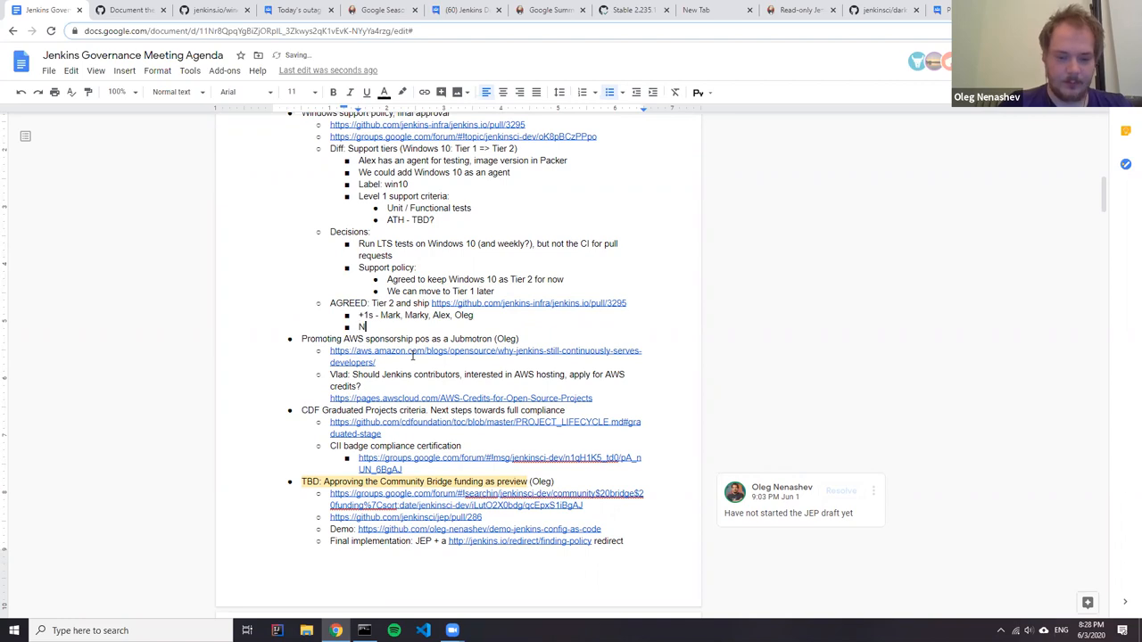
pyautogui.write('obody is aga')
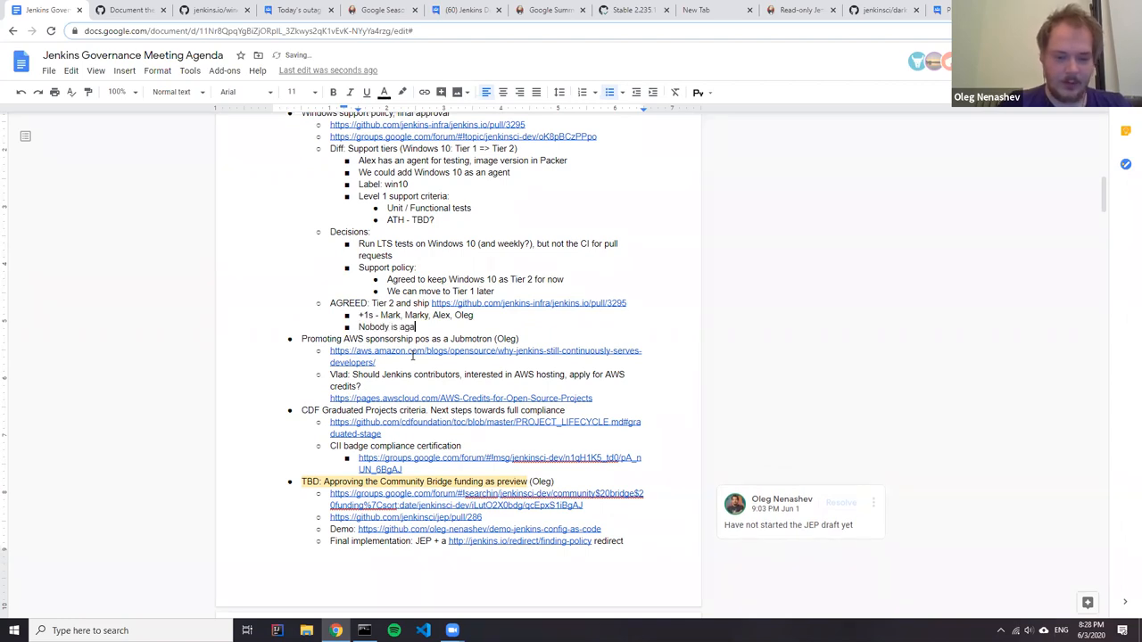
pyautogui.write('inst')
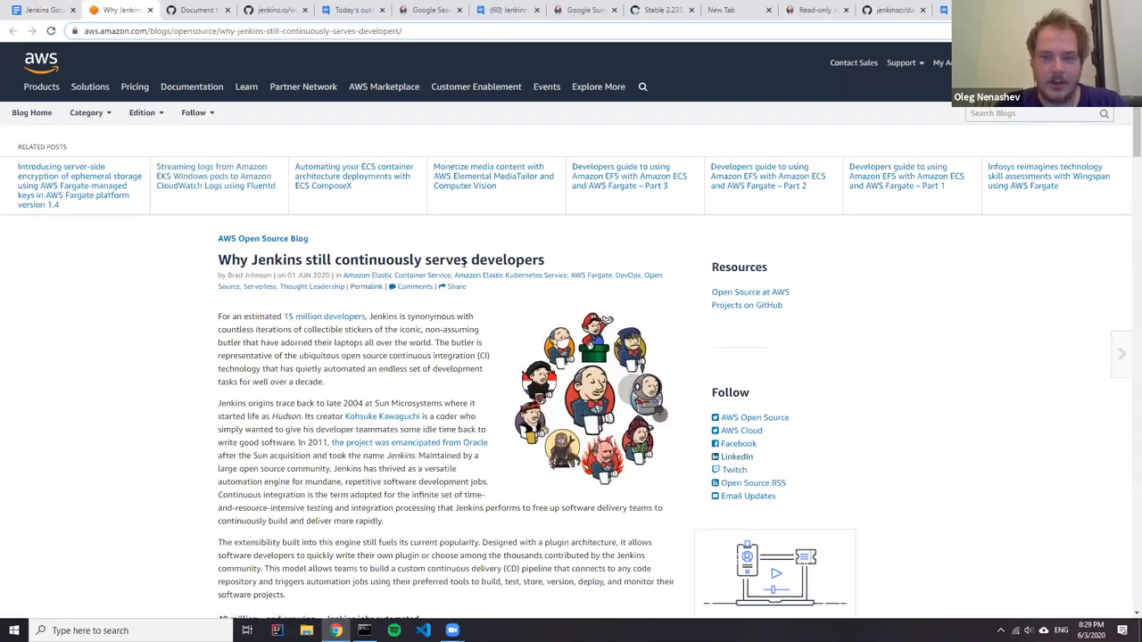
# Step: Scroll the AWS blog post to 'The Jenkins project now runs on AWS' and highlight that section
pyautogui.scroll(-3)
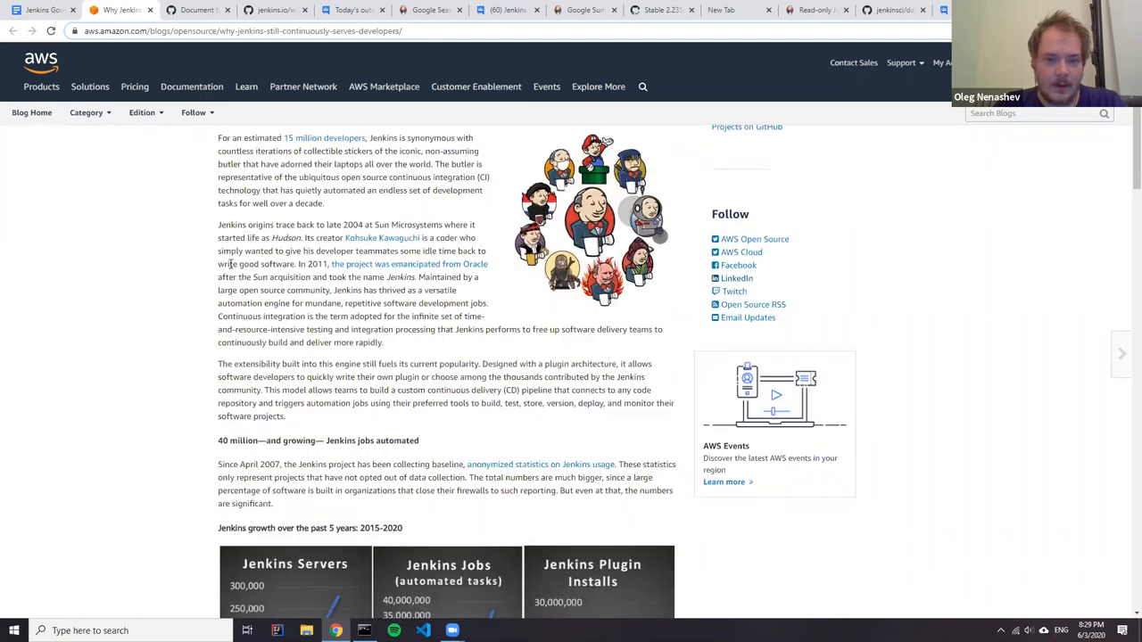
pyautogui.scroll(-3)
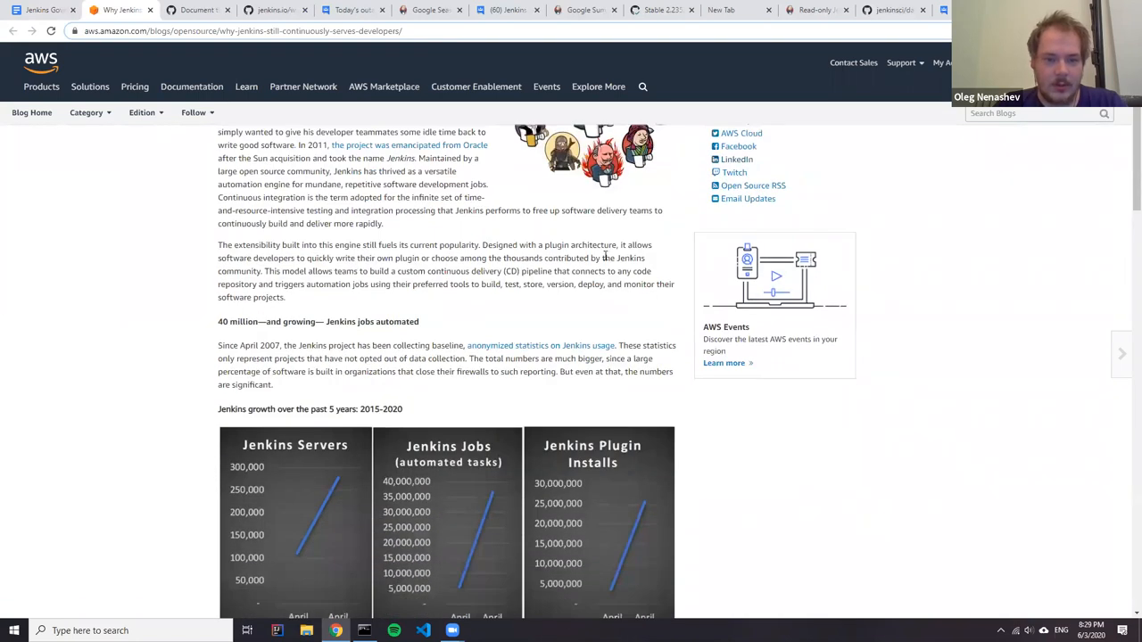
pyautogui.scroll(-3)
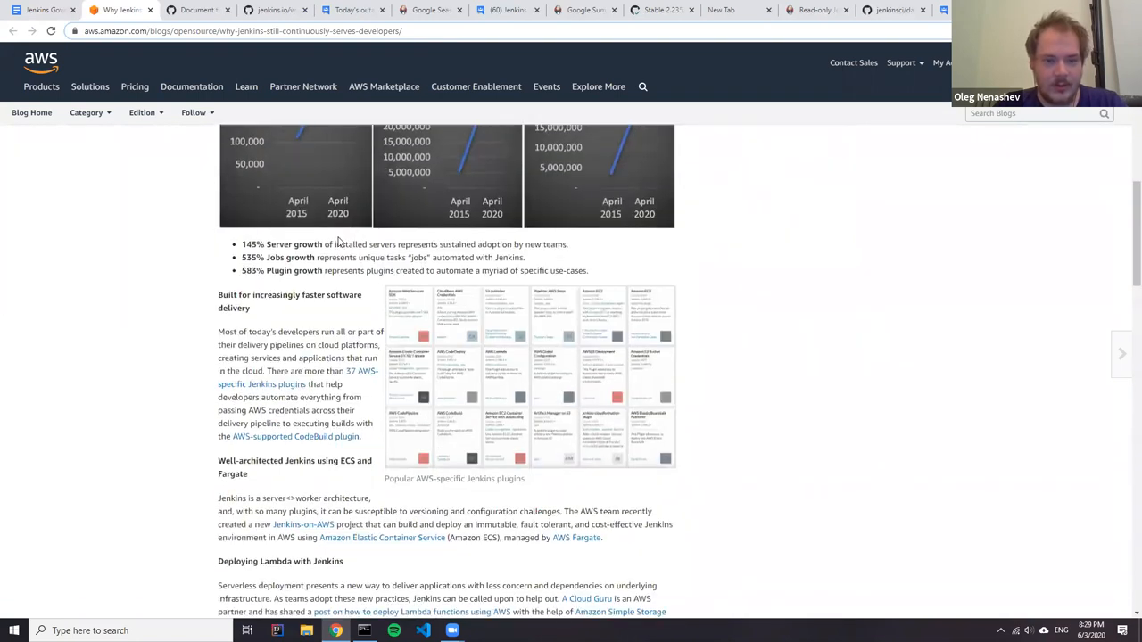
pyautogui.scroll(-3)
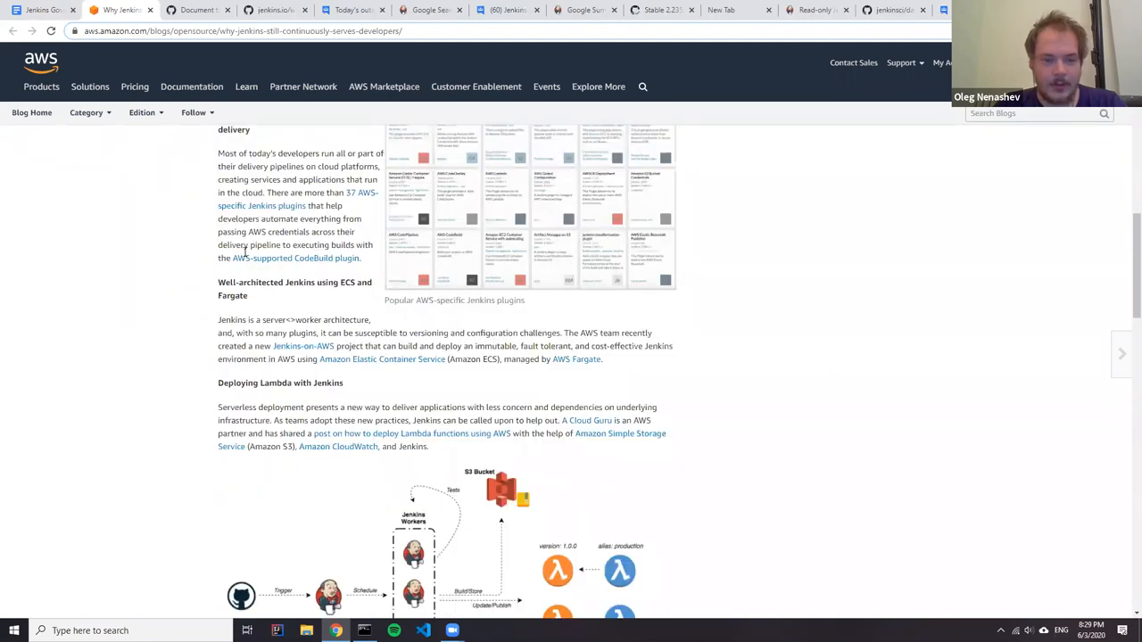
pyautogui.moveTo(335, 281)
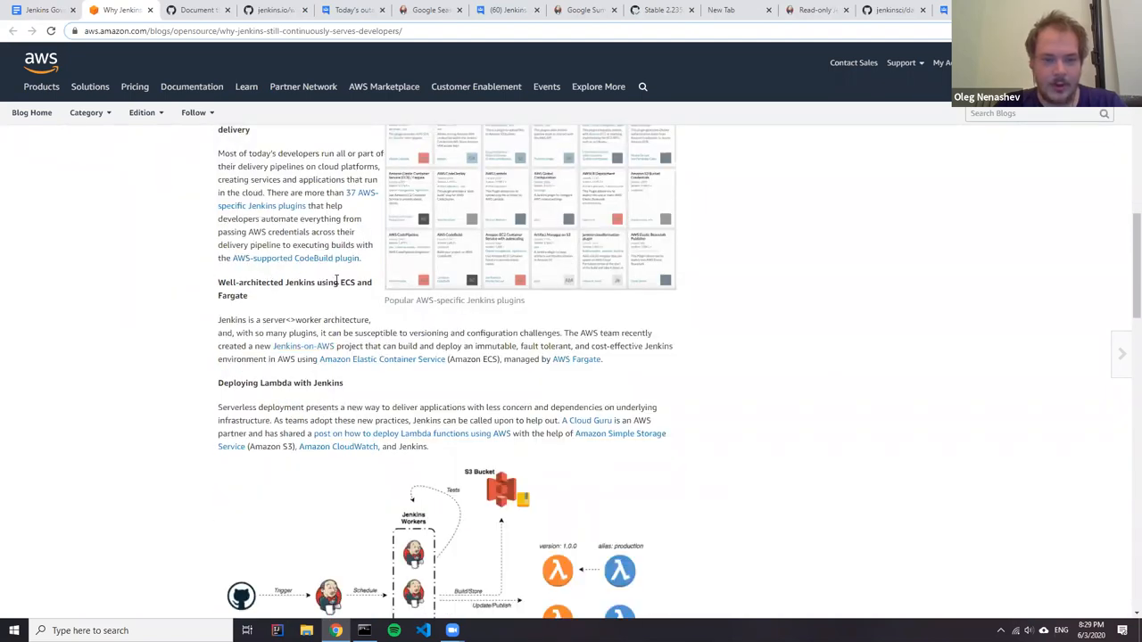
pyautogui.scroll(-3)
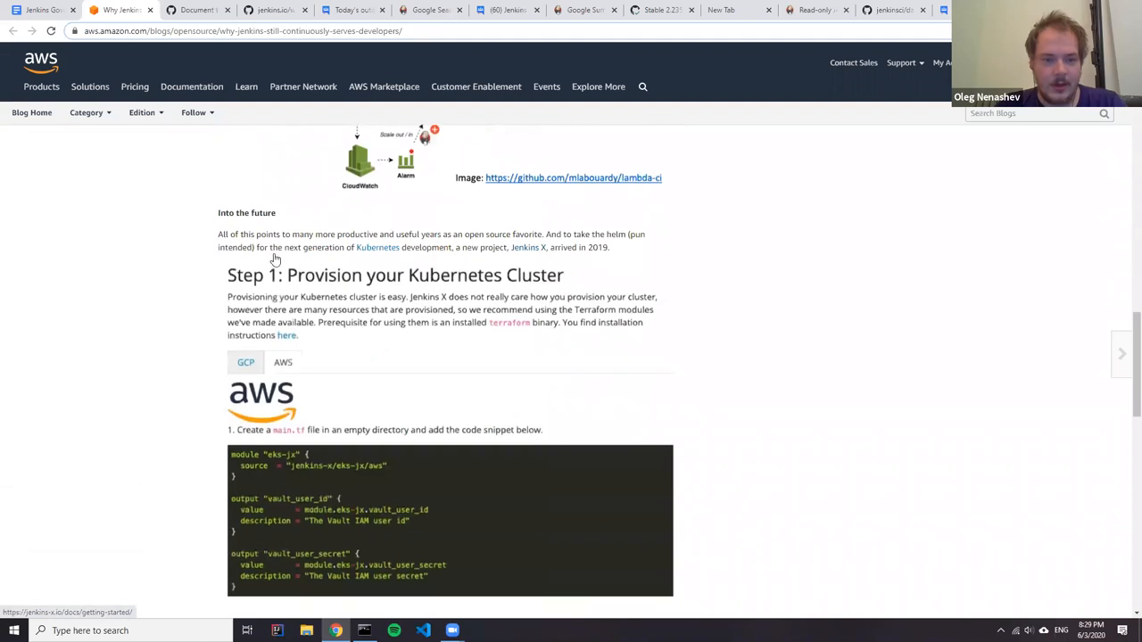
pyautogui.scroll(-3)
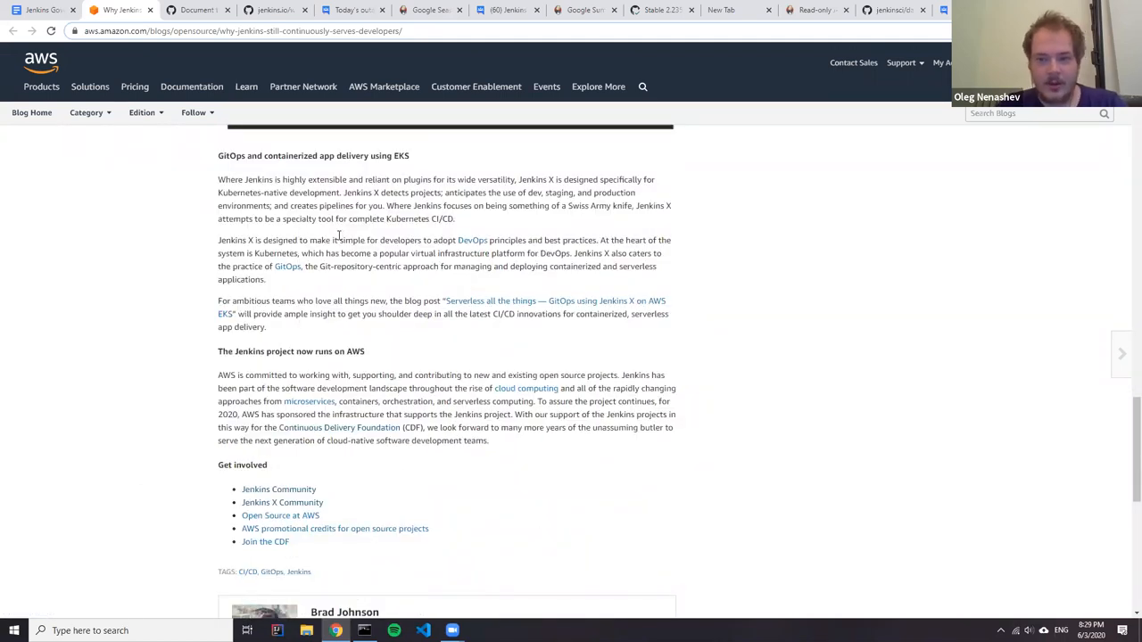
pyautogui.moveTo(306, 271)
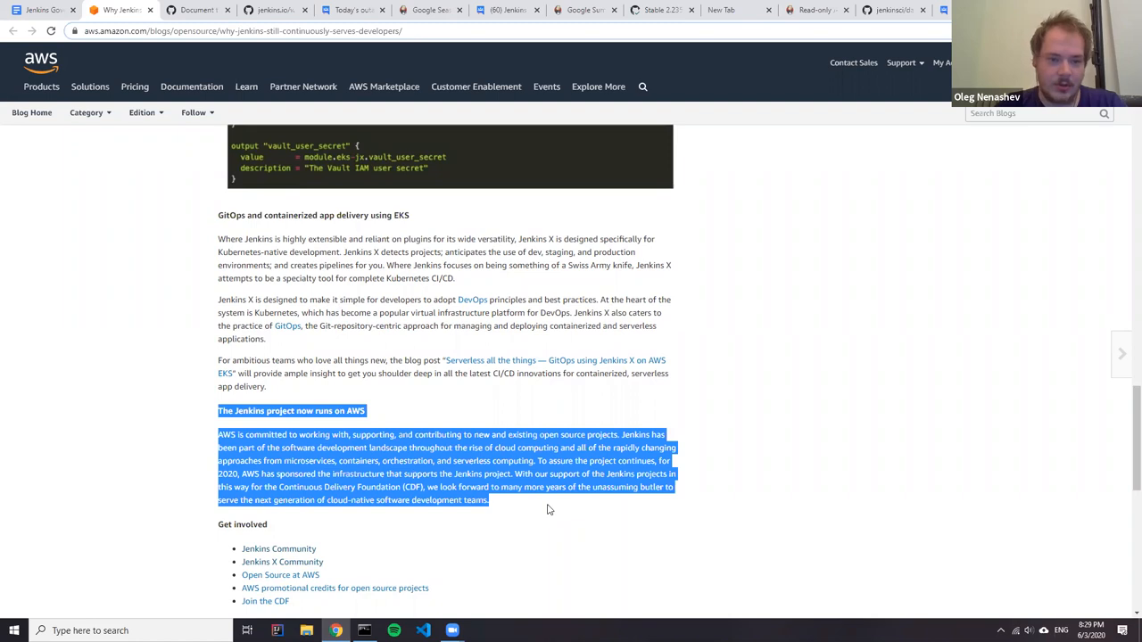
pyautogui.moveTo(381, 418)
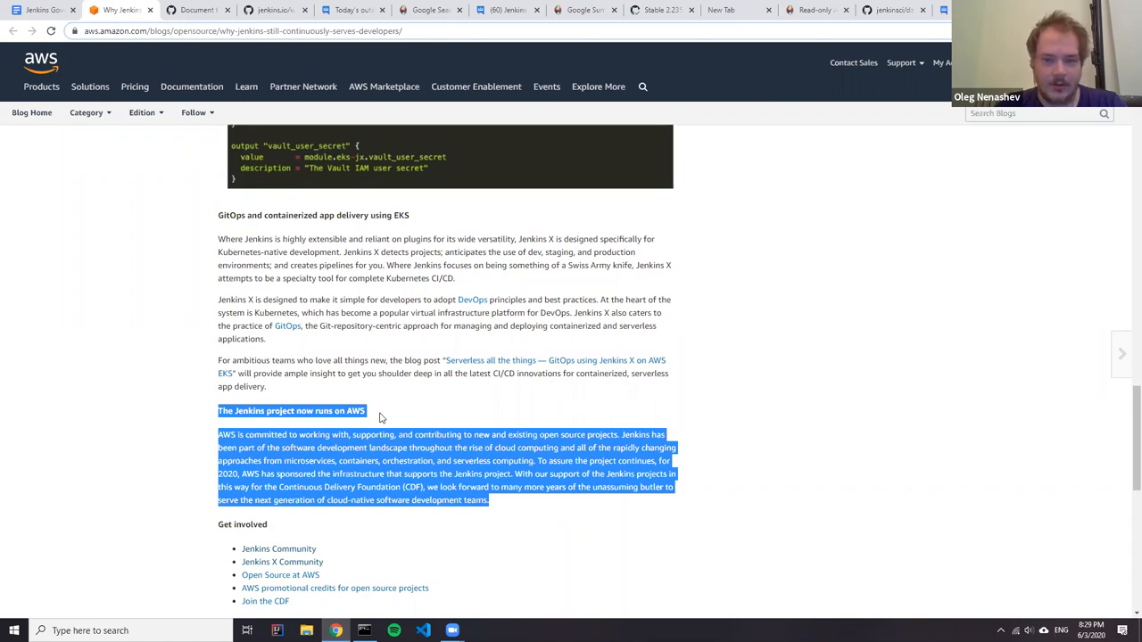
pyautogui.moveTo(383, 332)
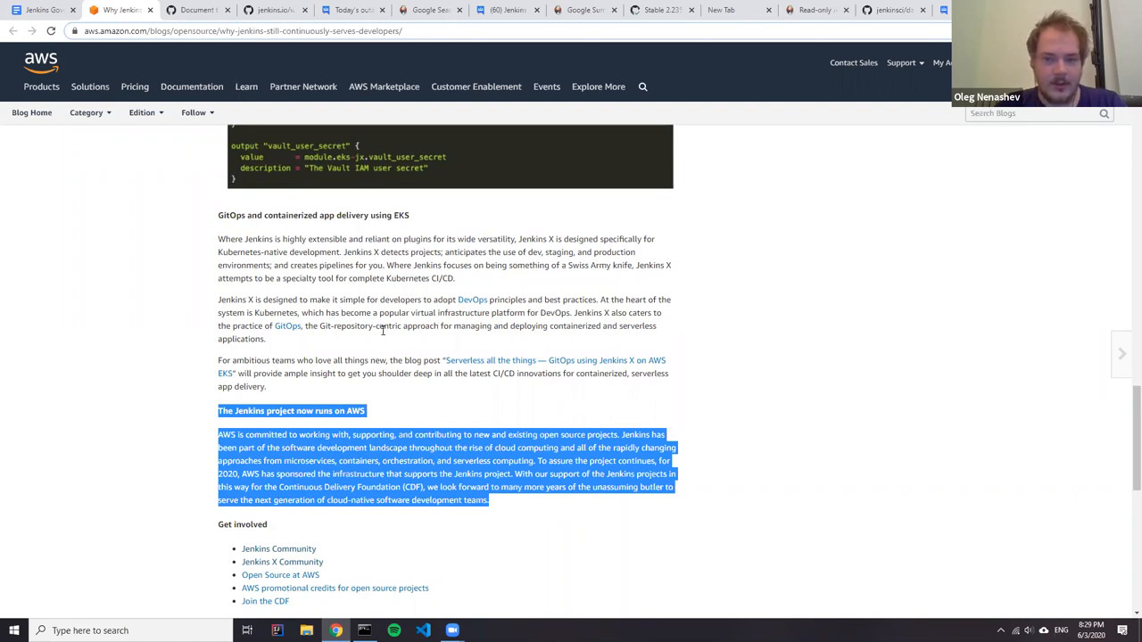
pyautogui.click(474, 410)
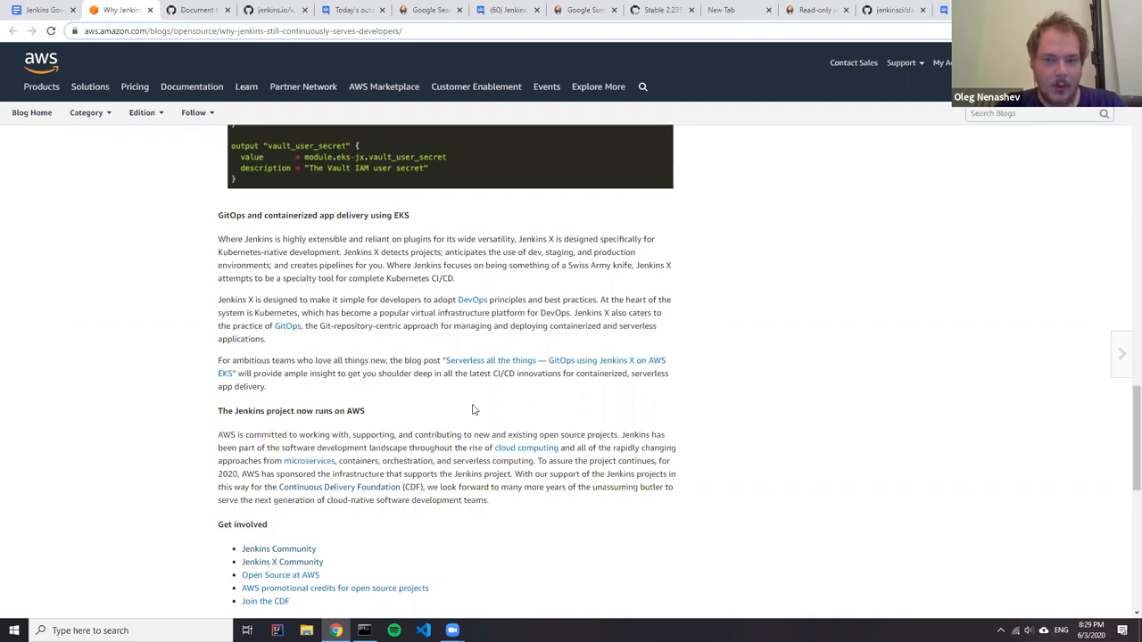
pyautogui.moveTo(503, 501)
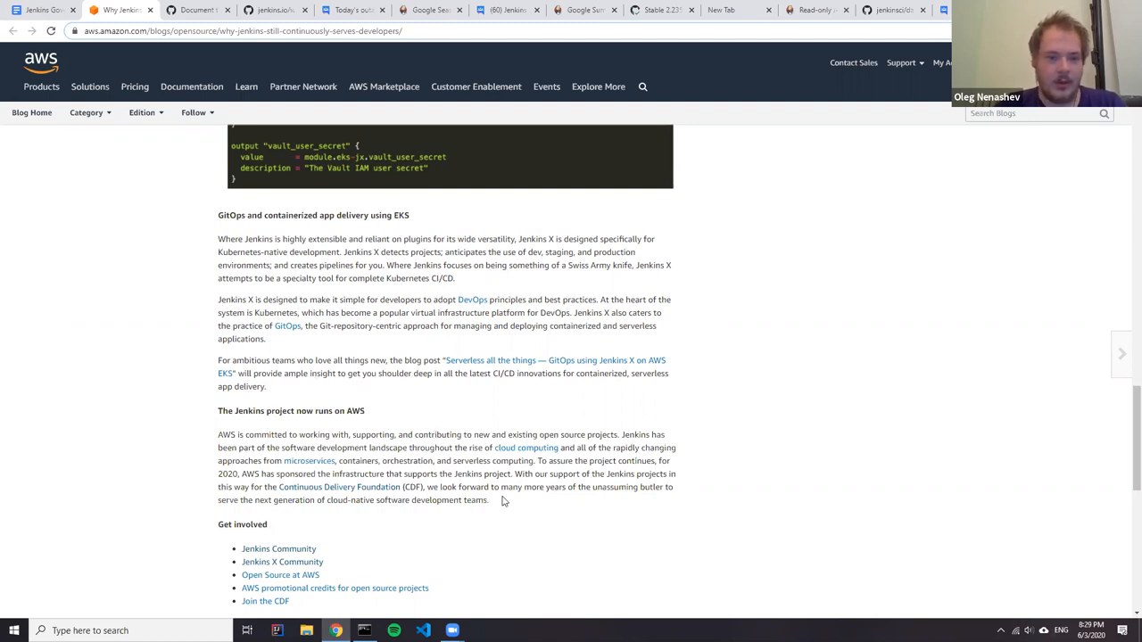
pyautogui.moveTo(218, 410); pyautogui.dragTo(488, 500)
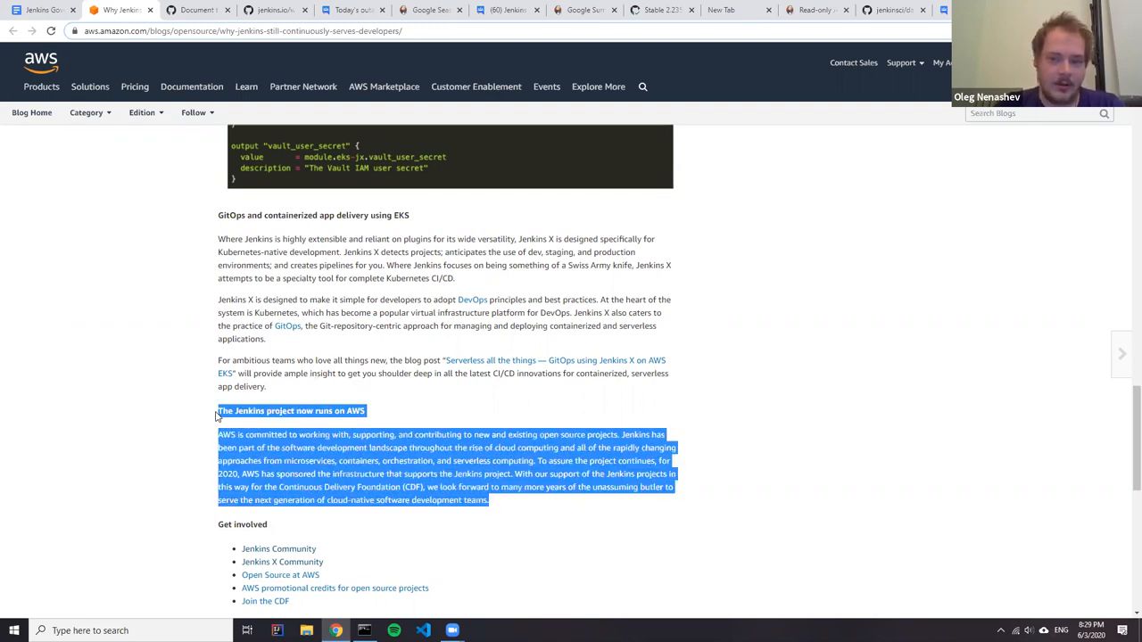
pyautogui.moveTo(214, 268)
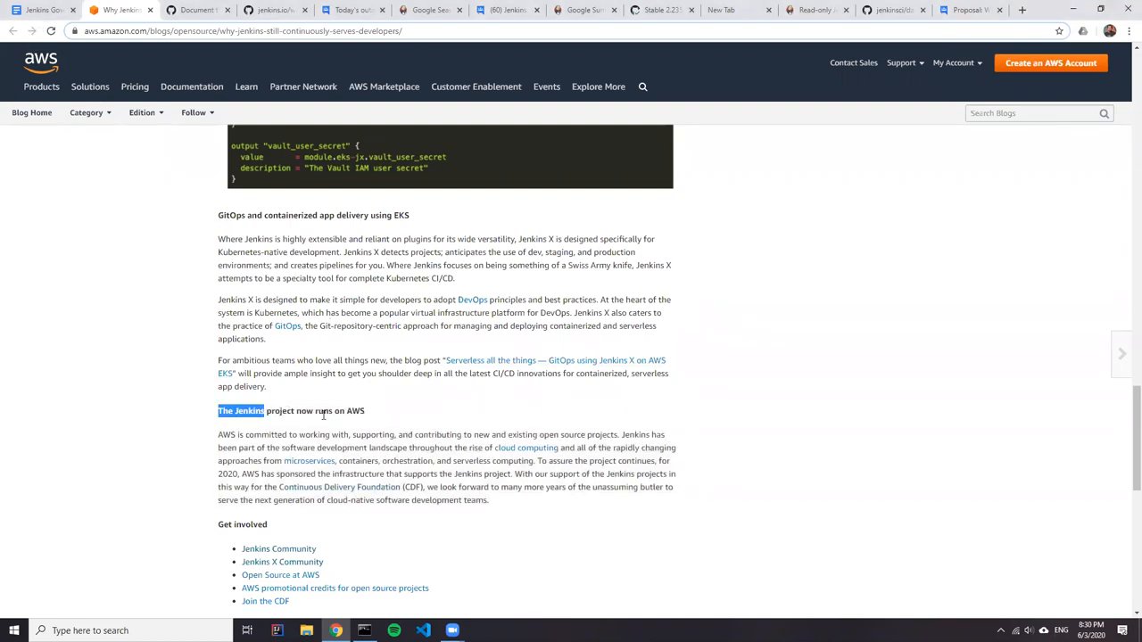
pyautogui.click(27, 14)
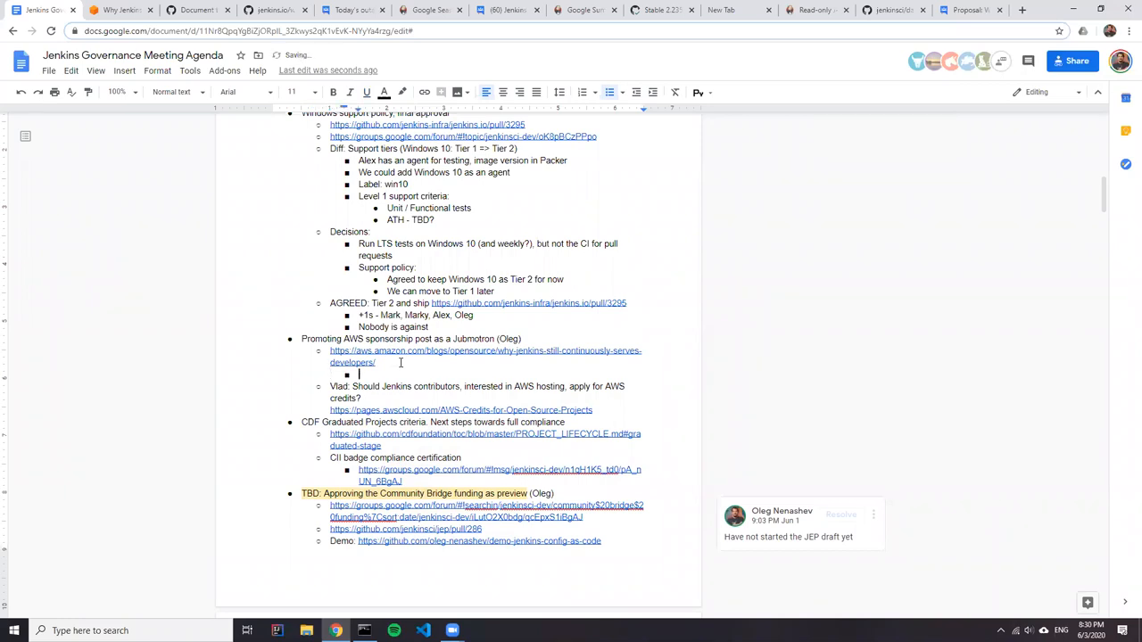
# Step: Add 'Agreed: Publish as Jumbotron: "The Jenkins project now runs on AWS"' under the AWS link
pyautogui.write('Publish as Jumbotron:')
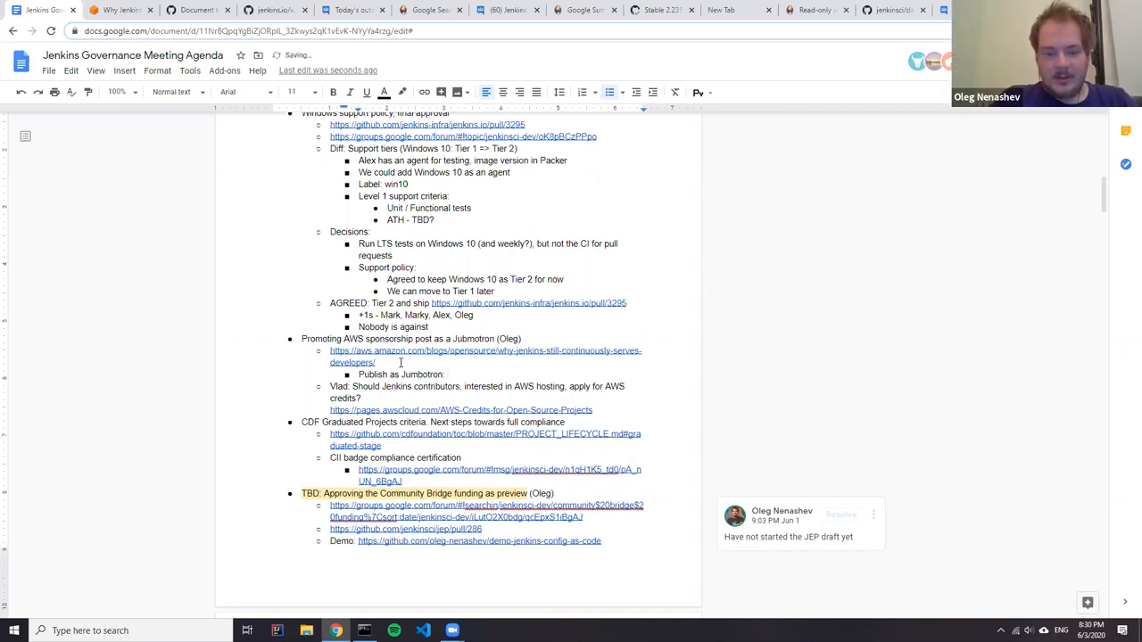
pyautogui.write('The Jenkins project now runs on AWS"')
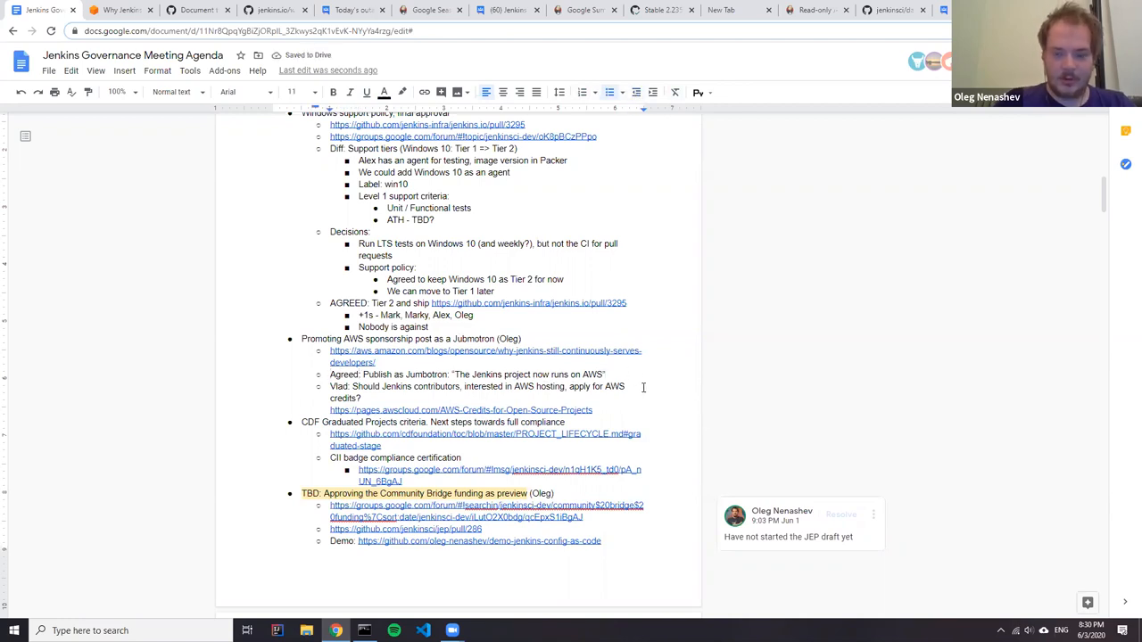
# Step: Add '+1s - 5x, no -1s' and begin an Oleg action item about the pull request
pyautogui.write('+1')
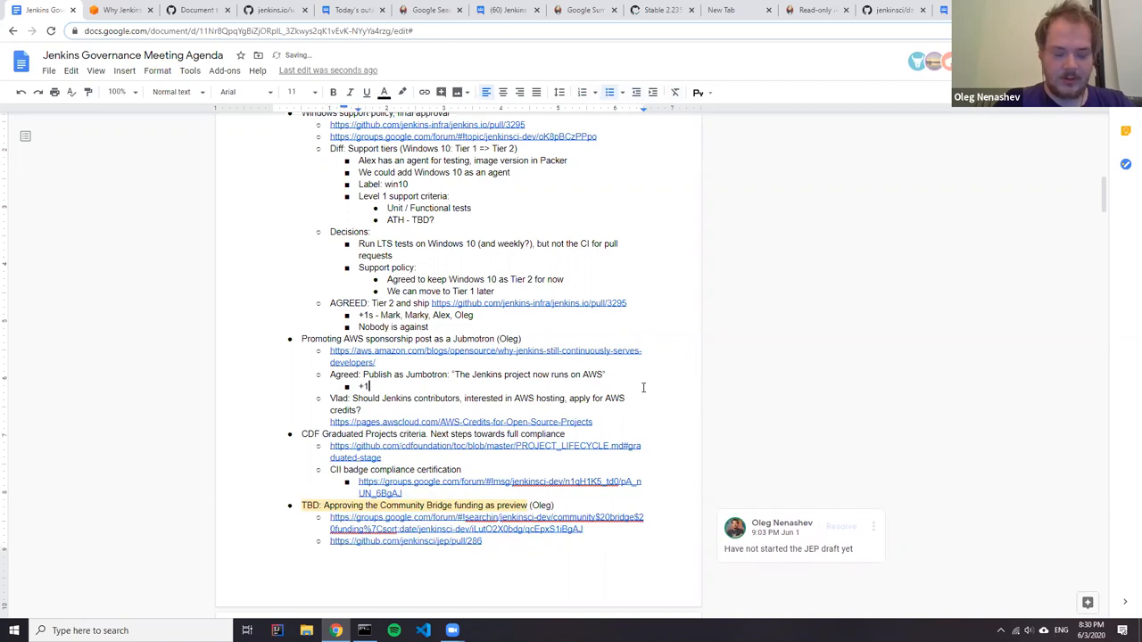
pyautogui.write('s - 5x, no')
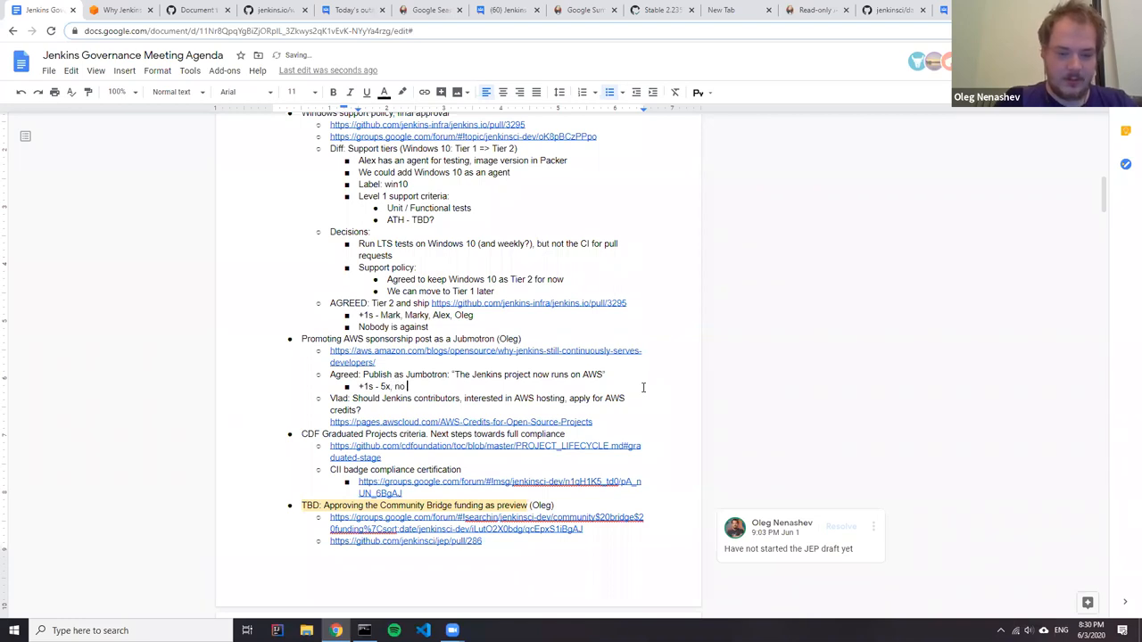
pyautogui.write('-1s')
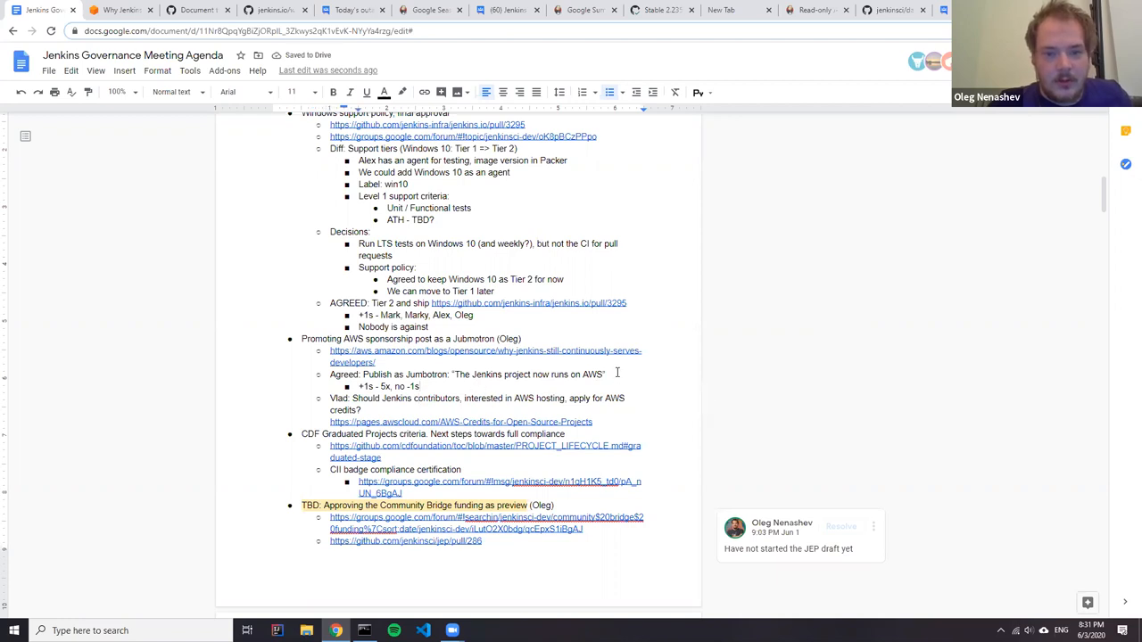
pyautogui.write('Oleg to sub,it a pull request foi')
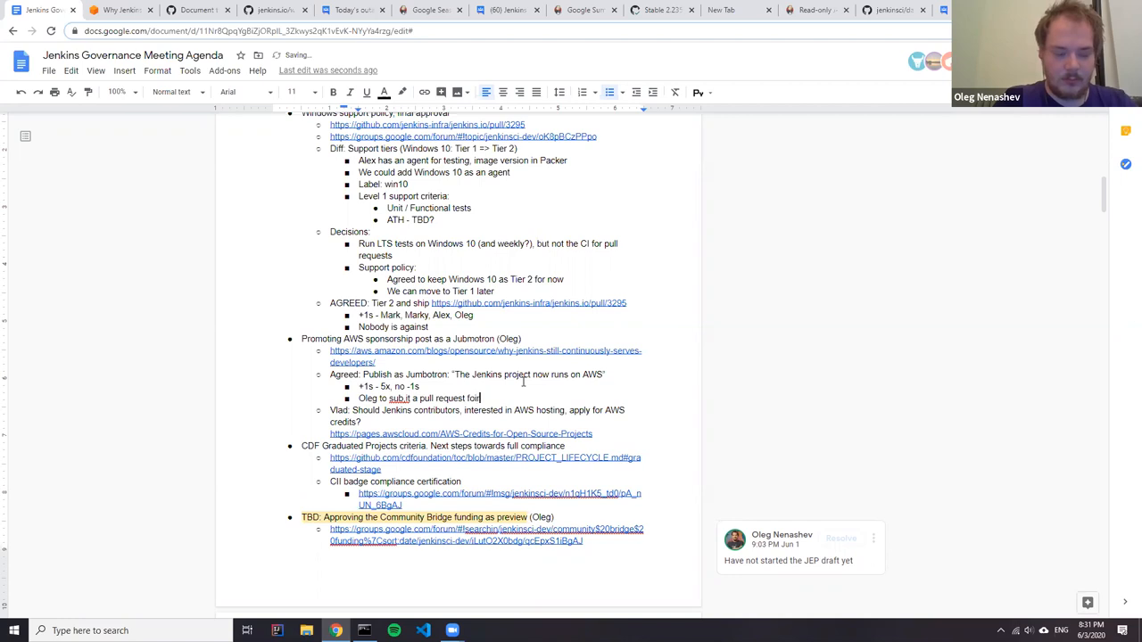
pyautogui.write('rev')
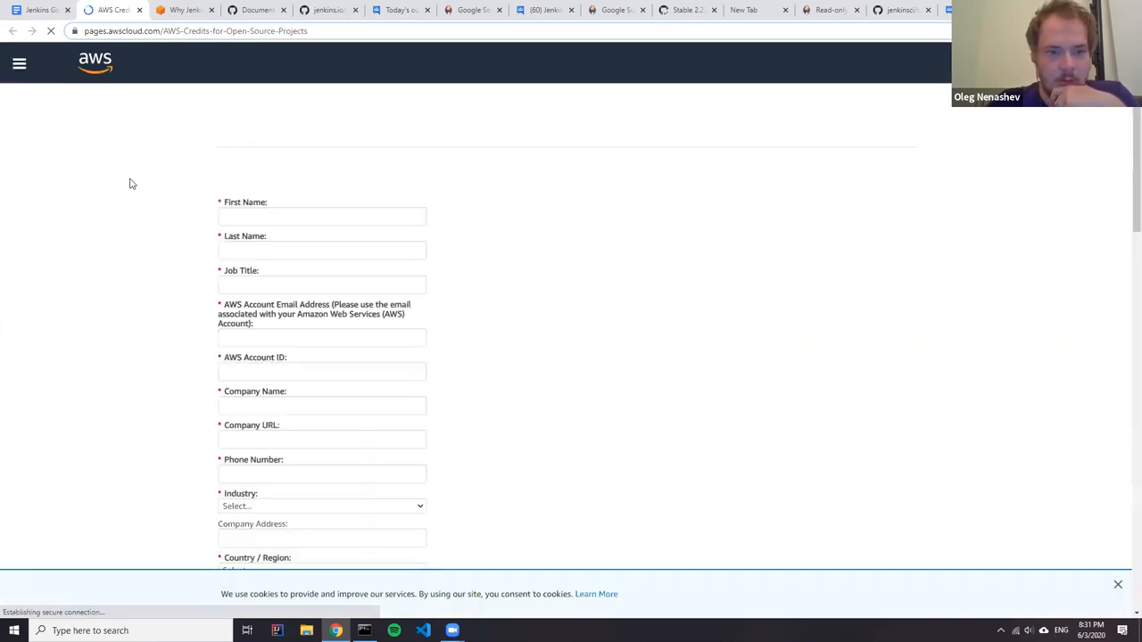
# Step: Look over the AWS Credits form's required fields, then return to the meeting agenda
pyautogui.scroll(-3)
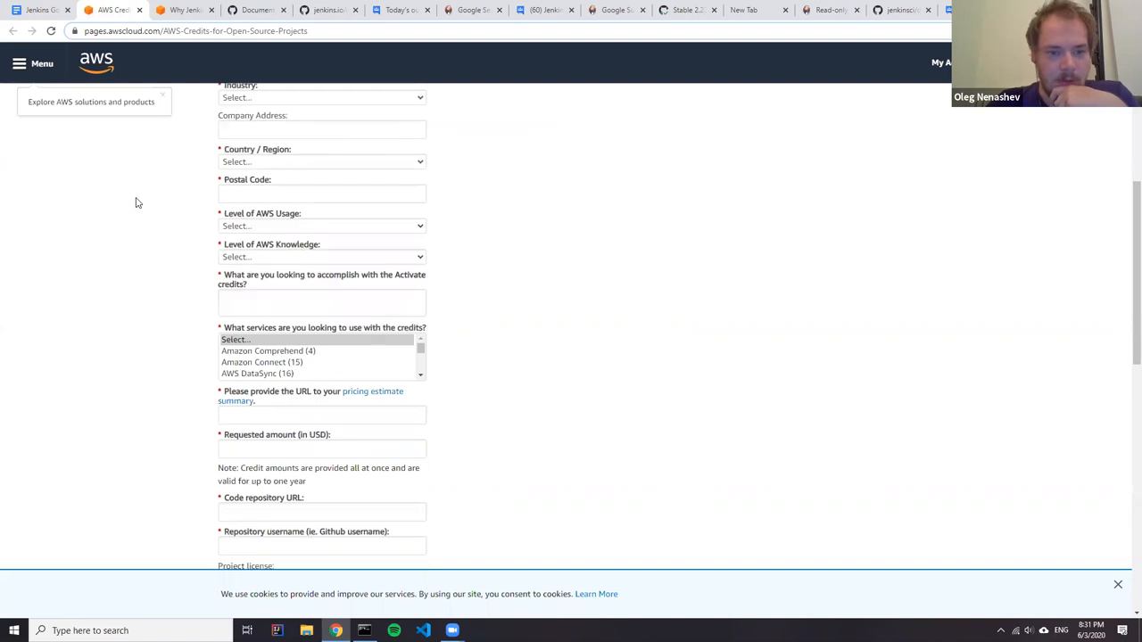
pyautogui.scroll(-3)
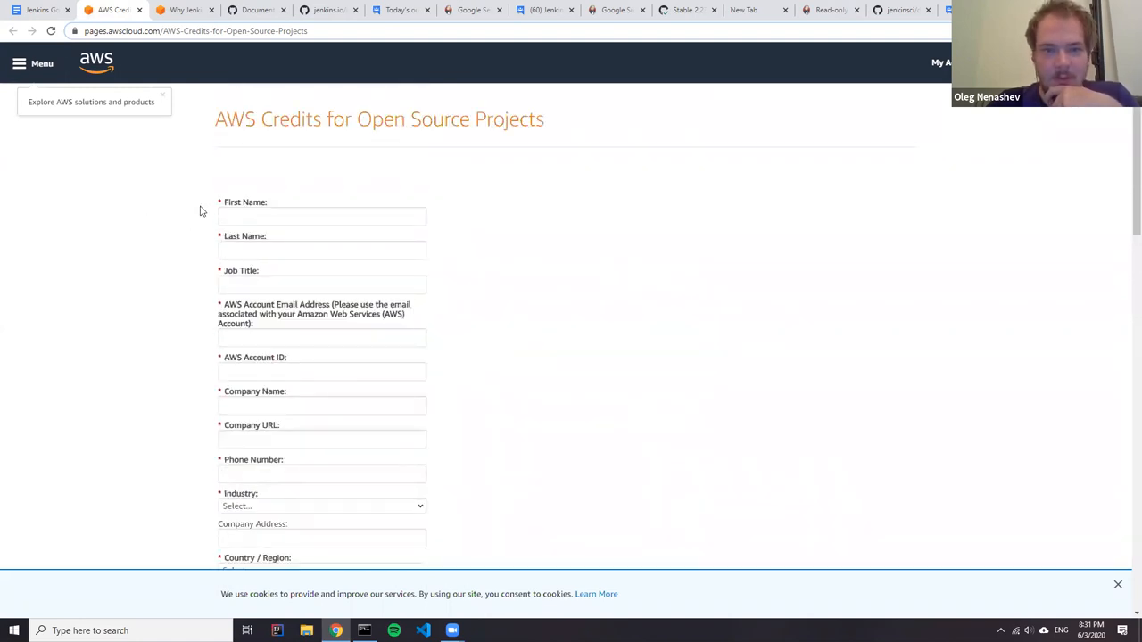
pyautogui.moveTo(206, 214)
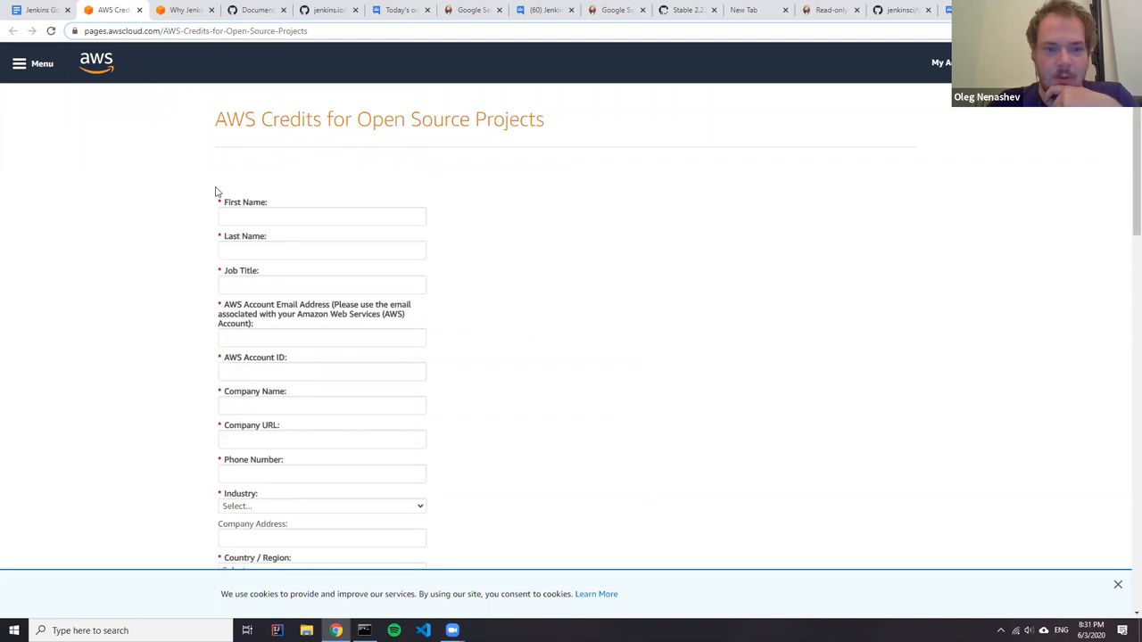
pyautogui.moveTo(191, 227)
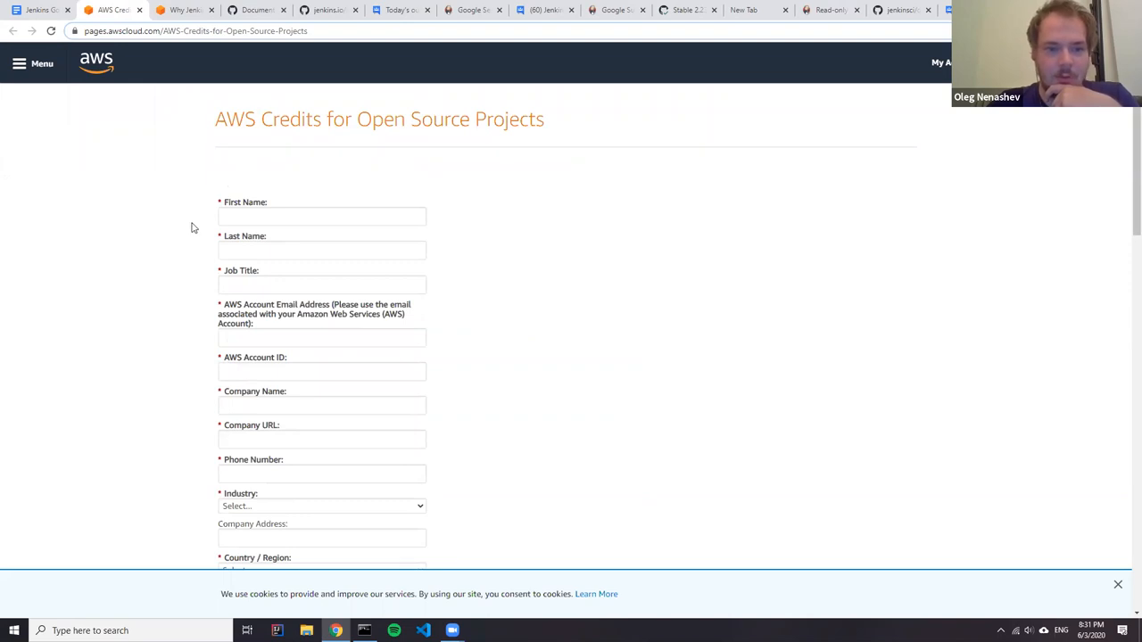
pyautogui.scroll(-3)
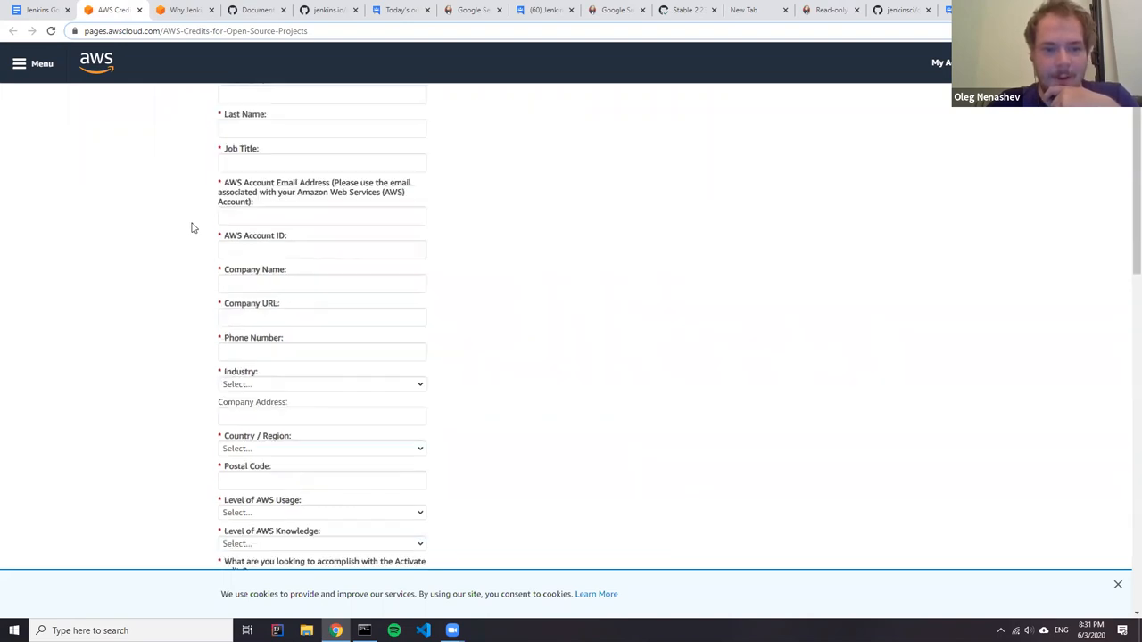
pyautogui.scroll(-3)
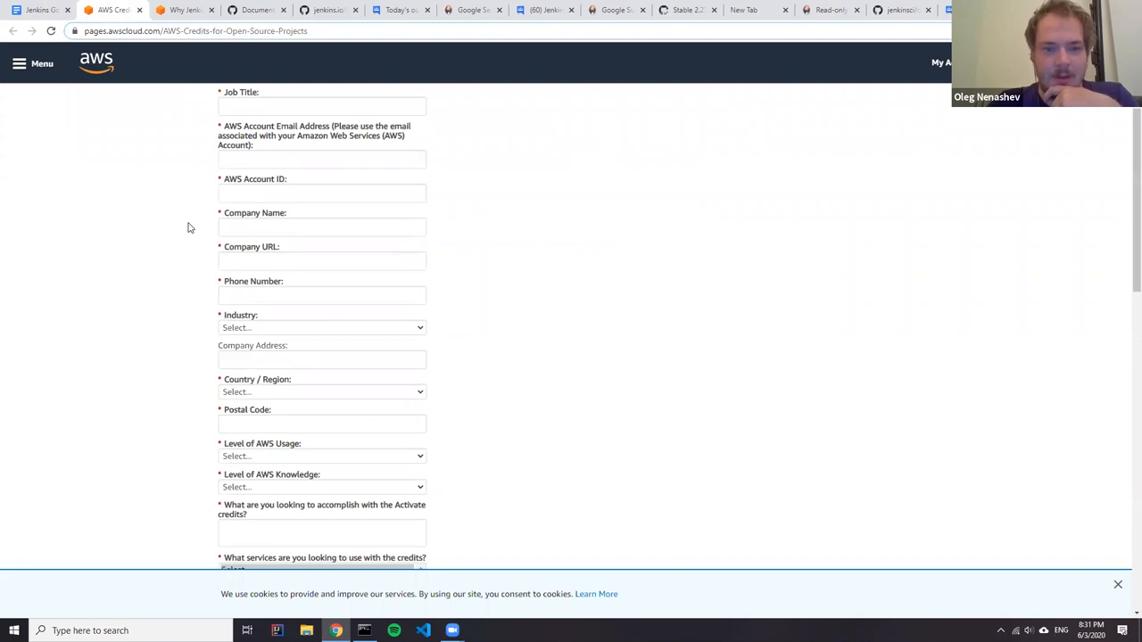
pyautogui.scroll(-3)
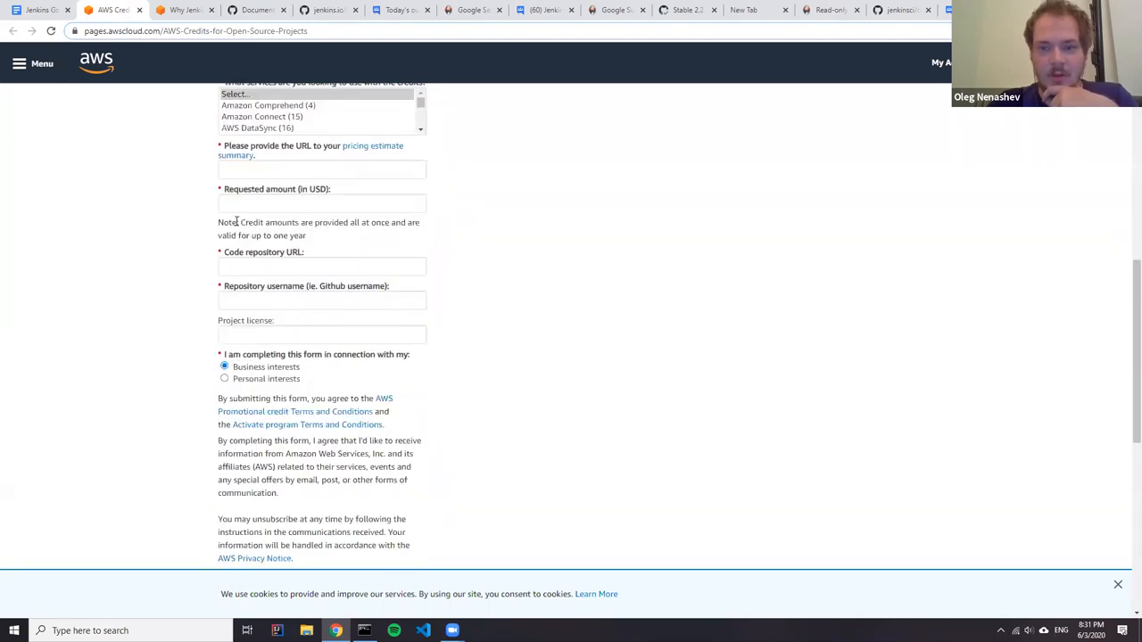
pyautogui.scroll(3)
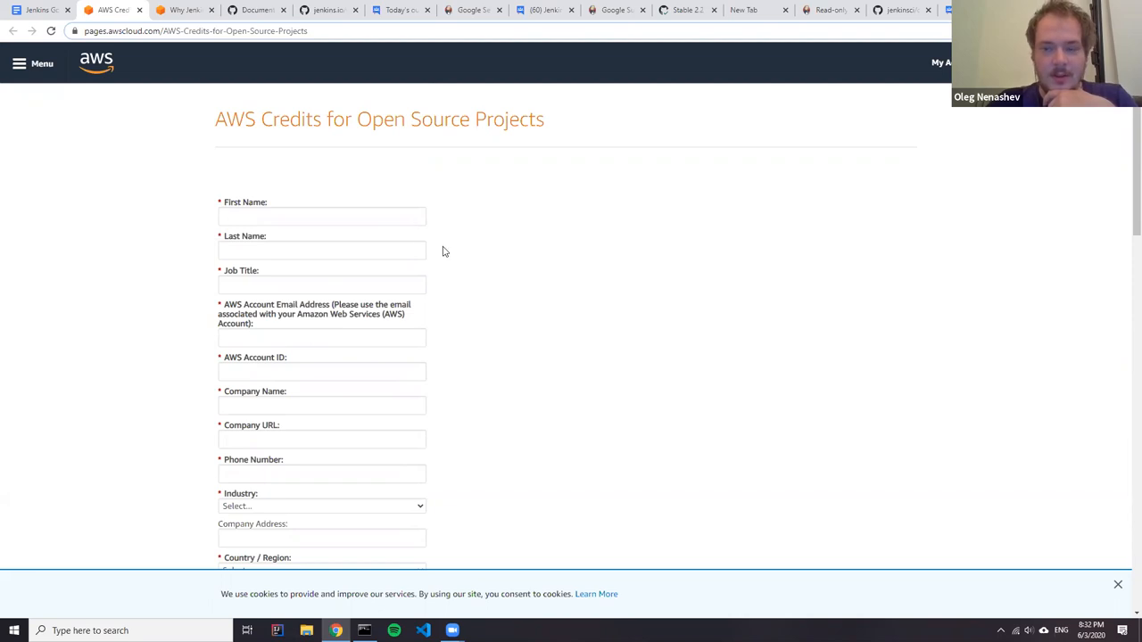
pyautogui.moveTo(383, 266)
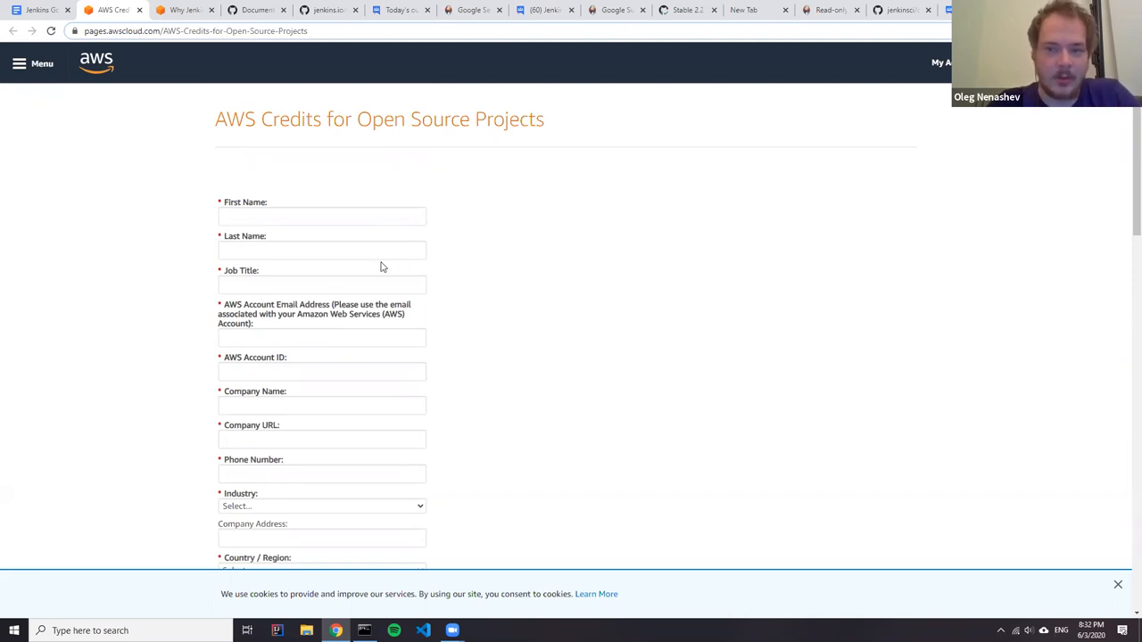
pyautogui.moveTo(276, 303)
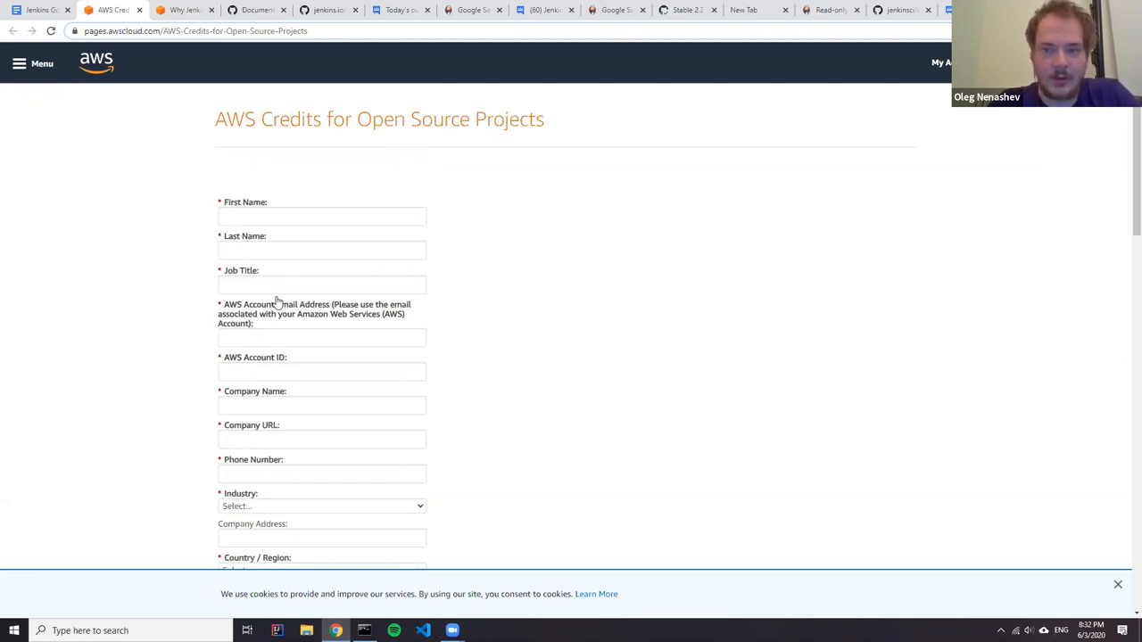
pyautogui.moveTo(257, 303)
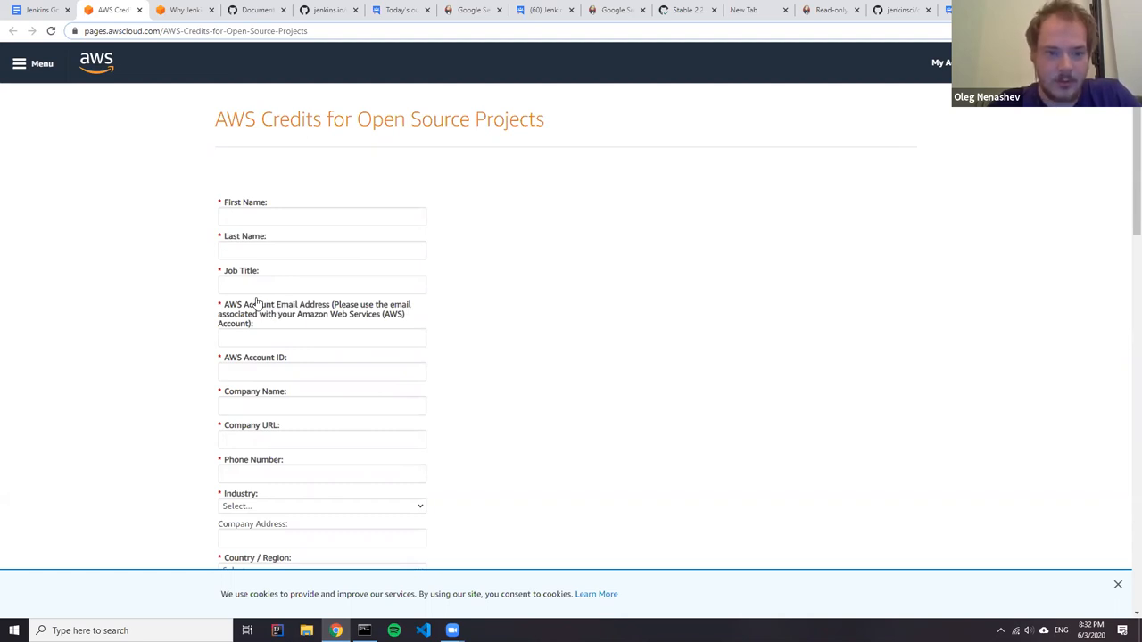
pyautogui.moveTo(259, 358)
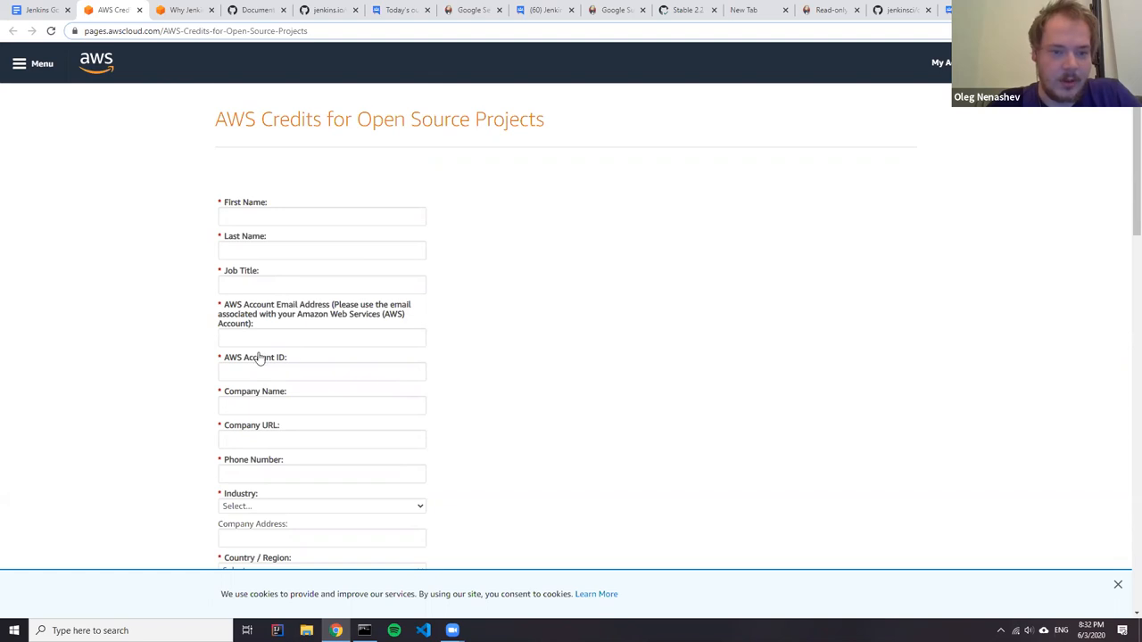
pyautogui.moveTo(463, 180)
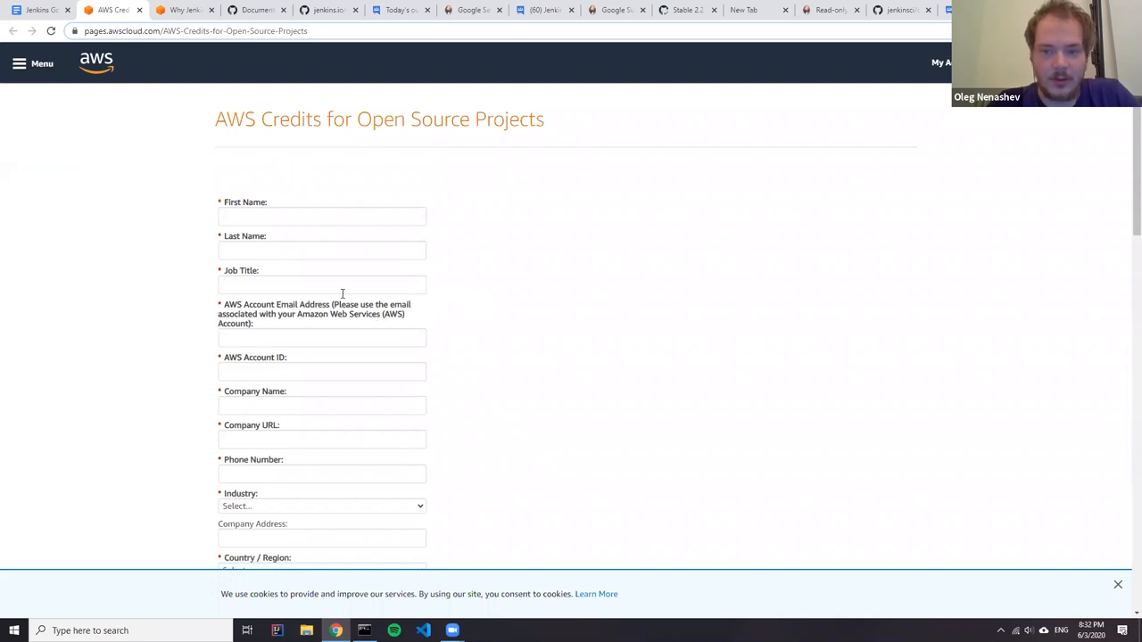
pyautogui.scroll(-3)
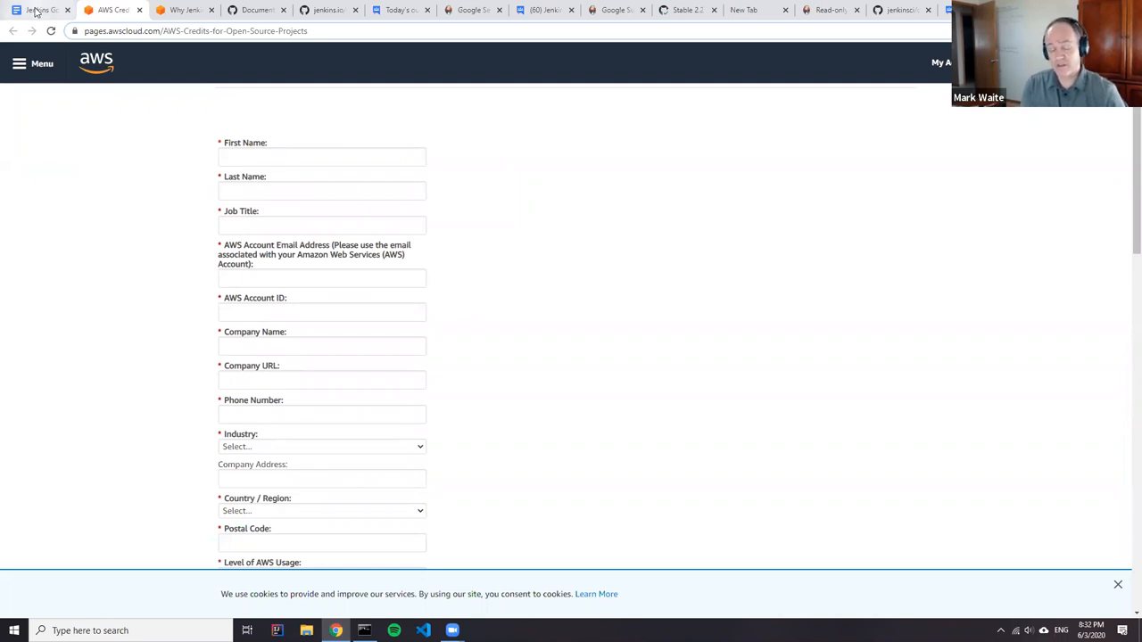
pyautogui.click(36, 11)
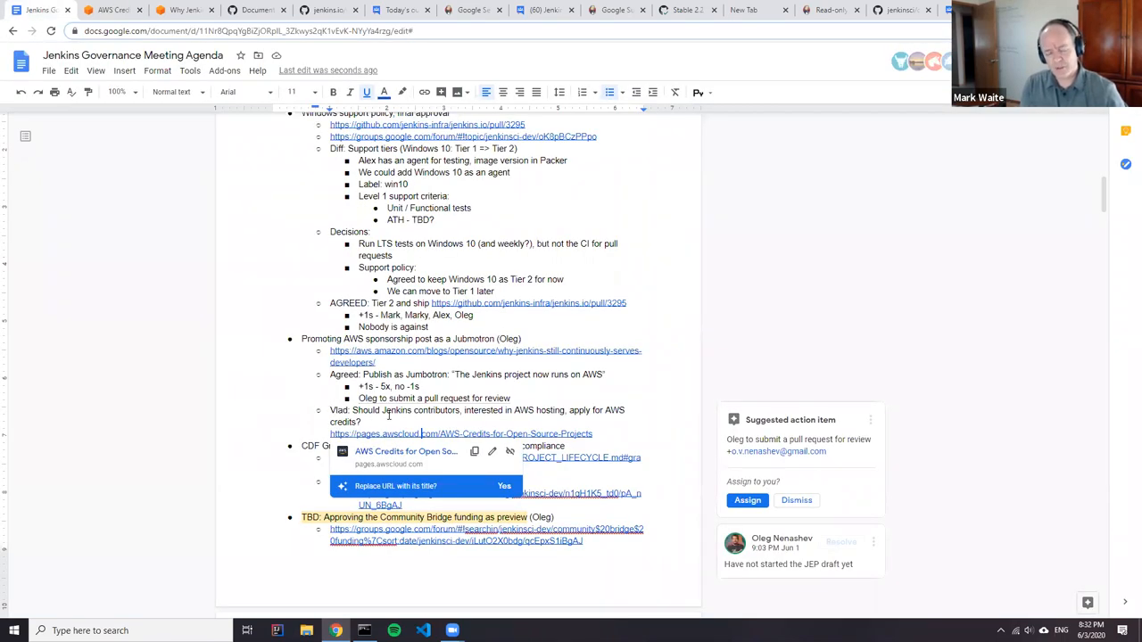
# Step: Note that Jenkins already has credits and anyone may apply individually or as sub-projects
pyautogui.click(616, 435)
pyautogui.write('Jenkins a')
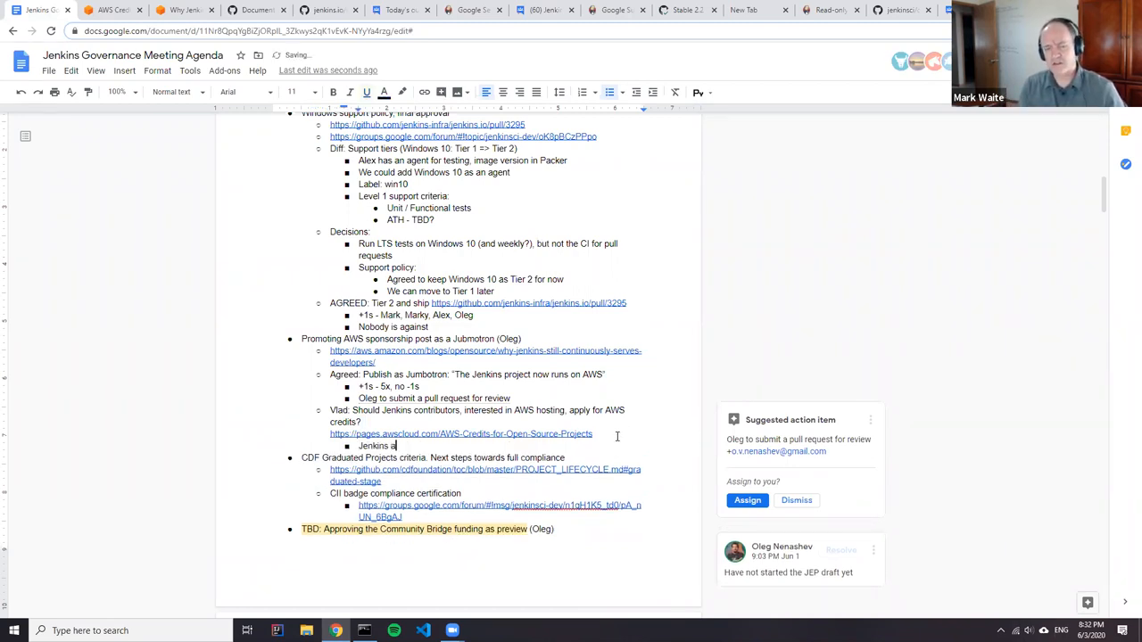
pyautogui.write('lready has credits')
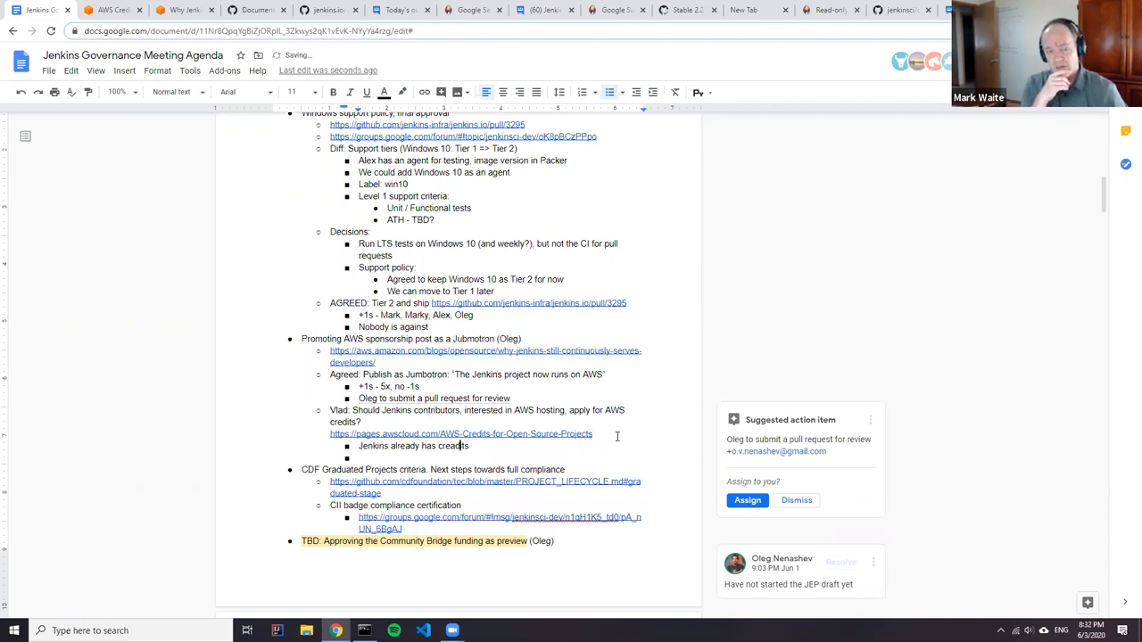
pyautogui.write('F')
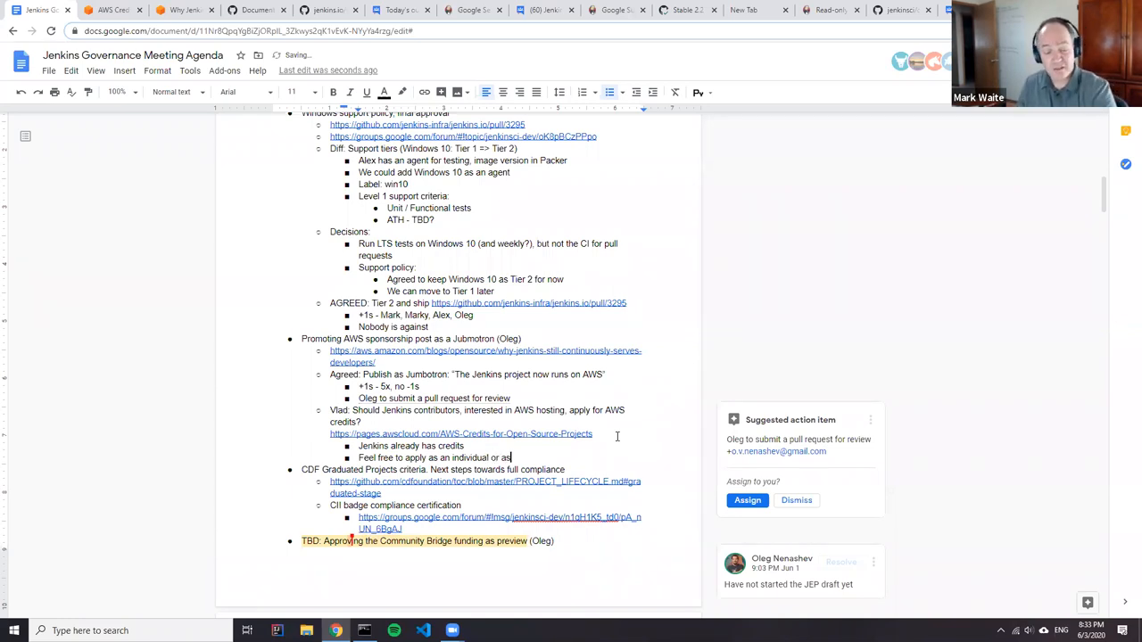
pyautogui.write('a sub-')
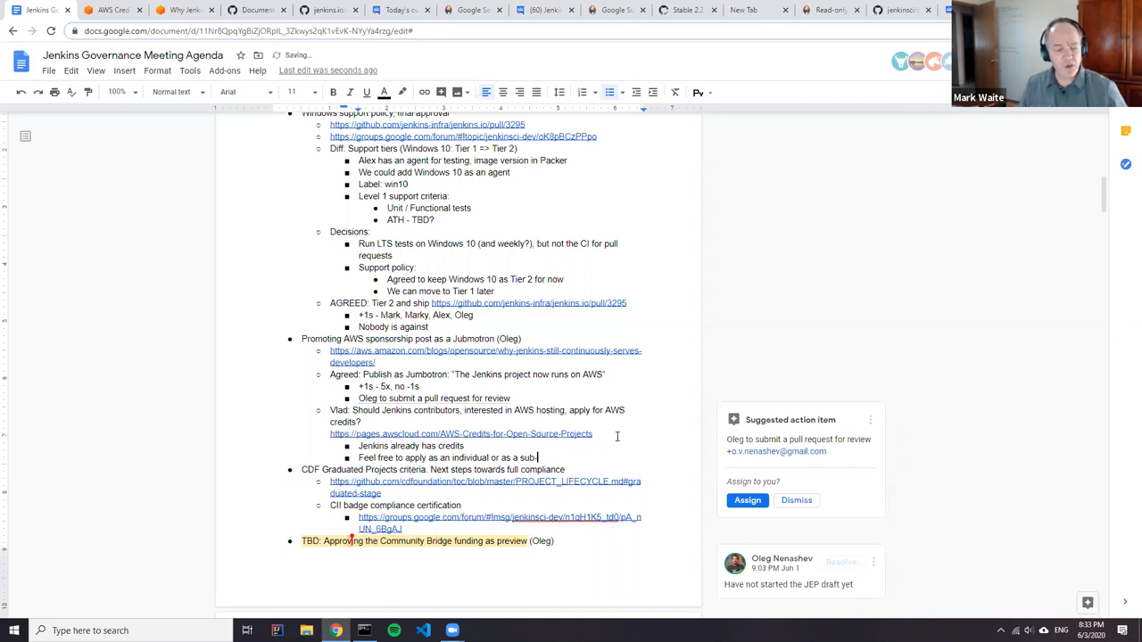
pyautogui.write('projects')
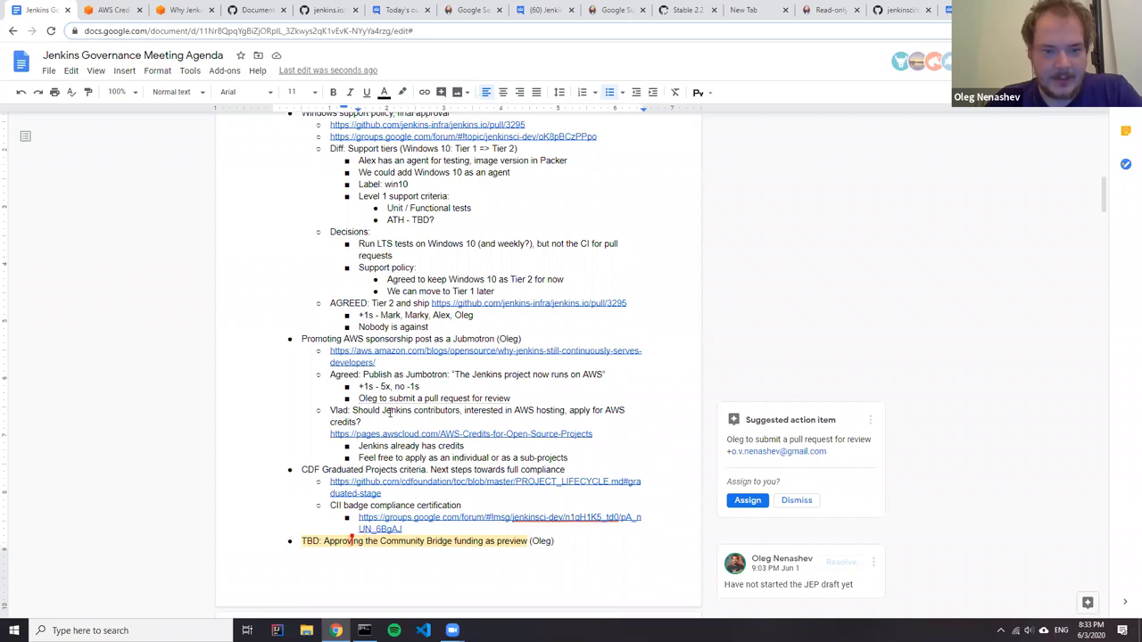
pyautogui.moveTo(326, 415)
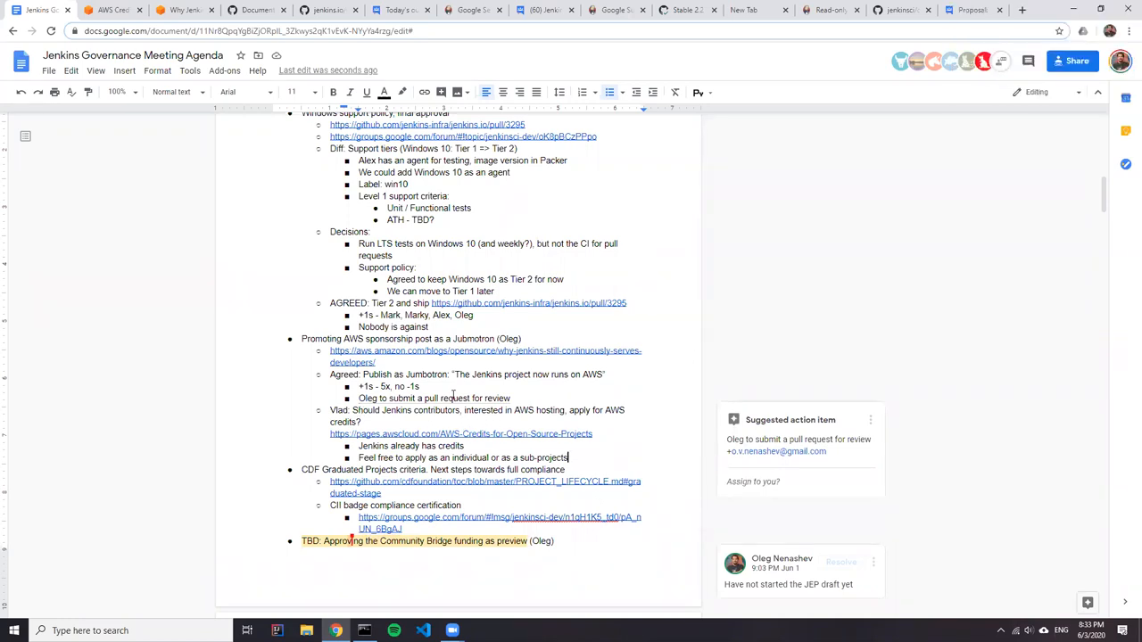
pyautogui.click(753, 482)
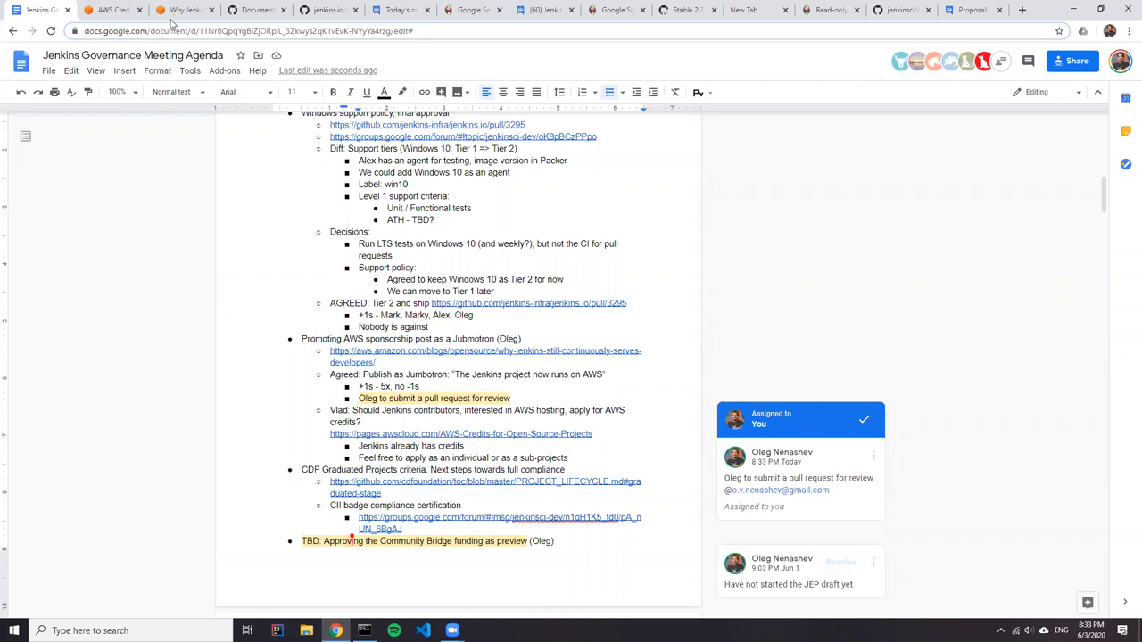
pyautogui.click(460, 434)
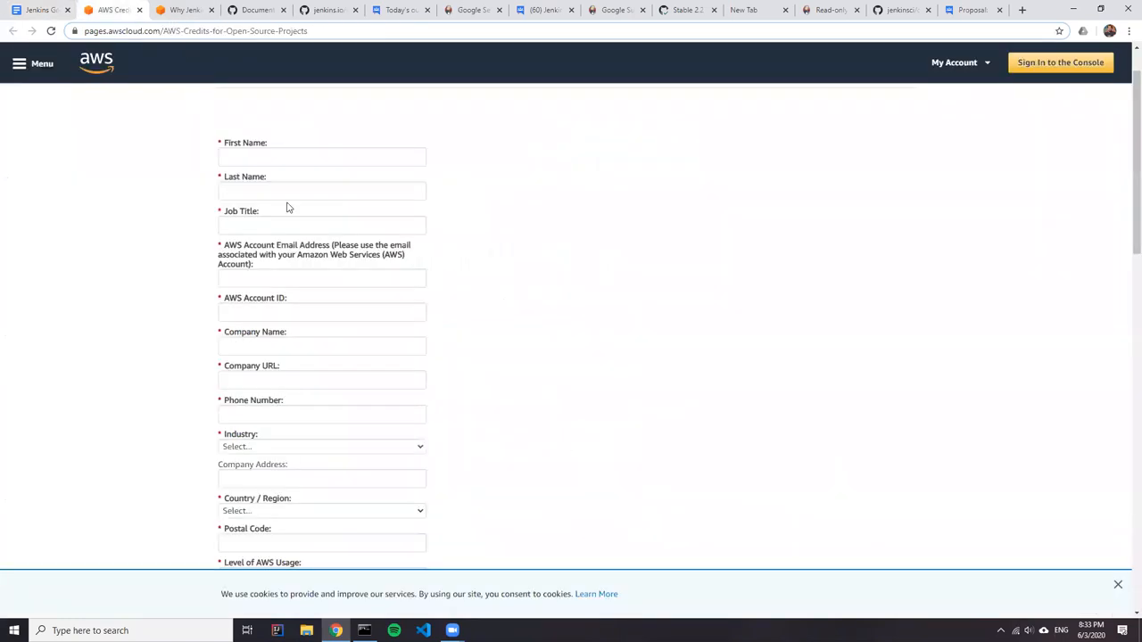
pyautogui.moveTo(143, 196)
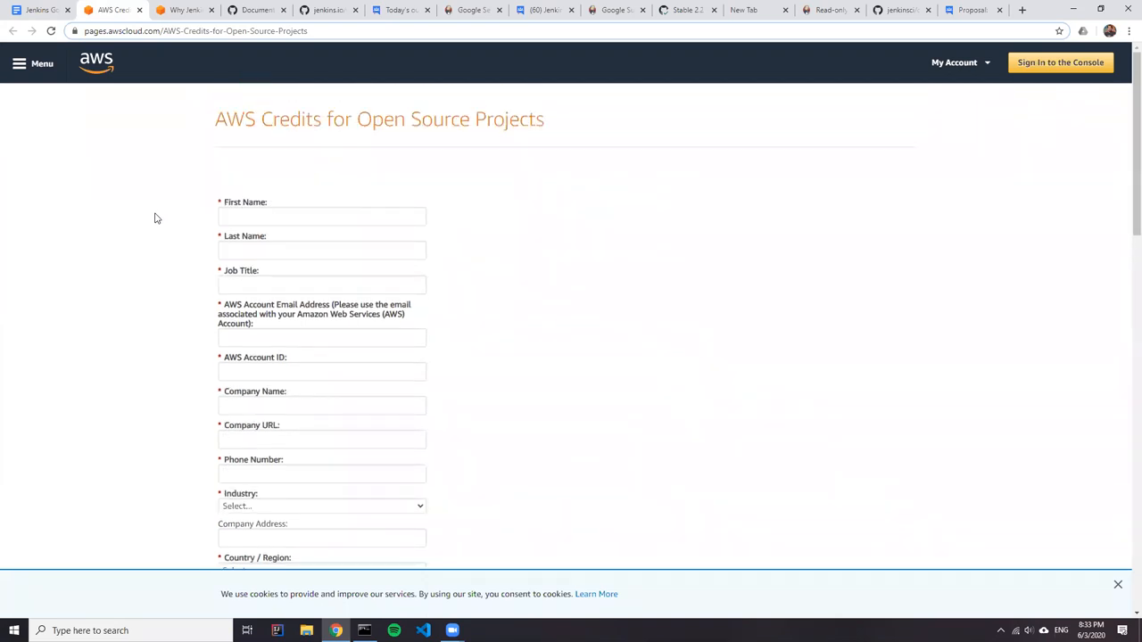
pyautogui.moveTo(175, 222)
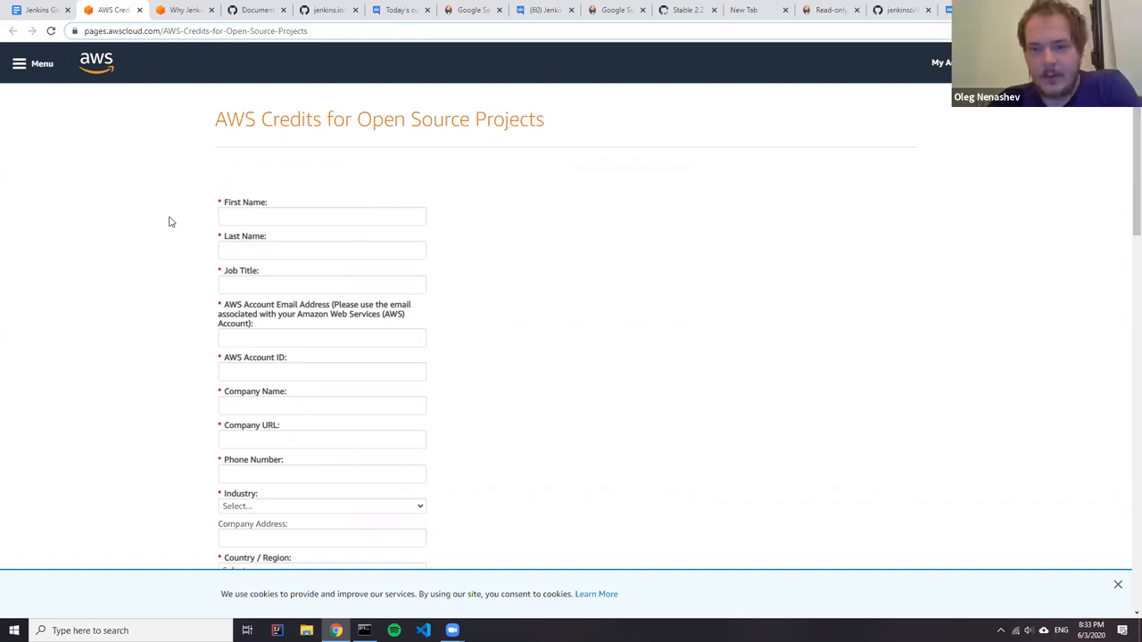
pyautogui.moveTo(149, 212)
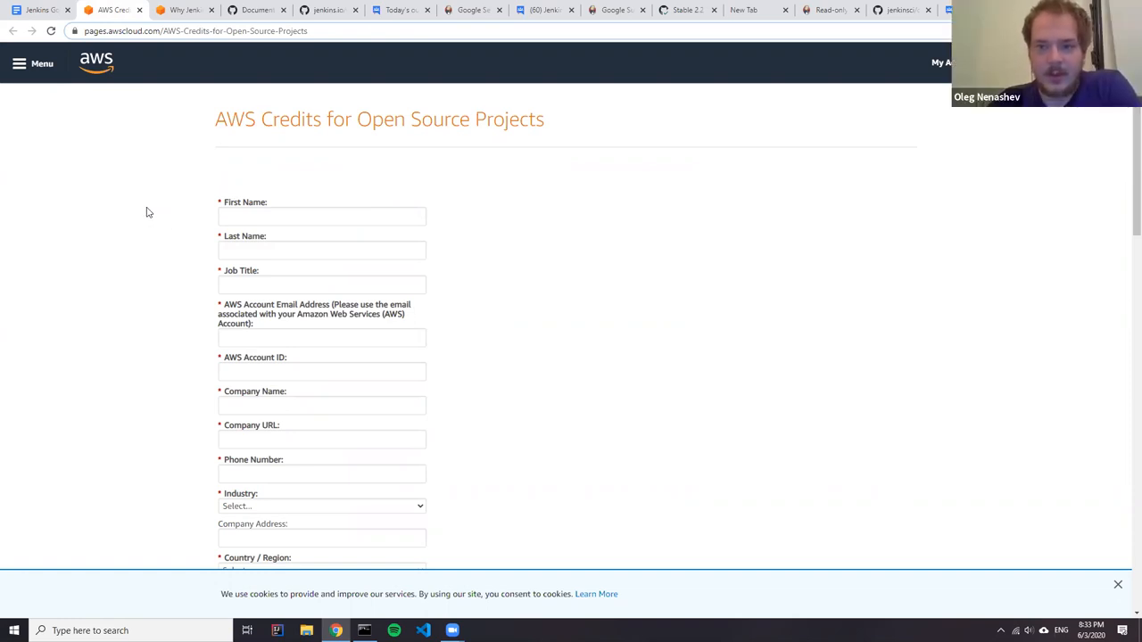
pyautogui.moveTo(129, 211)
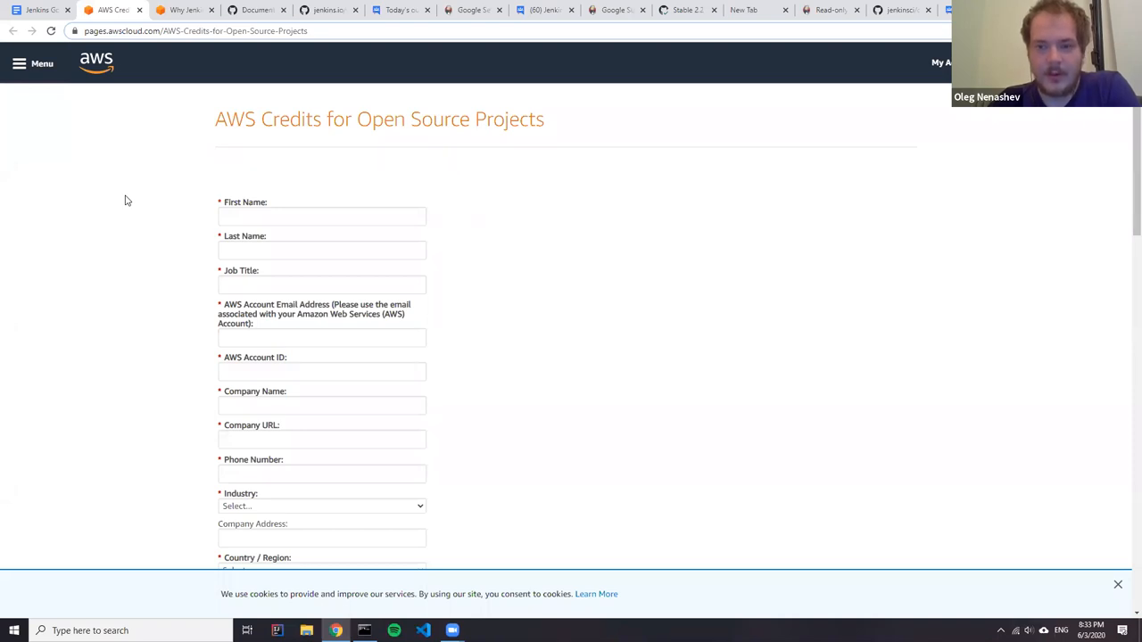
pyautogui.moveTo(170, 266)
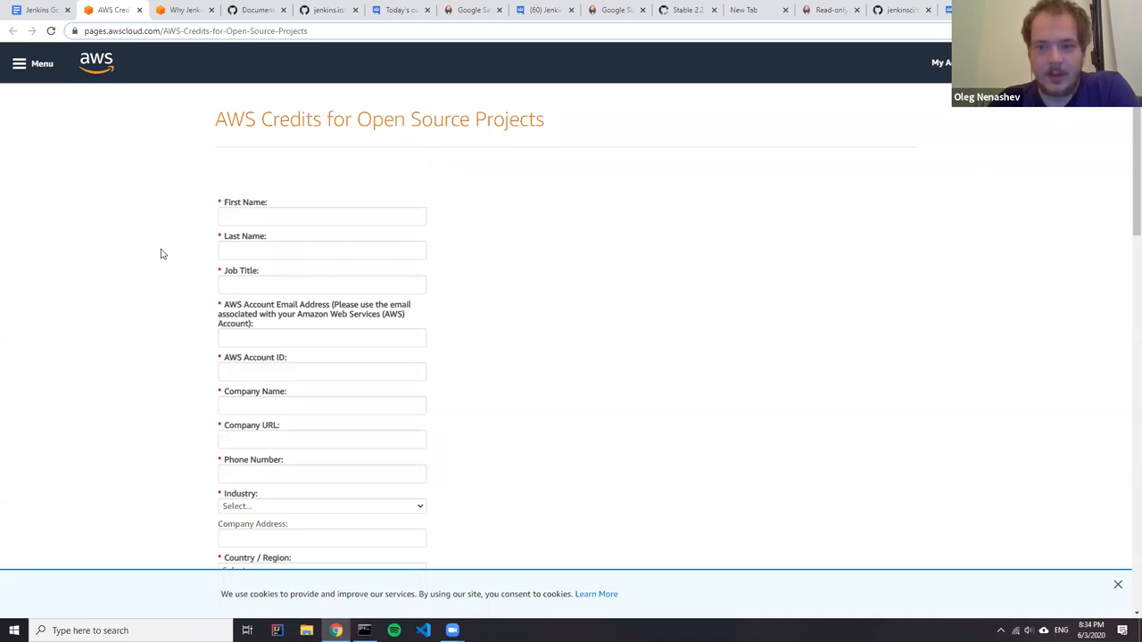
pyautogui.moveTo(286, 152)
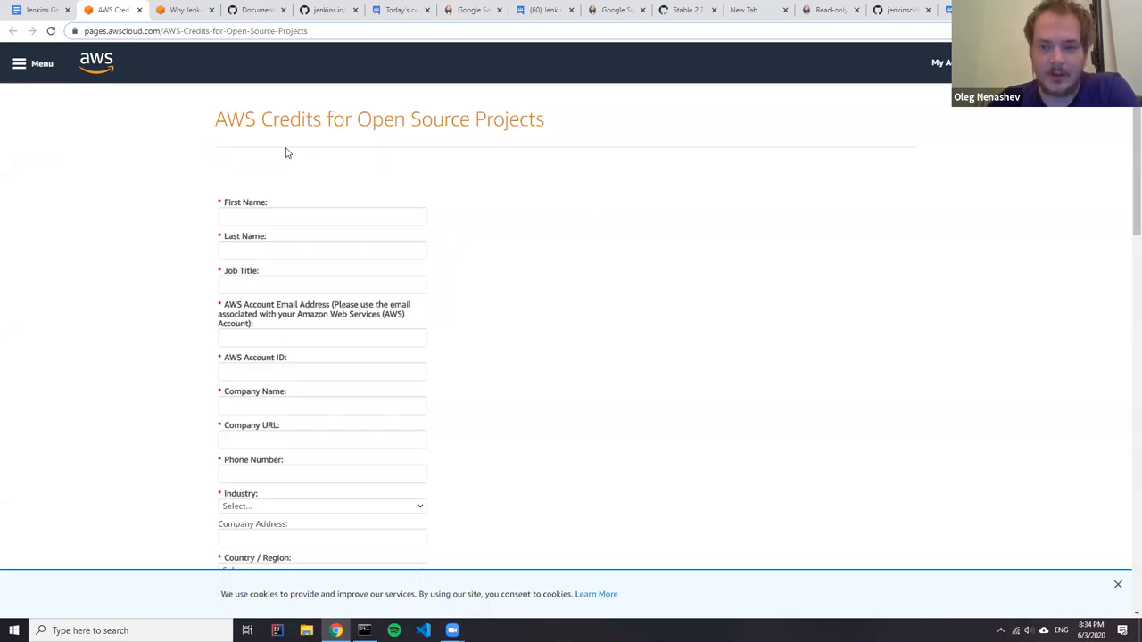
pyautogui.moveTo(101, 162)
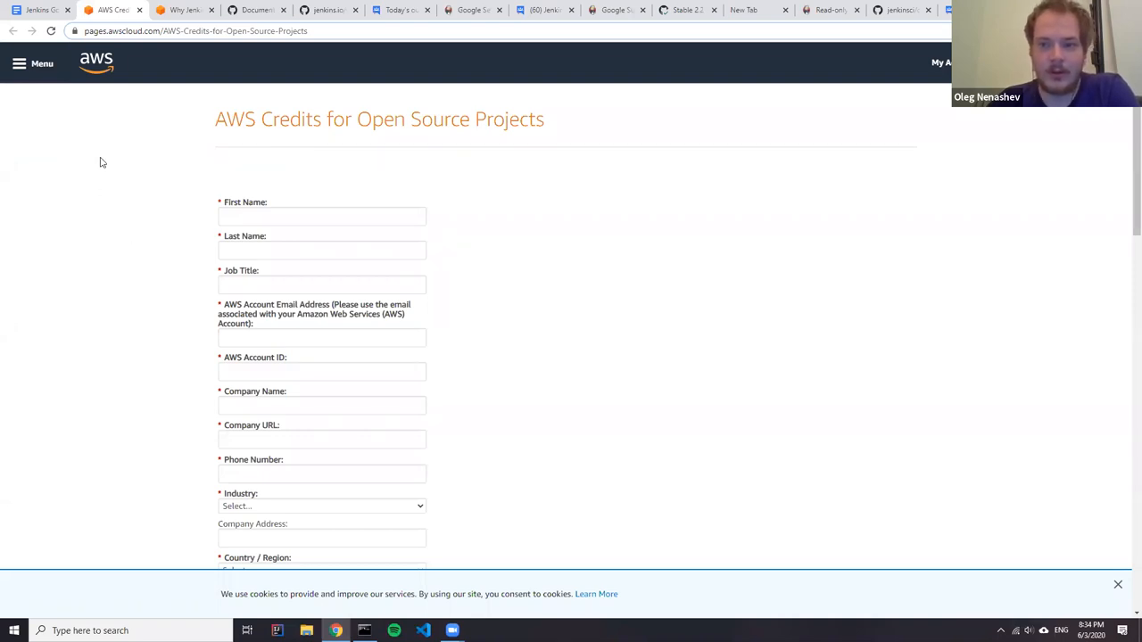
pyautogui.moveTo(97, 255)
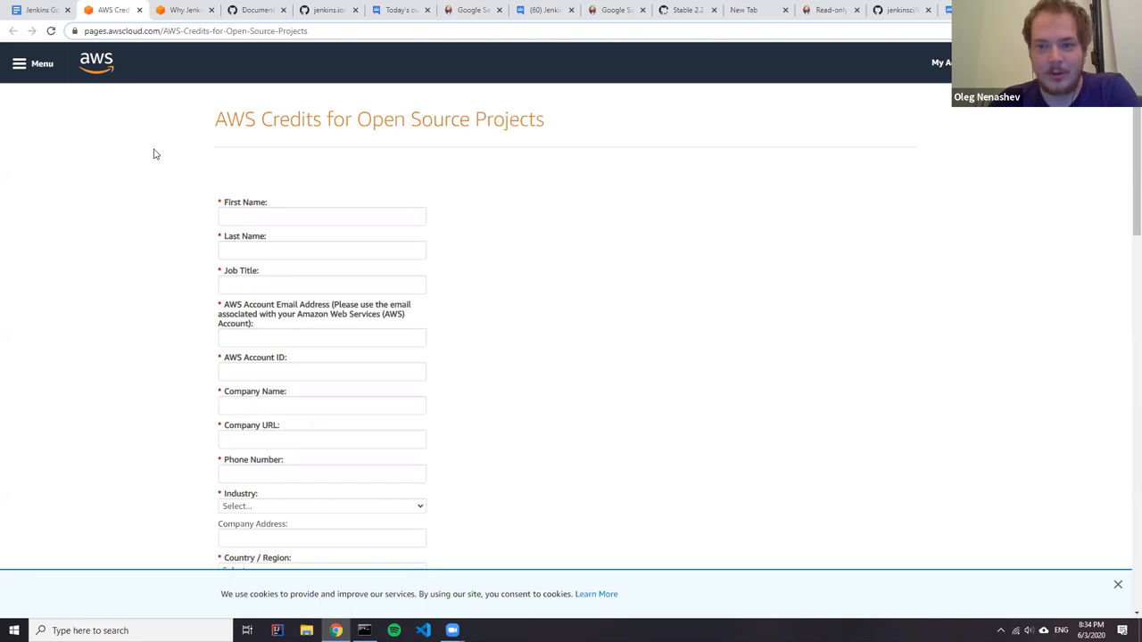
pyautogui.moveTo(150, 63)
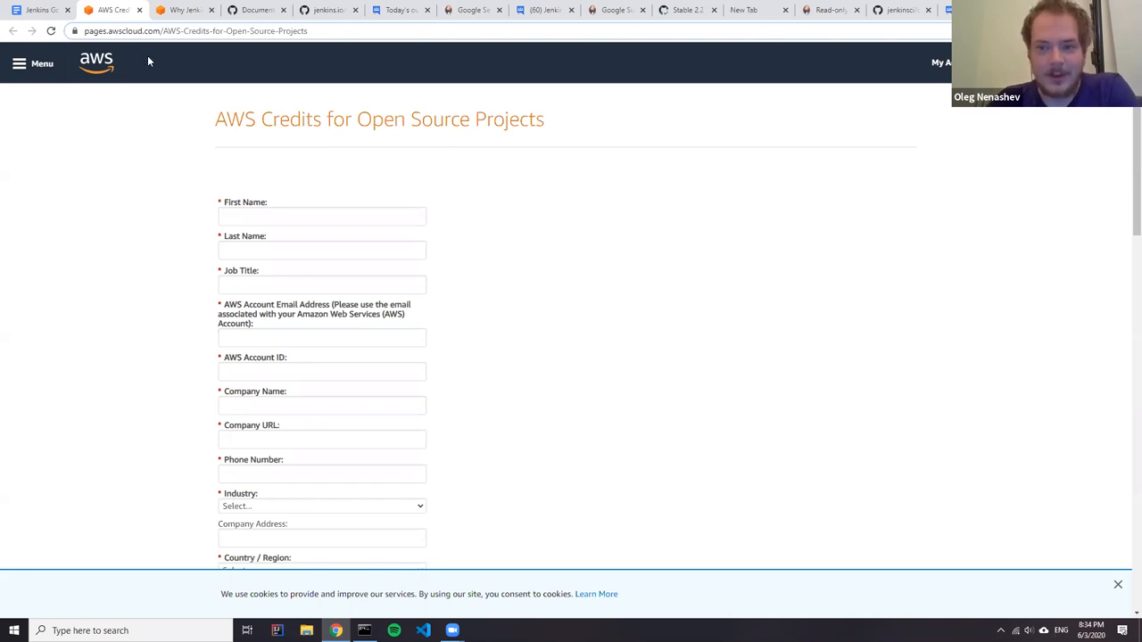
# Step: Finish reviewing the AWS Credits page and switch back to the Jenkins Governance Meeting Agenda
pyautogui.click(36, 62)
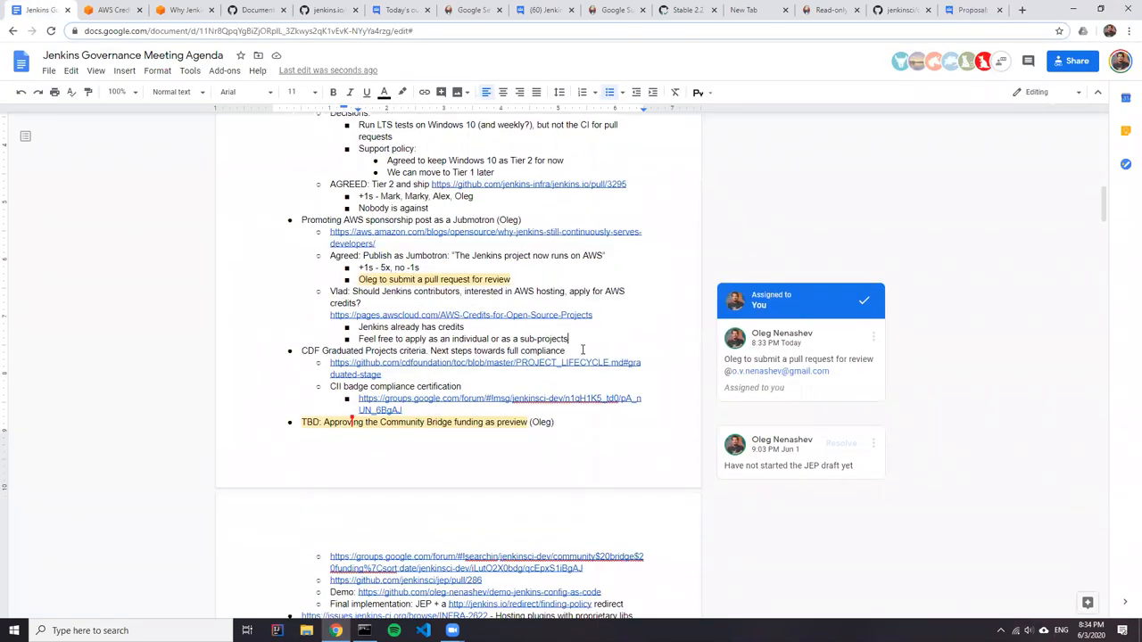
# Step: Add a note telling GSoC/GSoD applicants to contact the org admins
pyautogui.press('Enter')
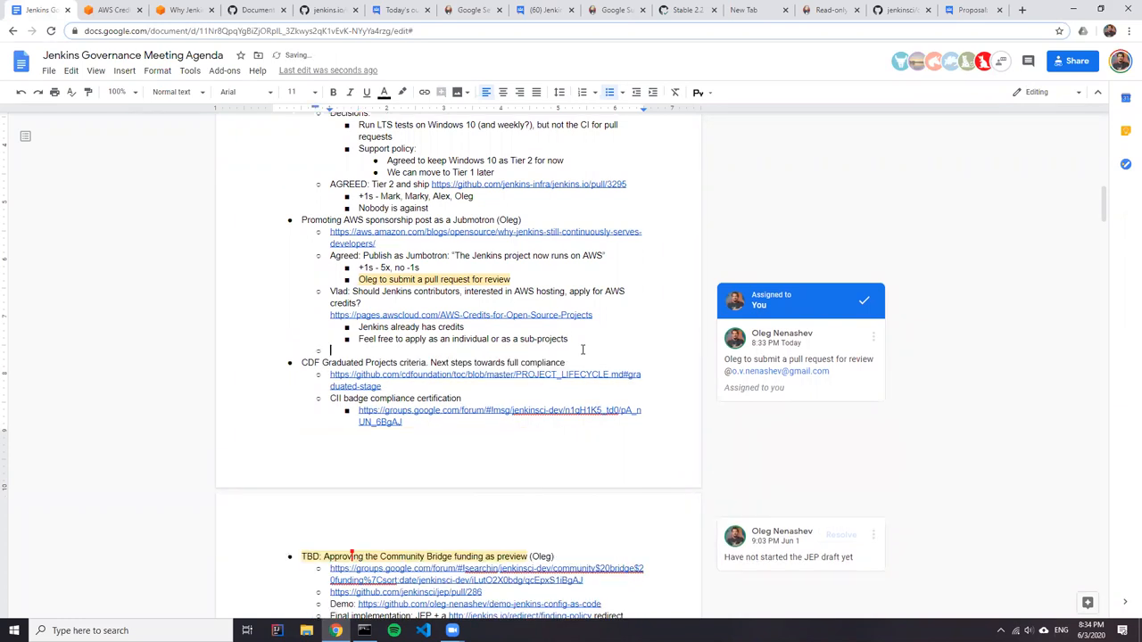
pyautogui.write('For G')
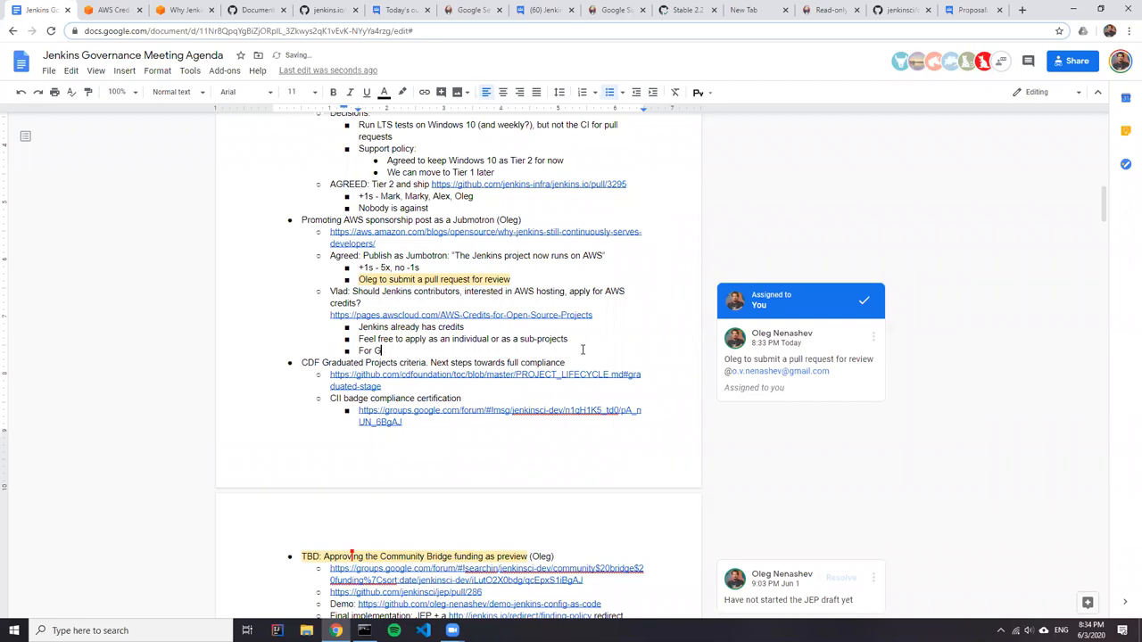
pyautogui.write('SoC/GSoD - contact org admins')
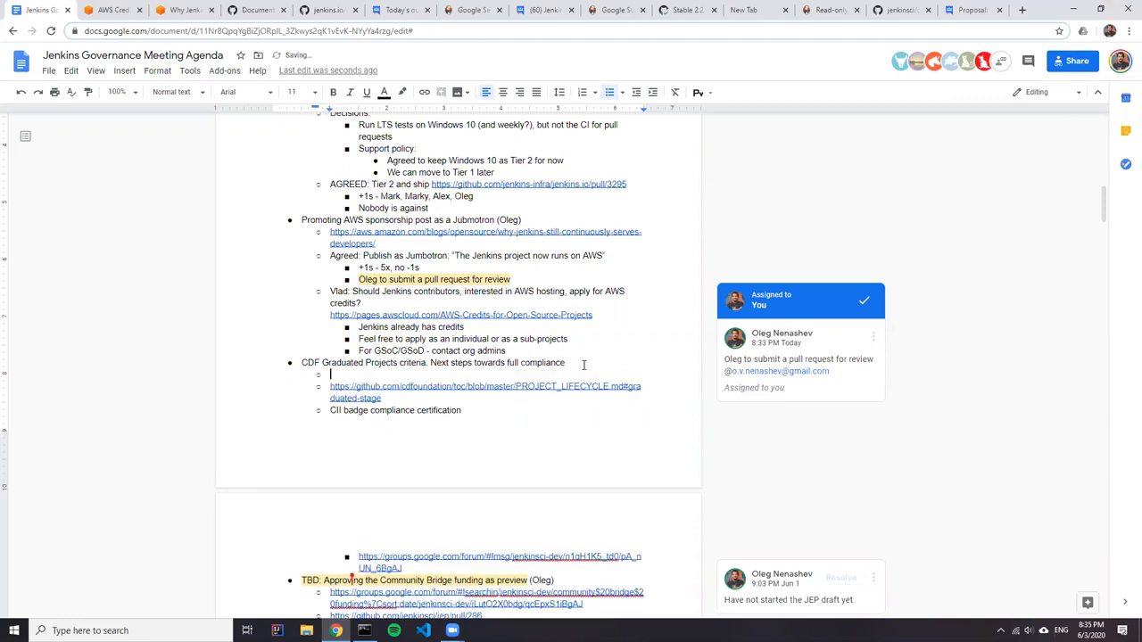
# Step: Add Dan Lorenc's CDF ToC Chair overview note and open PROJECT_LIFECYCLE.md
pyautogui.write('Overview by Dan')
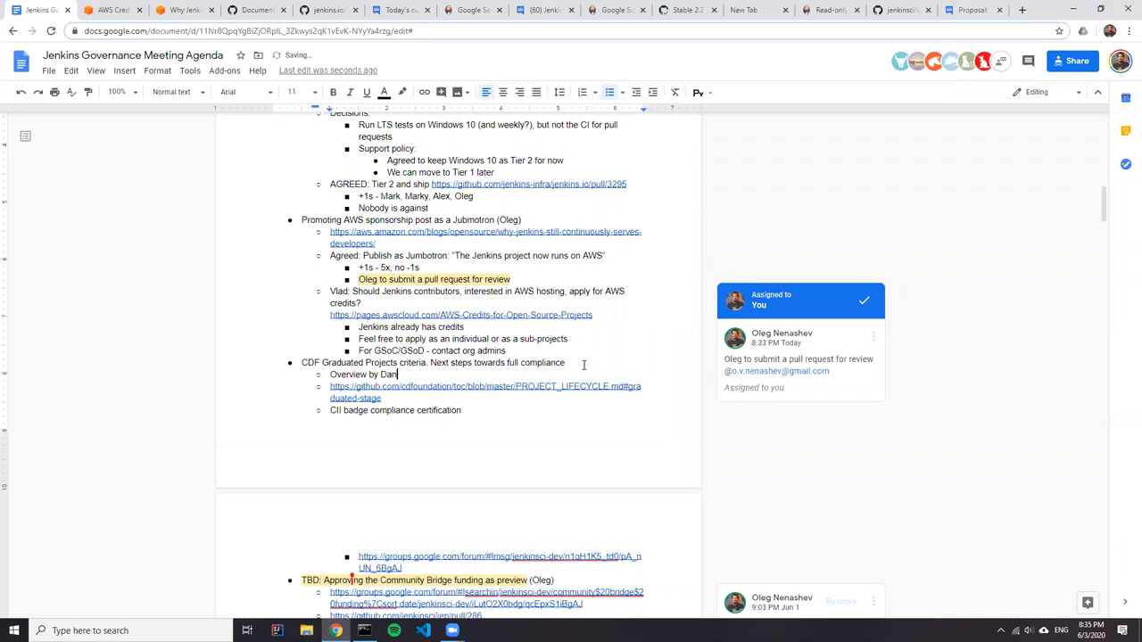
pyautogui.write('Lorenc - T')
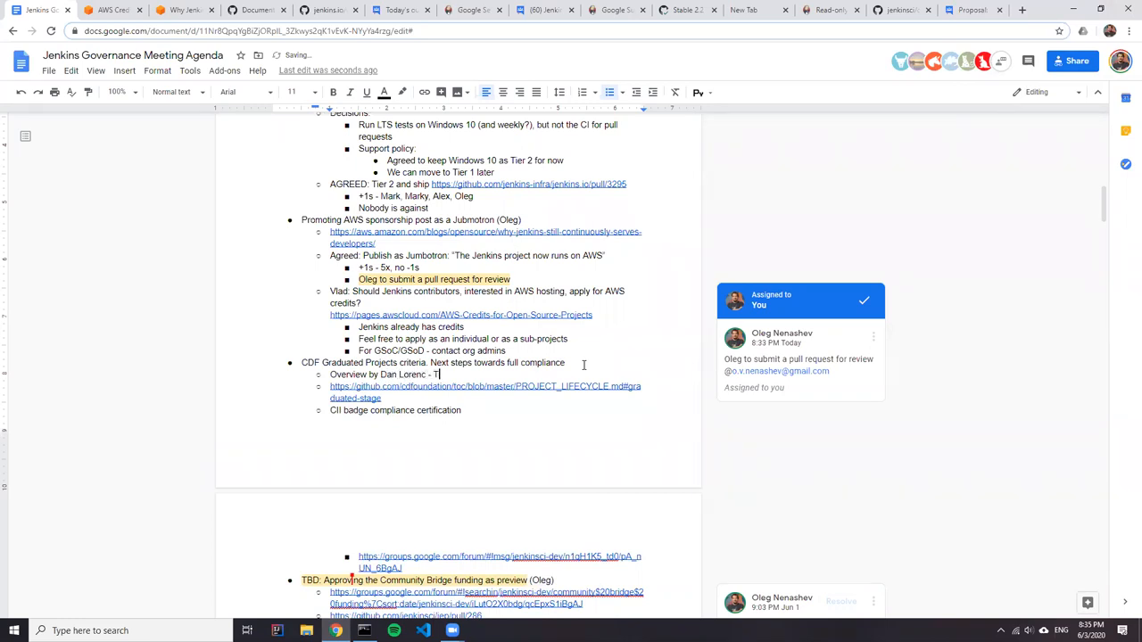
pyautogui.write('oC Ch')
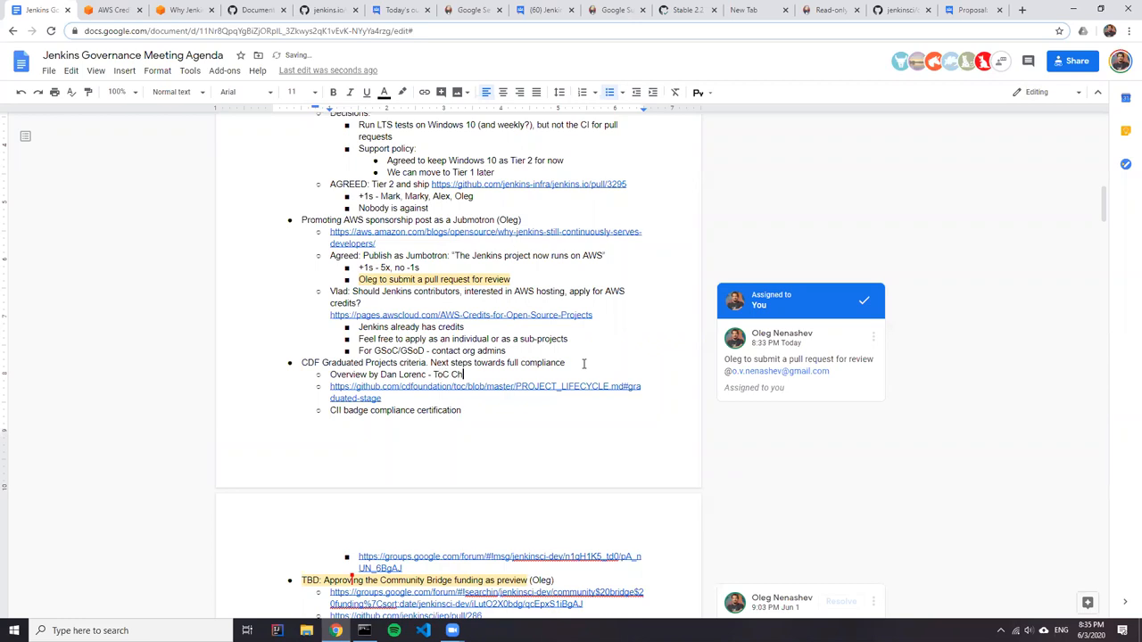
pyautogui.write('air')
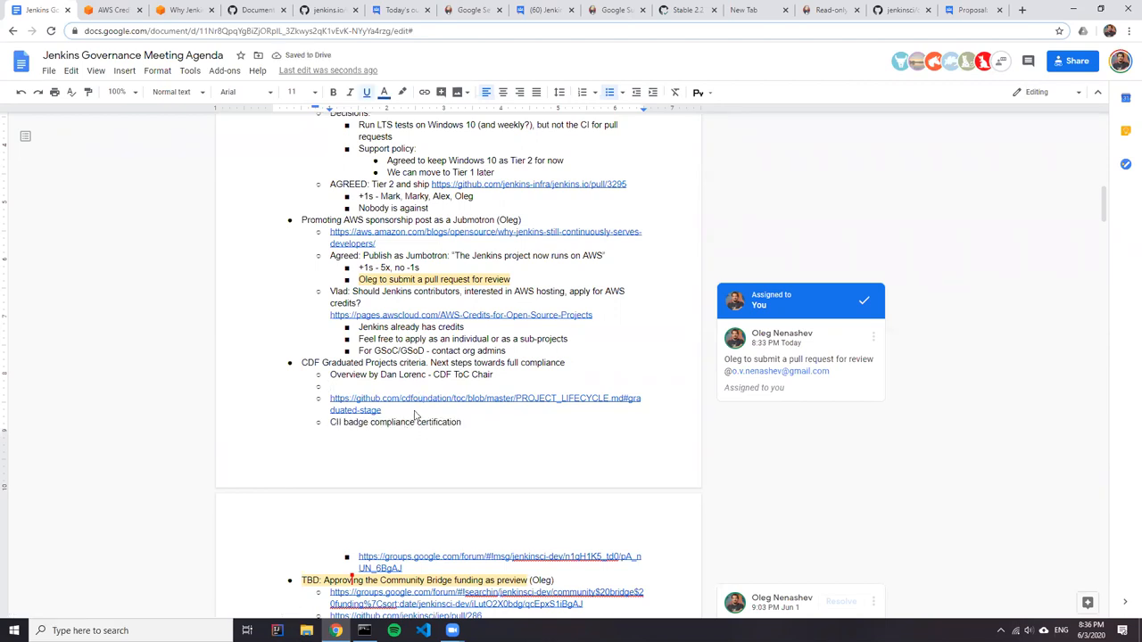
pyautogui.click(485, 398)
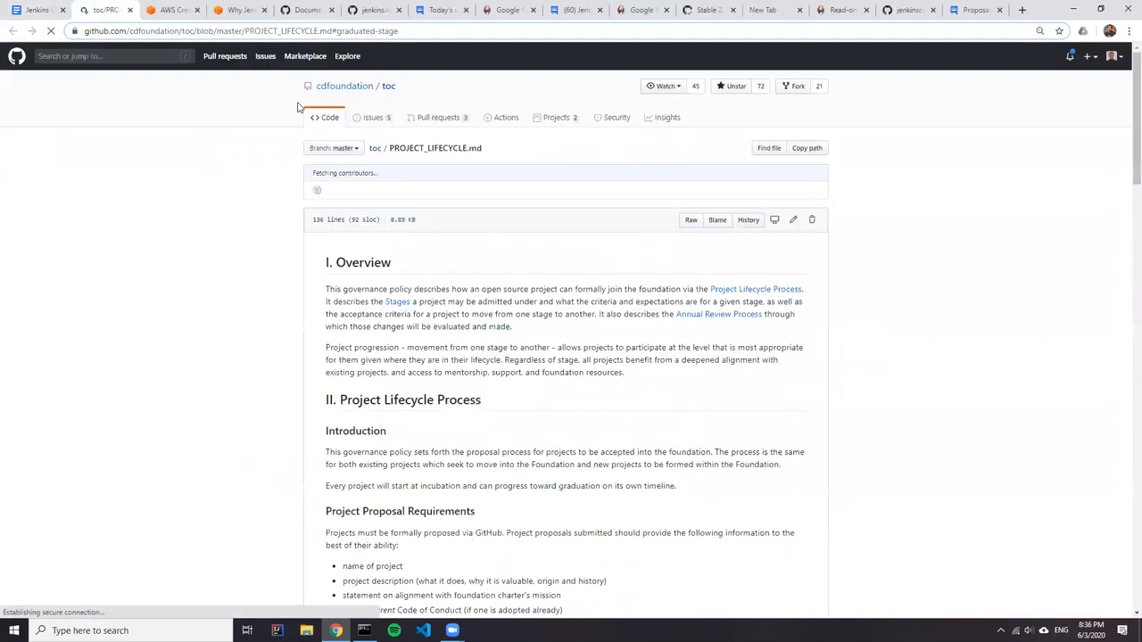
# Step: Review CDF Graduated Stage criteria, highlighting the Best Practices badge and public adopters bullets
pyautogui.scroll(-3)
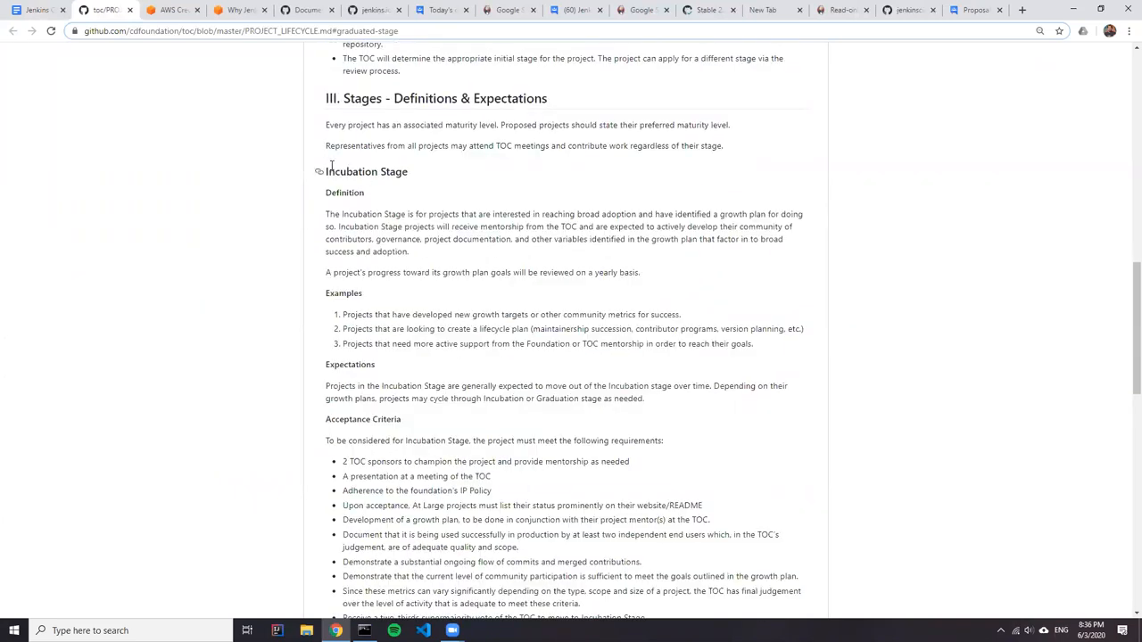
pyautogui.scroll(-3)
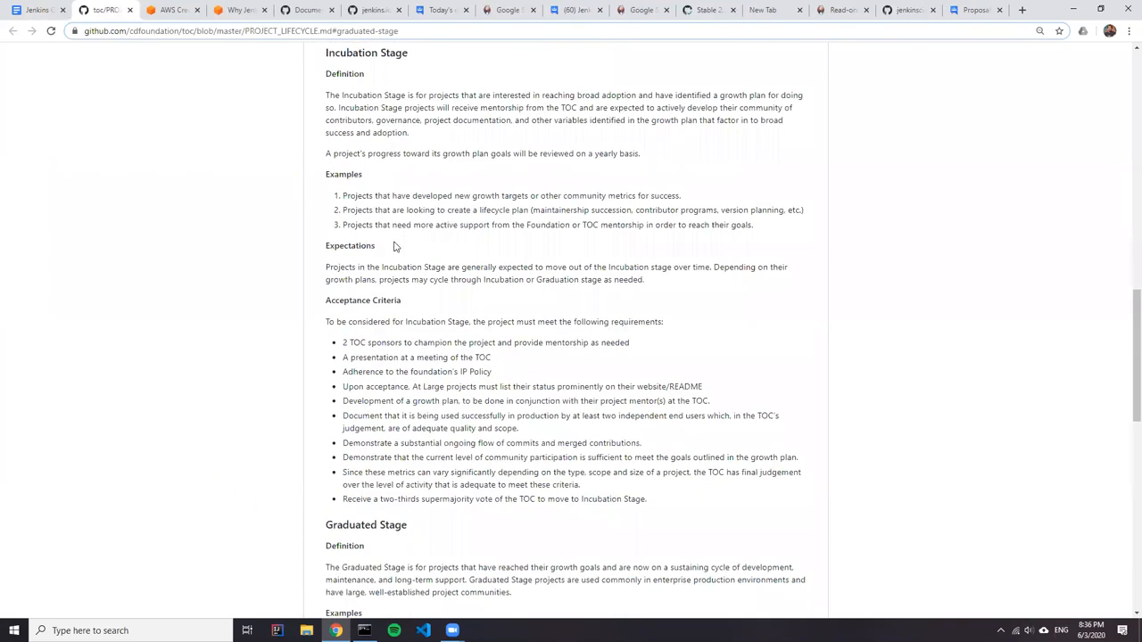
pyautogui.scroll(-3)
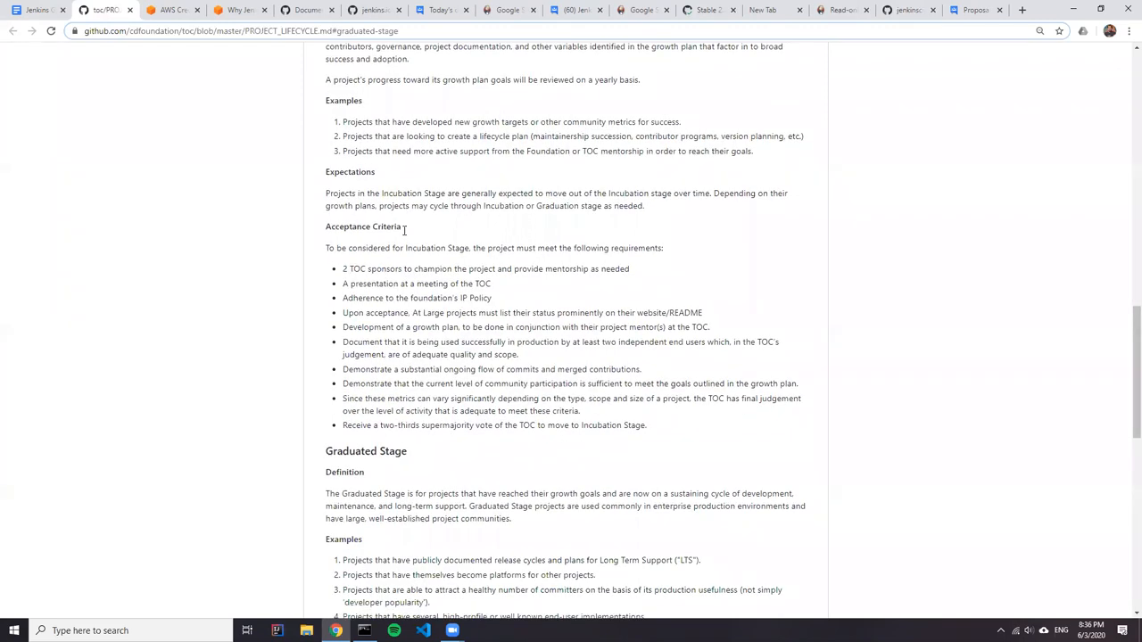
pyautogui.scroll(-3)
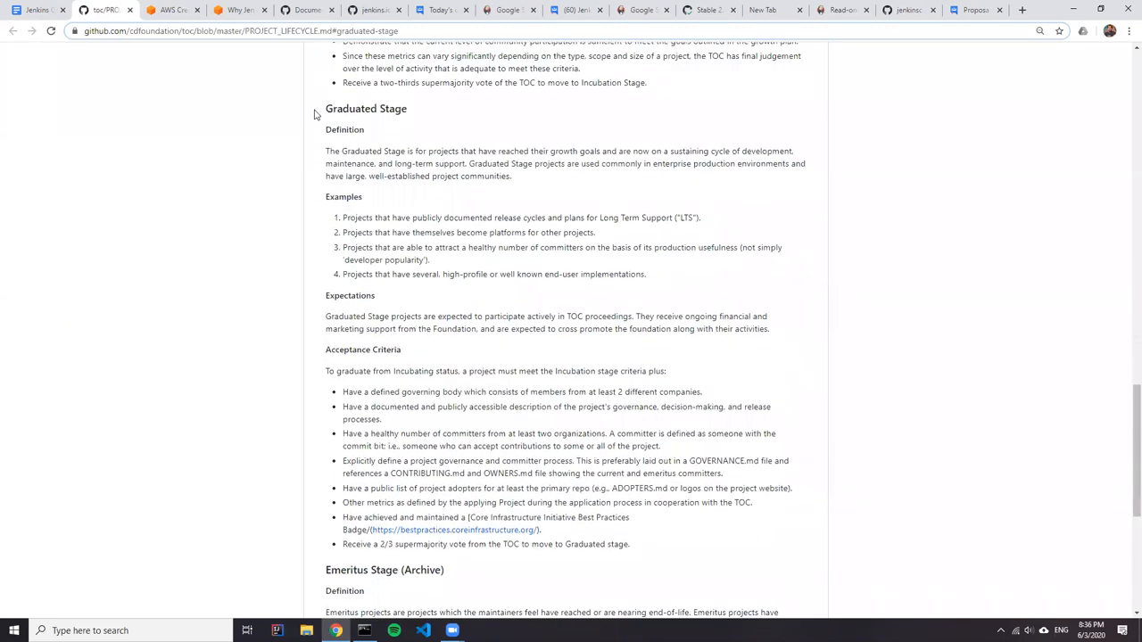
pyautogui.moveTo(321, 109)
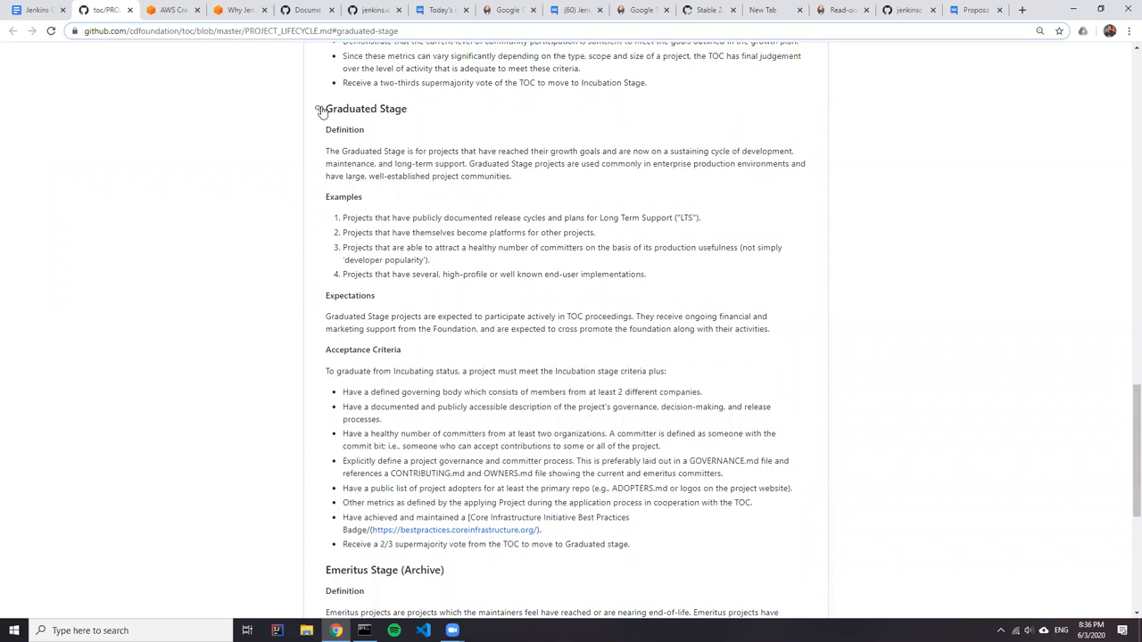
pyautogui.moveTo(312, 109)
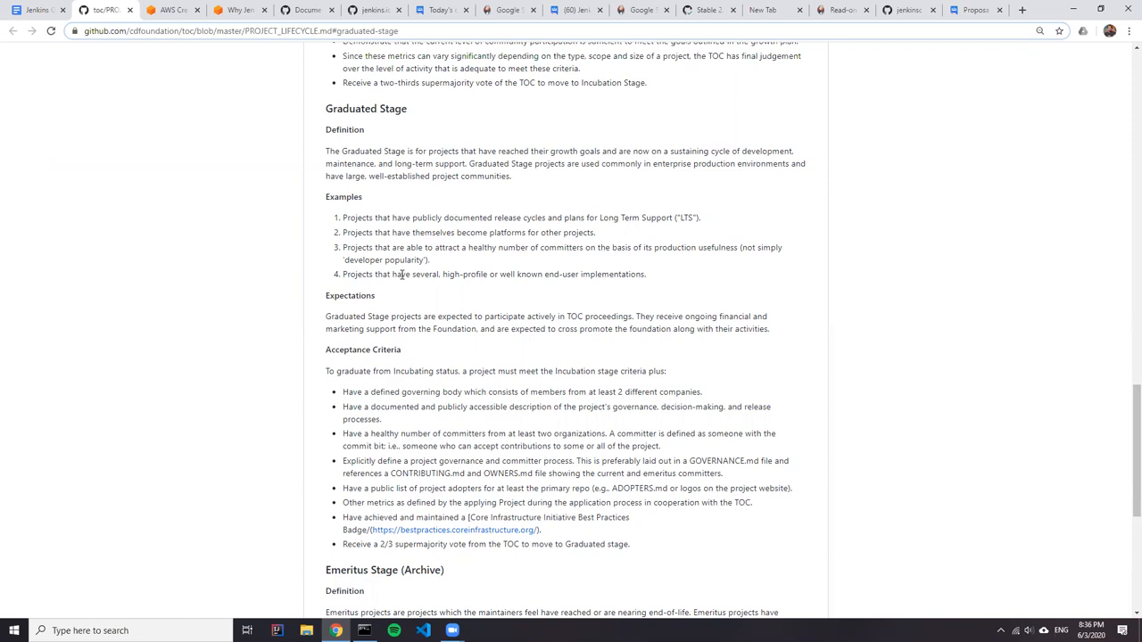
pyautogui.moveTo(394, 274)
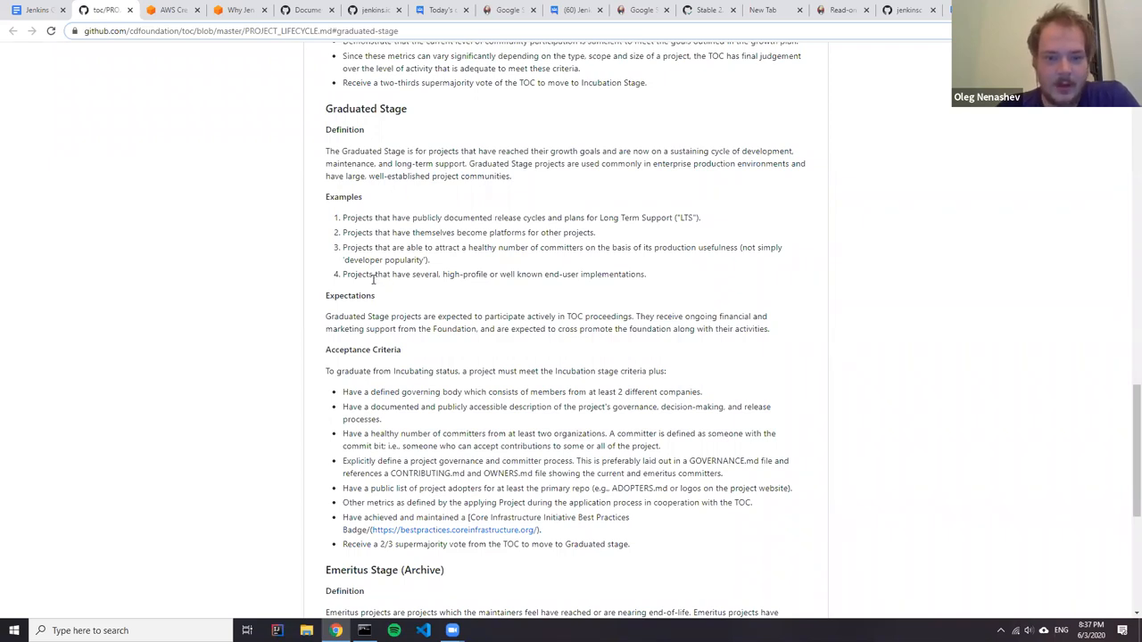
pyautogui.moveTo(650, 331)
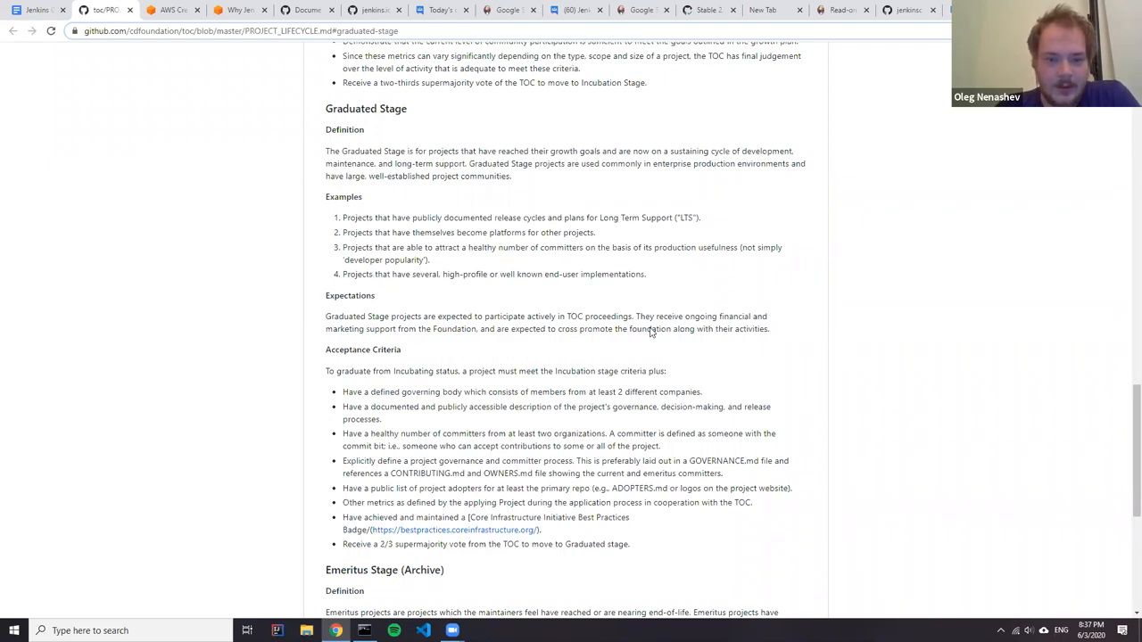
pyautogui.moveTo(518, 532)
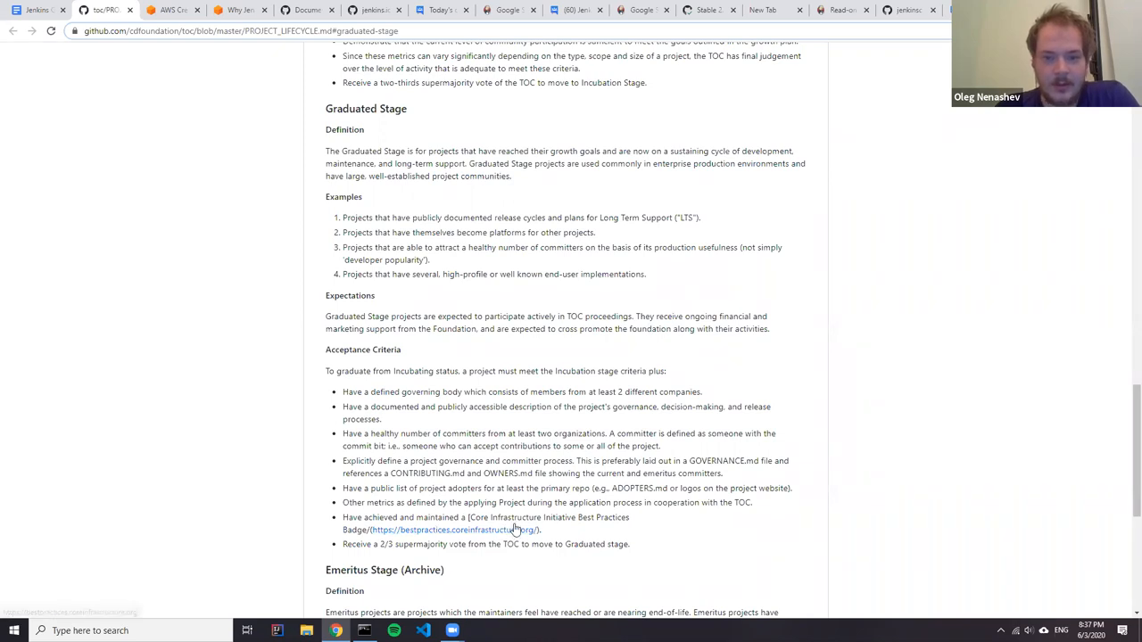
pyautogui.moveTo(509, 518)
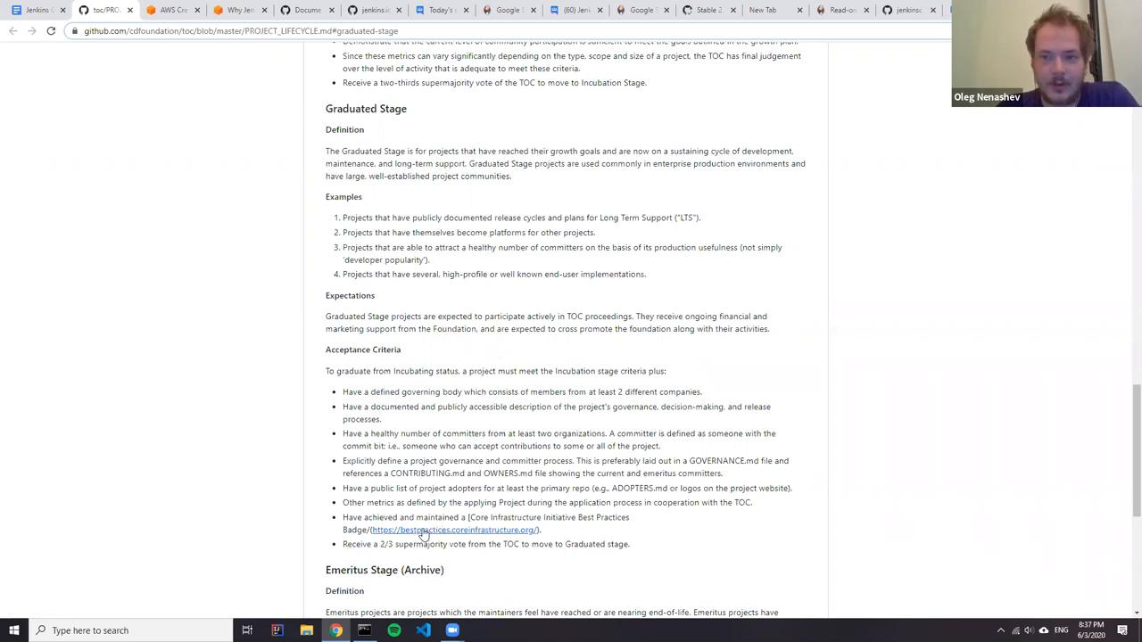
pyautogui.moveTo(414, 534)
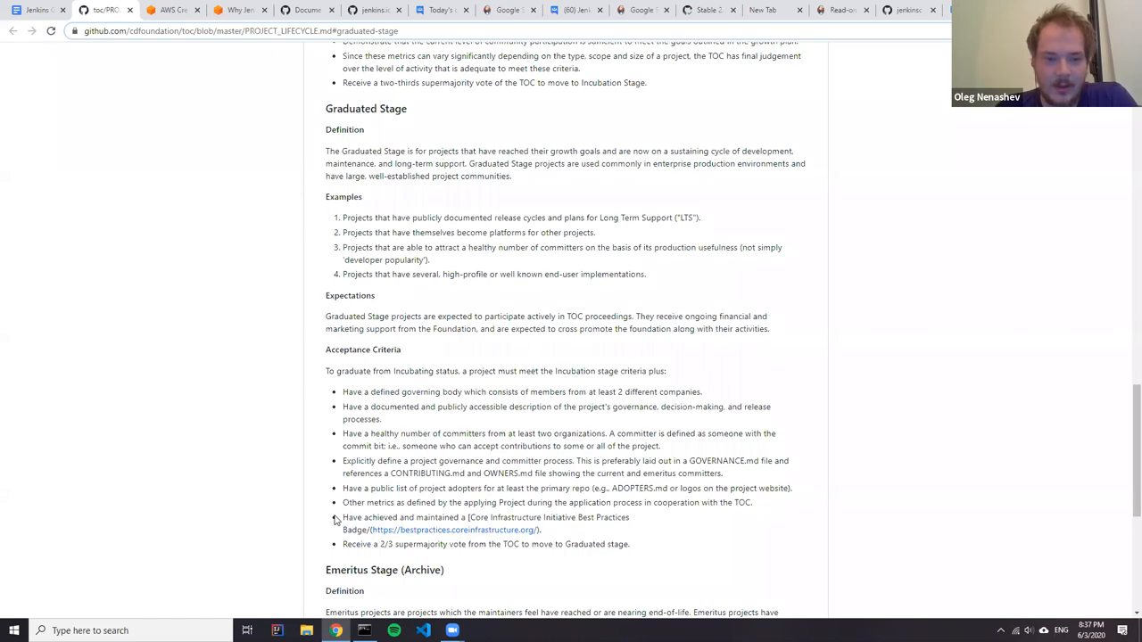
pyautogui.moveTo(342, 517); pyautogui.dragTo(566, 530)
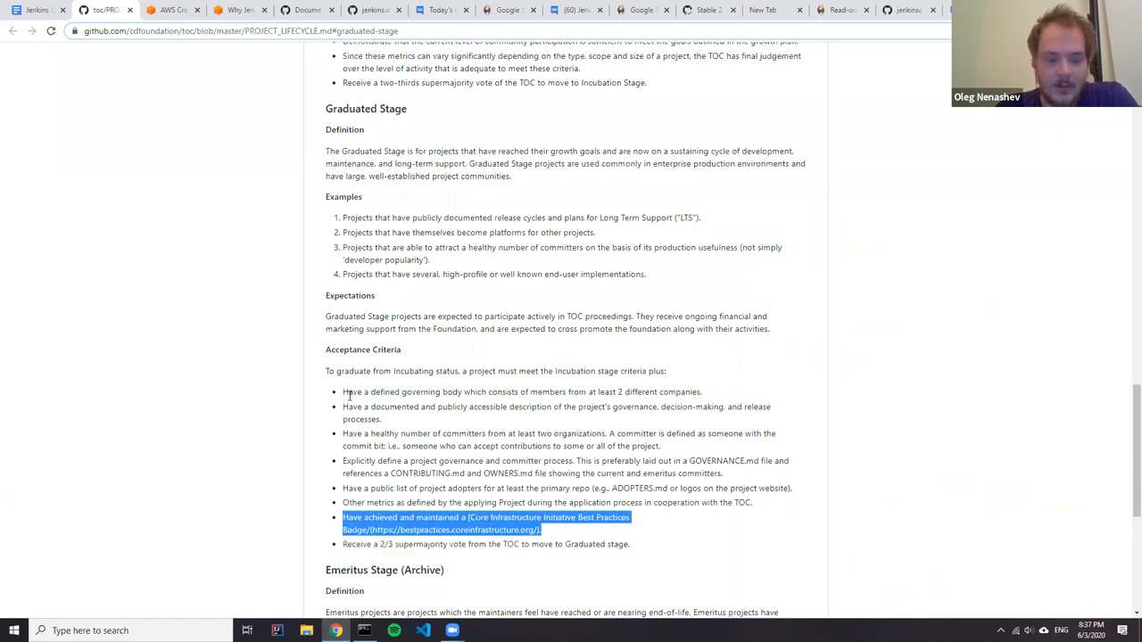
pyautogui.moveTo(791, 473)
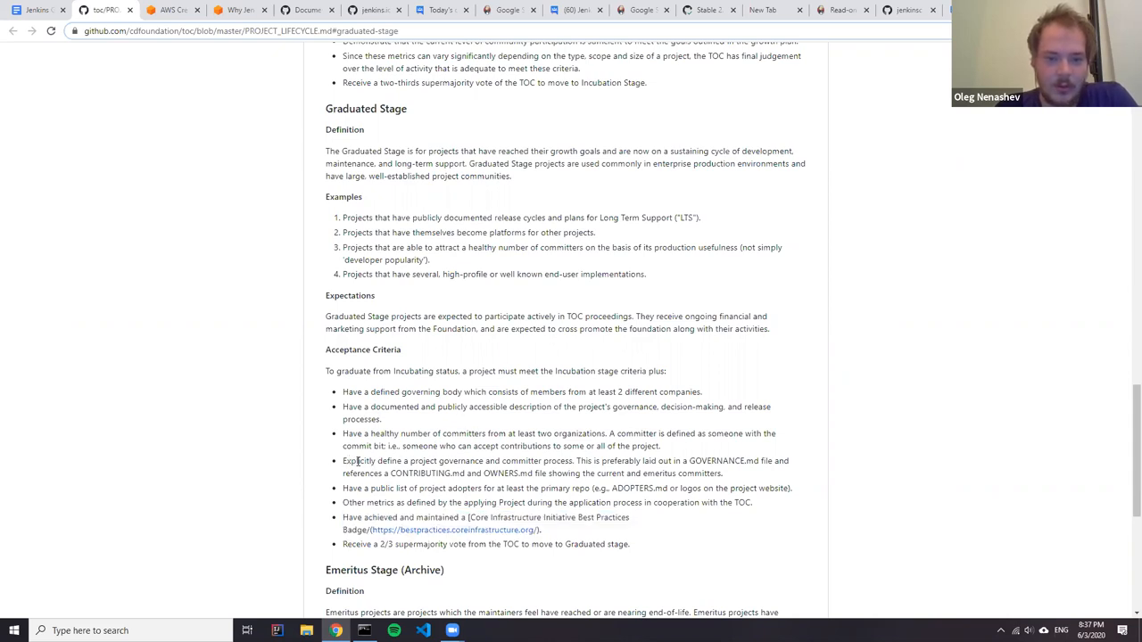
pyautogui.moveTo(343, 461); pyautogui.dragTo(724, 474)
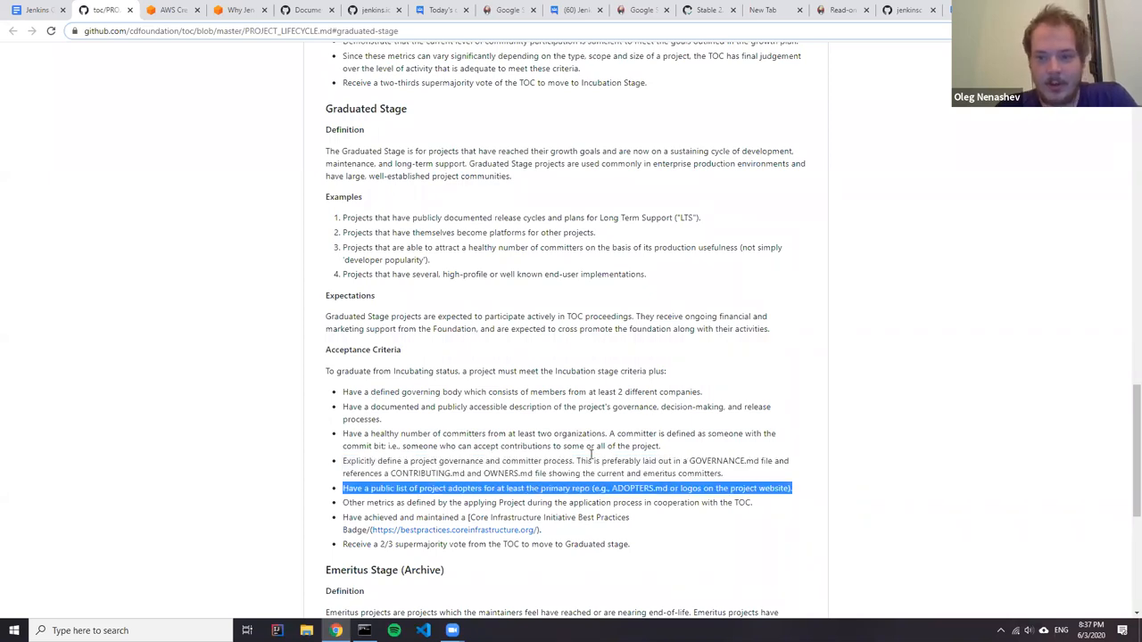
pyautogui.moveTo(759, 479)
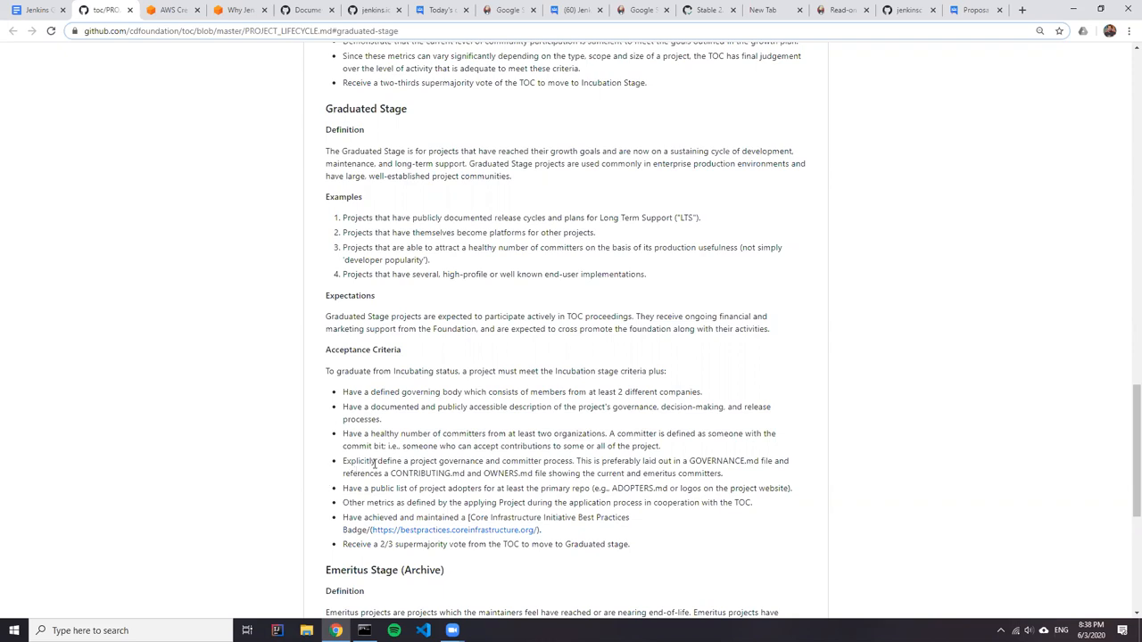
pyautogui.moveTo(390, 468)
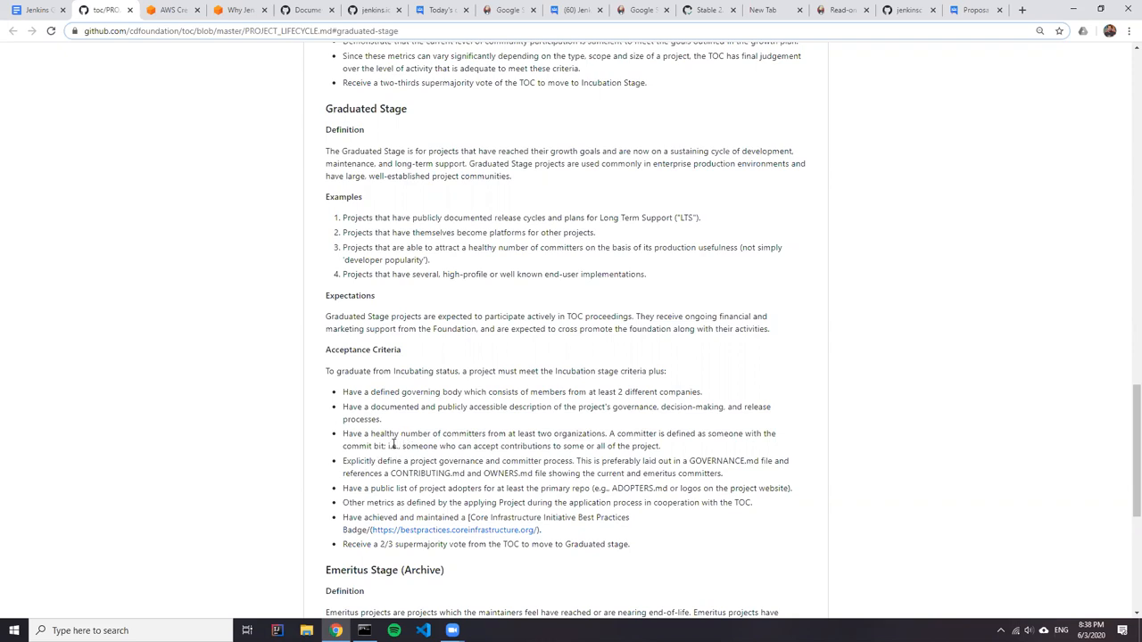
pyautogui.moveTo(386, 437)
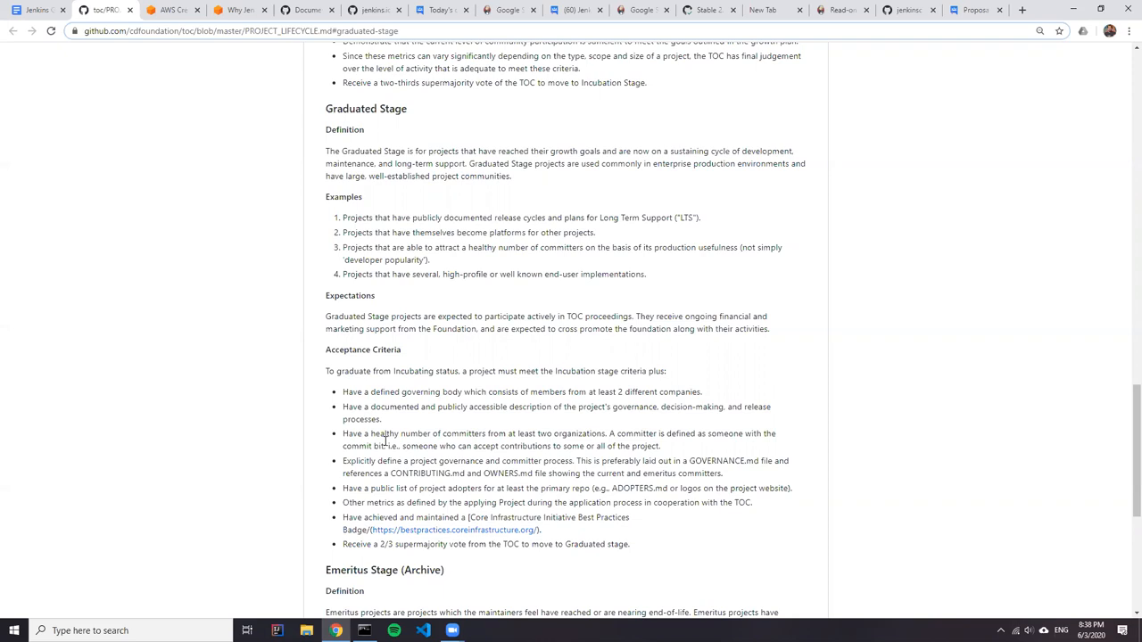
pyautogui.moveTo(225, 356)
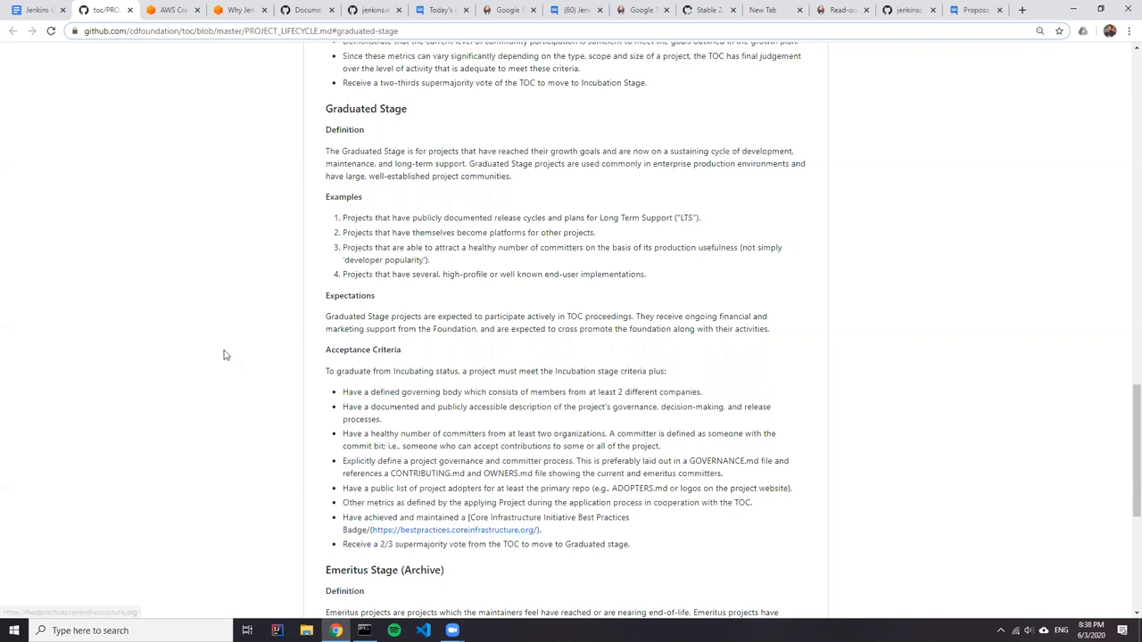
pyautogui.click(101, 10)
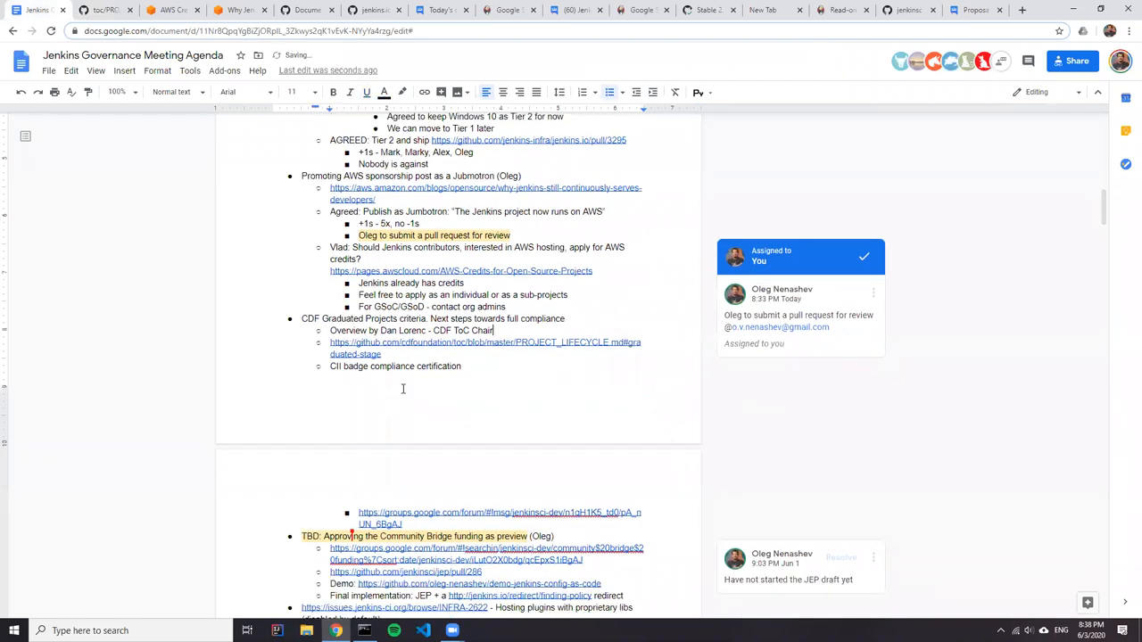
# Step: Add a 'Target dates?' sub-point answered 'End of July?' and reselect the CII badge criterion
pyautogui.scroll(-3)
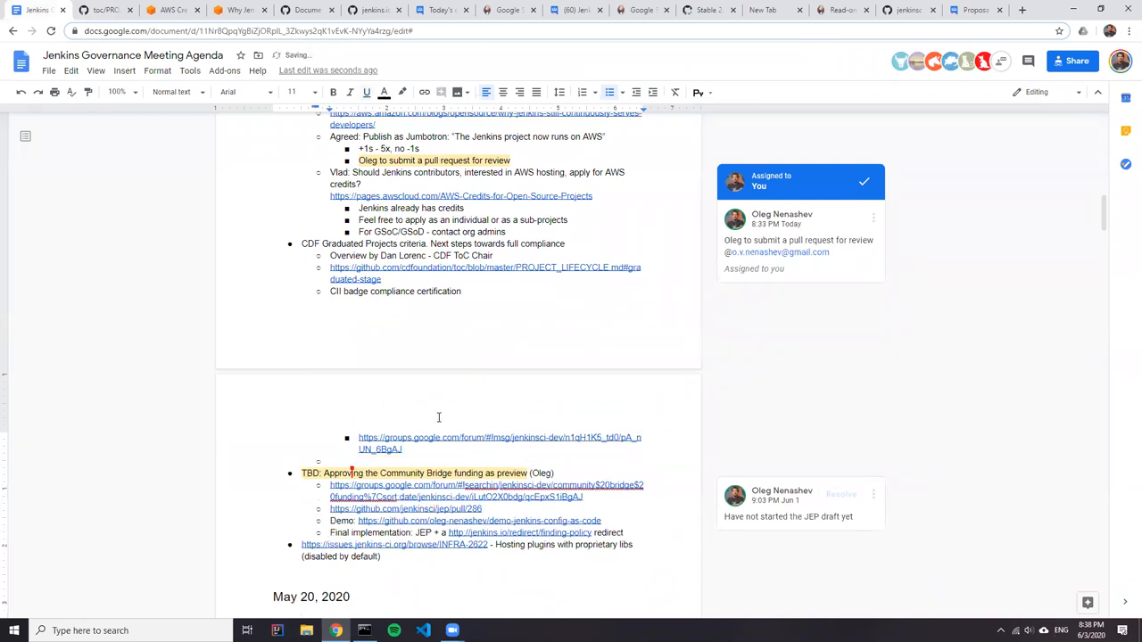
pyautogui.write('Targe')
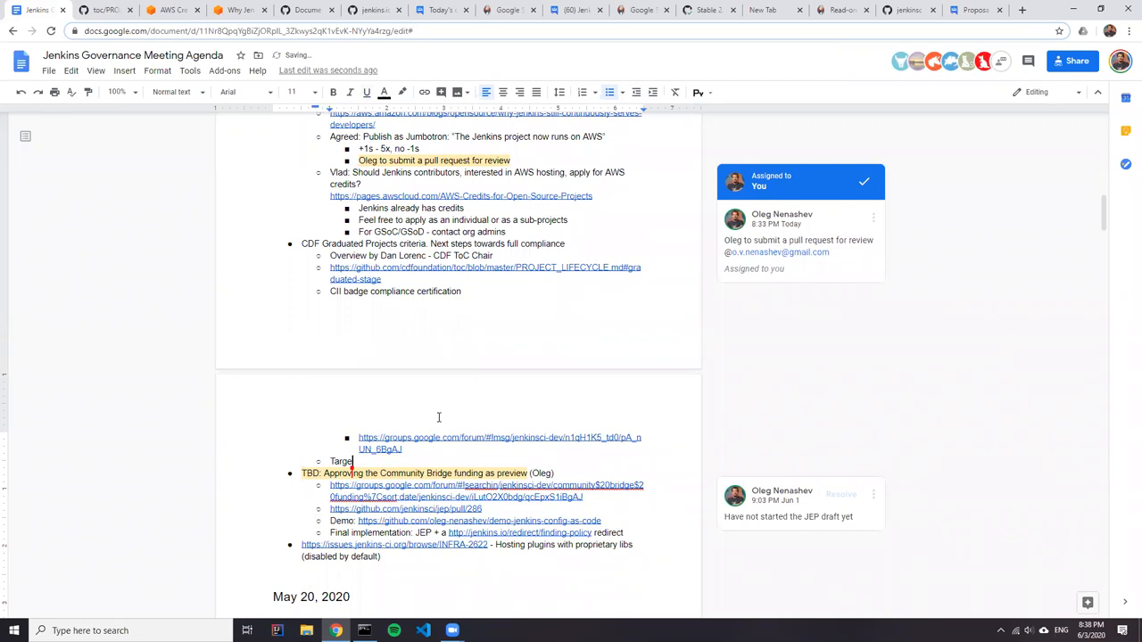
pyautogui.write('dates?')
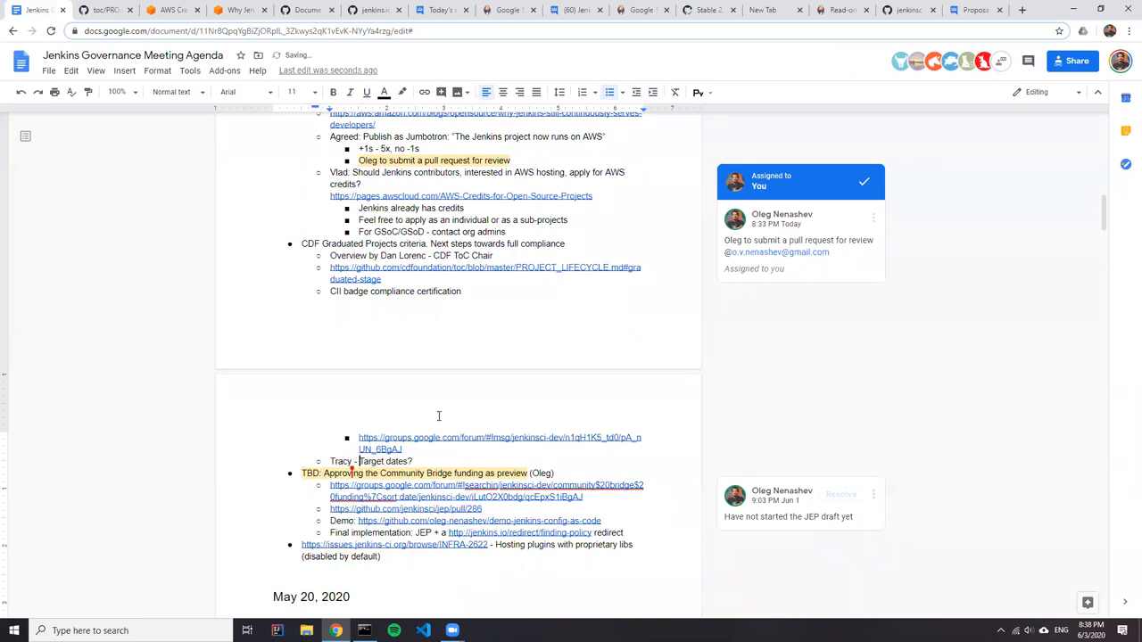
pyautogui.write('E')
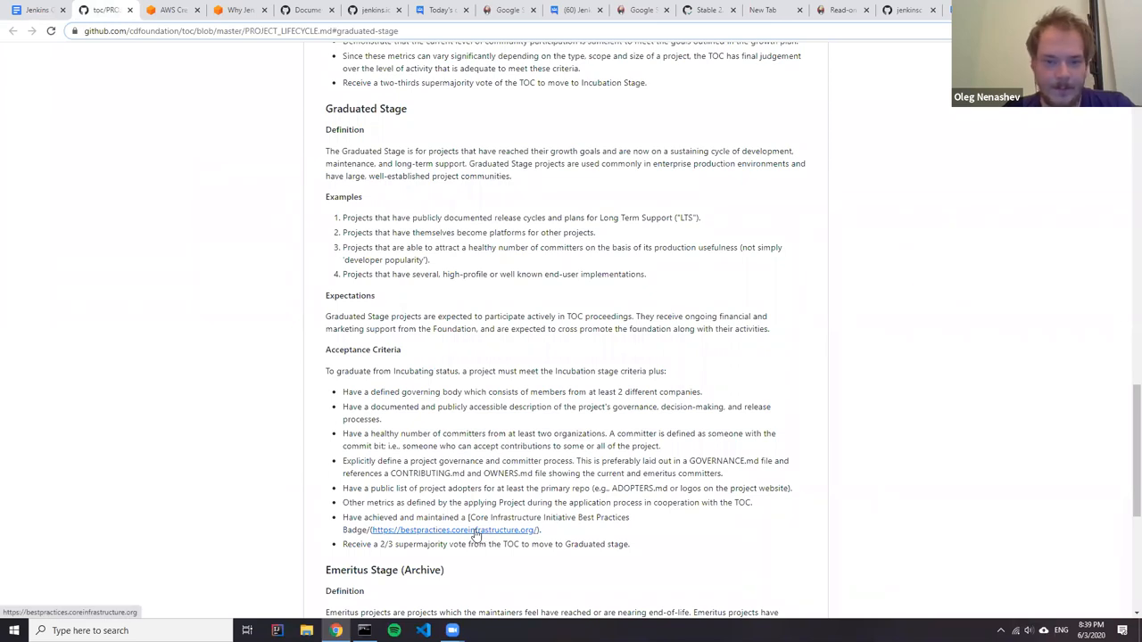
pyautogui.moveTo(343, 517); pyautogui.dragTo(572, 531)
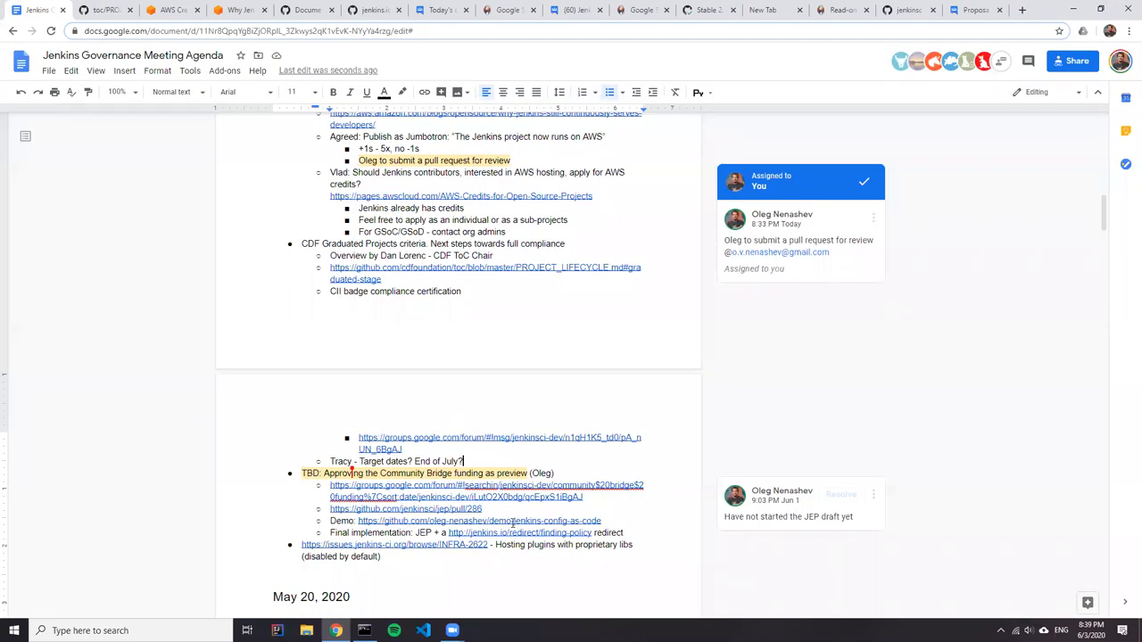
pyautogui.moveTo(105, 7)
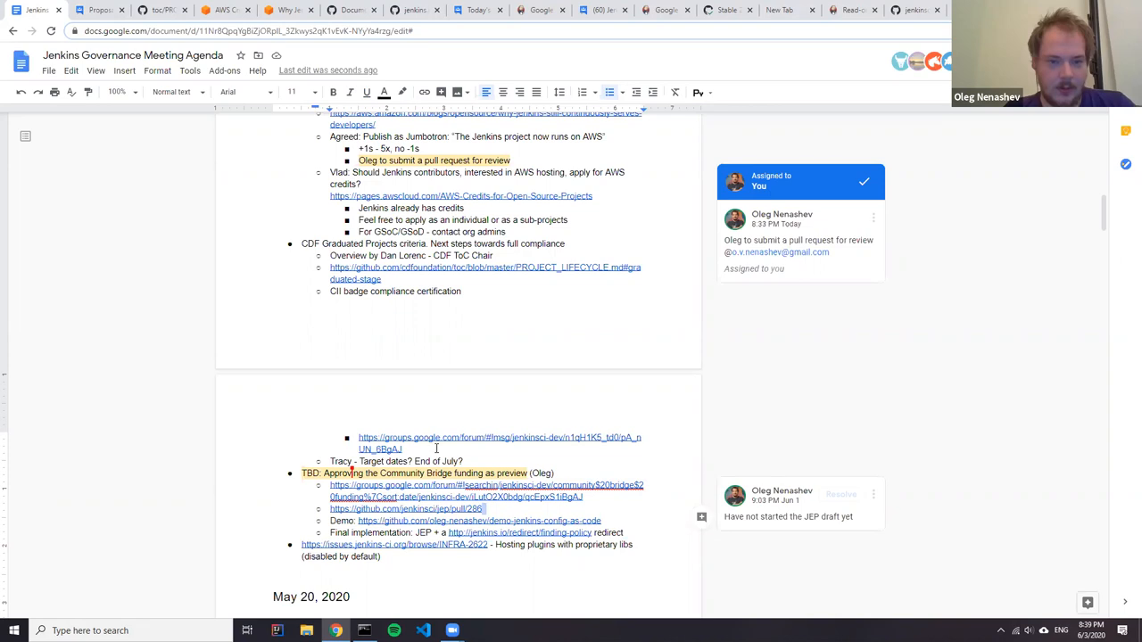
# Step: Add 'Dan - 80% is fine' and 'Marky - Security audit?' with answer 'Recommended, but not required'
pyautogui.write('Dan')
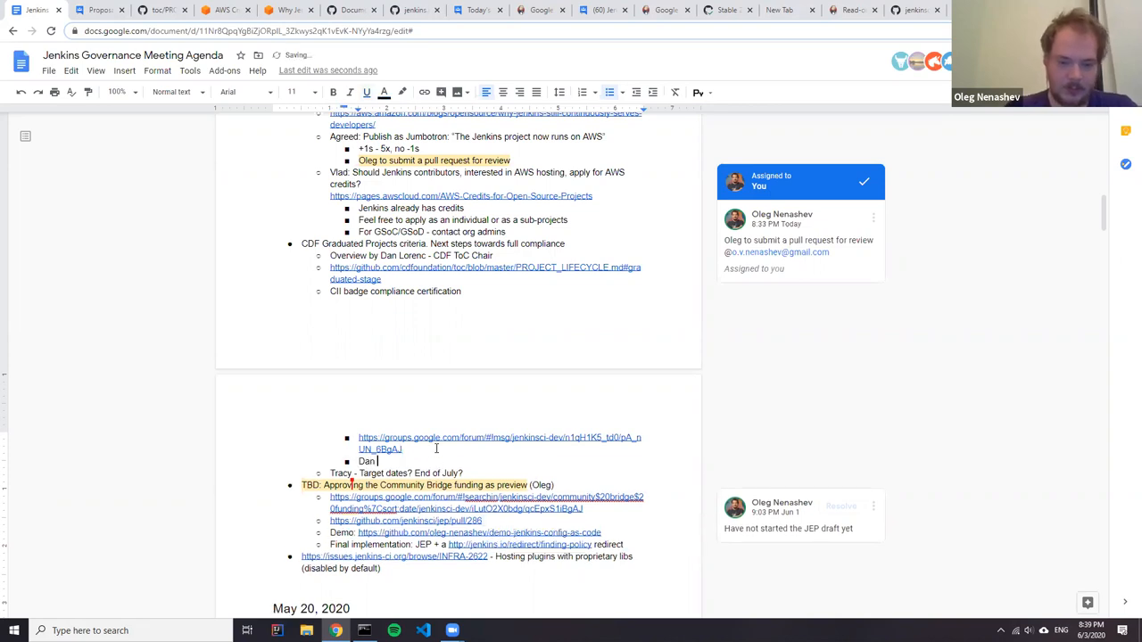
pyautogui.write('- 80% is fine')
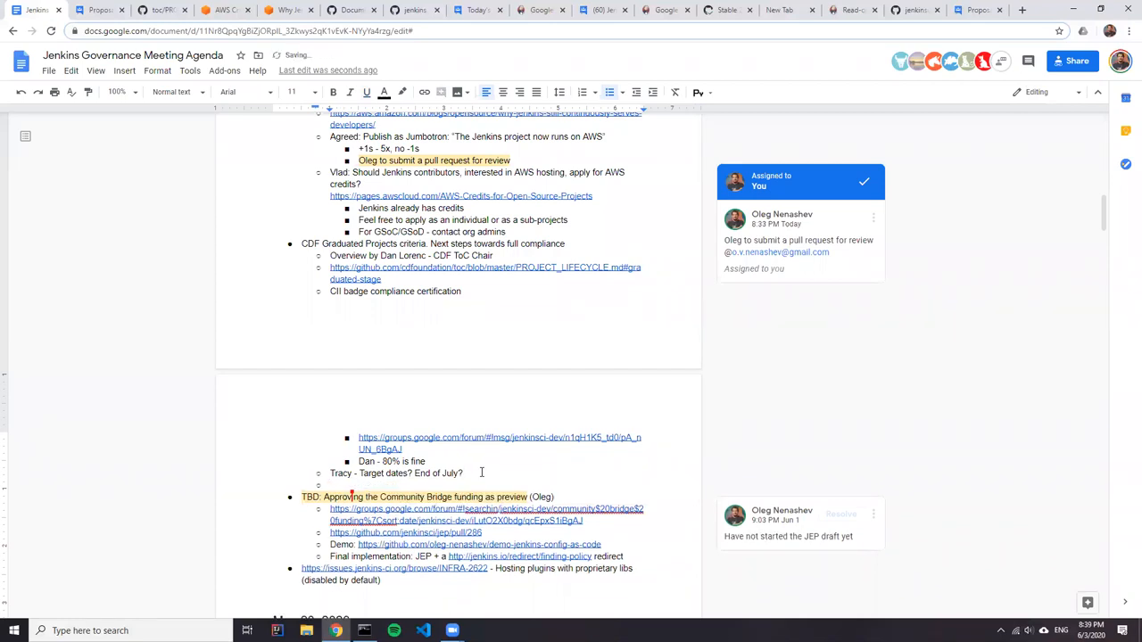
pyautogui.write('Marky O')
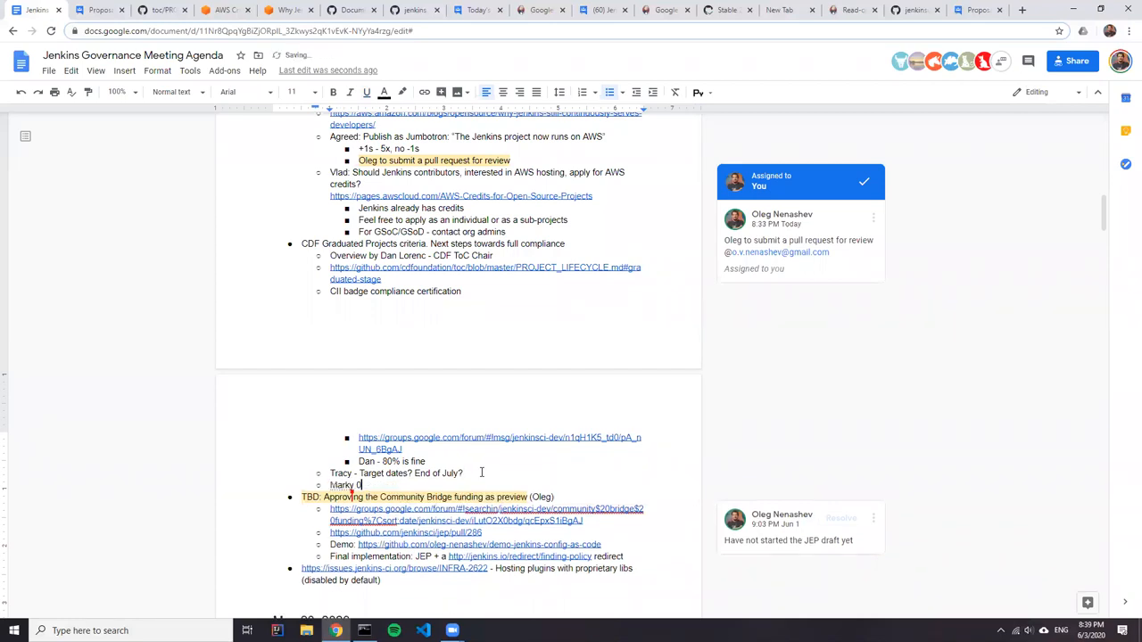
pyautogui.write('Security audi')
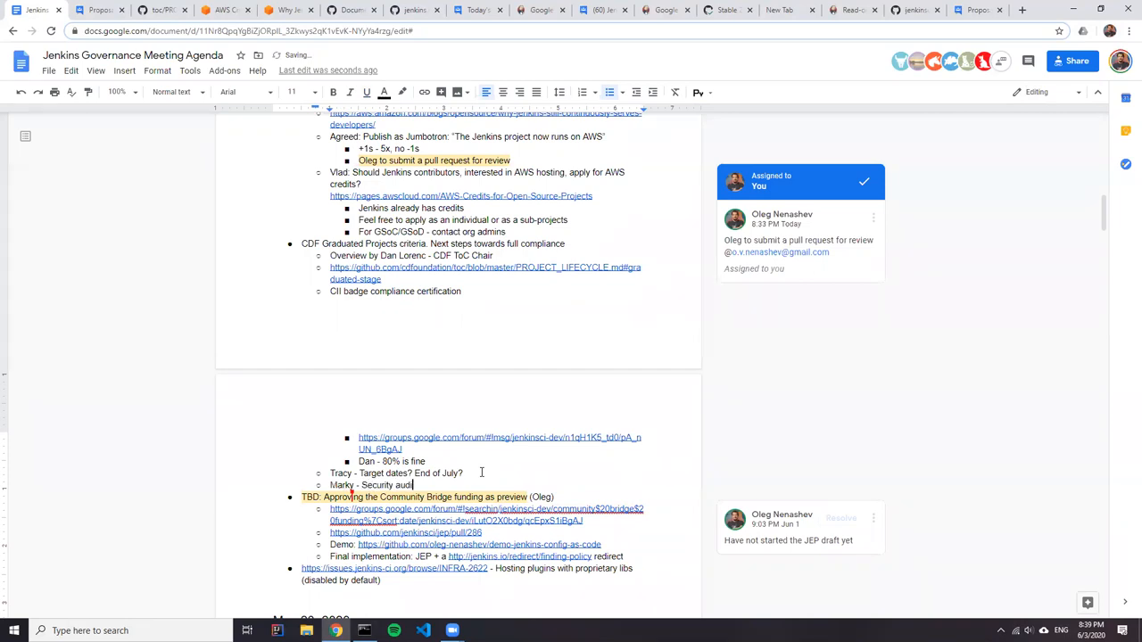
pyautogui.press('Enter')
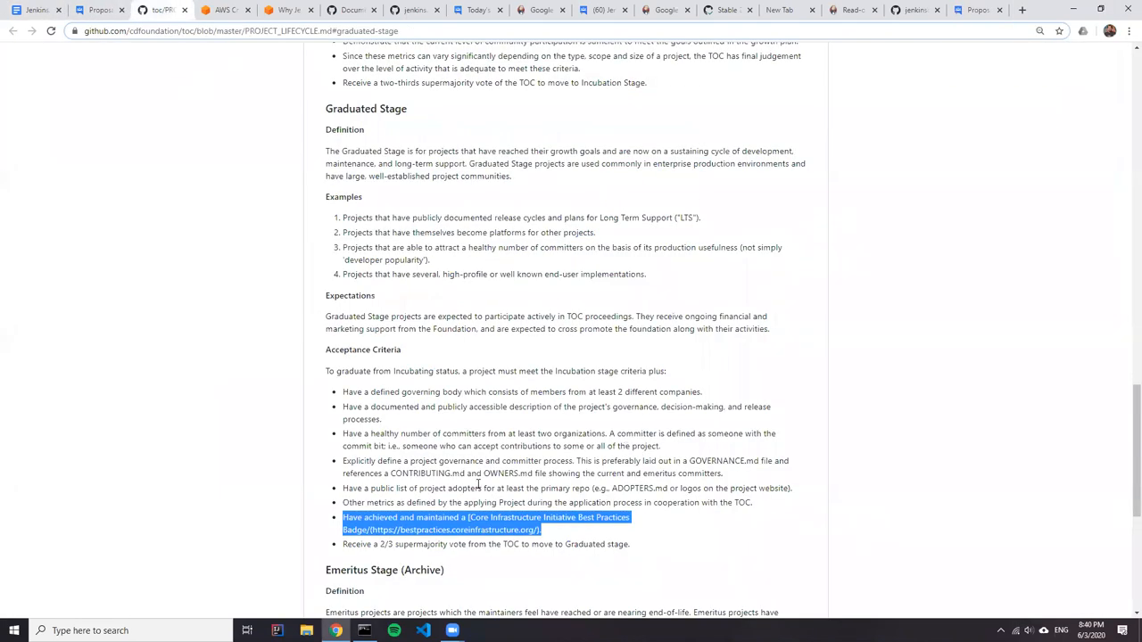
pyautogui.scroll(-3)
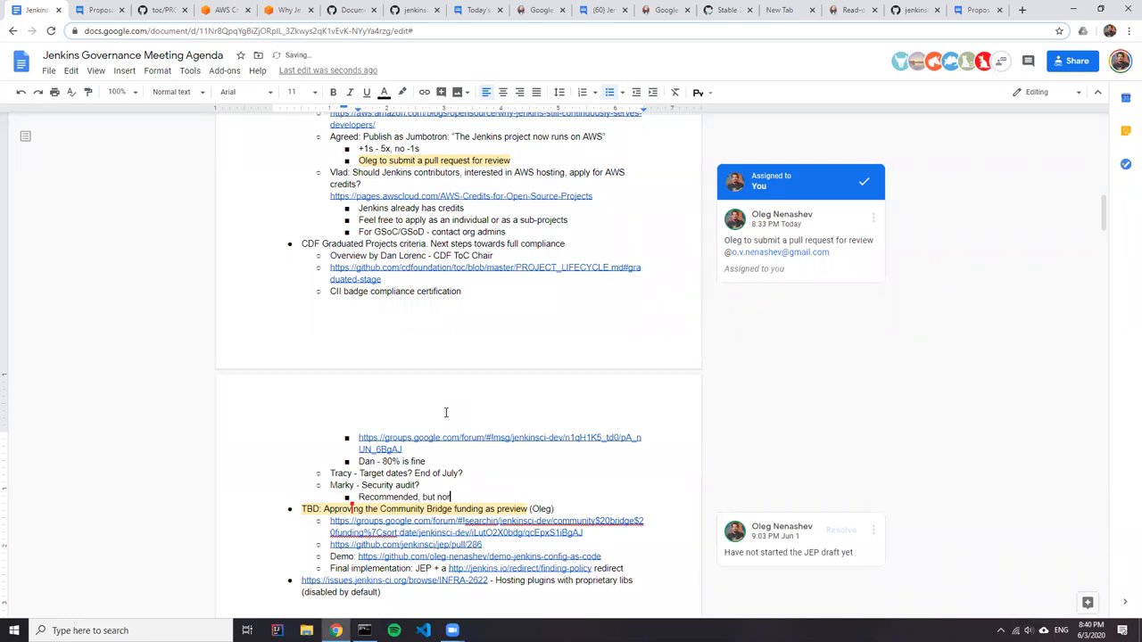
pyautogui.write('required')
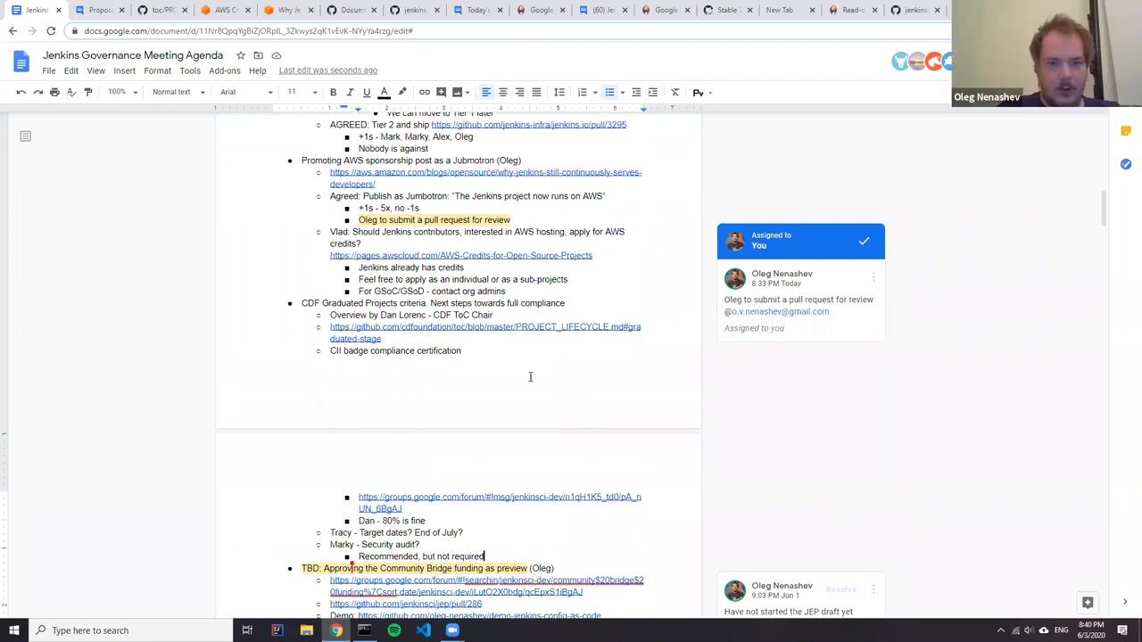
pyautogui.scroll(-3)
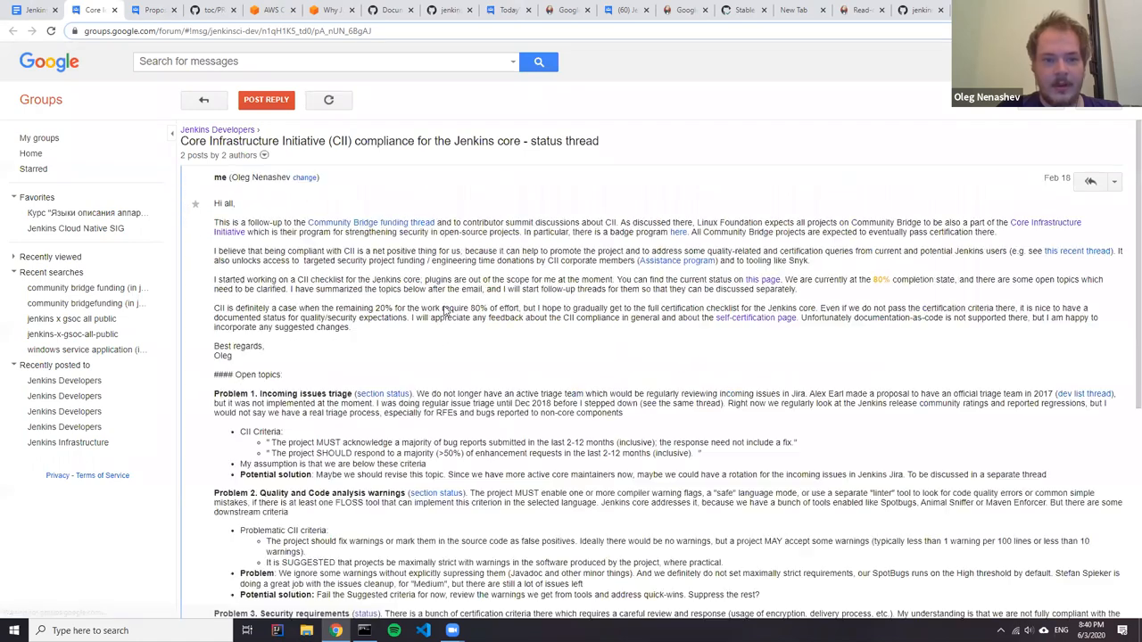
# Step: Follow the Core Infrastructure Initiative link from the CII compliance status thread
pyautogui.scroll(-3)
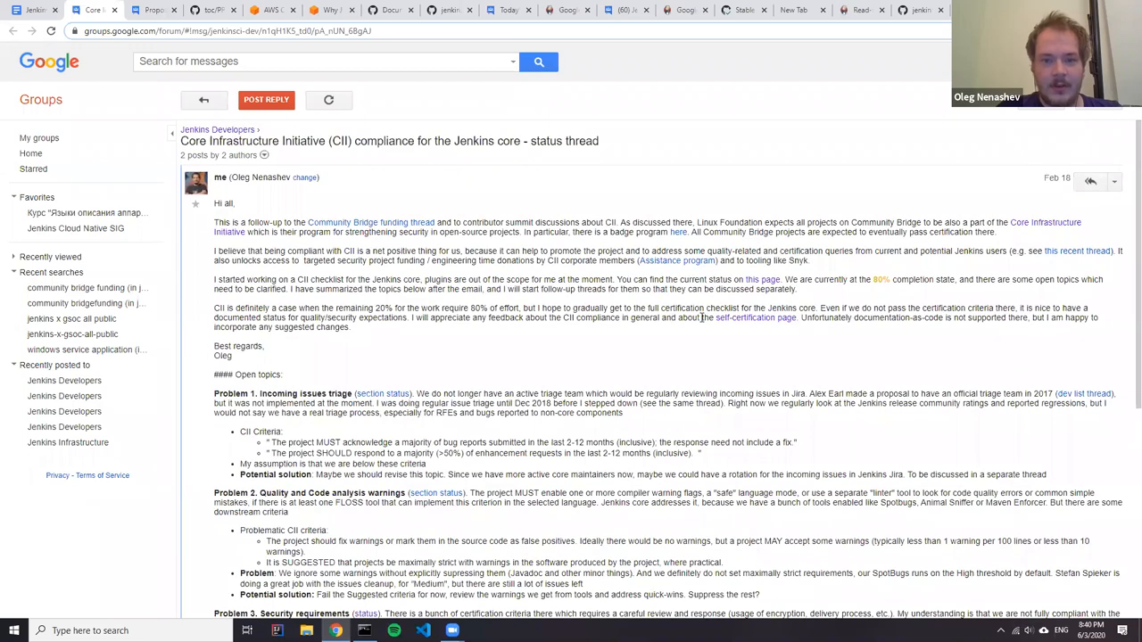
pyautogui.moveTo(742, 328)
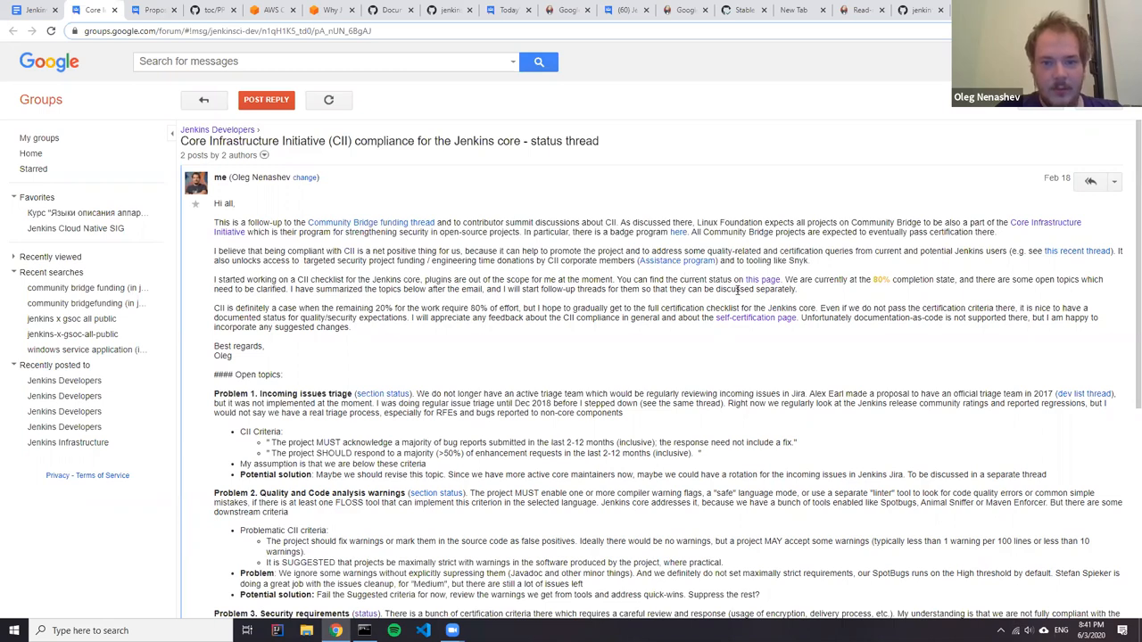
pyautogui.moveTo(781, 283)
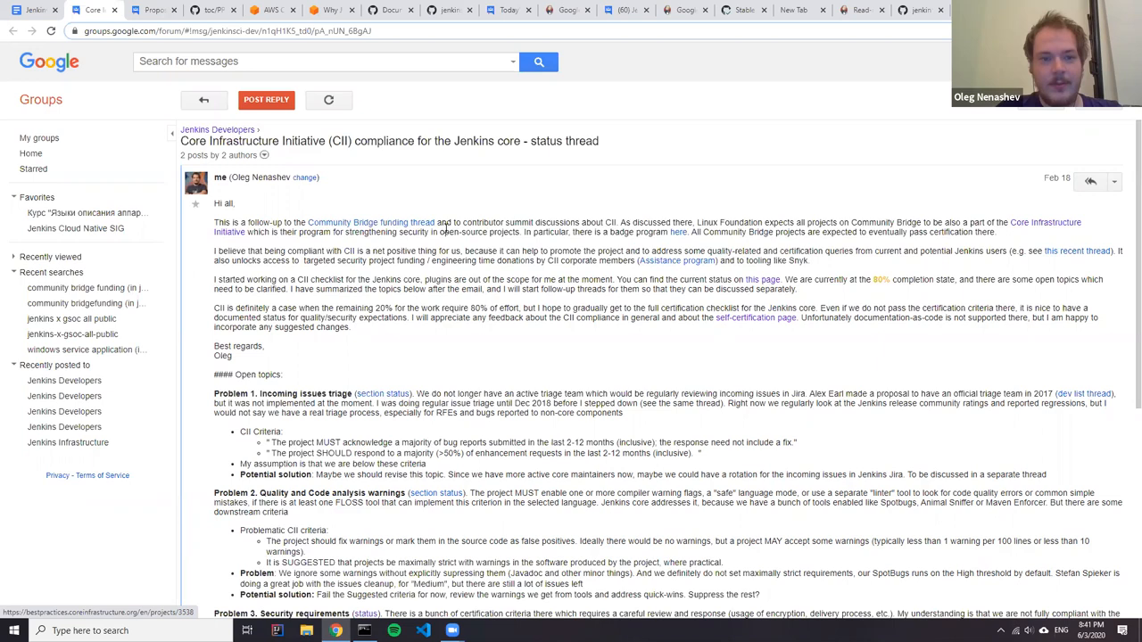
pyautogui.click(1038, 222)
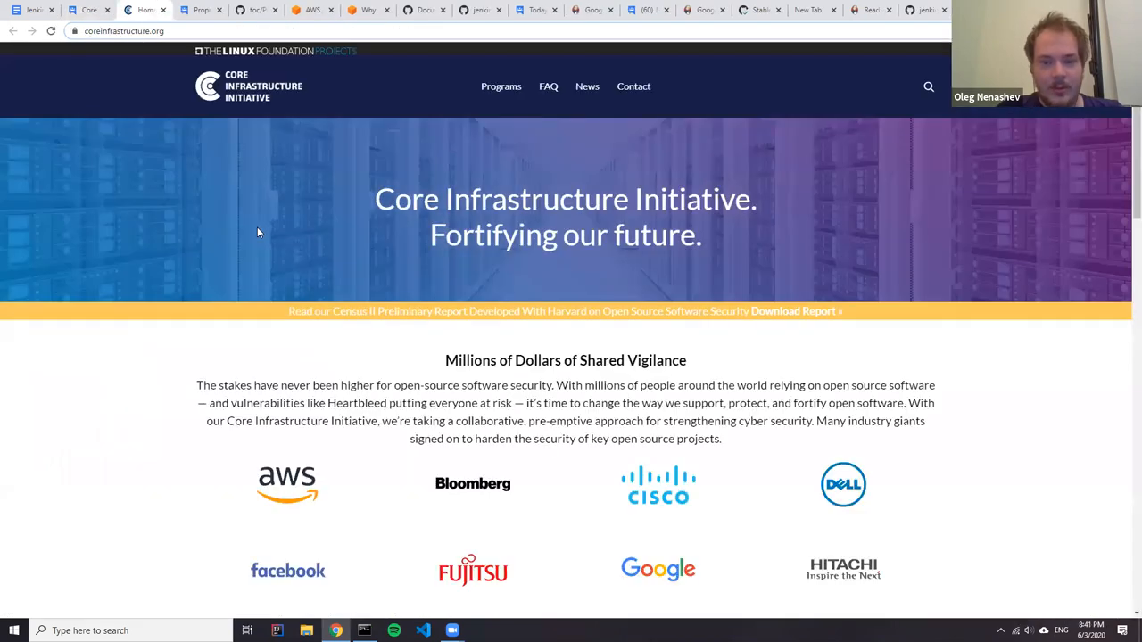
pyautogui.moveTo(404, 268)
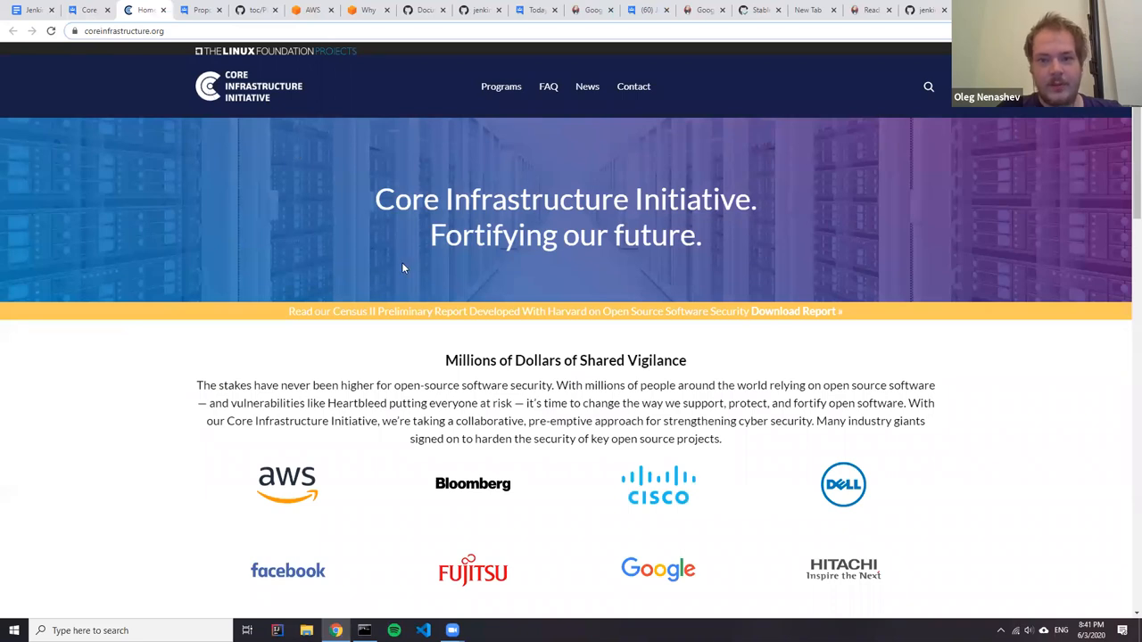
# Step: Browse the CII homepage and open the Audit Program page from the Programs menu
pyautogui.scroll(-3)
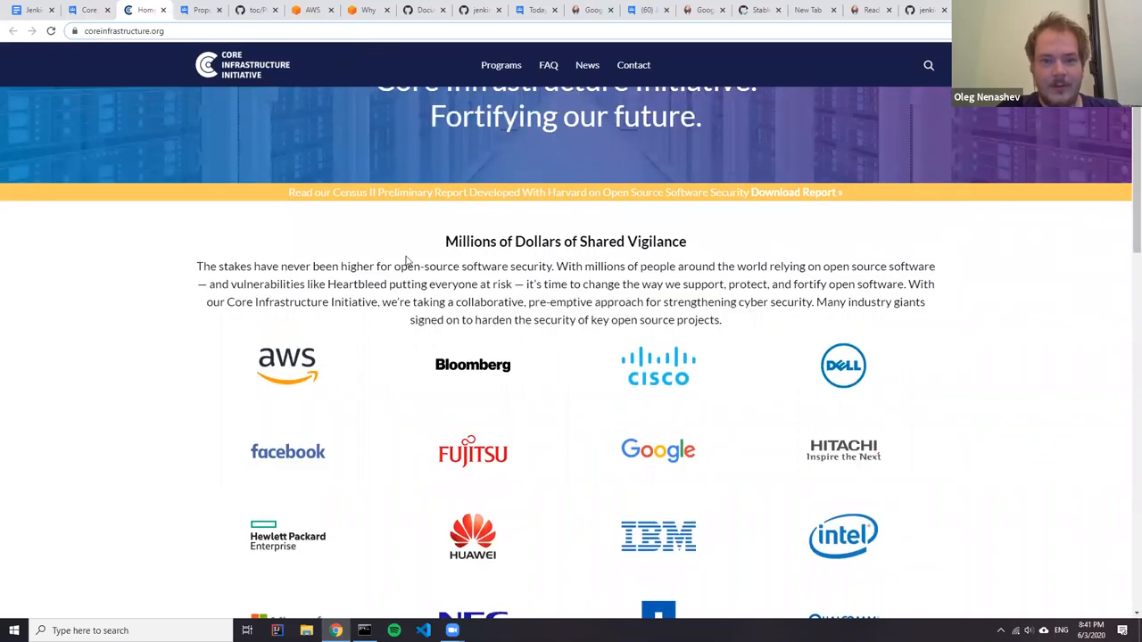
pyautogui.scroll(-3)
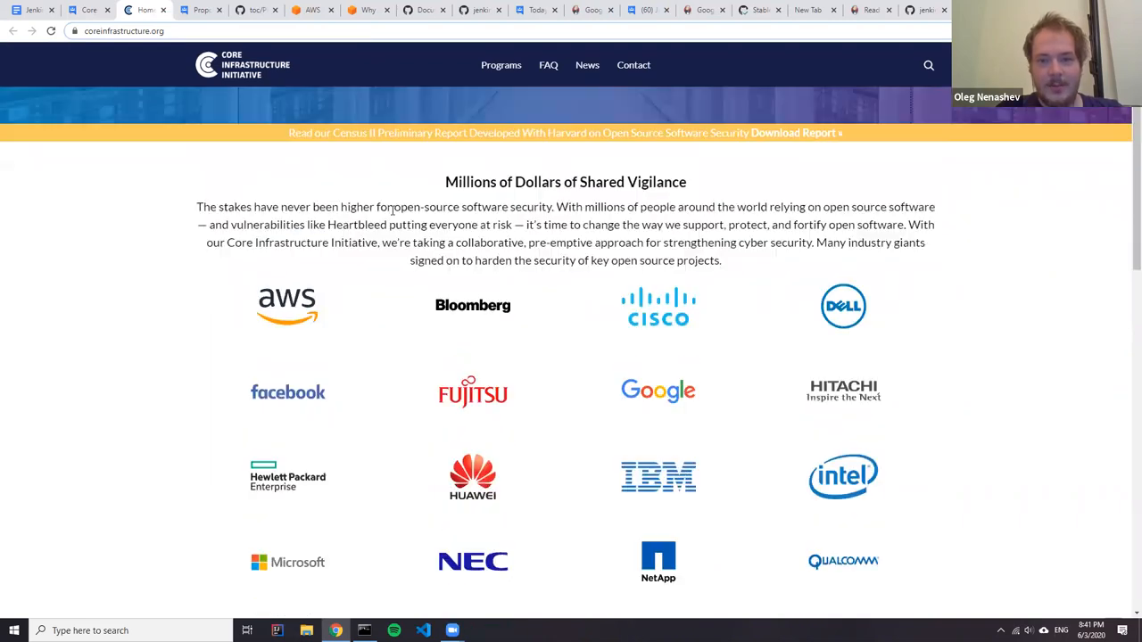
pyautogui.scroll(-3)
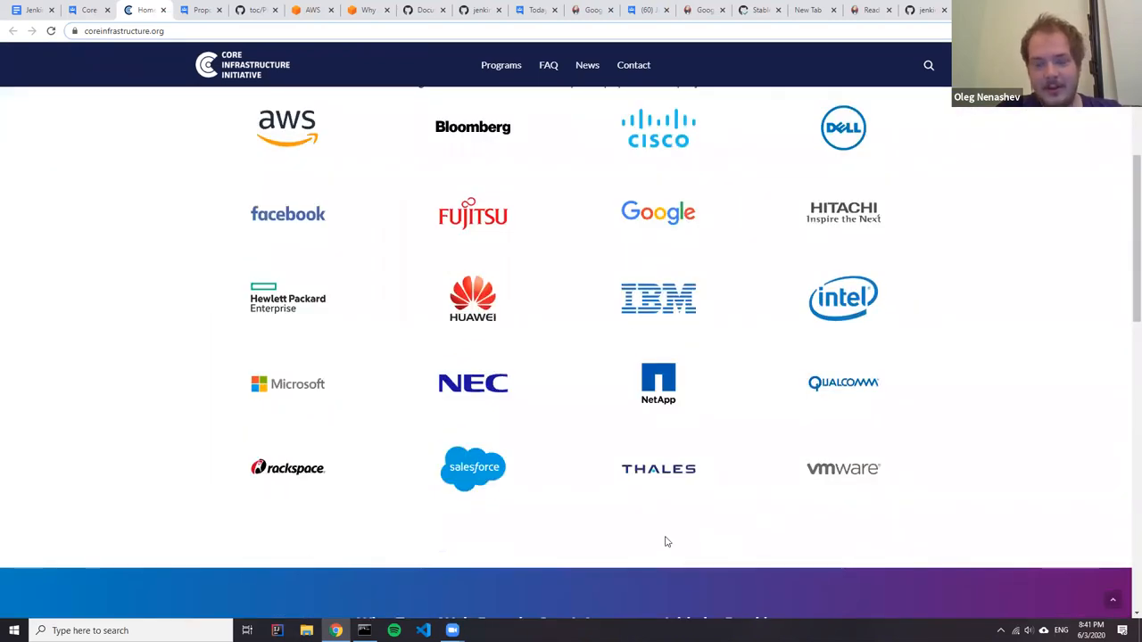
pyautogui.scroll(3)
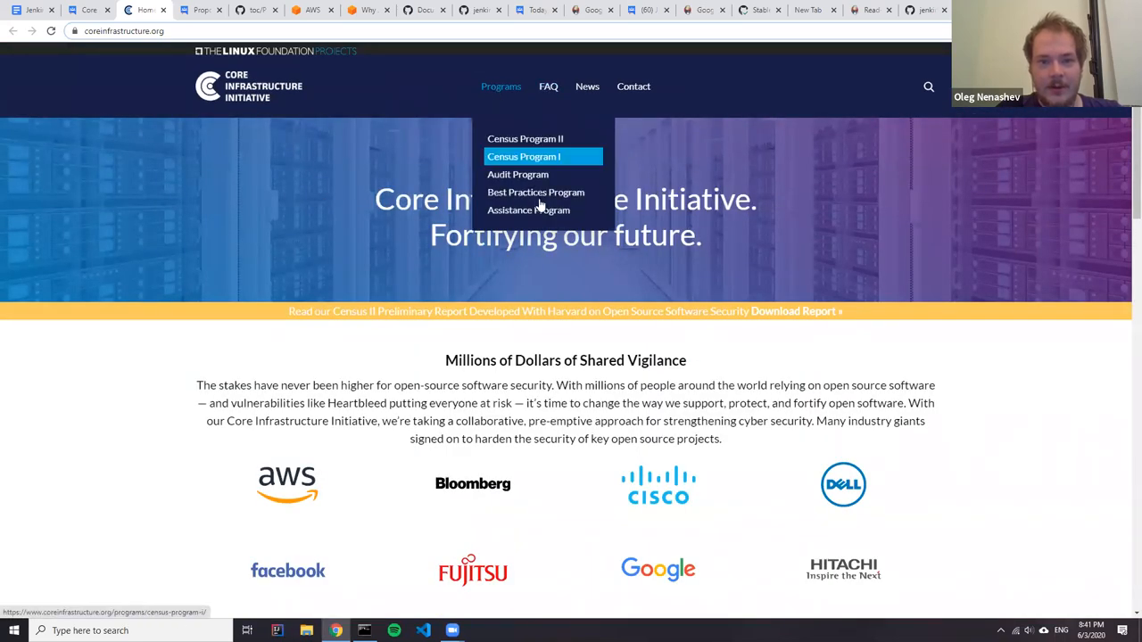
pyautogui.moveTo(525, 138)
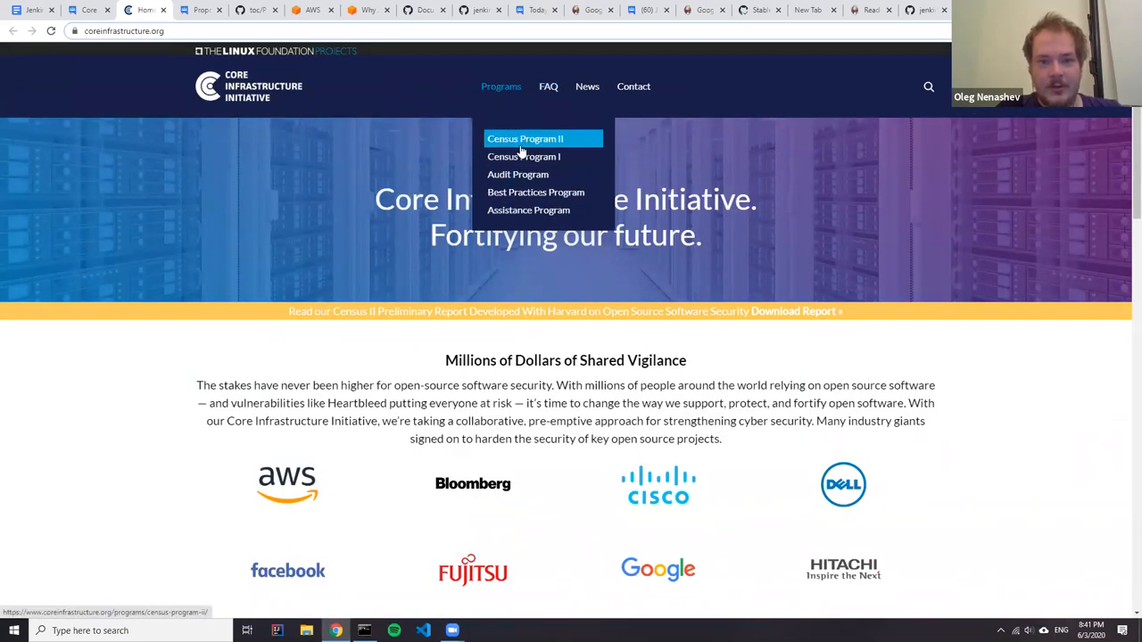
pyautogui.moveTo(587, 86)
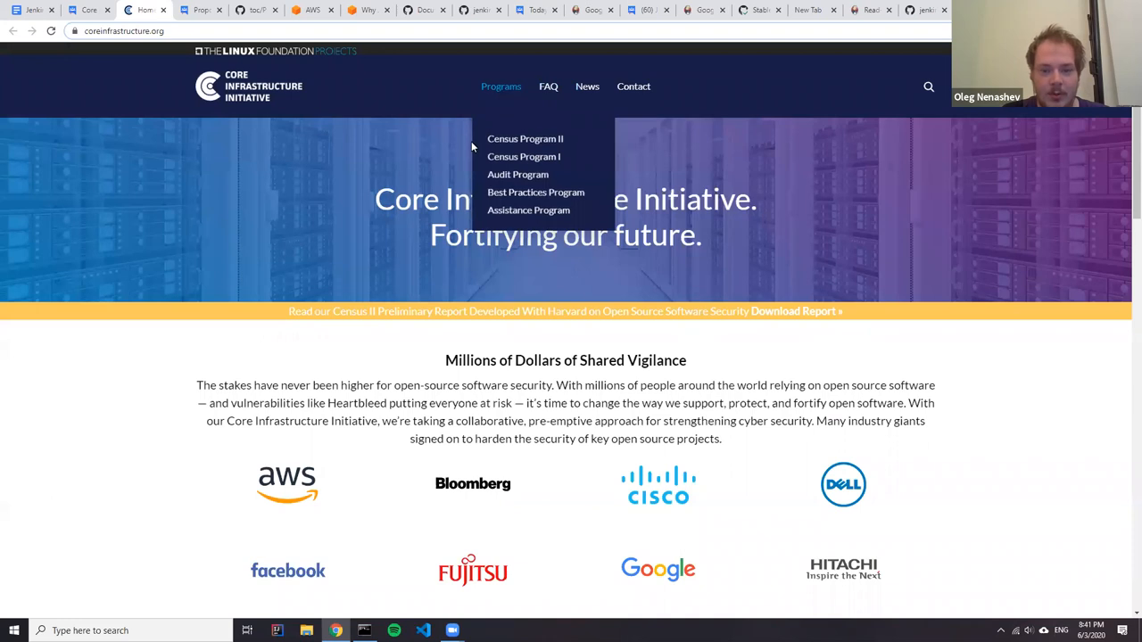
pyautogui.moveTo(483, 98)
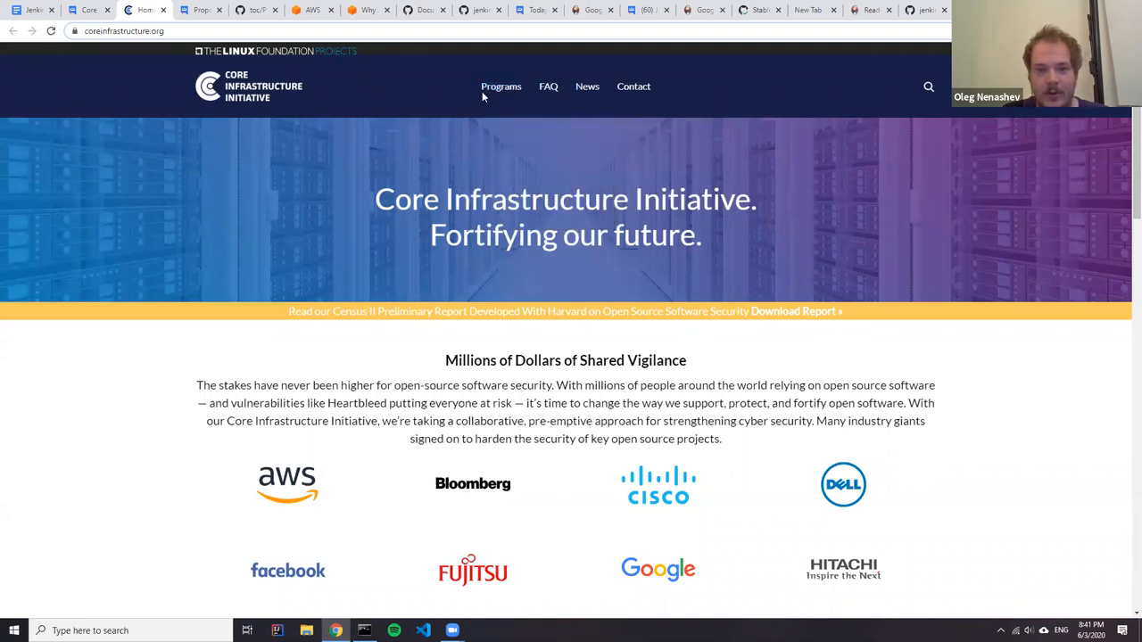
pyautogui.moveTo(586, 87)
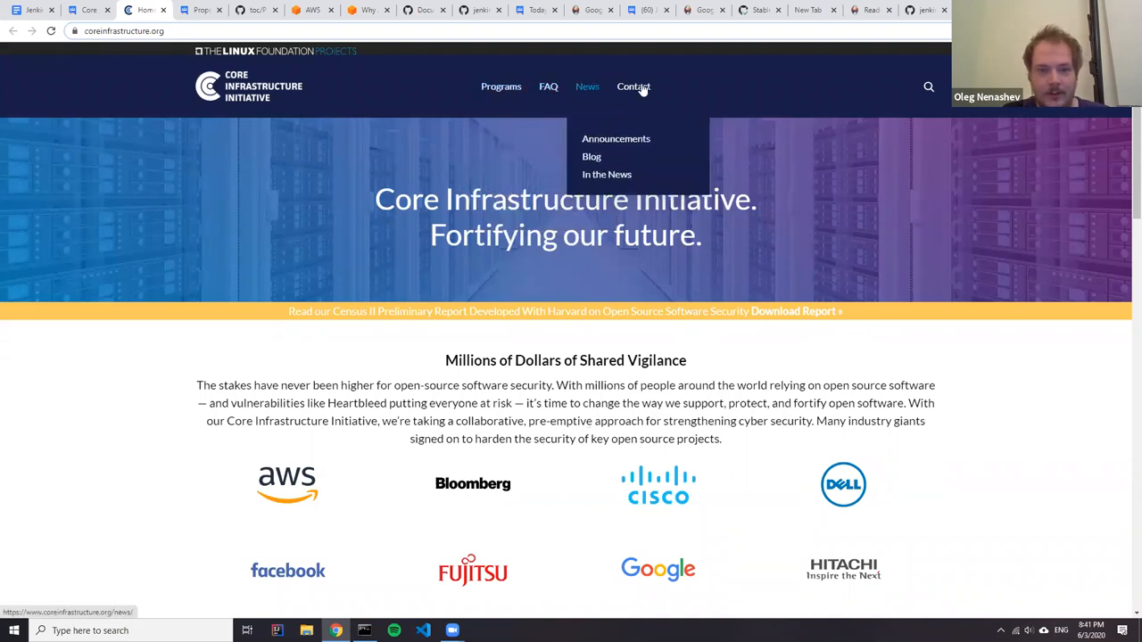
pyautogui.moveTo(501, 86)
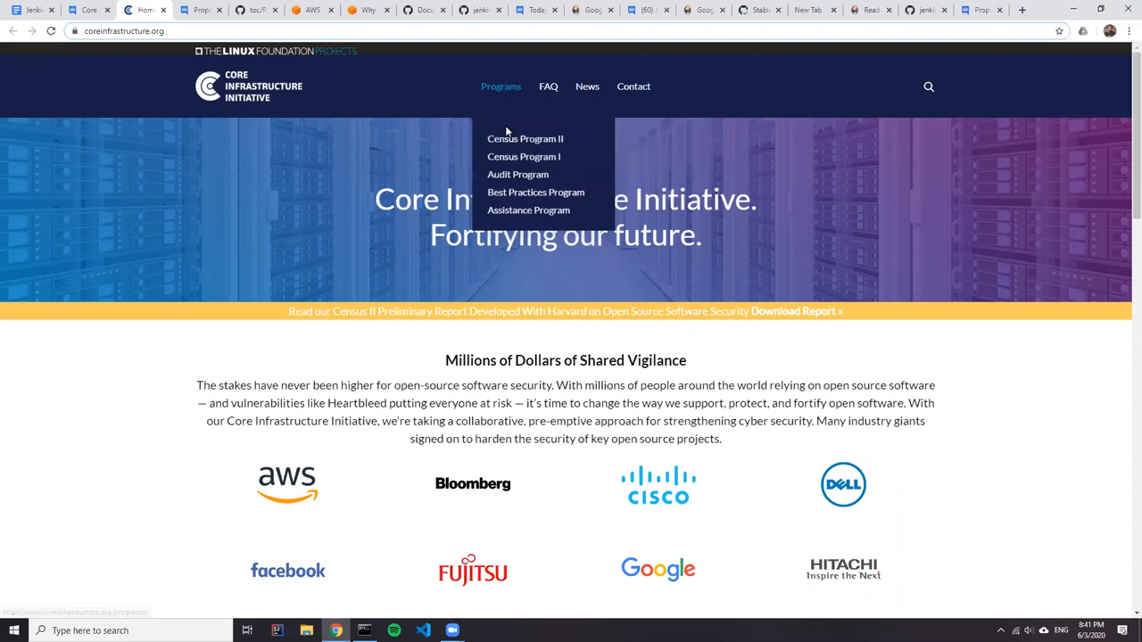
pyautogui.click(517, 174)
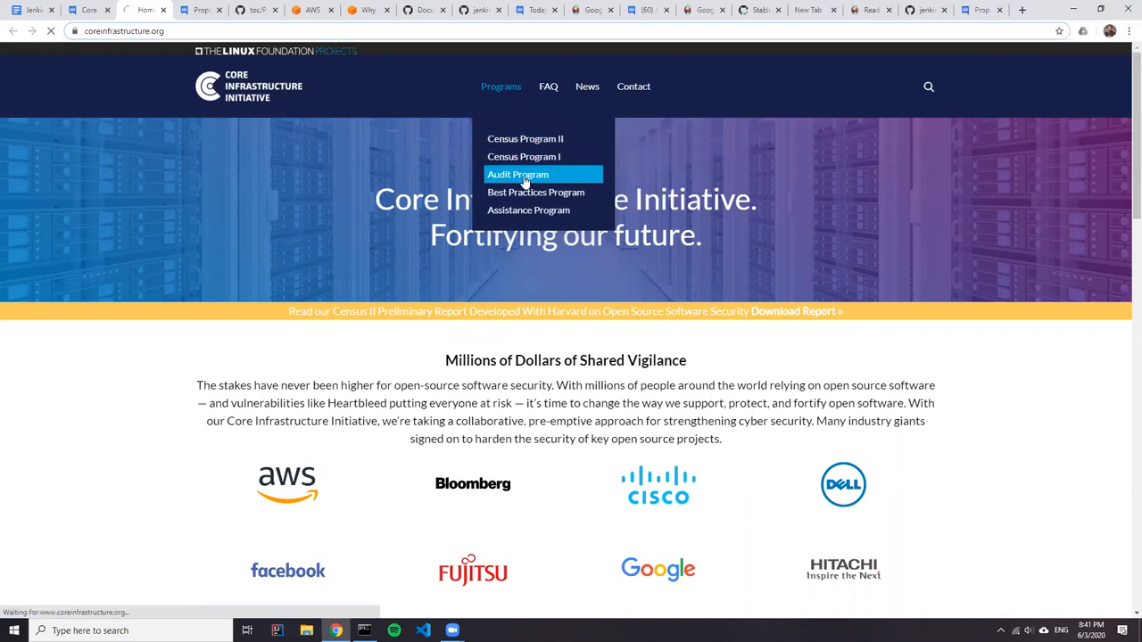
pyautogui.click(518, 174)
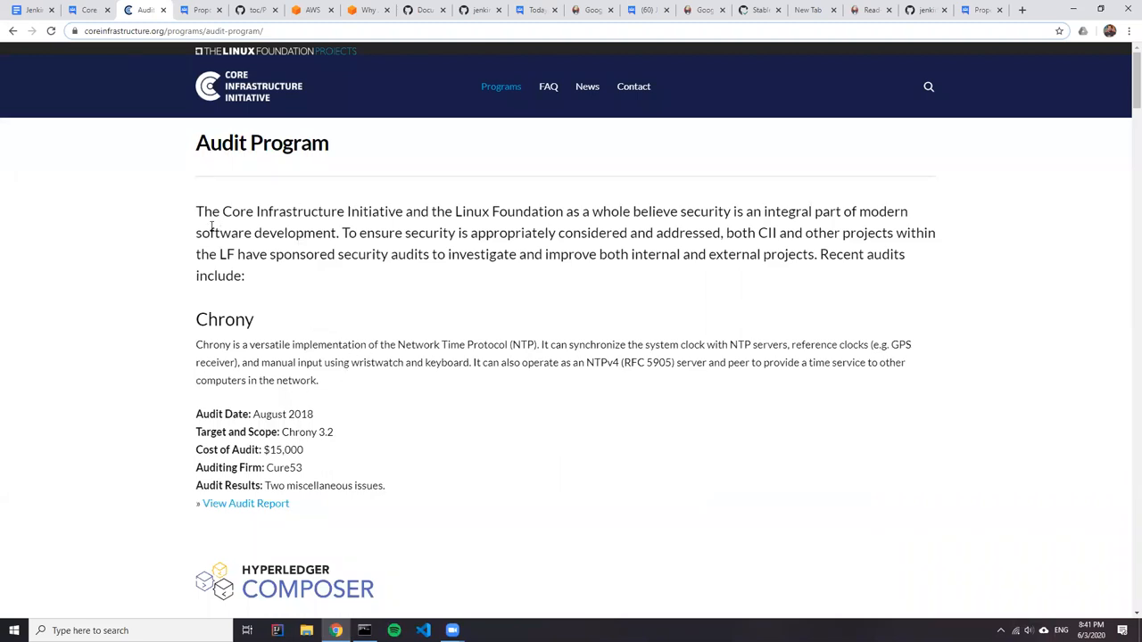
# Step: Browse the Audit Program listings, including Kubernetes, NATS and OpenVPN
pyautogui.scroll(-3)
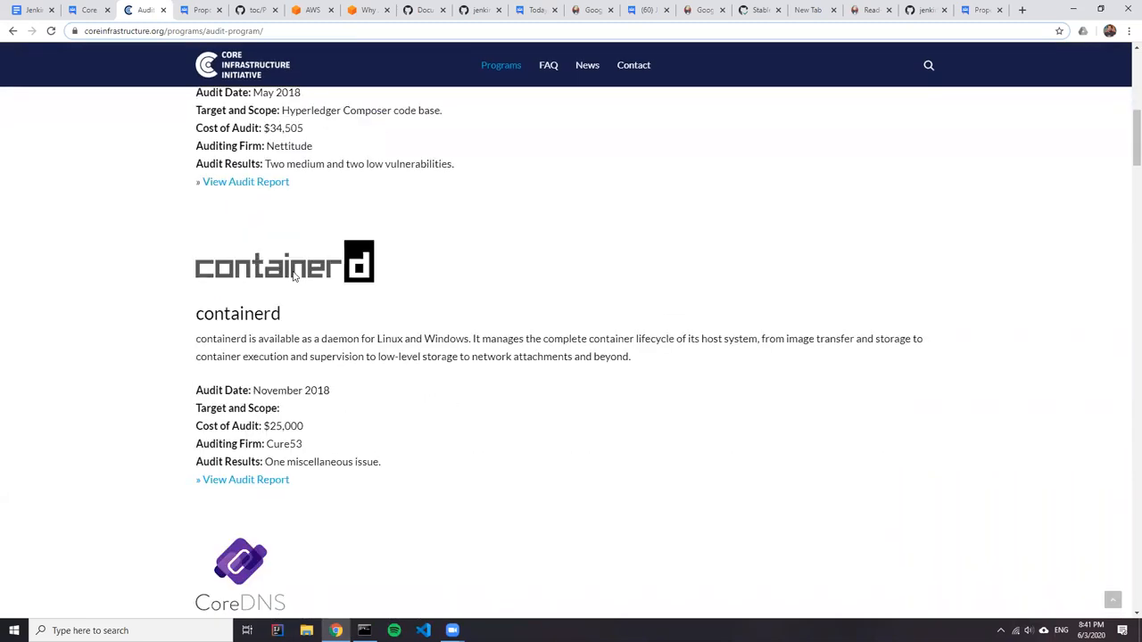
pyautogui.scroll(-3)
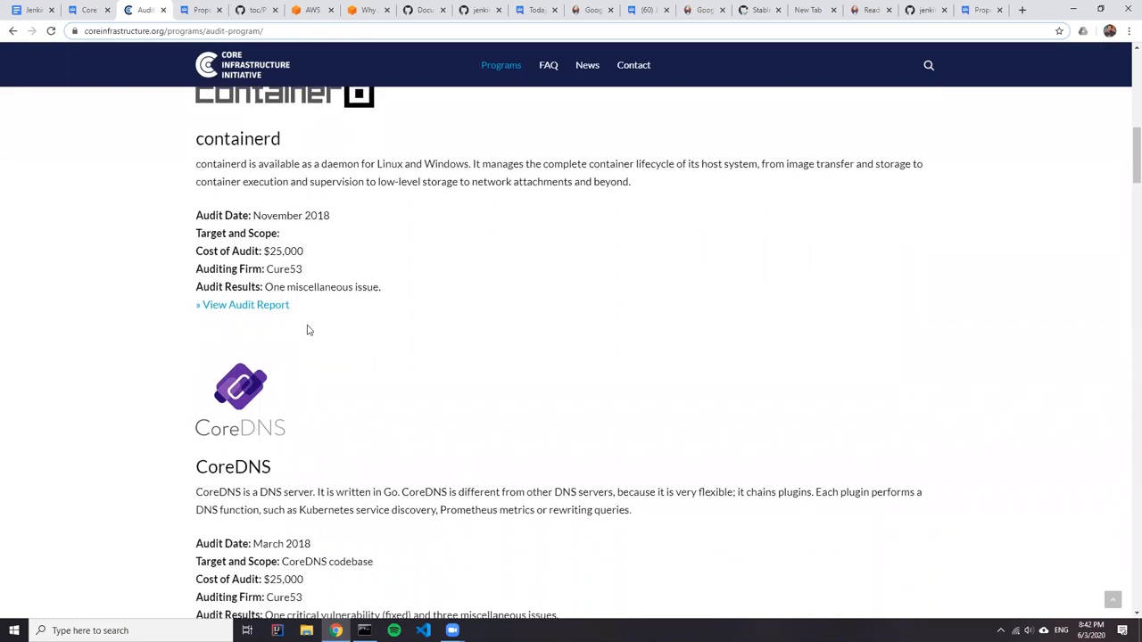
pyautogui.scroll(-3)
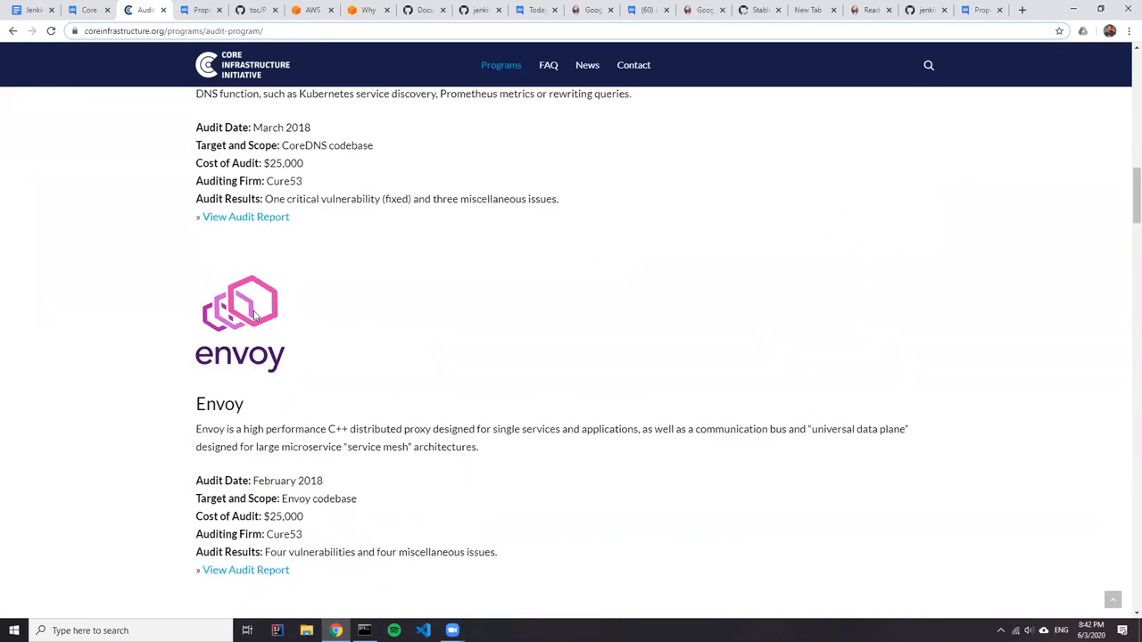
pyautogui.moveTo(349, 363)
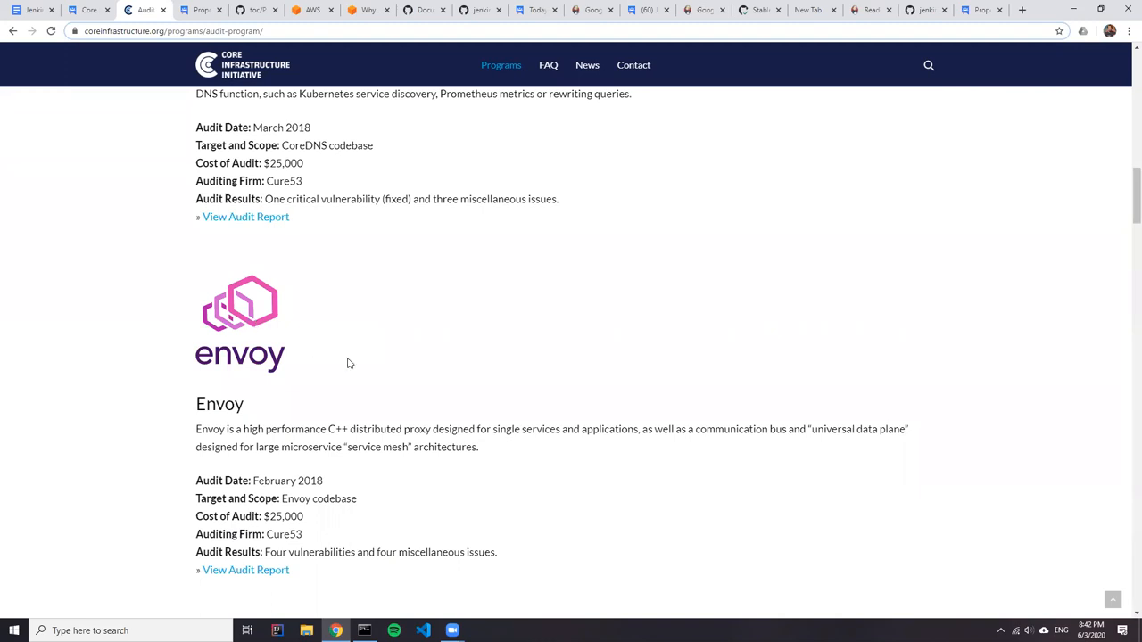
pyautogui.scroll(-3)
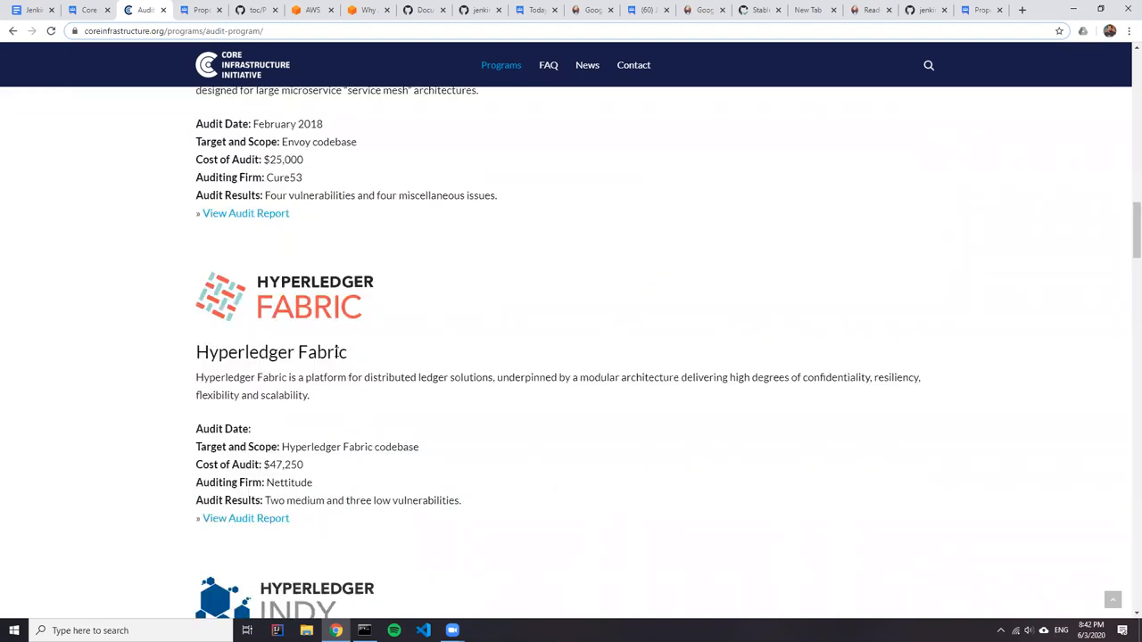
pyautogui.scroll(-3)
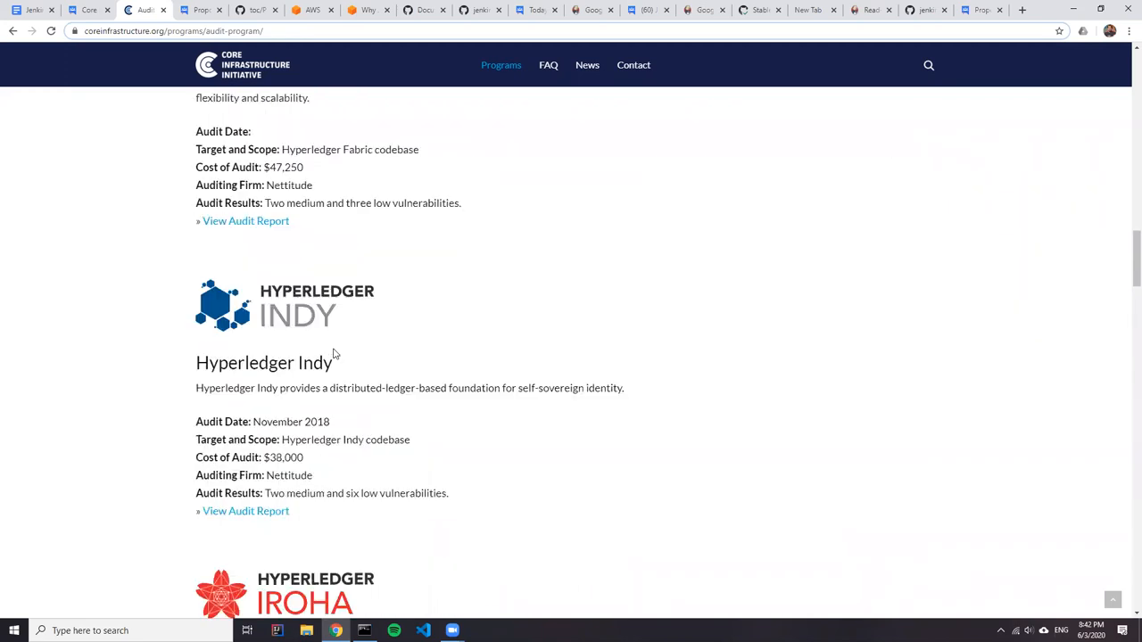
pyautogui.scroll(-3)
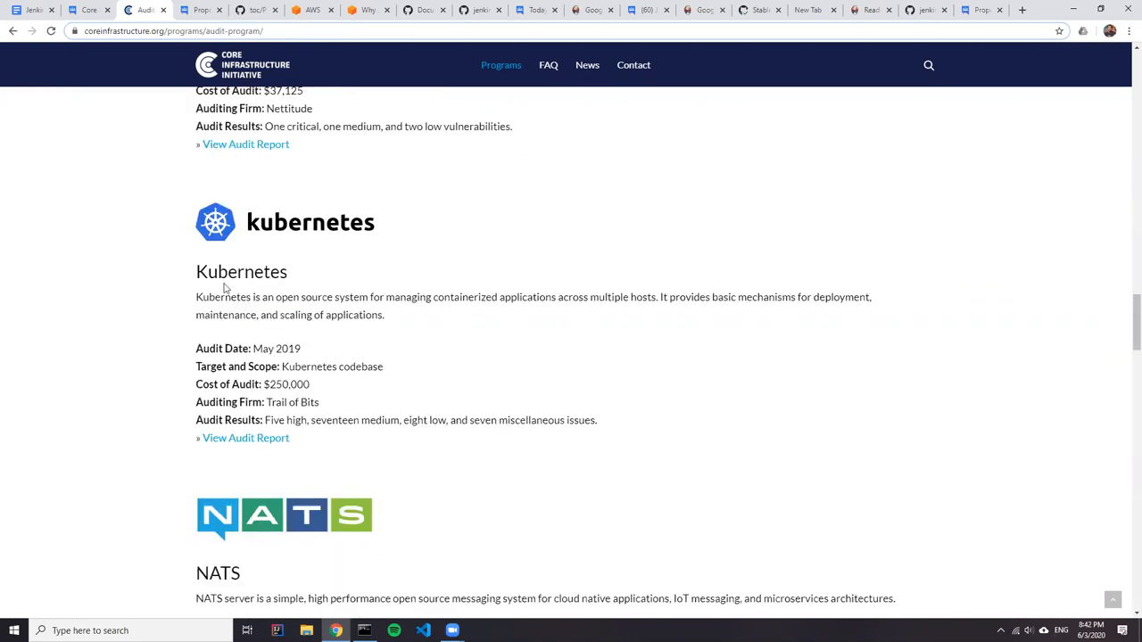
pyautogui.moveTo(274, 339)
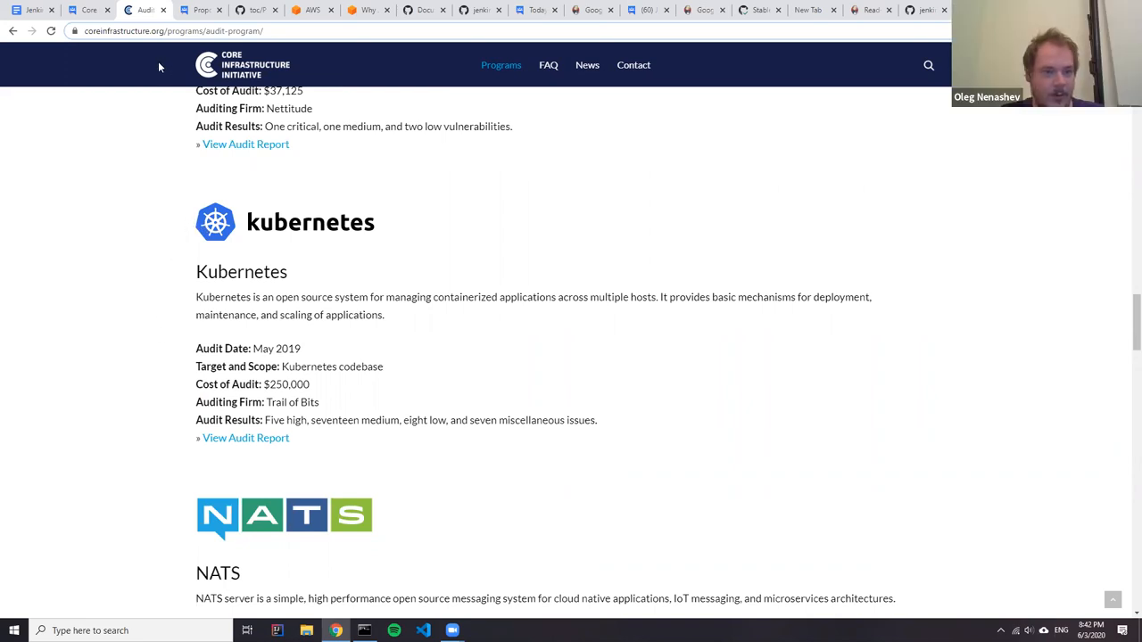
pyautogui.click(179, 32)
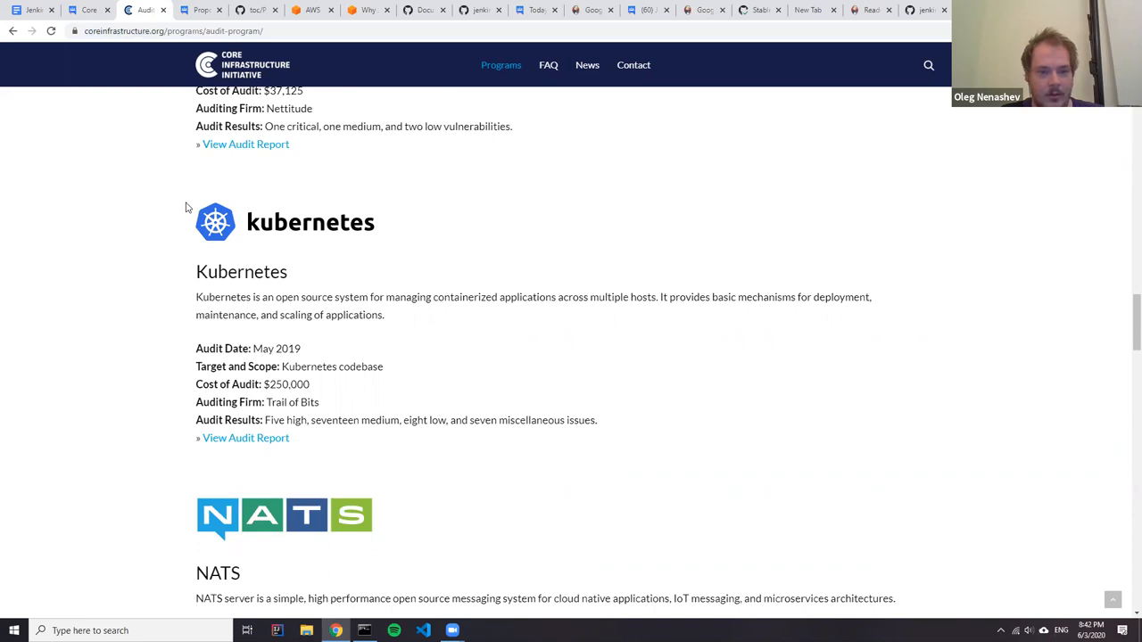
pyautogui.moveTo(338, 390)
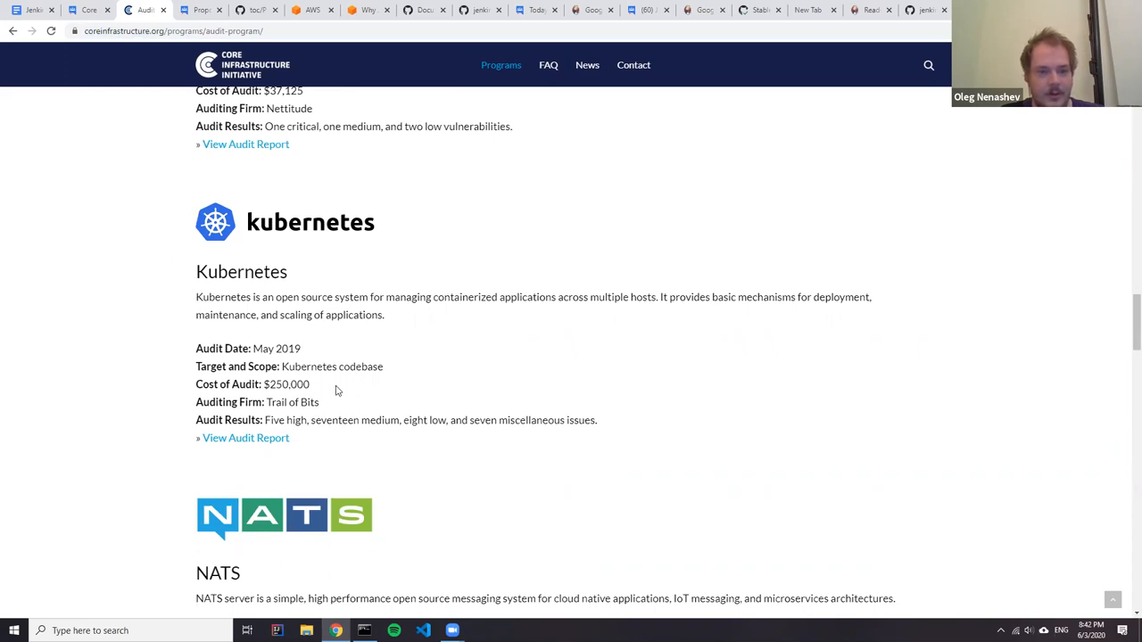
pyautogui.doubleClick(288, 384)
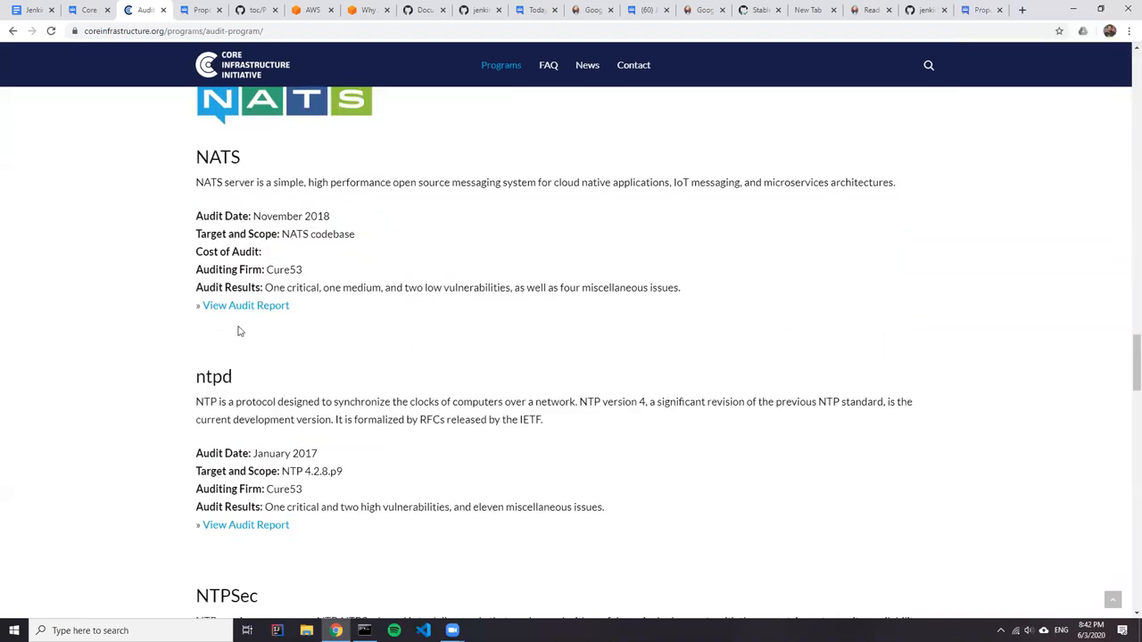
# Step: Return to the Core Infrastructure Initiative homepage showing its industry sponsors
pyautogui.scroll(-3)
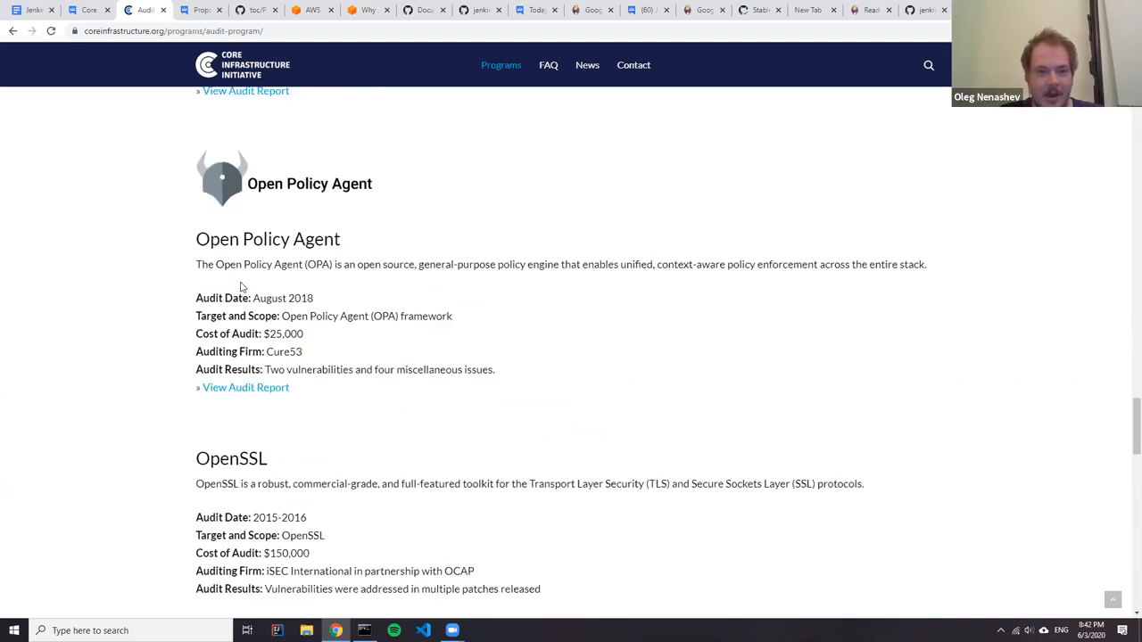
pyautogui.scroll(-3)
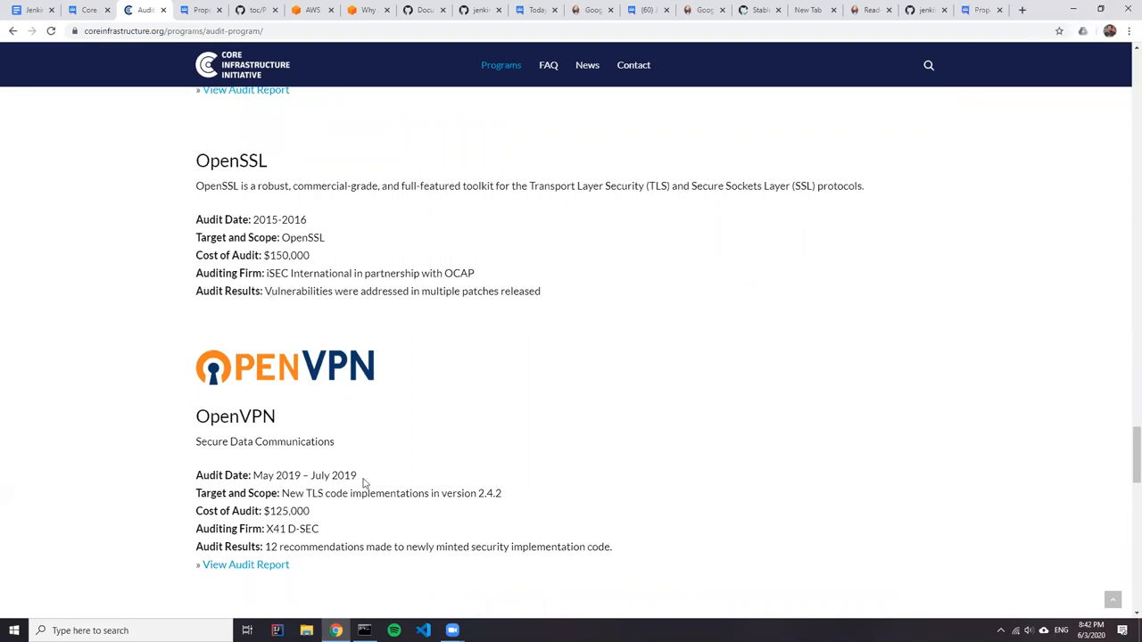
pyautogui.scroll(-3)
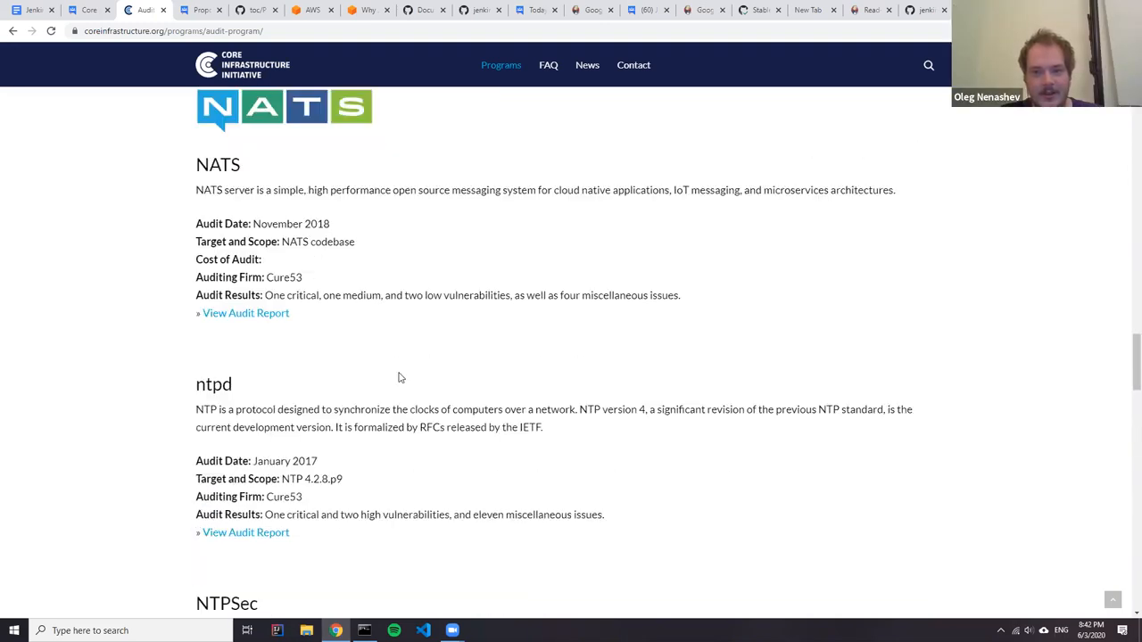
pyautogui.click(501, 64)
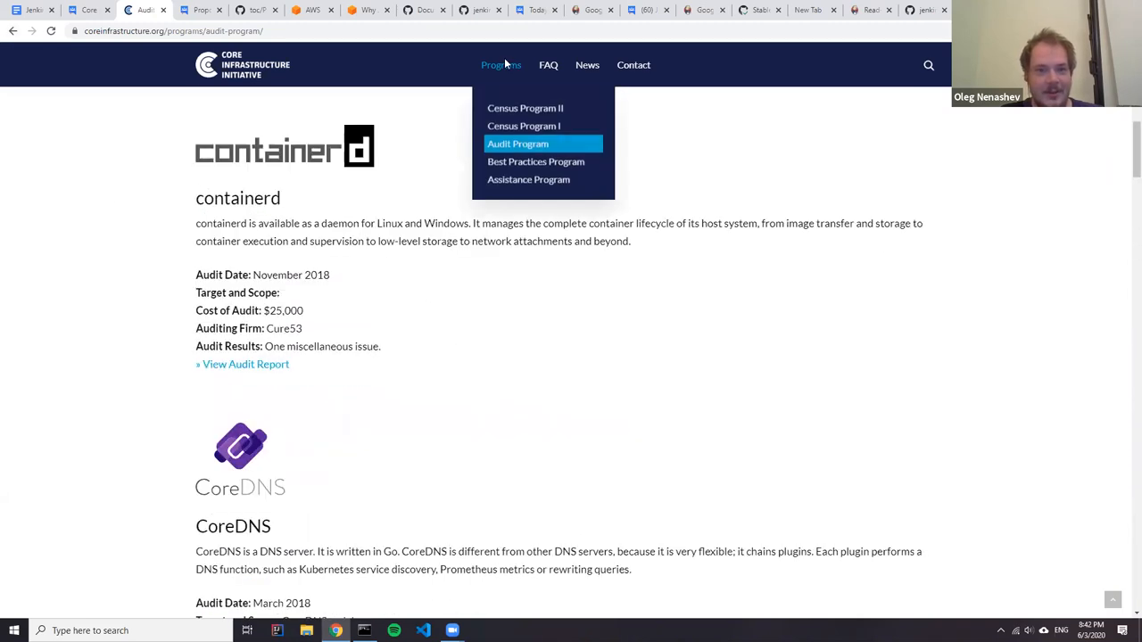
pyautogui.click(501, 64)
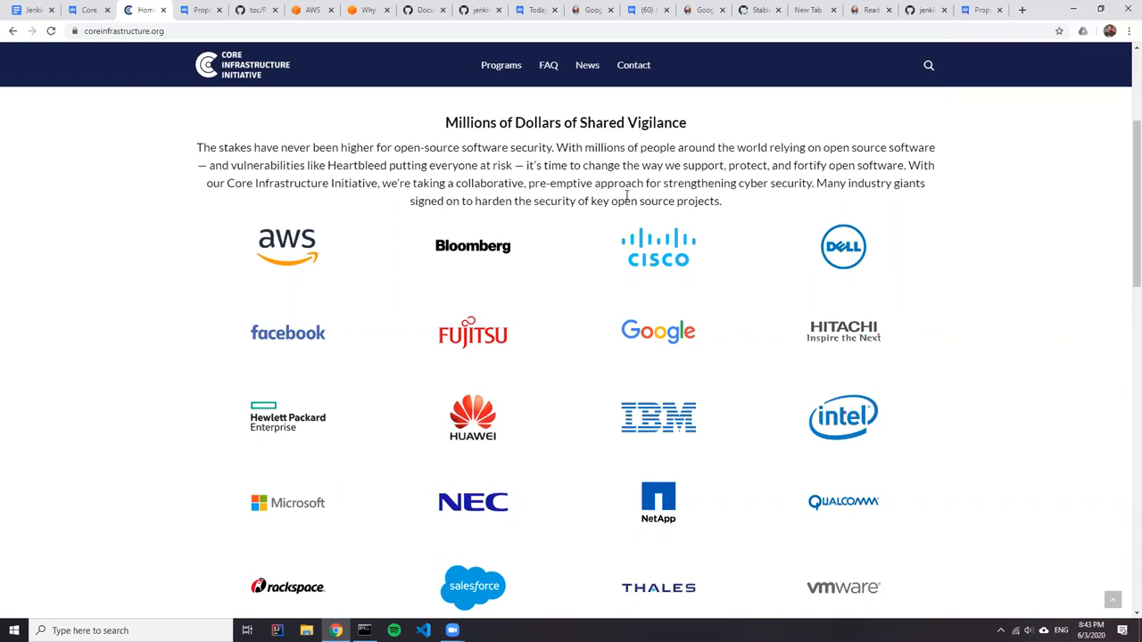
# Step: Load cd.foundation, open Members, and scroll to the General or End User members
pyautogui.click(123, 32)
pyautogui.write('cd.')
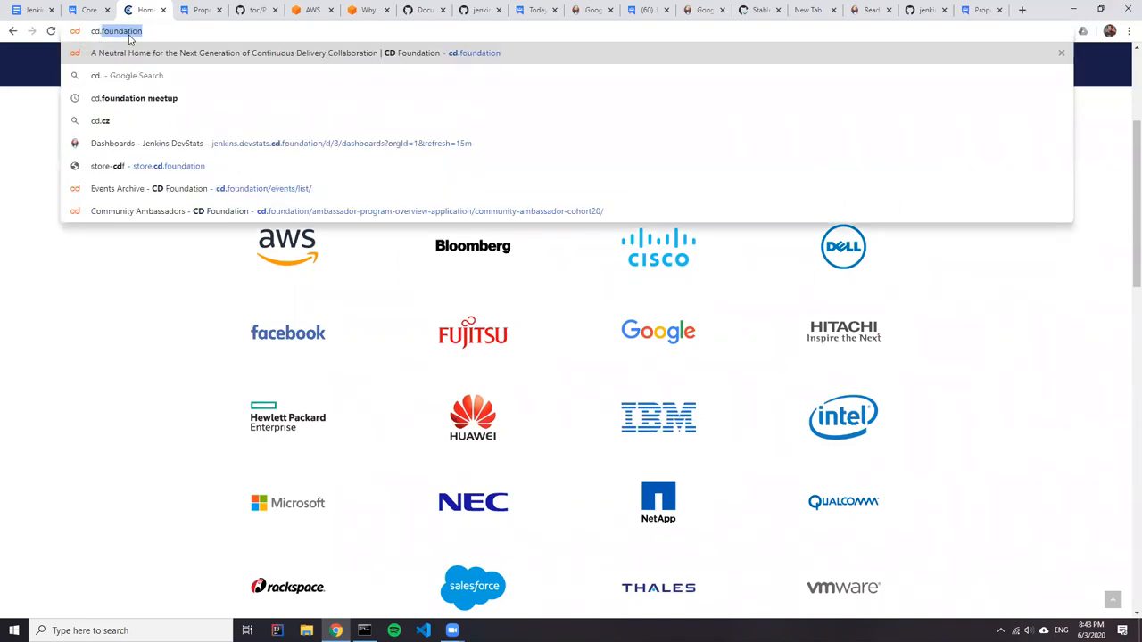
pyautogui.press('Enter')
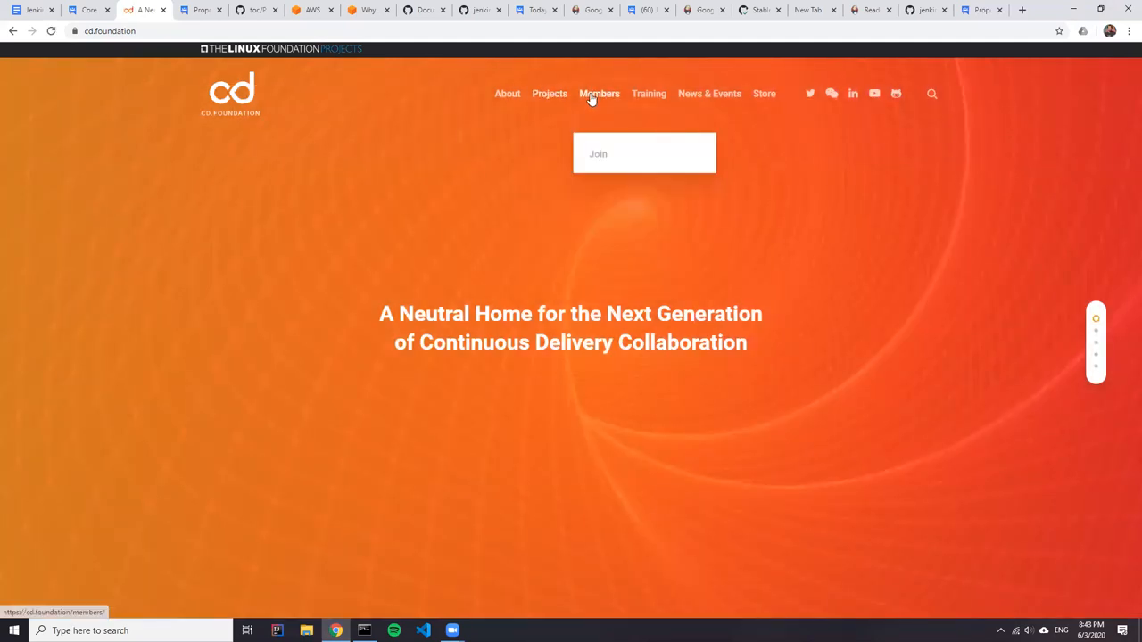
pyautogui.click(599, 93)
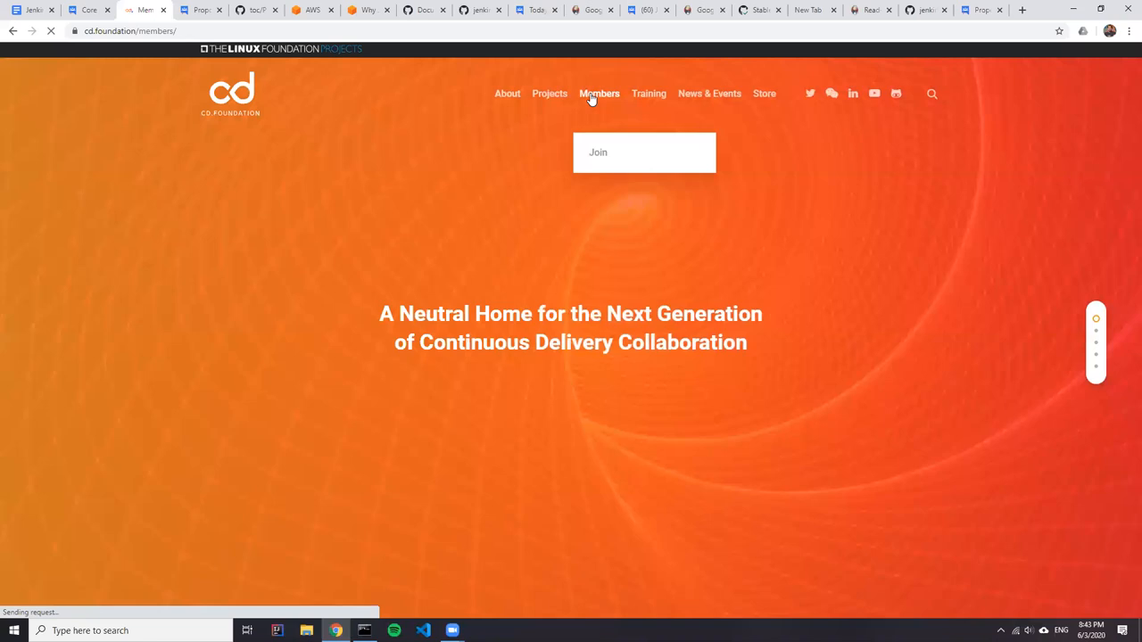
pyautogui.click(599, 93)
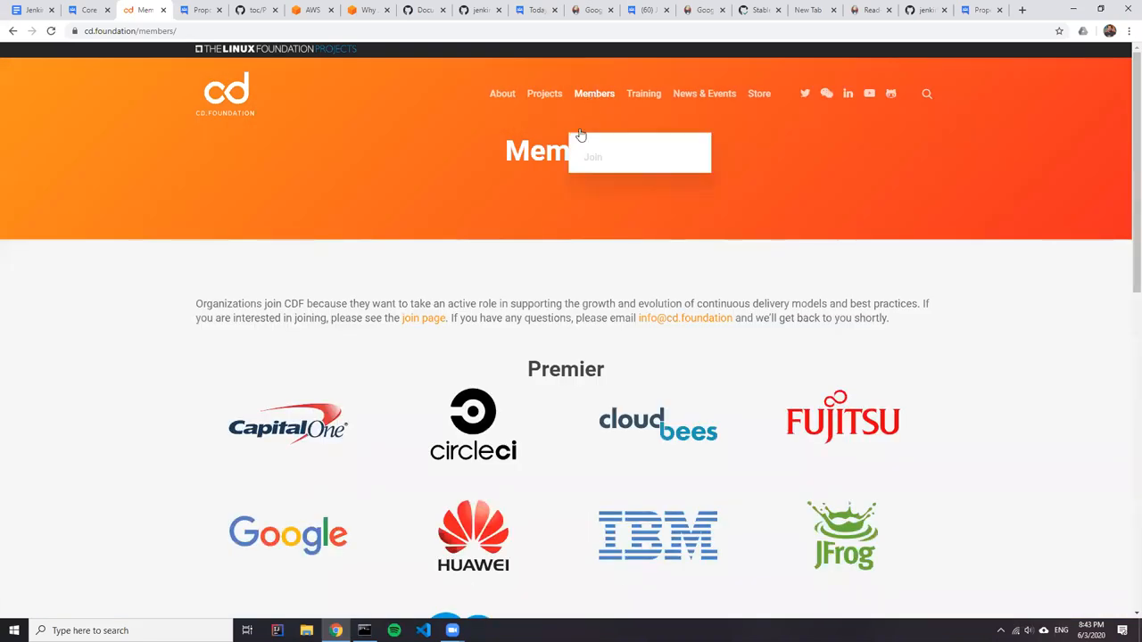
pyautogui.scroll(-3)
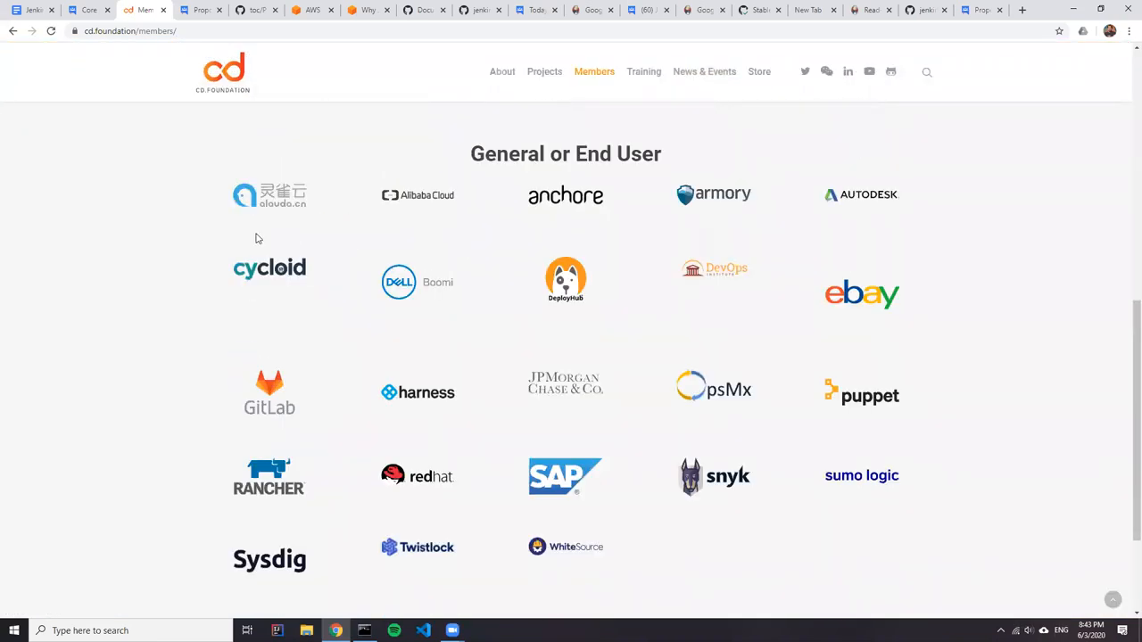
pyautogui.moveTo(162, 202)
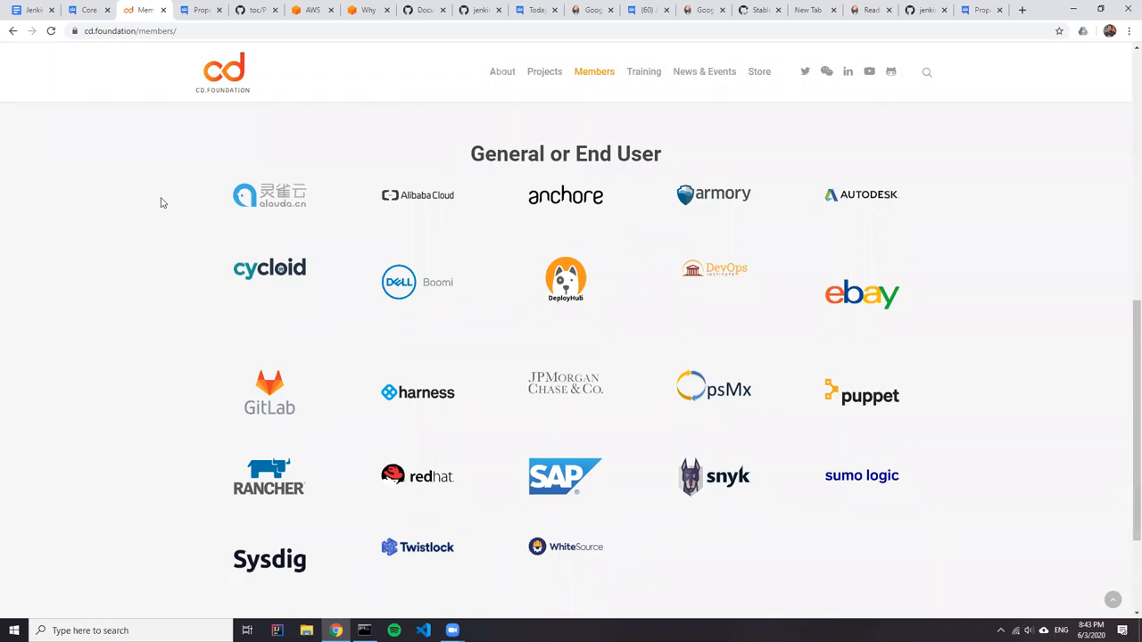
pyautogui.moveTo(172, 208)
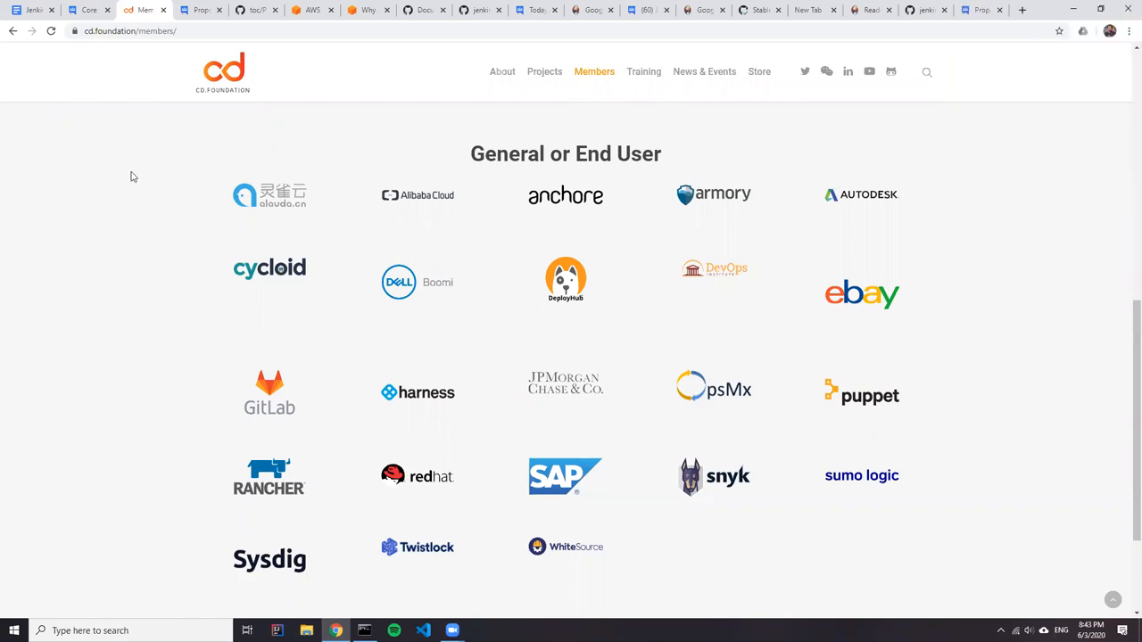
pyautogui.moveTo(35, 11)
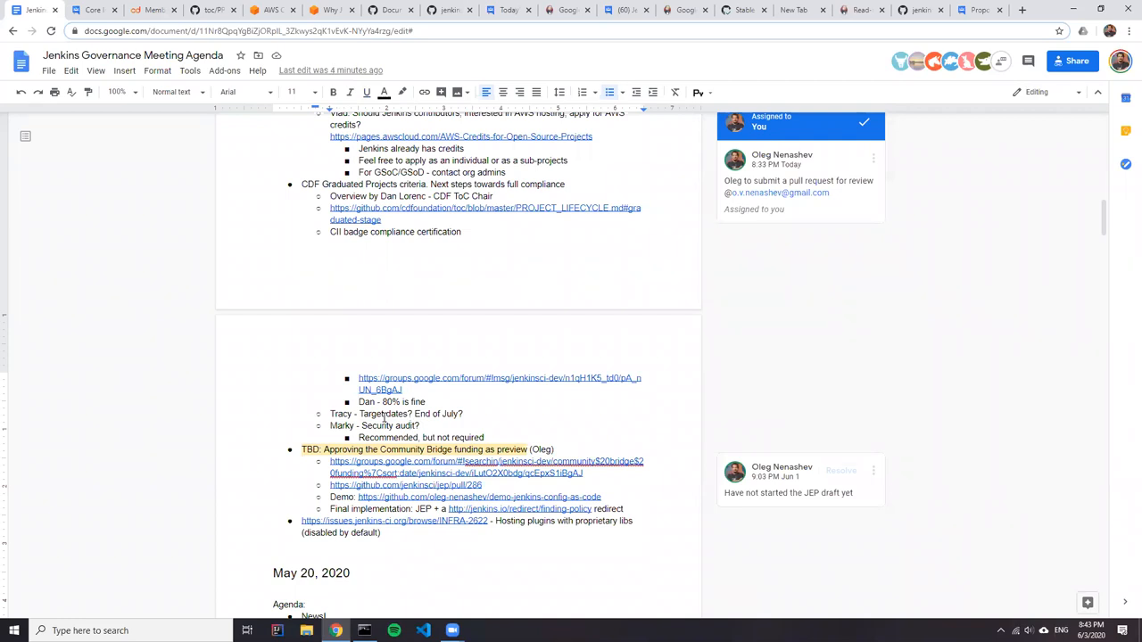
pyautogui.moveTo(505, 438)
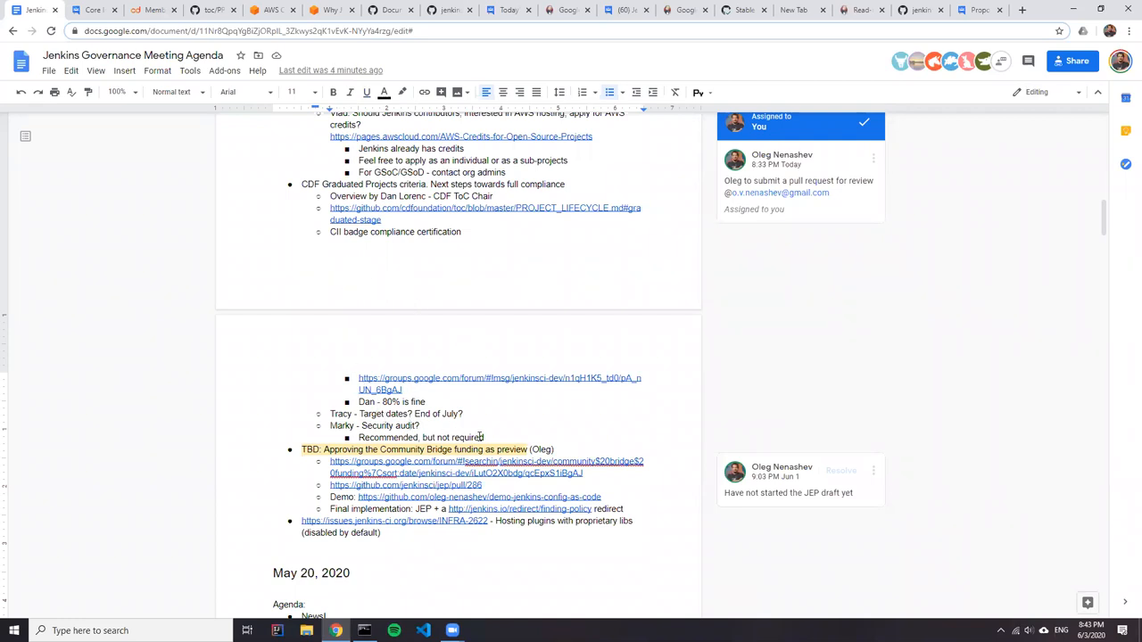
# Step: Add Oleg's note 'Could be facilitated through CII' and start a 'Jenkins CoC' item
pyautogui.press('enter')
pyautogui.write('Oleg:')
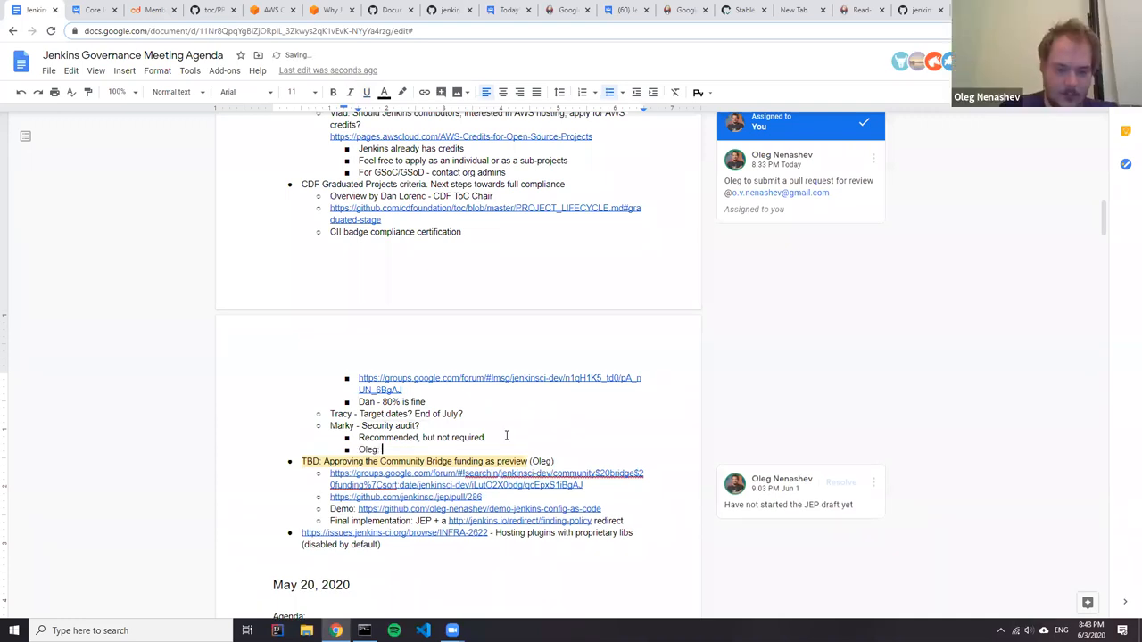
pyautogui.write('Could be facilitat')
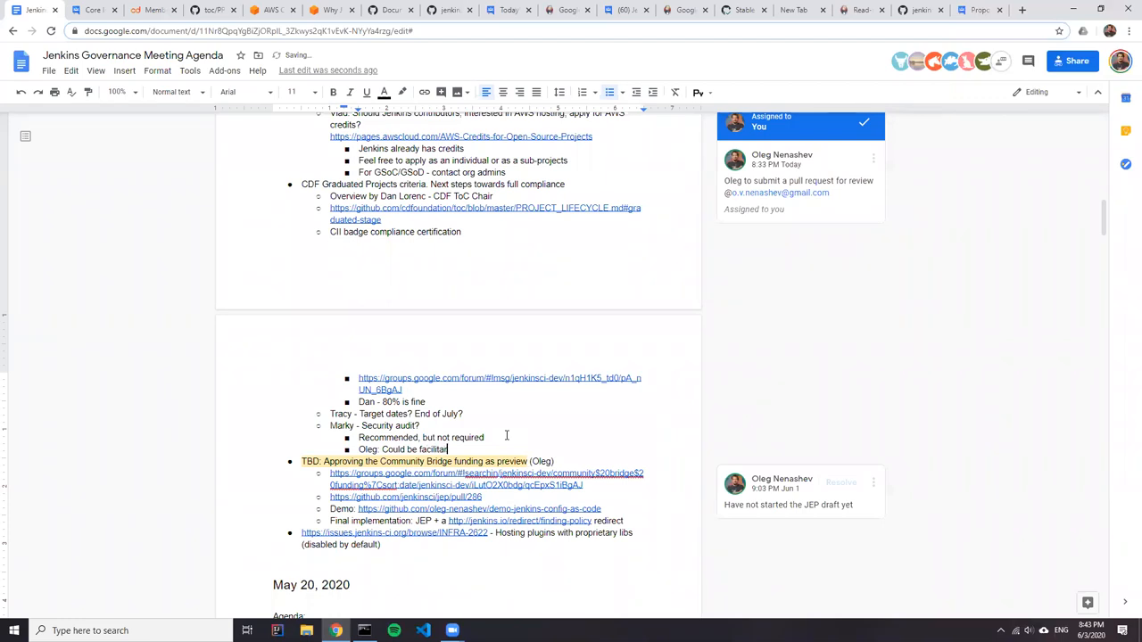
pyautogui.write('ed through CII')
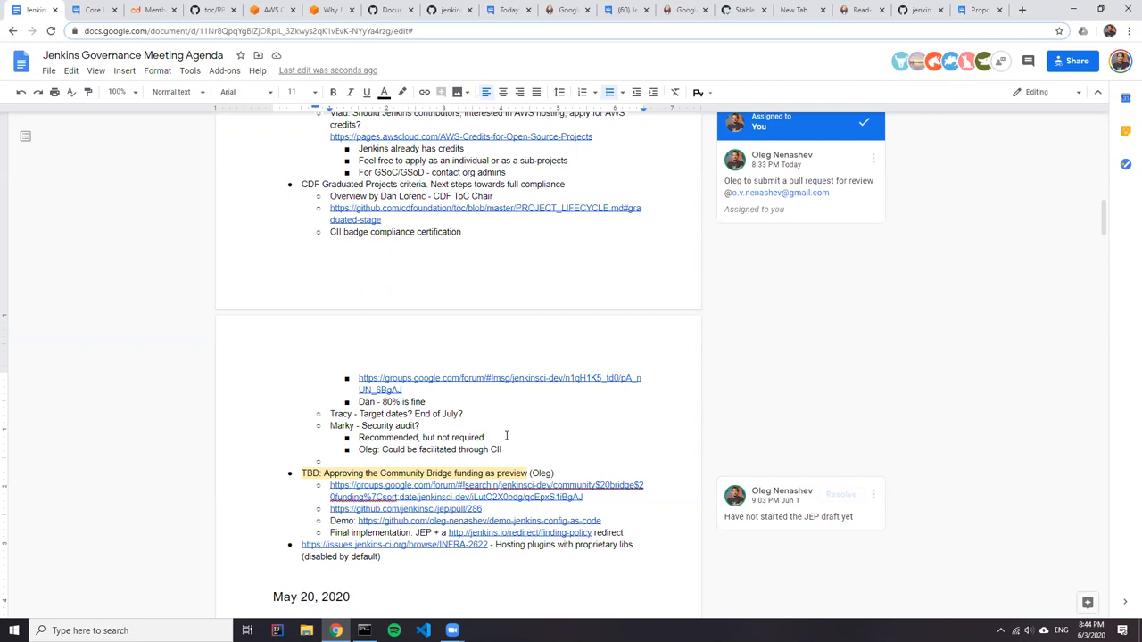
pyautogui.write('Jenkins Co')
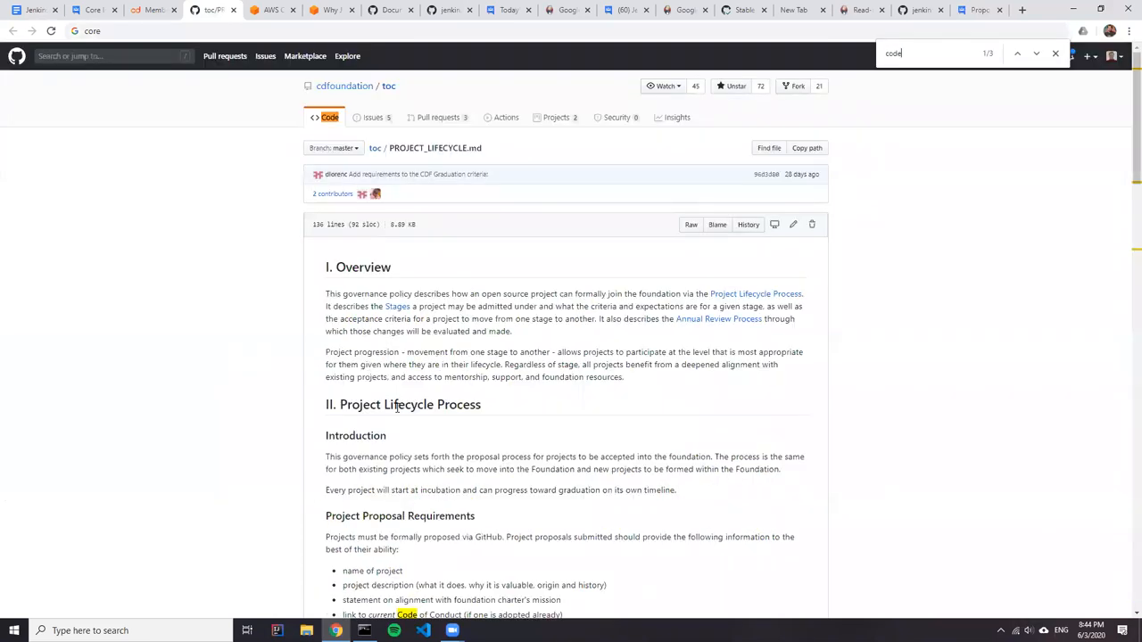
# Step: Step through 'code of' matches in PROJECT_LIFECYCLE.md to find the Code of Conduct requirement
pyautogui.click(1034, 54)
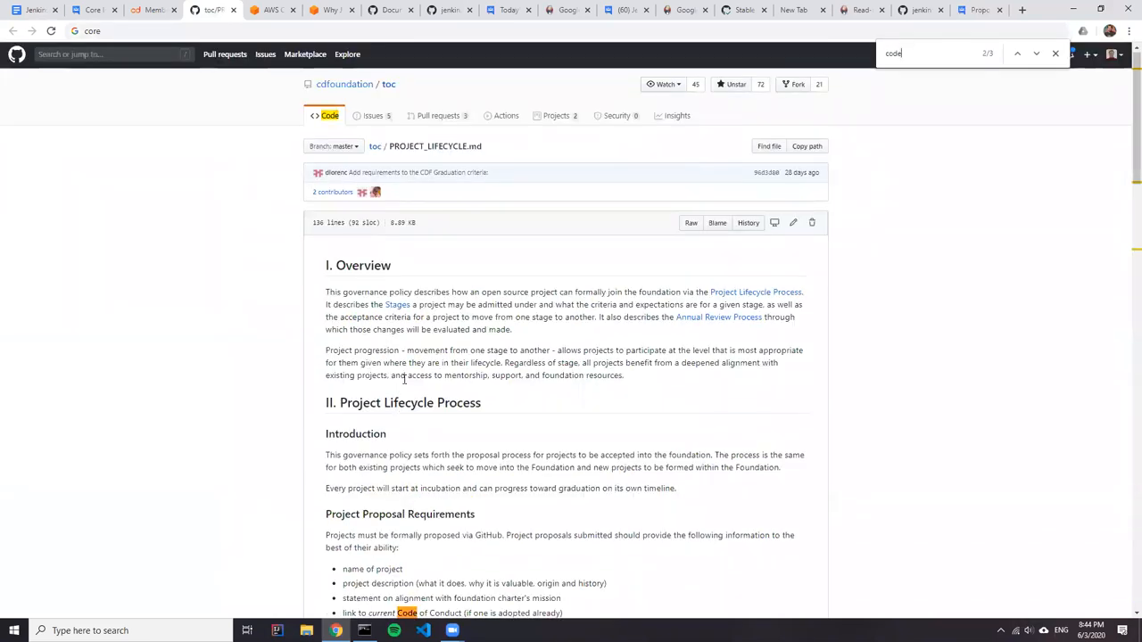
pyautogui.scroll(-3)
pyautogui.write(' of')
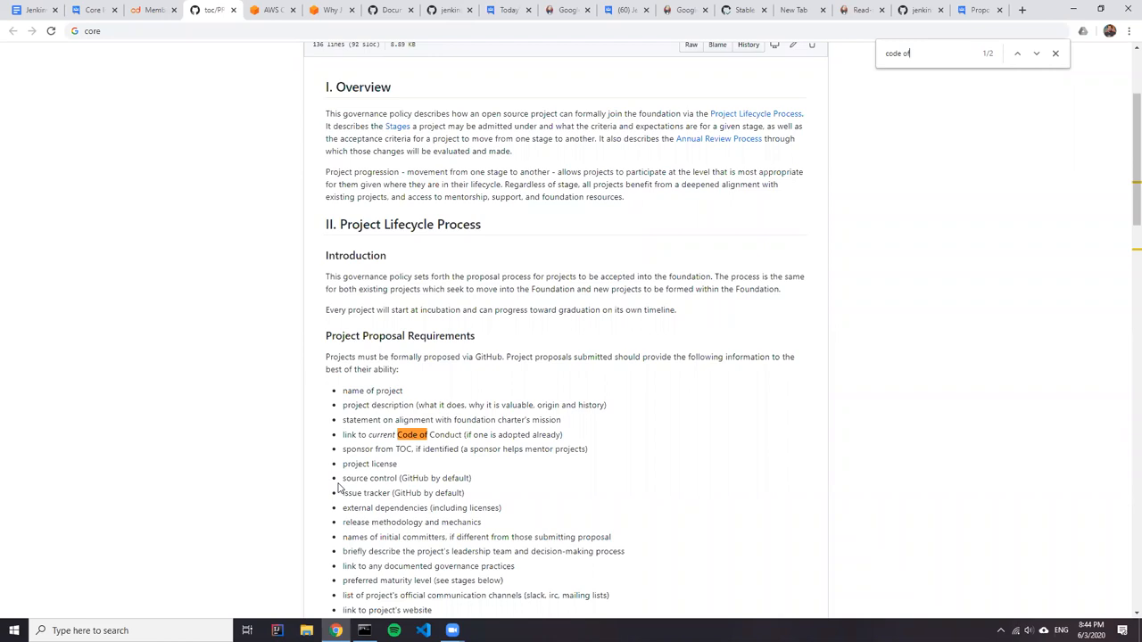
pyautogui.scroll(-3)
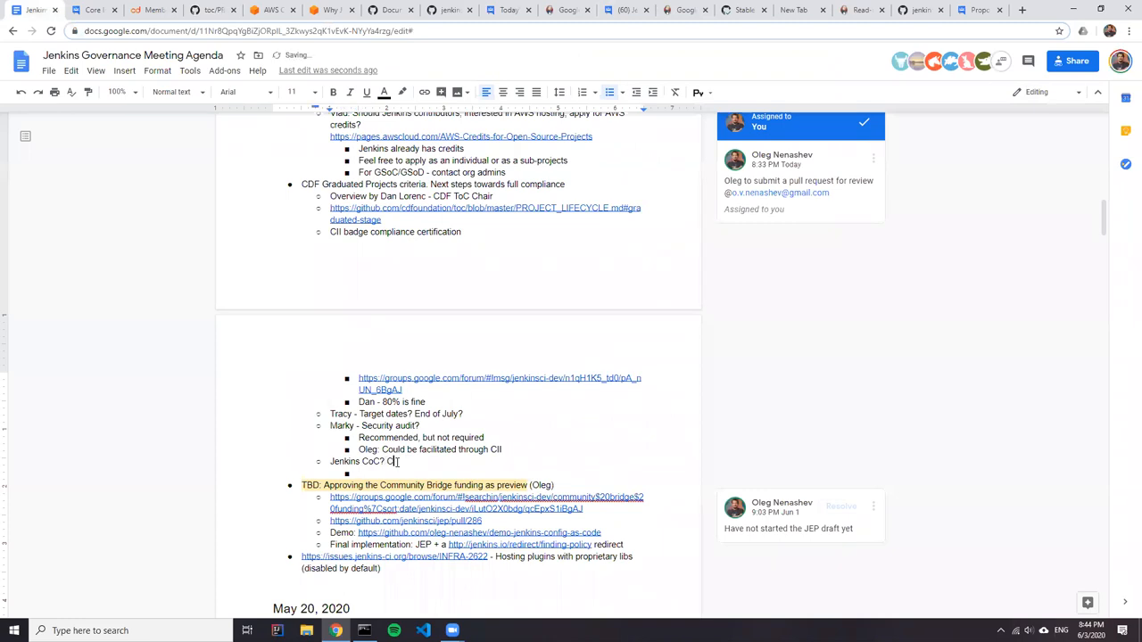
# Step: Complete the agenda item as 'Jenkins CoC? CoC Committee?' and begin a sub-point
pyautogui.write('Committee?')
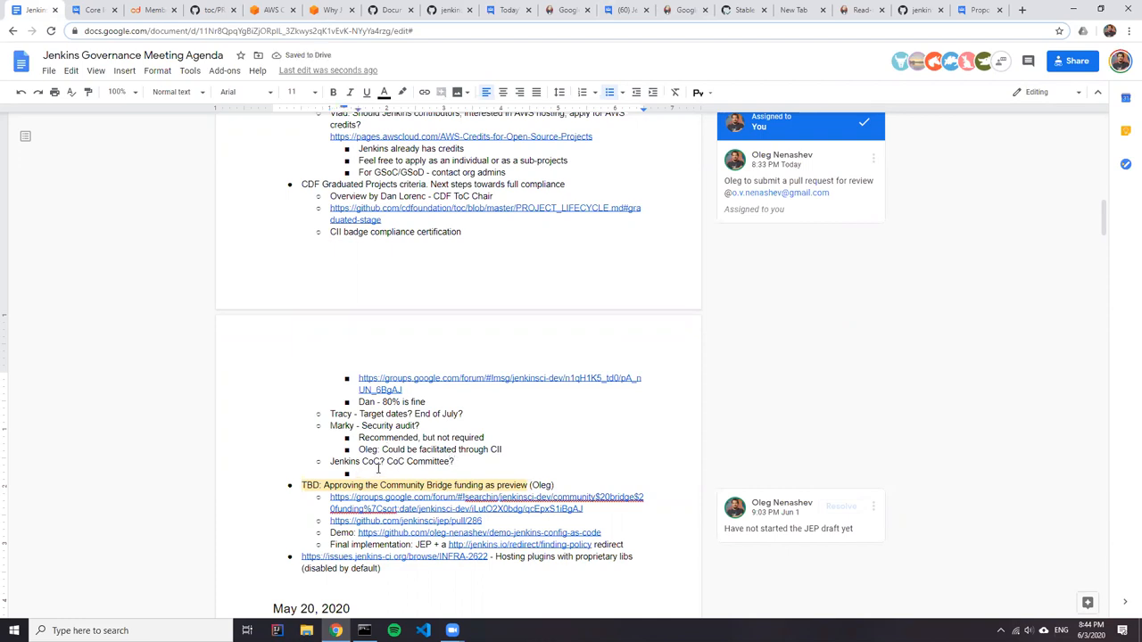
pyautogui.write('Does')
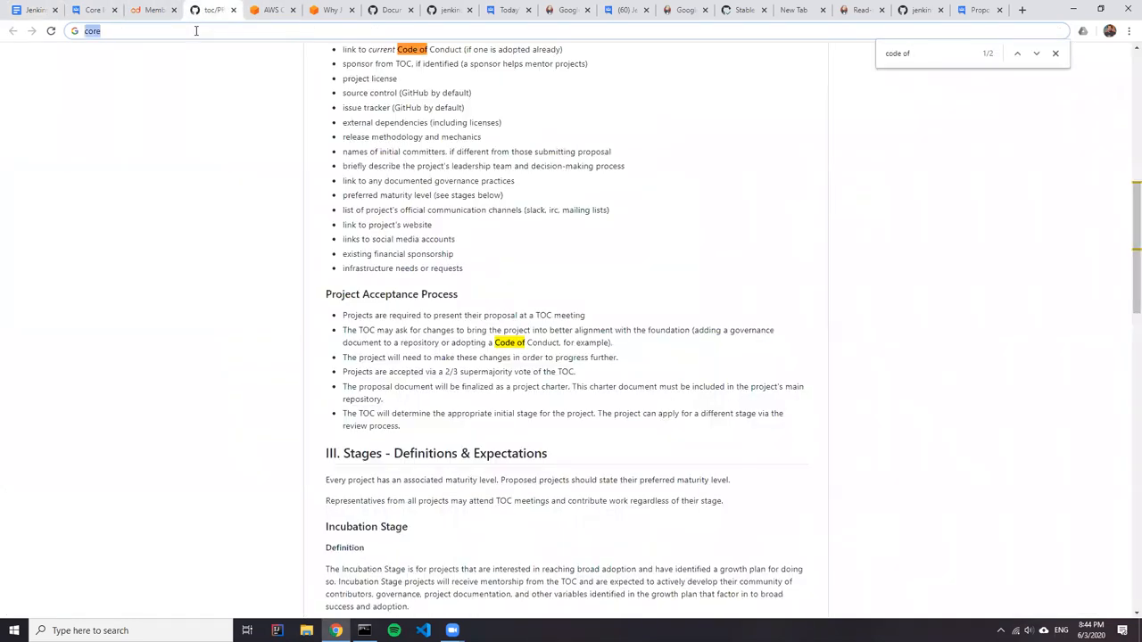
# Step: Navigate to the CDF organization page at github.com/cdfoundation/
pyautogui.write('jenkins.io/events/online-hackfest/2020-uiux')
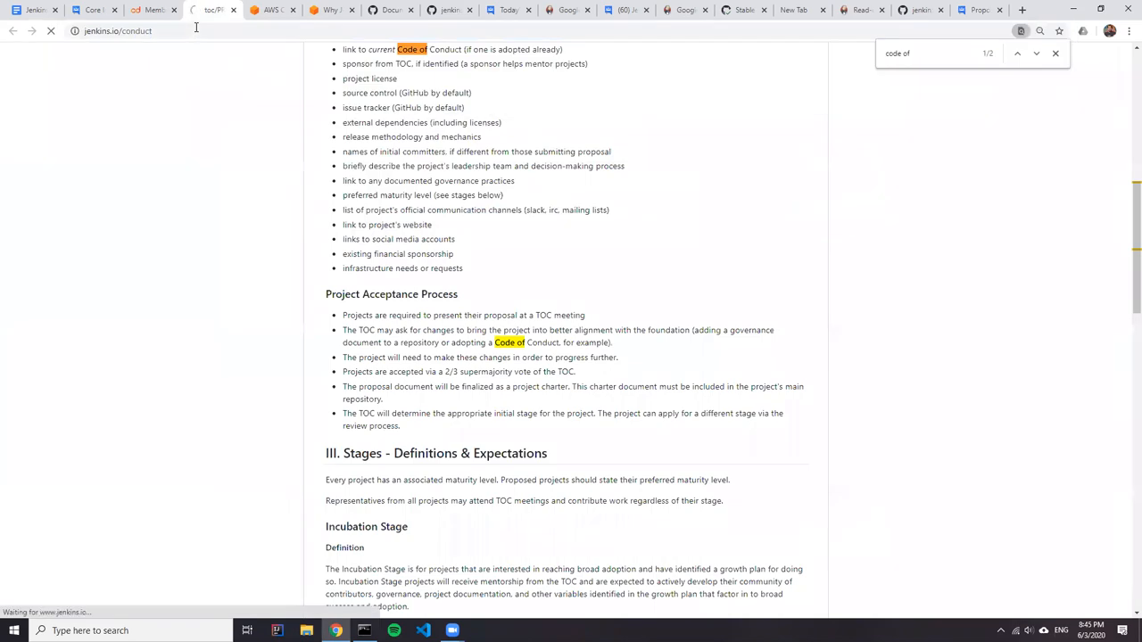
pyautogui.click(267, 12)
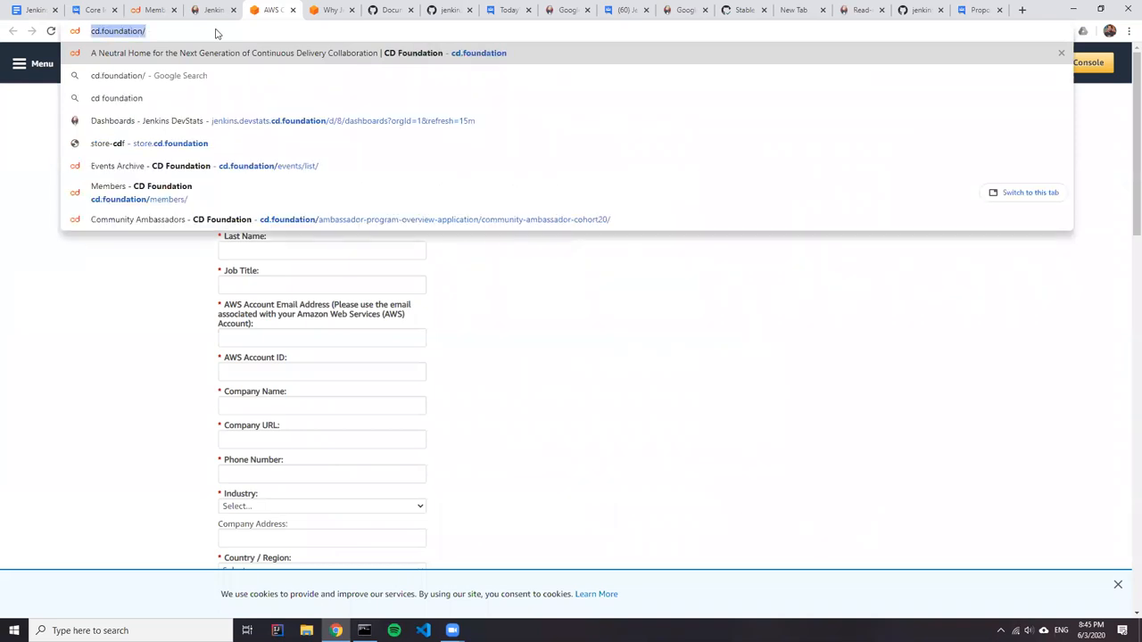
pyautogui.write('github.com/jenkins')
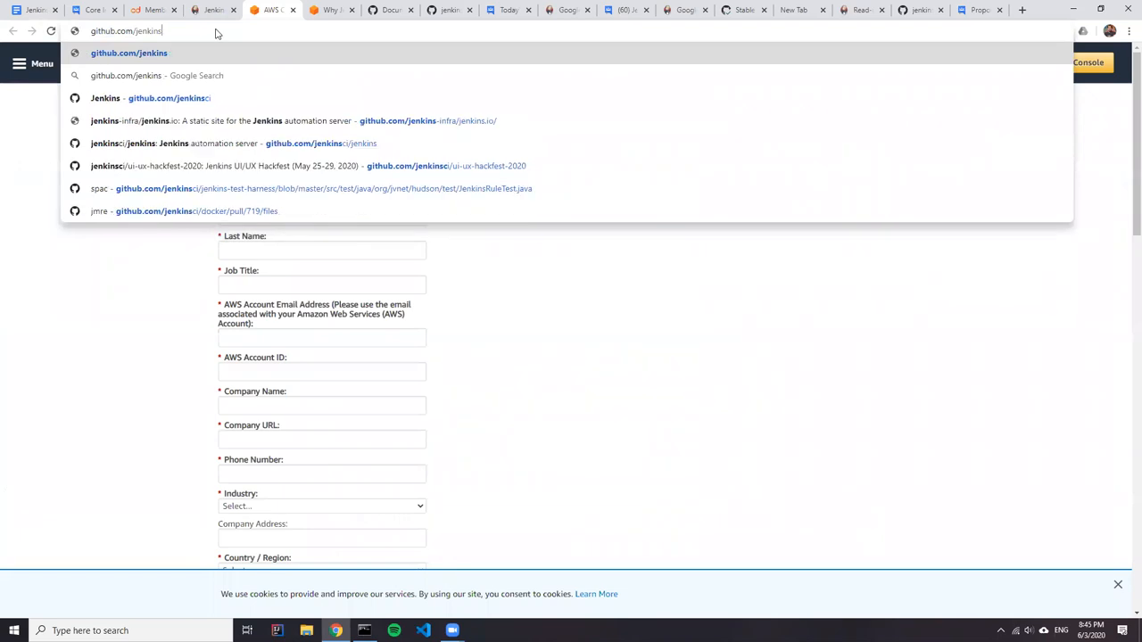
pyautogui.write('github.com/cdfoundation/')
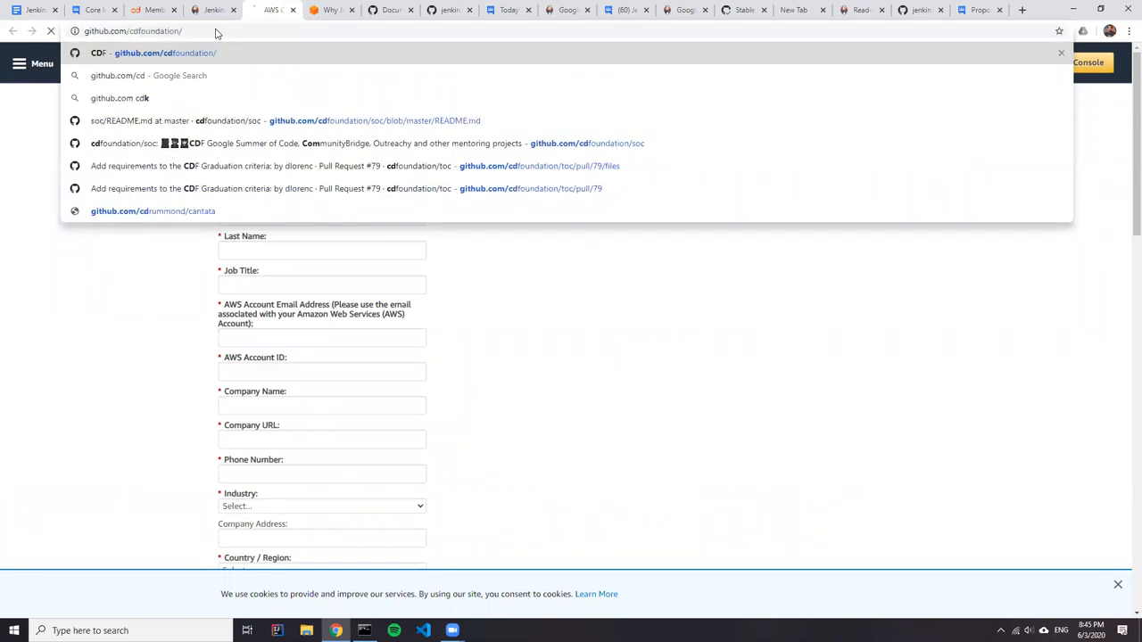
pyautogui.click(165, 53)
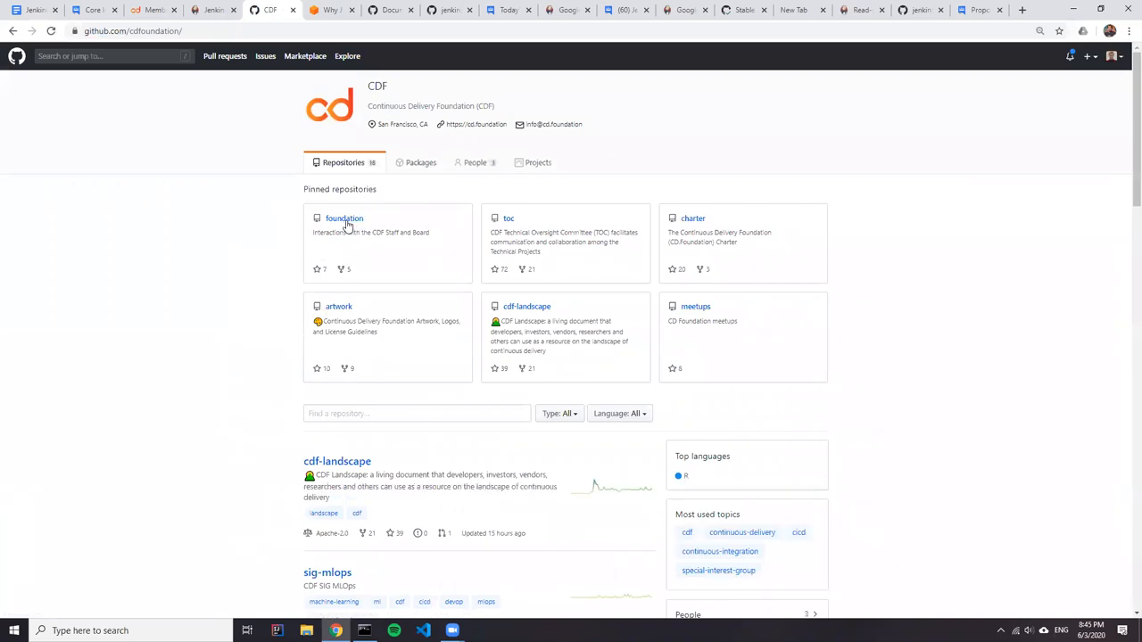
# Step: Open the foundation repository and read its linked Code of Conduct document
pyautogui.click(343, 218)
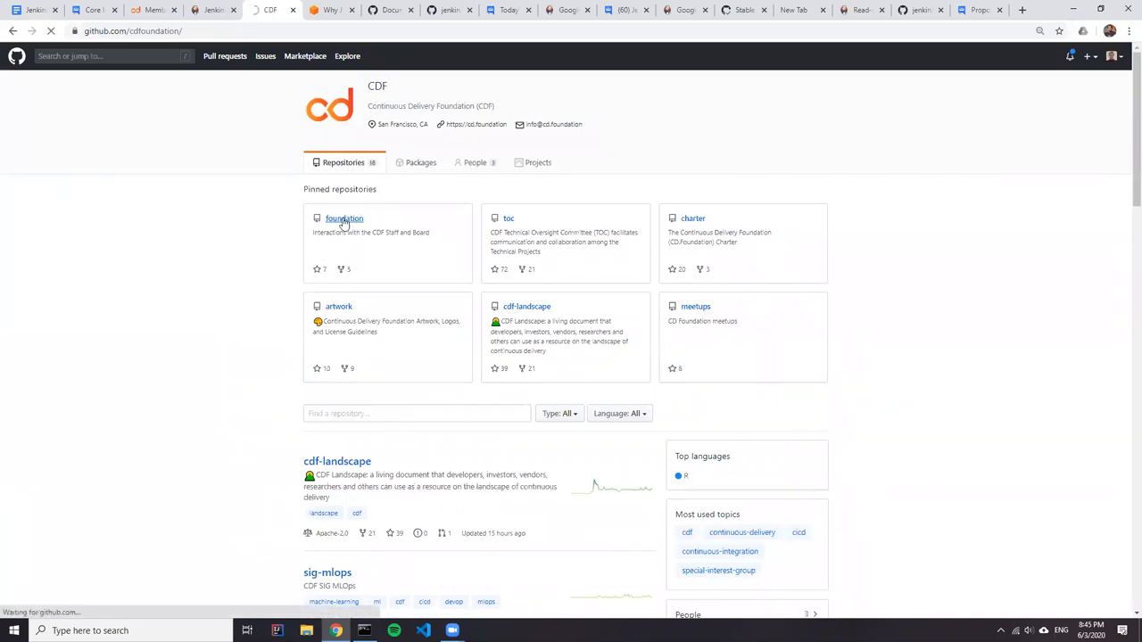
pyautogui.click(345, 219)
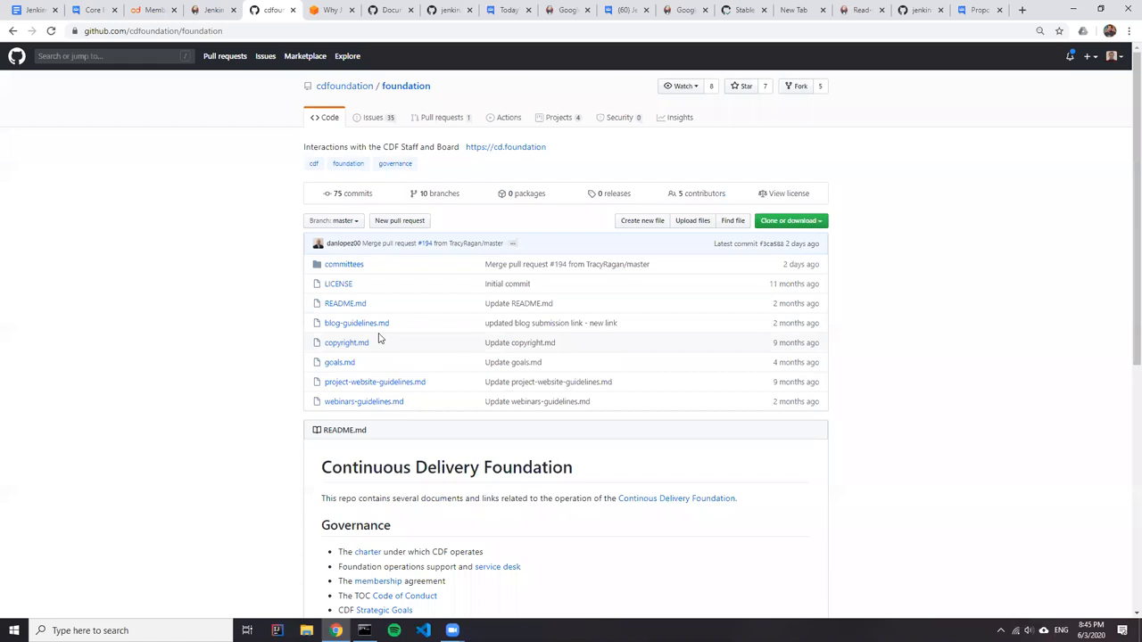
pyautogui.scroll(-3)
pyautogui.write('cond')
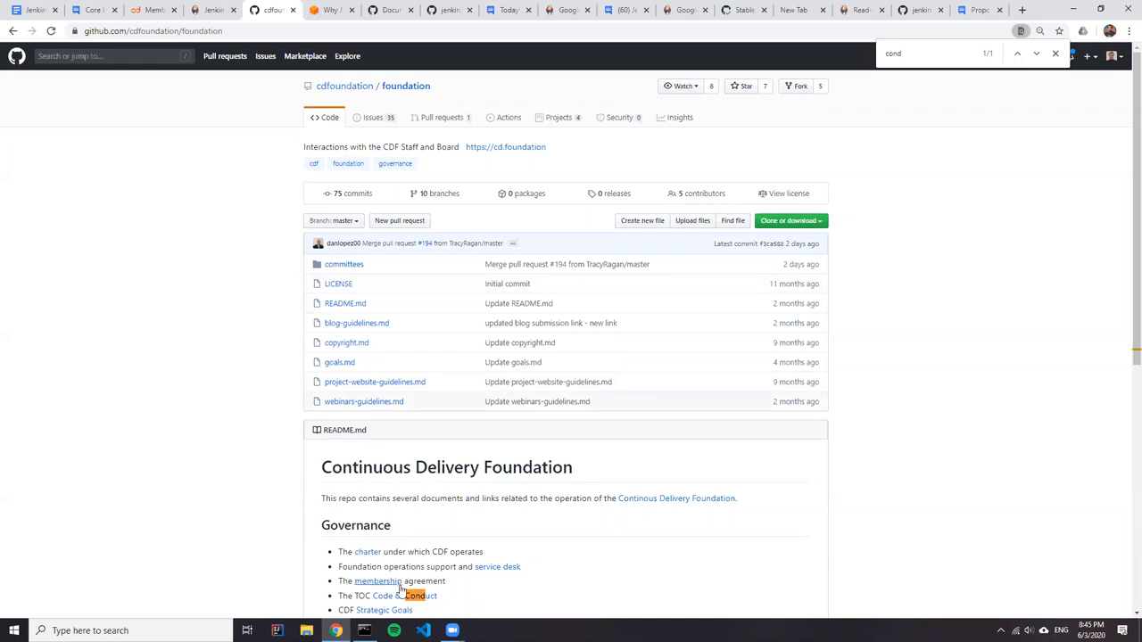
pyautogui.click(418, 597)
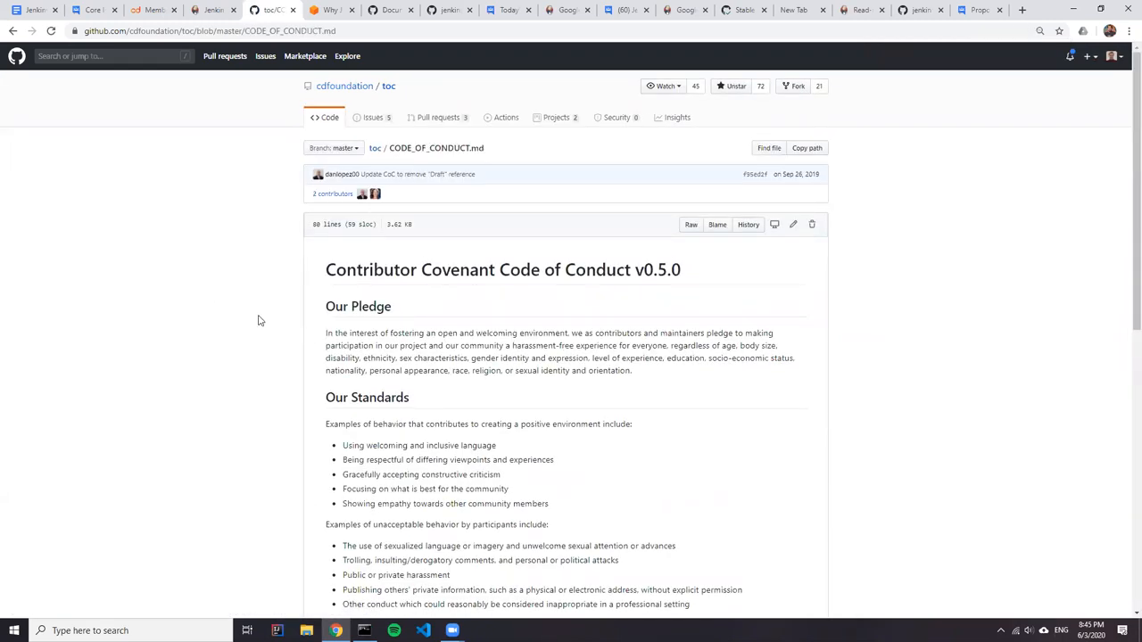
pyautogui.scroll(-3)
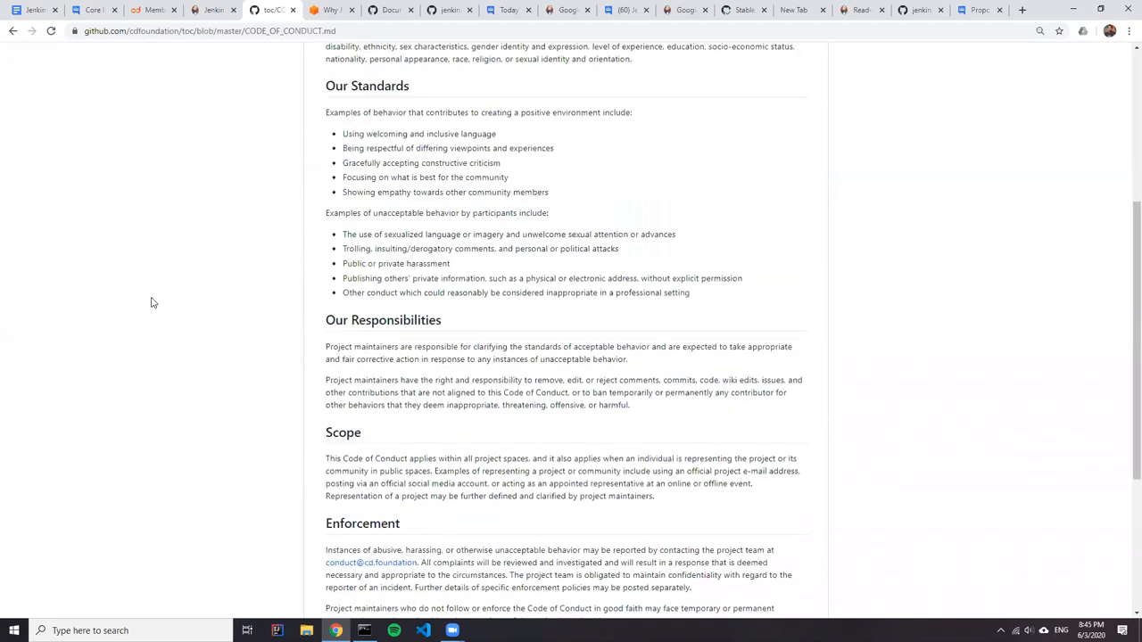
pyautogui.scroll(3)
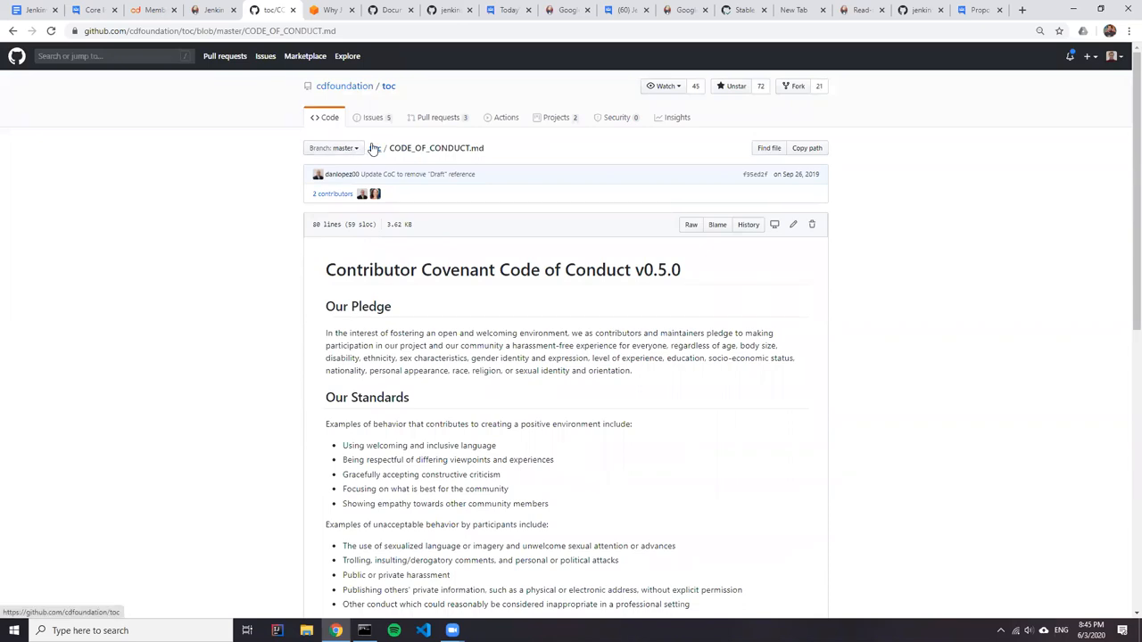
pyautogui.scroll(-3)
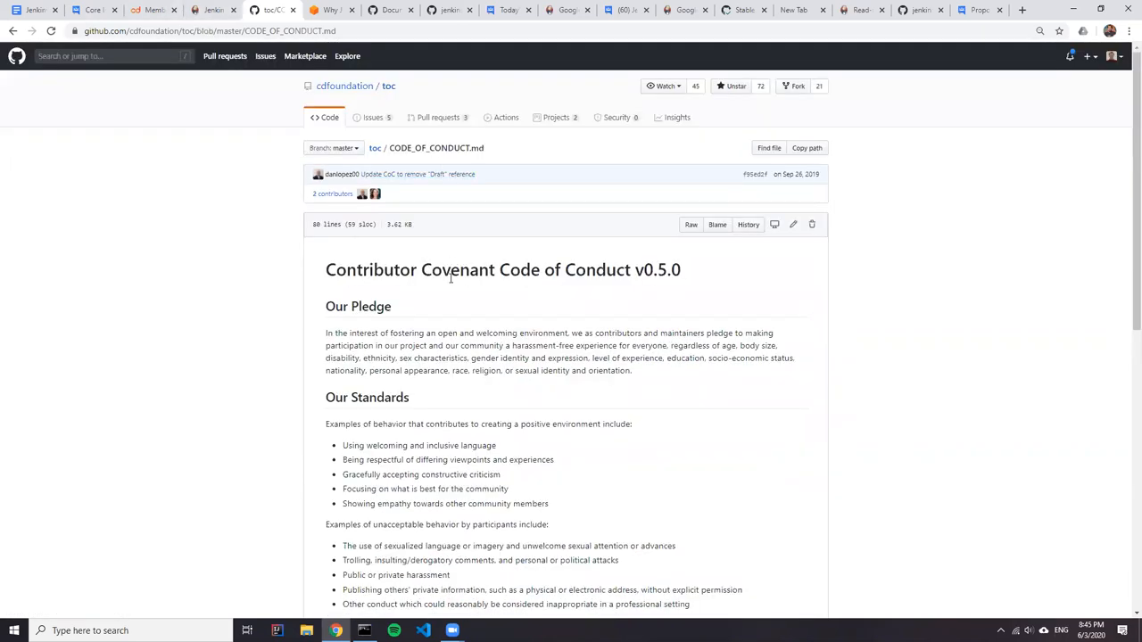
pyautogui.scroll(-3)
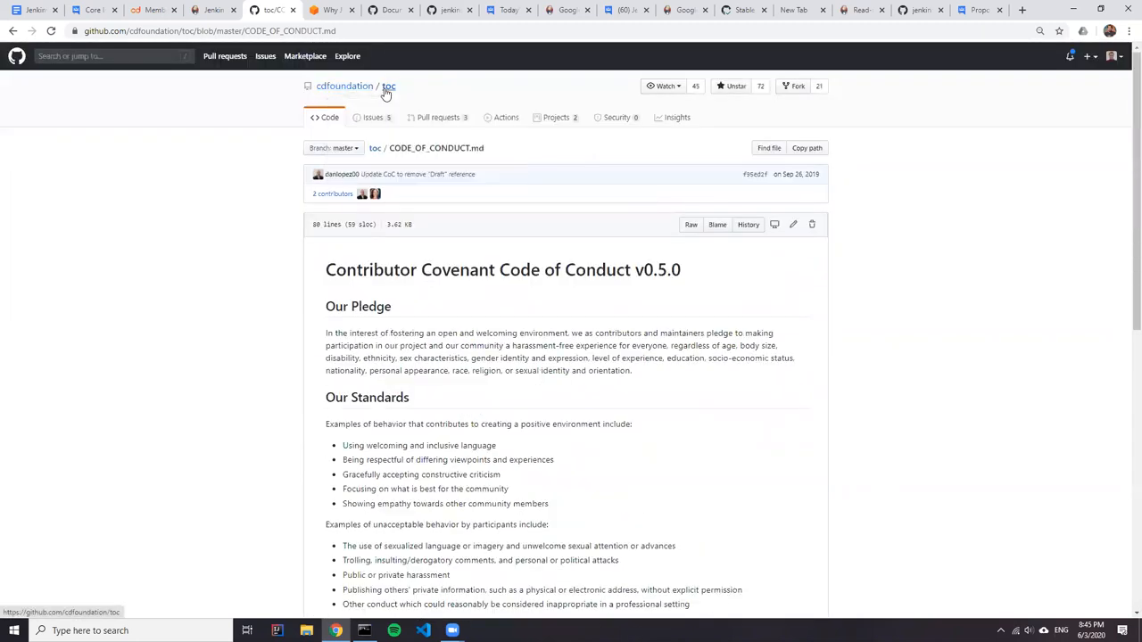
# Step: Review the CDF toc repository README
pyautogui.click(386, 86)
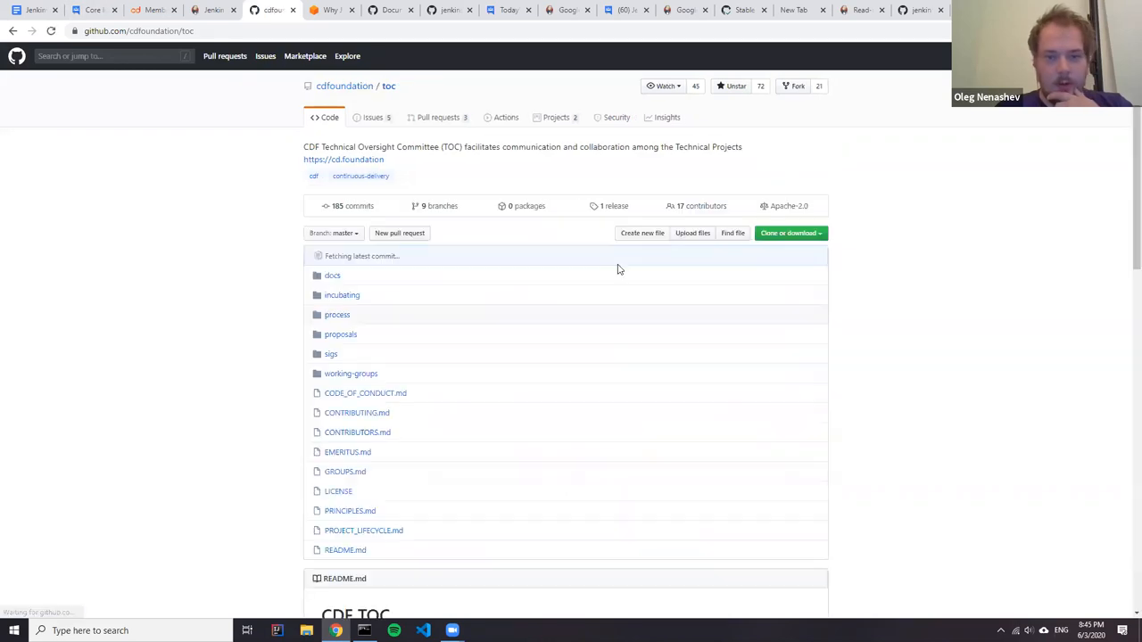
pyautogui.scroll(-3)
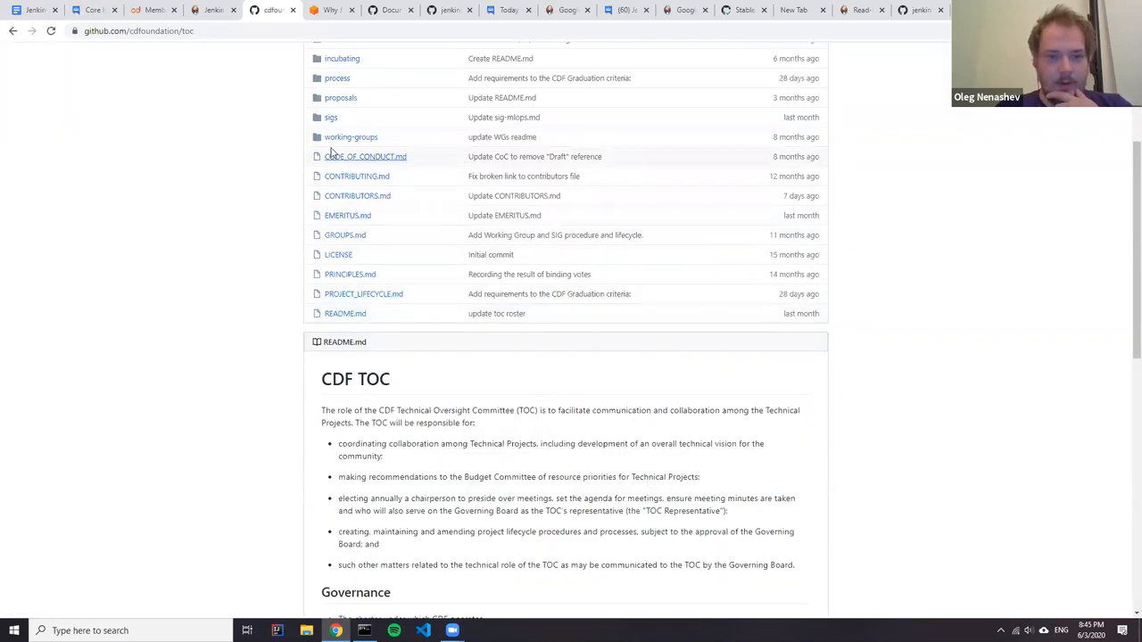
pyautogui.scroll(-3)
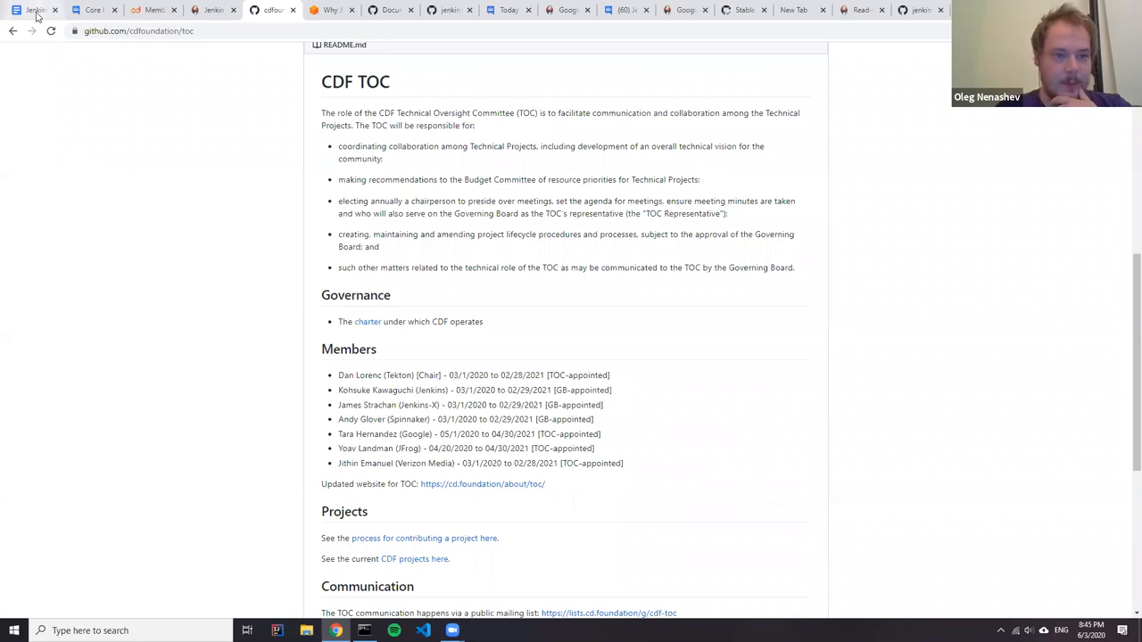
pyautogui.click(36, 9)
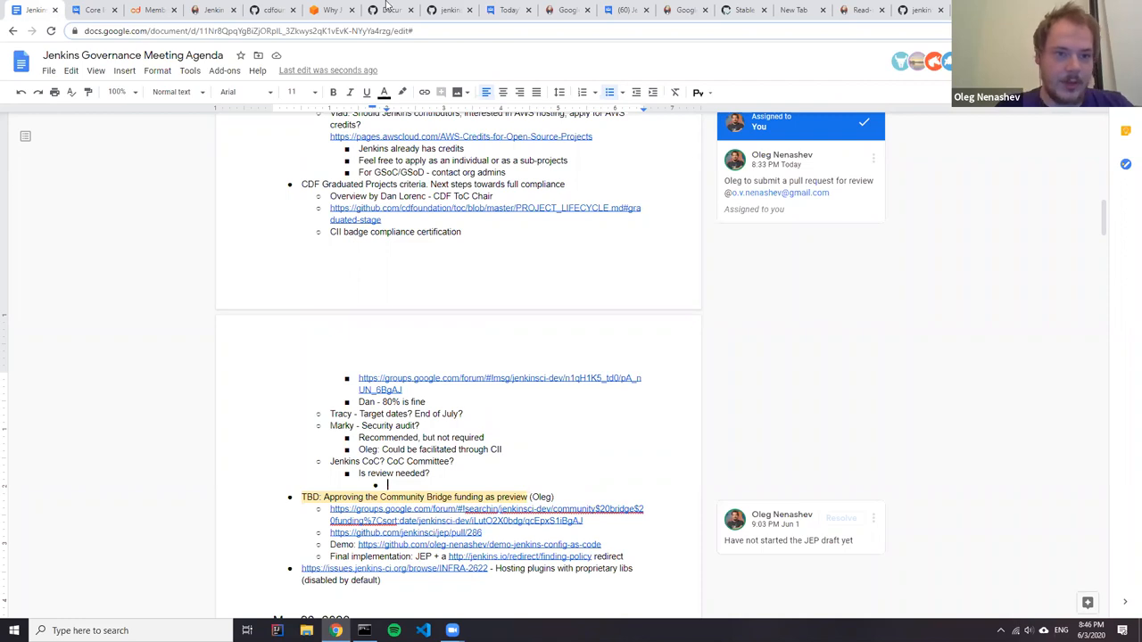
# Step: Under 'Is review needed?', note Jenkins uses Contributor Covenant 1.3 (2015) and 'CDF 1.4'
pyautogui.click(201, 10)
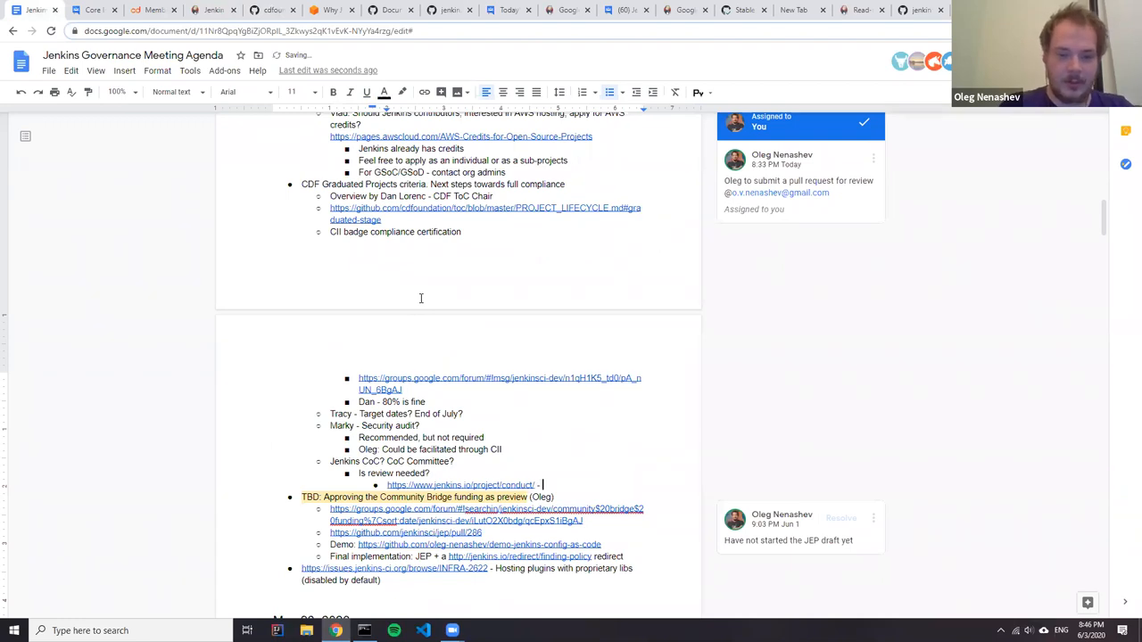
pyautogui.write('Contributor Co')
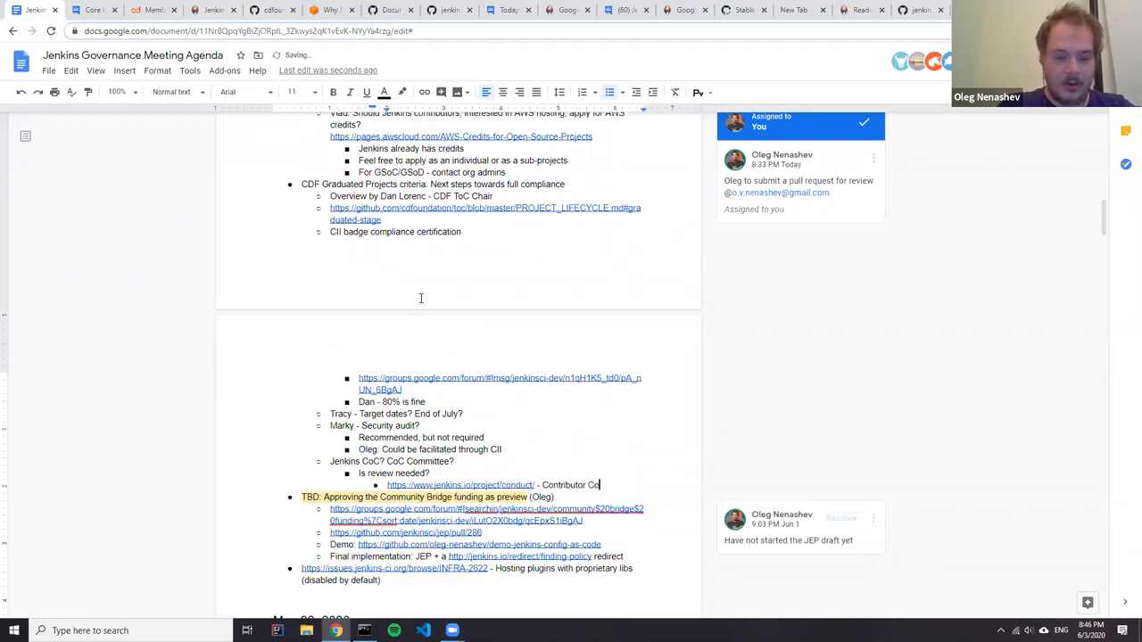
pyautogui.write('venan')
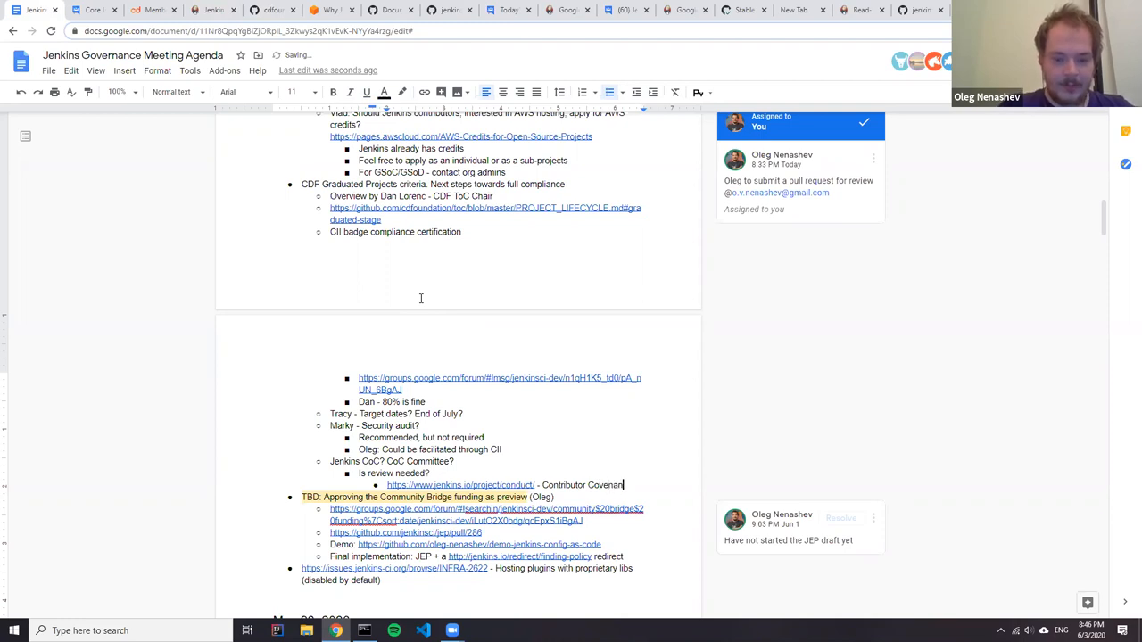
pyautogui.write('1.3 - 201')
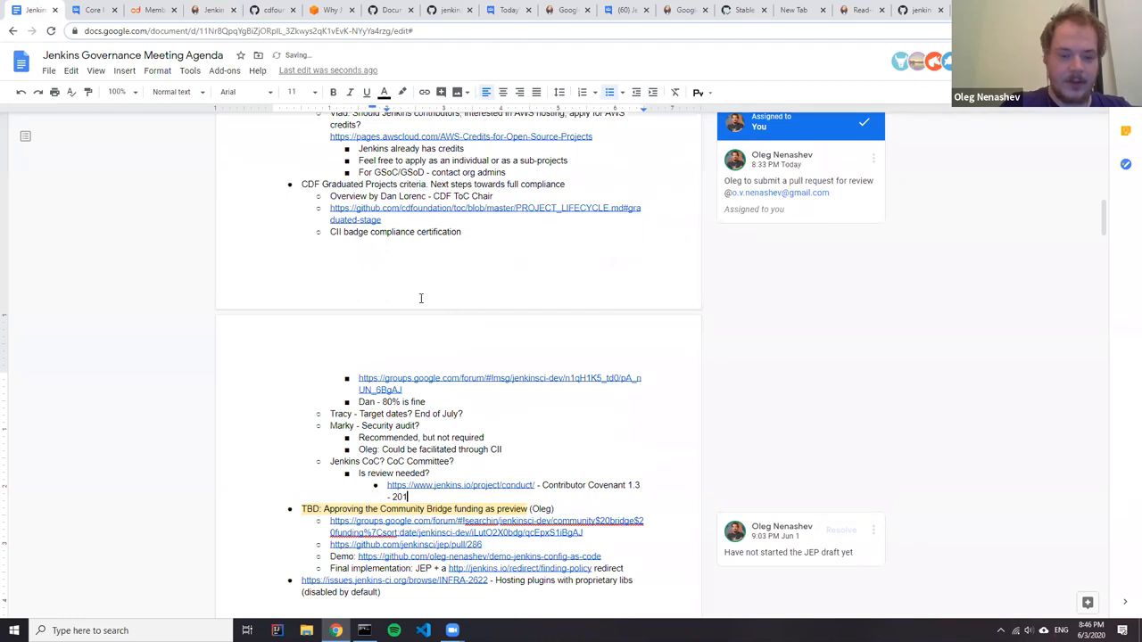
pyautogui.press('Enter')
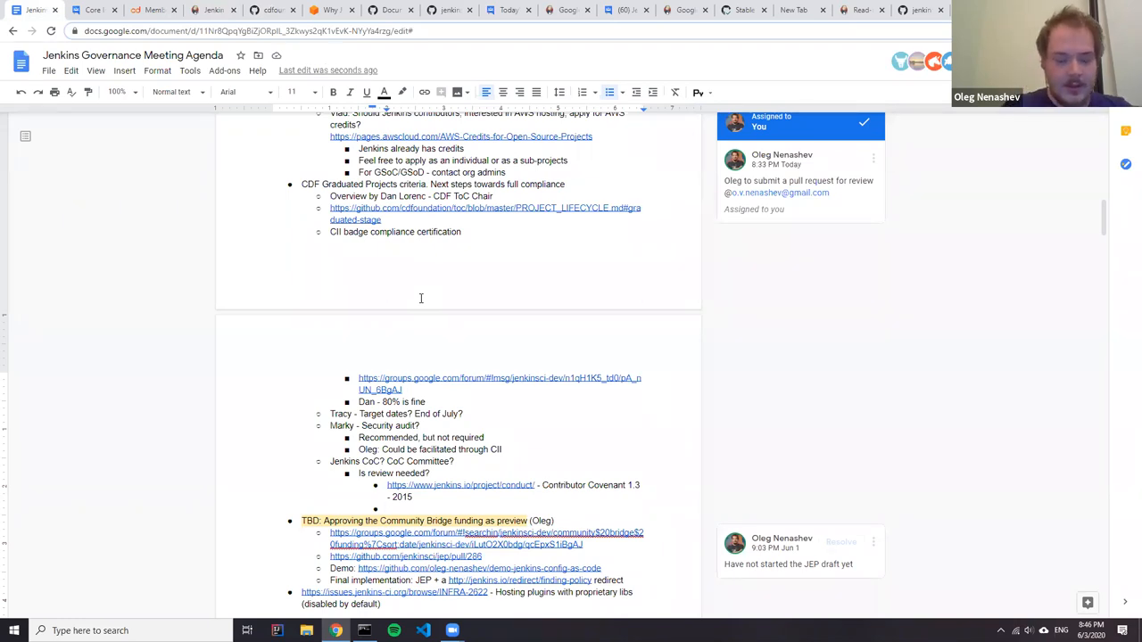
pyautogui.write('CDF')
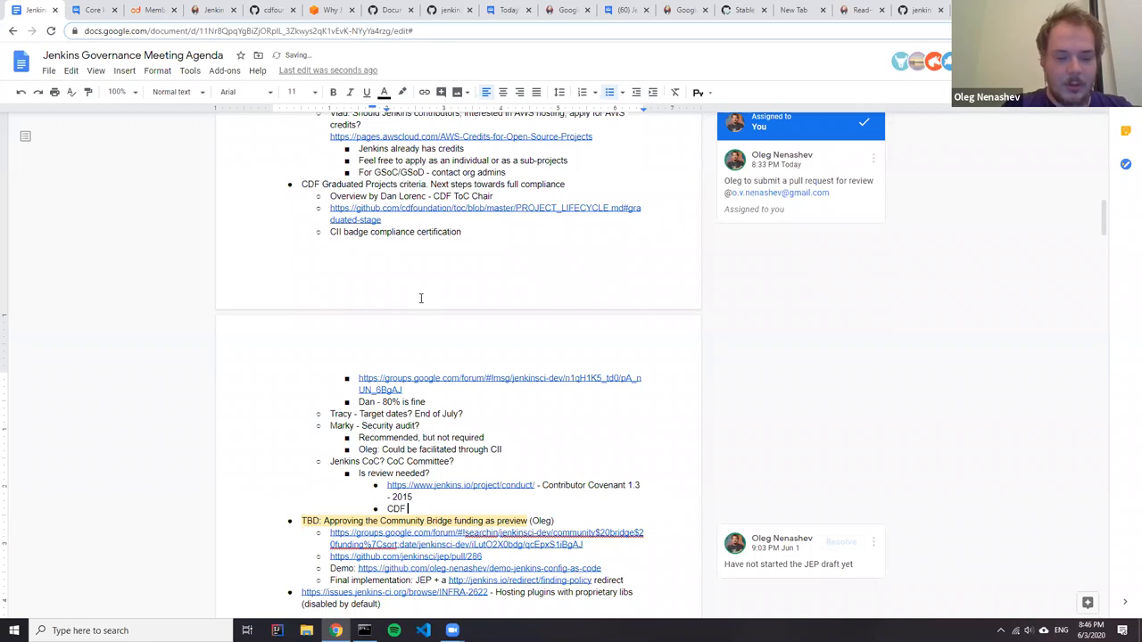
pyautogui.write('1.4')
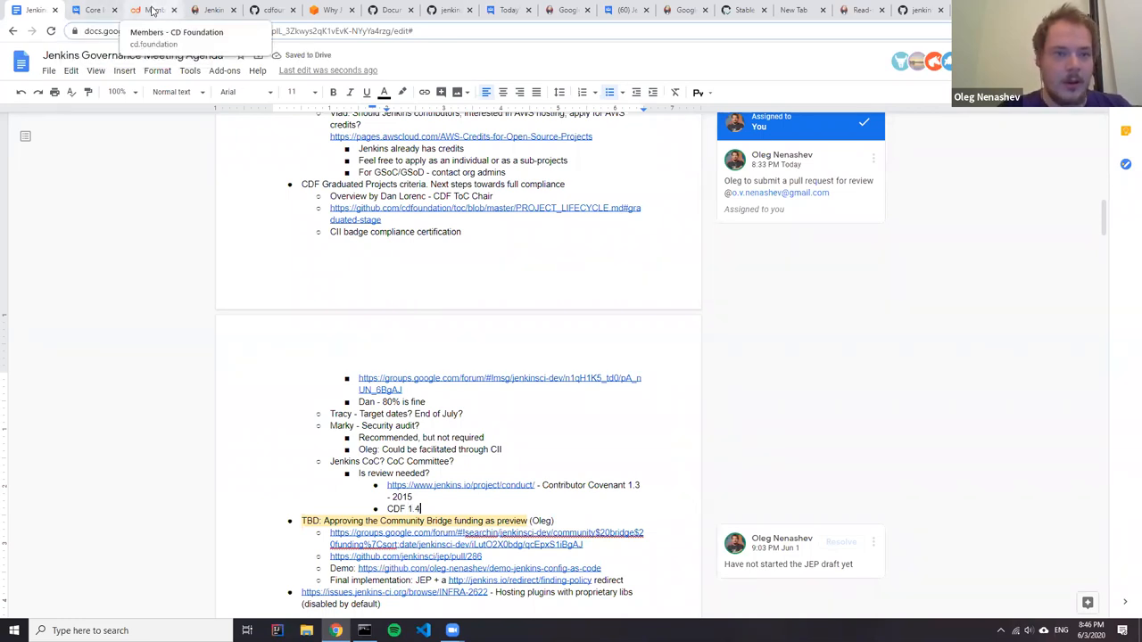
# Step: Follow the Jenkins conduct page's attribution link to the Contributor Covenant
pyautogui.click(210, 9)
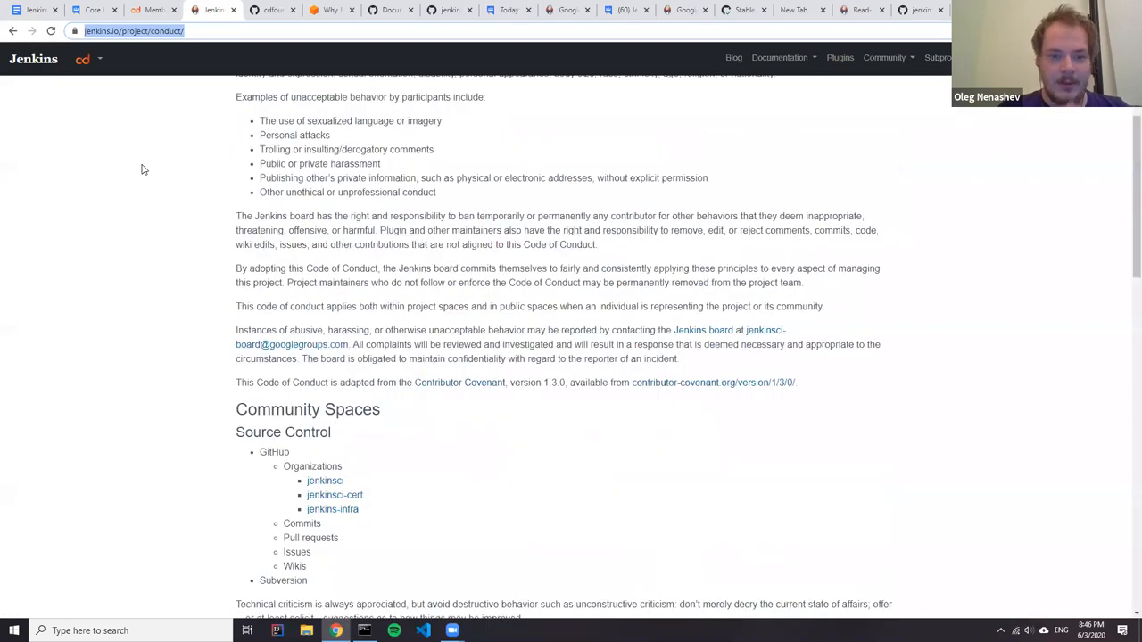
pyautogui.scroll(-3)
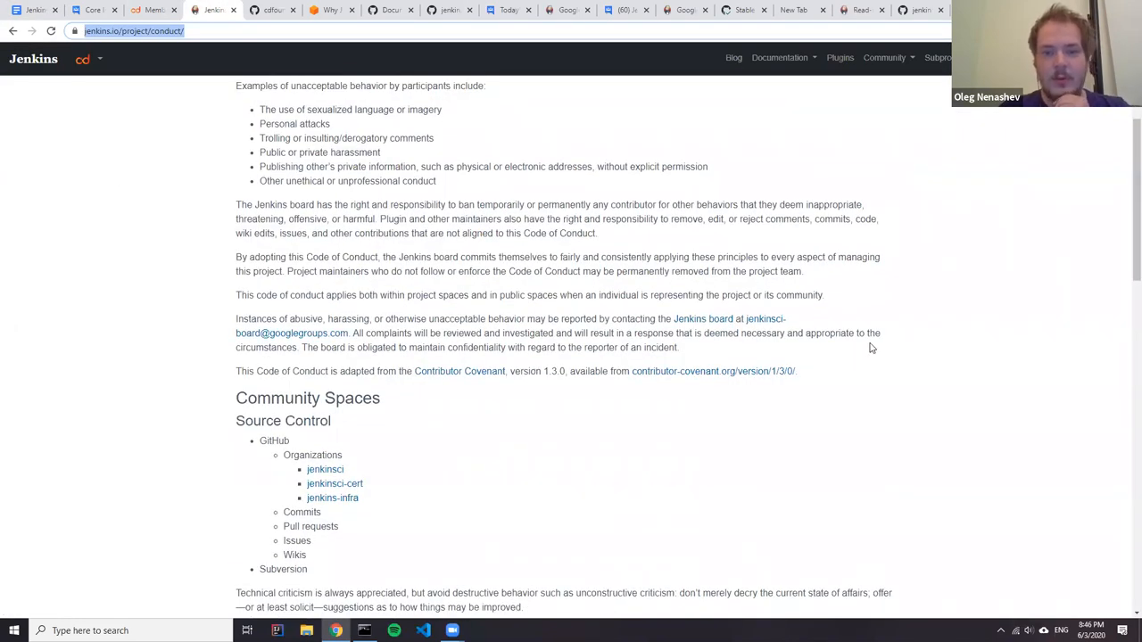
pyautogui.moveTo(704, 356)
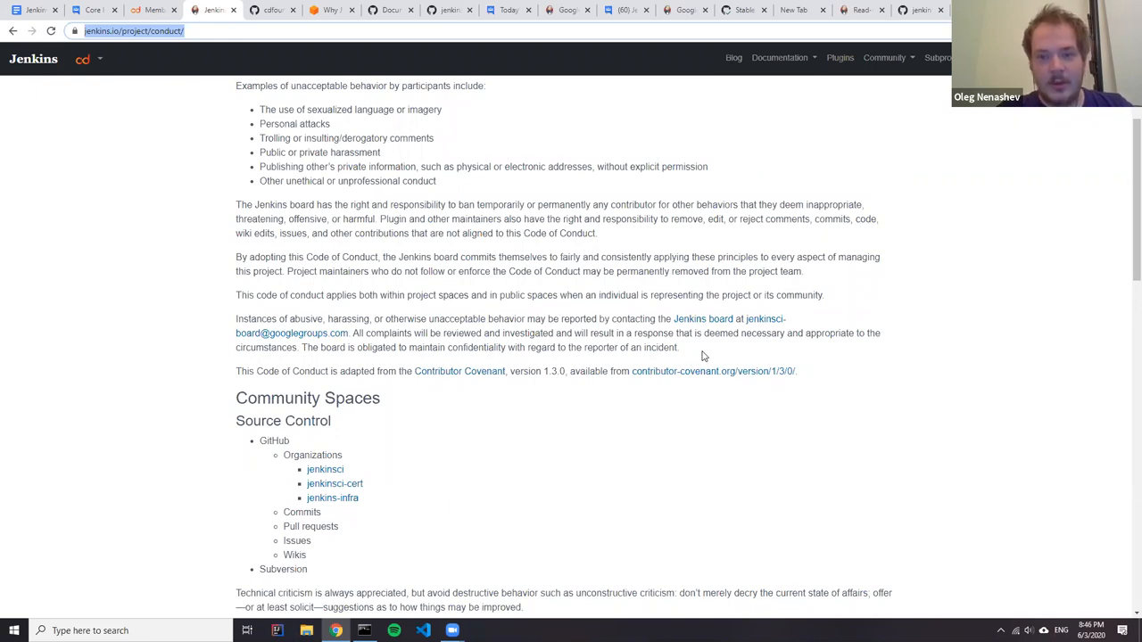
pyautogui.moveTo(718, 350)
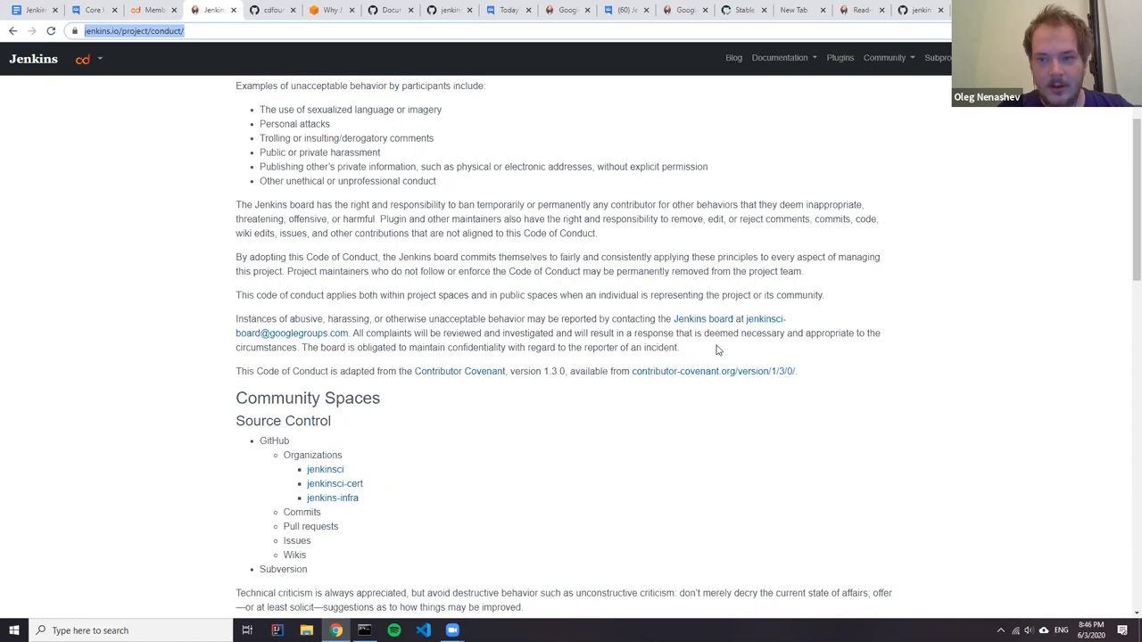
pyautogui.click(713, 372)
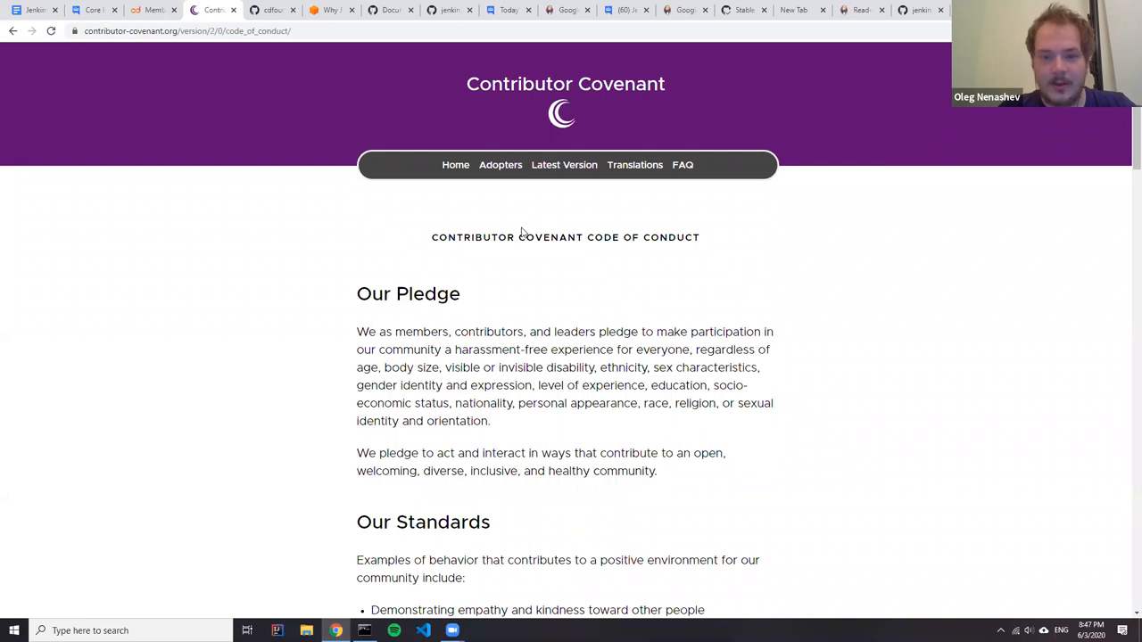
# Step: Scroll through the Contributor Covenant 2.0 pledge and standards
pyautogui.scroll(-3)
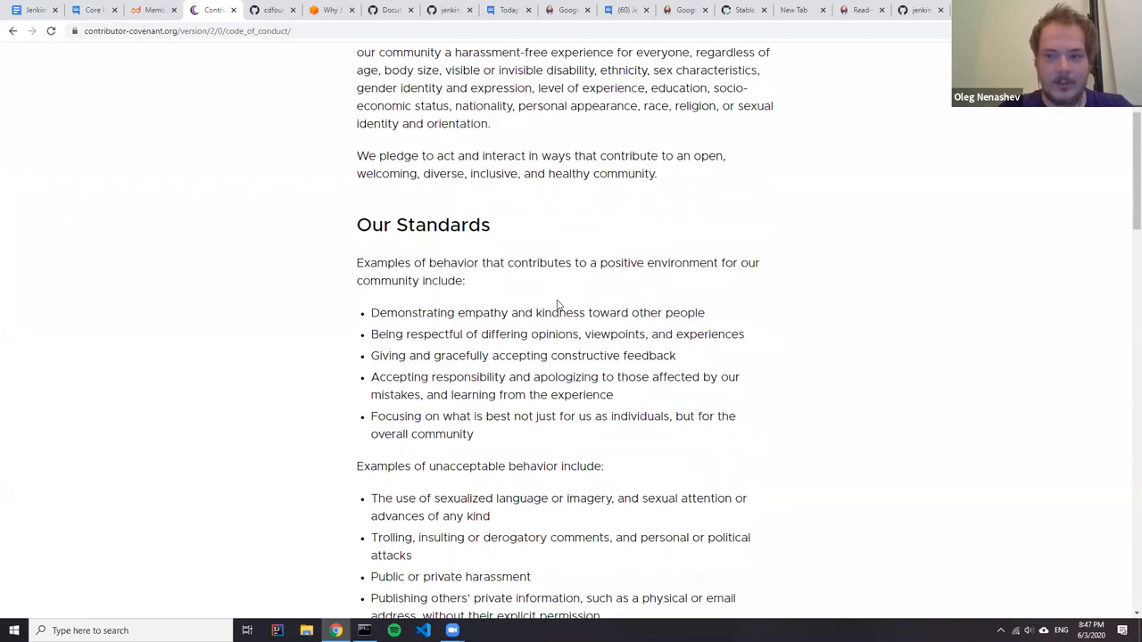
pyautogui.scroll(-3)
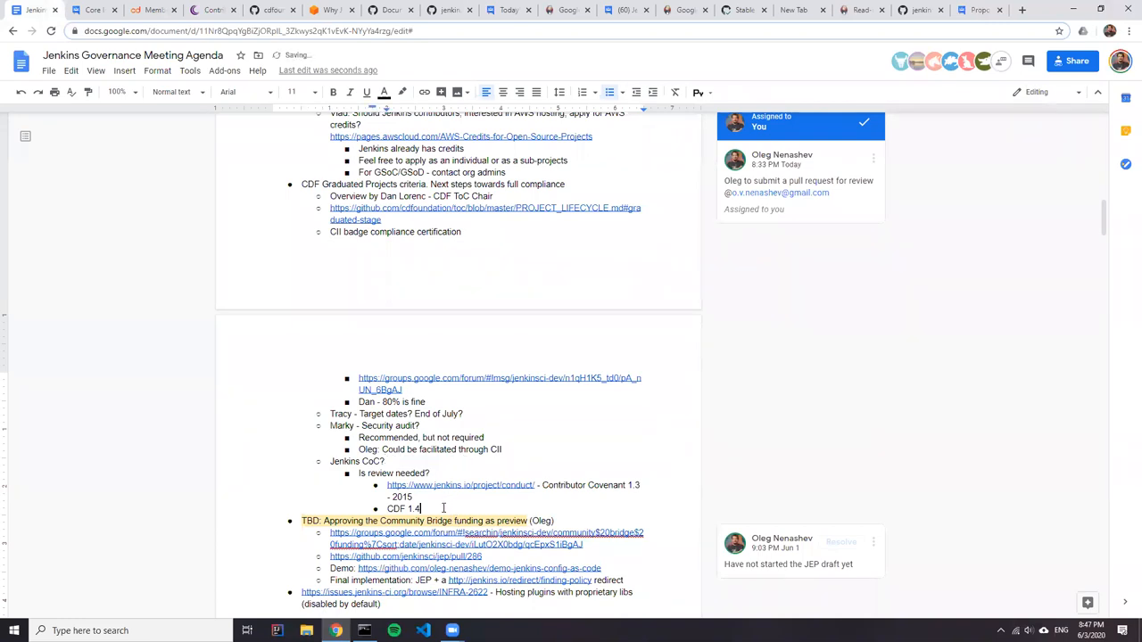
# Step: Add the note 'IMHO > Jenkins CoC update is needed?' after CDF 1.4
pyautogui.write('CoC Committee?')
pyautogui.write("Oleg's")
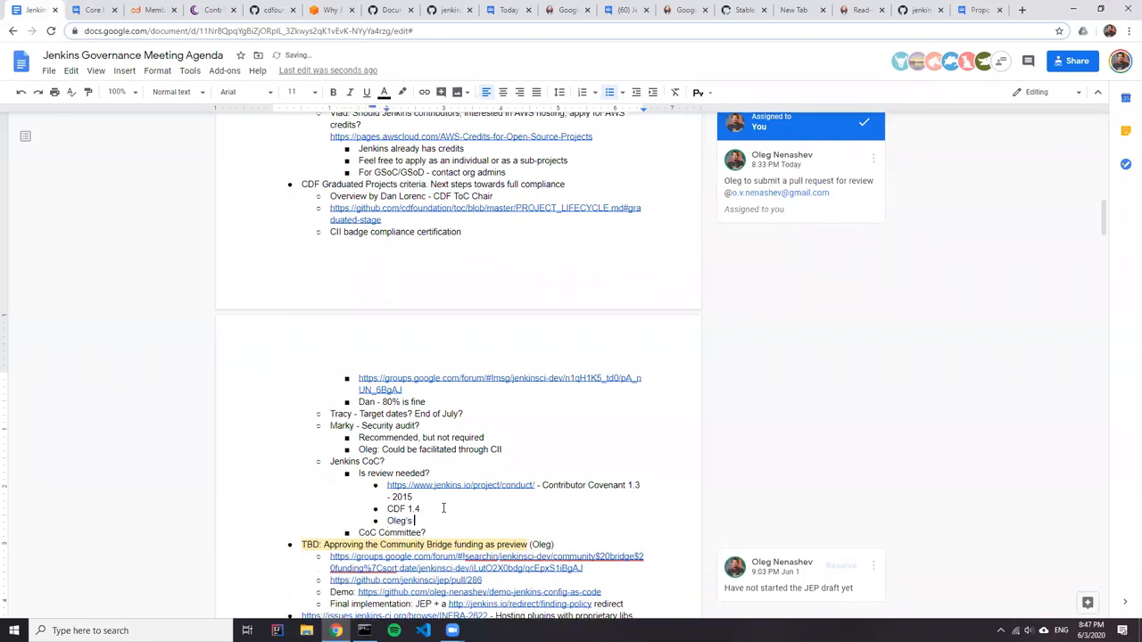
pyautogui.write('IMHO')
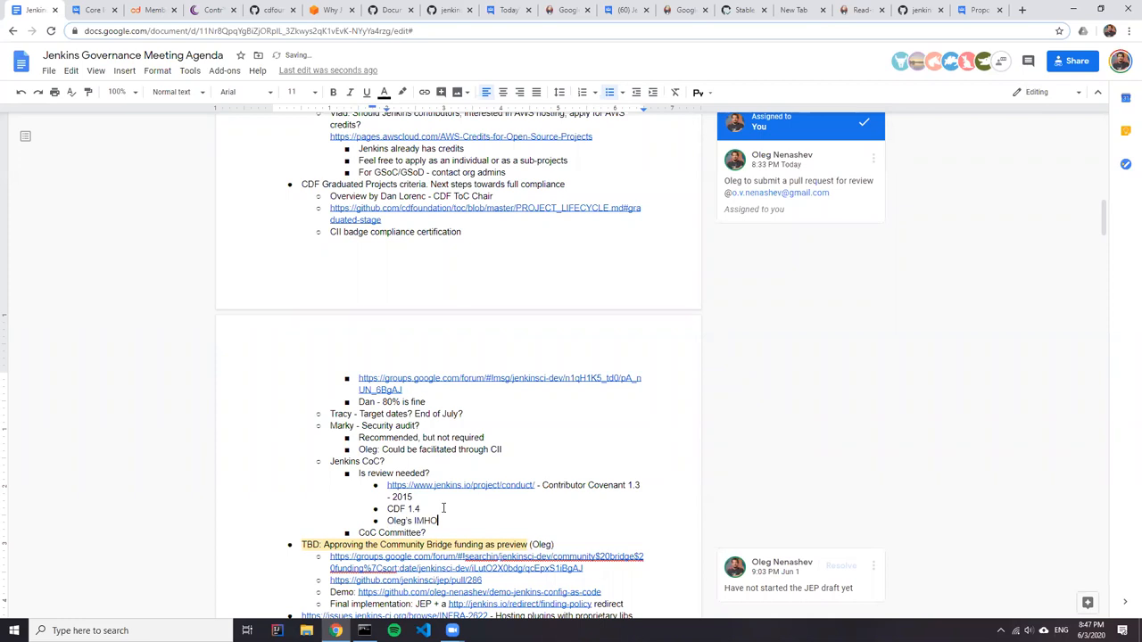
pyautogui.write('> Jenkins Co')
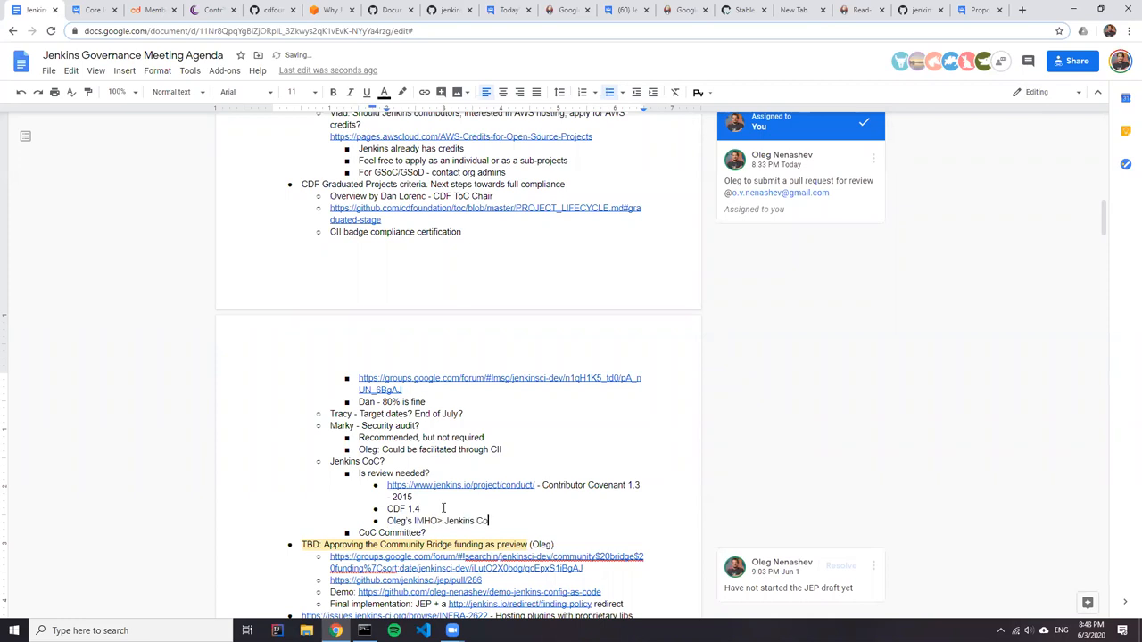
pyautogui.write('update')
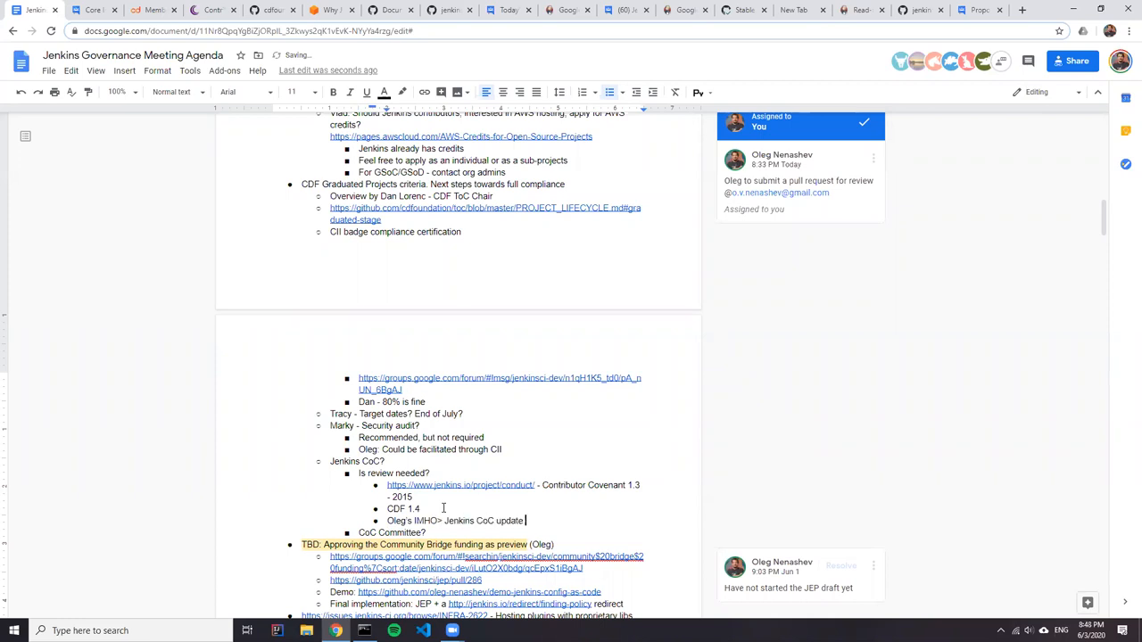
pyautogui.write('is needed?')
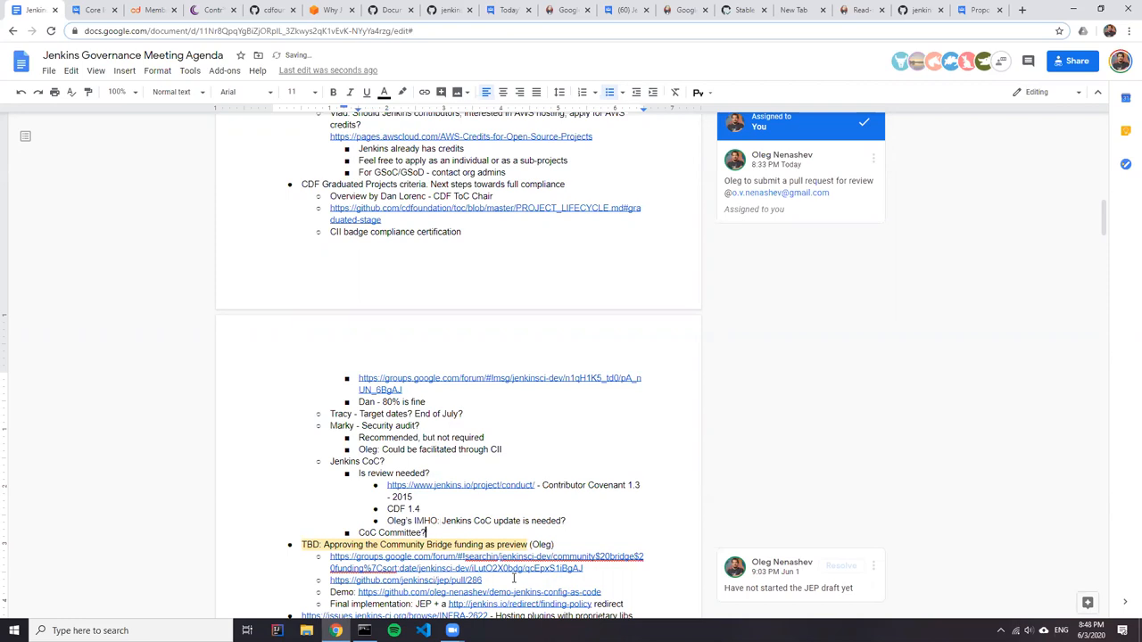
# Step: Add 'Covenant 1.4 or 2.0?' and Oleg's 'YAGNI?' reply under CoC Committee?
pyautogui.press('Enter')
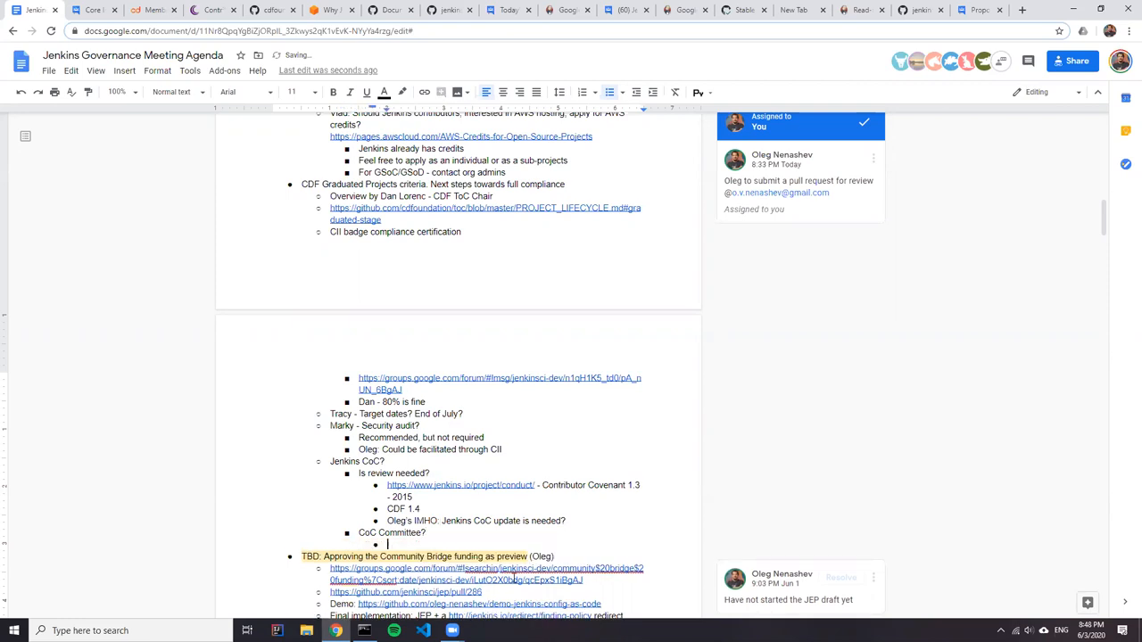
pyautogui.write('Oleg:')
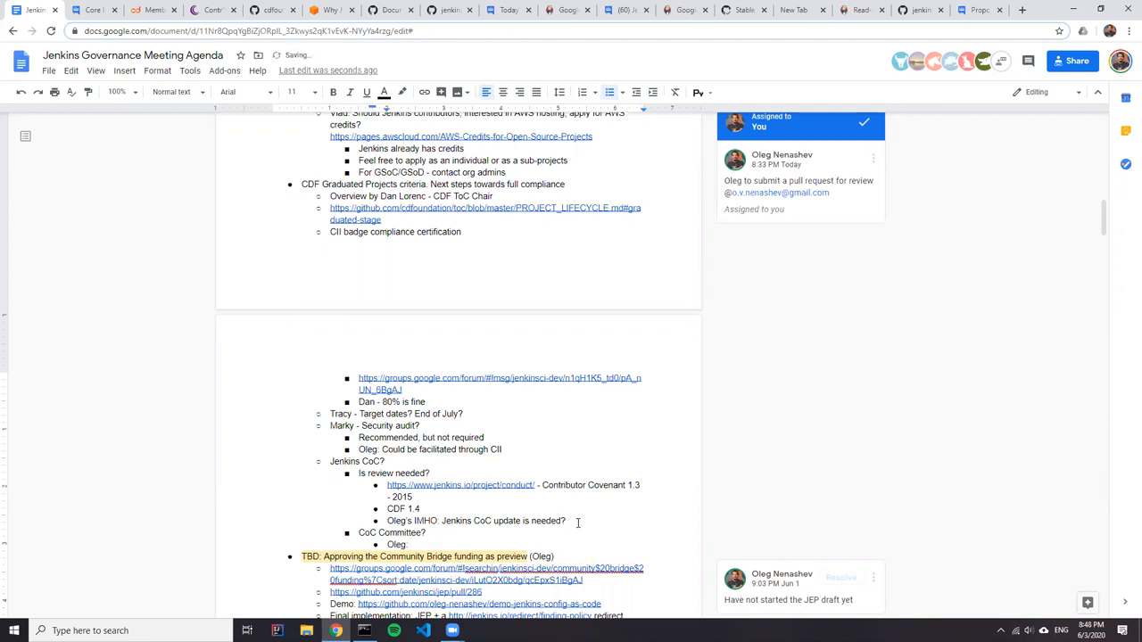
pyautogui.write('Covena')
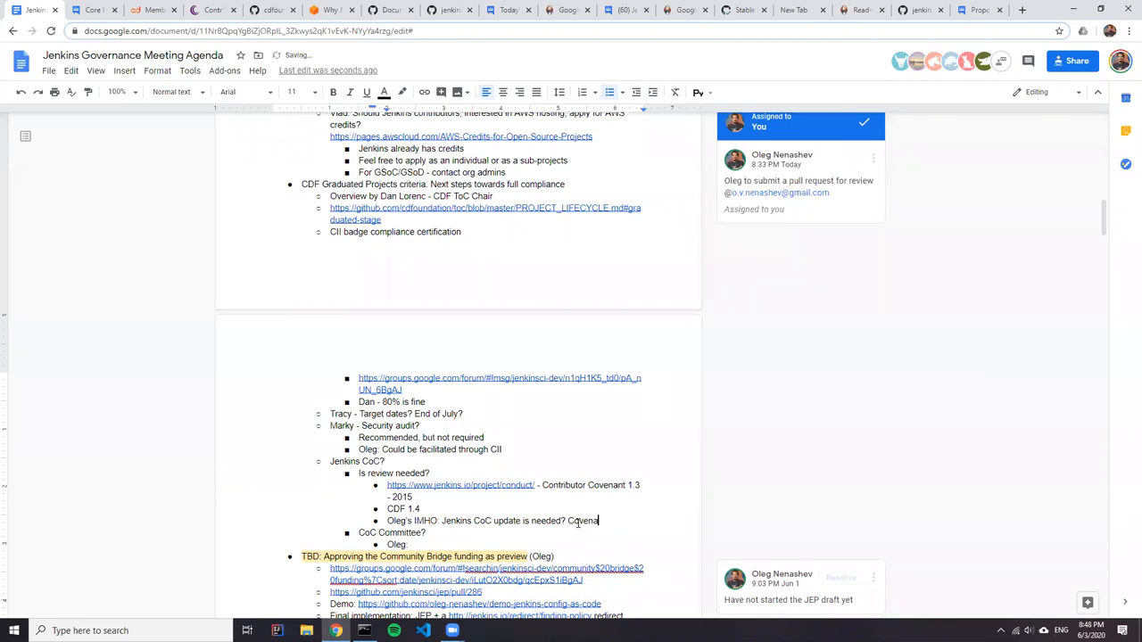
pyautogui.write('nt 1 4 or 2.0?')
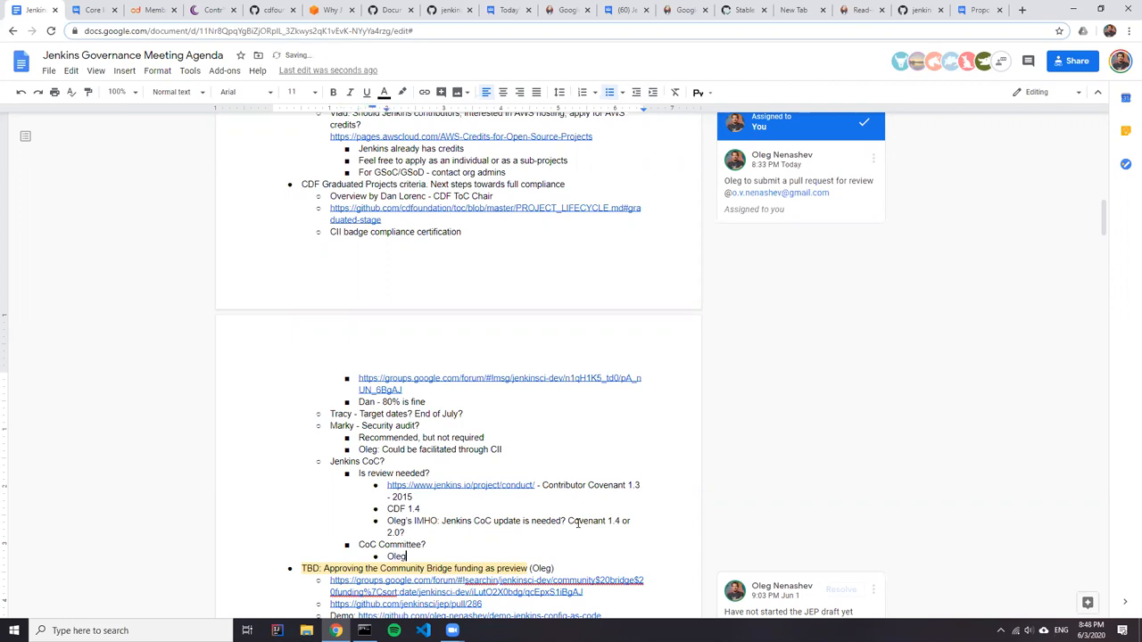
pyautogui.write('YAG')
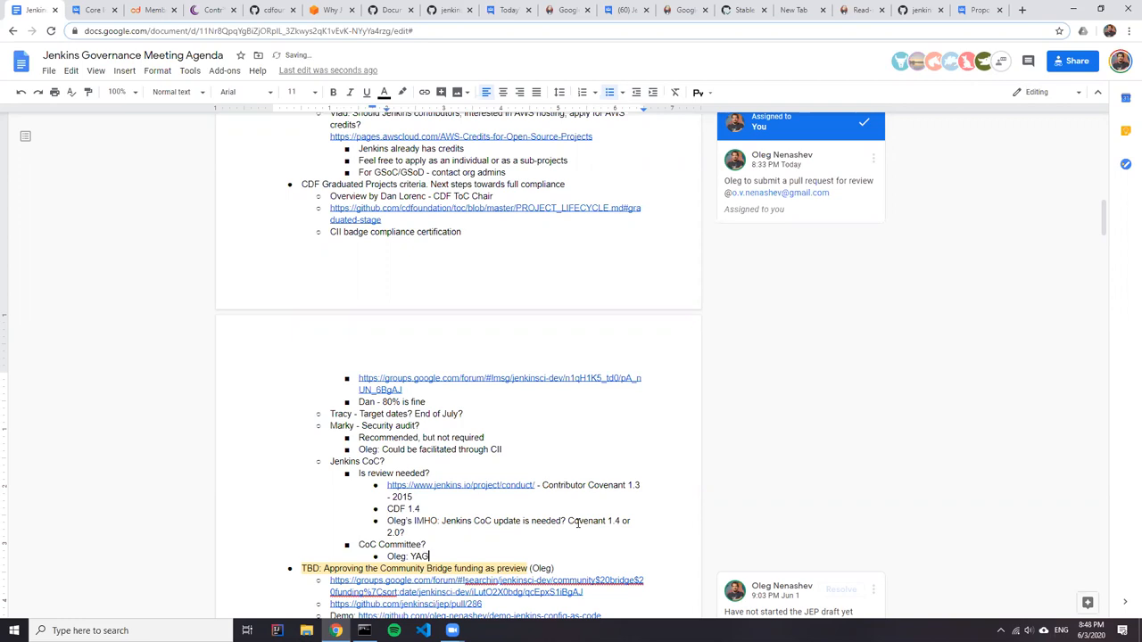
pyautogui.write('NI? Developer list + Governance meeting')
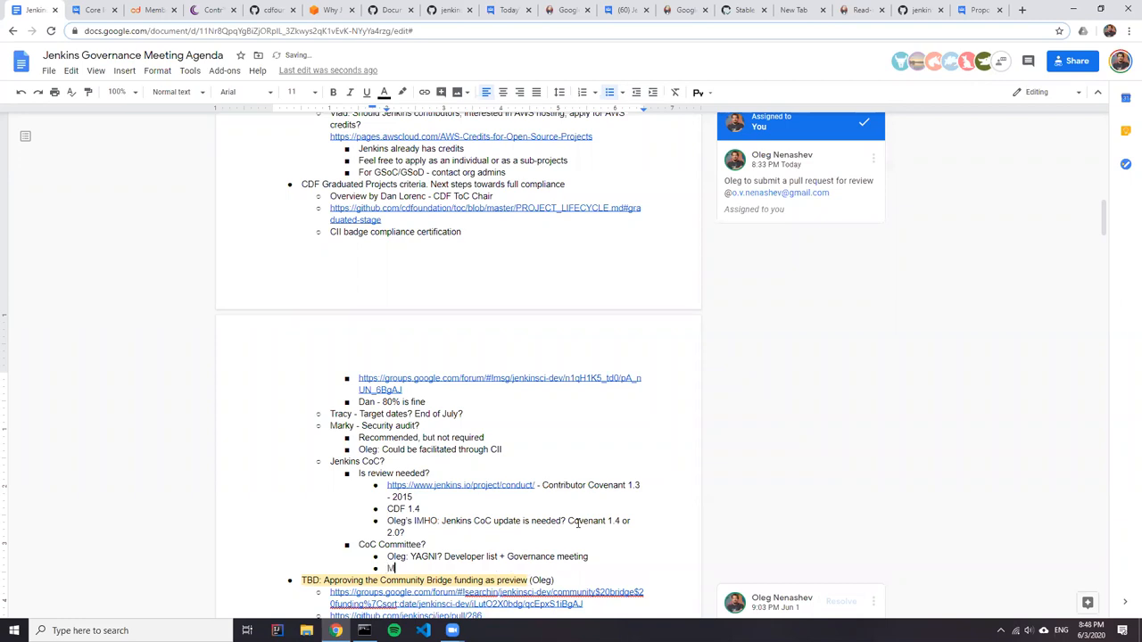
# Step: Add Marky's reply 'Fine as long as public' beneath Oleg's CoC Committee note
pyautogui.write('arky:')
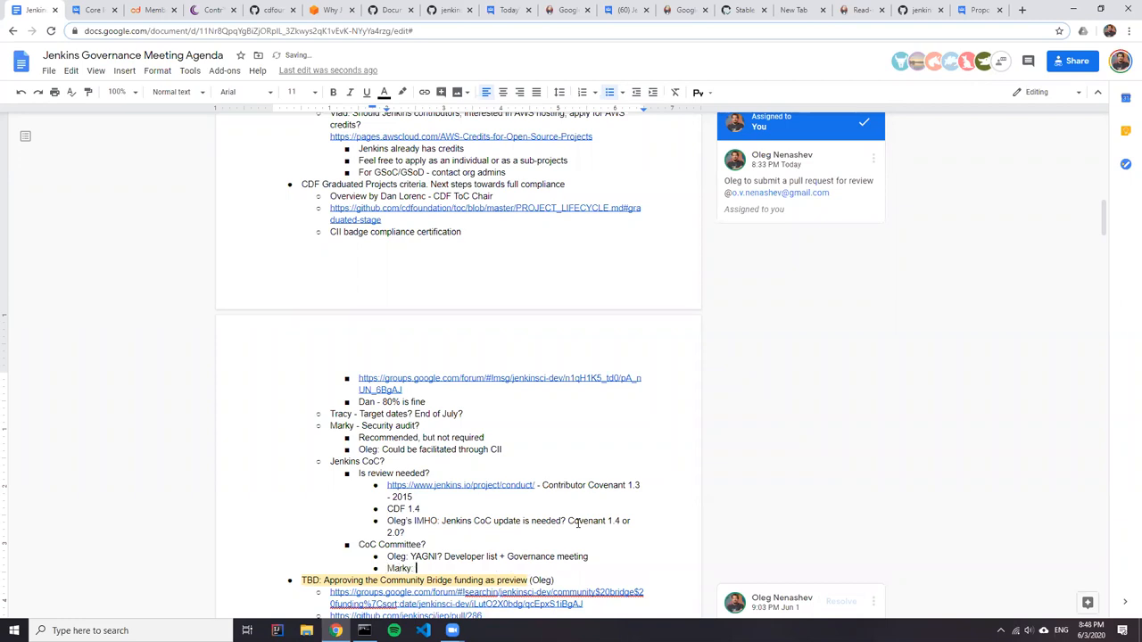
pyautogui.write('Fine as lo')
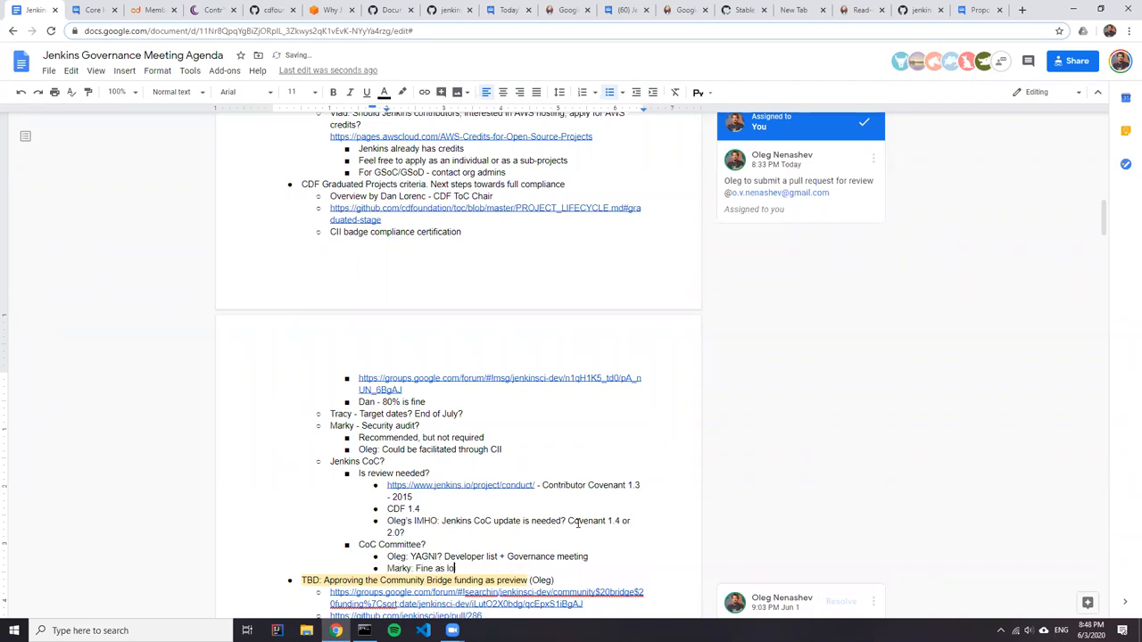
pyautogui.write('ng as public')
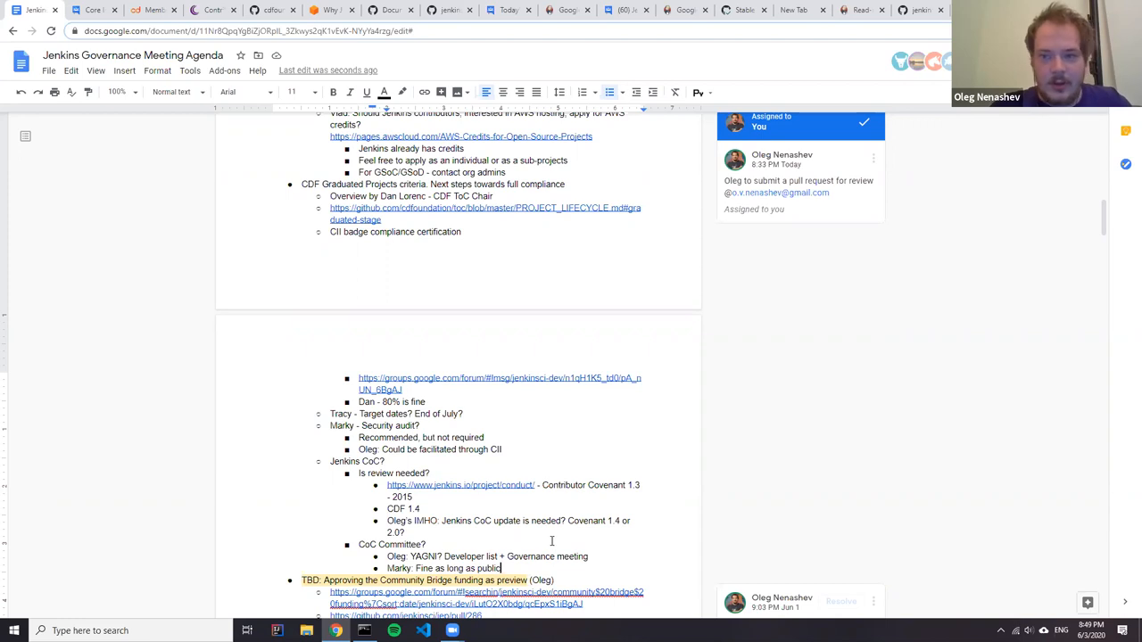
pyautogui.moveTo(534, 532)
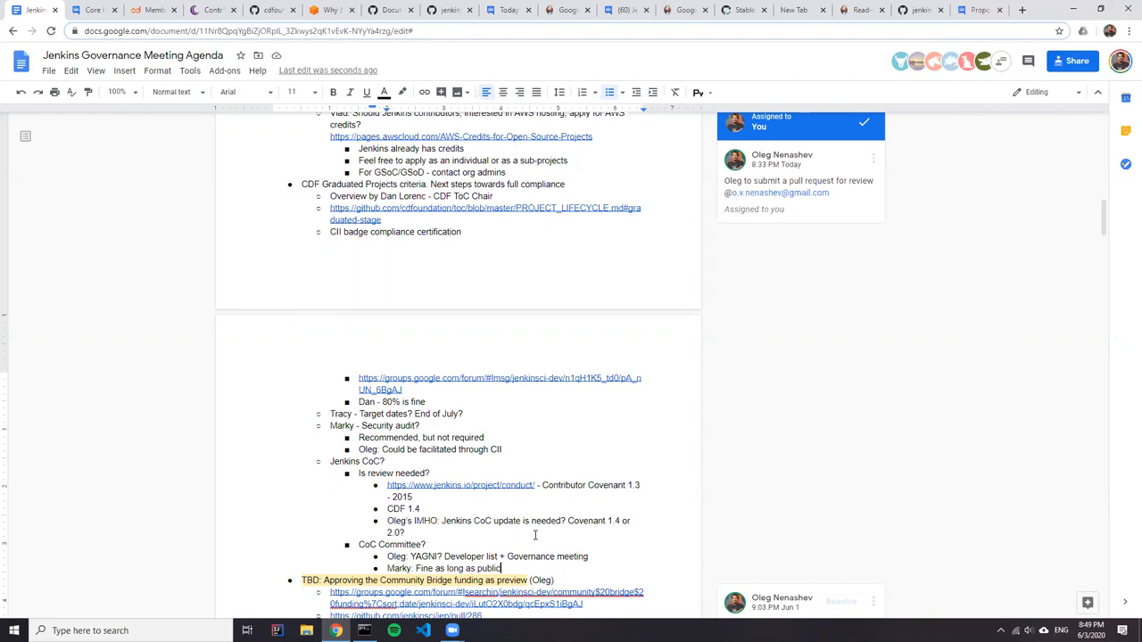
pyautogui.moveTo(529, 531)
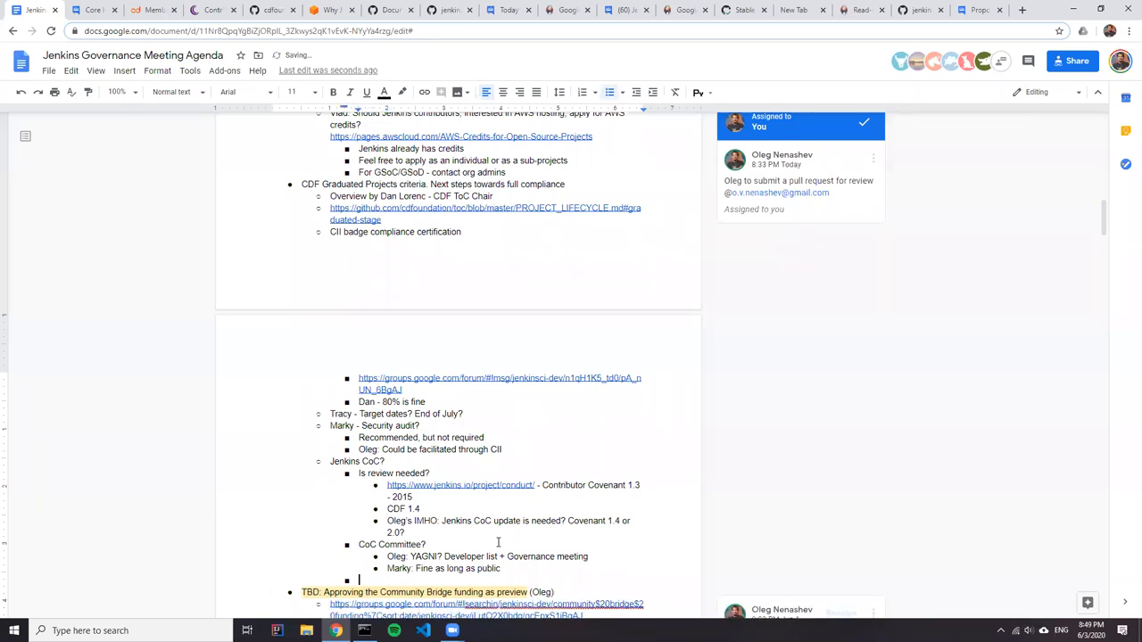
# Step: Add 'Escalation process?' with a '2 stage level' sub-bullet, then bring up the Jenkins Code of Conduct tab
pyautogui.write('Escalation process?')
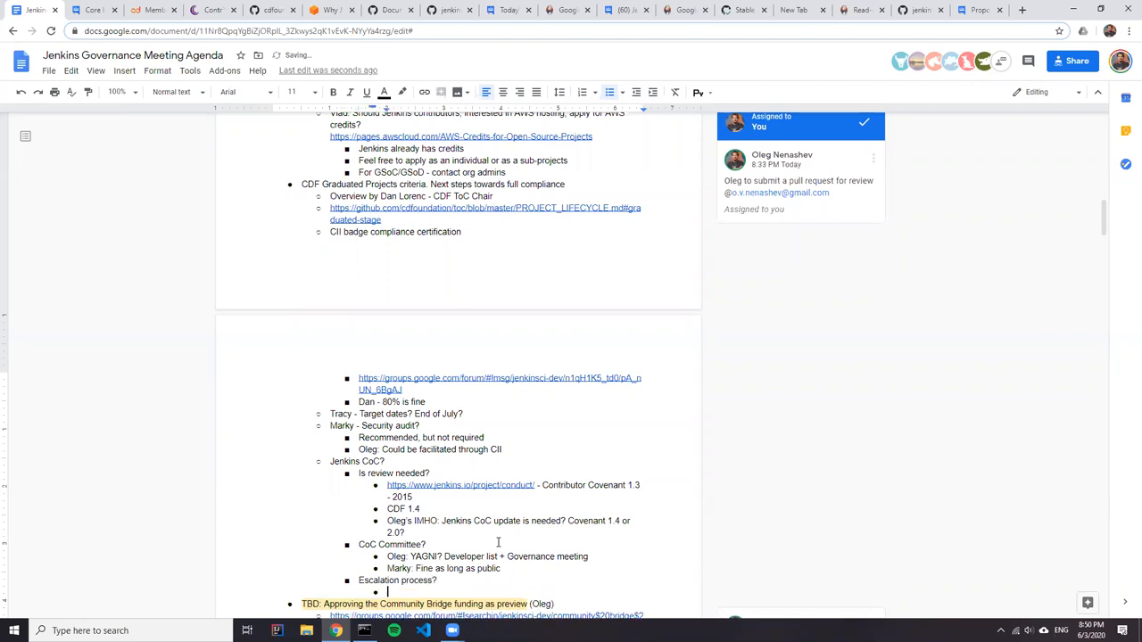
pyautogui.write('2 stage level')
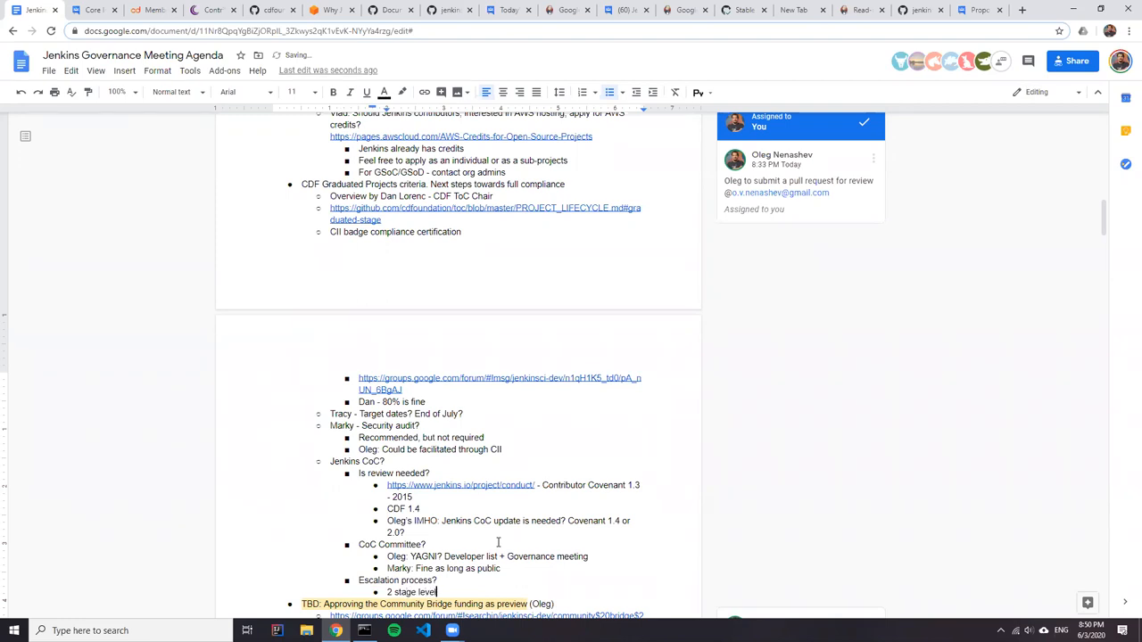
pyautogui.click(559, 9)
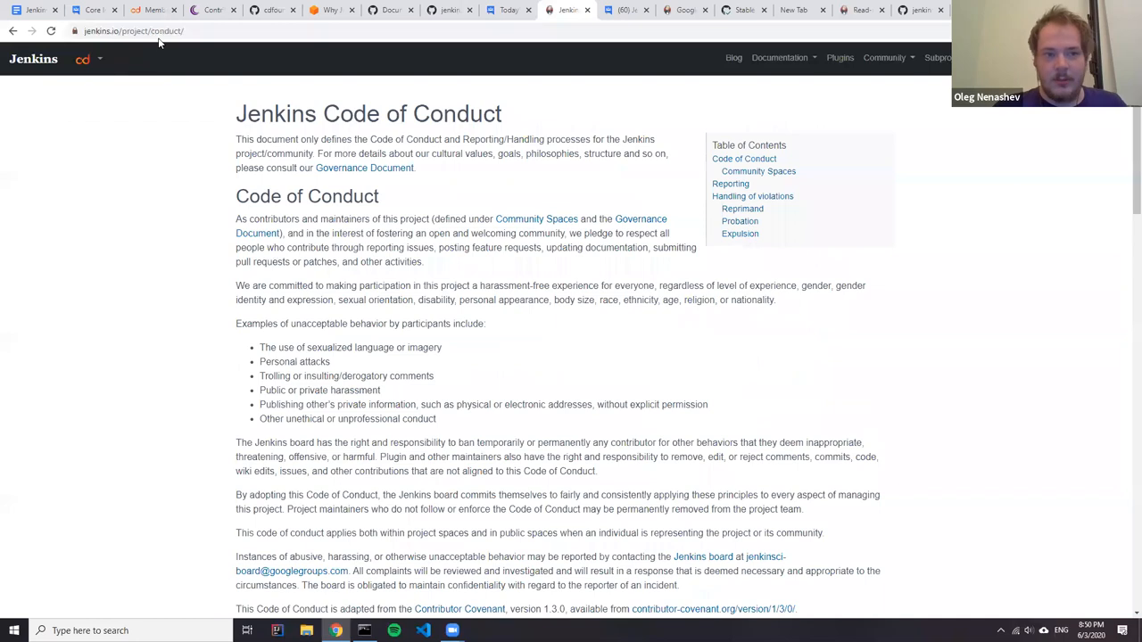
# Step: Read the Code of Conduct's Handling of violations, Probation and Expulsion sections, highlighting the approval note
pyautogui.click(143, 32)
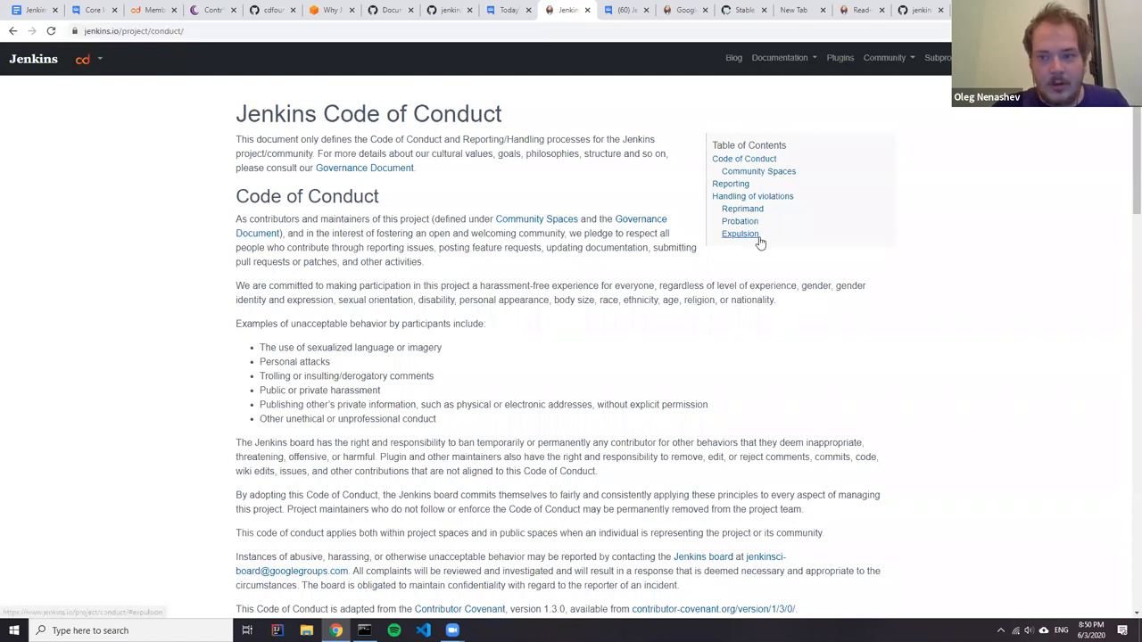
pyautogui.moveTo(545, 152)
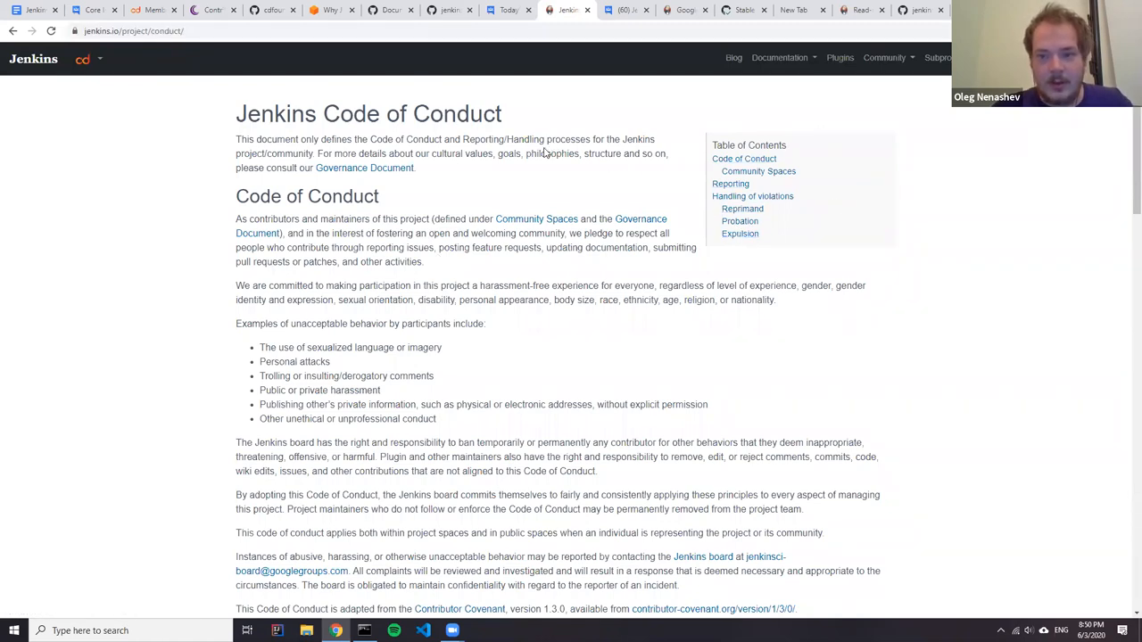
pyautogui.moveTo(715, 208)
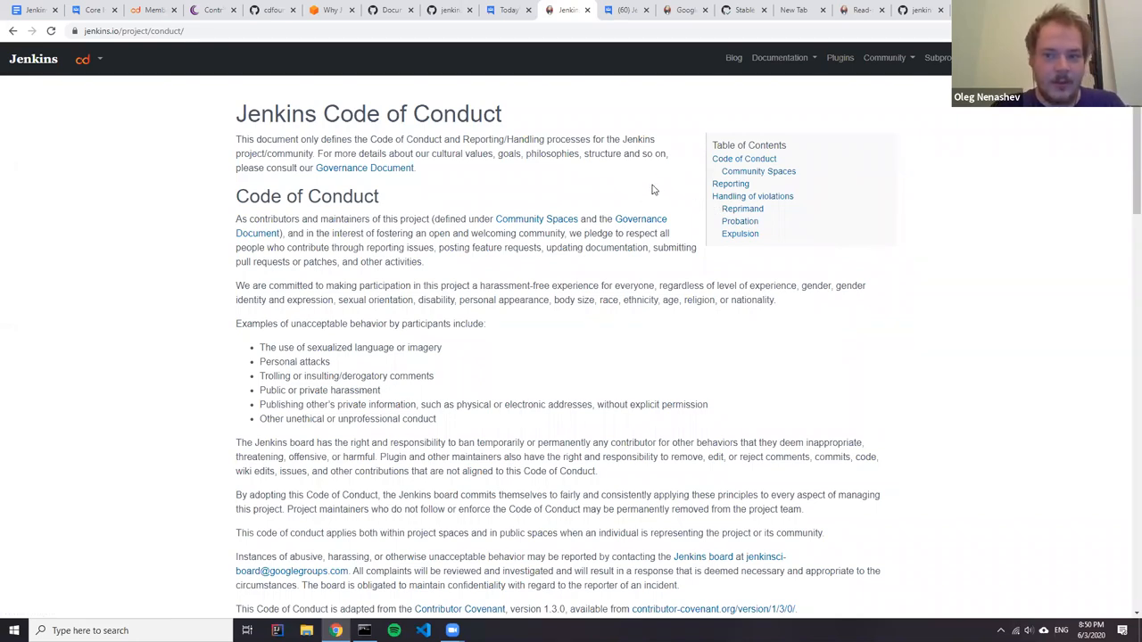
pyautogui.moveTo(751, 144)
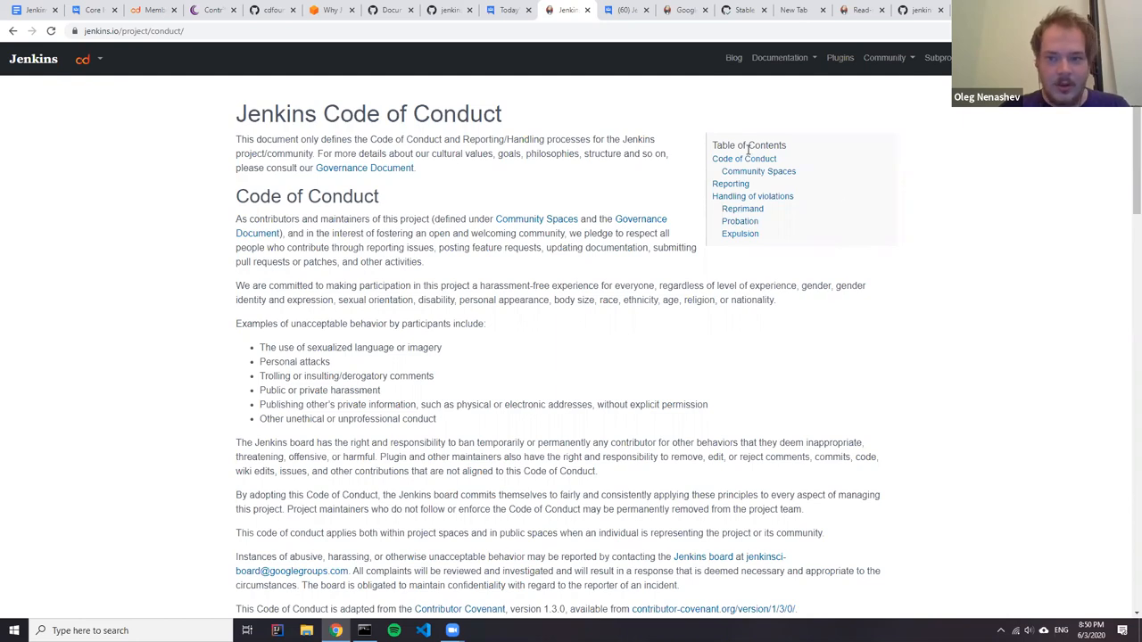
pyautogui.scroll(-3)
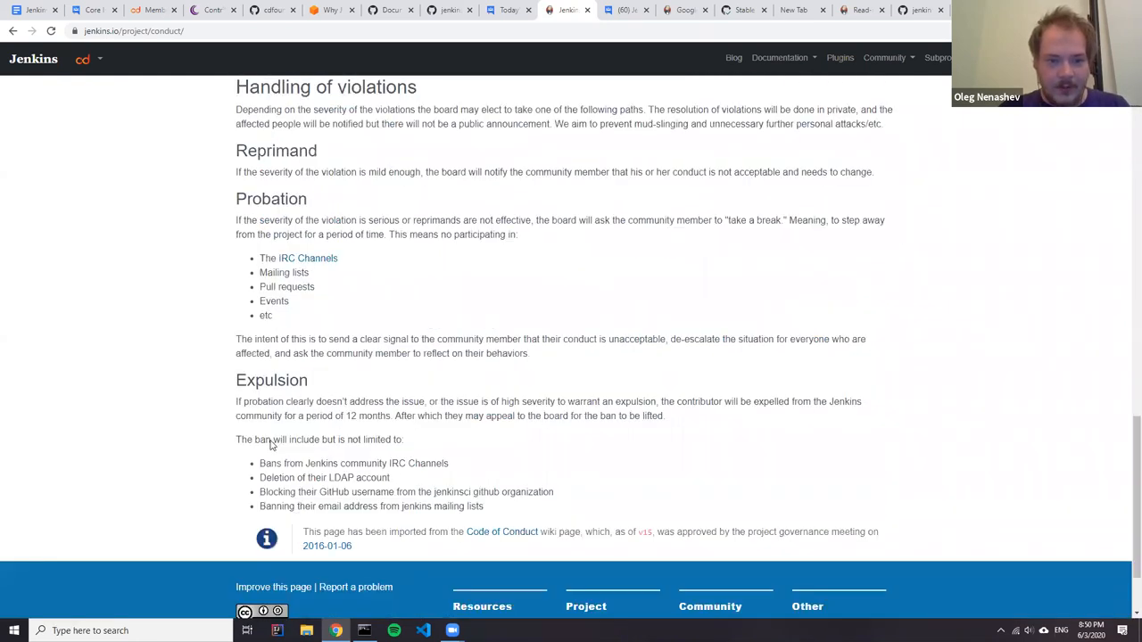
pyautogui.scroll(-3)
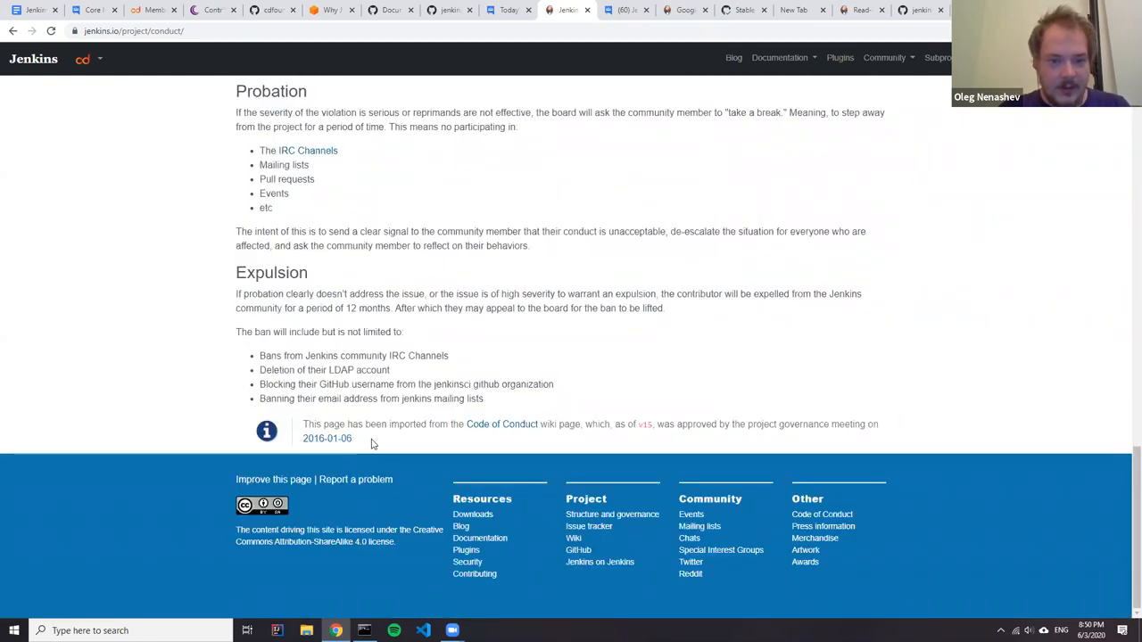
pyautogui.moveTo(302, 424); pyautogui.dragTo(352, 438)
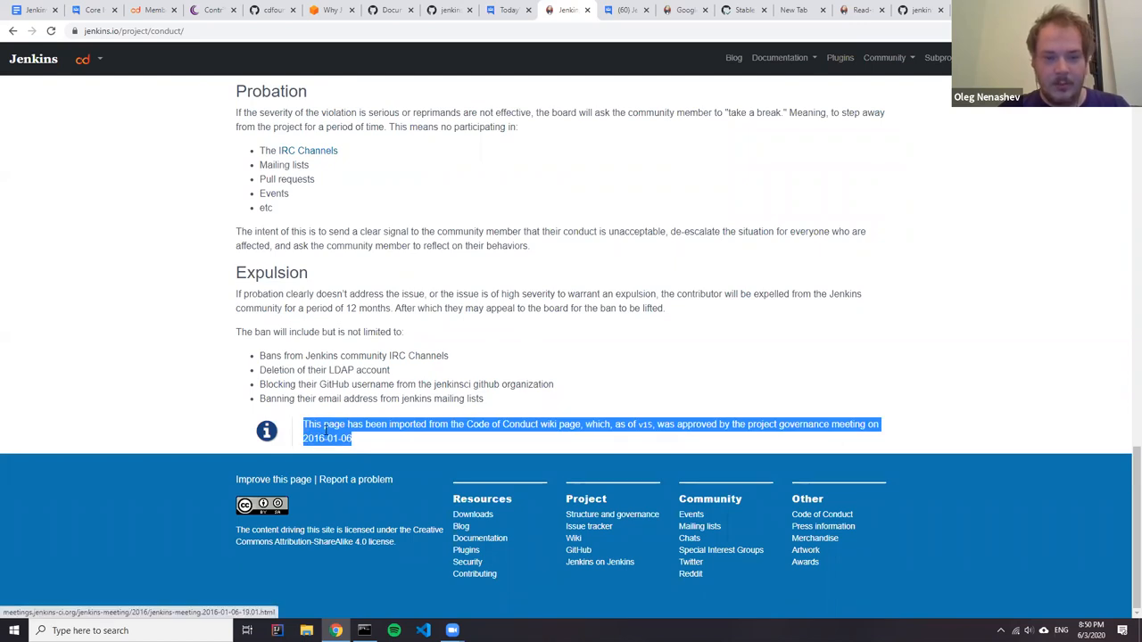
pyautogui.moveTo(329, 443)
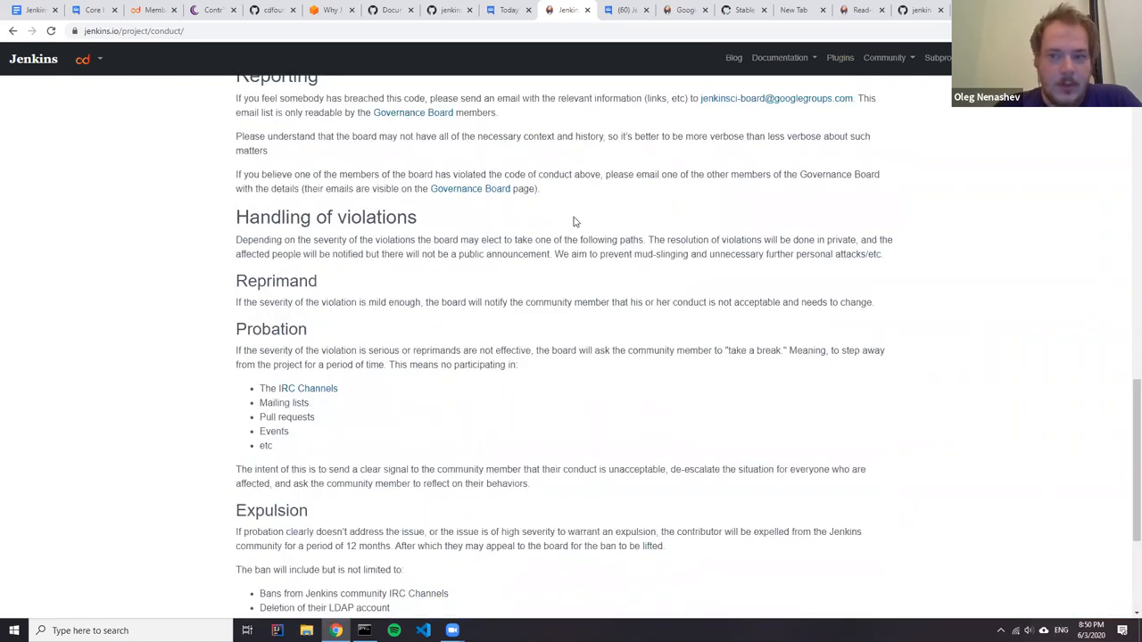
pyautogui.moveTo(566, 239)
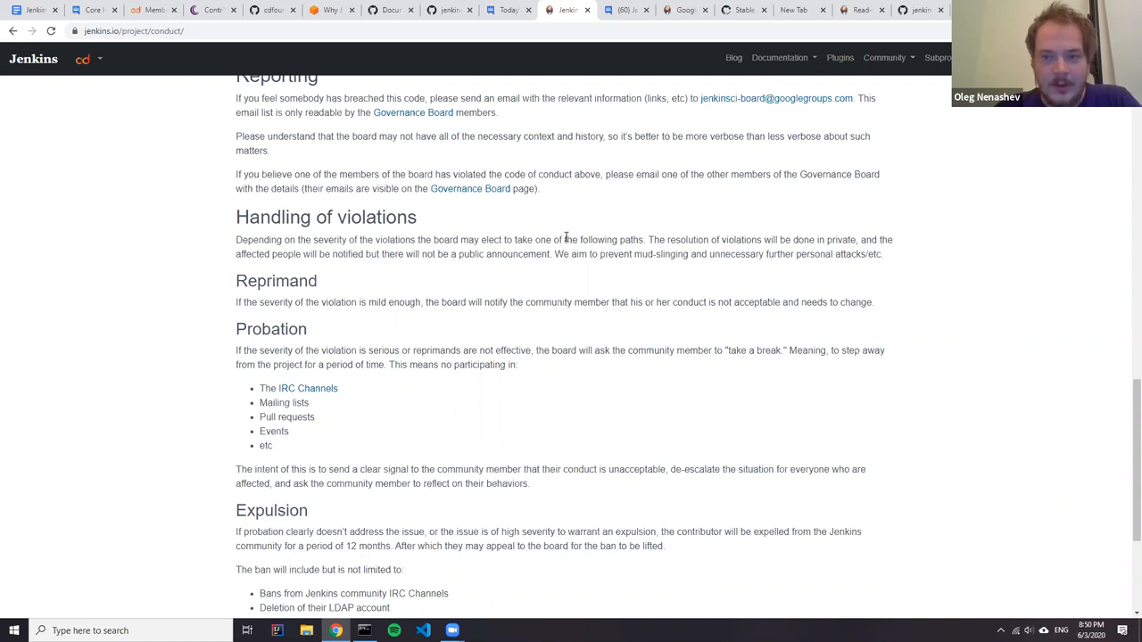
pyautogui.moveTo(440, 272)
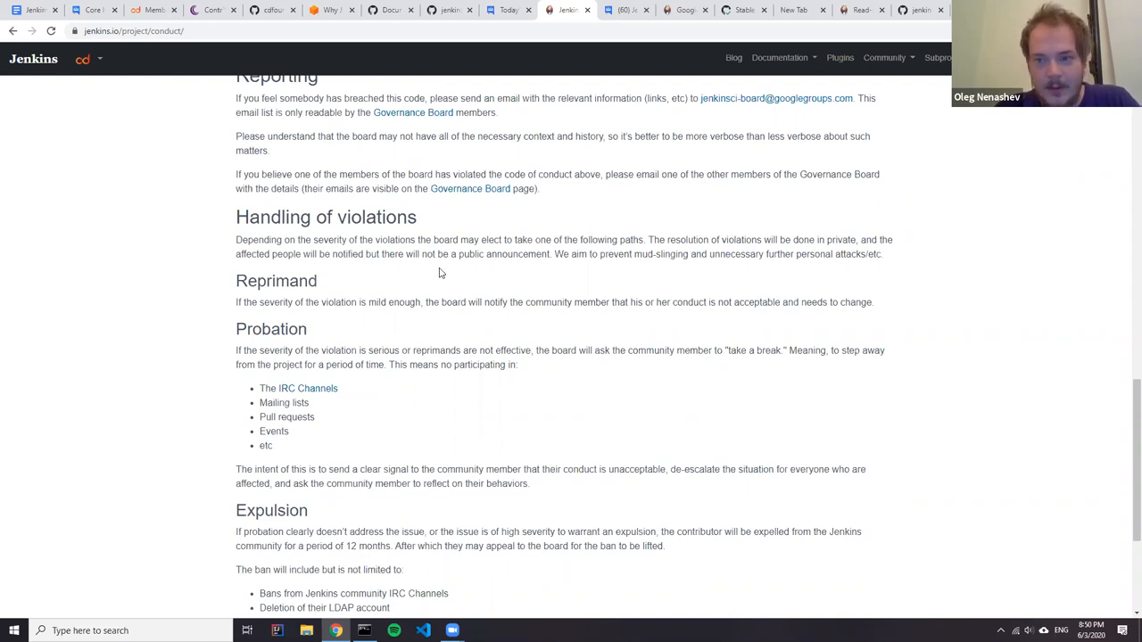
pyautogui.moveTo(603, 216)
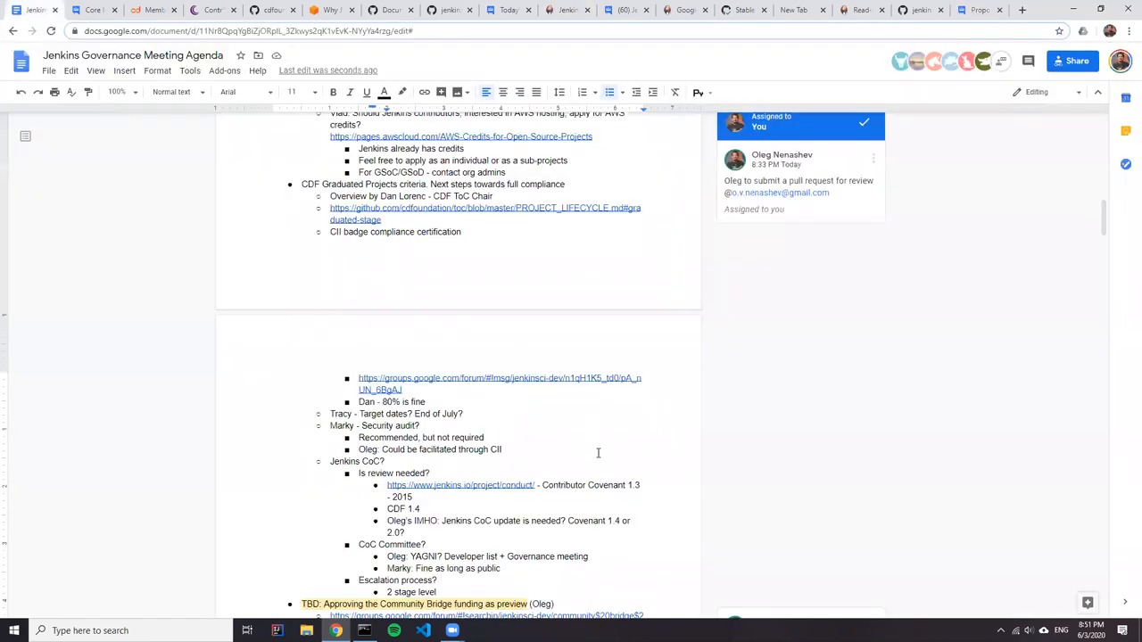
# Step: Add 'All discussions will be in public' and an action item for Oleg to start a CoC update discussion
pyautogui.scroll(-3)
pyautogui.write('All discussions will be in public')
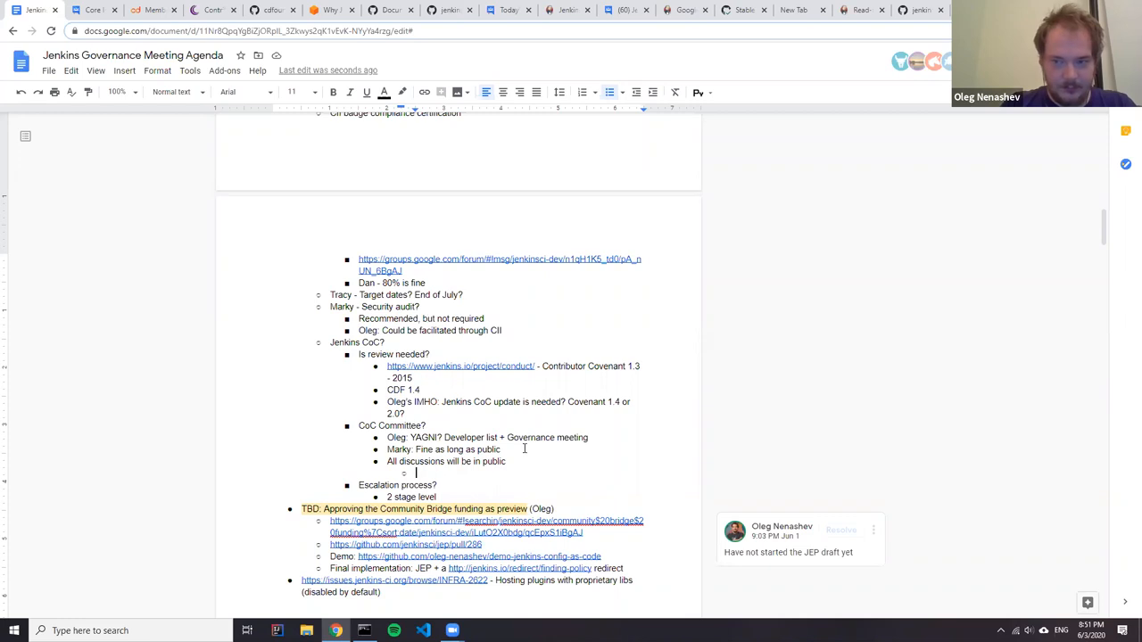
pyautogui.write('Oleg to start a discuss')
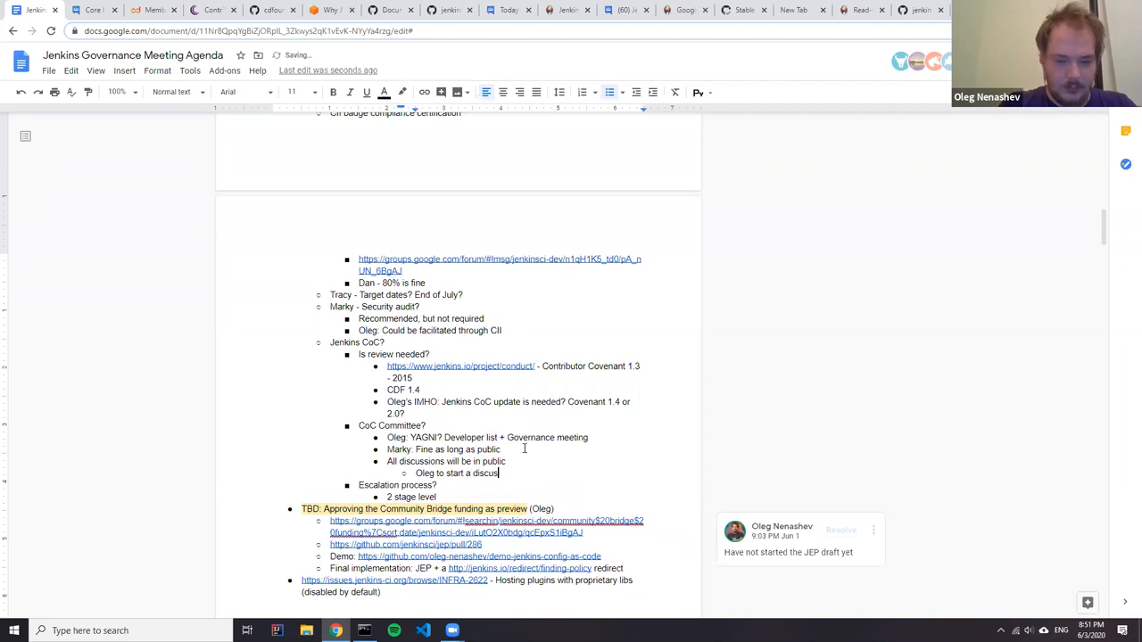
pyautogui.write('about the CoC update')
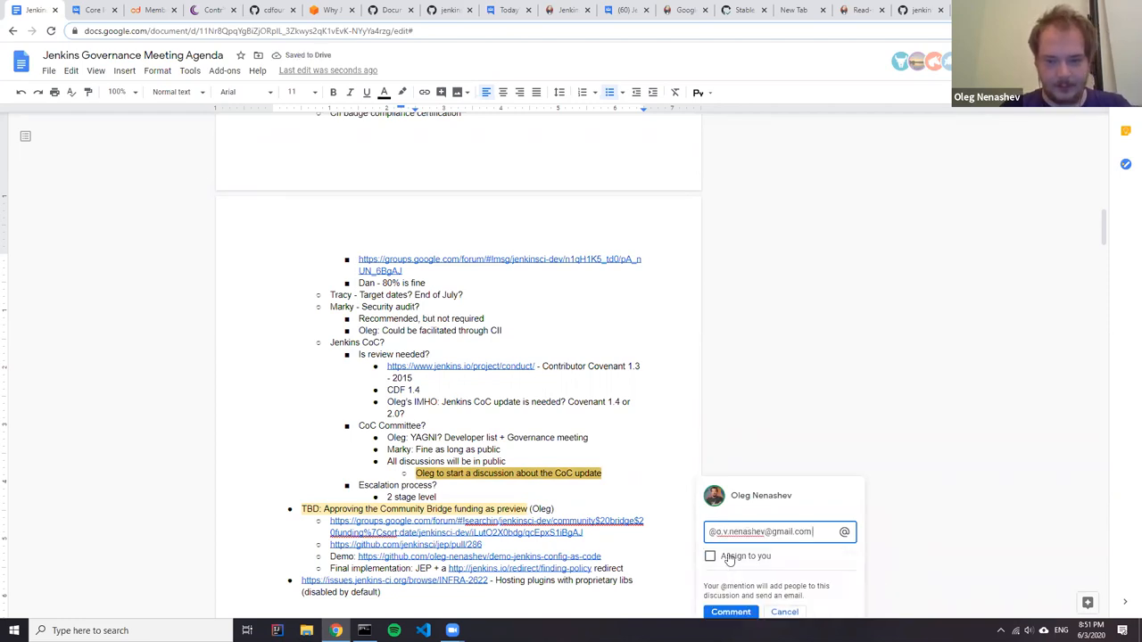
# Step: Assign the CoC update discussion comment task to yourself and scroll through the agenda
pyautogui.click(714, 557)
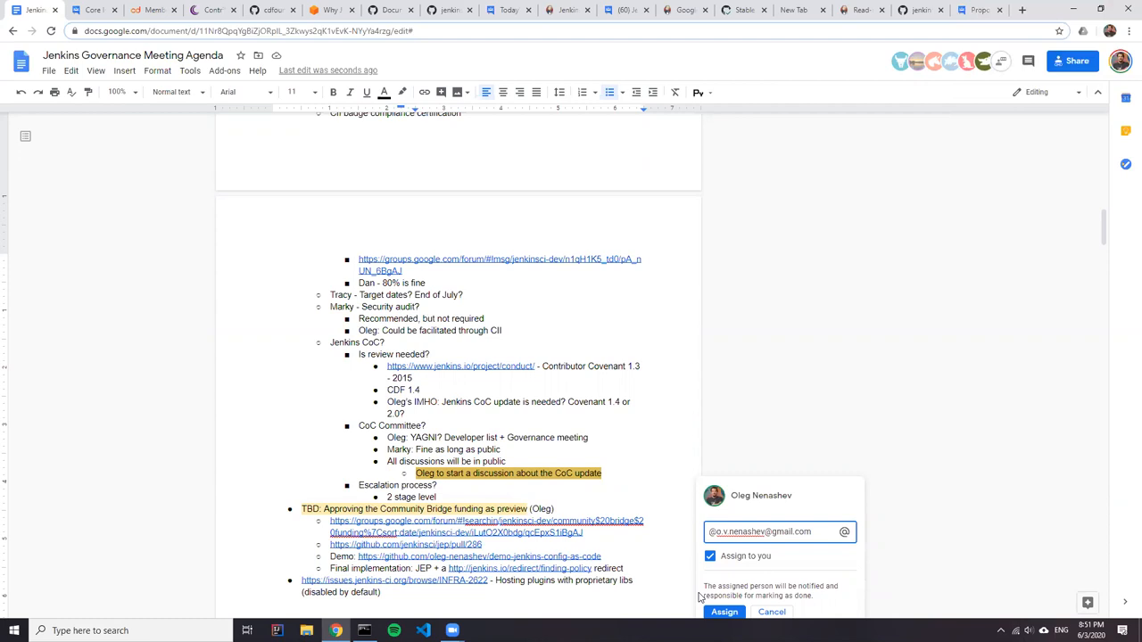
pyautogui.click(725, 612)
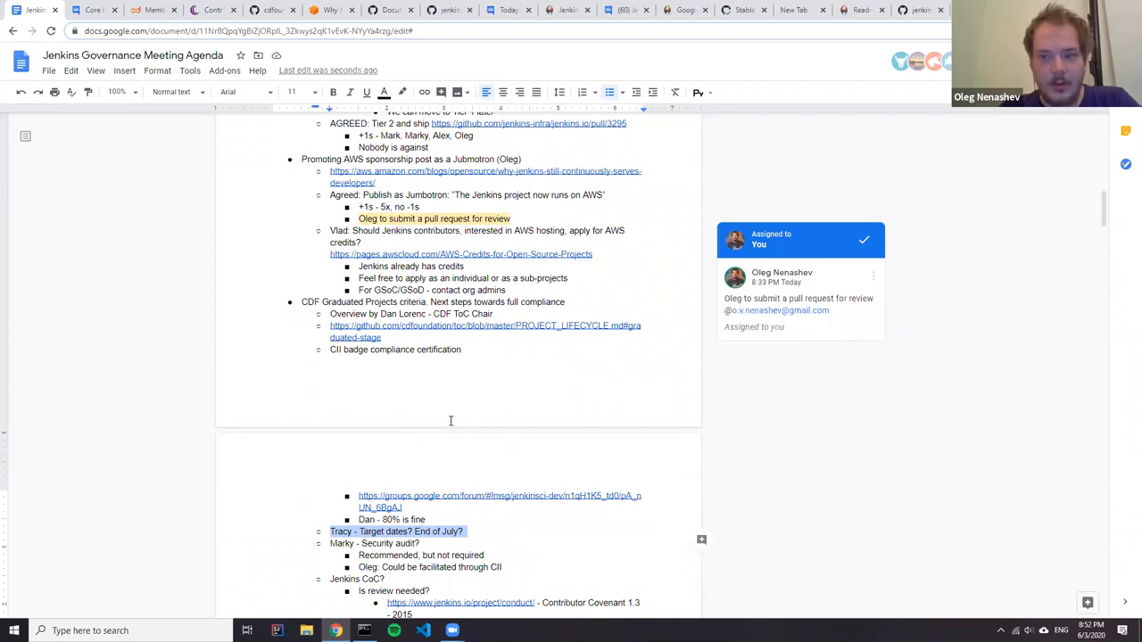
pyautogui.scroll(-3)
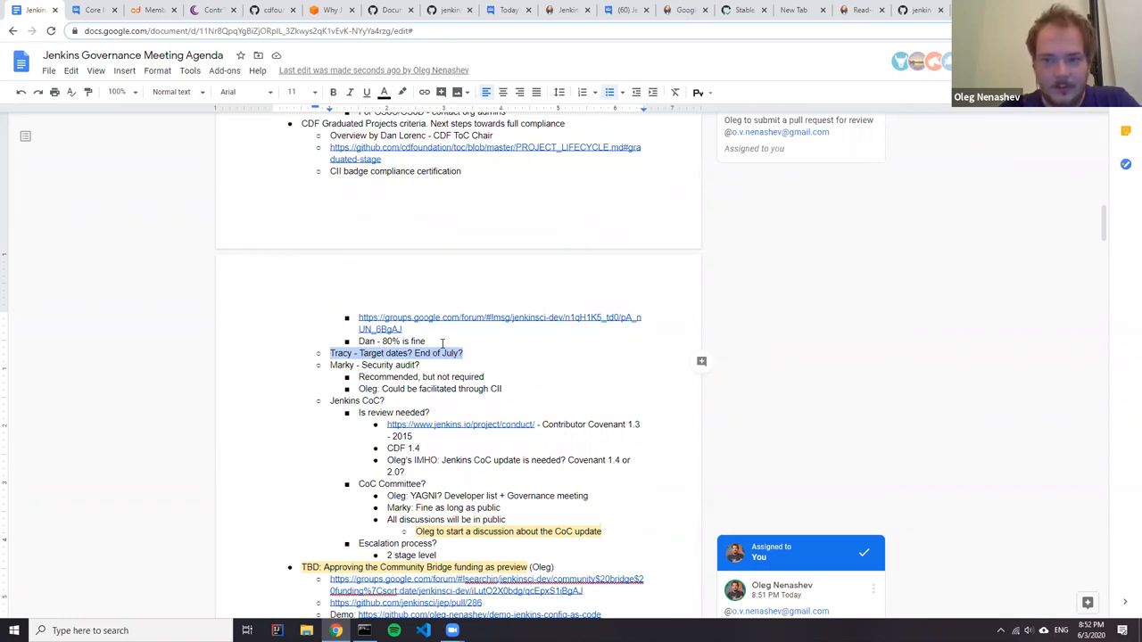
pyautogui.scroll(-3)
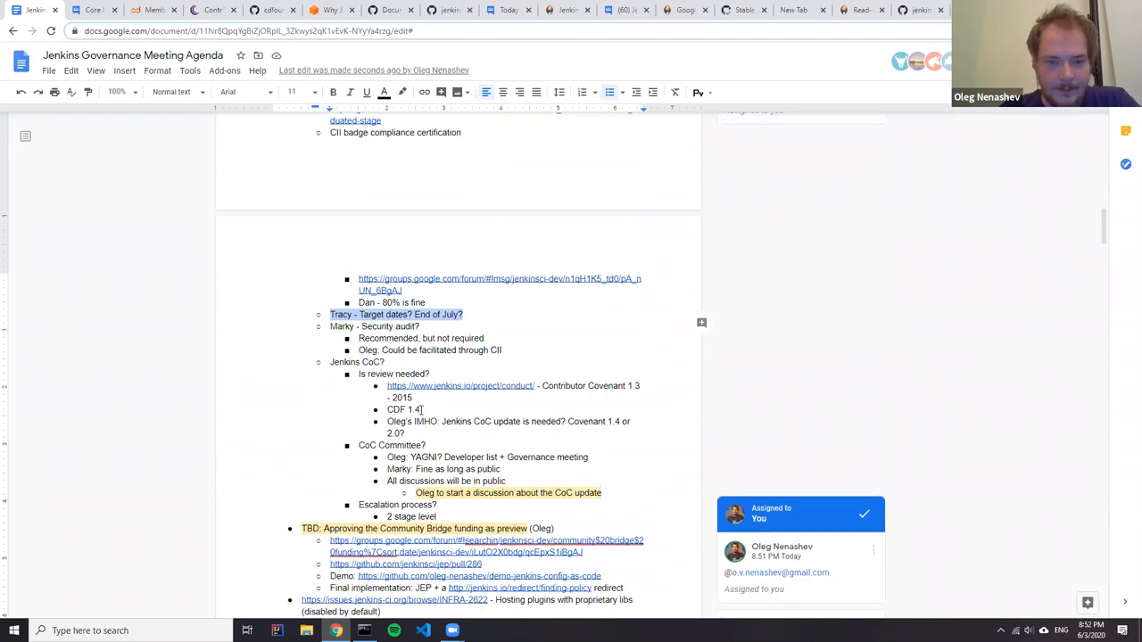
pyautogui.scroll(-3)
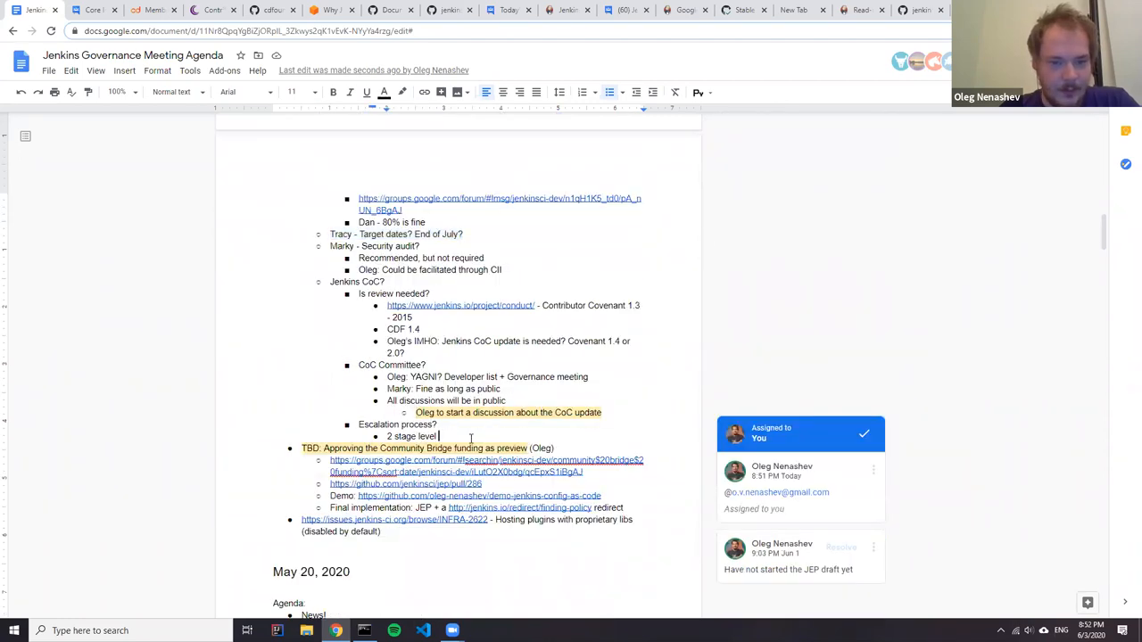
# Step: Add a bullet: Tracy to start a discussion about the CDF Graduation process in the dev list
pyautogui.press('Enter')
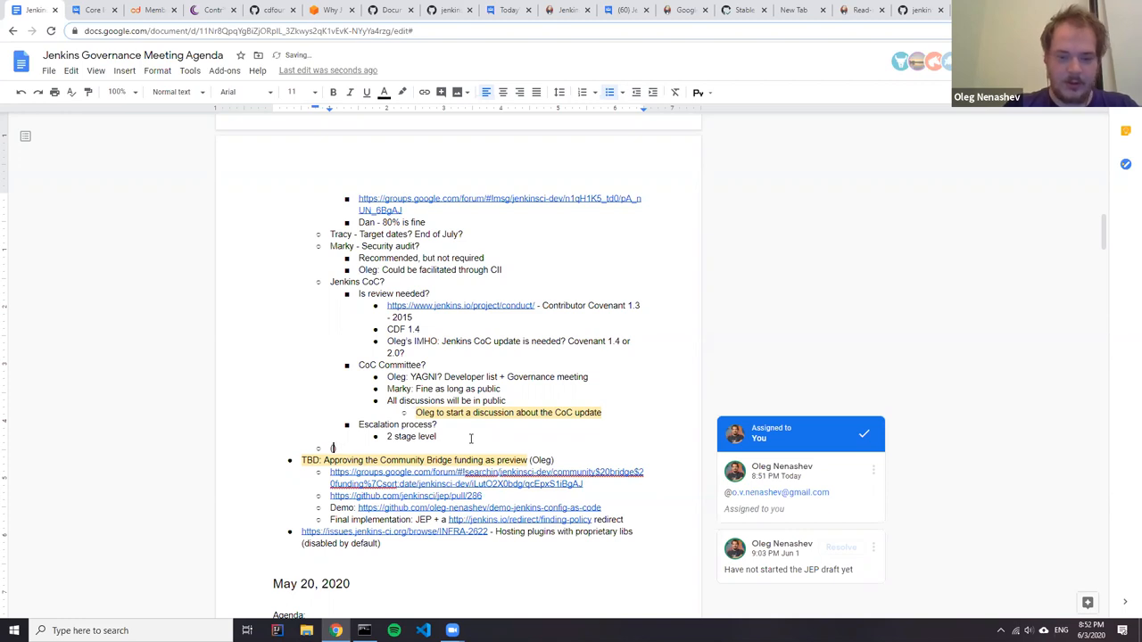
pyautogui.scroll(3)
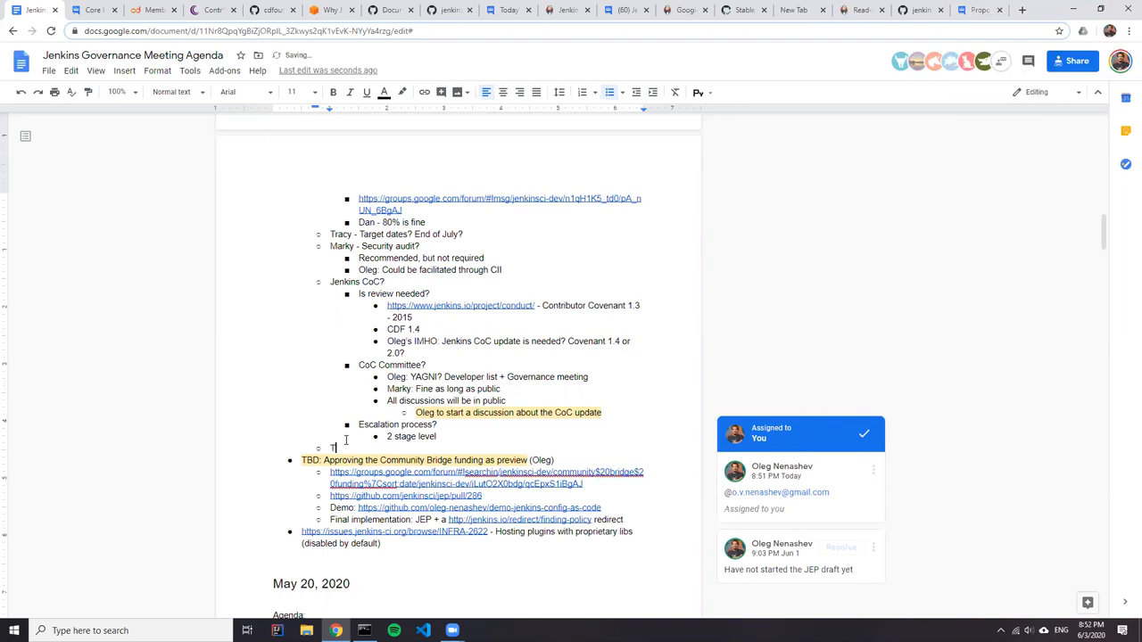
pyautogui.write('Tracy to start a discussi')
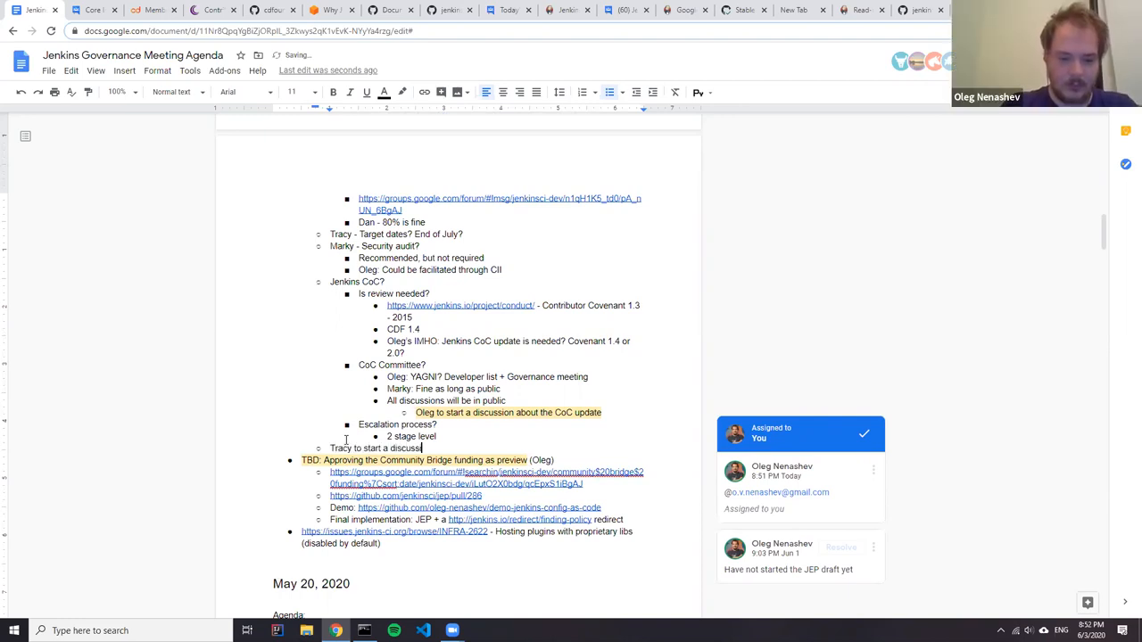
pyautogui.write('about CDF G')
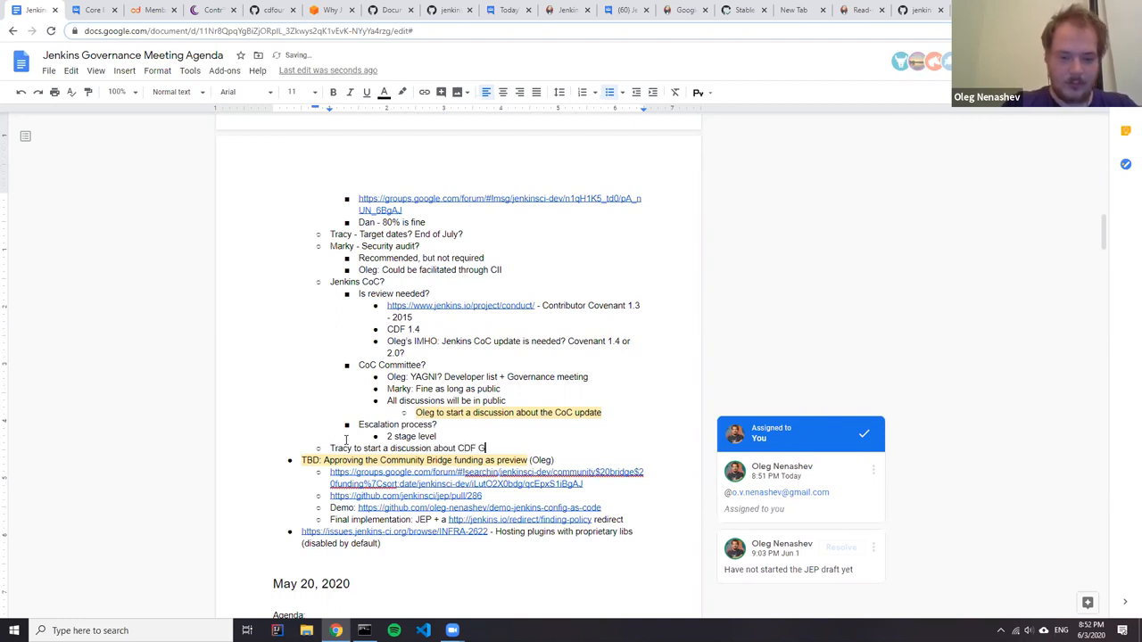
pyautogui.write('raduation process in the dev lis')
pyautogui.write('@')
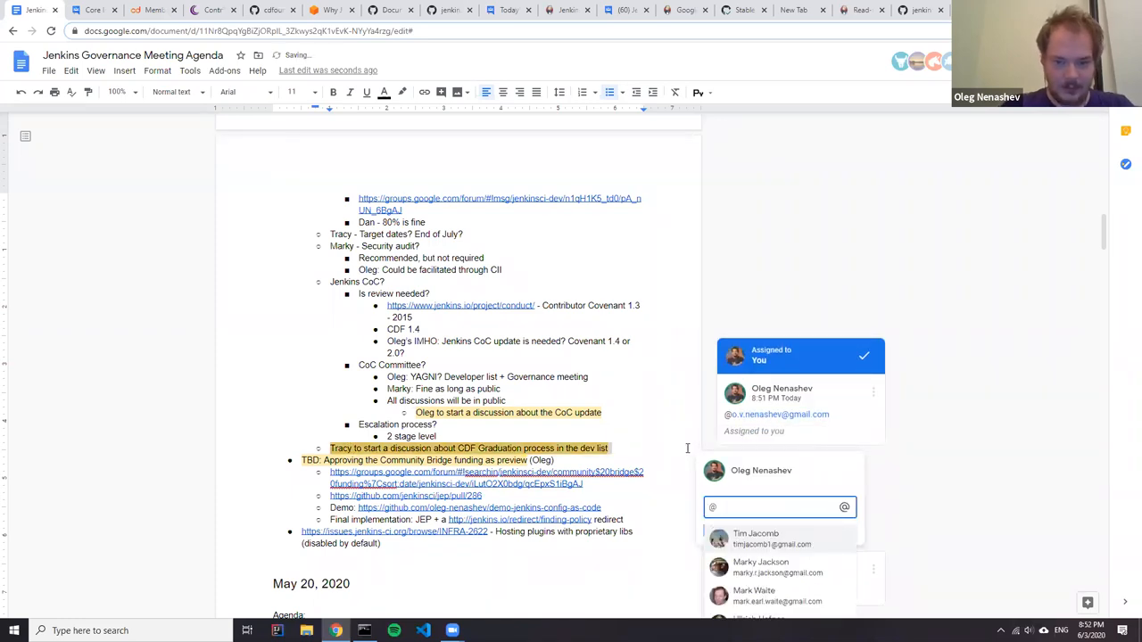
pyautogui.write('tra')
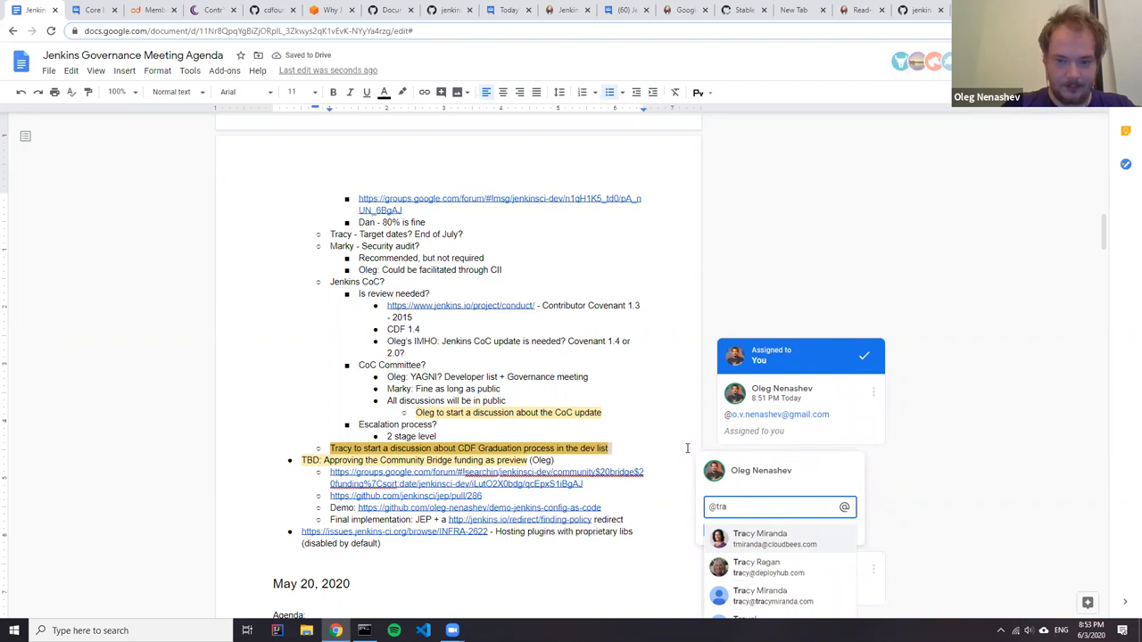
pyautogui.click(759, 538)
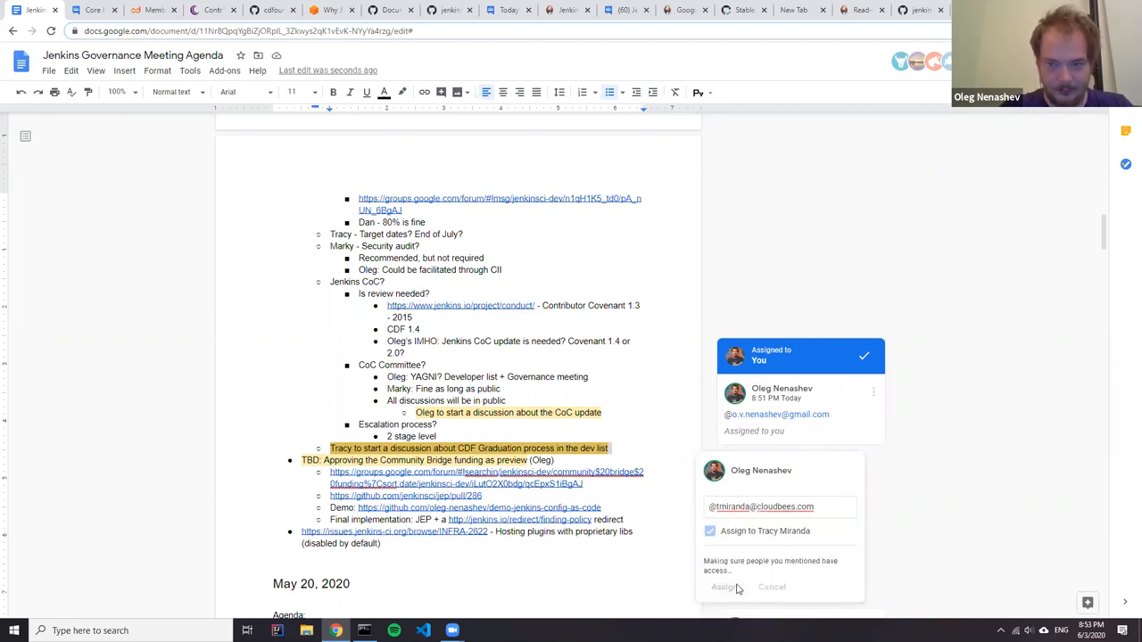
pyautogui.click(718, 588)
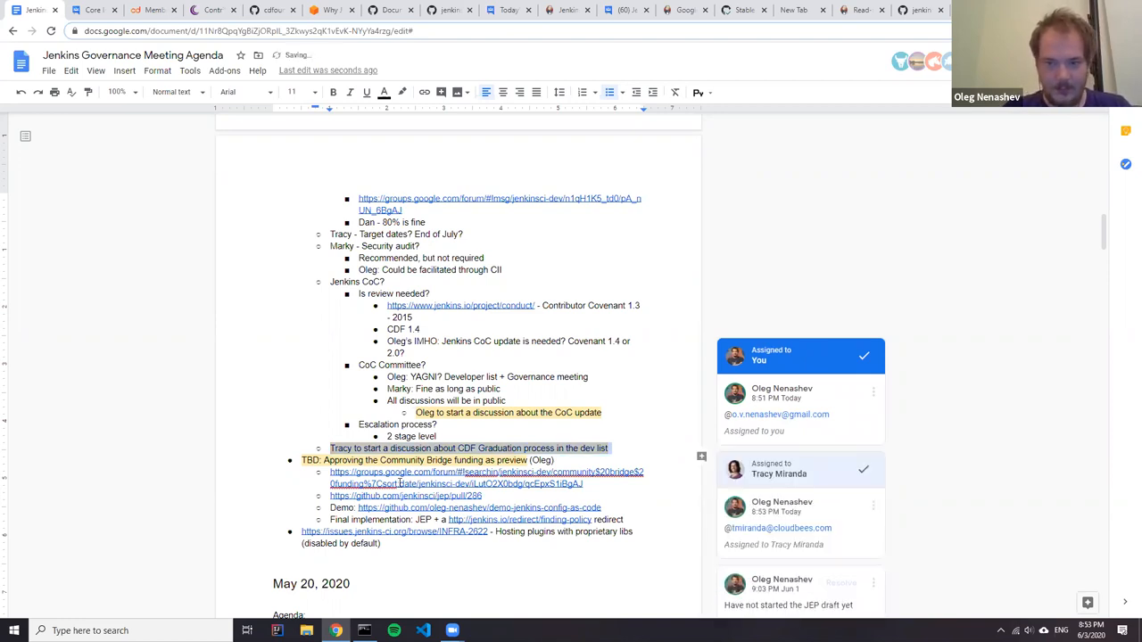
pyautogui.click(487, 472)
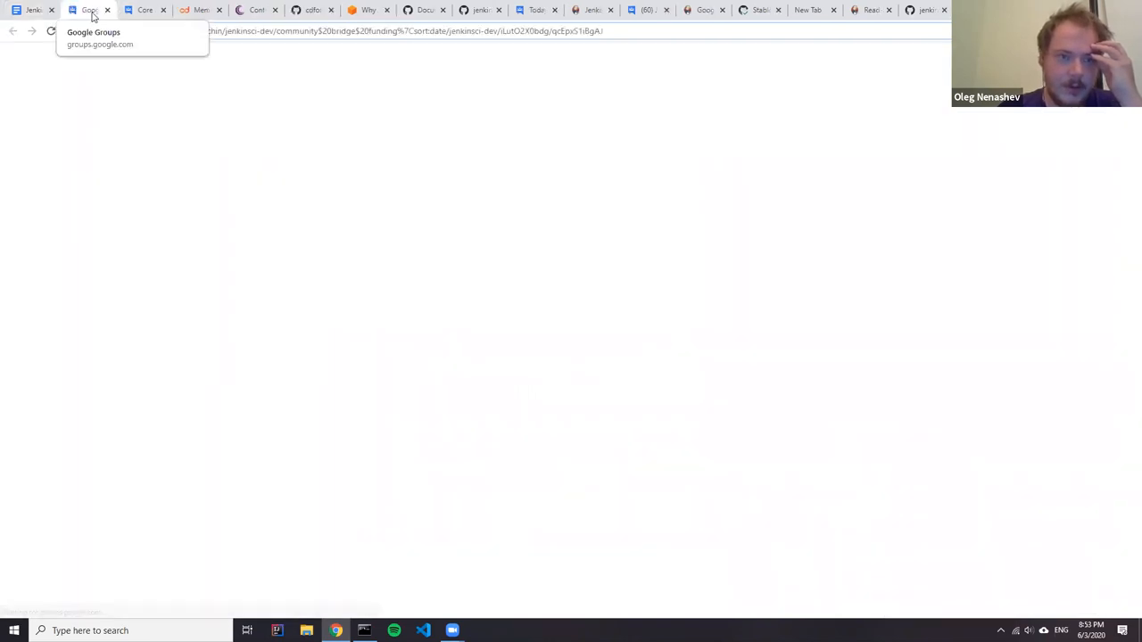
# Step: Switch to the 'Proposal: Jenkins funding page on CommunityBridge' Google Groups thread
pyautogui.click(85, 13)
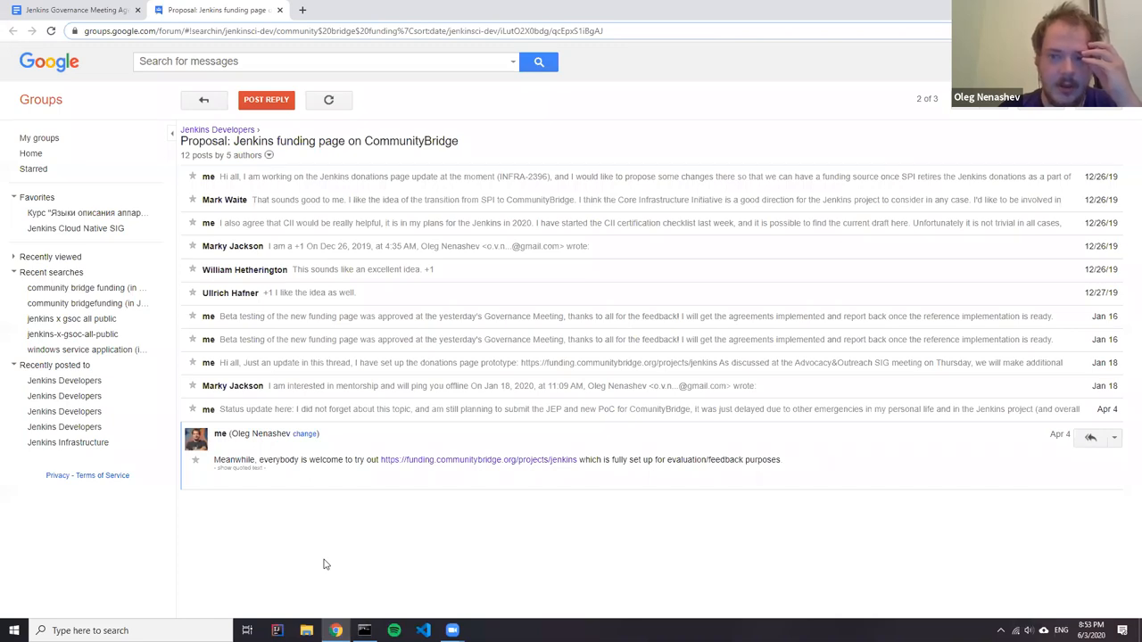
pyautogui.moveTo(237, 141)
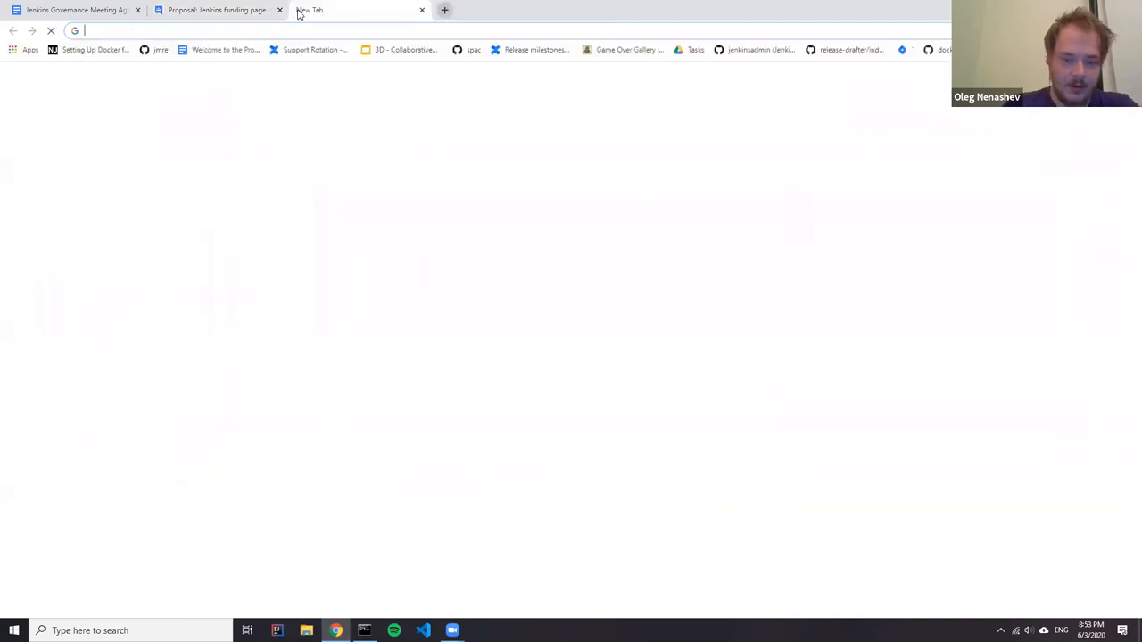
# Step: Read the Jenkins Donate page's SPI and ffis.de options, highlighting the ffis.de donation section
pyautogui.write('jenkins.io/events/online-hackfest/2020-uiux')
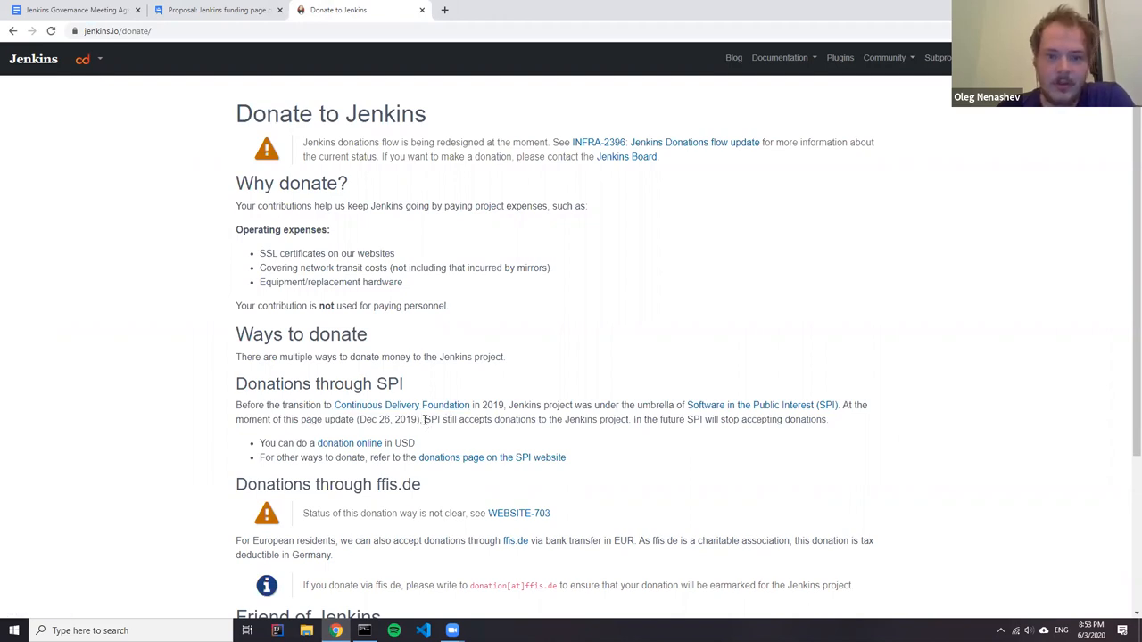
pyautogui.moveTo(173, 412)
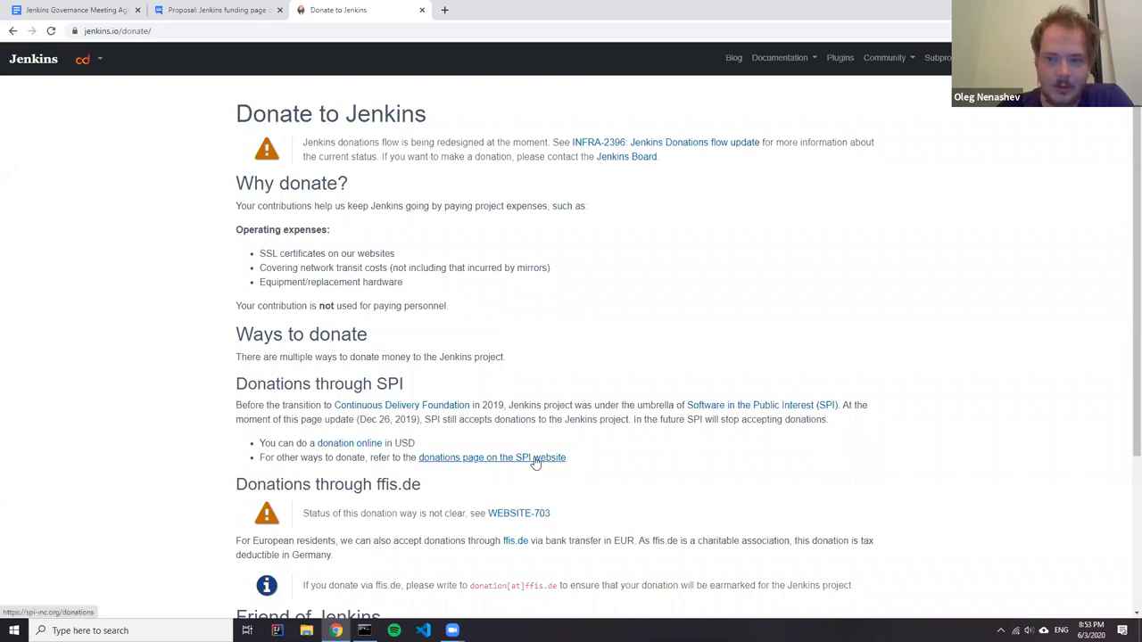
pyautogui.moveTo(515, 456)
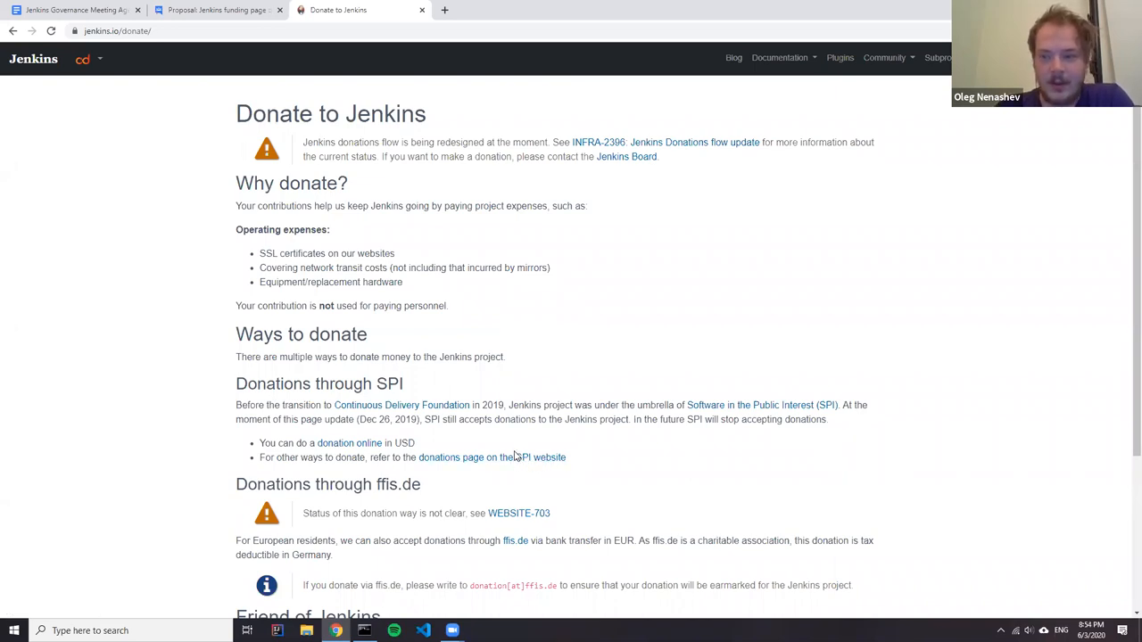
pyautogui.moveTo(663, 383)
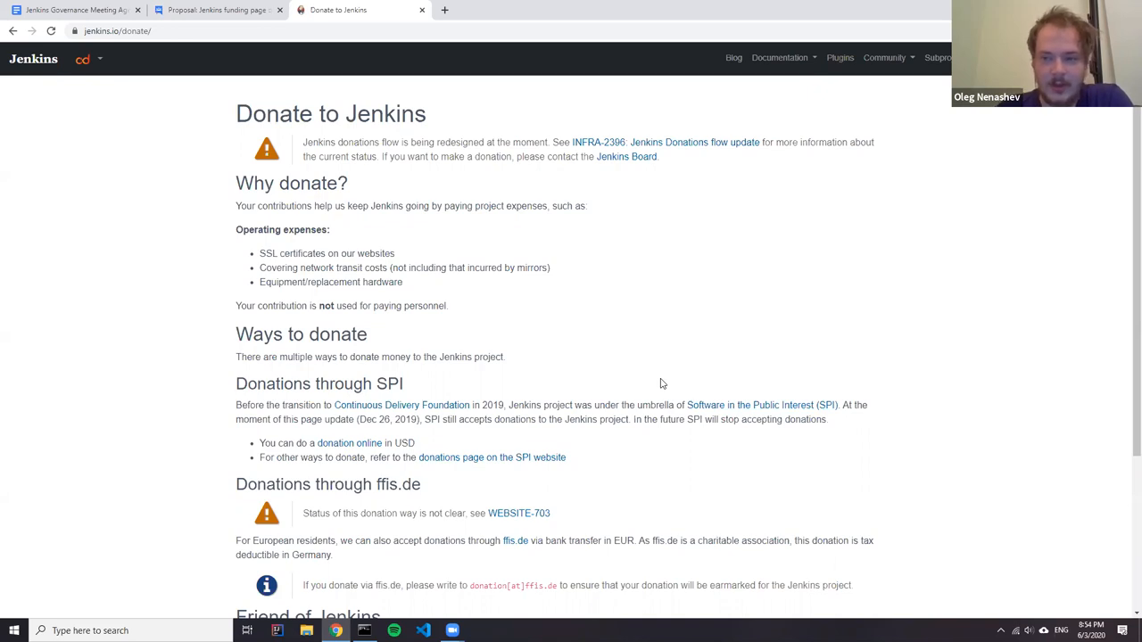
pyautogui.moveTo(738, 410)
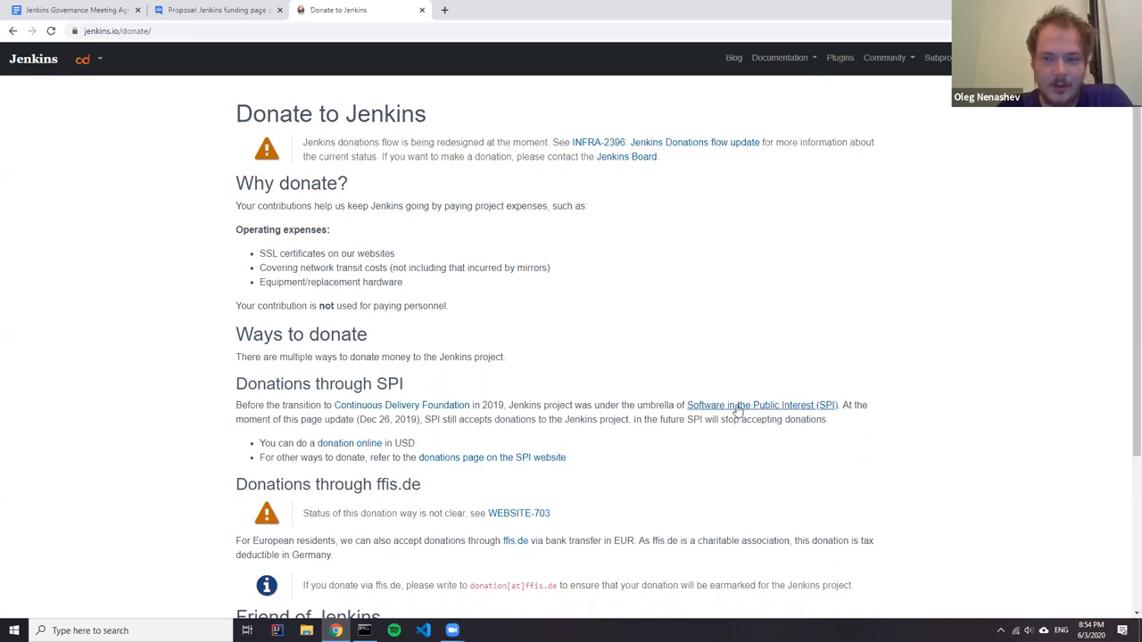
pyautogui.scroll(-3)
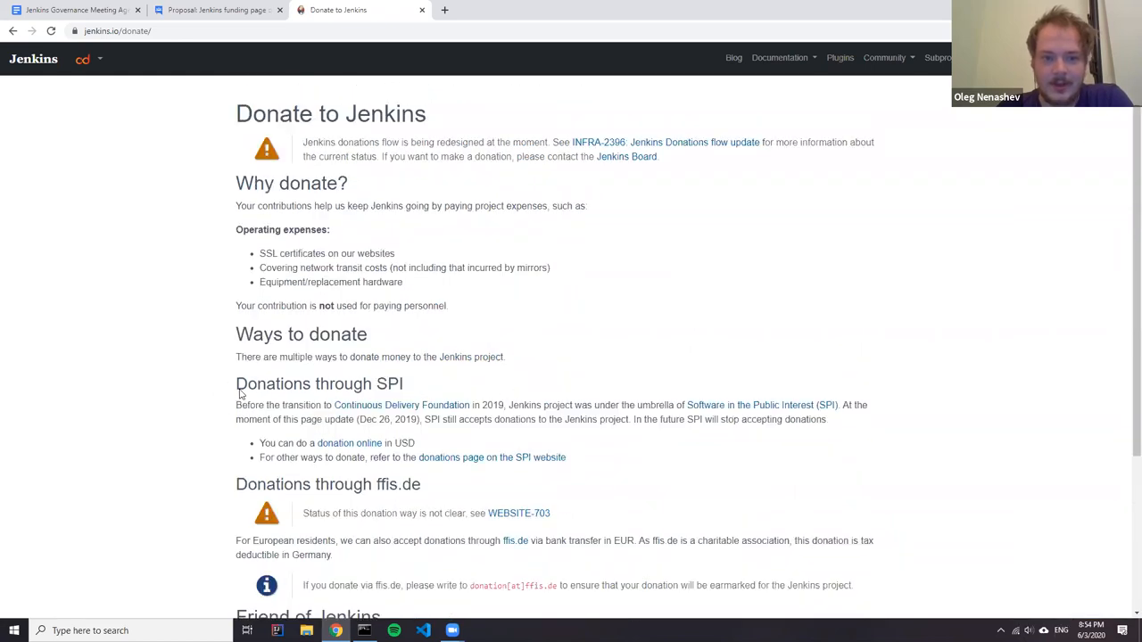
pyautogui.moveTo(530, 429)
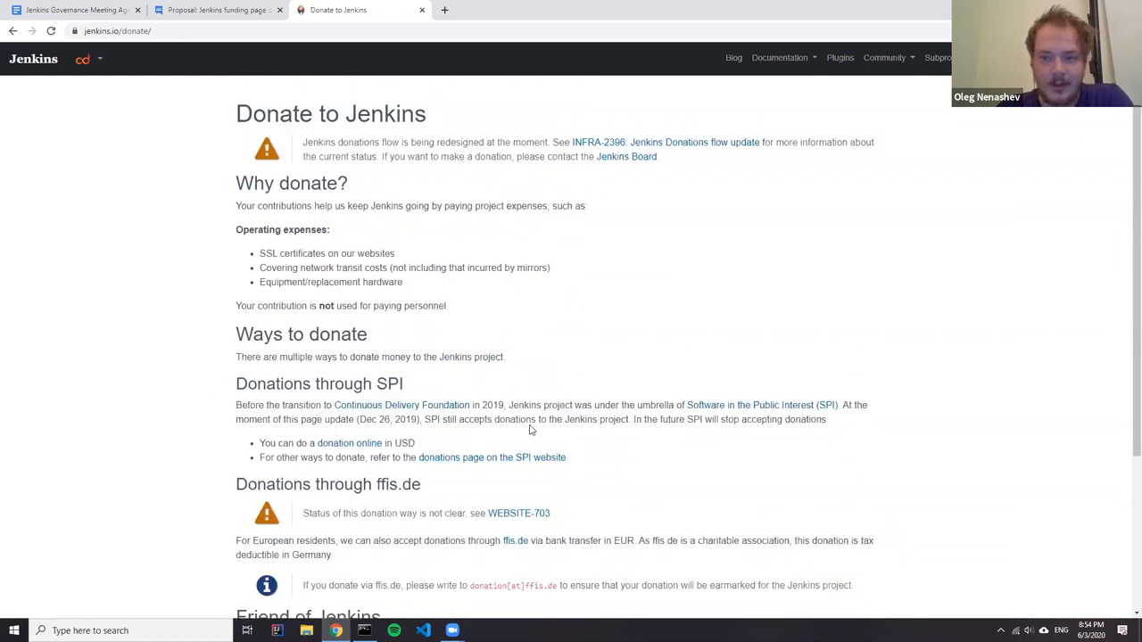
pyautogui.scroll(-3)
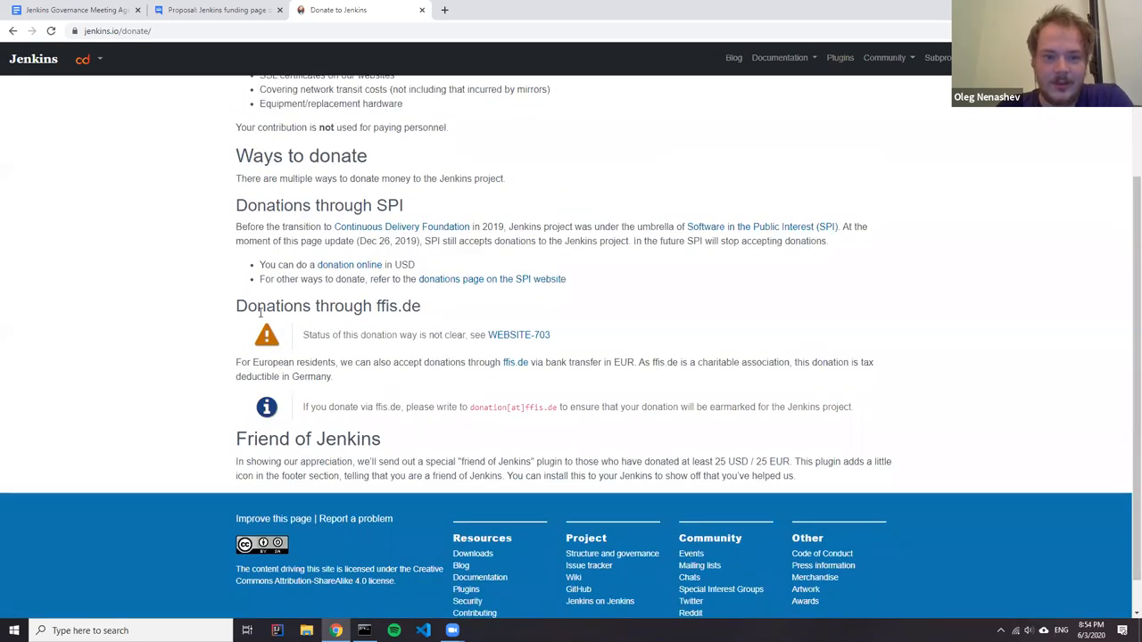
pyautogui.moveTo(415, 321)
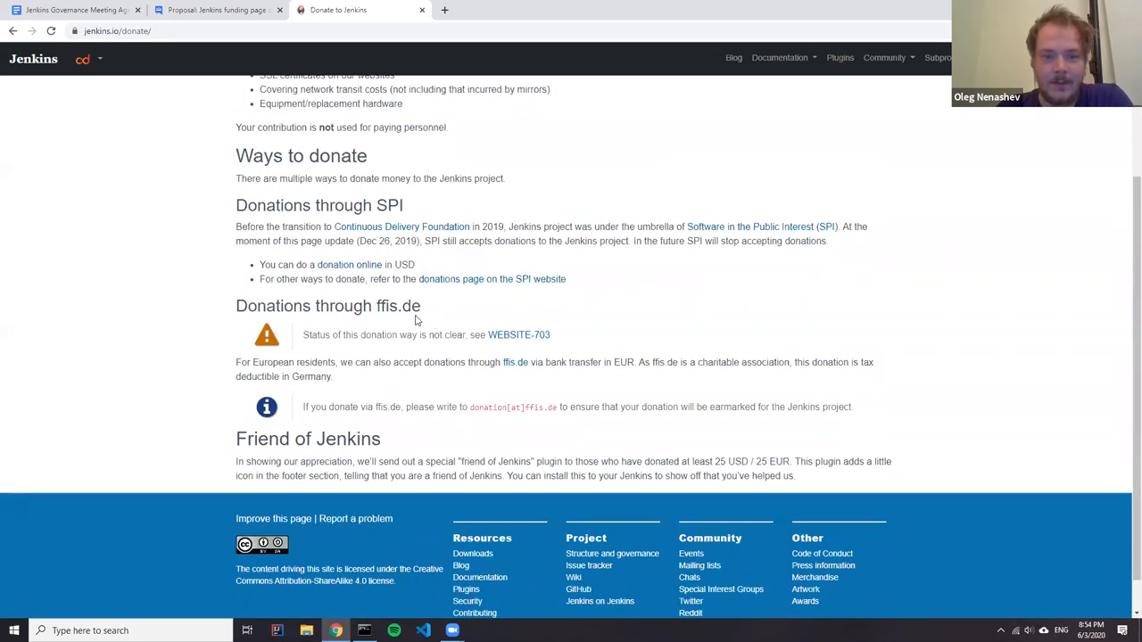
pyautogui.moveTo(435, 312)
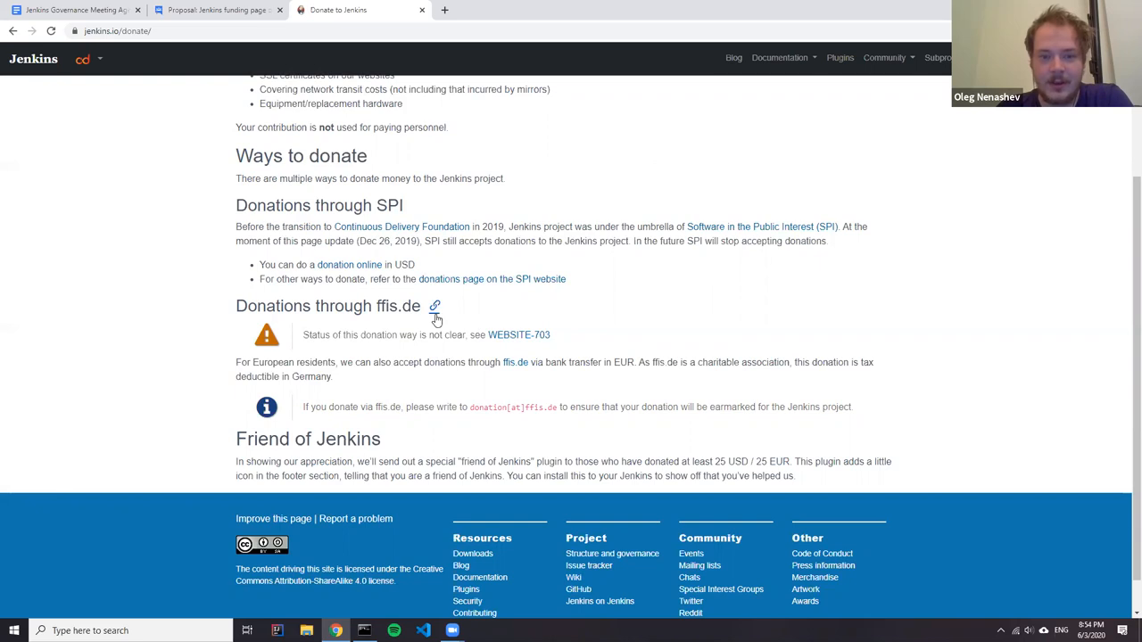
pyautogui.moveTo(484, 322)
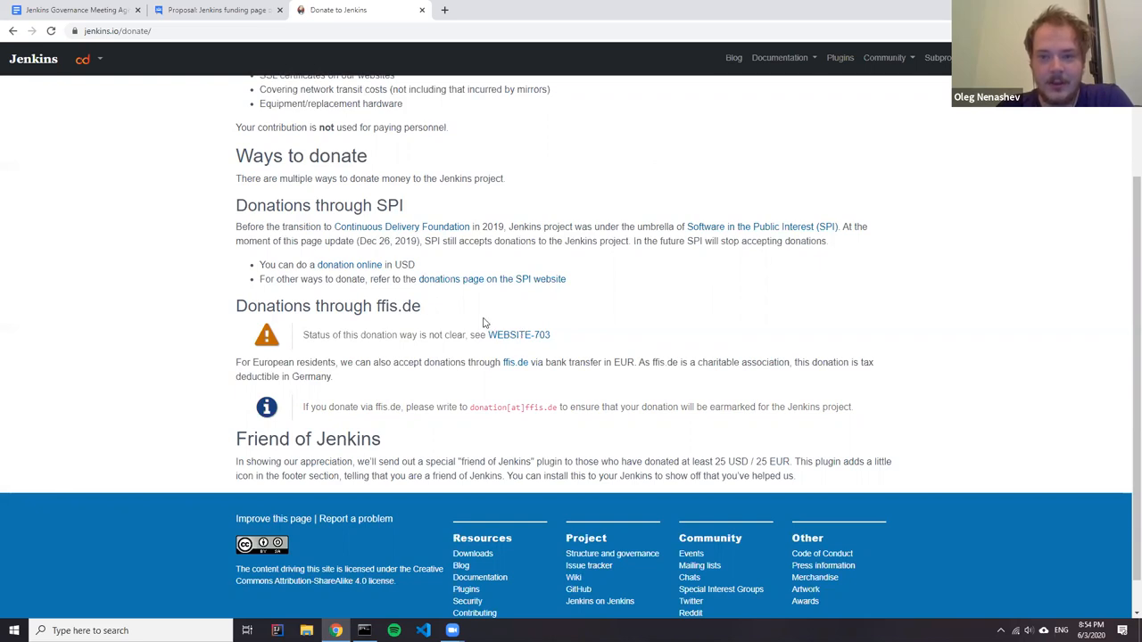
pyautogui.moveTo(241, 356)
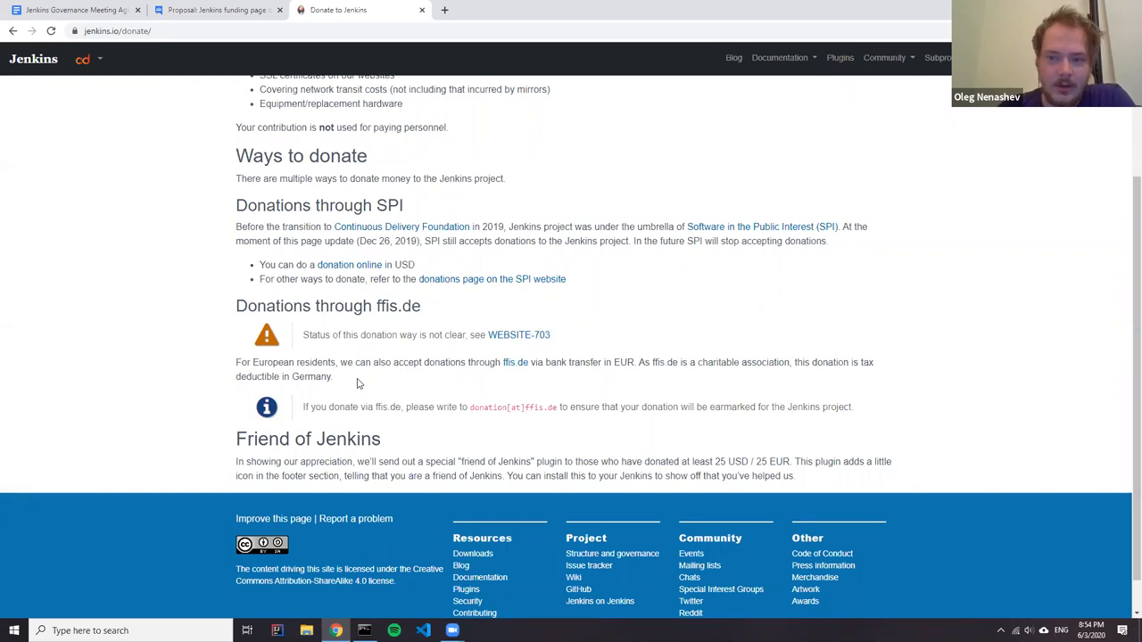
pyautogui.moveTo(352, 376)
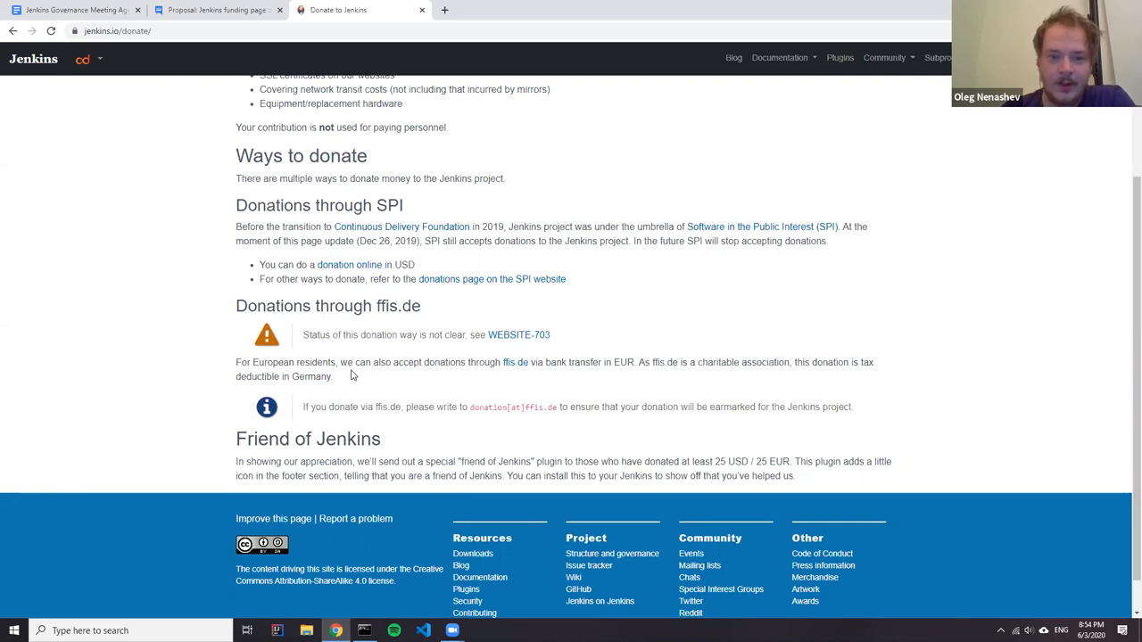
pyautogui.moveTo(585, 377)
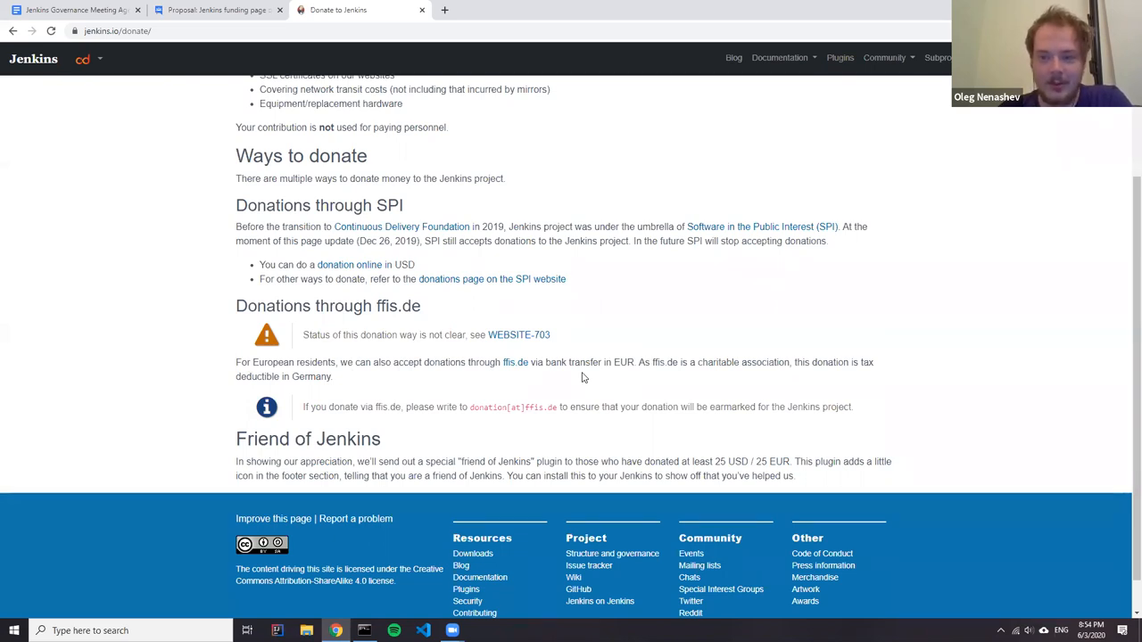
pyautogui.moveTo(230, 352)
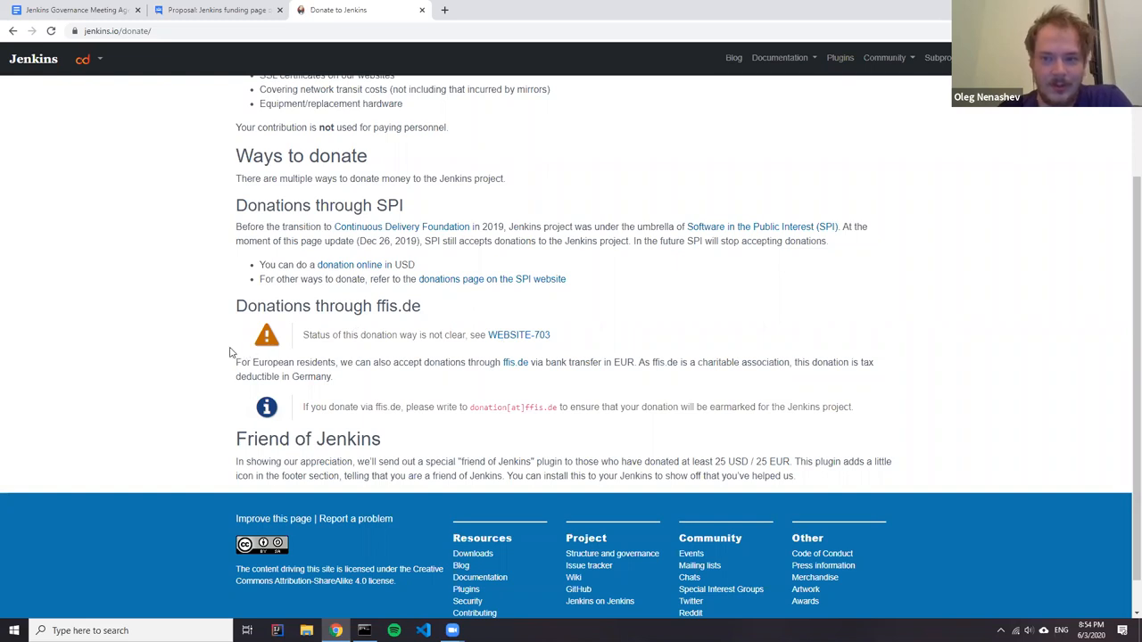
pyautogui.moveTo(236, 310)
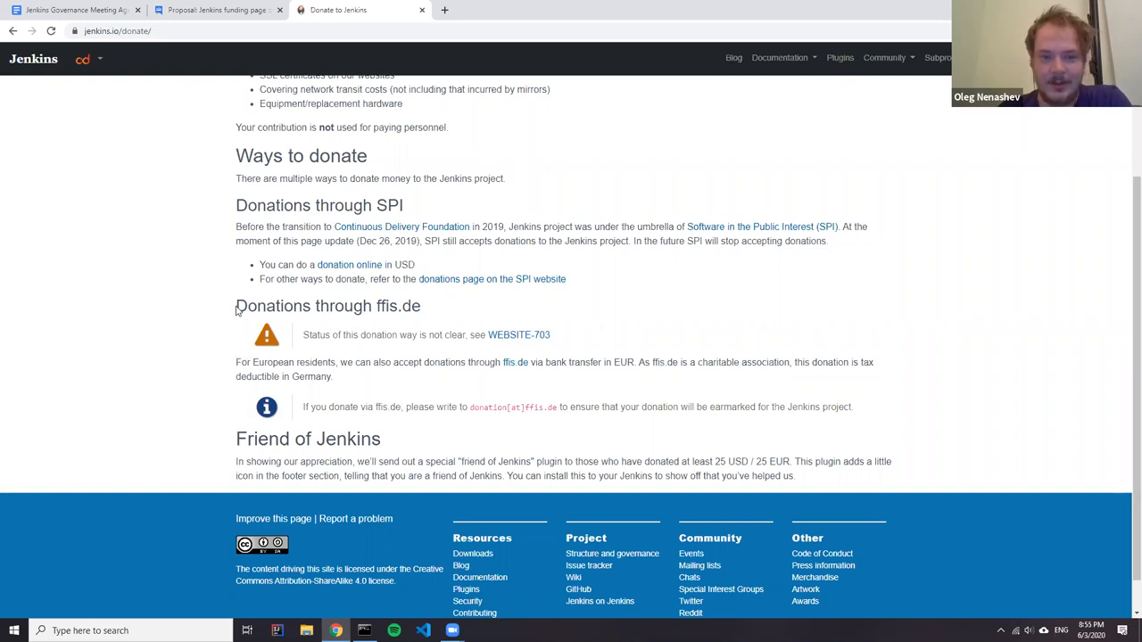
pyautogui.moveTo(236, 305); pyautogui.dragTo(852, 407)
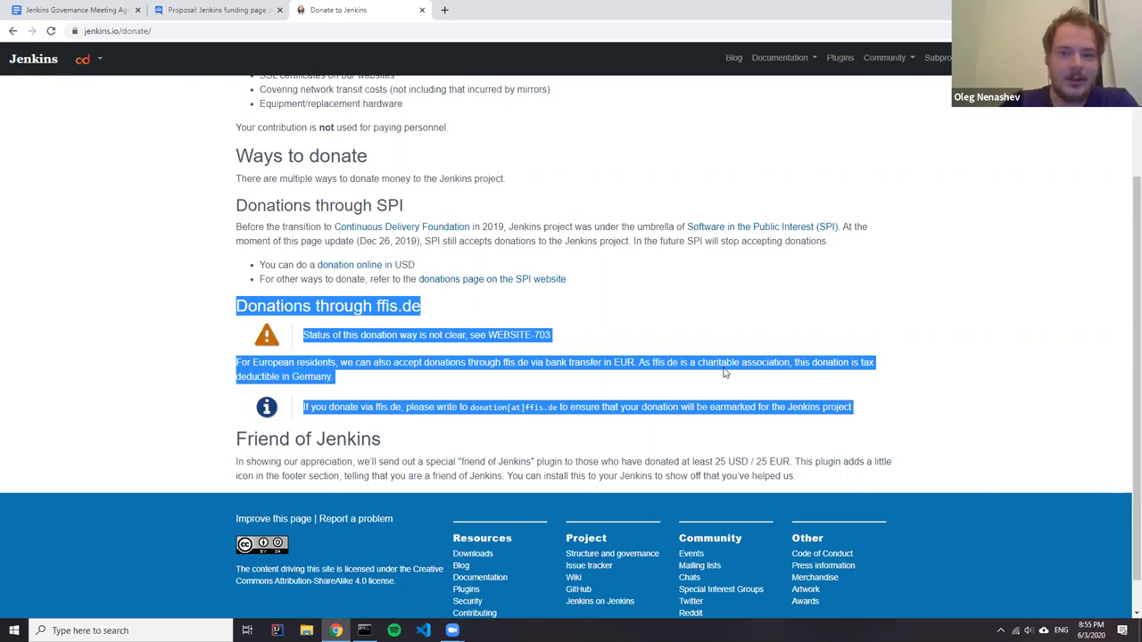
pyautogui.moveTo(416, 215)
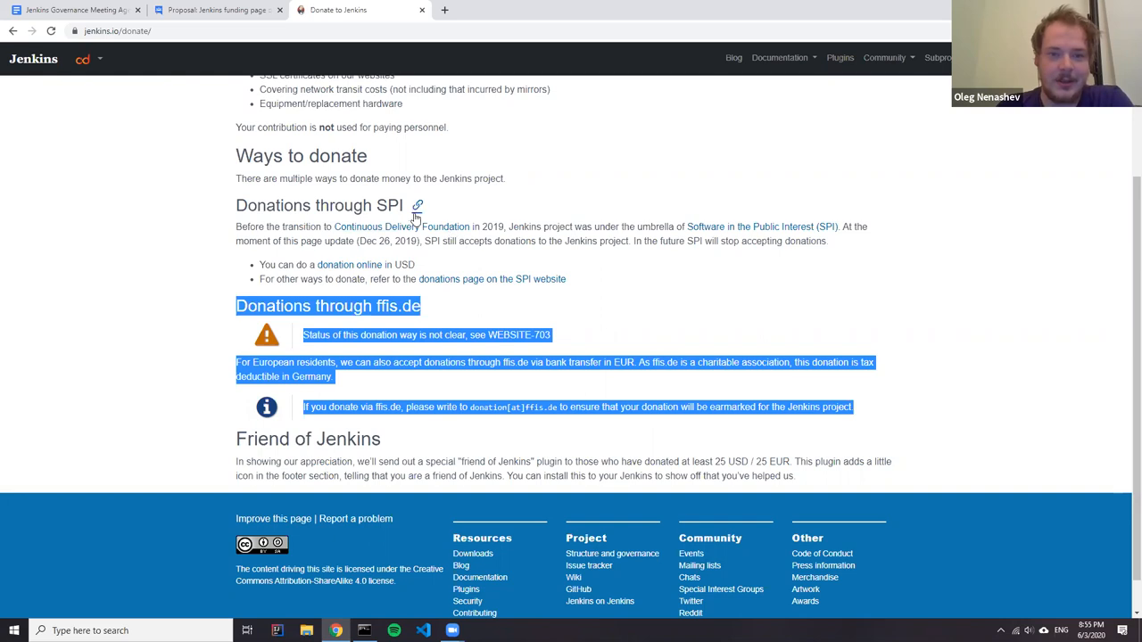
pyautogui.scroll(3)
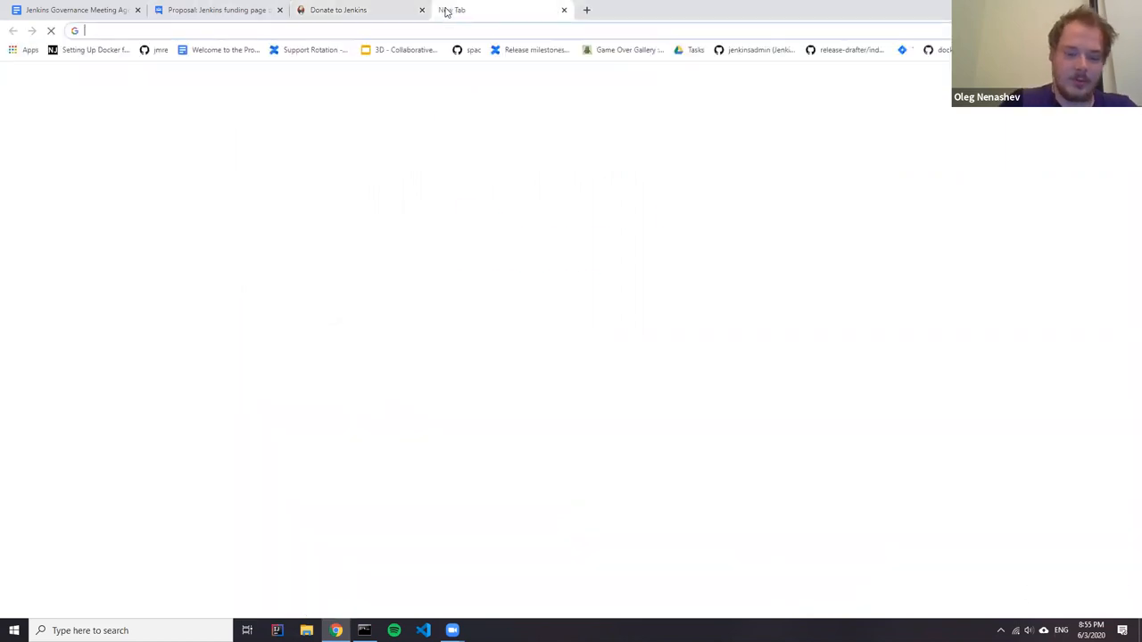
# Step: Review CommunityBridge's Jenkins funding page, then open JEP draft pull request #286 from the agenda
pyautogui.write('omm')
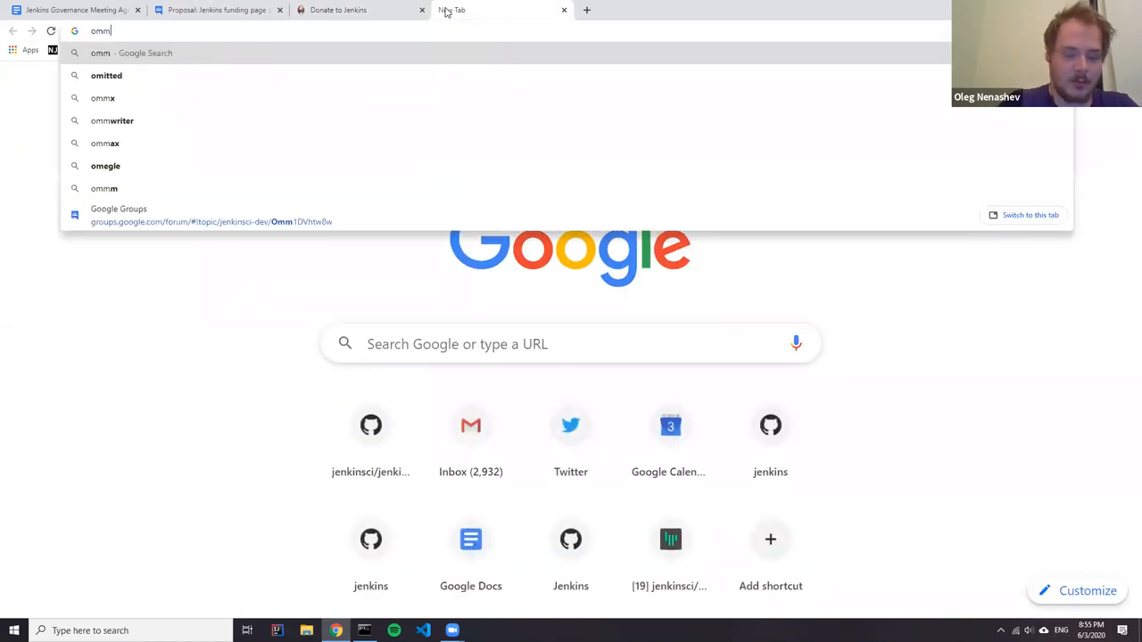
pyautogui.write('community bridge funding documentation')
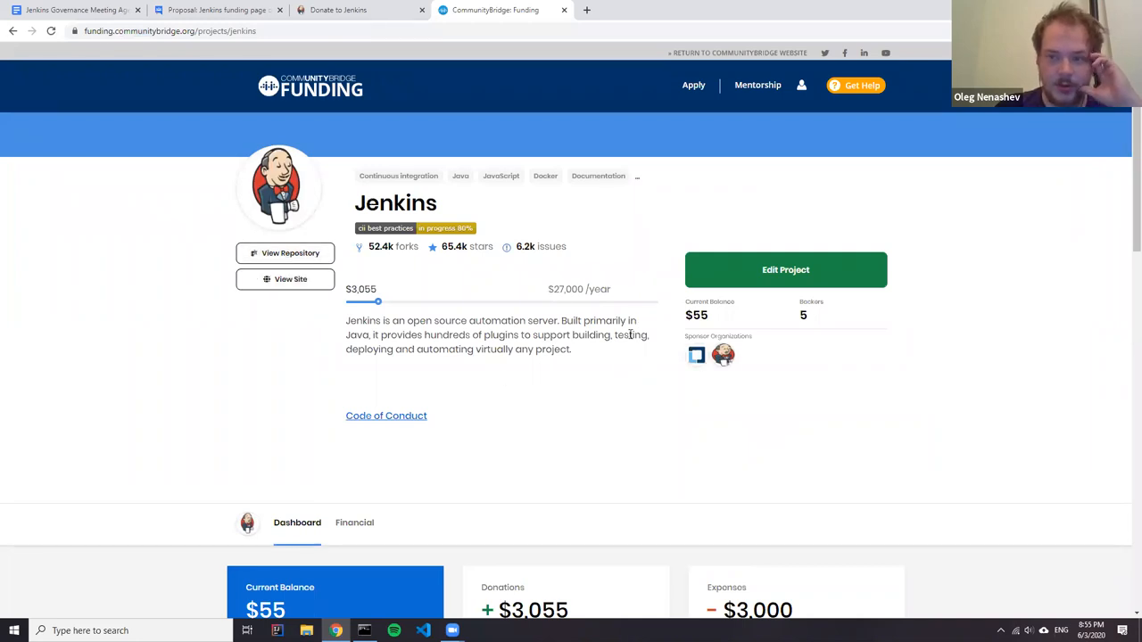
pyautogui.scroll(-3)
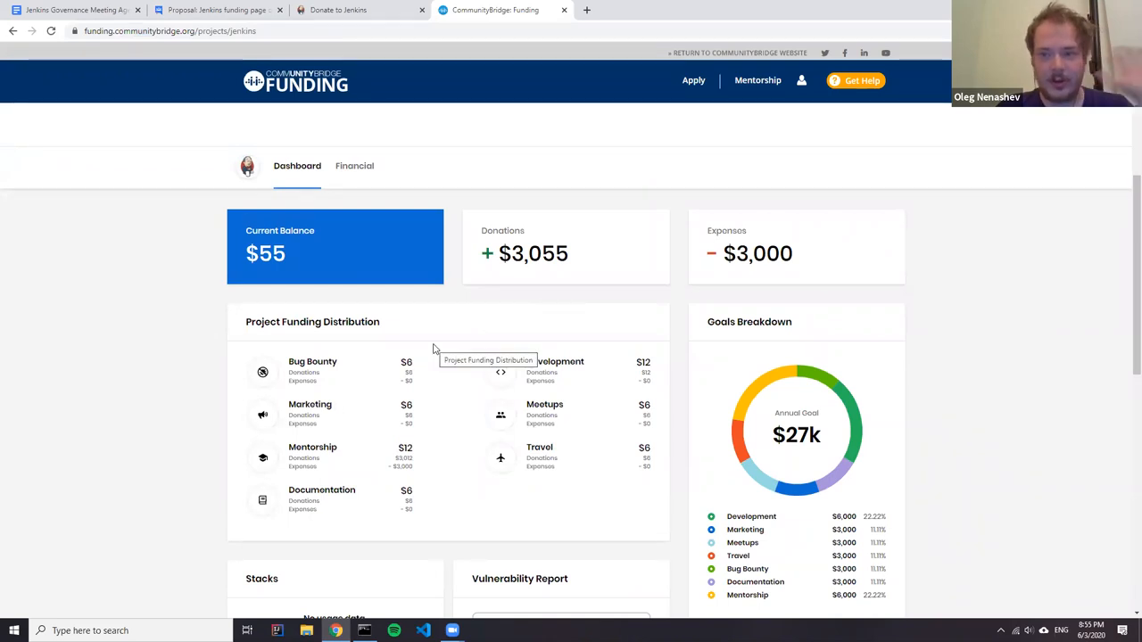
pyautogui.moveTo(412, 335)
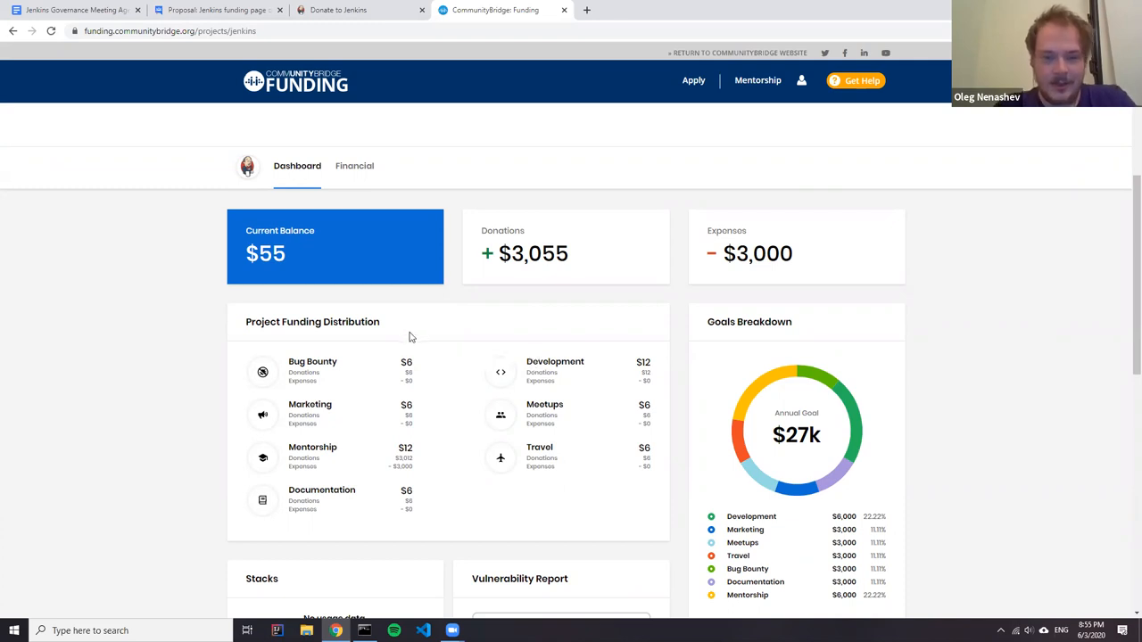
pyautogui.scroll(-3)
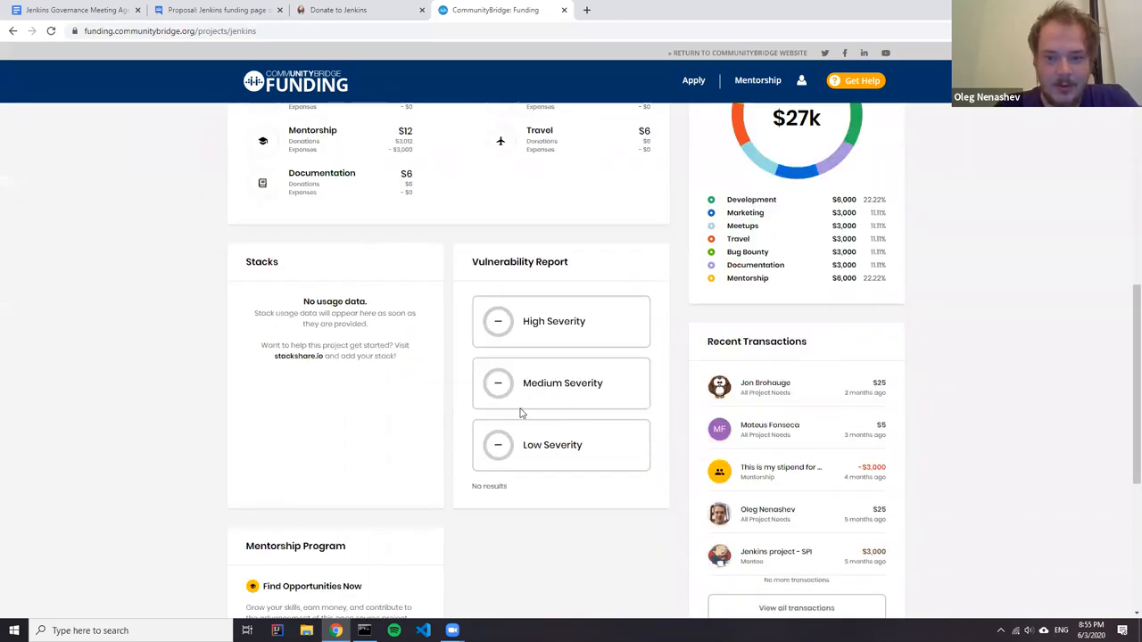
pyautogui.scroll(-3)
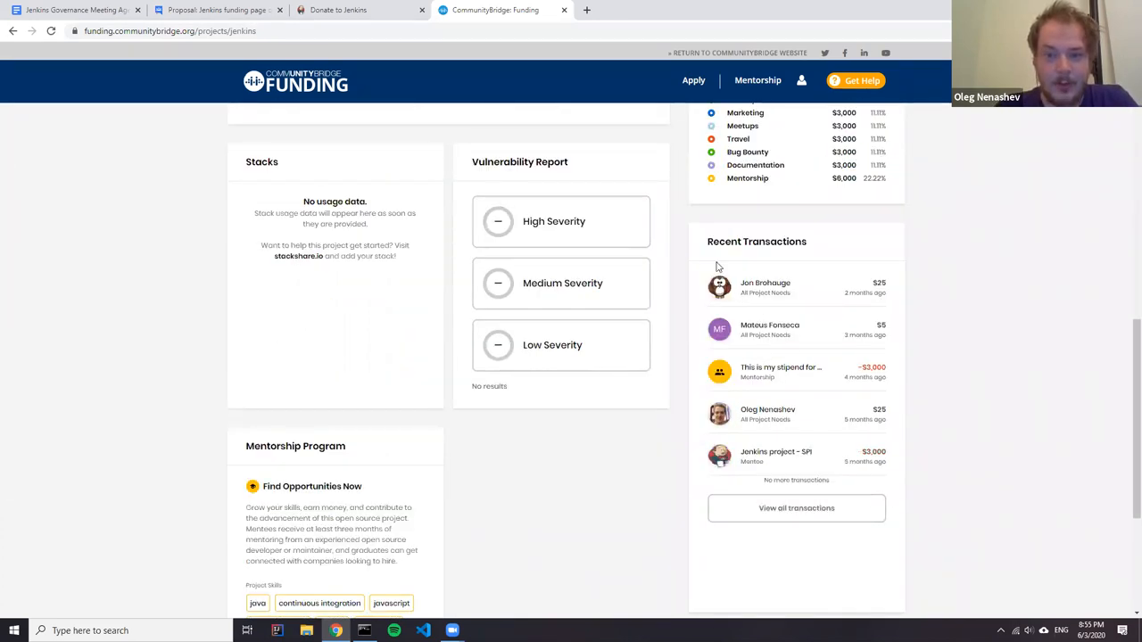
pyautogui.moveTo(719, 296)
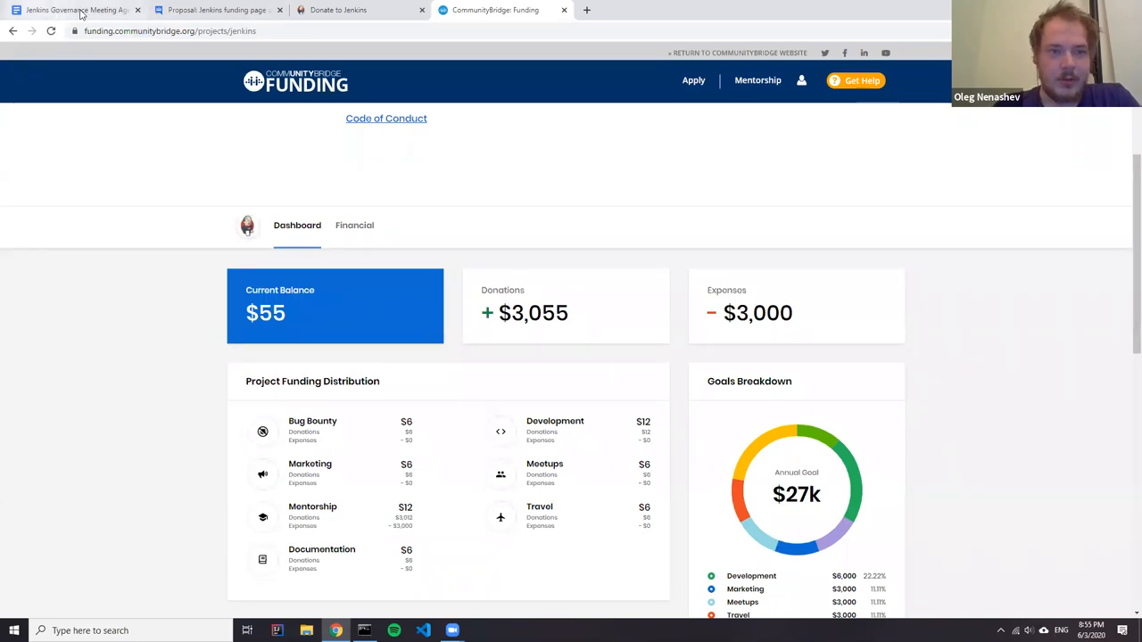
pyautogui.click(76, 14)
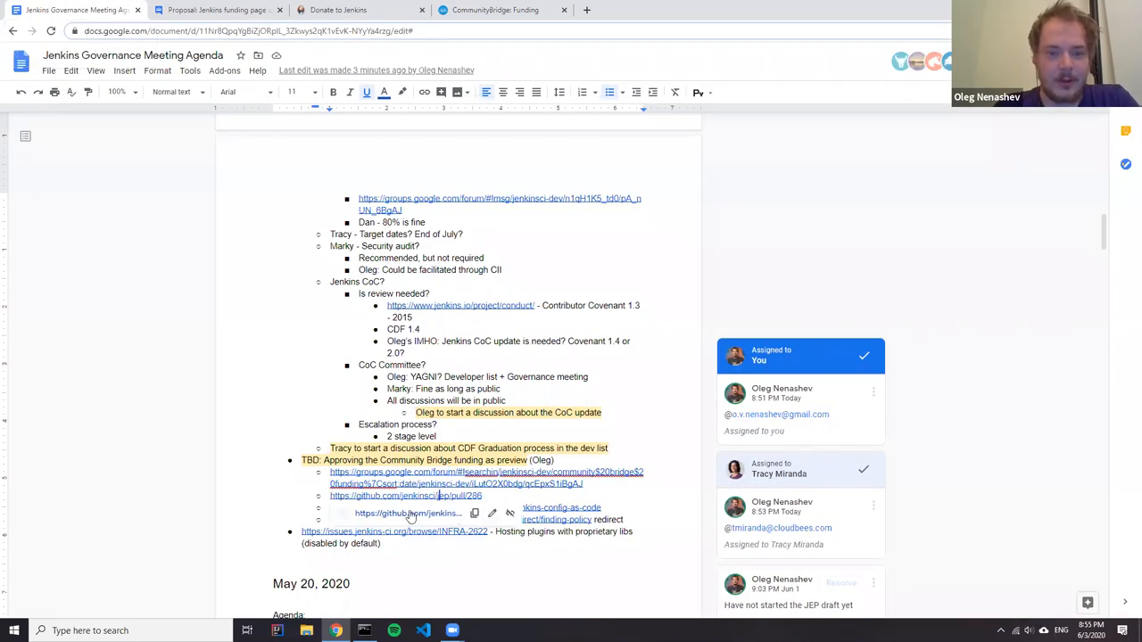
pyautogui.click(408, 513)
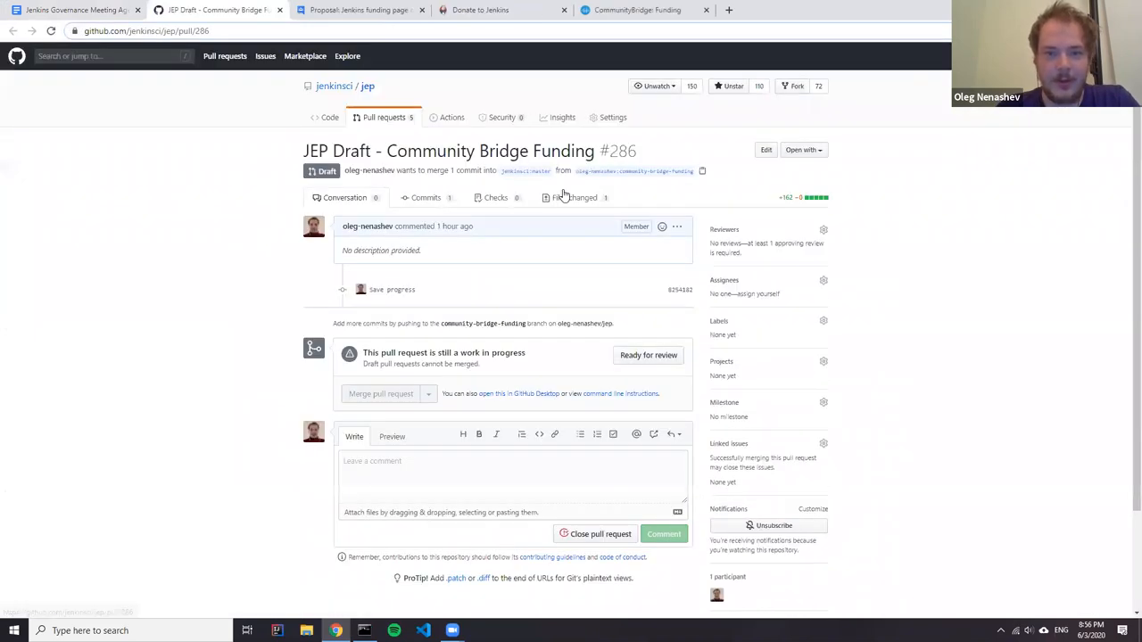
# Step: View PR #286's changed README, then return to the CommunityBridge Jenkins funding dashboard
pyautogui.click(578, 197)
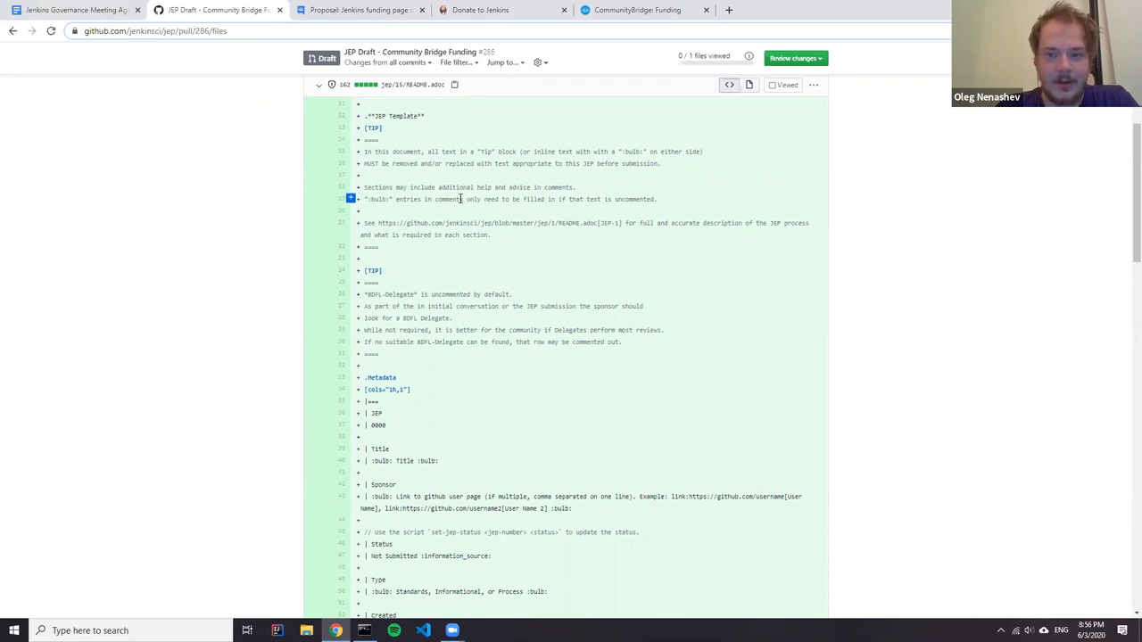
pyautogui.click(646, 10)
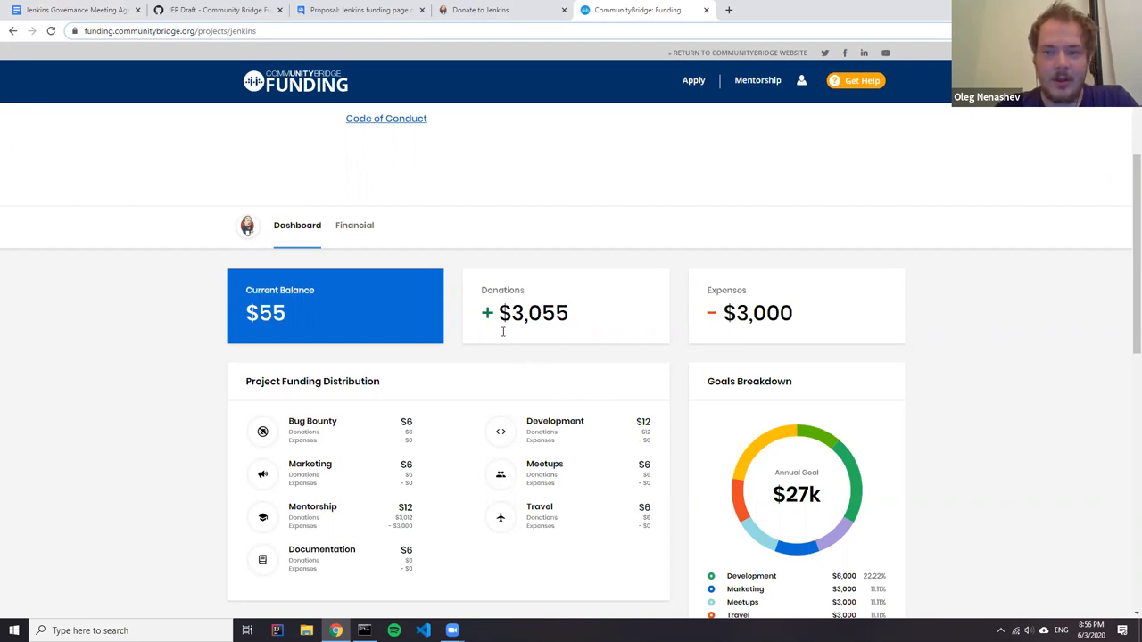
pyautogui.moveTo(244, 121)
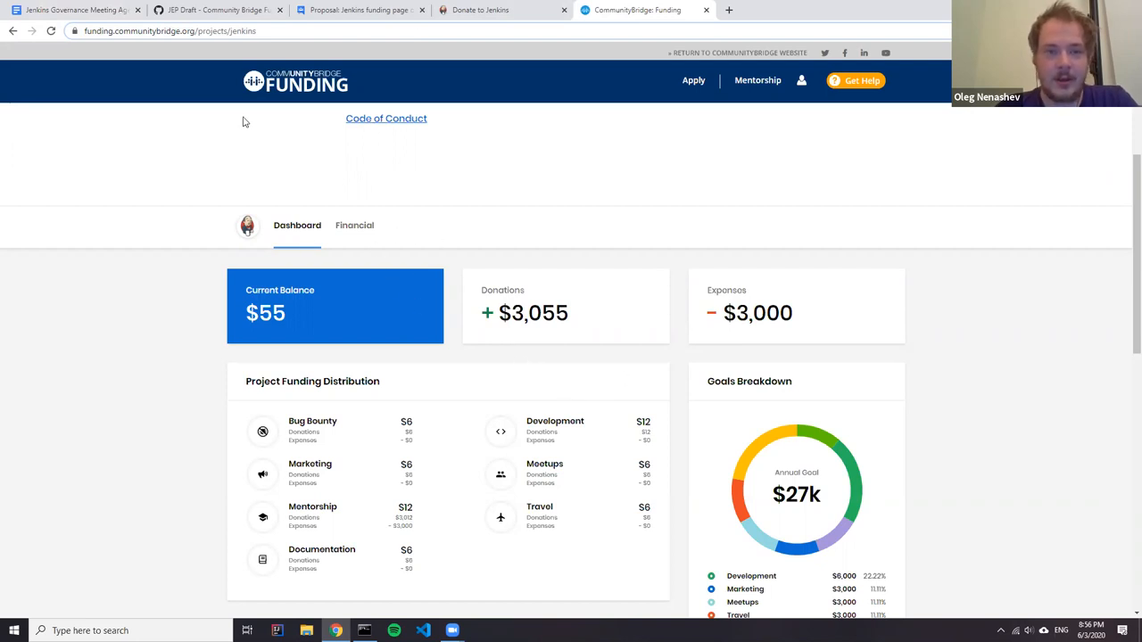
pyautogui.click(489, 10)
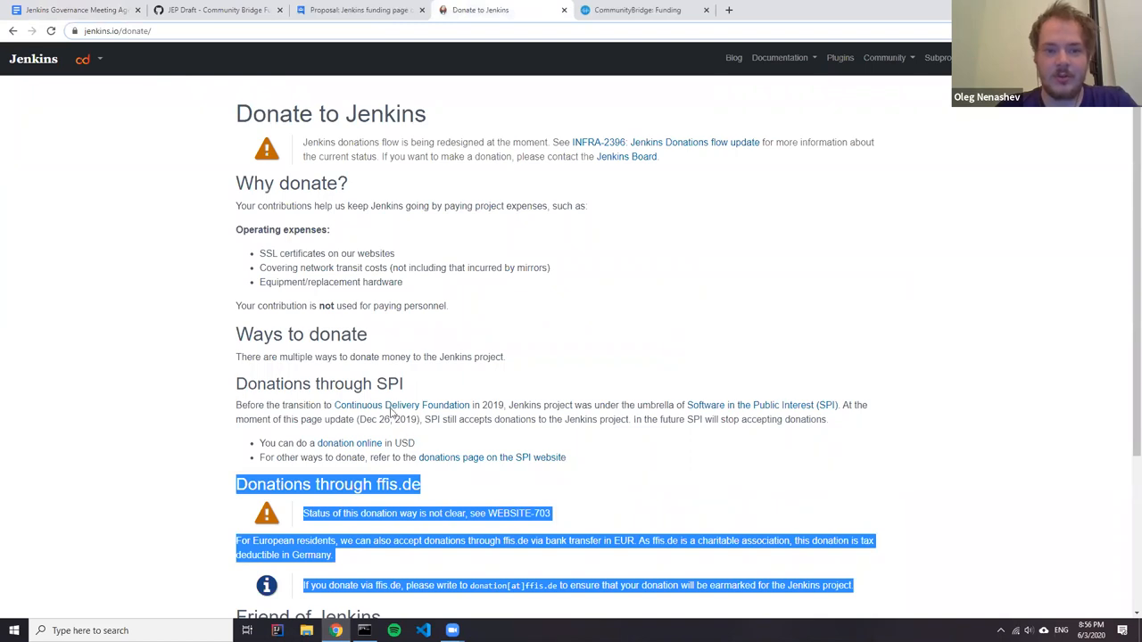
pyautogui.moveTo(164, 328)
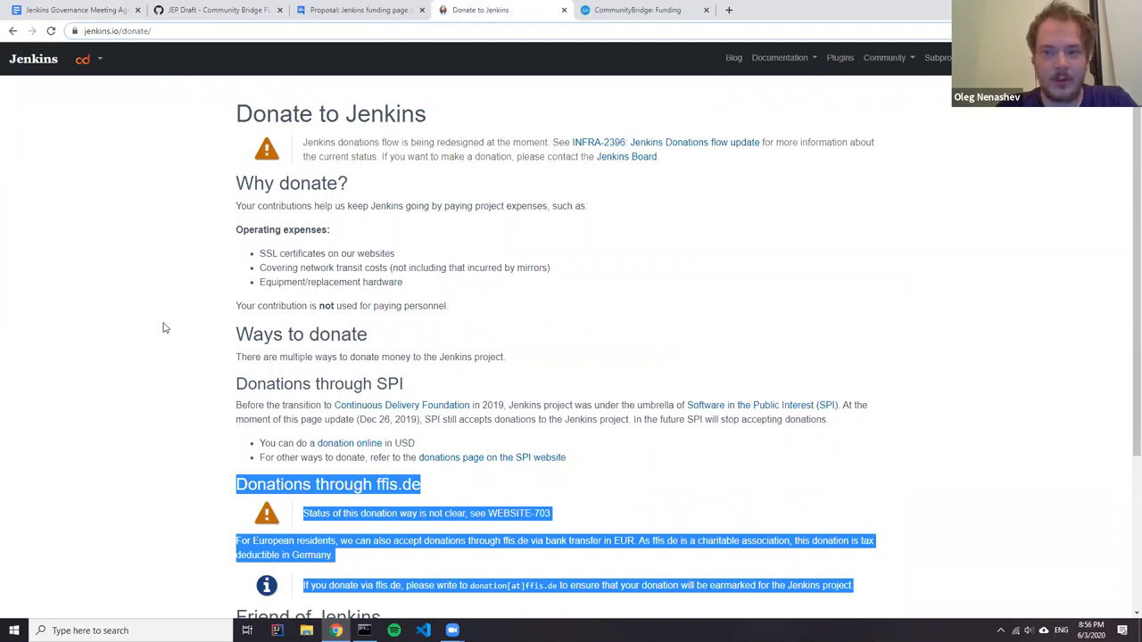
pyautogui.click(511, 289)
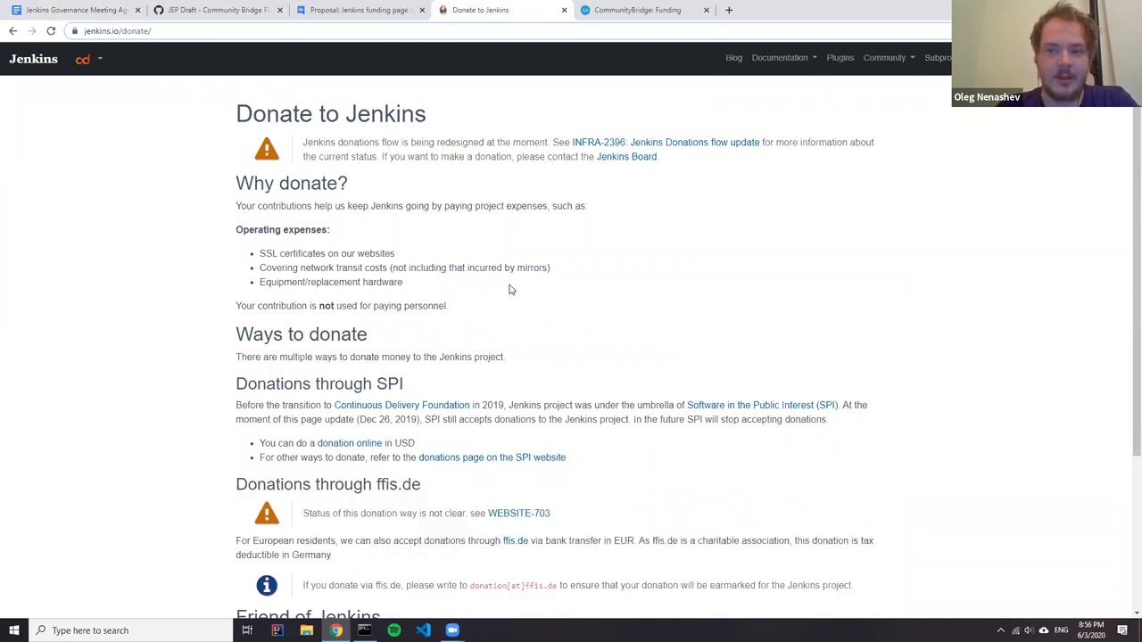
pyautogui.moveTo(713, 47)
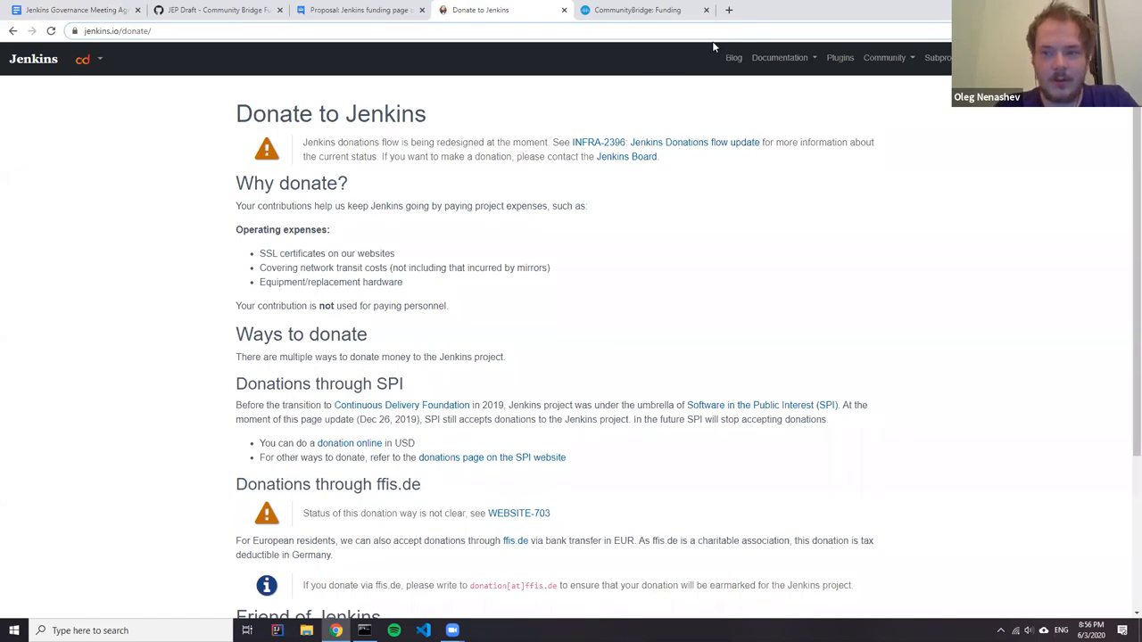
pyautogui.moveTo(761, 122)
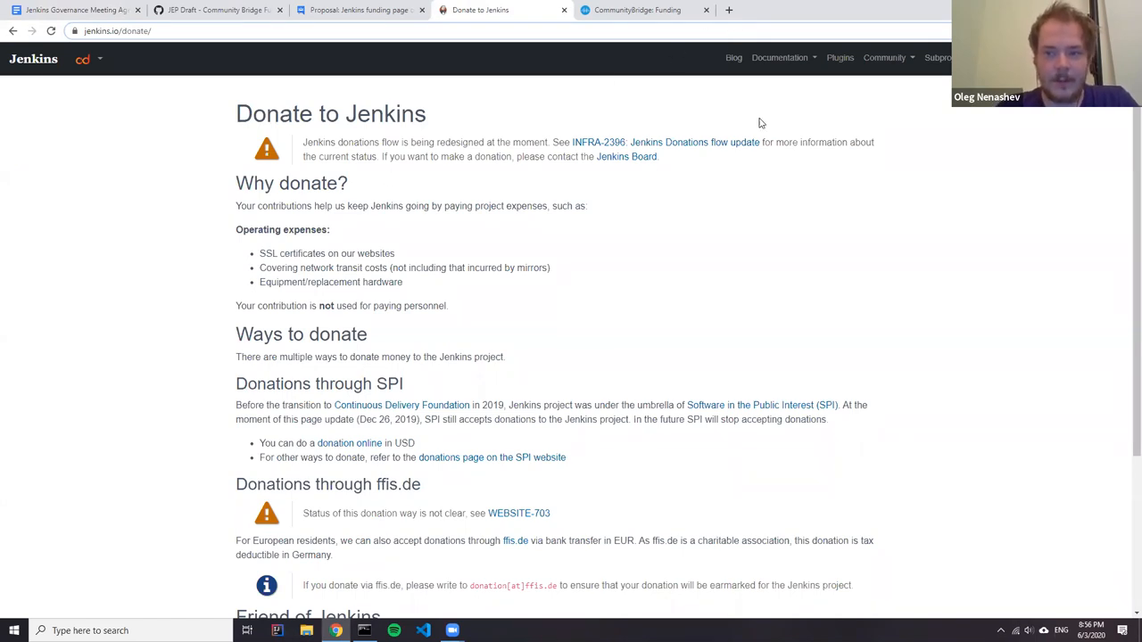
pyautogui.click(645, 10)
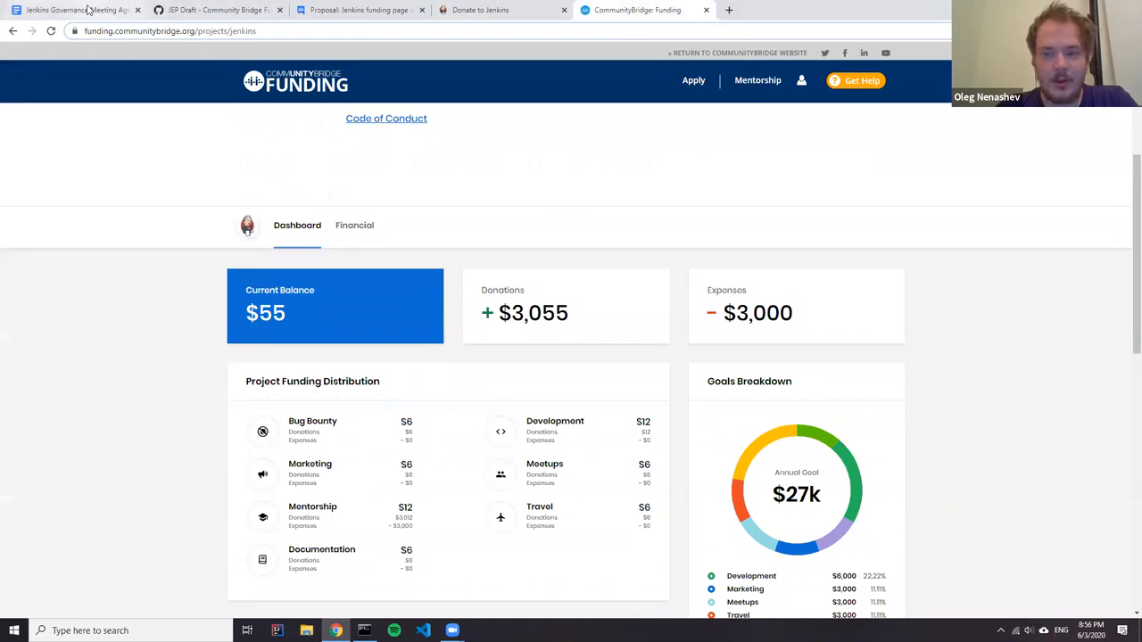
# Step: Open demo-jenkins-config-as-code's .github/FUNDING.yml, highlight its donate link, and return to the repository root
pyautogui.click(76, 14)
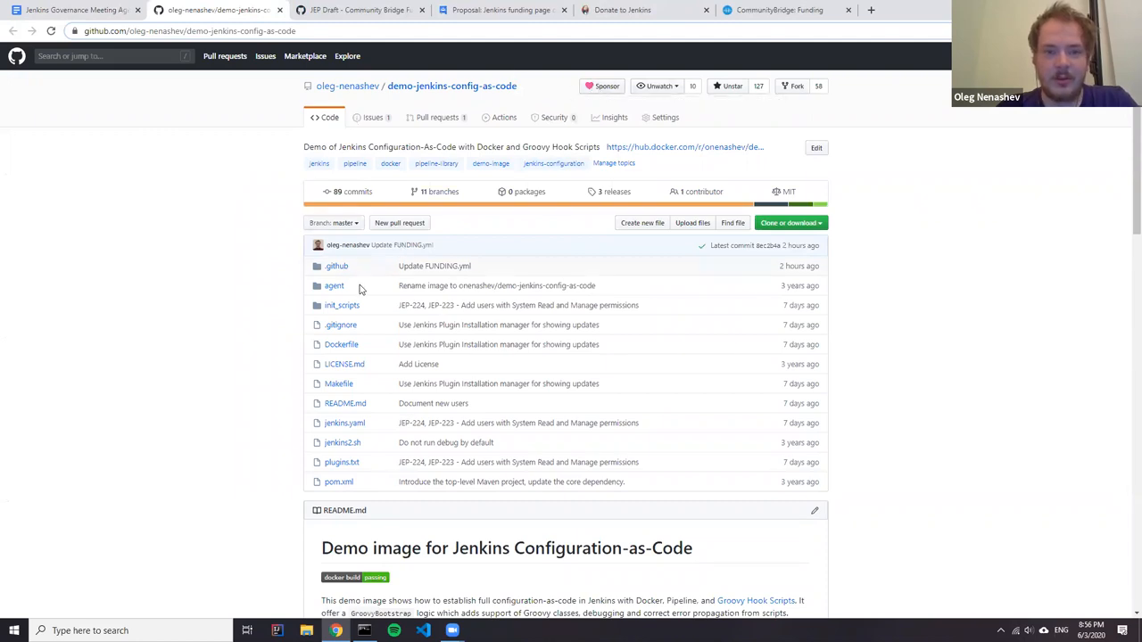
pyautogui.click(336, 266)
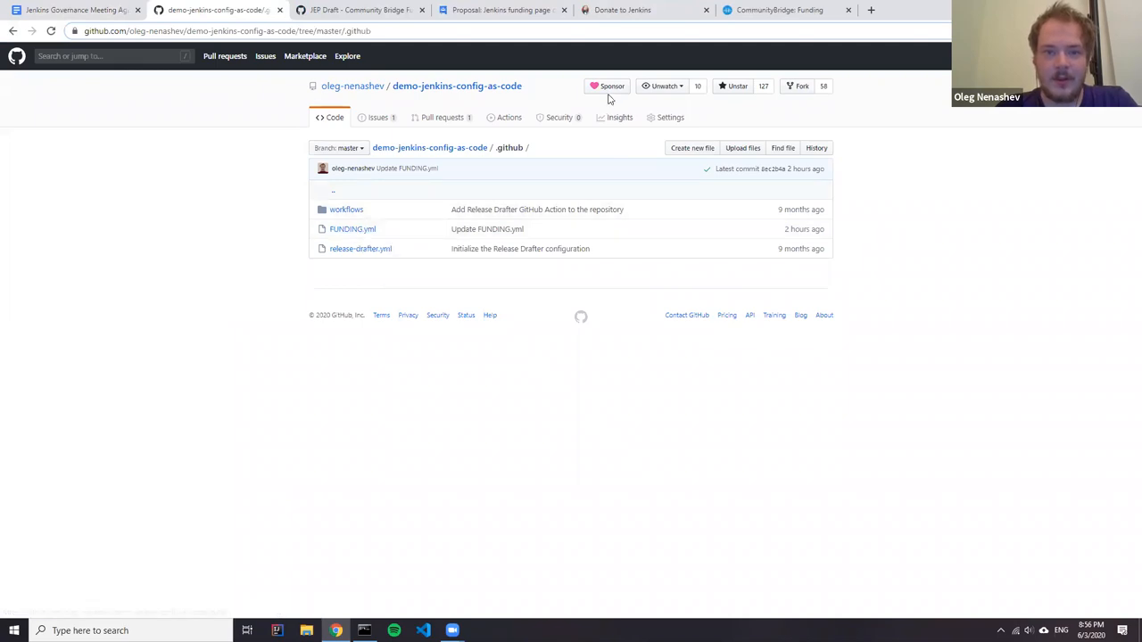
pyautogui.click(350, 230)
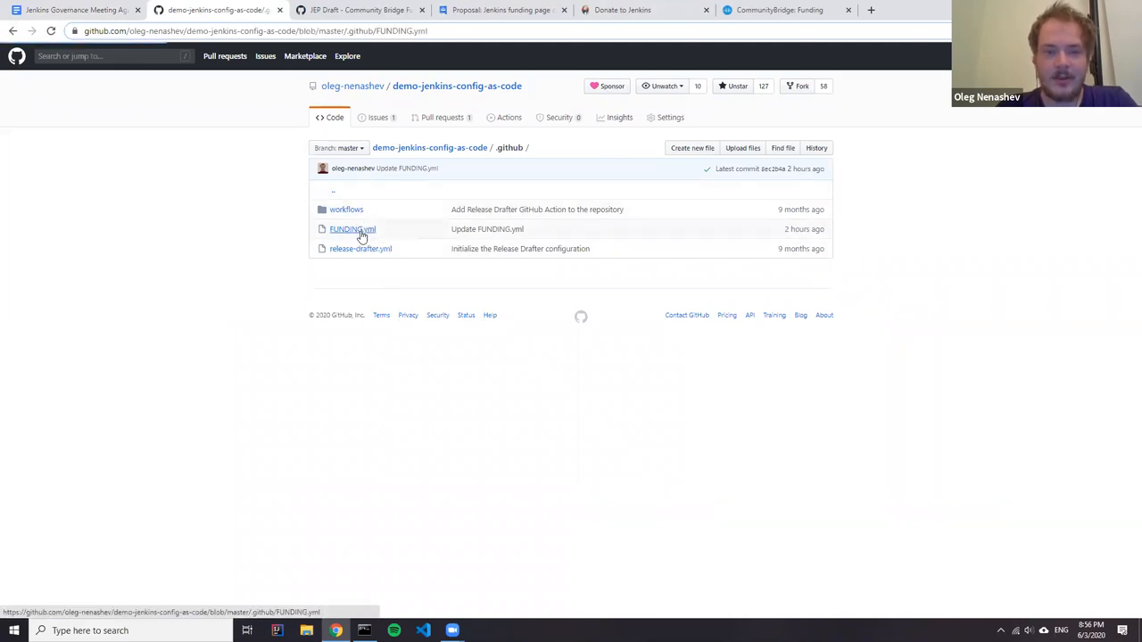
pyautogui.click(349, 230)
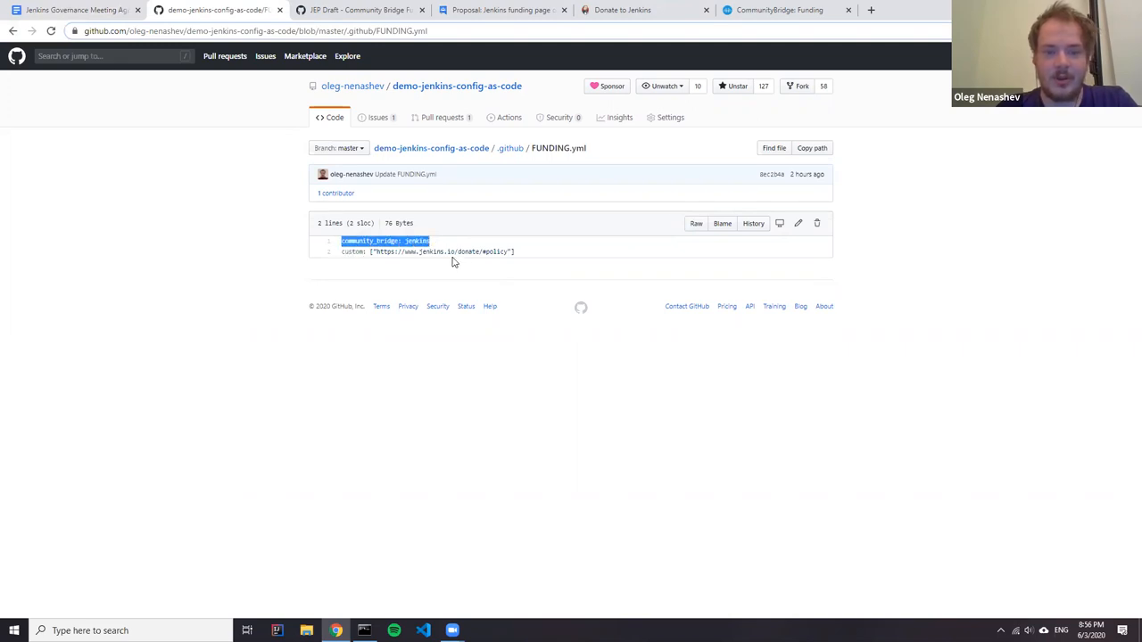
pyautogui.moveTo(561, 271)
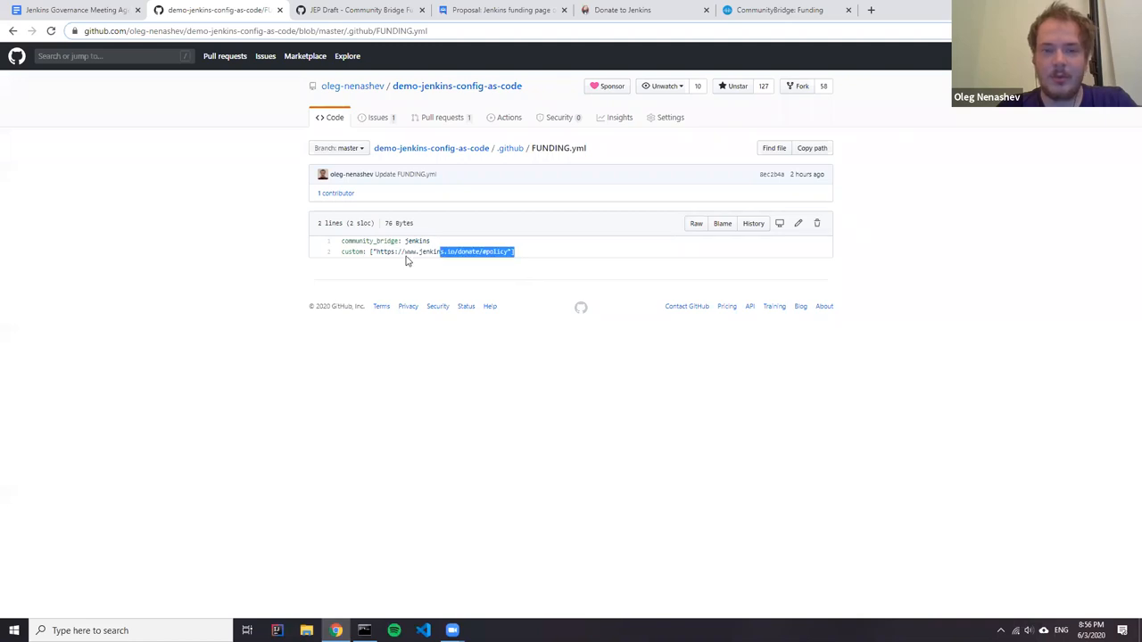
pyautogui.tripleClick(424, 252)
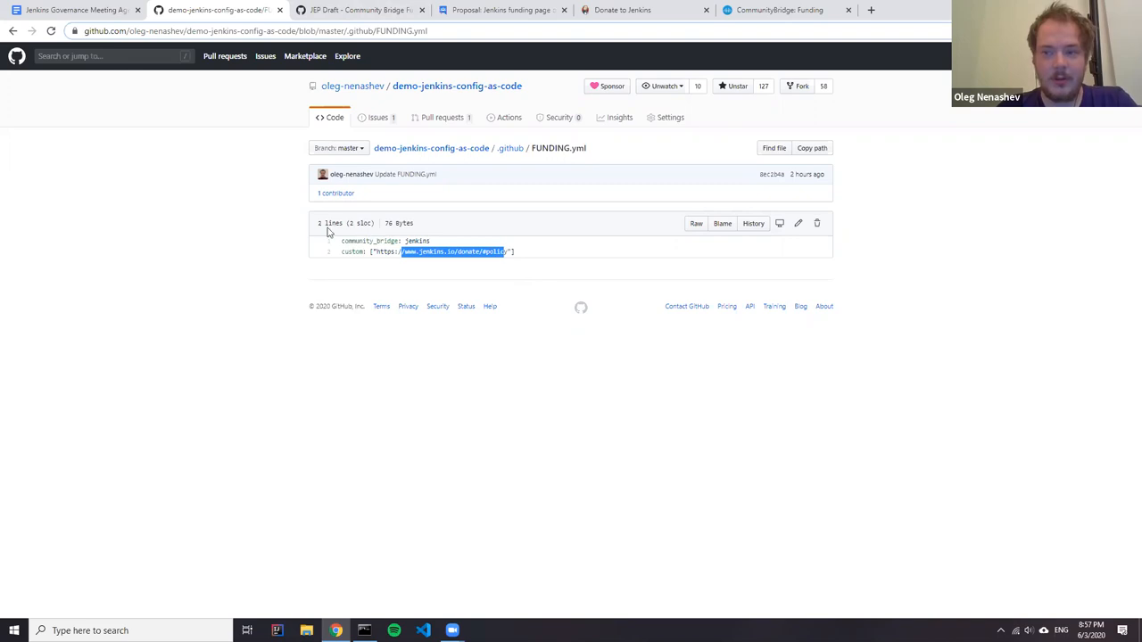
pyautogui.moveTo(366, 206)
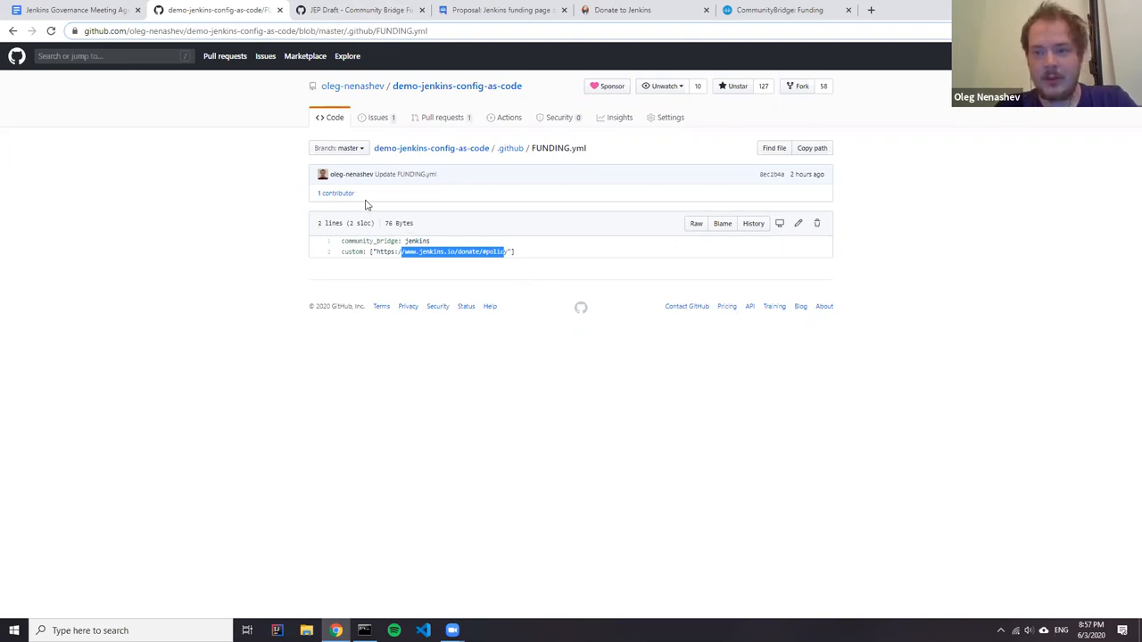
pyautogui.moveTo(355, 197)
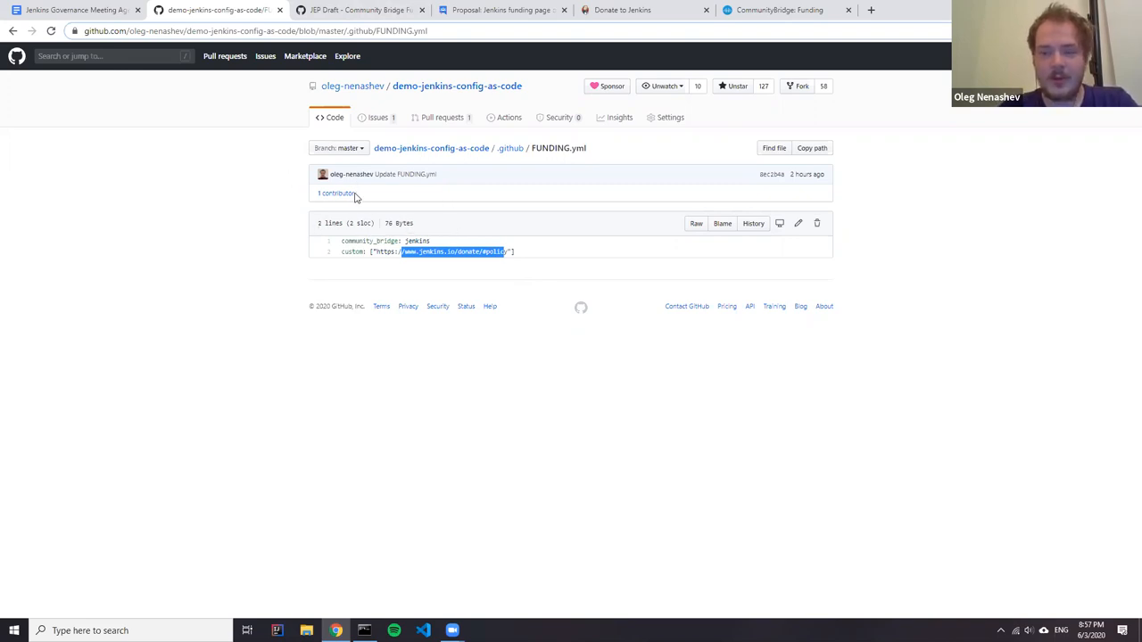
pyautogui.moveTo(203, 402)
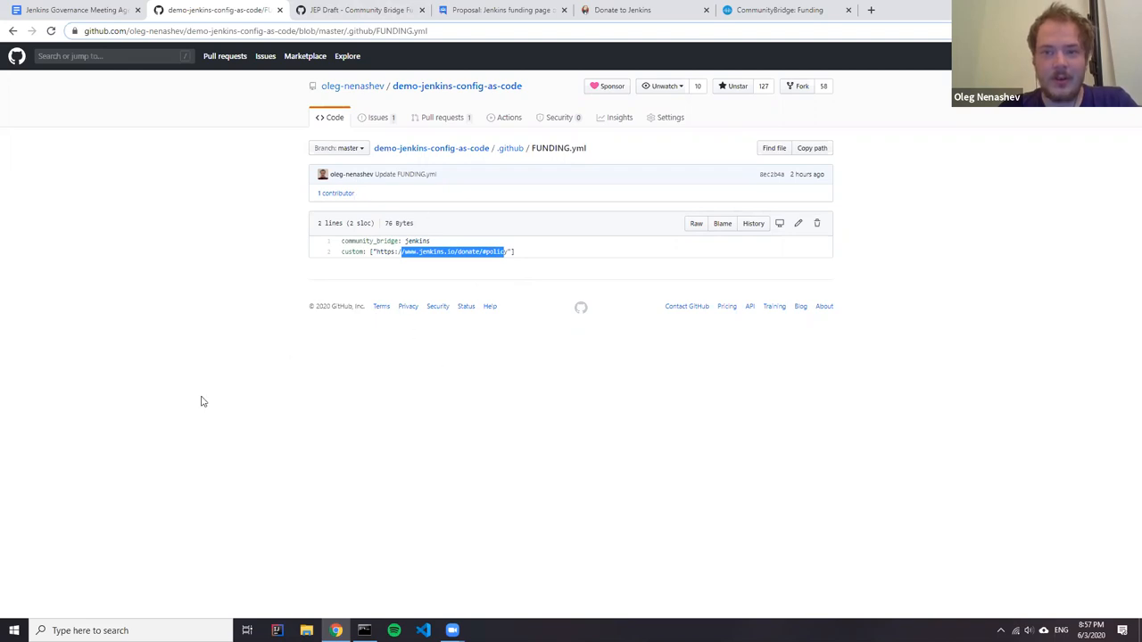
pyautogui.click(470, 251)
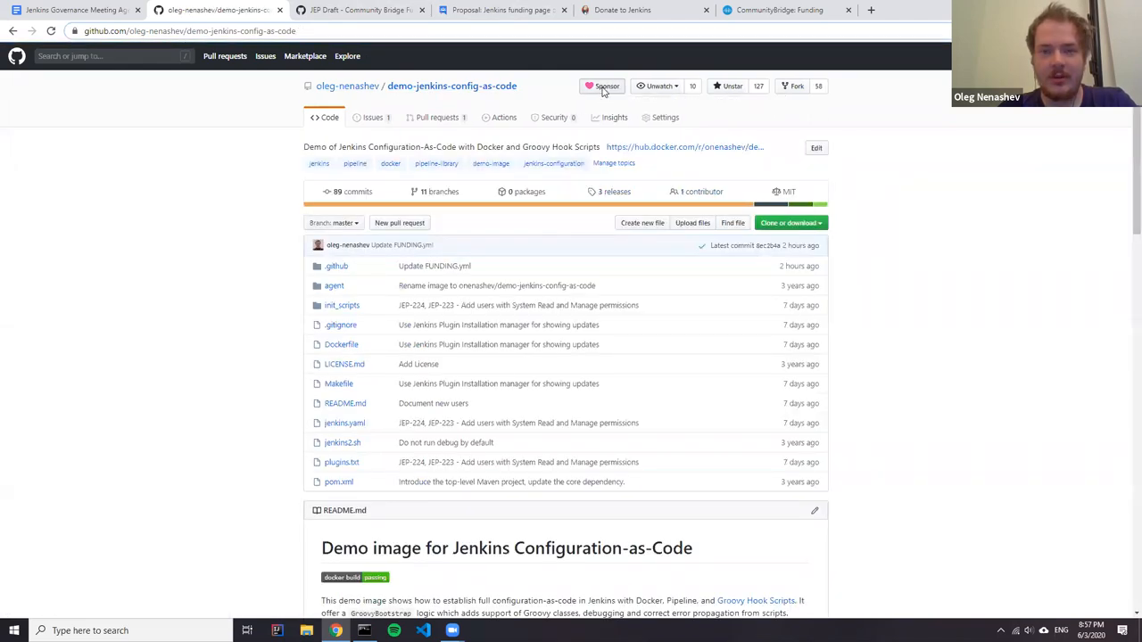
# Step: Show the demo repository's sponsor links and follow funding.communitybridge.org/projects/jenkins
pyautogui.click(601, 86)
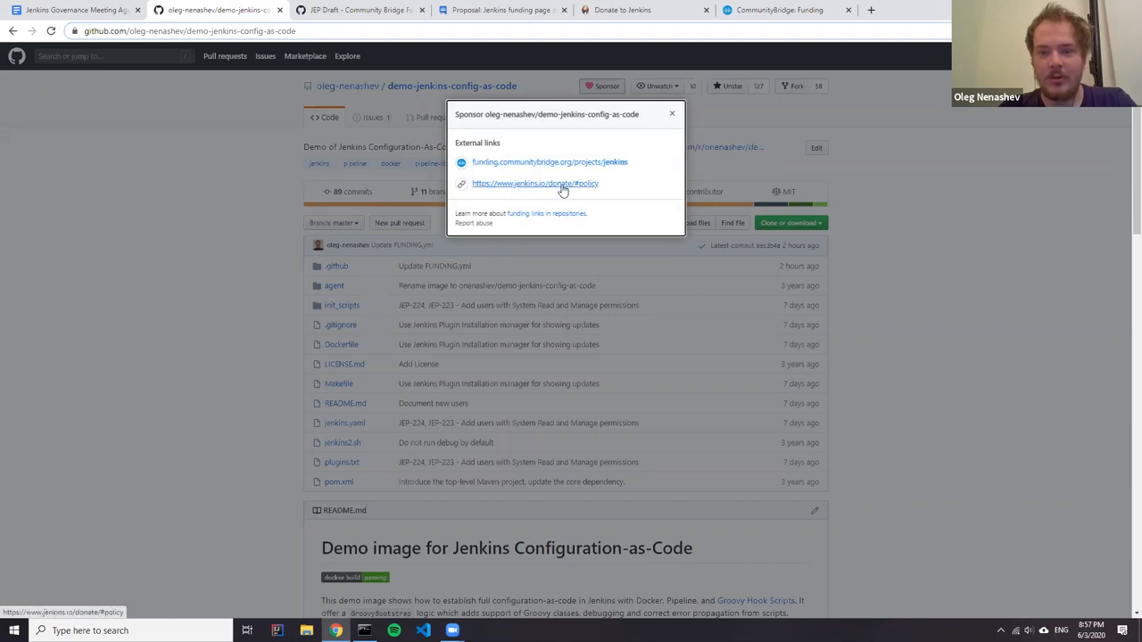
pyautogui.moveTo(562, 161)
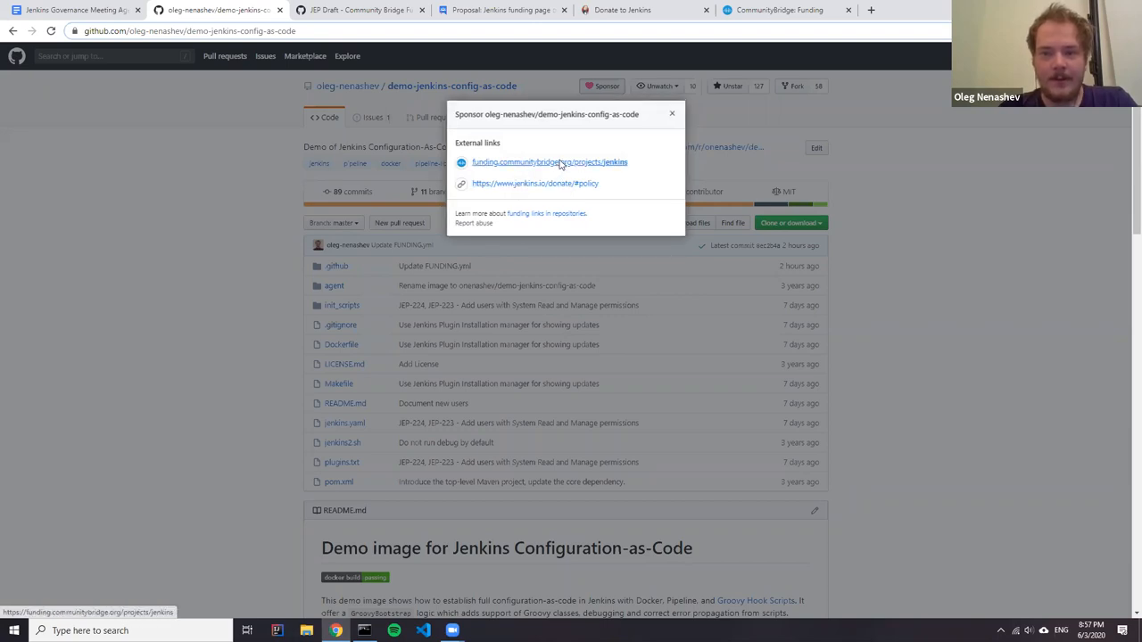
pyautogui.click(555, 162)
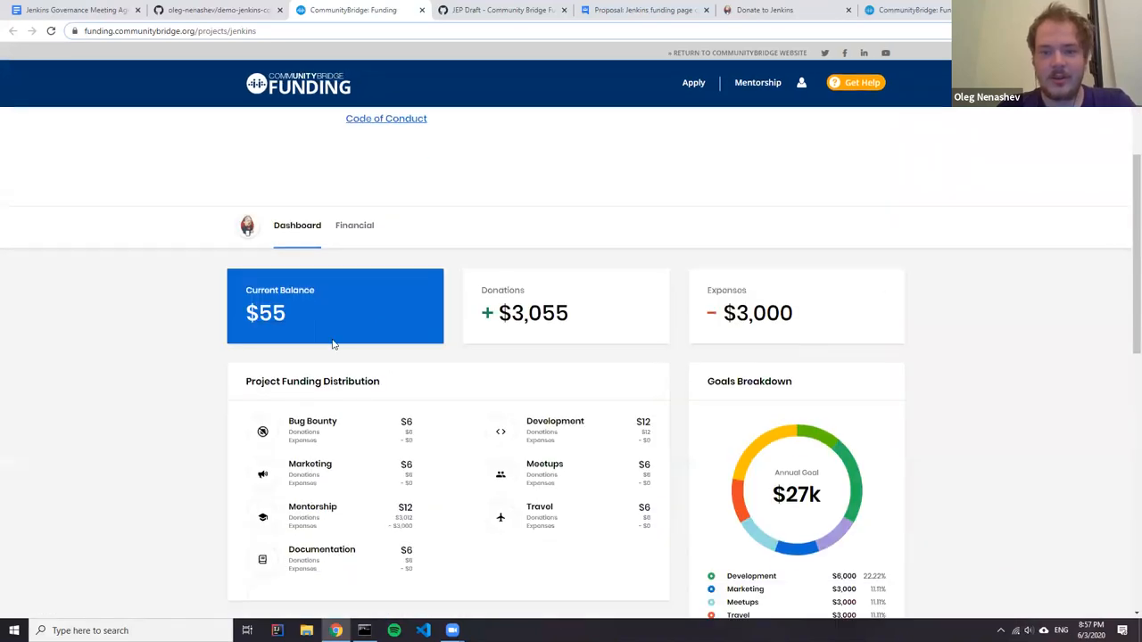
pyautogui.moveTo(277, 569)
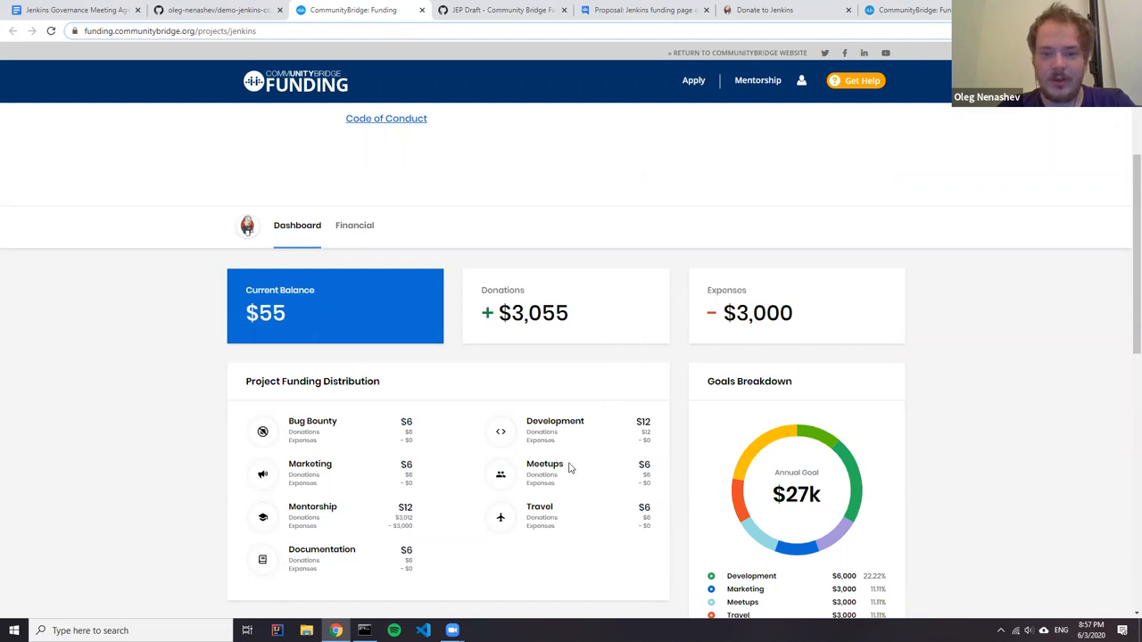
pyautogui.scroll(-3)
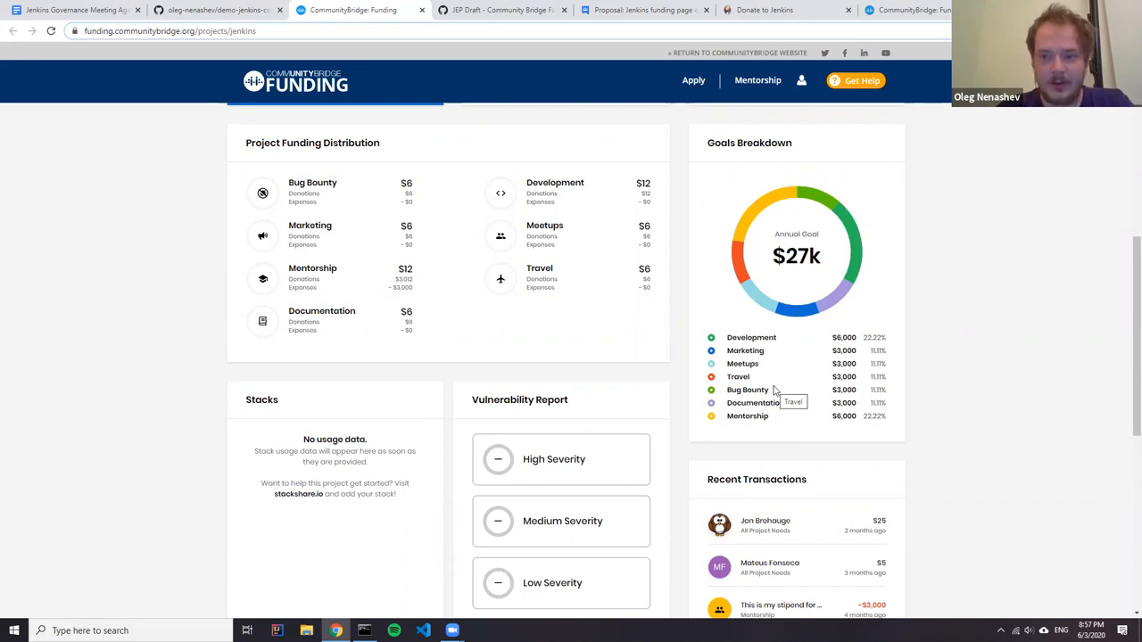
pyautogui.scroll(3)
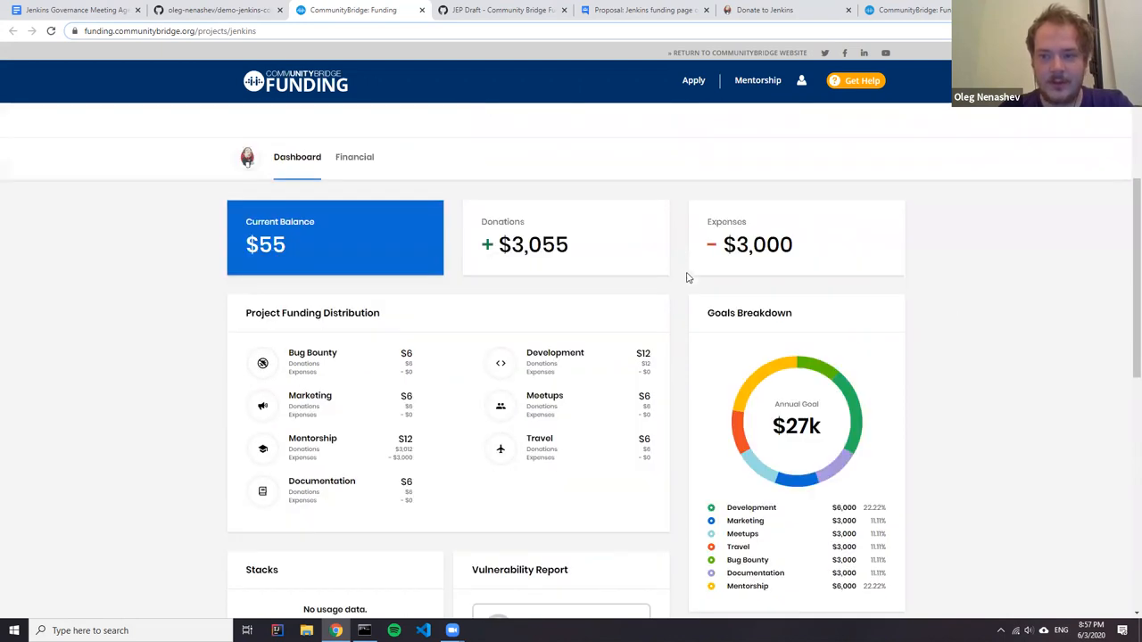
pyautogui.scroll(3)
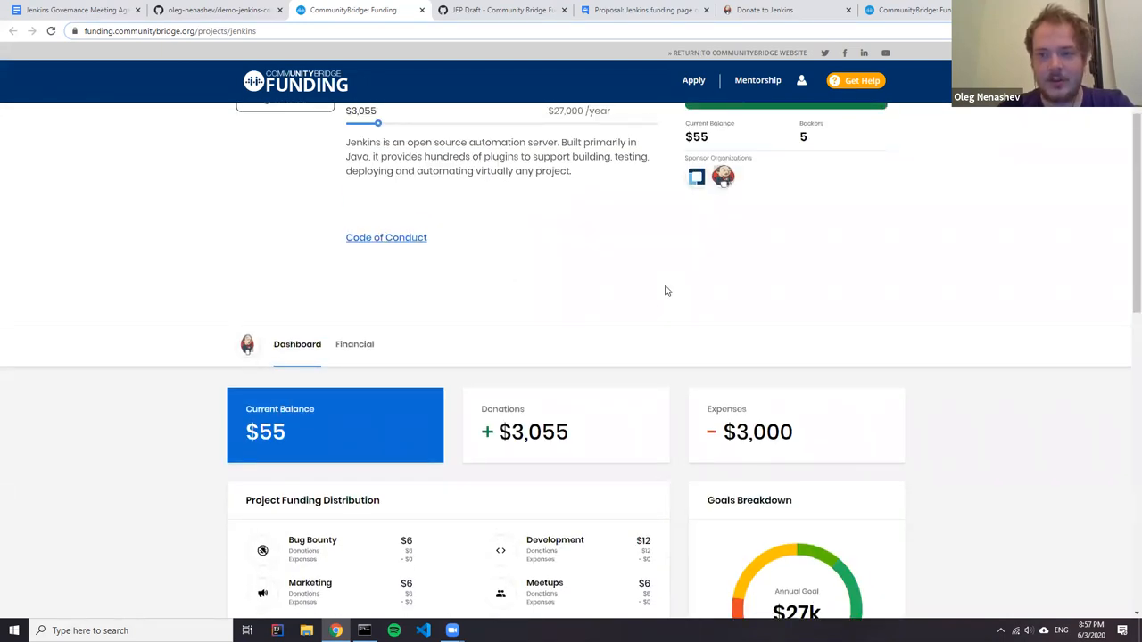
pyautogui.scroll(3)
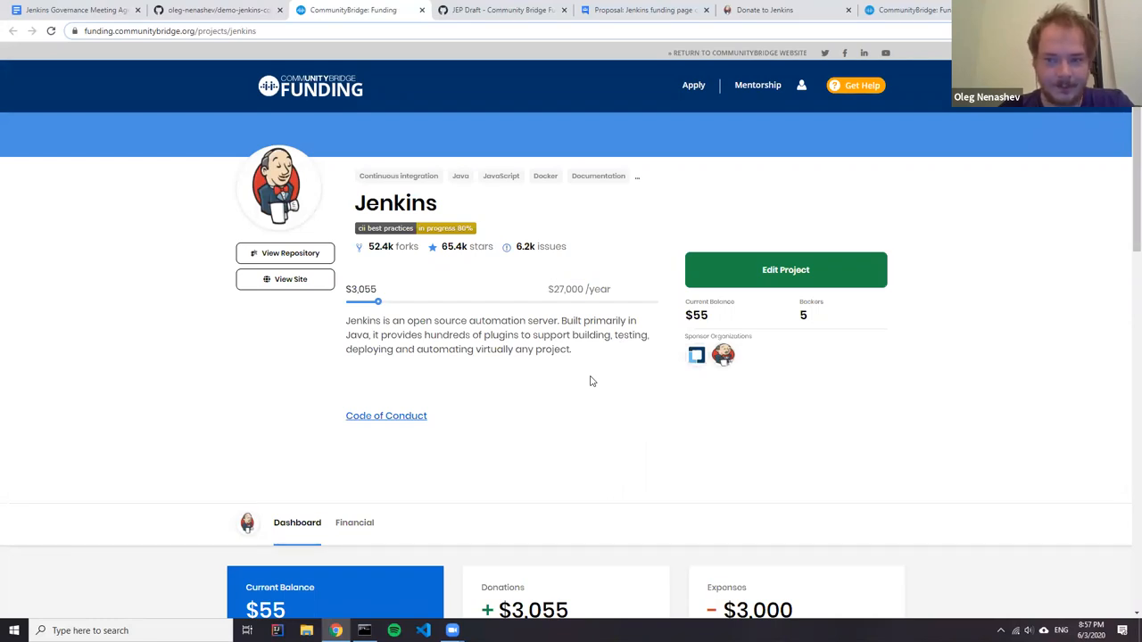
pyautogui.moveTo(481, 371)
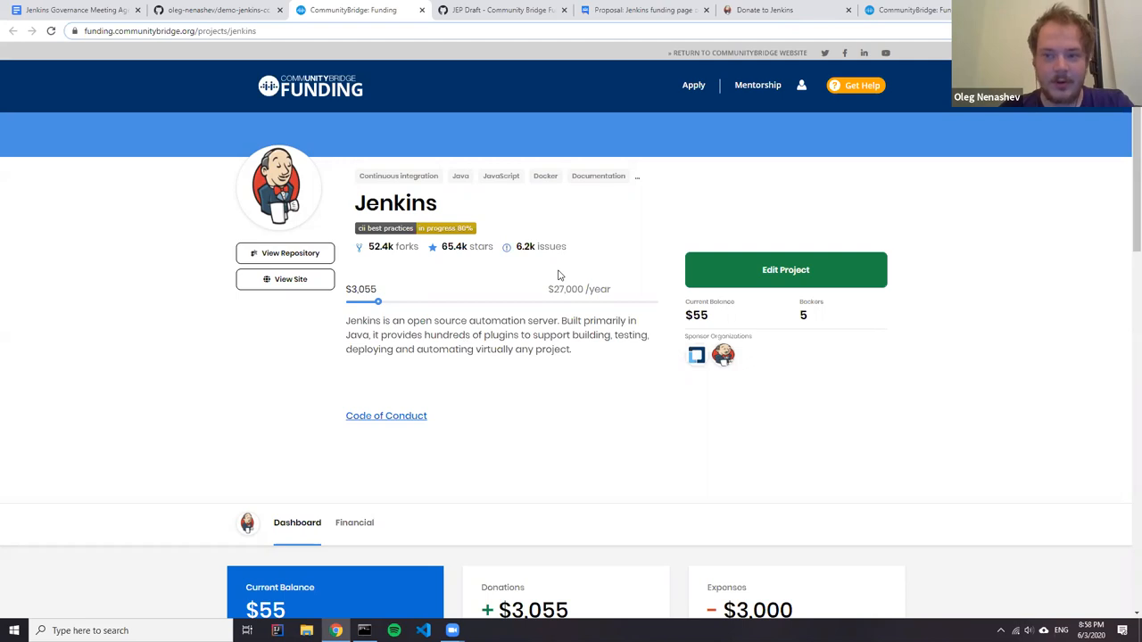
pyautogui.moveTo(495, 59)
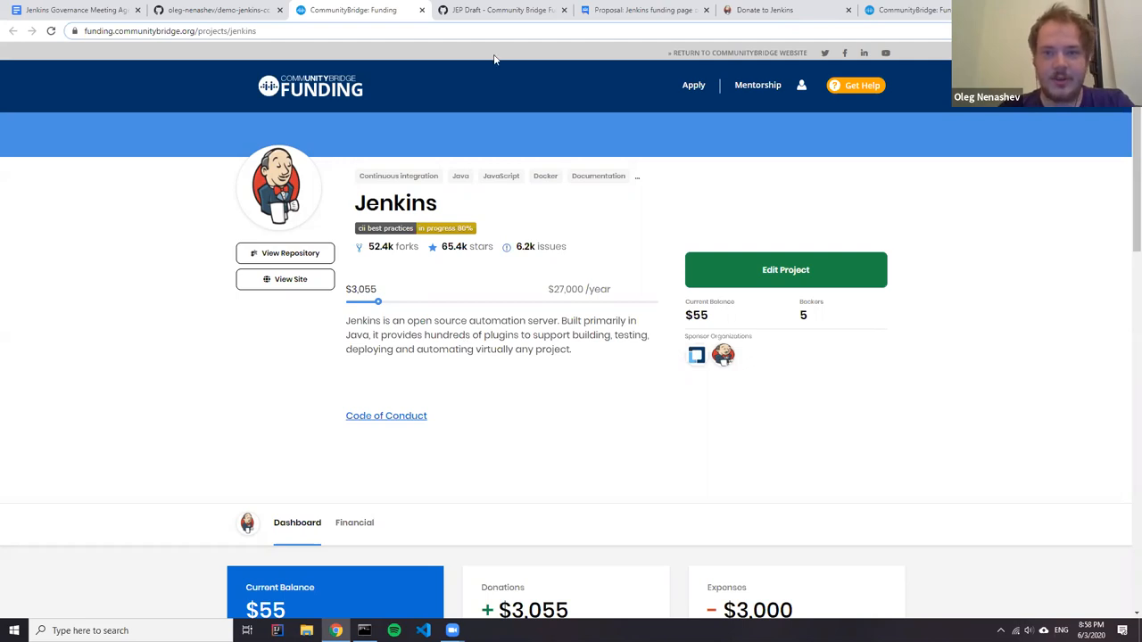
pyautogui.moveTo(499, 10)
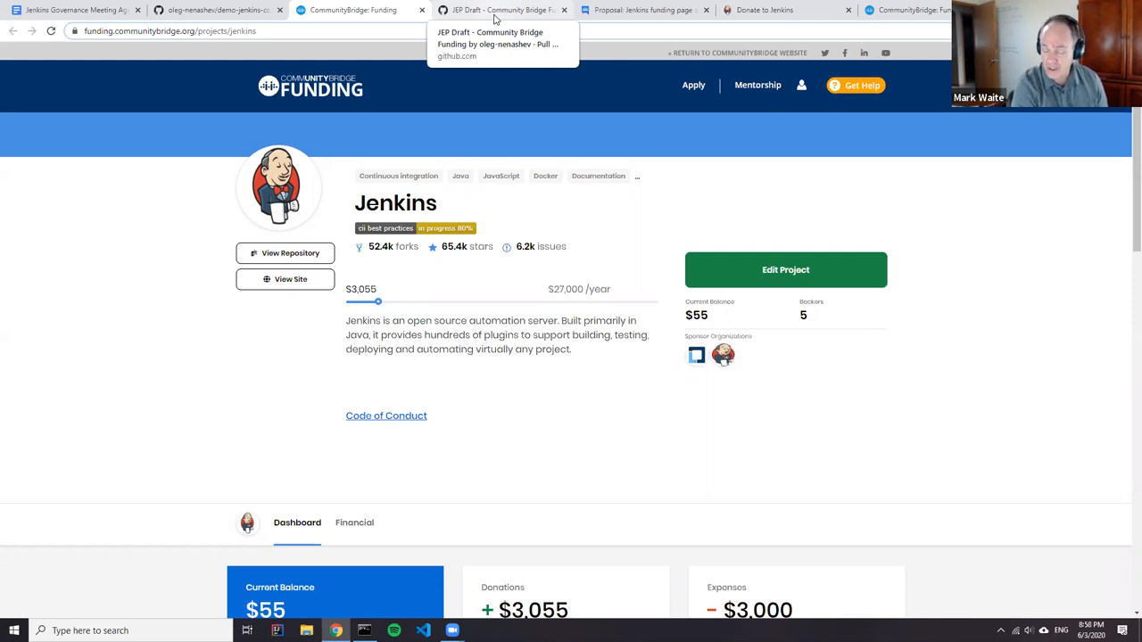
# Step: Revisit JEP Draft pull request #286, then go to github.com/jenkinsci
pyautogui.click(500, 10)
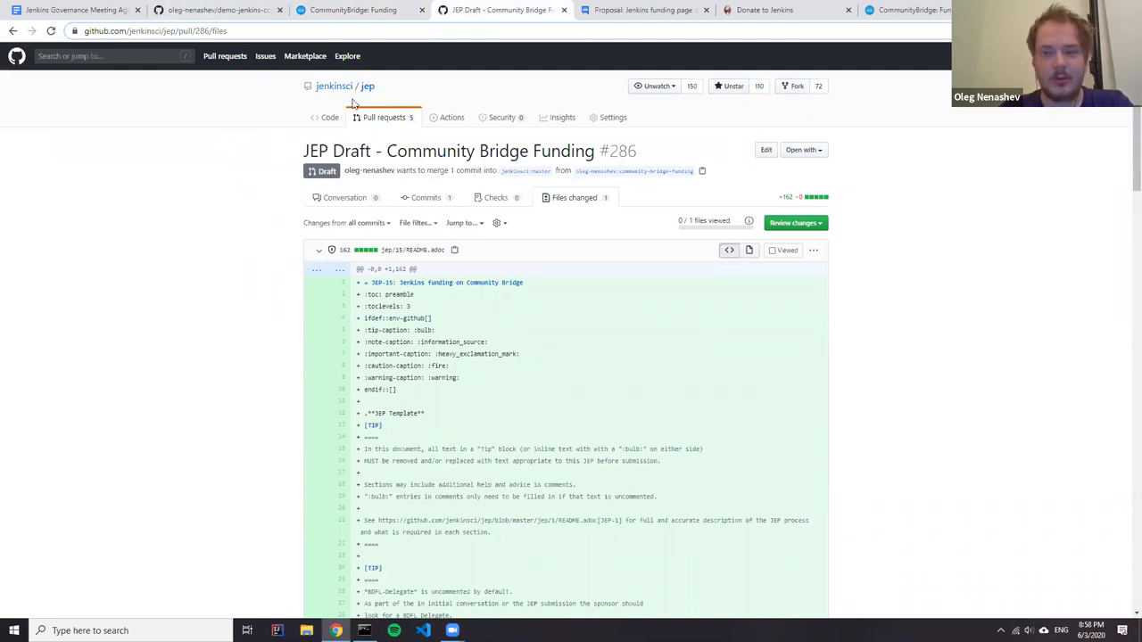
pyautogui.moveTo(157, 143)
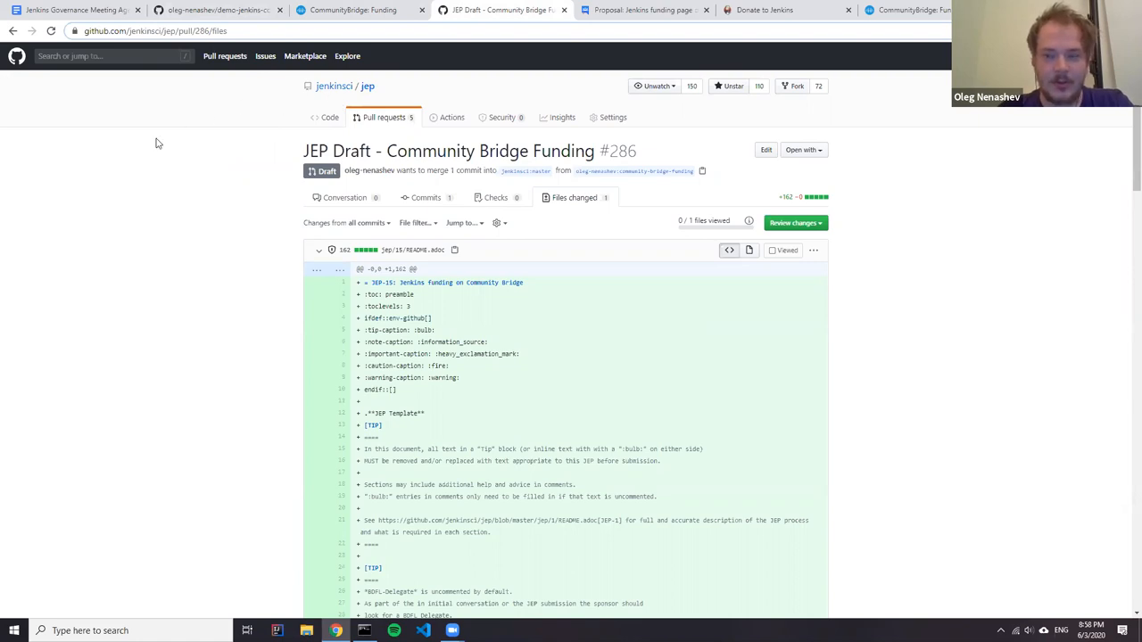
pyautogui.moveTo(140, 134)
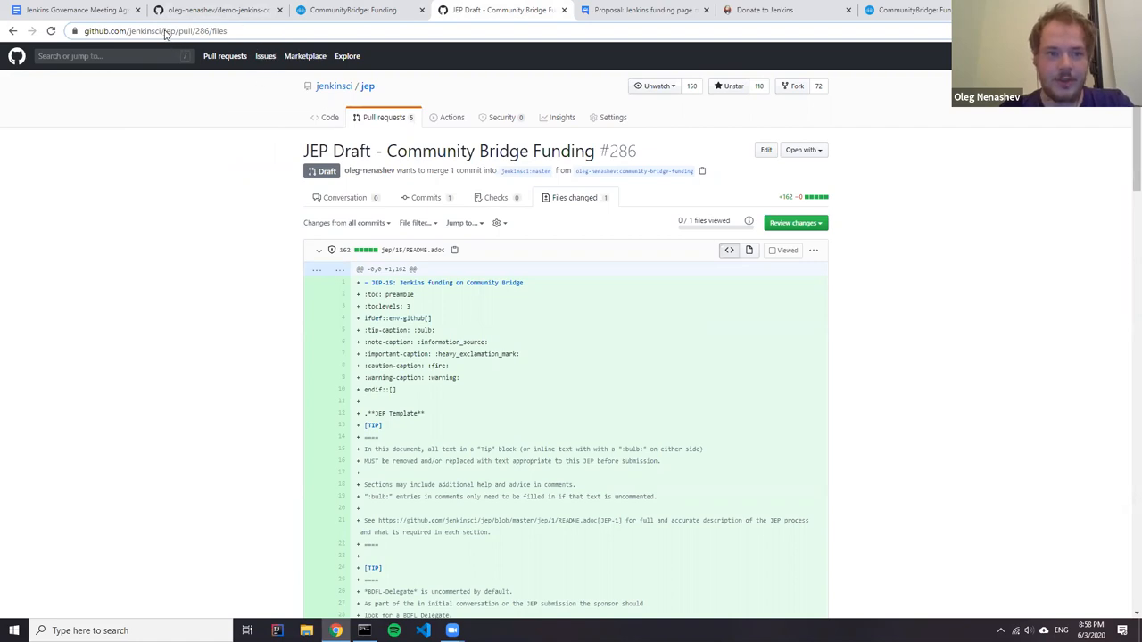
pyautogui.click(169, 30)
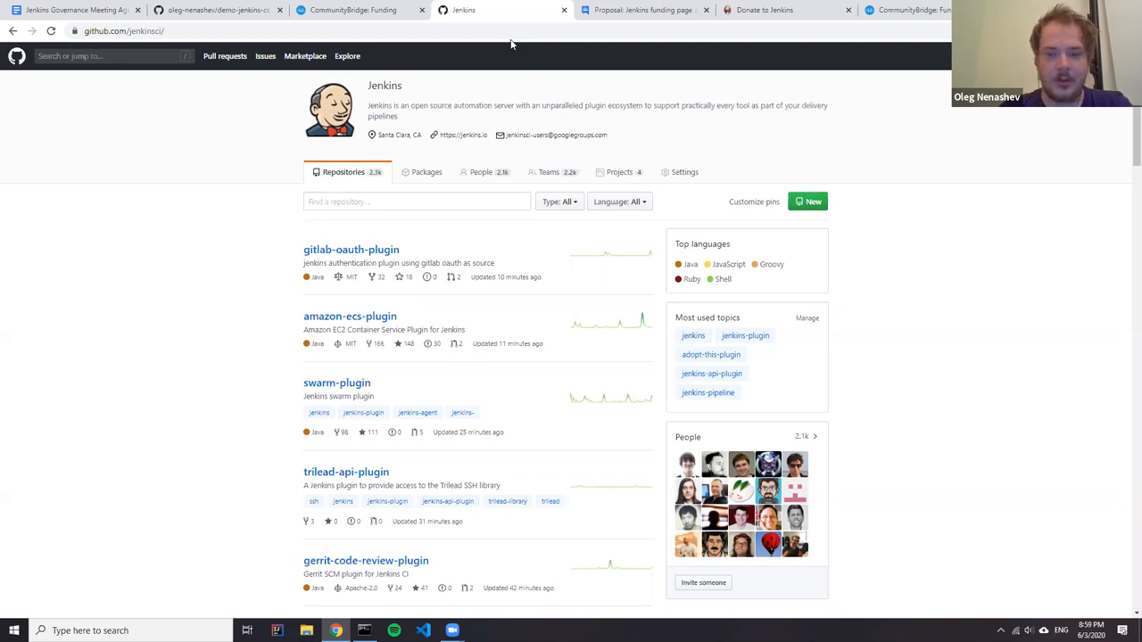
pyautogui.moveTo(473, 52)
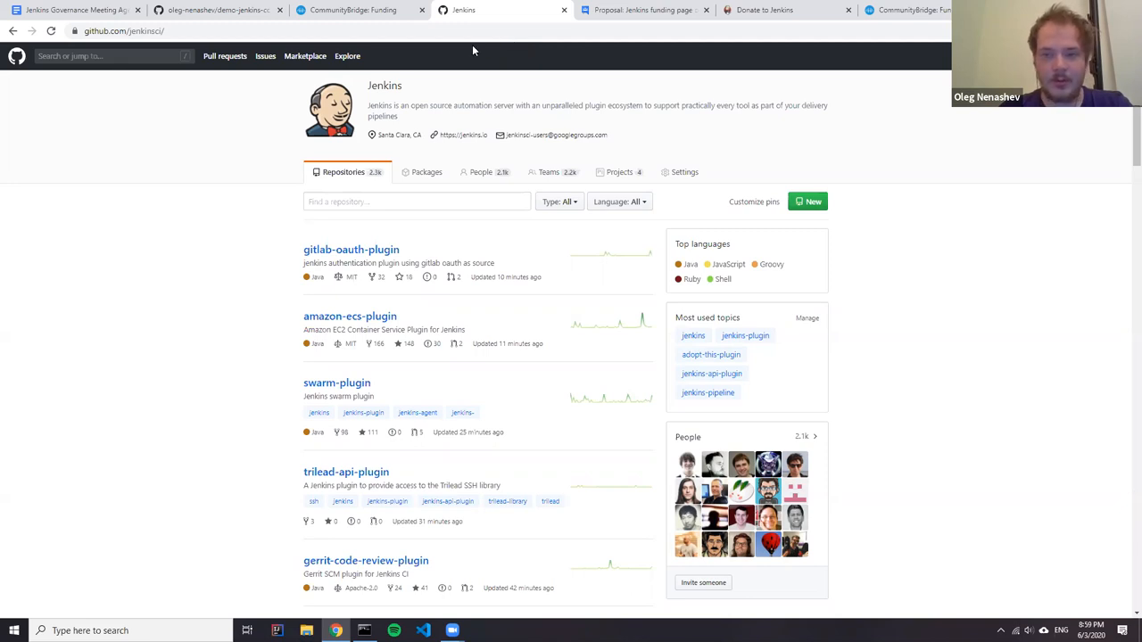
# Step: Browse the jenkinsci/jenkins core repository, then ec2-plugin's .github folder
pyautogui.click(134, 32)
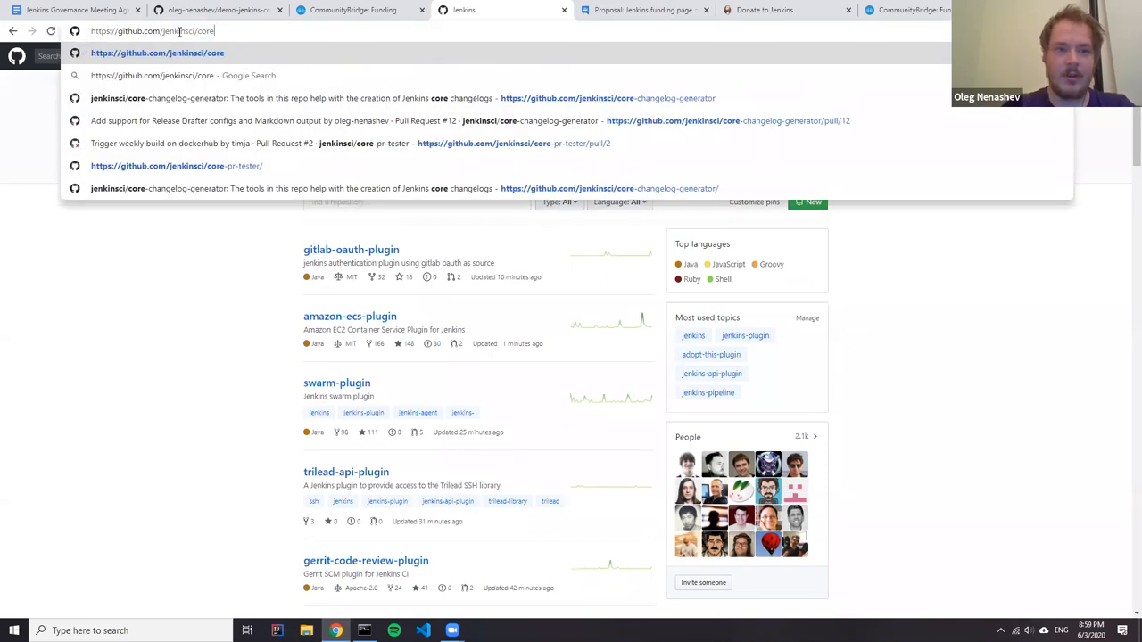
pyautogui.press('Backspace')
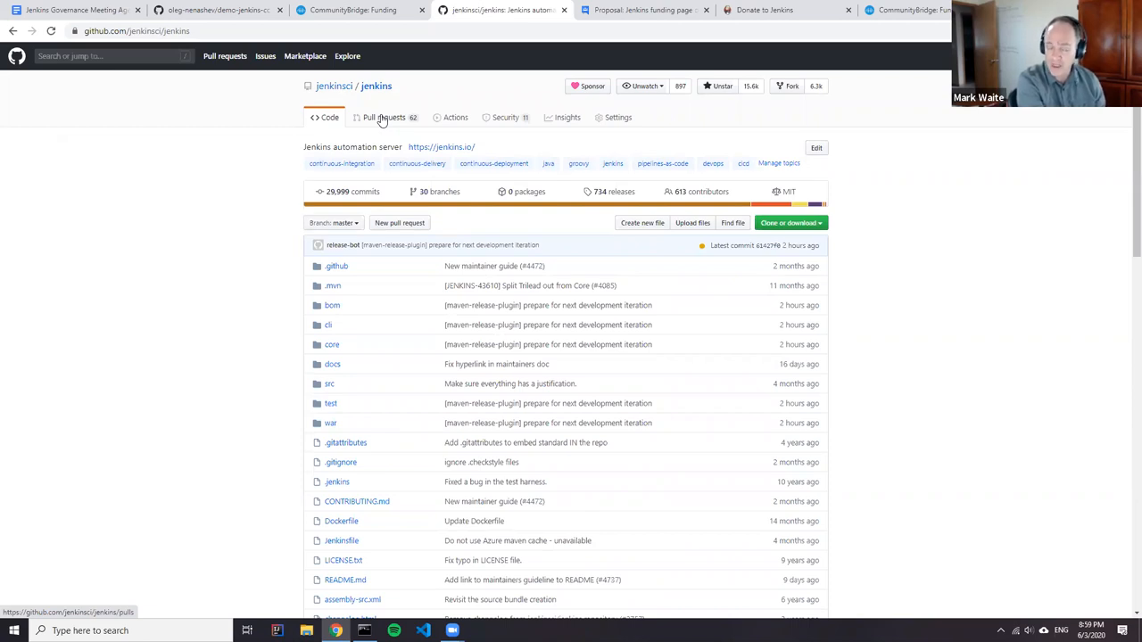
pyautogui.moveTo(304, 105)
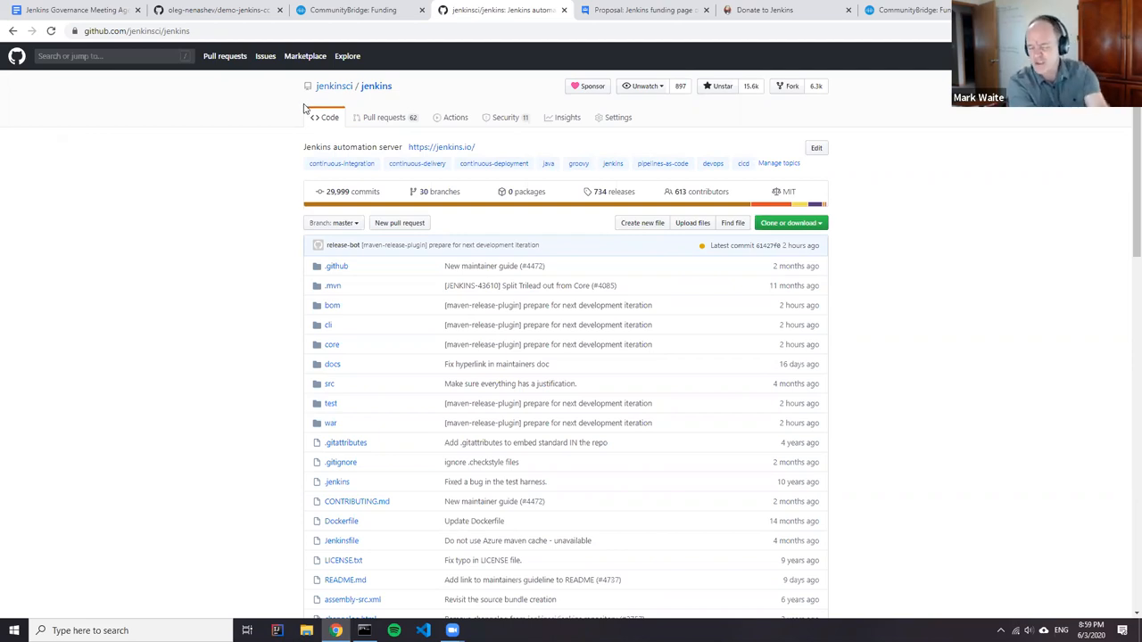
pyautogui.moveTo(472, 171)
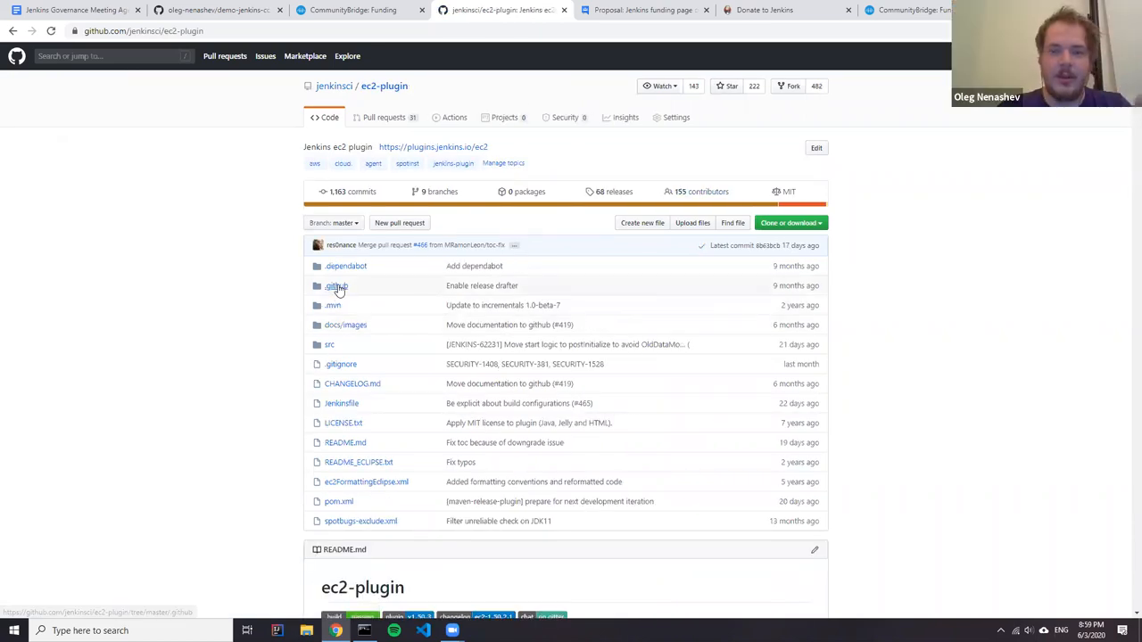
pyautogui.click(337, 286)
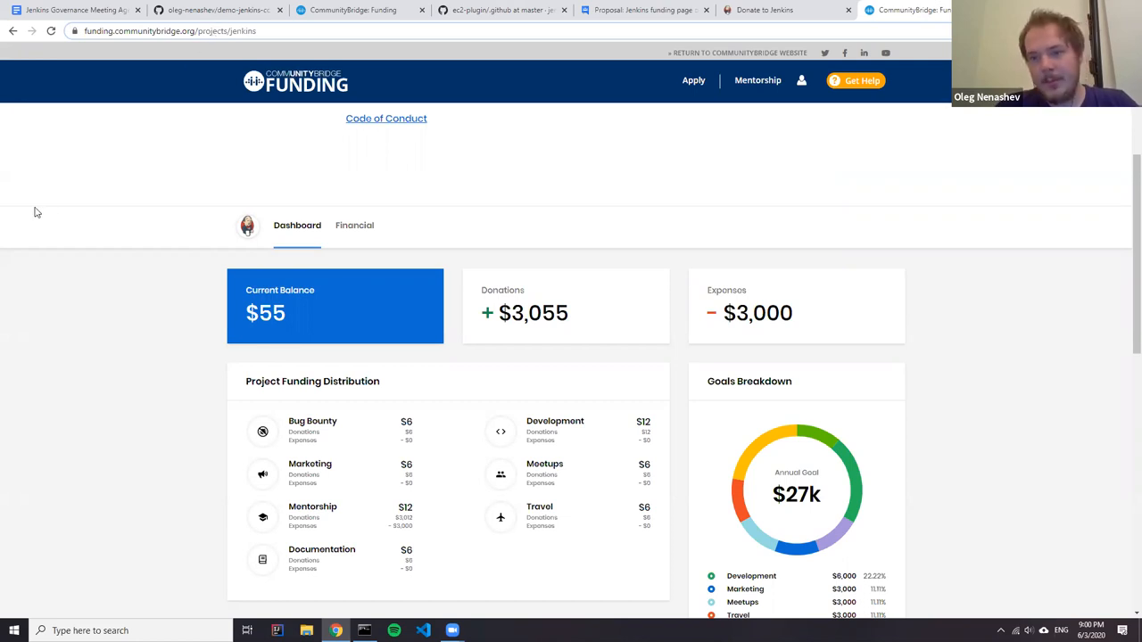
pyautogui.moveTo(29, 200)
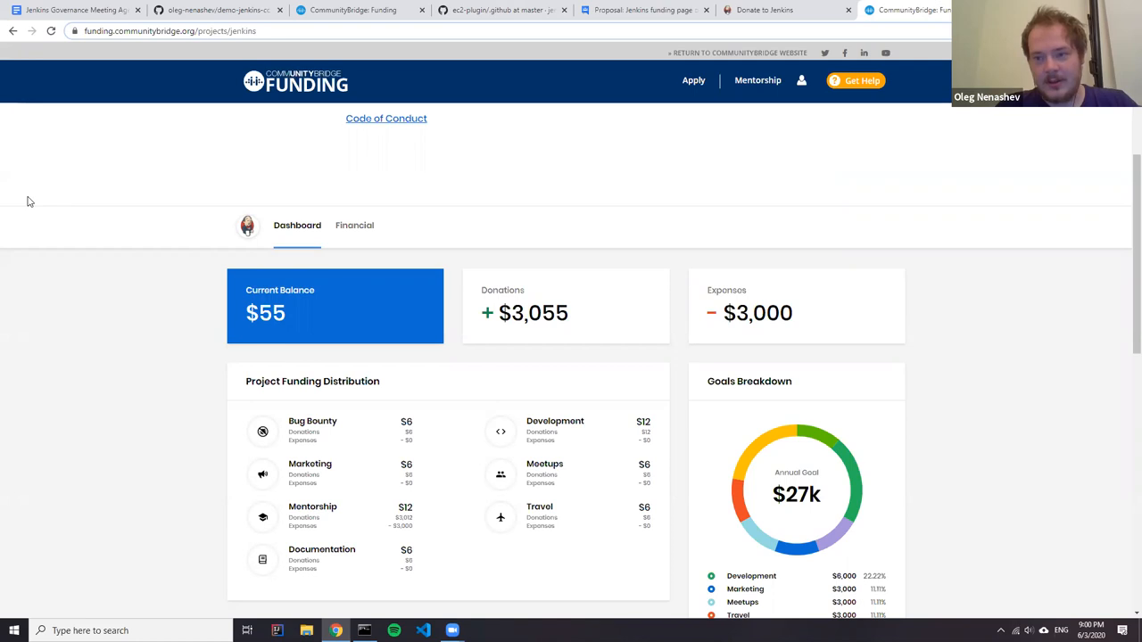
pyautogui.moveTo(13, 146)
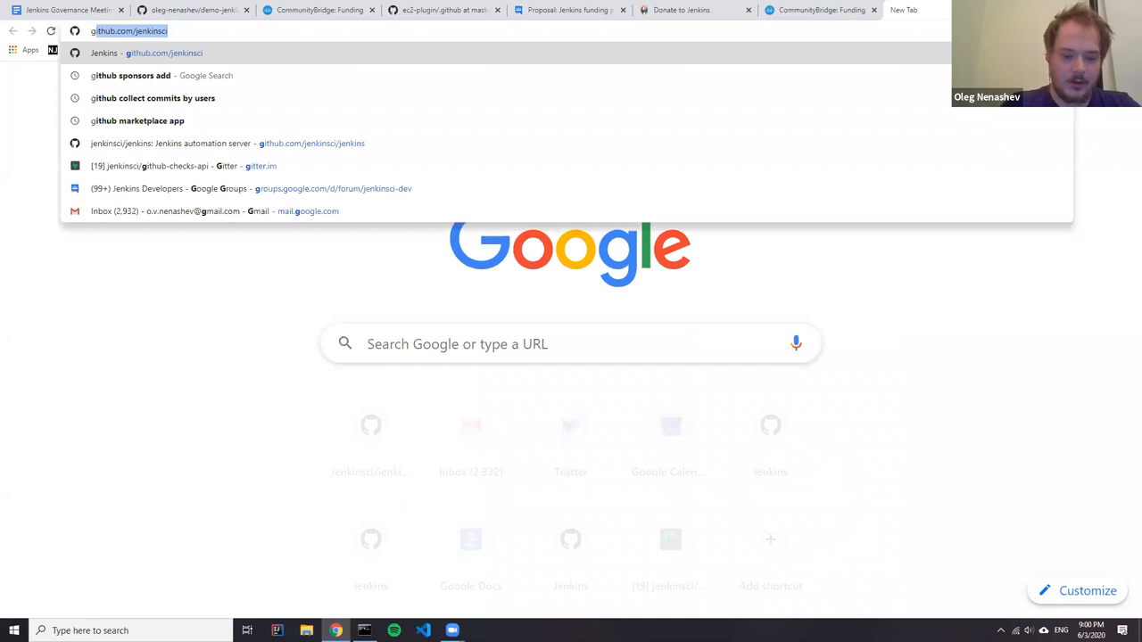
# Step: Search Google for 'github funding' and open the 'Displaying a sponsor button' help article
pyautogui.write('github funding')
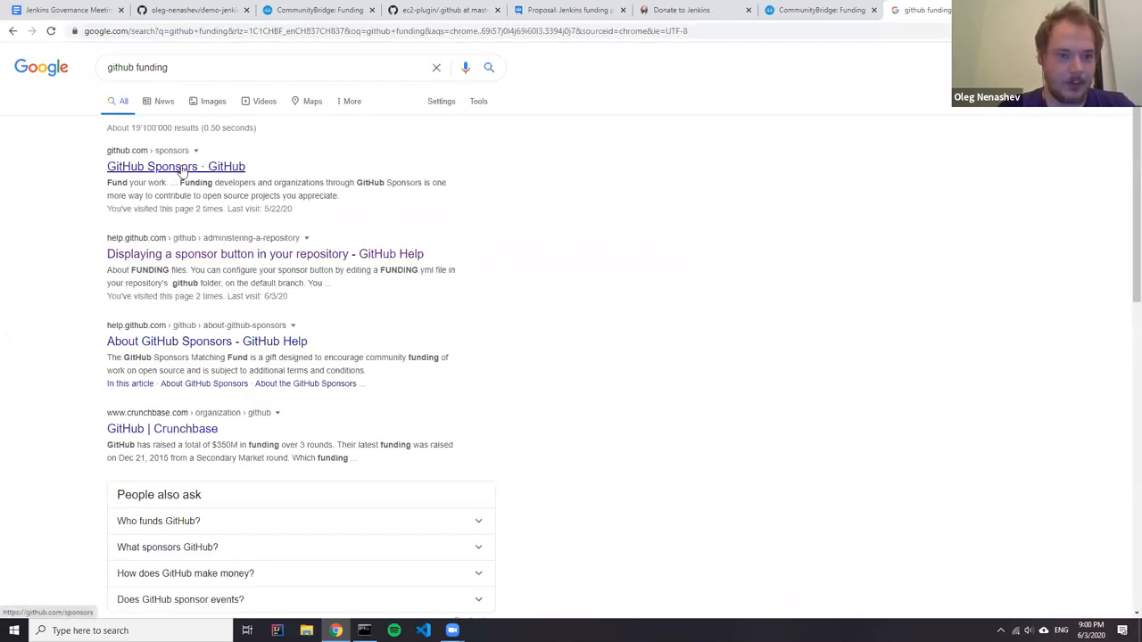
pyautogui.click(258, 255)
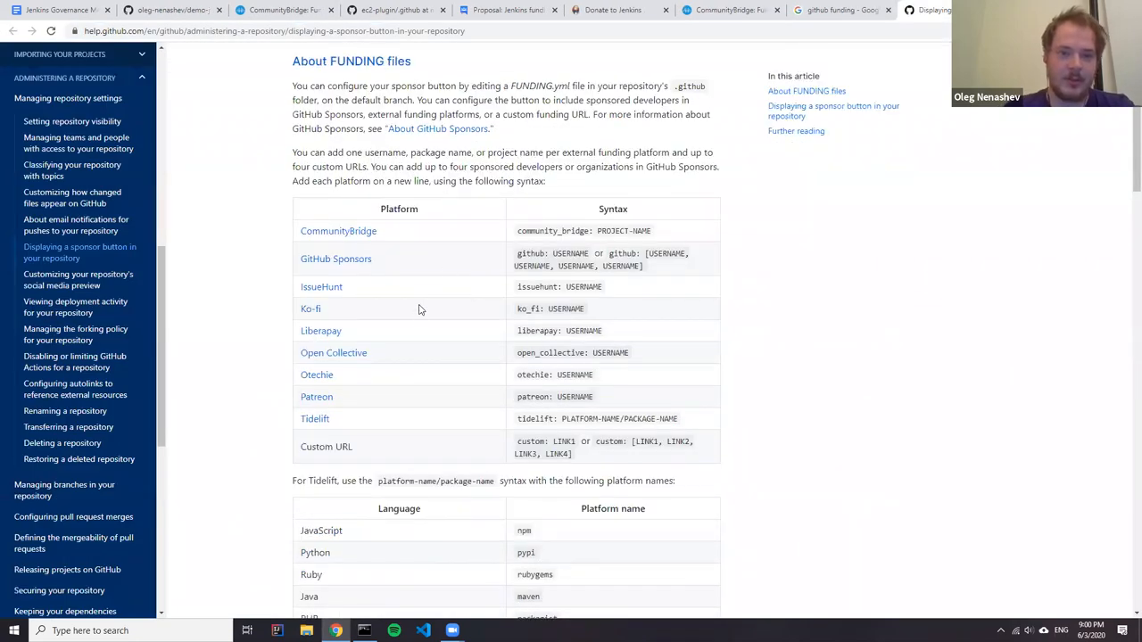
pyautogui.moveTo(1038, 485)
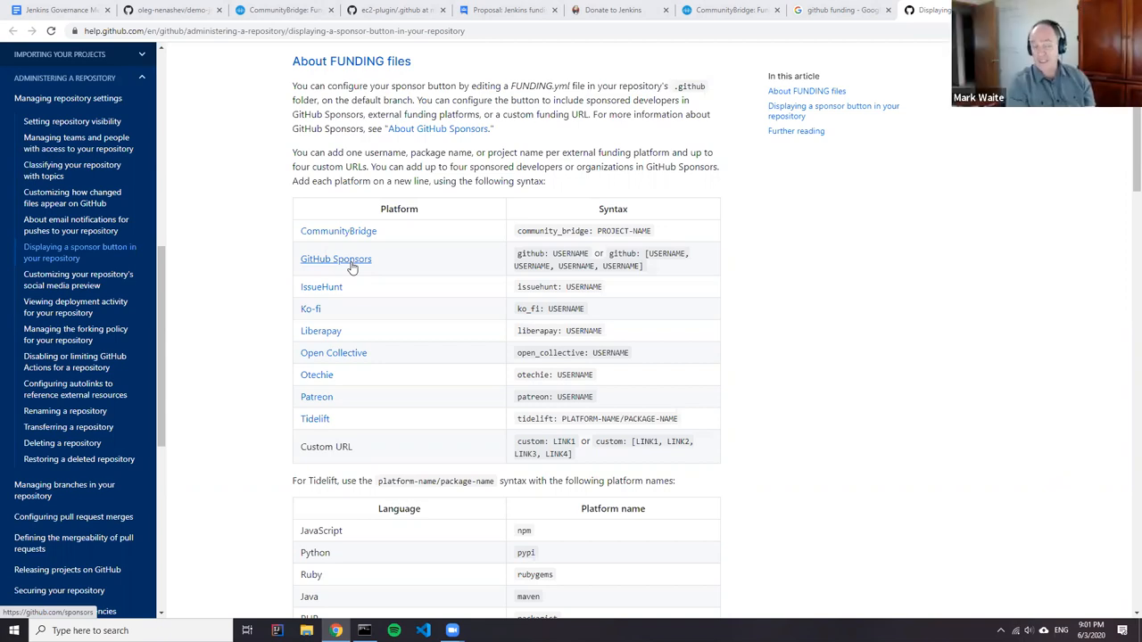
pyautogui.moveTo(444, 211)
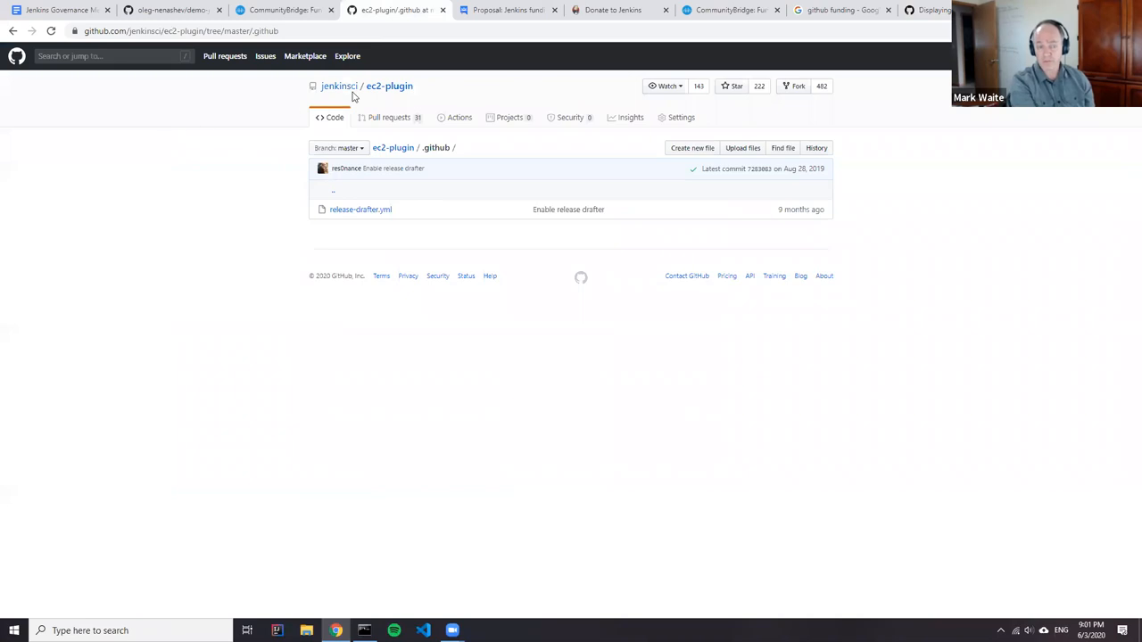
# Step: Go up to the jenkinsci organization and search it for FUNDING.yml
pyautogui.click(336, 85)
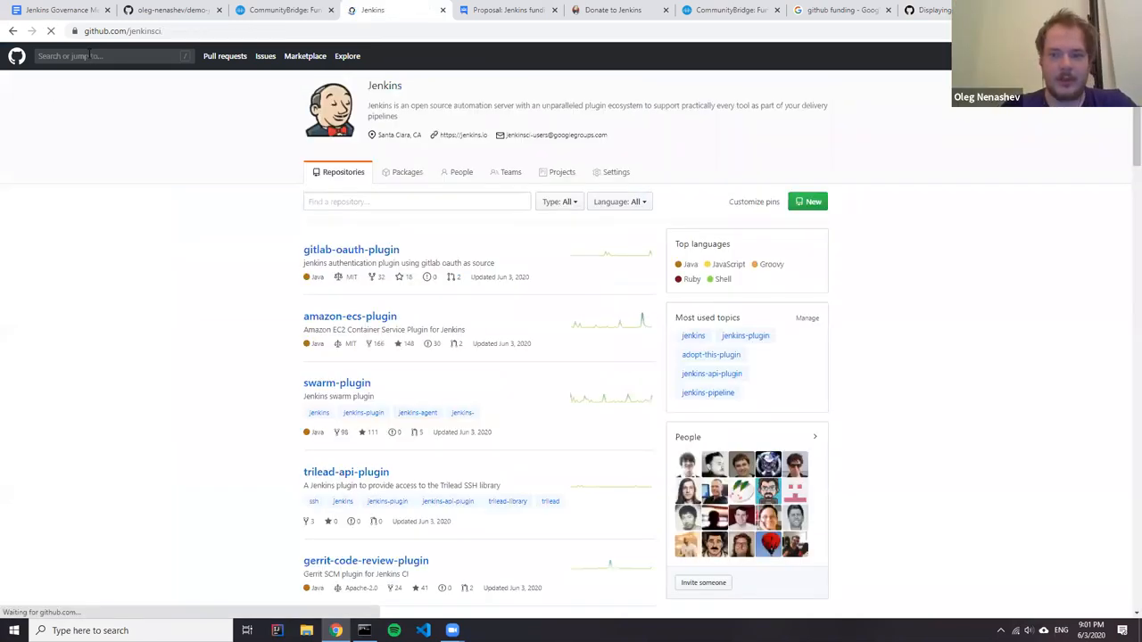
pyautogui.write('FUNDING.yml')
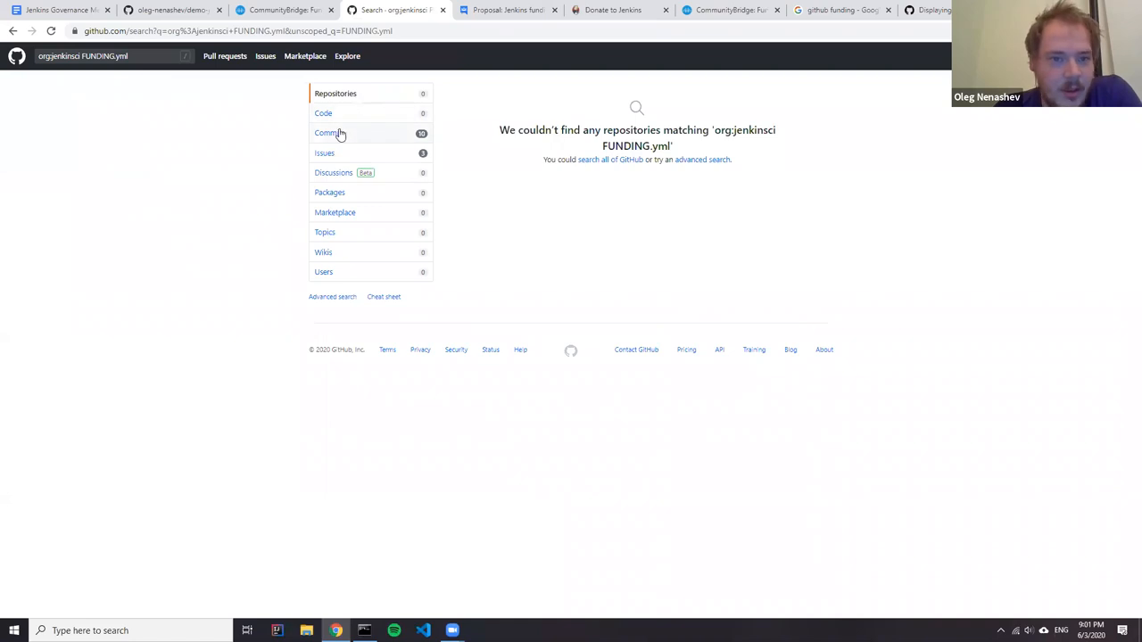
# Step: Filter the jenkinsci FUNDING.yml search to Commits and open a 'Create FUNDING.yml' commit in a new tab
pyautogui.click(329, 133)
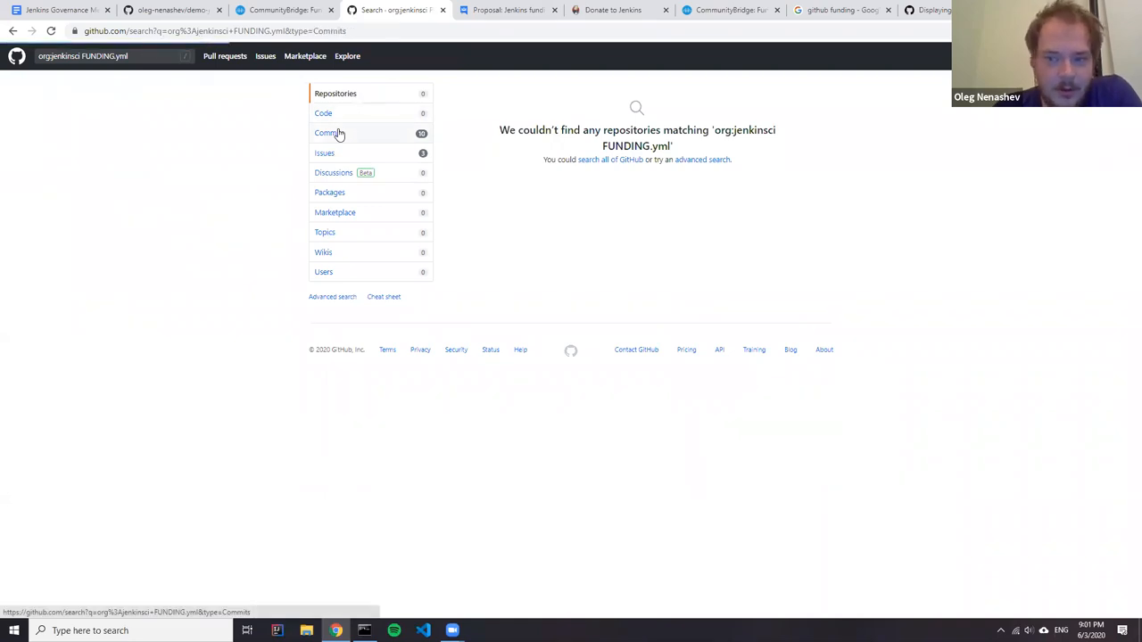
pyautogui.click(325, 133)
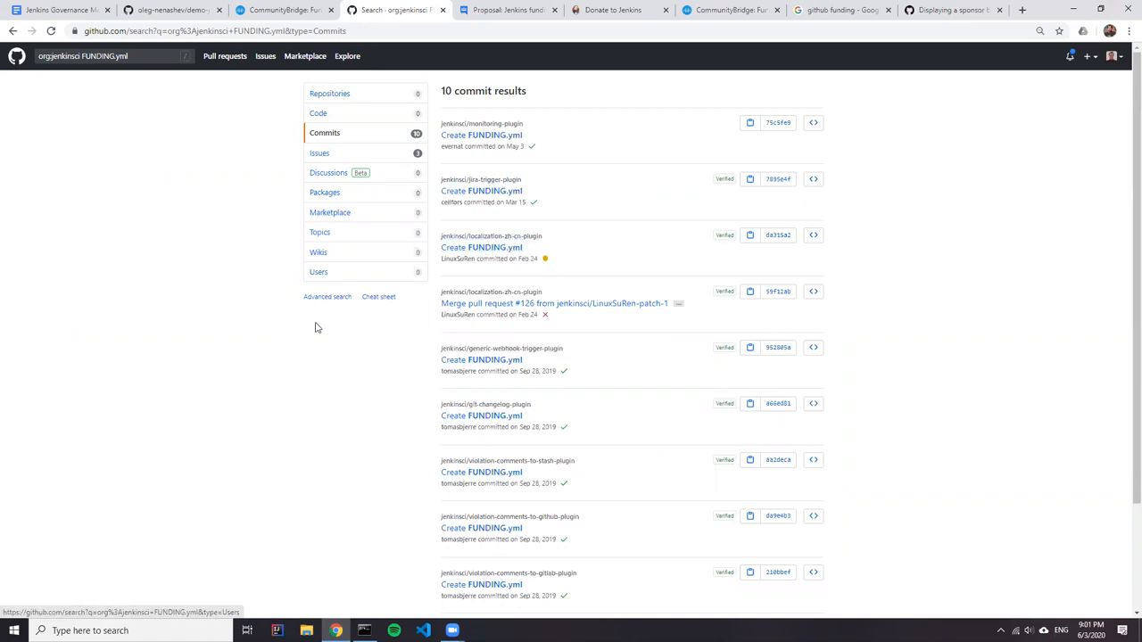
pyautogui.click(466, 190)
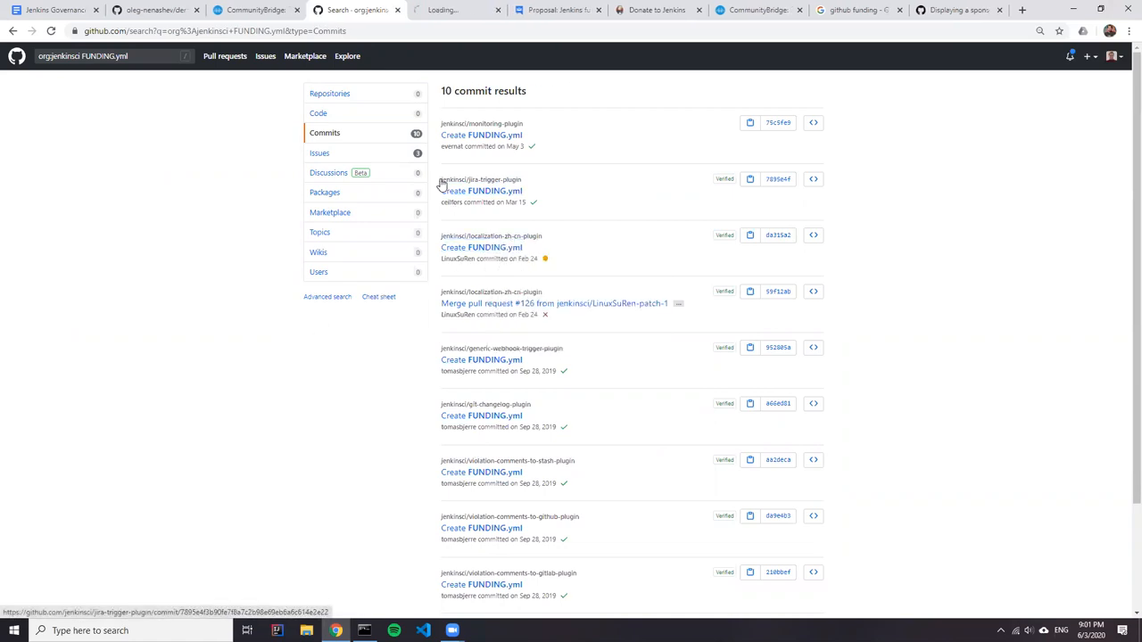
pyautogui.scroll(-3)
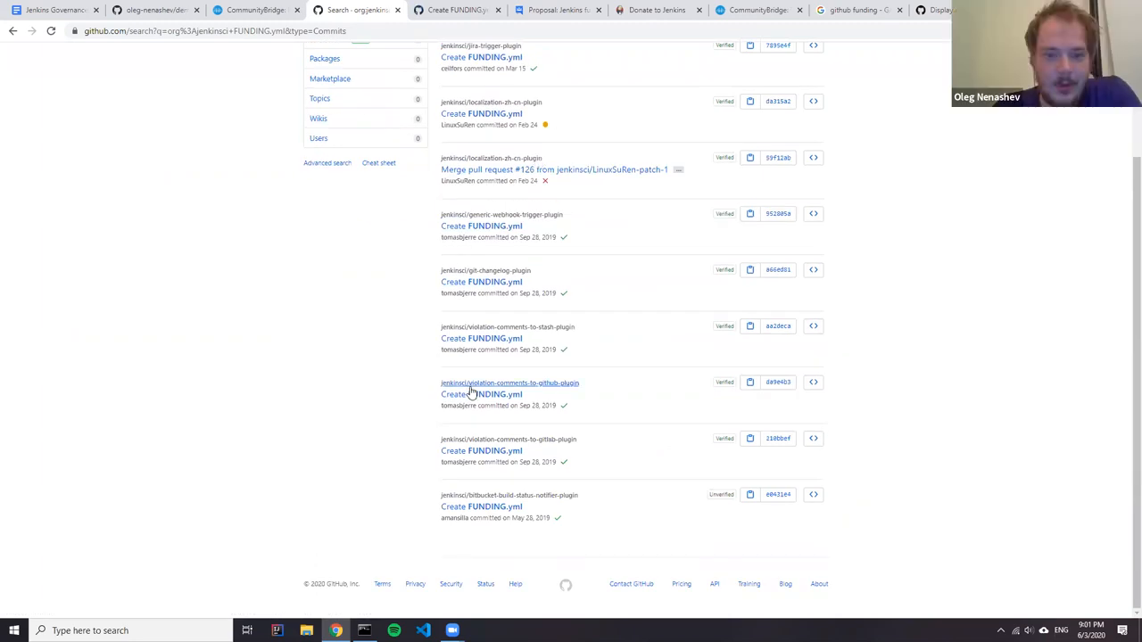
pyautogui.scroll(3)
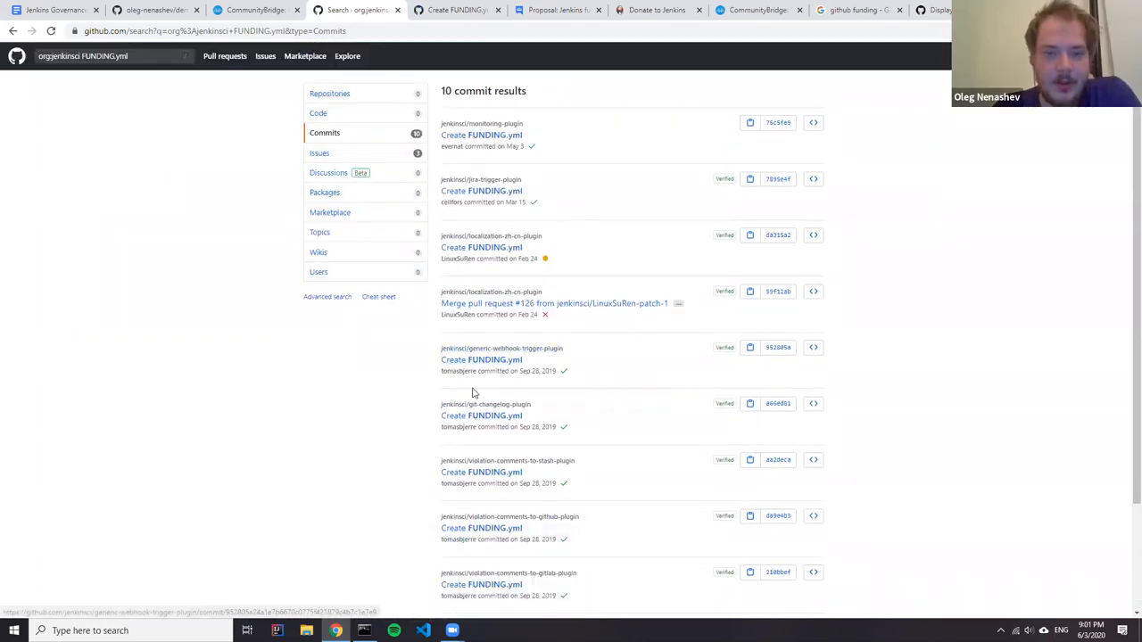
# Step: Open localization-zh-cn-plugin's Sponsor dialog and follow its external bilibili link
pyautogui.click(481, 248)
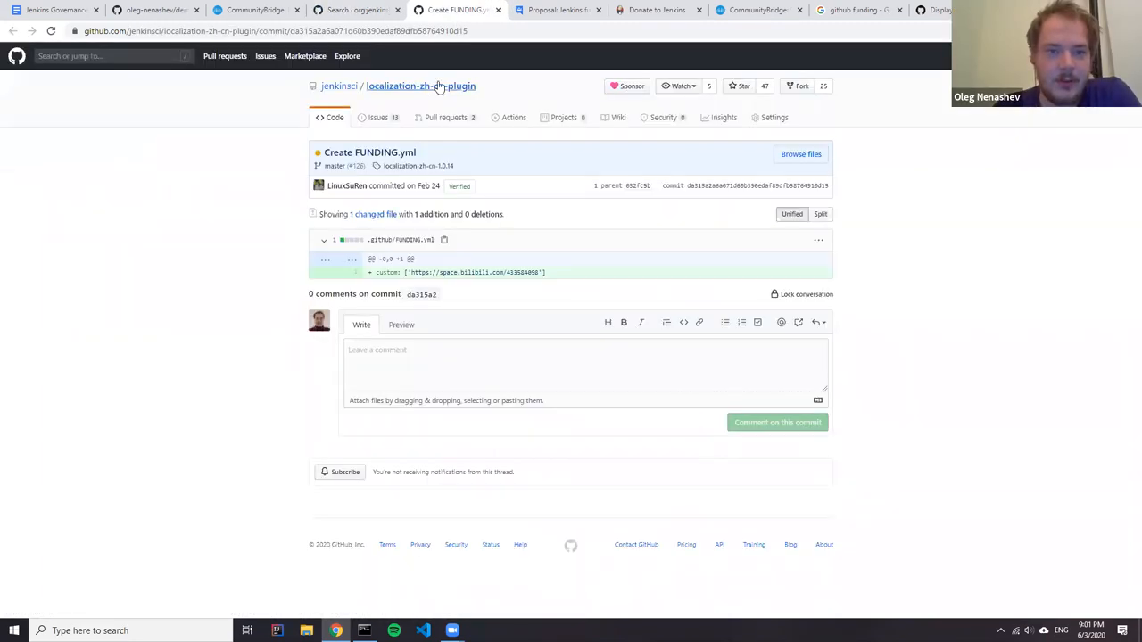
pyautogui.click(421, 86)
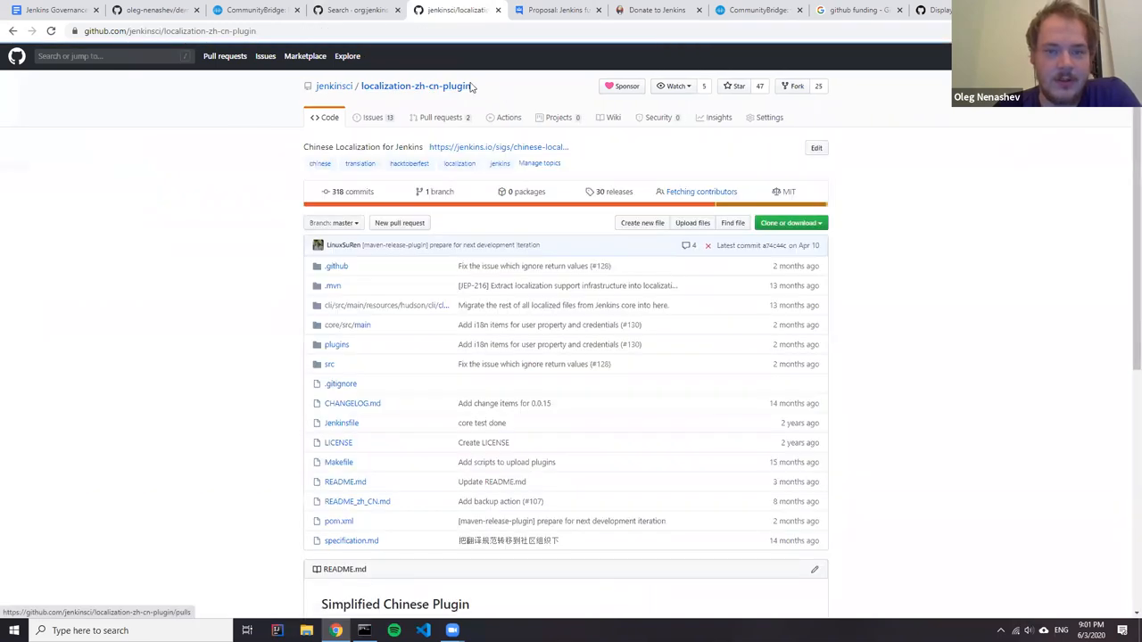
pyautogui.click(622, 86)
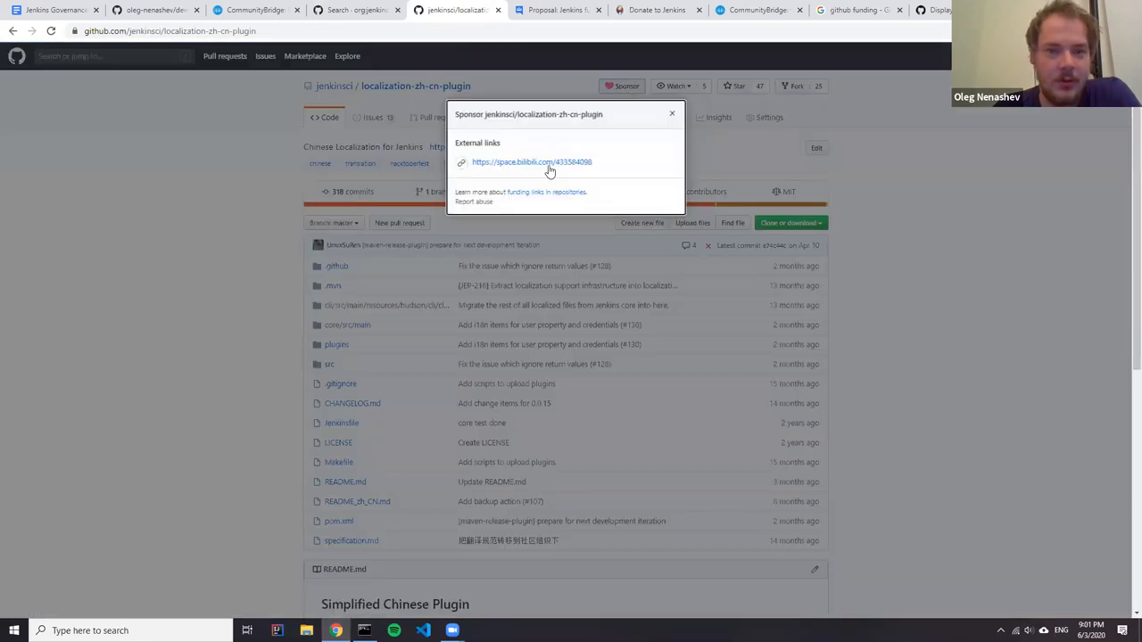
pyautogui.click(549, 163)
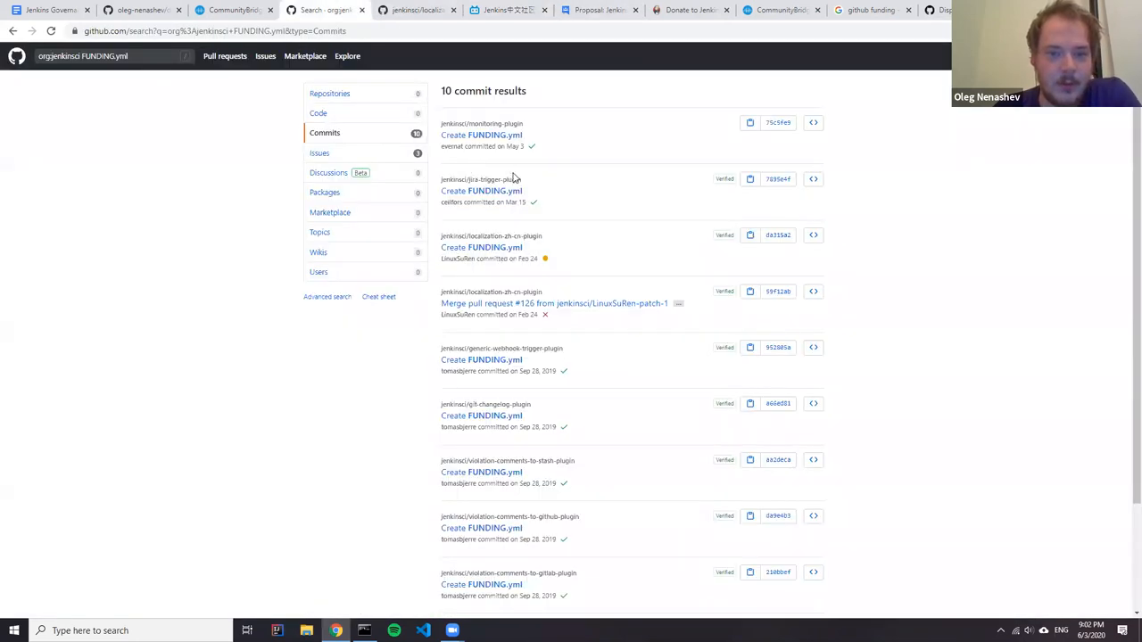
# Step: Follow monitoring-plugin's FUNDING.yml commit to evernat's sponsor page and review its tiers
pyautogui.click(481, 135)
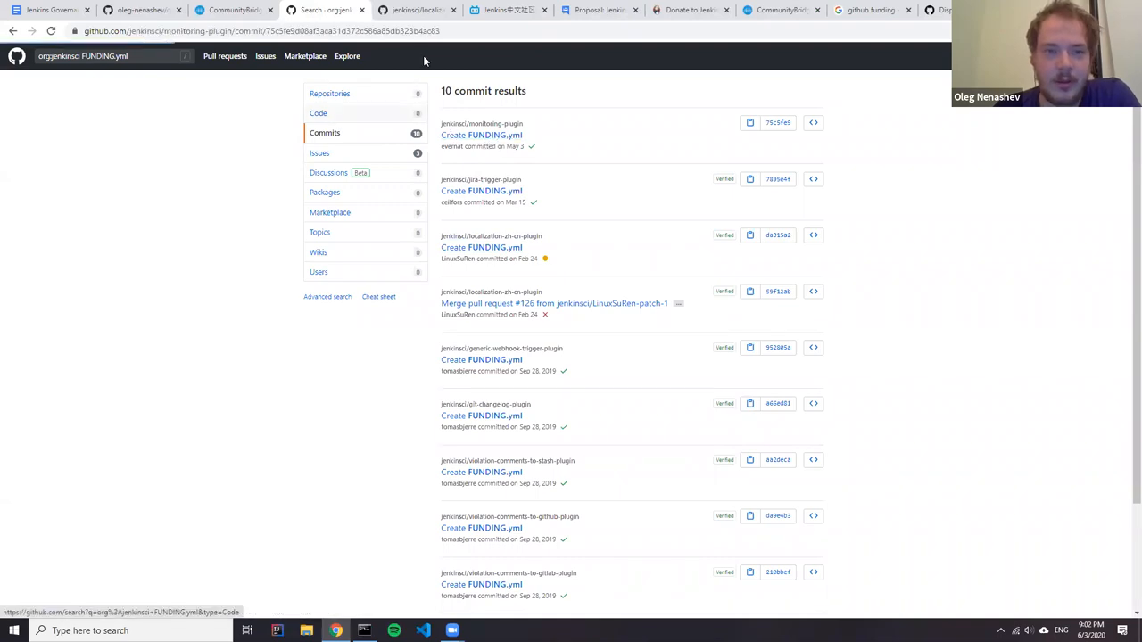
pyautogui.click(481, 135)
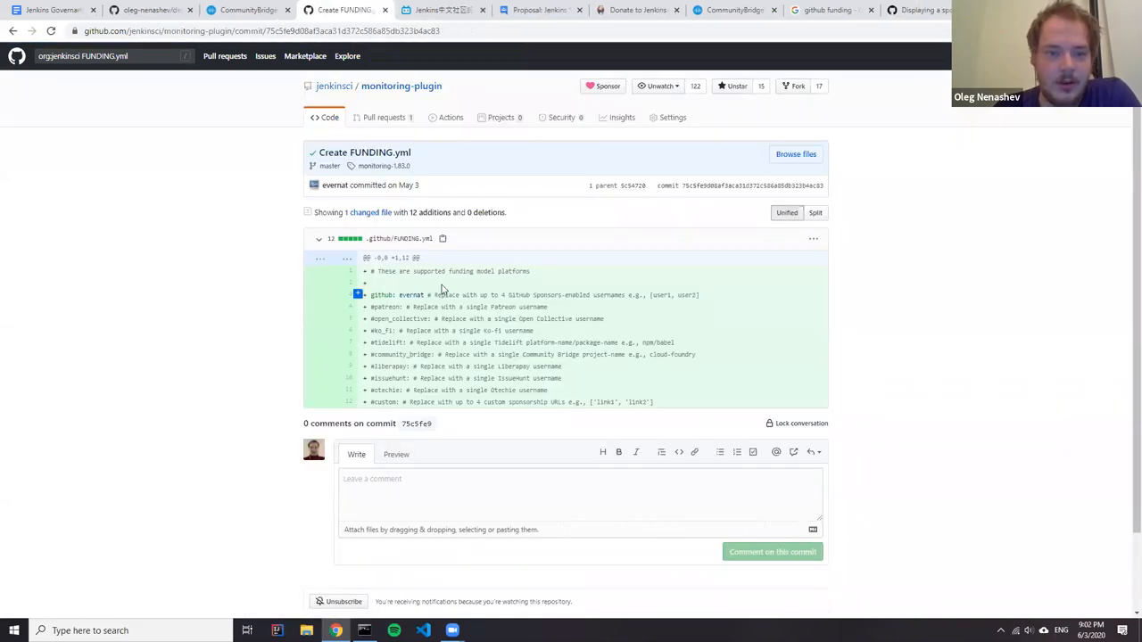
pyautogui.moveTo(393, 294)
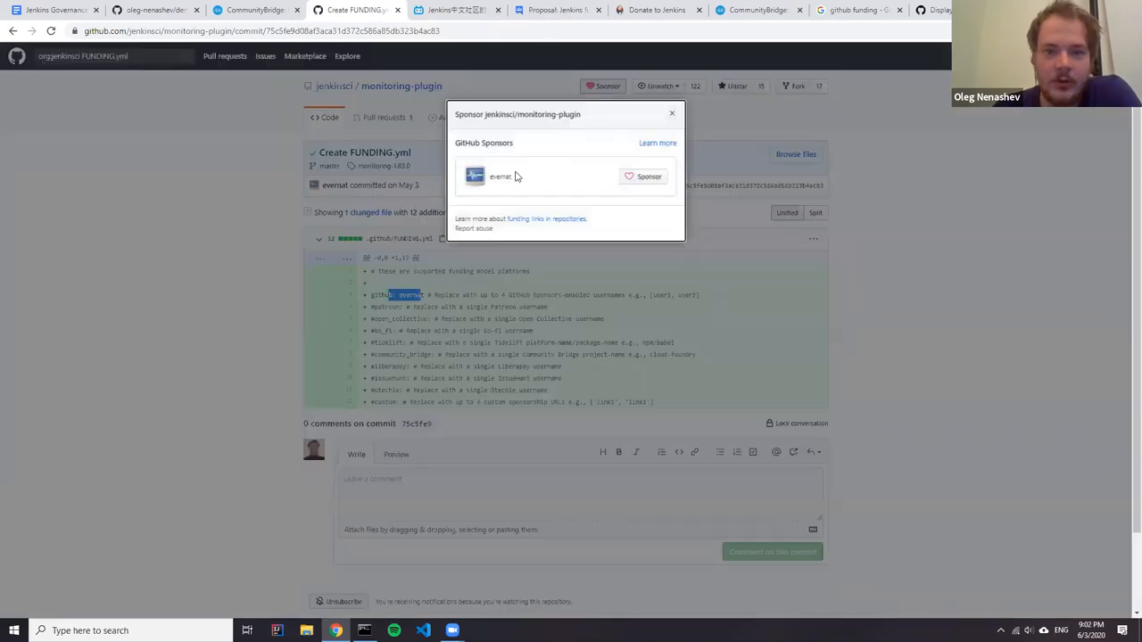
pyautogui.moveTo(648, 182)
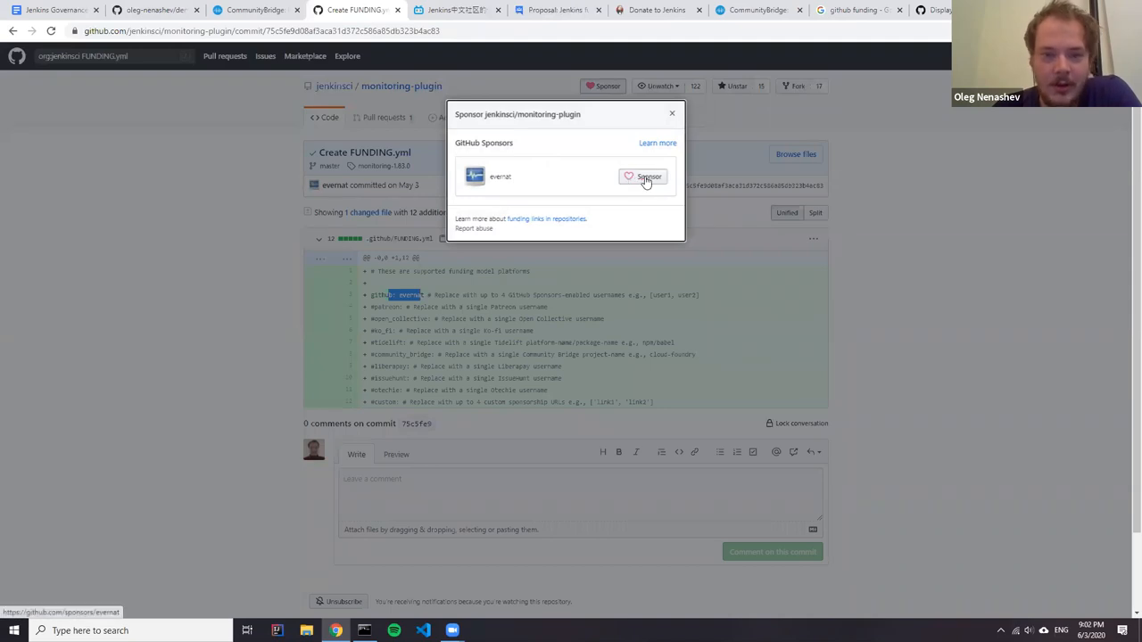
pyautogui.click(645, 176)
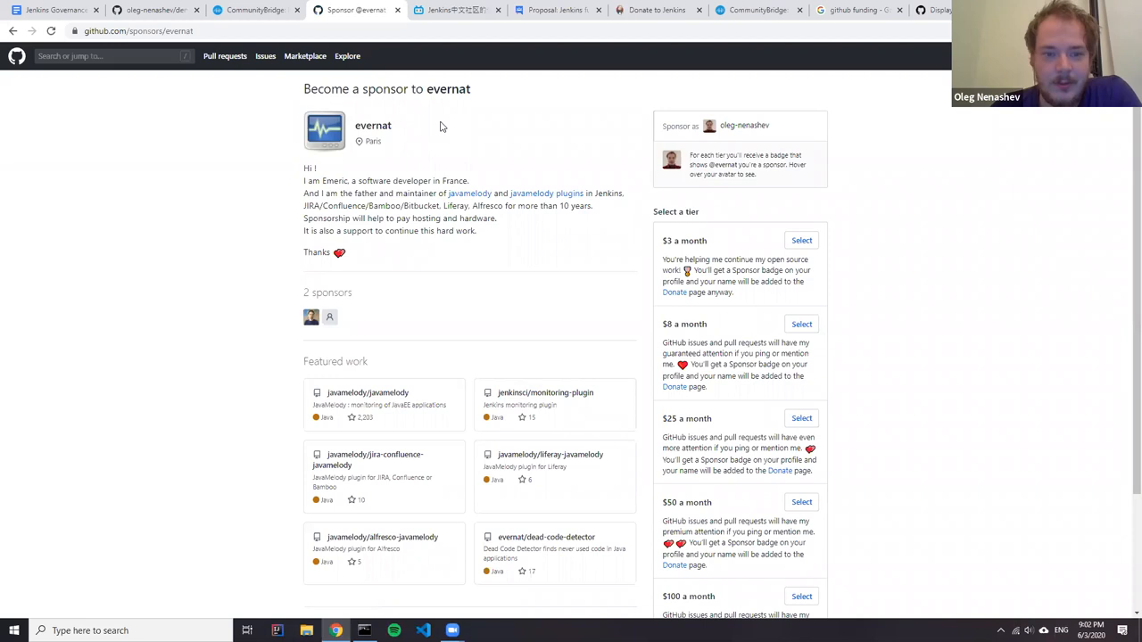
pyautogui.scroll(-3)
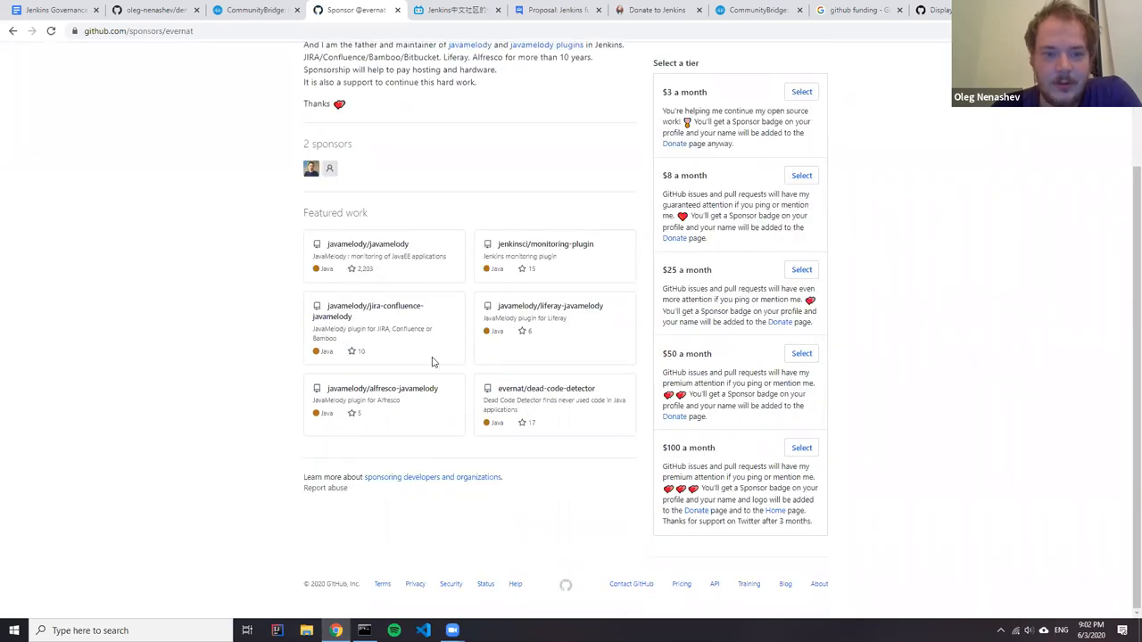
pyautogui.scroll(3)
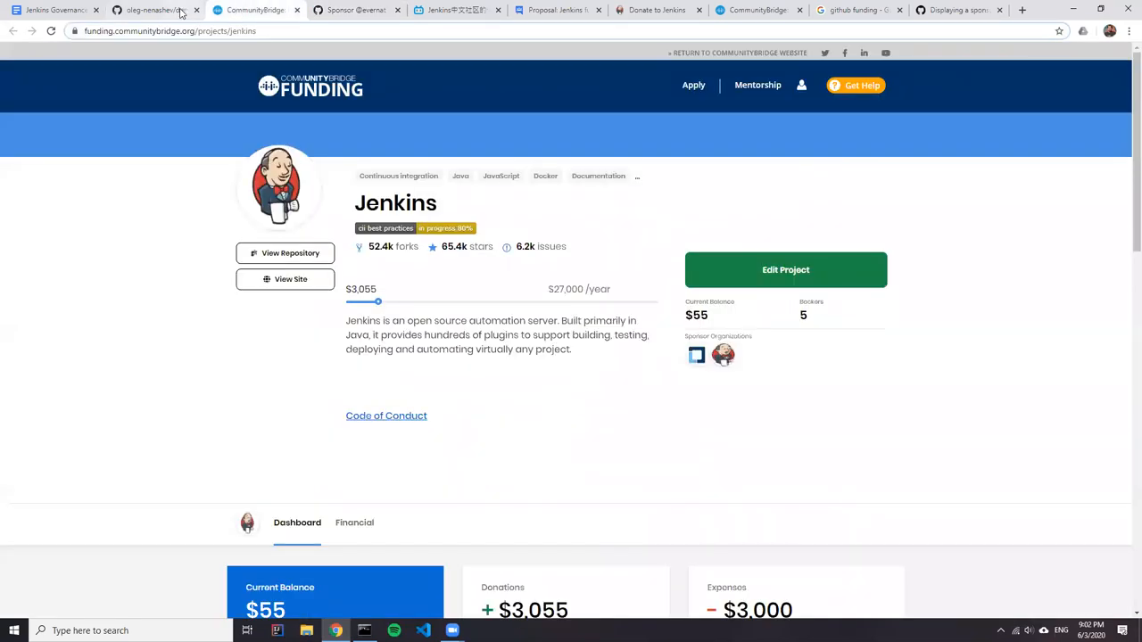
# Step: Add a Rollout note: 'No enforcement in jenkinsci' and 'Enabled by default in jenkins'
pyautogui.click(54, 9)
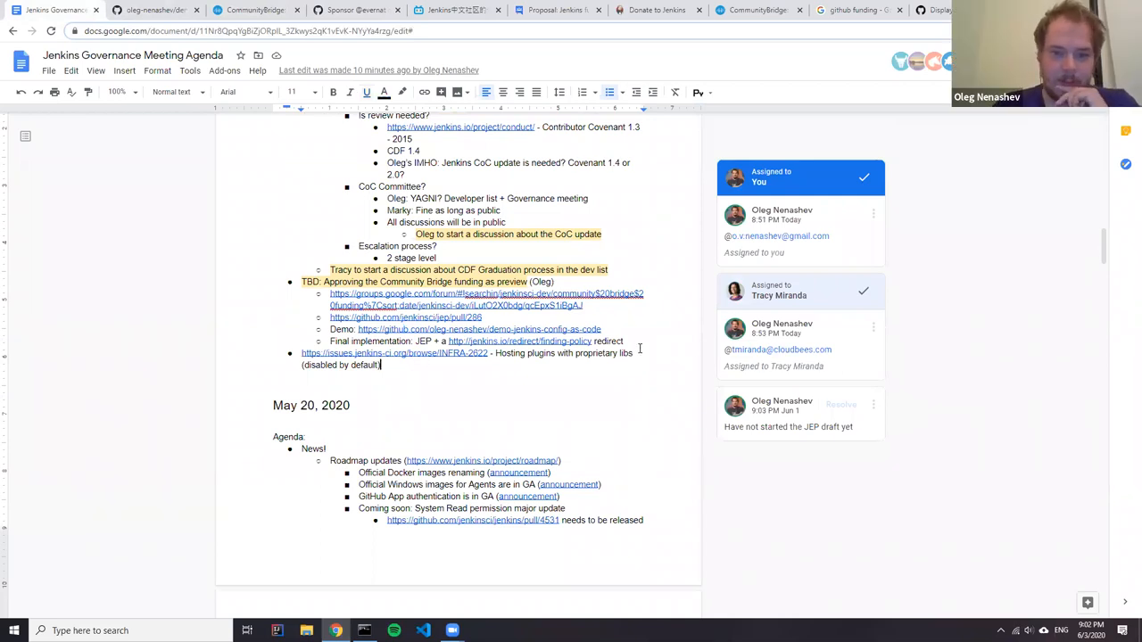
pyautogui.write('N')
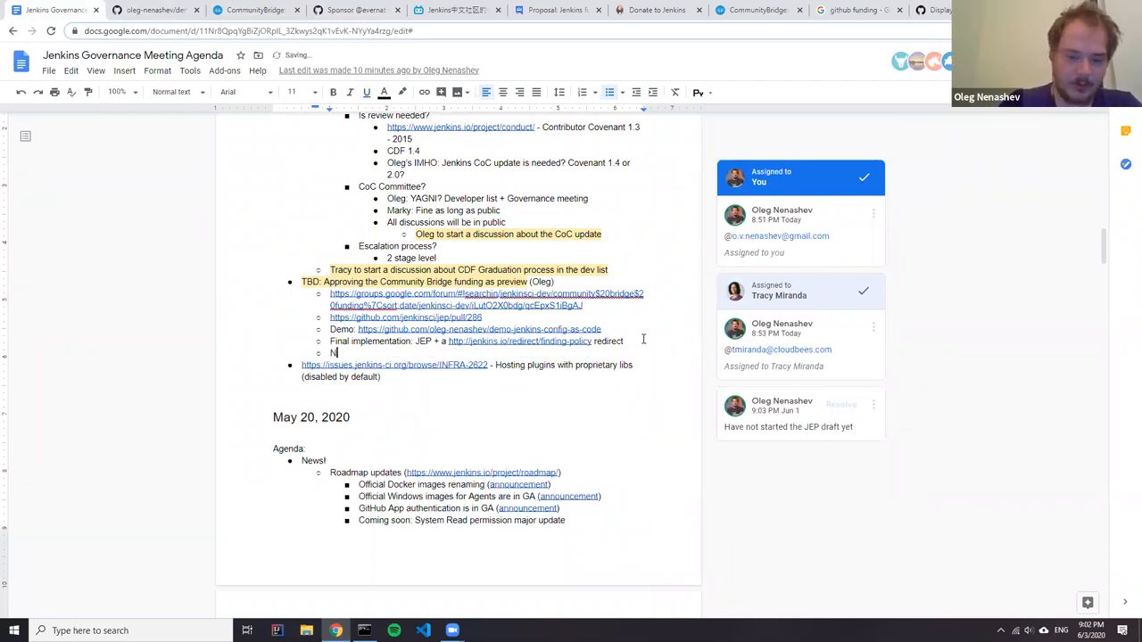
pyautogui.write('o enforcement in jenkinsci')
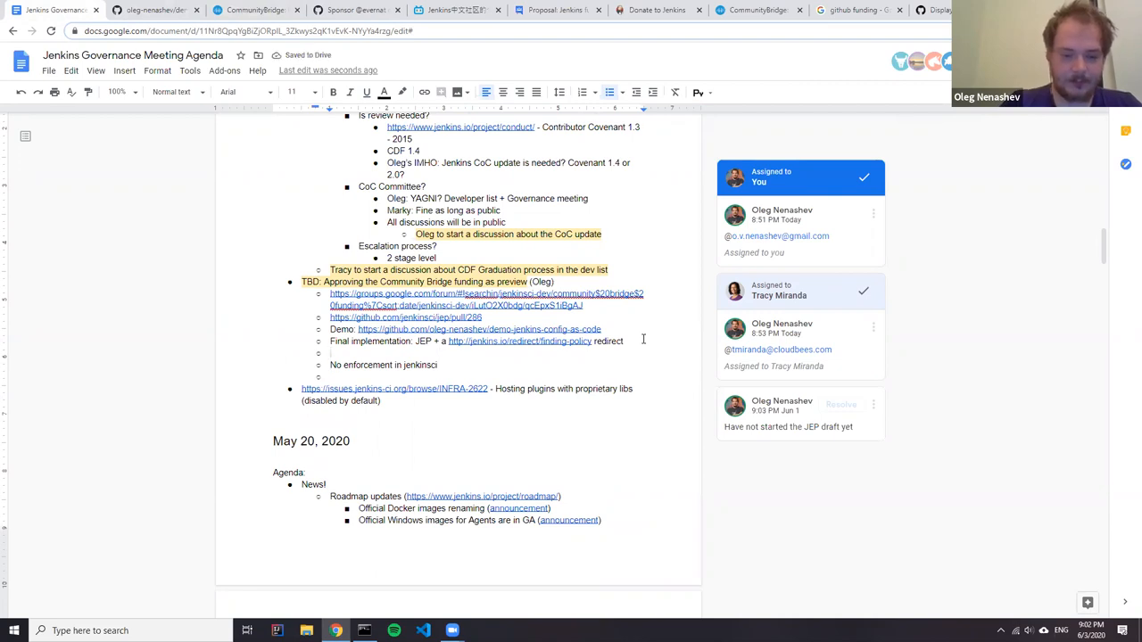
pyautogui.write('Rollout')
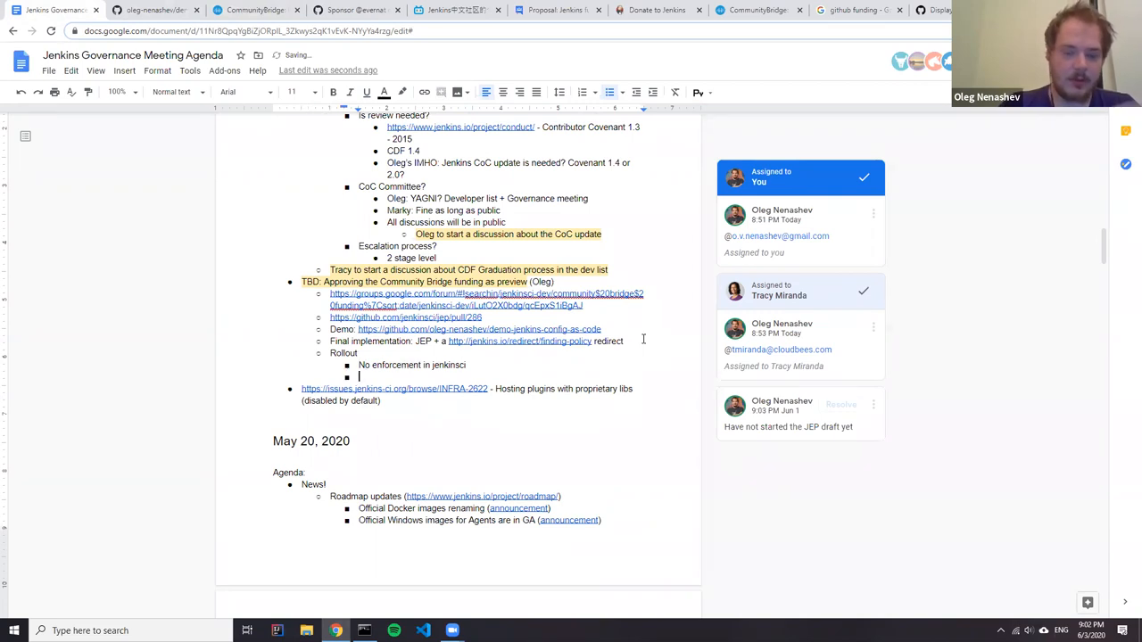
pyautogui.write('Enabled by defa')
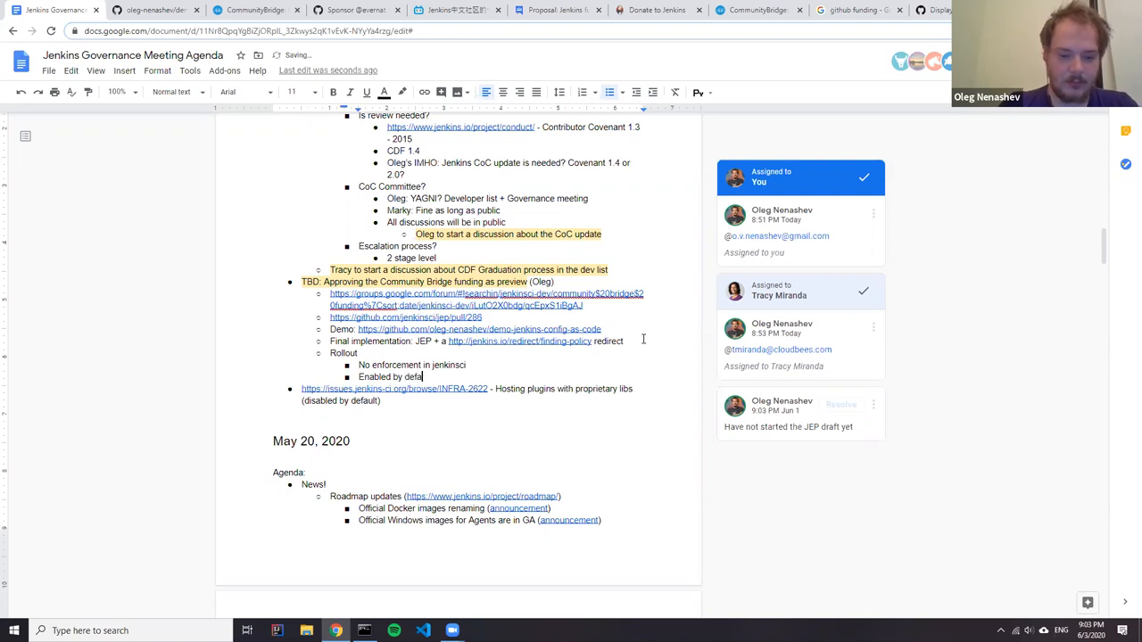
pyautogui.write('ult in jenkins')
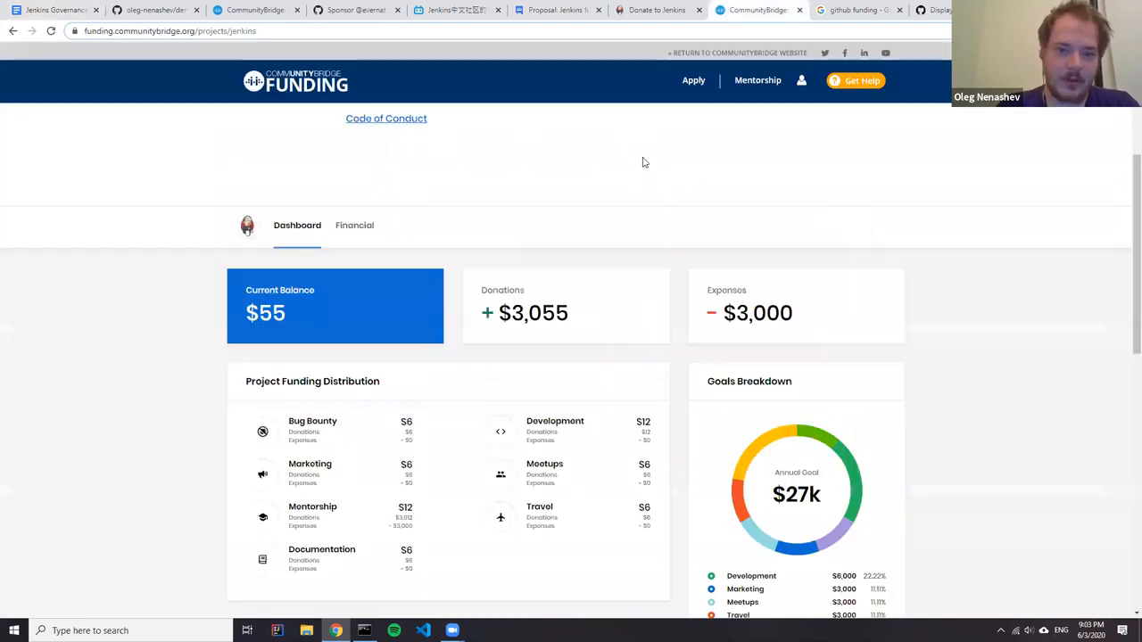
pyautogui.scroll(-3)
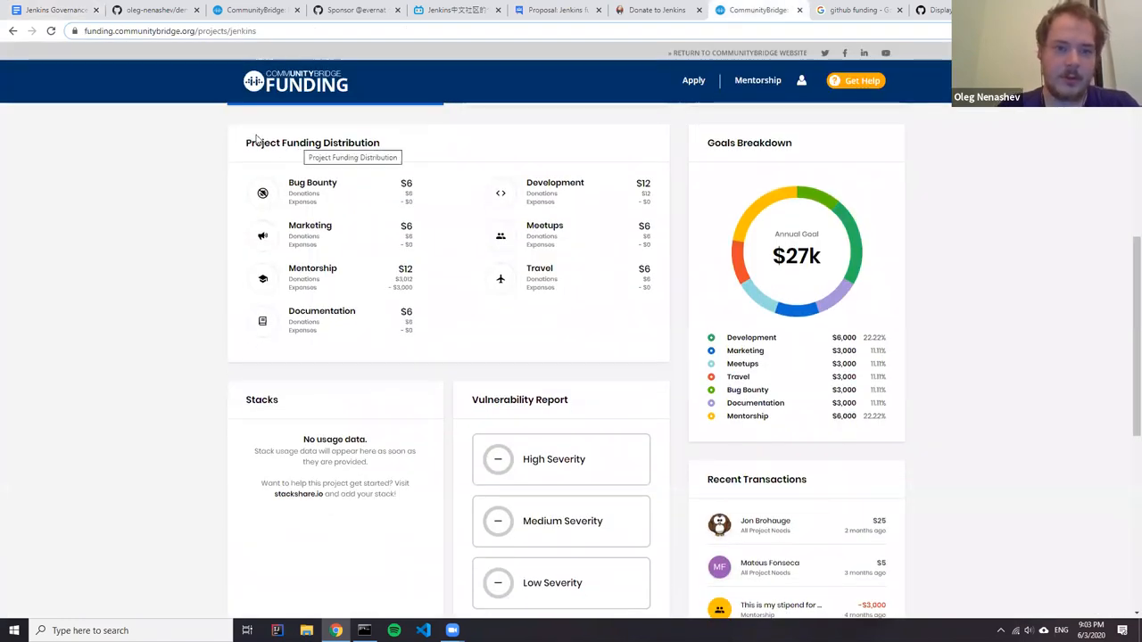
pyautogui.moveTo(558, 319)
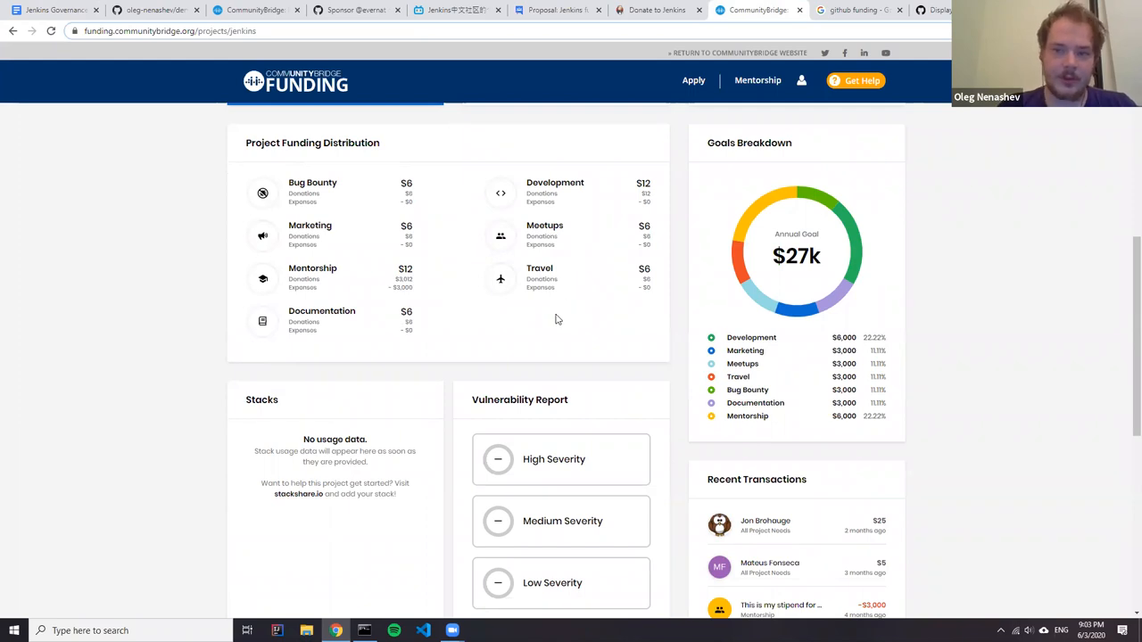
pyautogui.moveTo(556, 319)
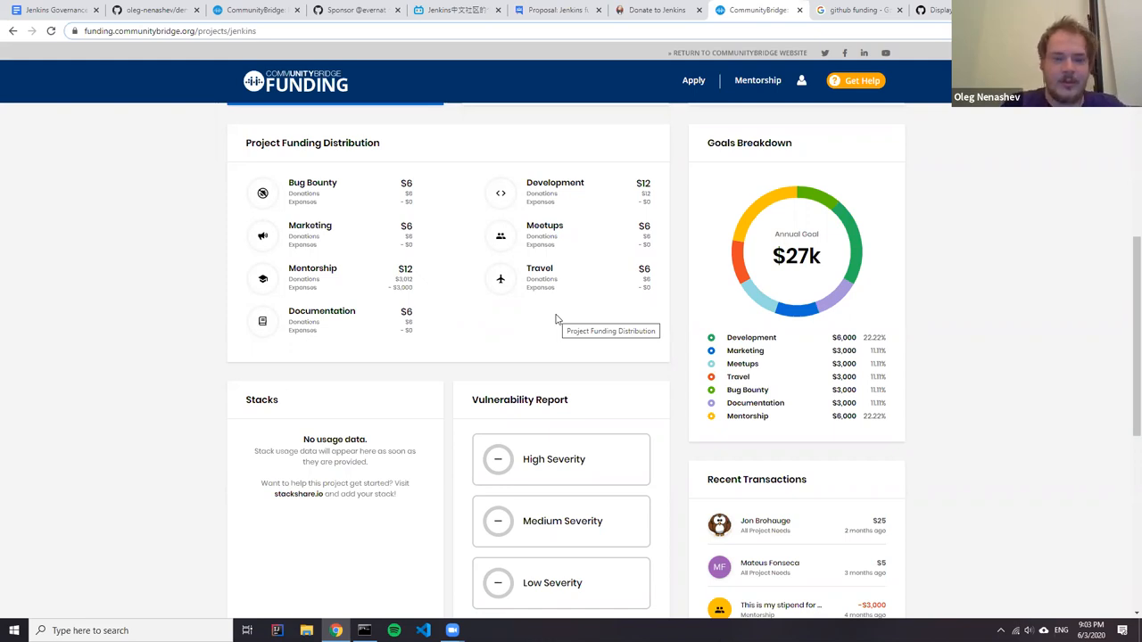
pyautogui.moveTo(349, 284)
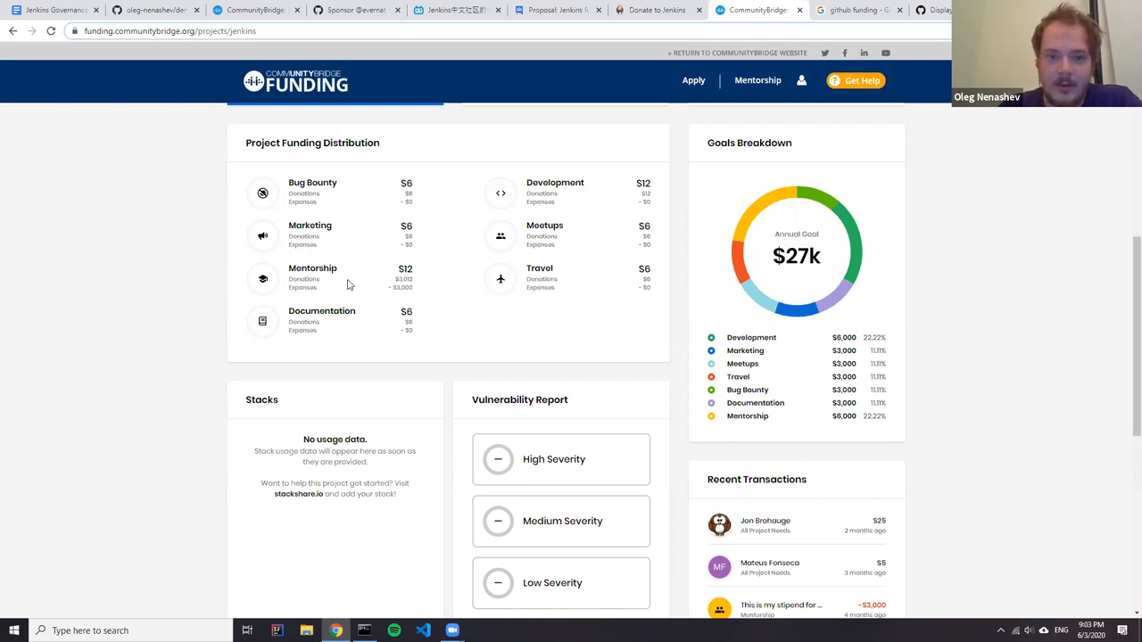
pyautogui.moveTo(505, 188)
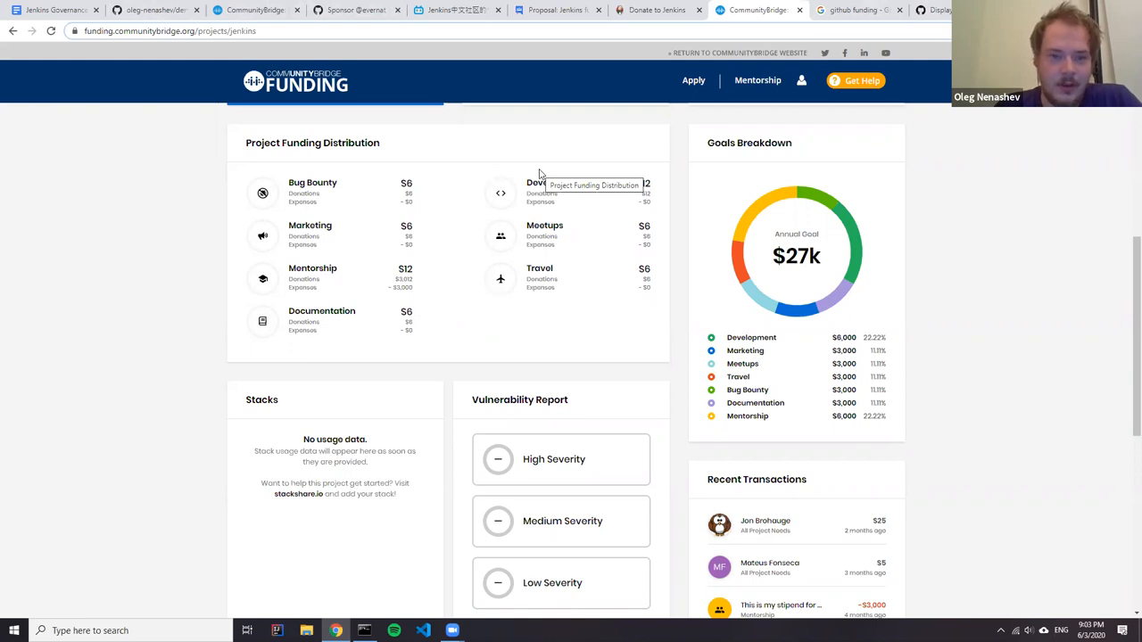
pyautogui.moveTo(356, 218)
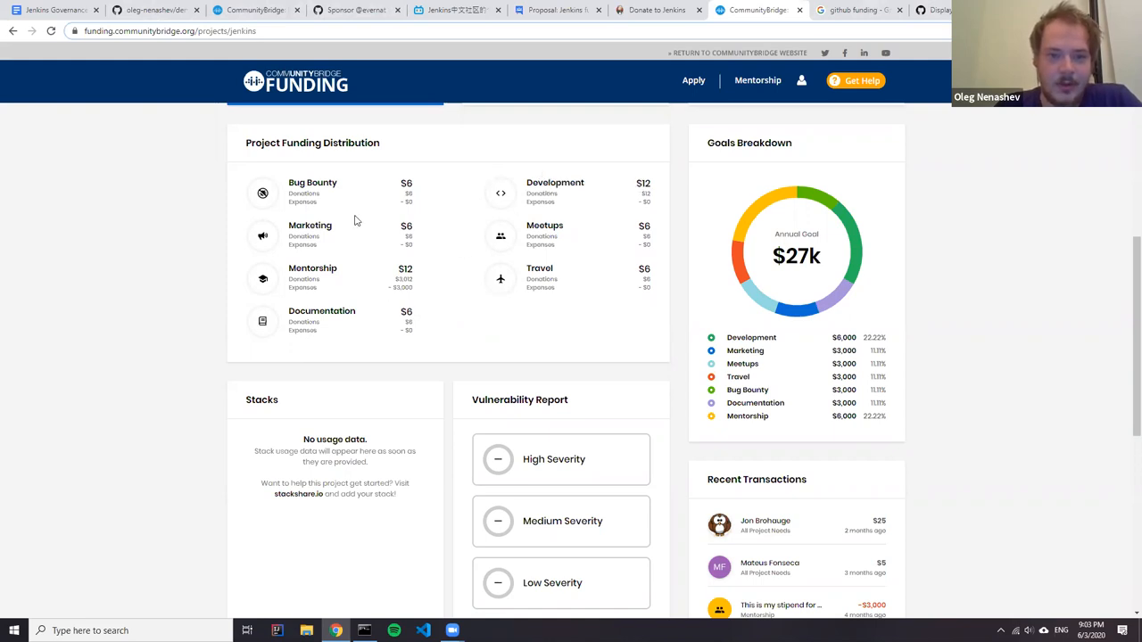
pyautogui.moveTo(368, 273)
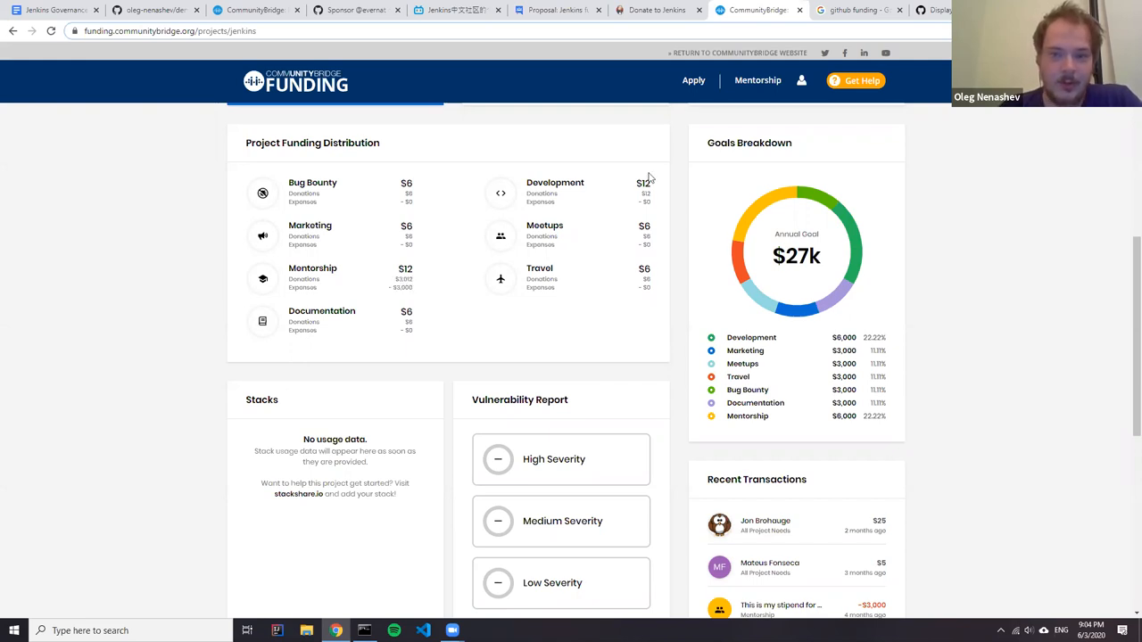
pyautogui.moveTo(588, 347)
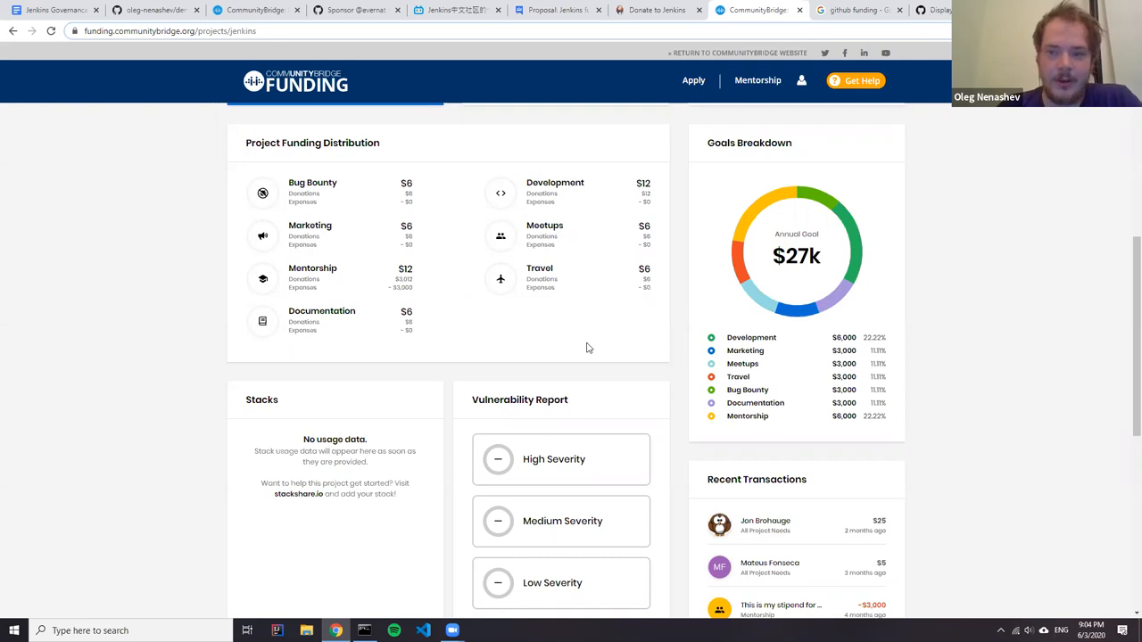
pyautogui.moveTo(284, 159)
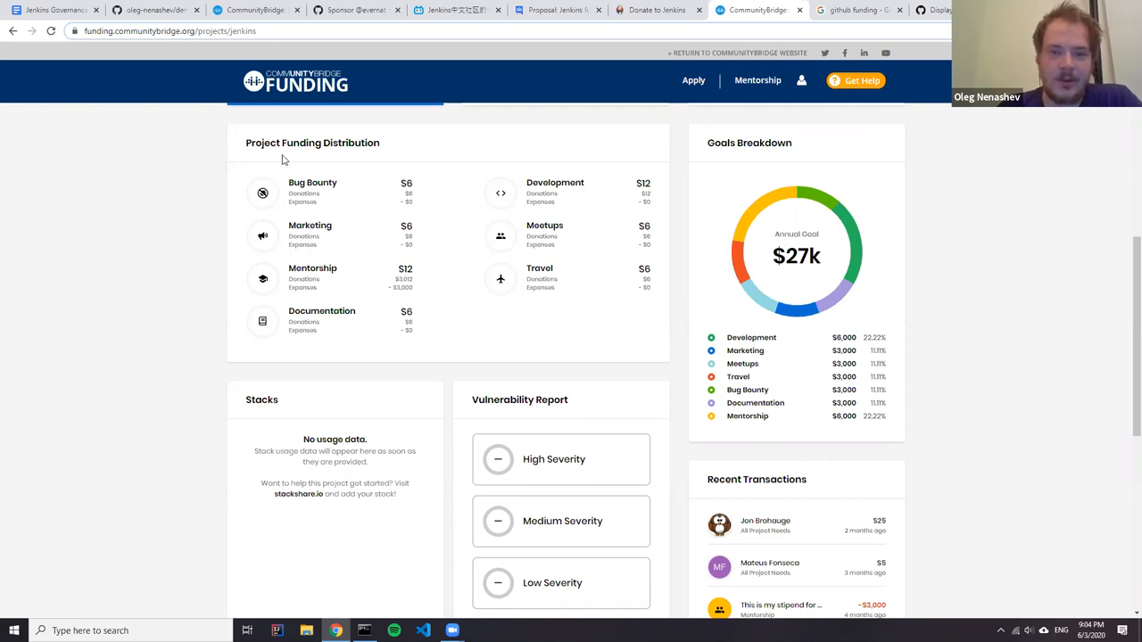
pyautogui.moveTo(602, 226)
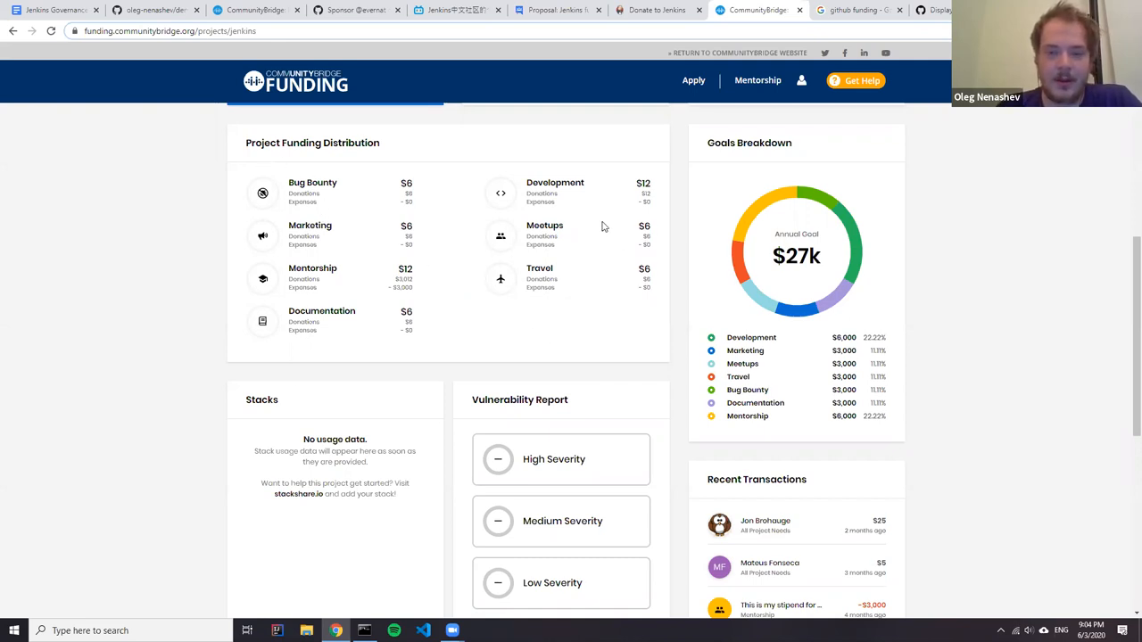
pyautogui.moveTo(375, 208)
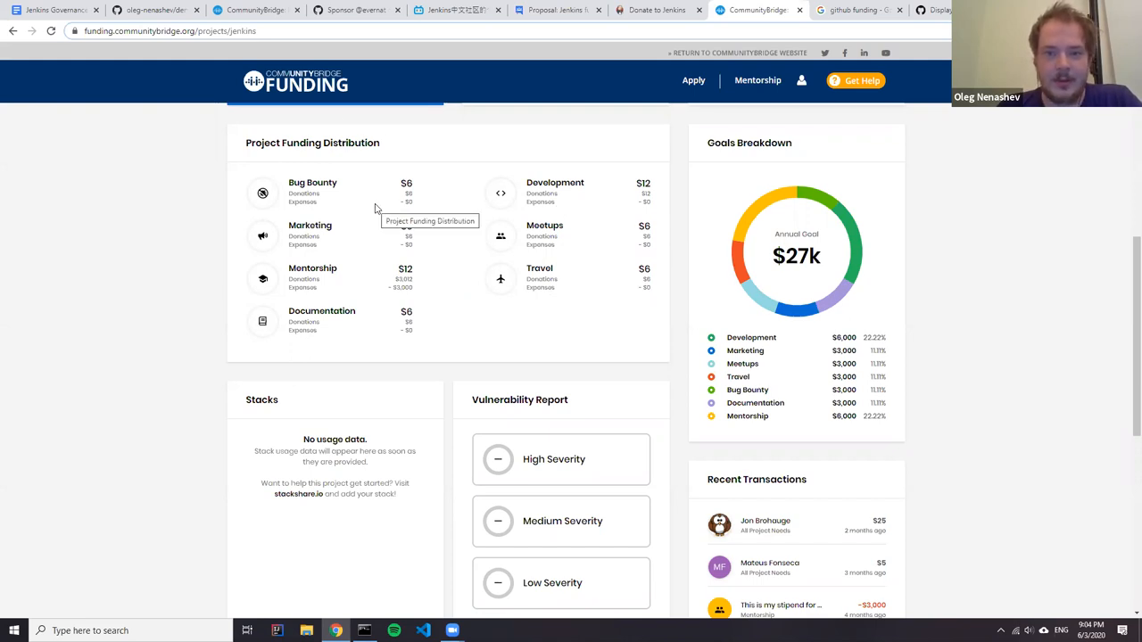
pyautogui.moveTo(275, 229)
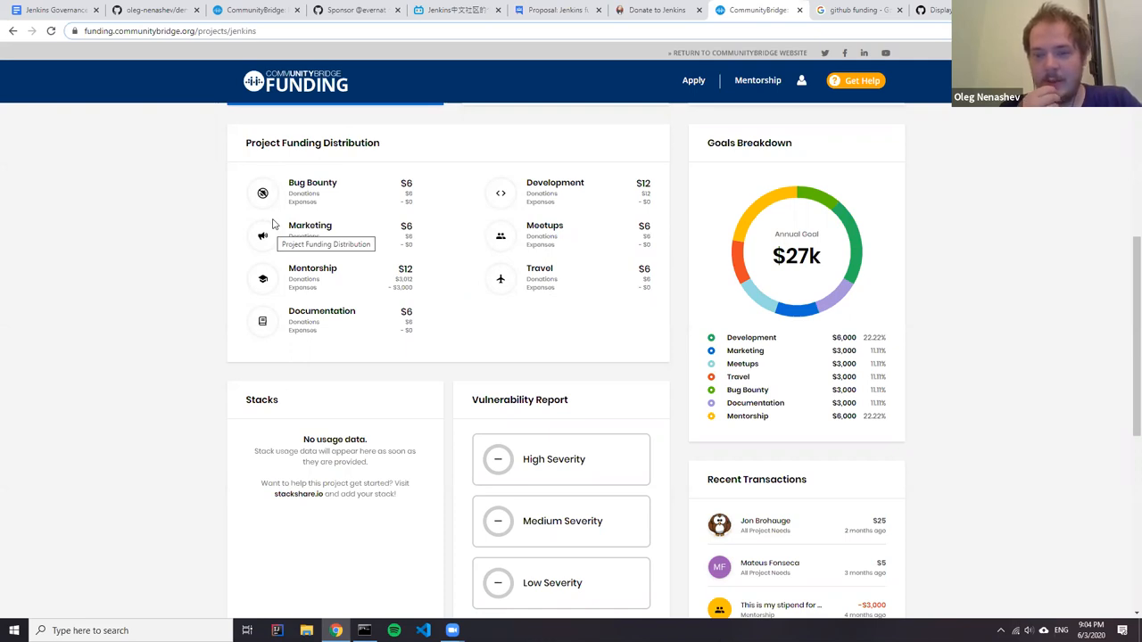
pyautogui.moveTo(467, 166)
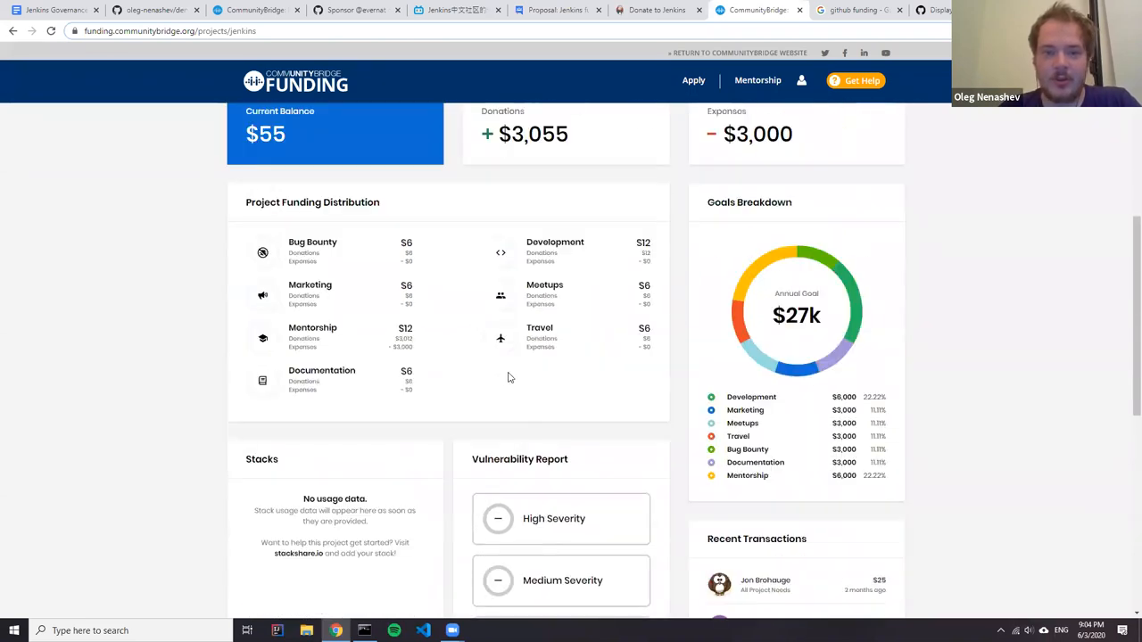
pyautogui.scroll(-3)
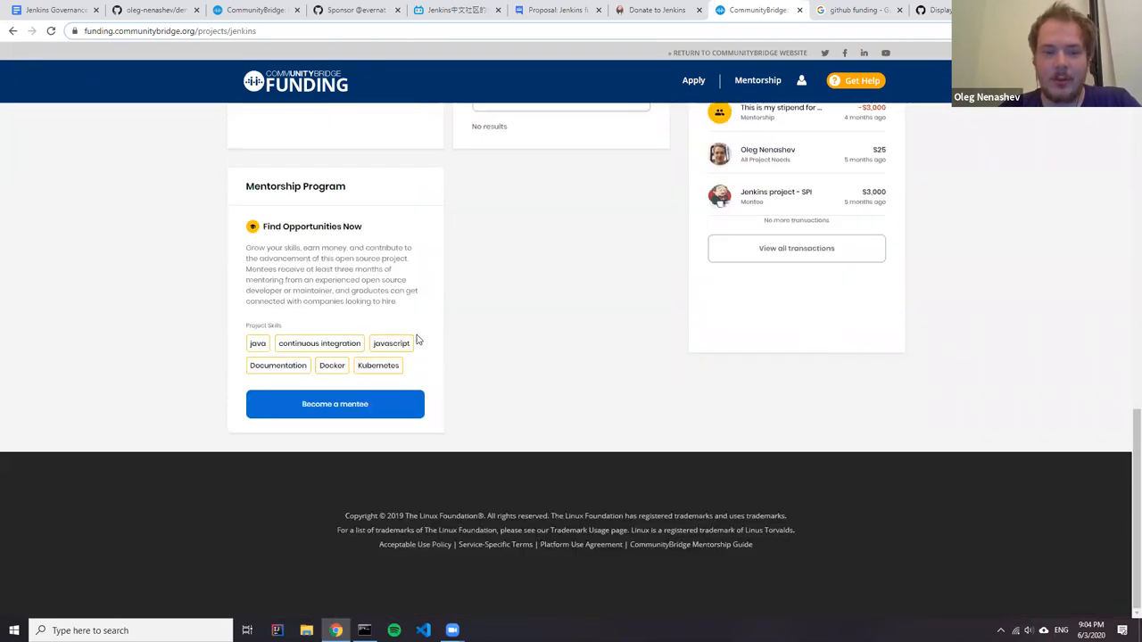
pyautogui.scroll(3)
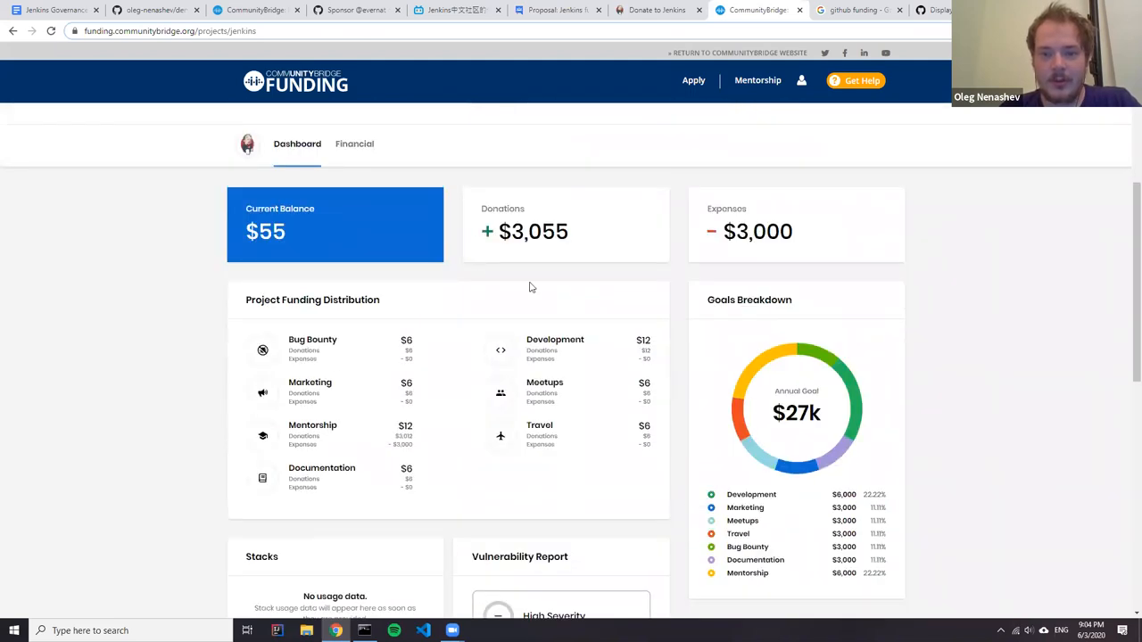
pyautogui.moveTo(486, 313)
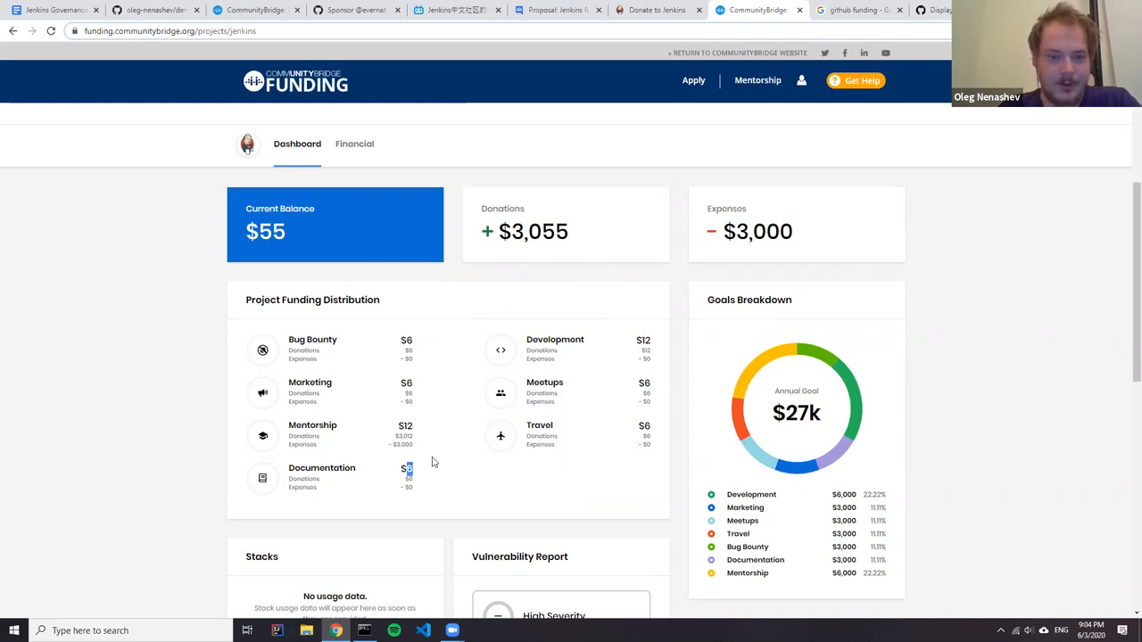
pyautogui.moveTo(393, 427)
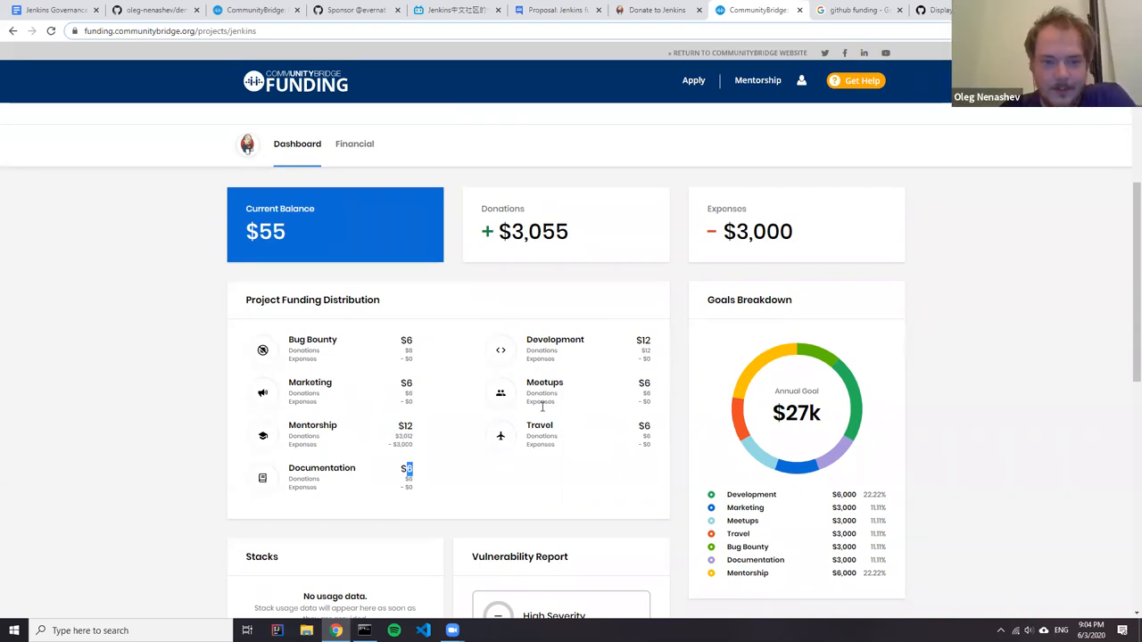
pyautogui.moveTo(467, 355)
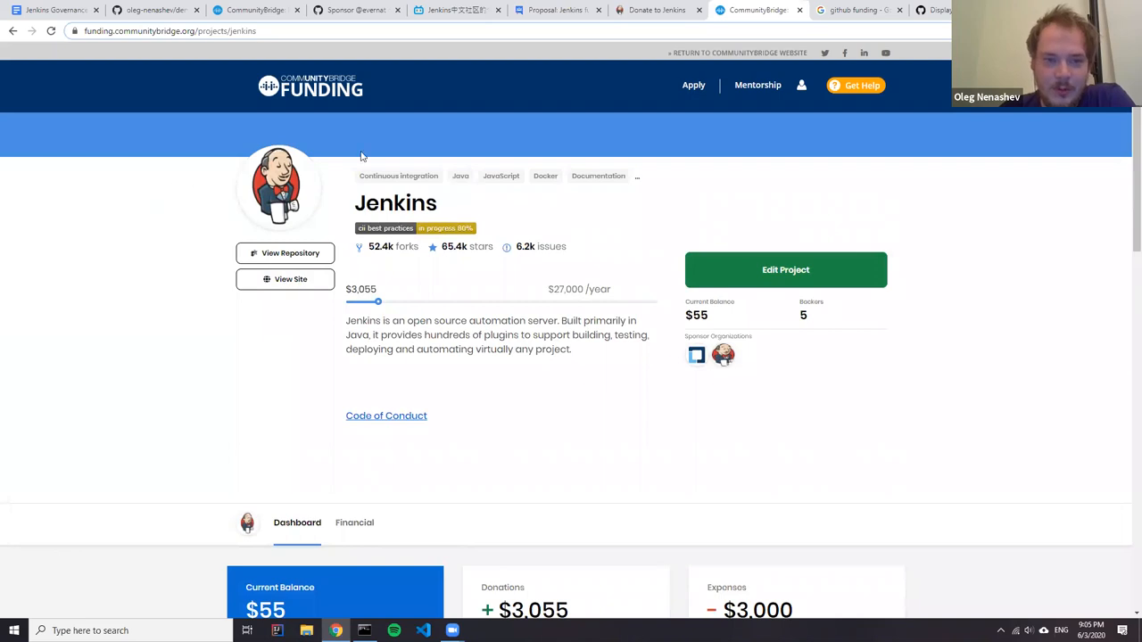
# Step: Browse the CommunityBridge projects catalog and open the Open Mainframe Project 2020 Mentorship ($64,000)
pyautogui.click(311, 87)
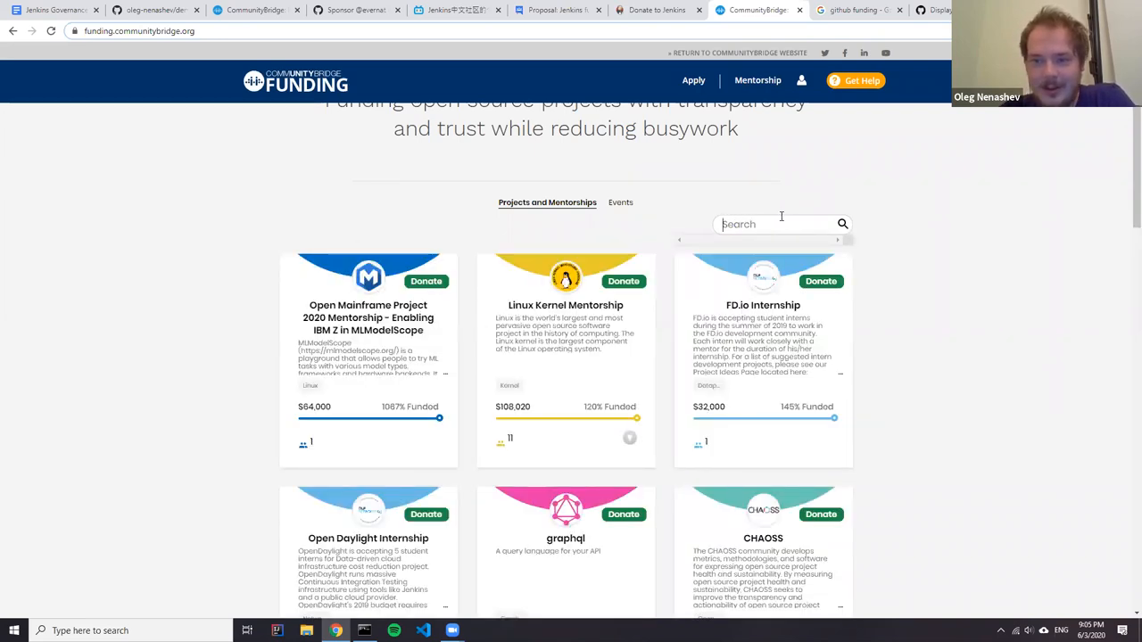
pyautogui.scroll(-3)
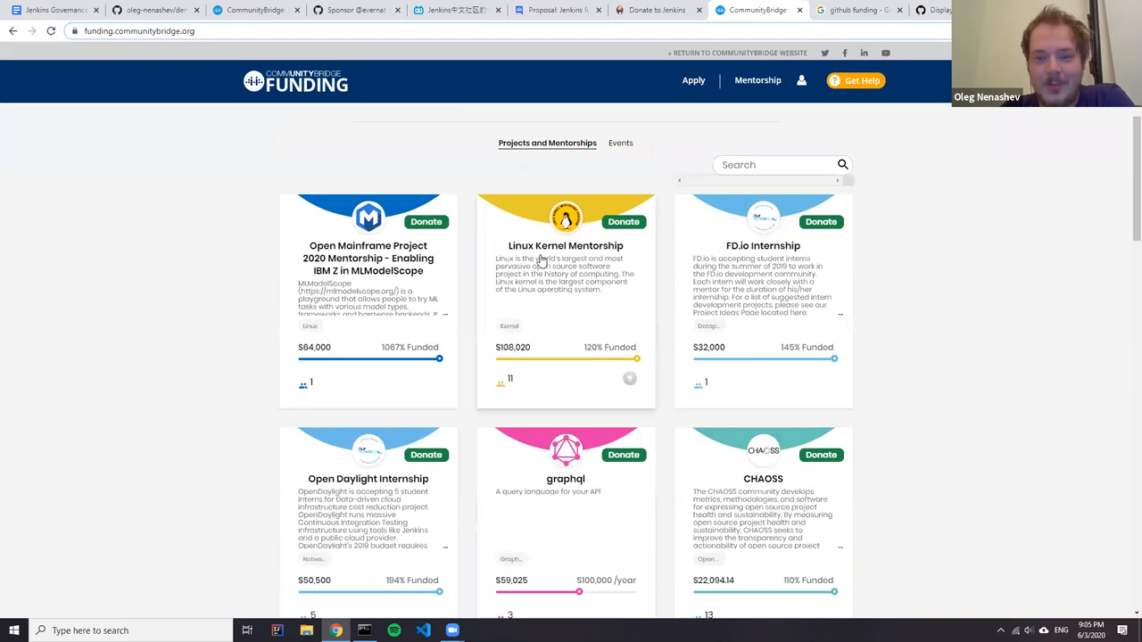
pyautogui.moveTo(611, 242)
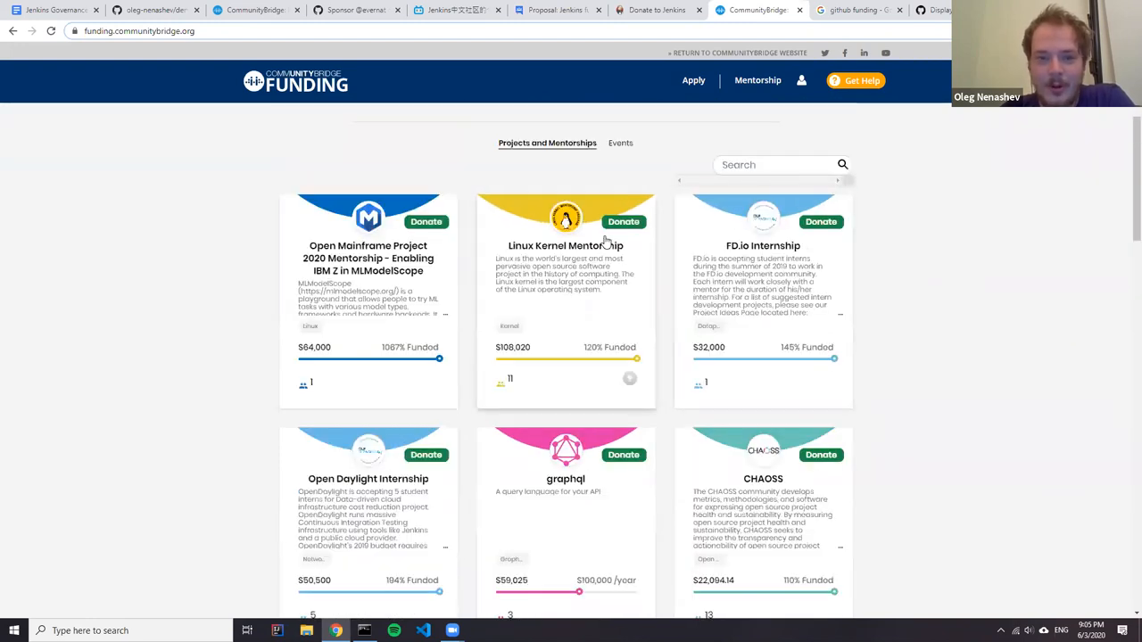
pyautogui.scroll(3)
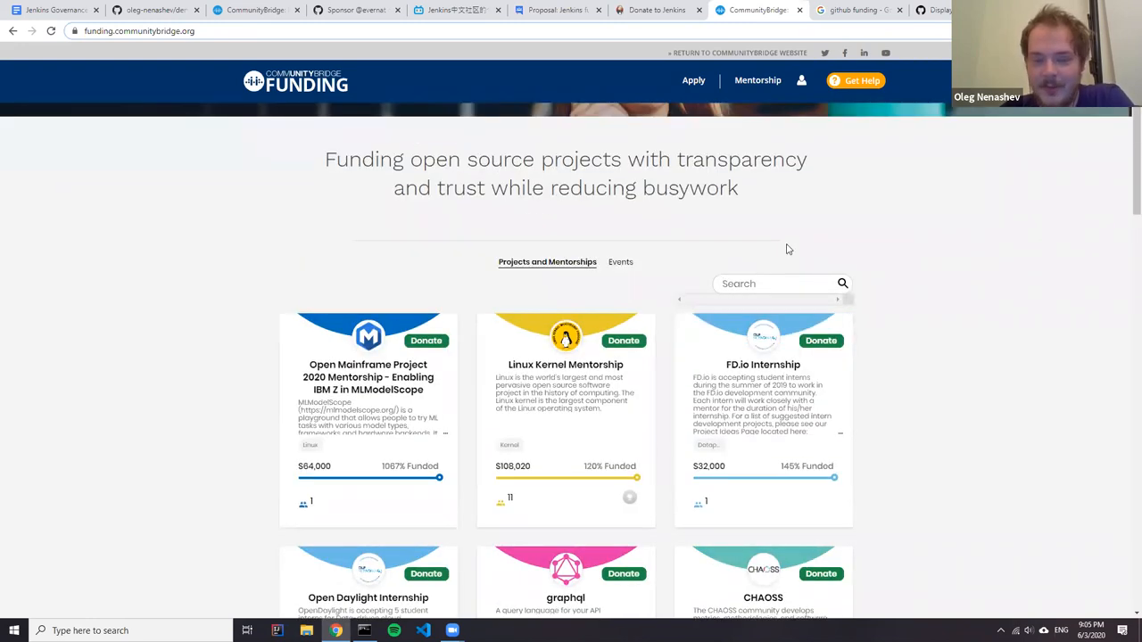
pyautogui.scroll(-3)
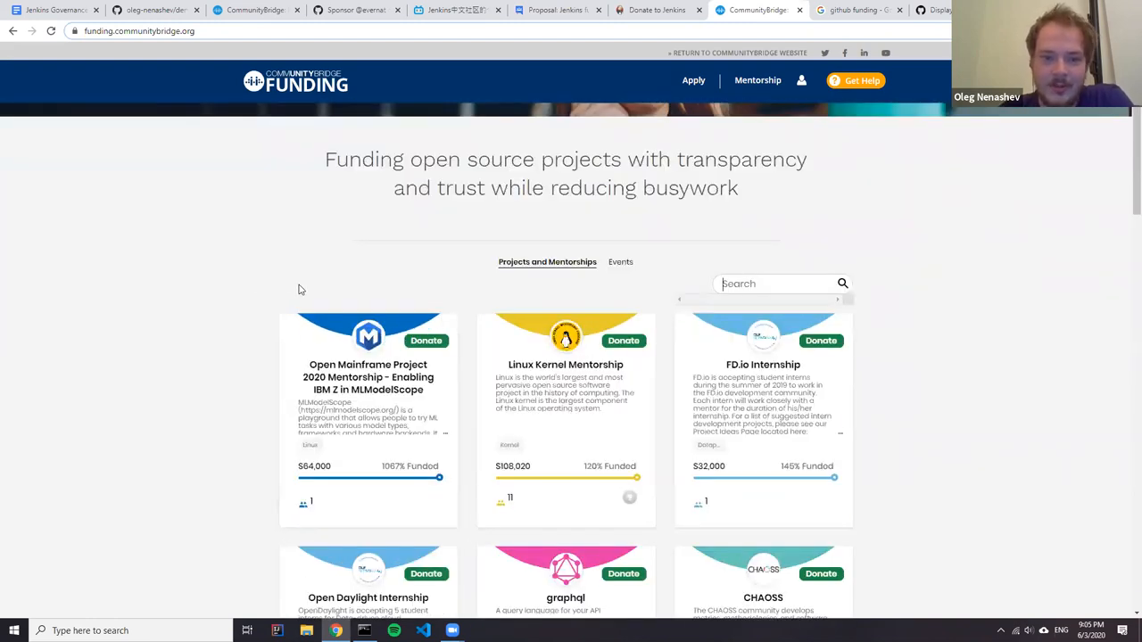
pyautogui.scroll(-3)
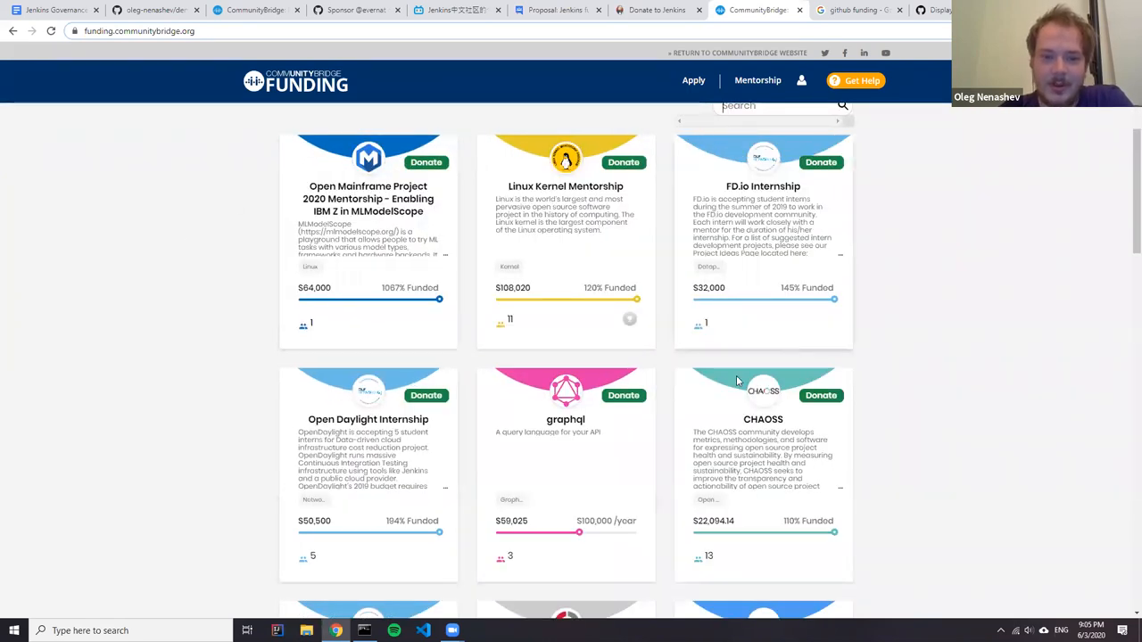
pyautogui.scroll(-3)
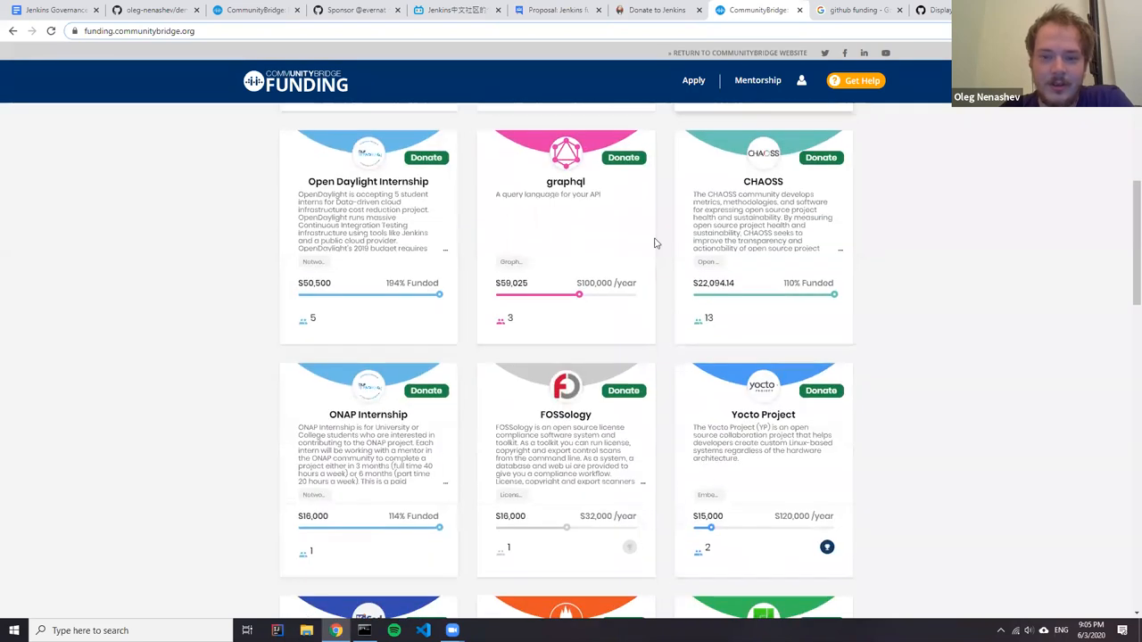
pyautogui.scroll(-3)
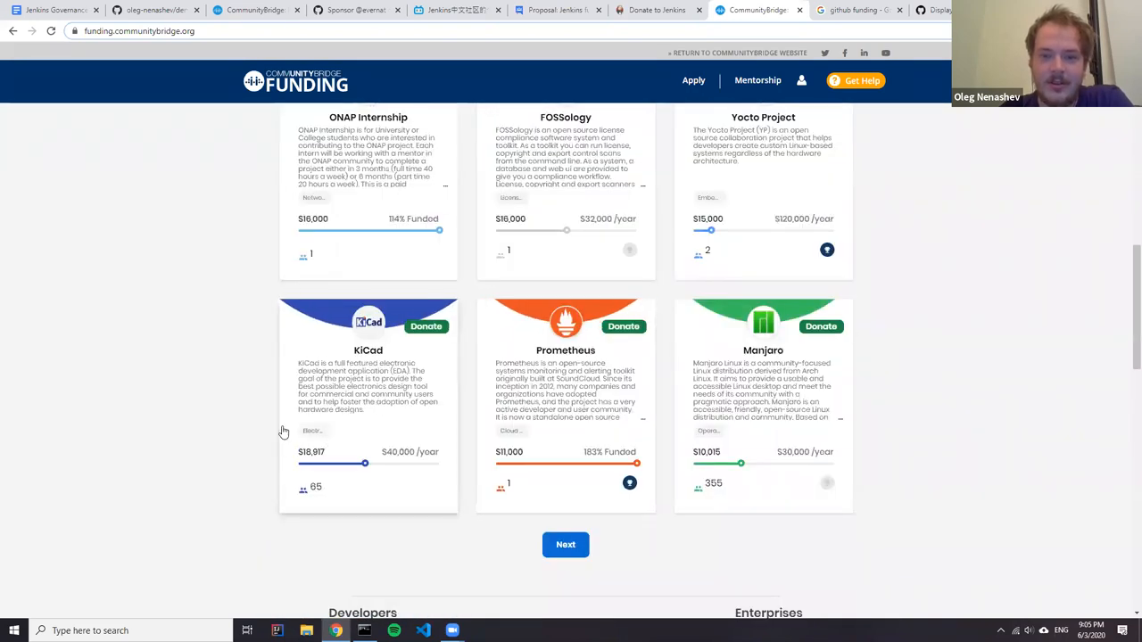
pyautogui.moveTo(742, 330)
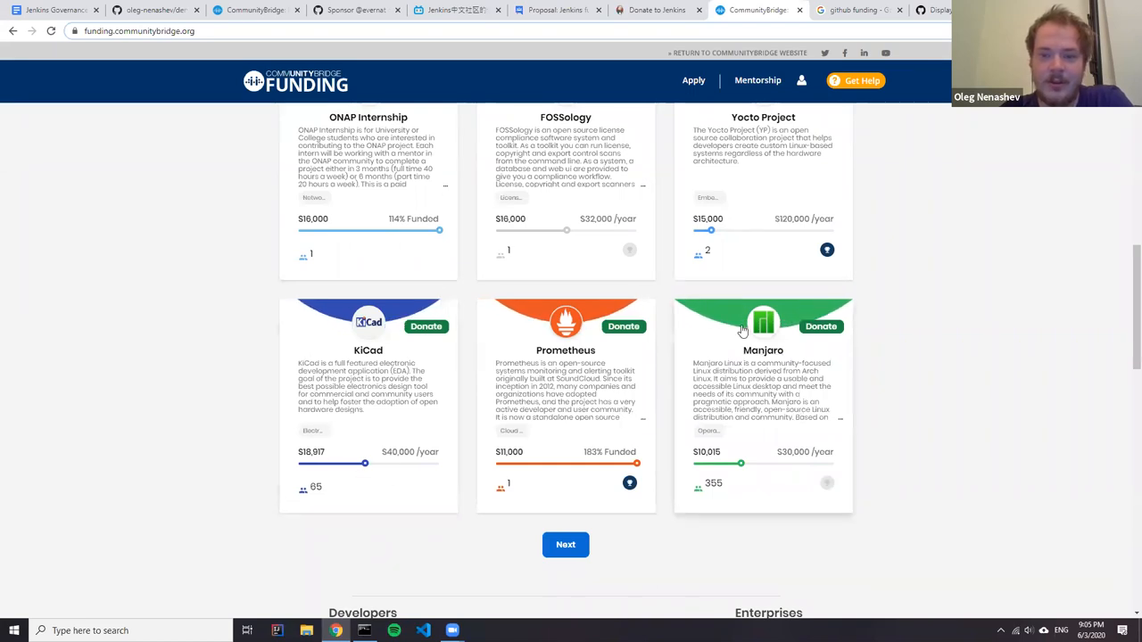
pyautogui.moveTo(774, 375)
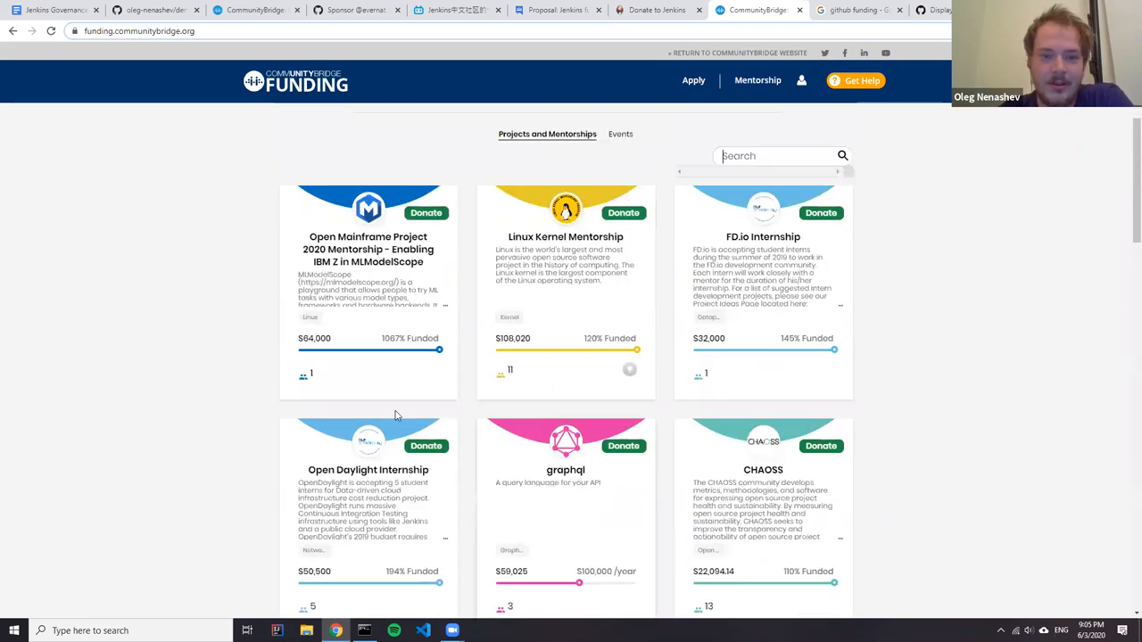
pyautogui.click(368, 249)
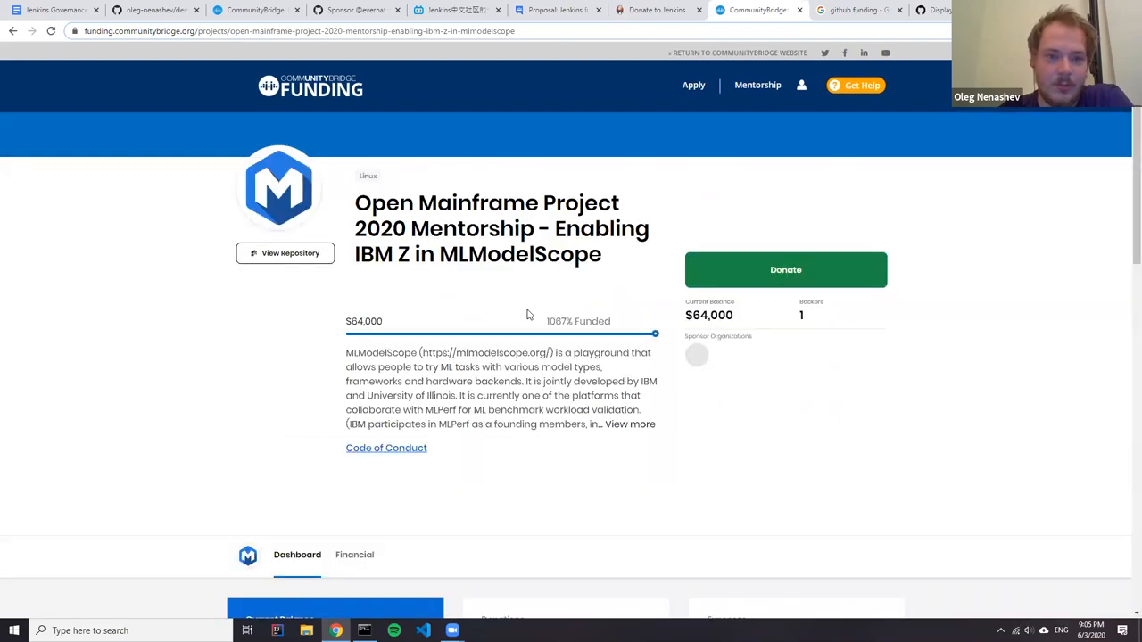
# Step: Scroll to the Open Mainframe Project transactions, then return to the funded projects list
pyautogui.scroll(-3)
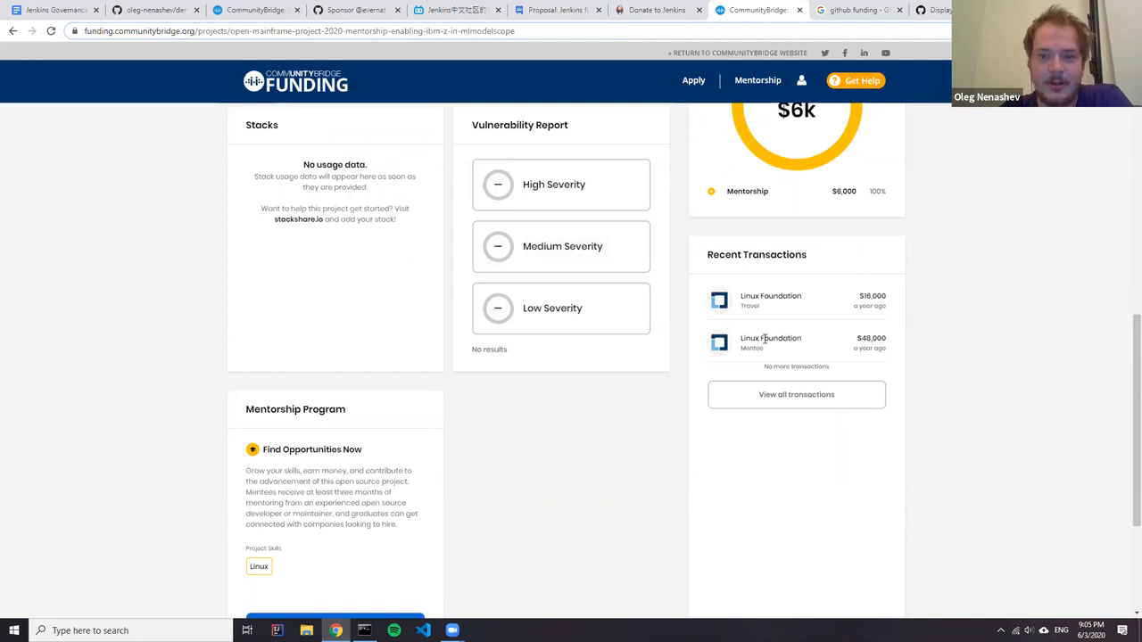
pyautogui.doubleClick(787, 338)
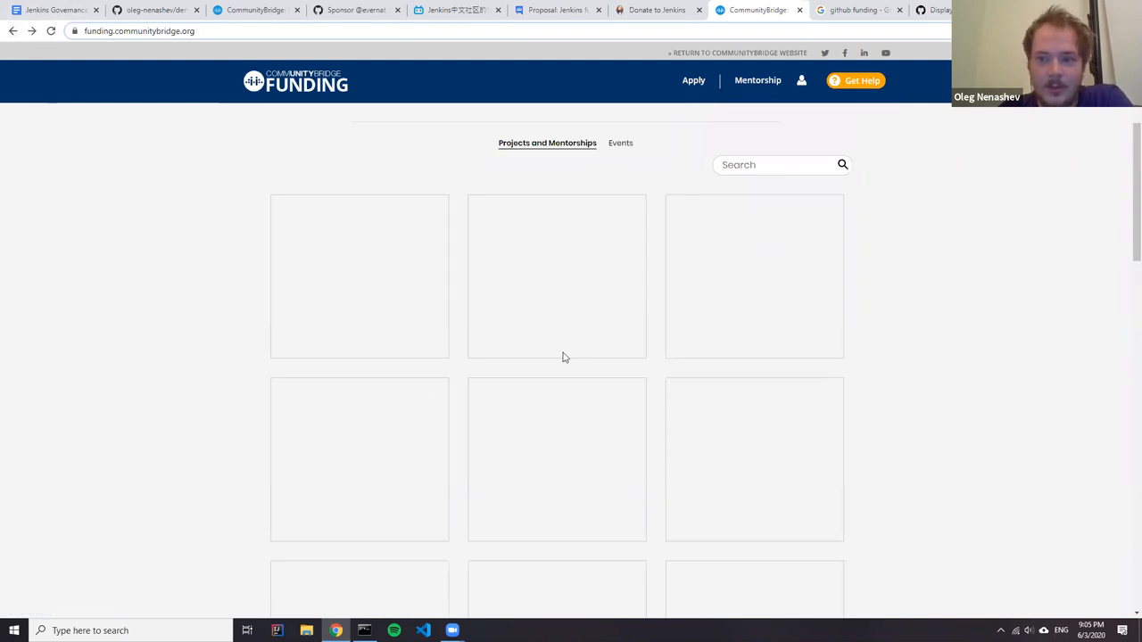
pyautogui.moveTo(557, 281)
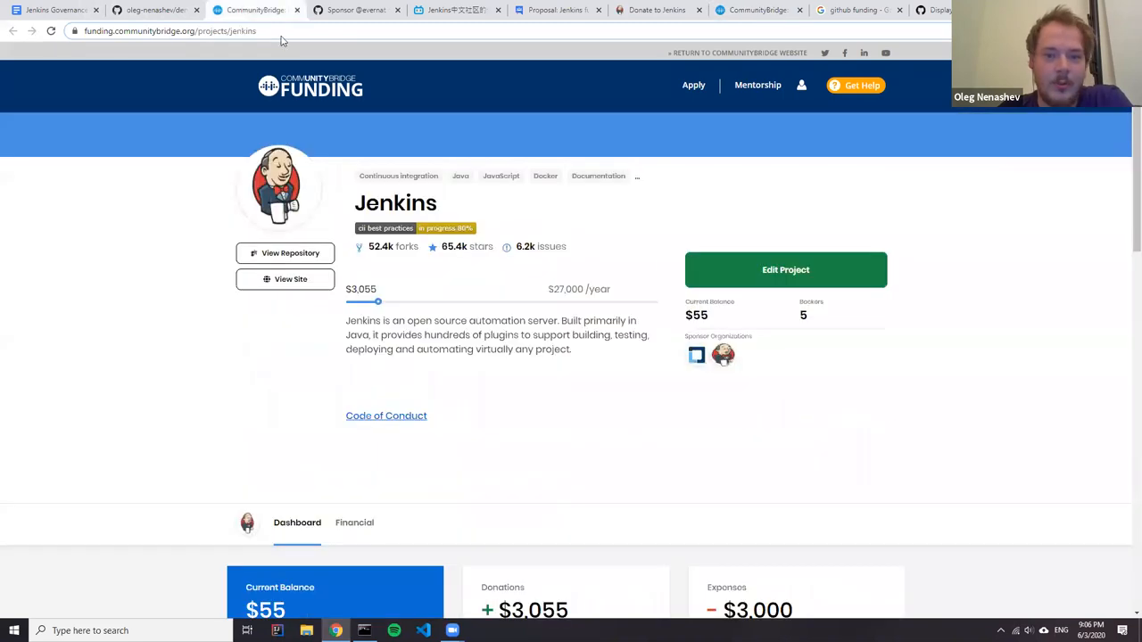
# Step: Scroll the Jenkins funding page to review the $55 balance, $3,055 donations and $3,000 expenses
pyautogui.scroll(-3)
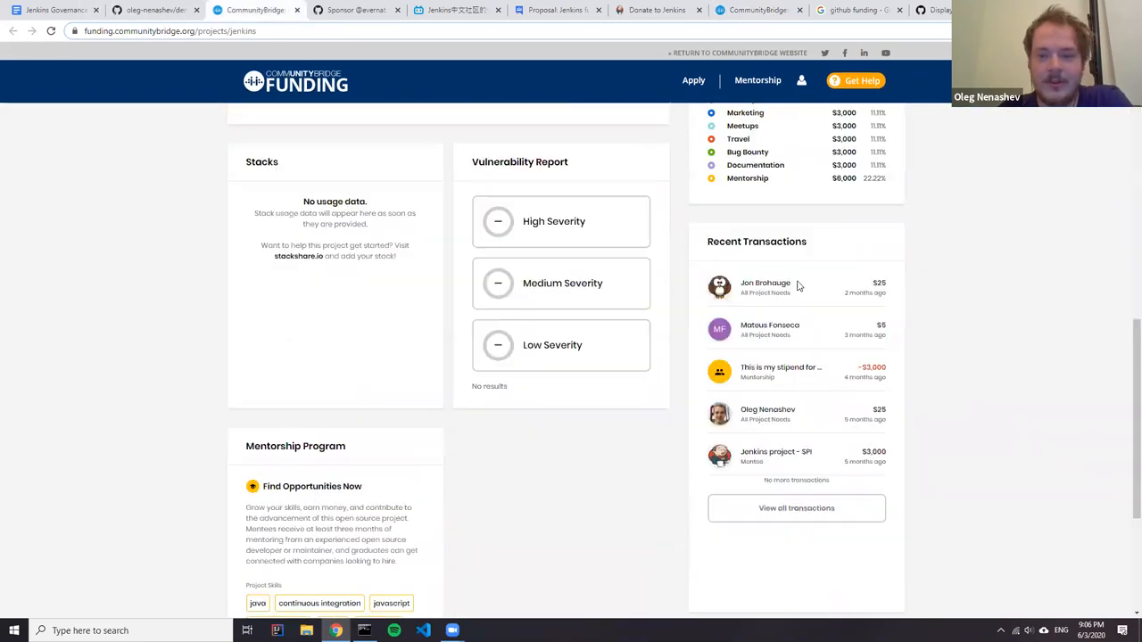
pyautogui.scroll(-3)
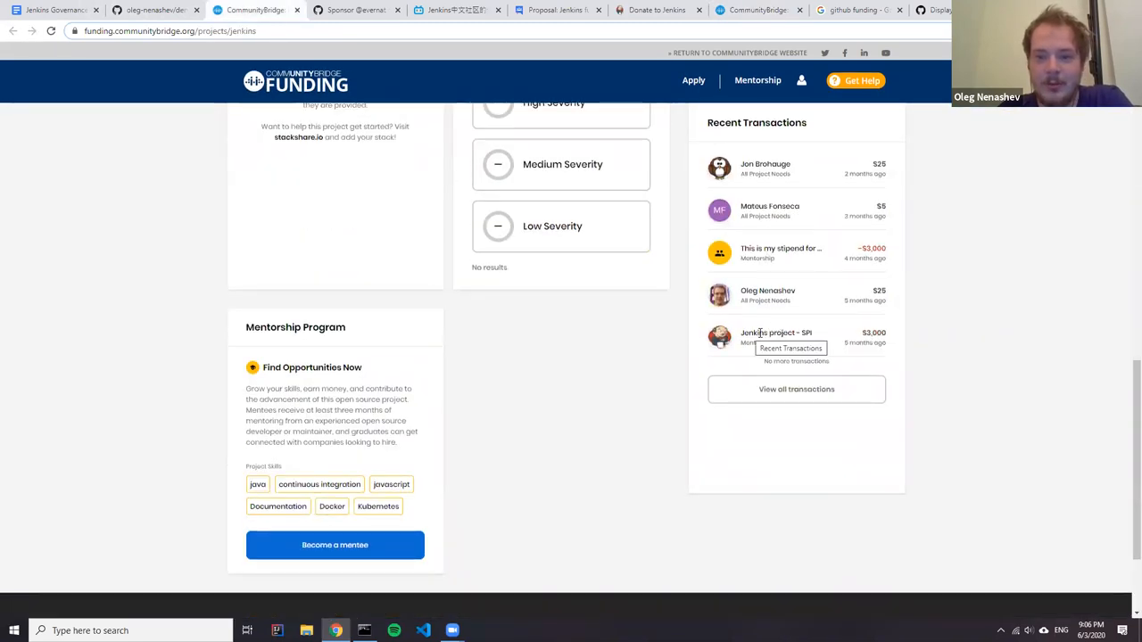
pyautogui.moveTo(844, 330)
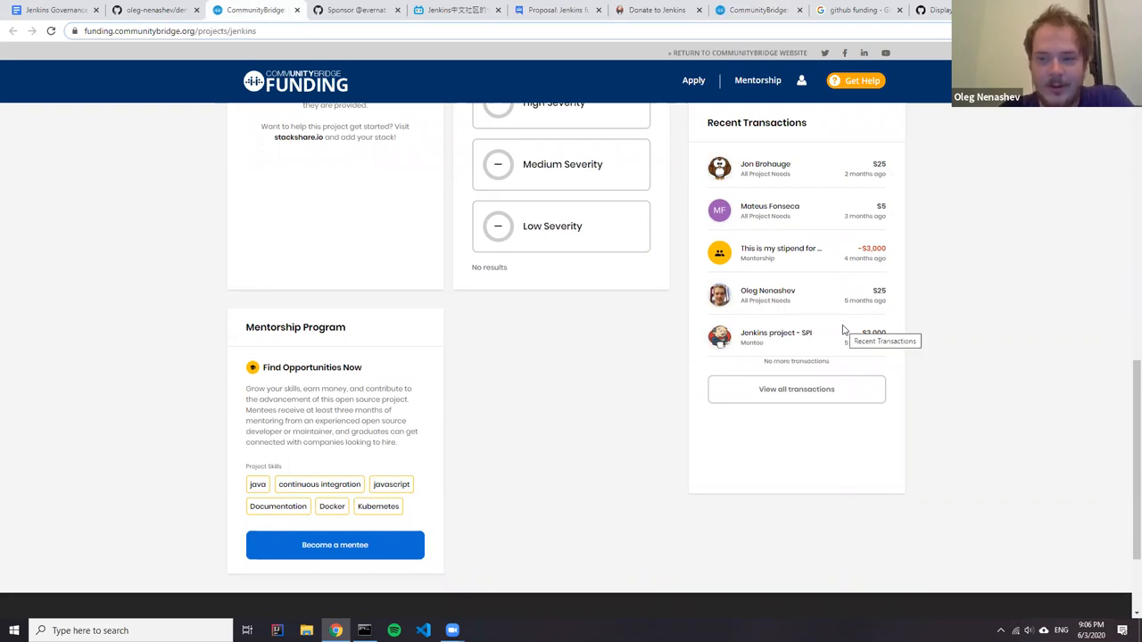
pyautogui.moveTo(830, 134)
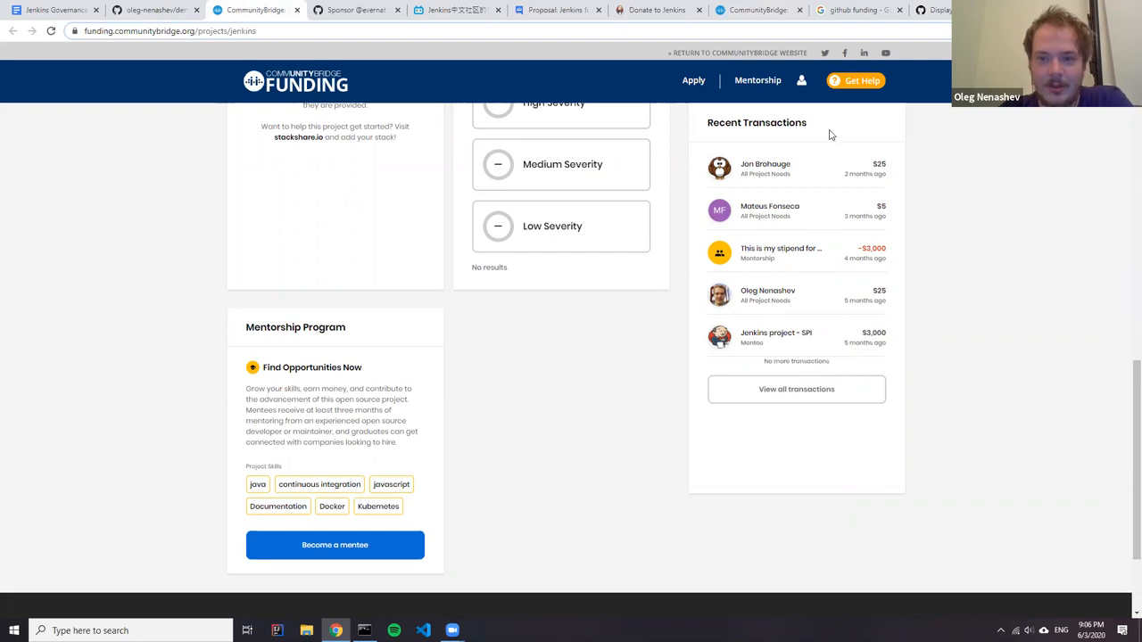
pyautogui.moveTo(884, 349)
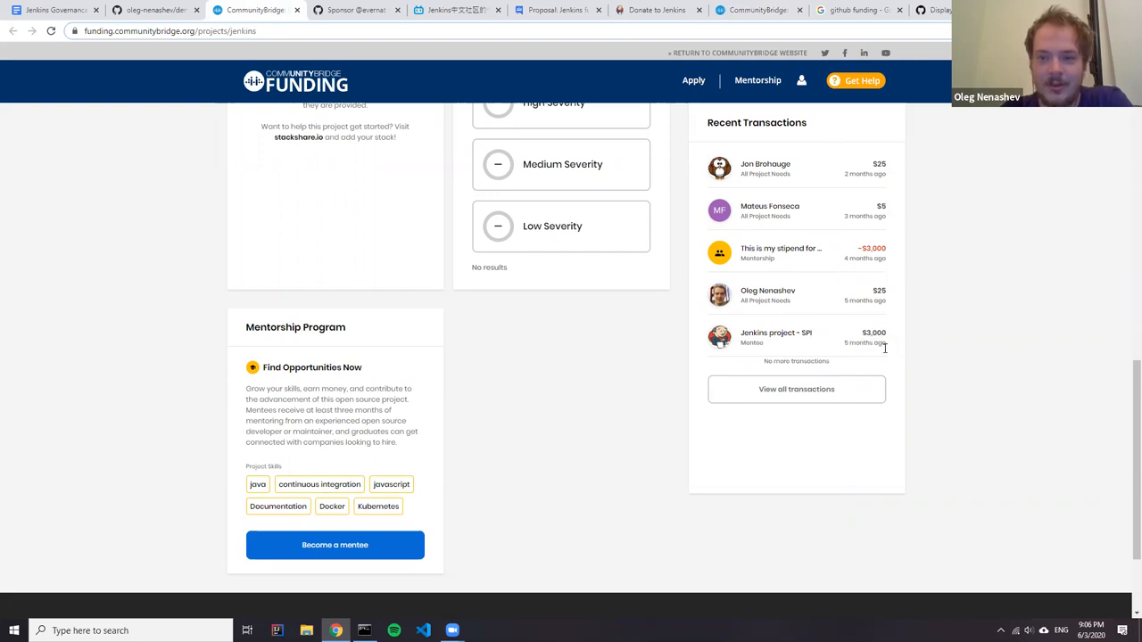
pyautogui.moveTo(832, 314)
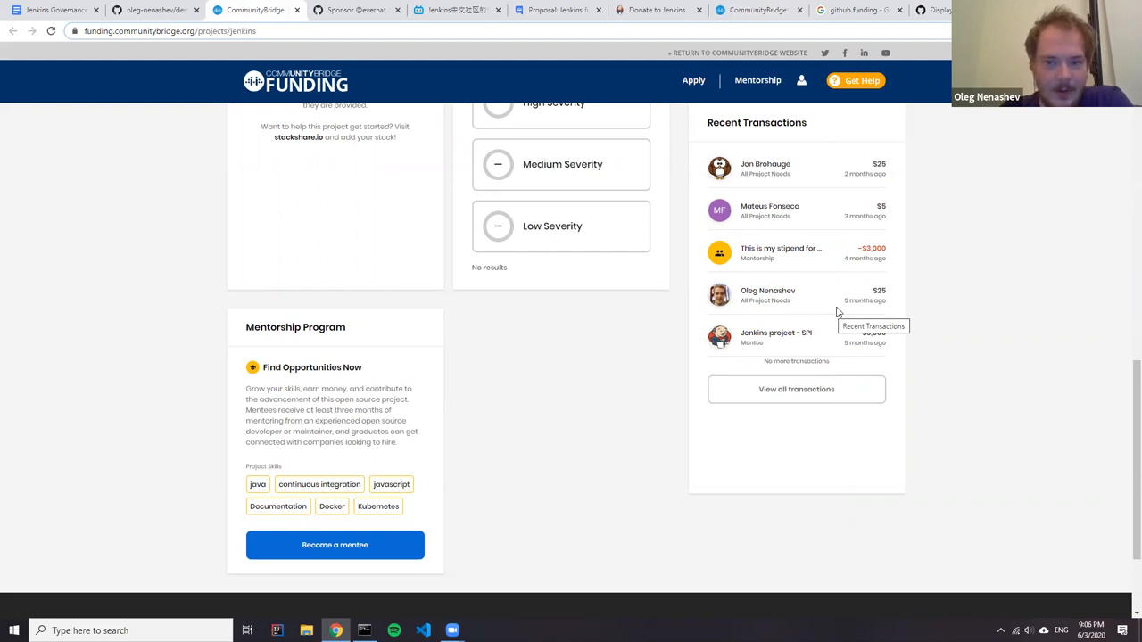
pyautogui.moveTo(604, 406)
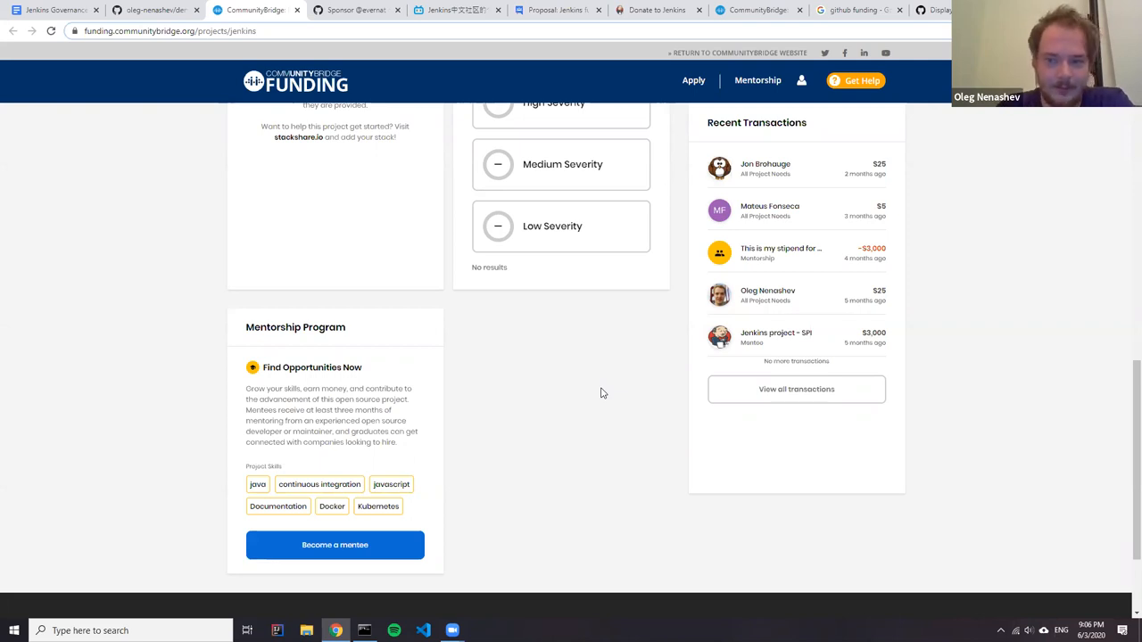
pyautogui.scroll(3)
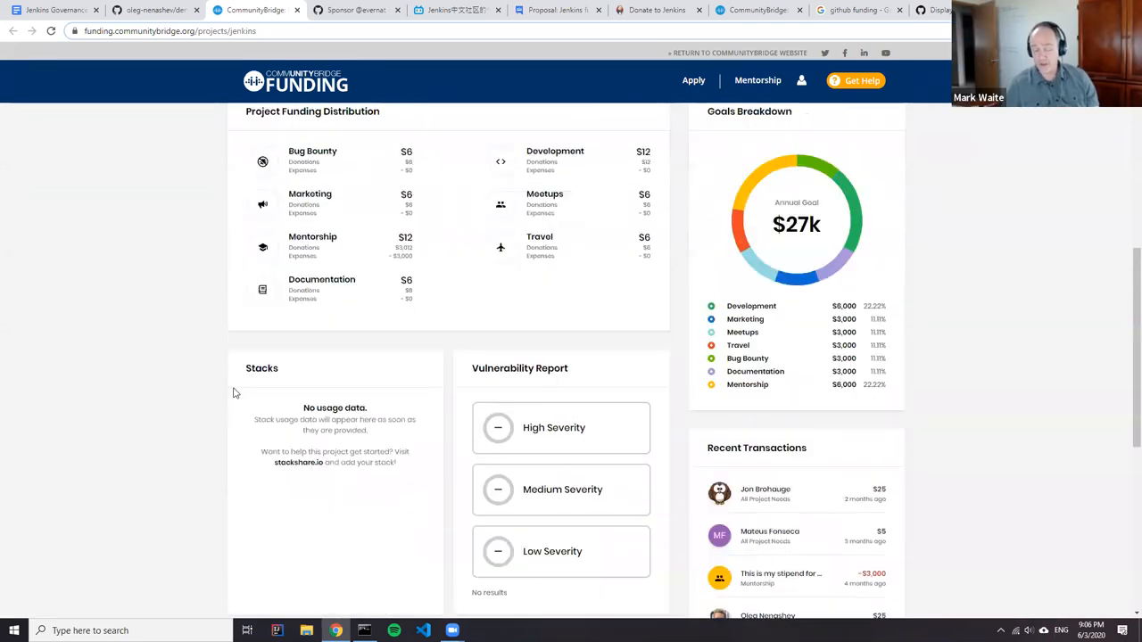
pyautogui.scroll(3)
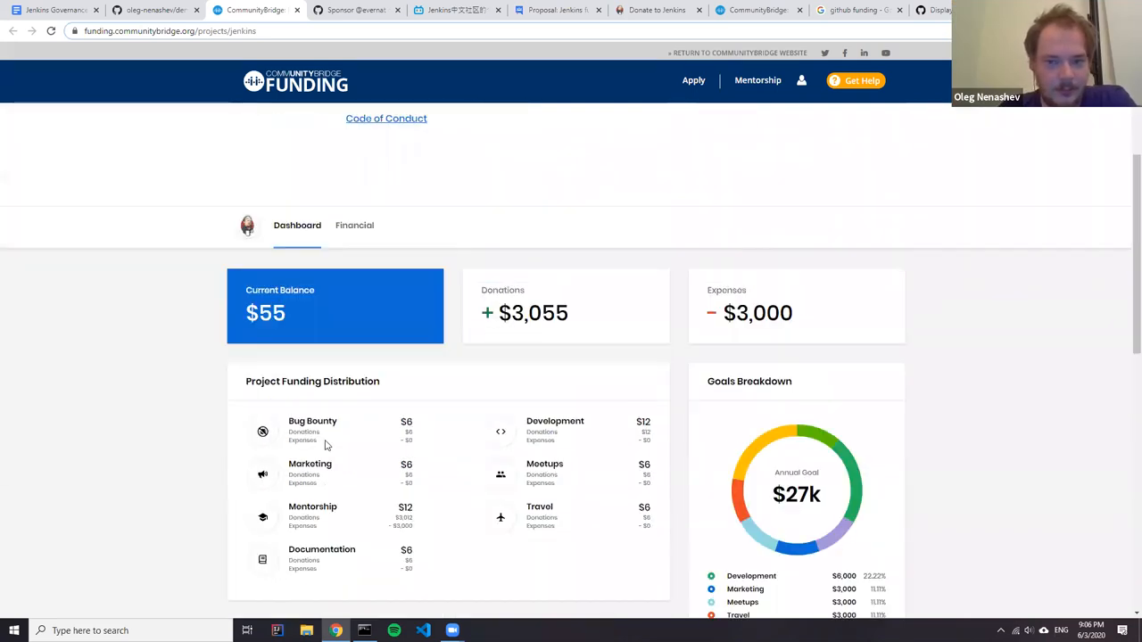
pyautogui.scroll(3)
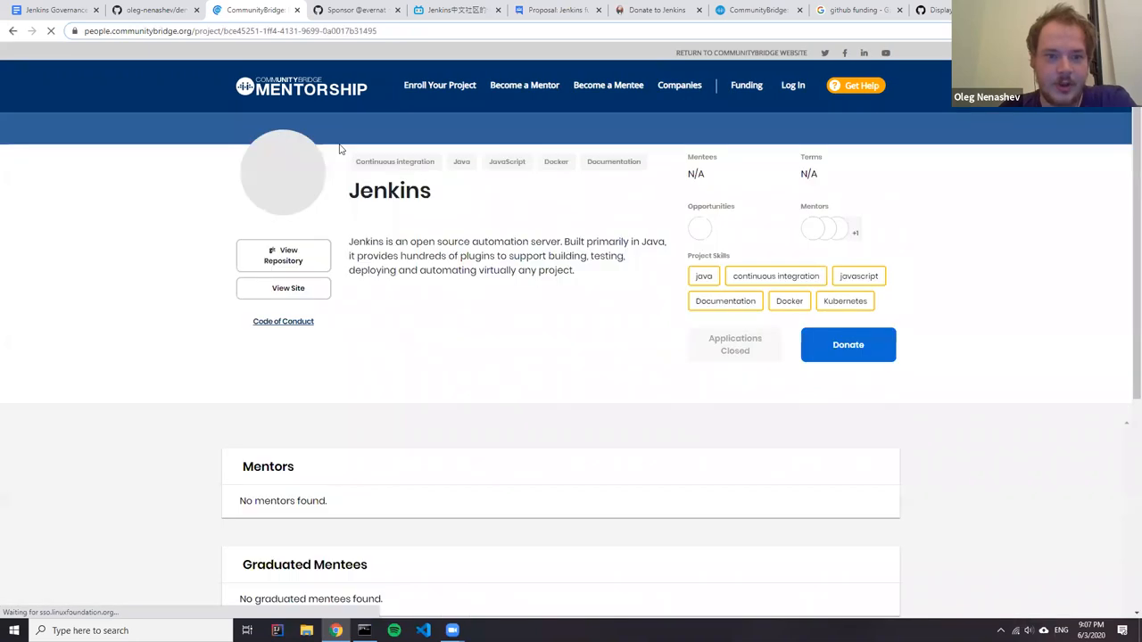
# Step: Review the Jenkins mentorship page's skills and four mentors, then return to the agenda document
pyautogui.scroll(-3)
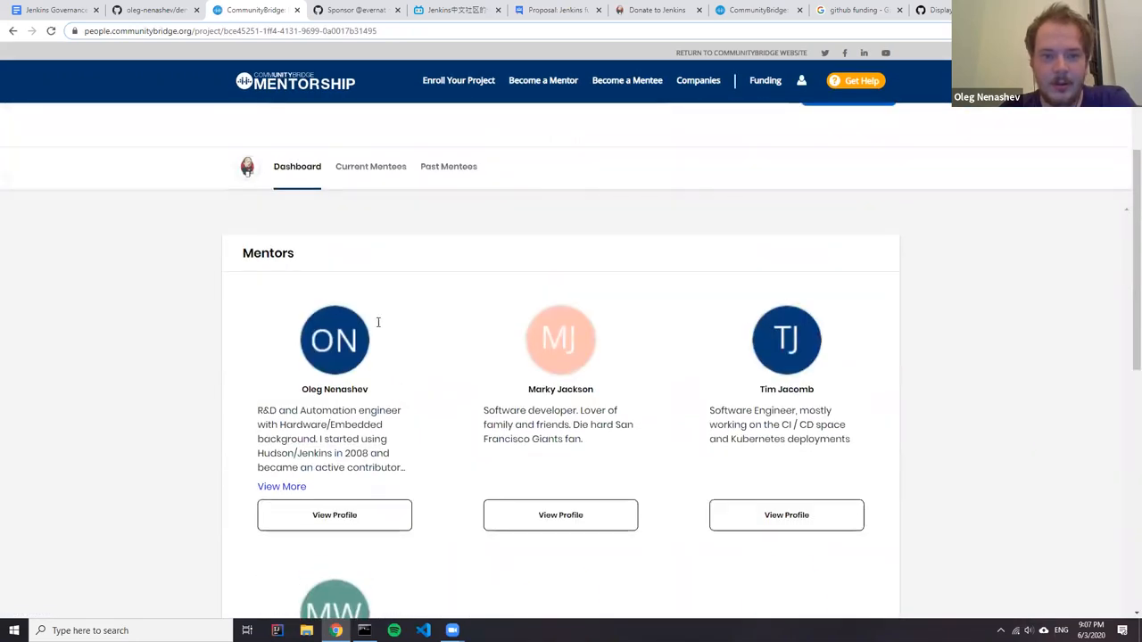
pyautogui.scroll(-3)
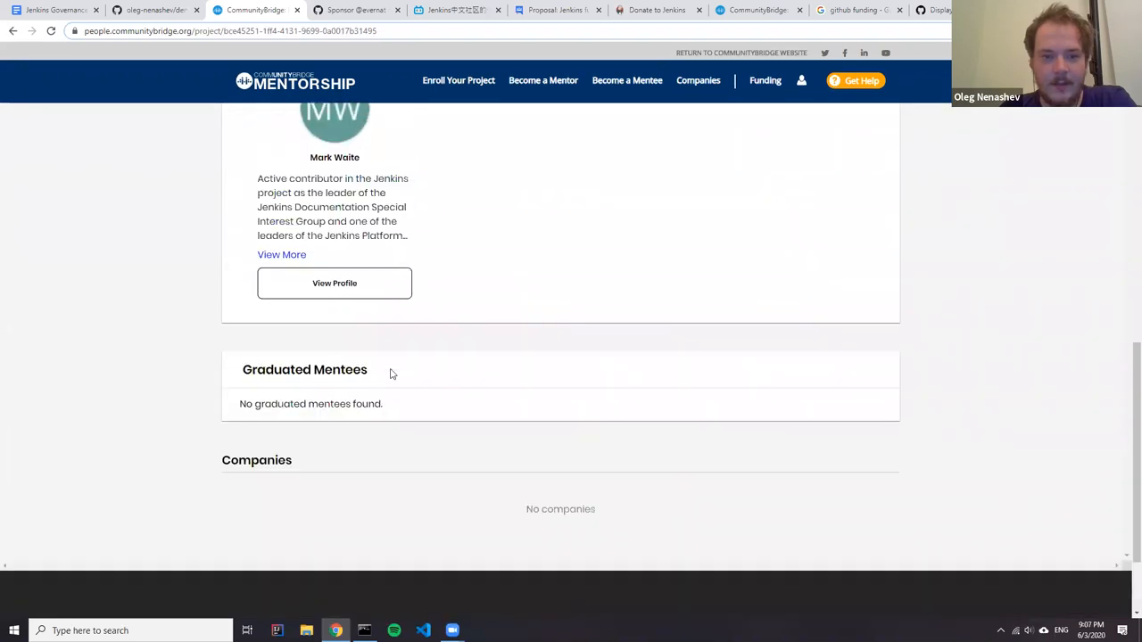
pyautogui.scroll(3)
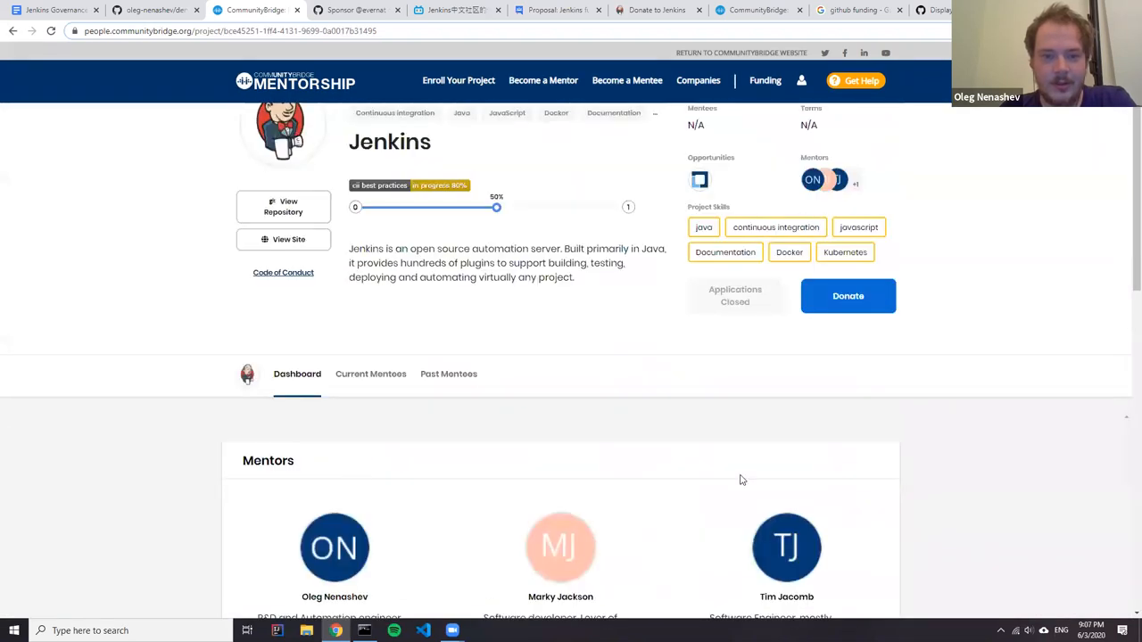
pyautogui.moveTo(282, 350)
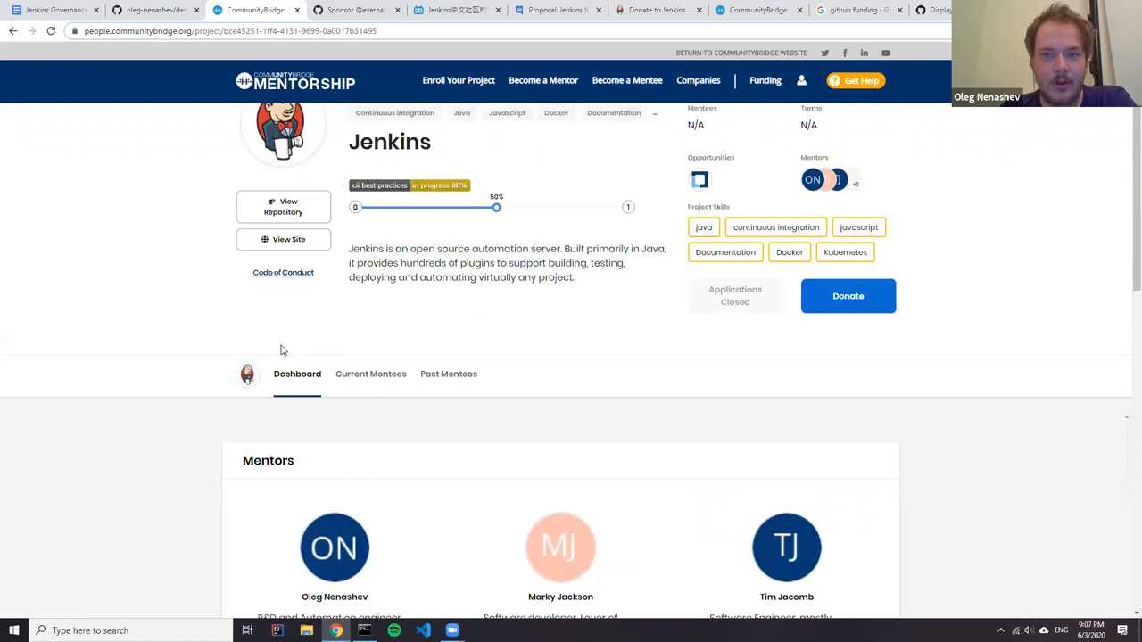
pyautogui.scroll(3)
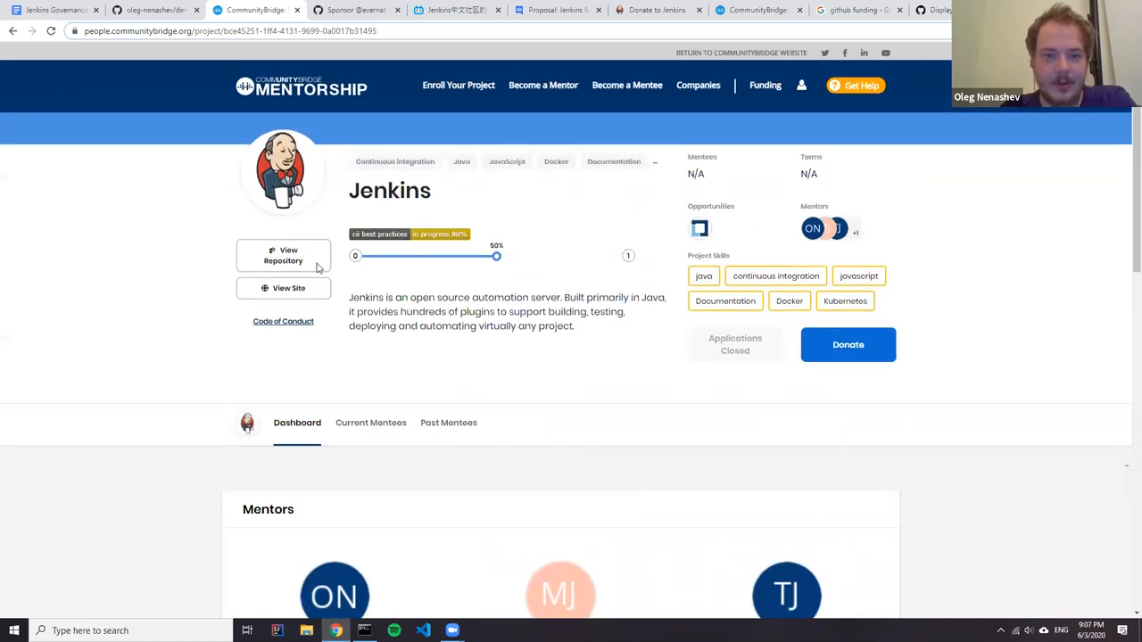
pyautogui.moveTo(479, 213)
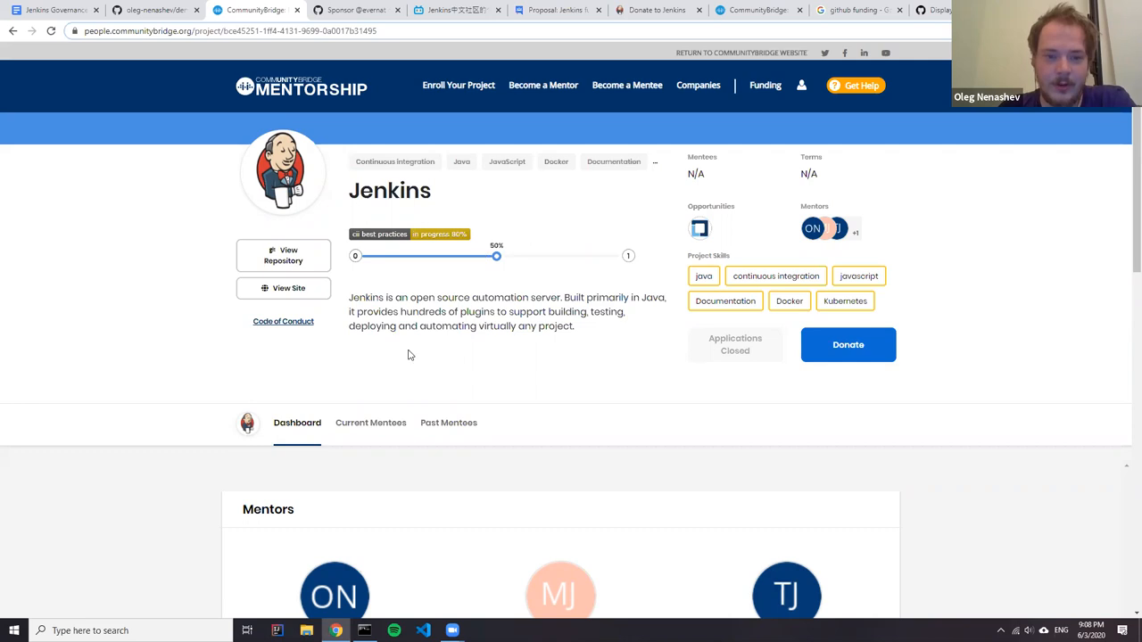
pyautogui.moveTo(695, 307)
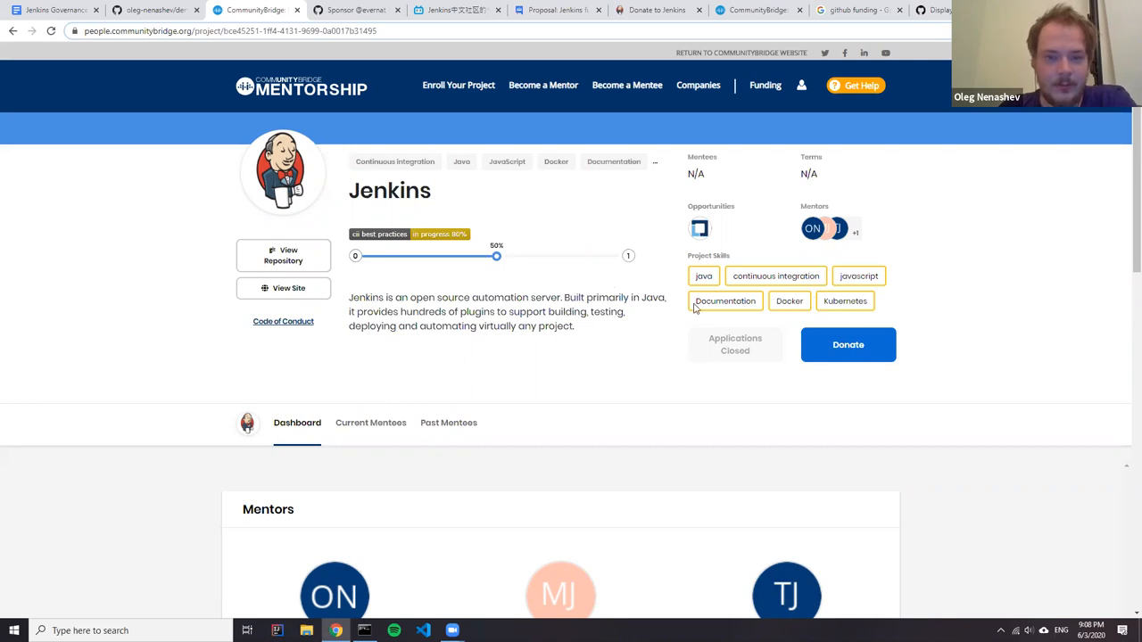
pyautogui.moveTo(728, 346)
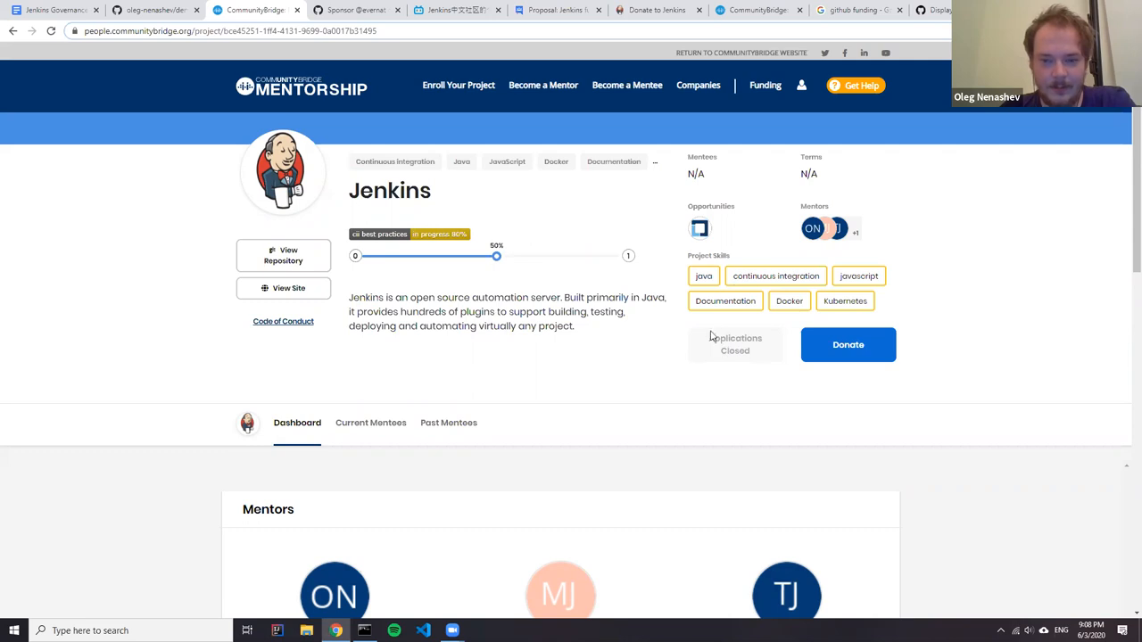
pyautogui.scroll(-3)
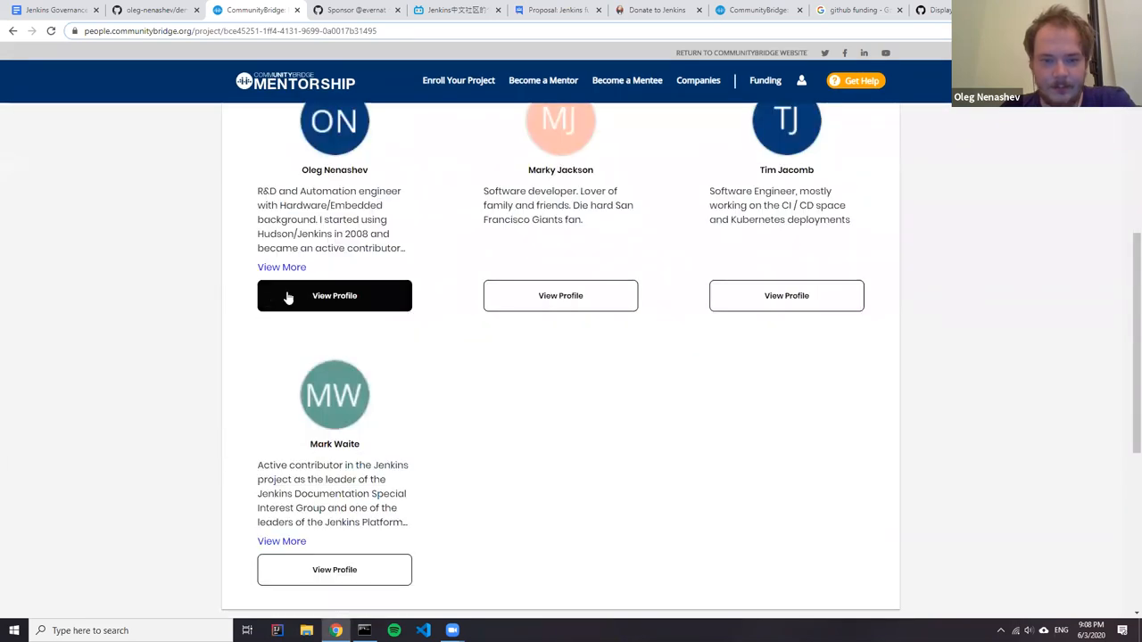
pyautogui.moveTo(589, 434)
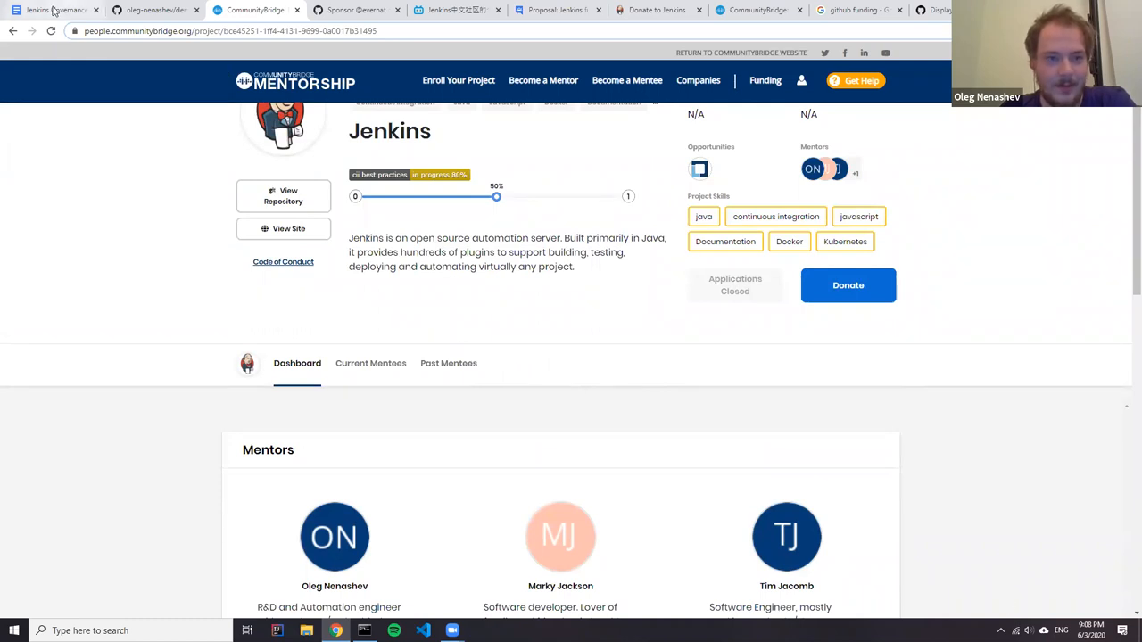
pyautogui.click(49, 10)
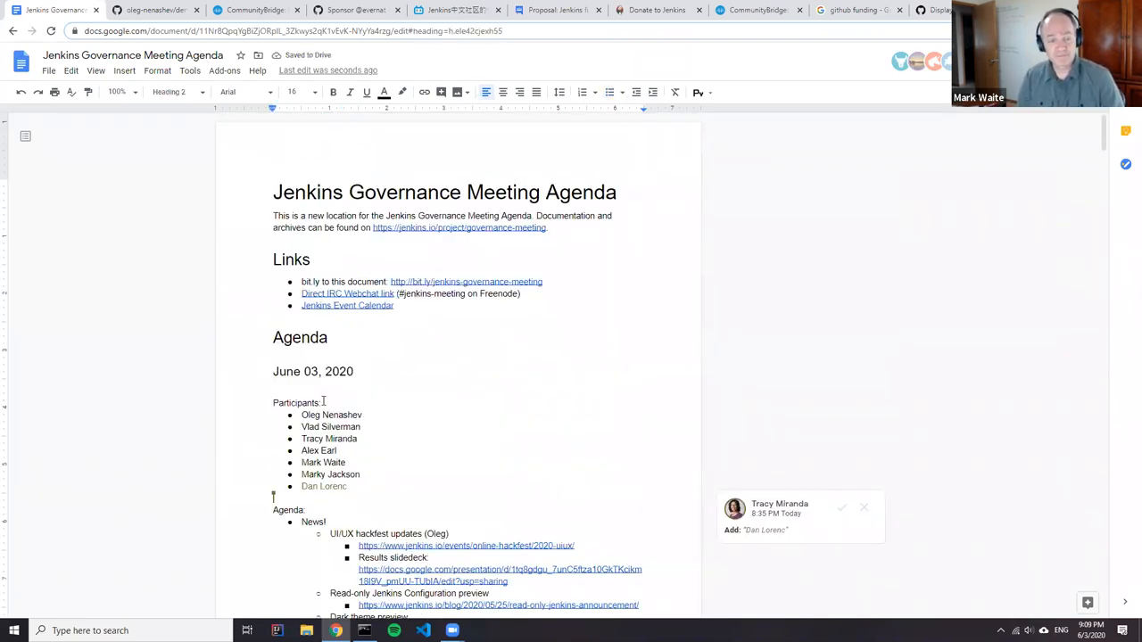
# Step: Add a 'June 17,2020' heading with an INFRA-2622 proprietary-libs bullet, then open the link
pyautogui.write('June')
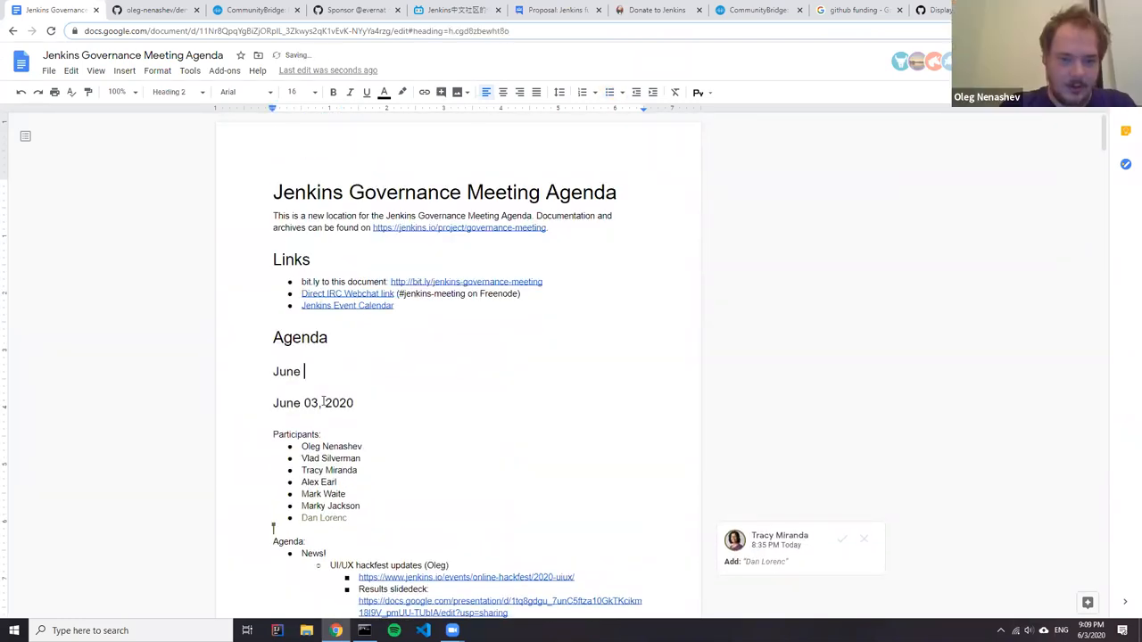
pyautogui.write('1')
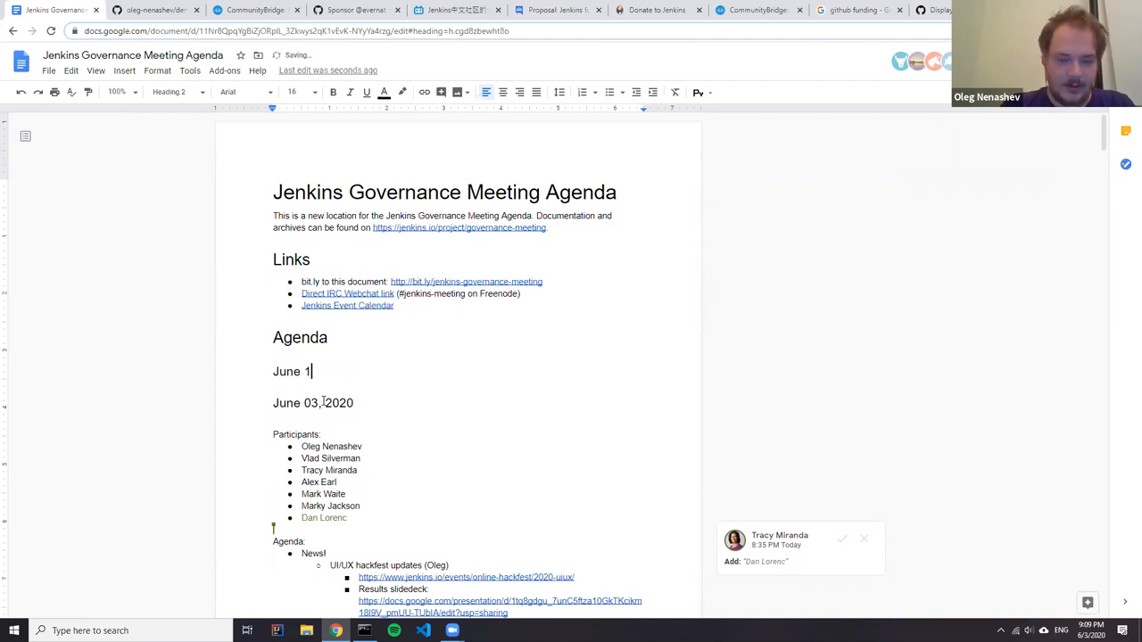
pyautogui.write('7,2020')
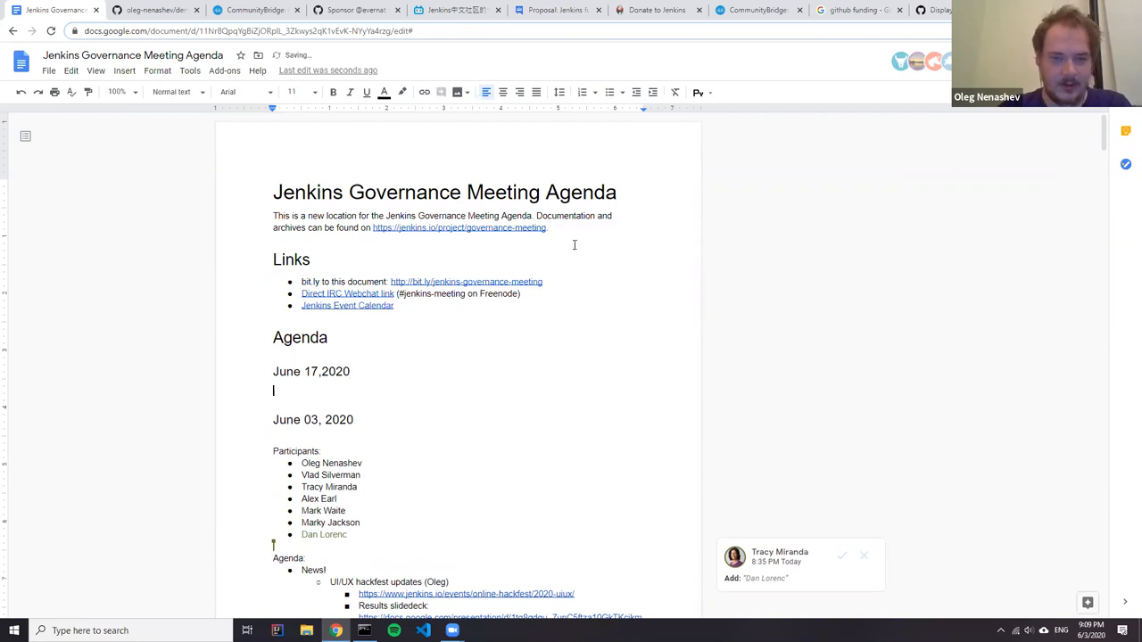
pyautogui.write('https://issues.jenkins-ci.org/browse/INFRA-2622 - Hosting plugins with proprietary libs (disabled by default)')
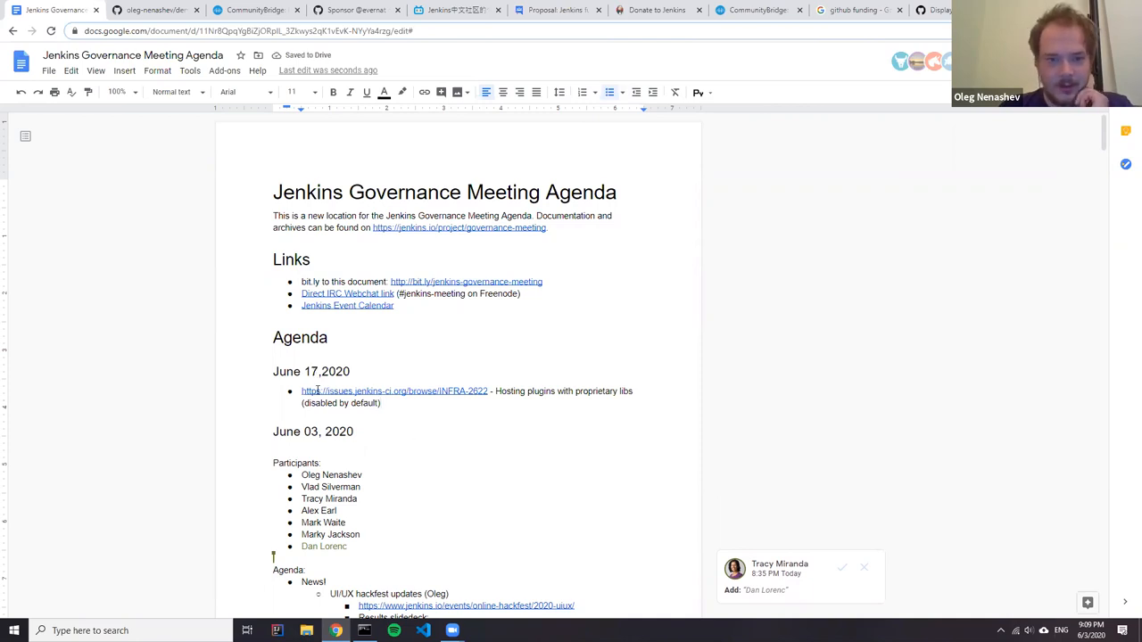
pyautogui.click(420, 391)
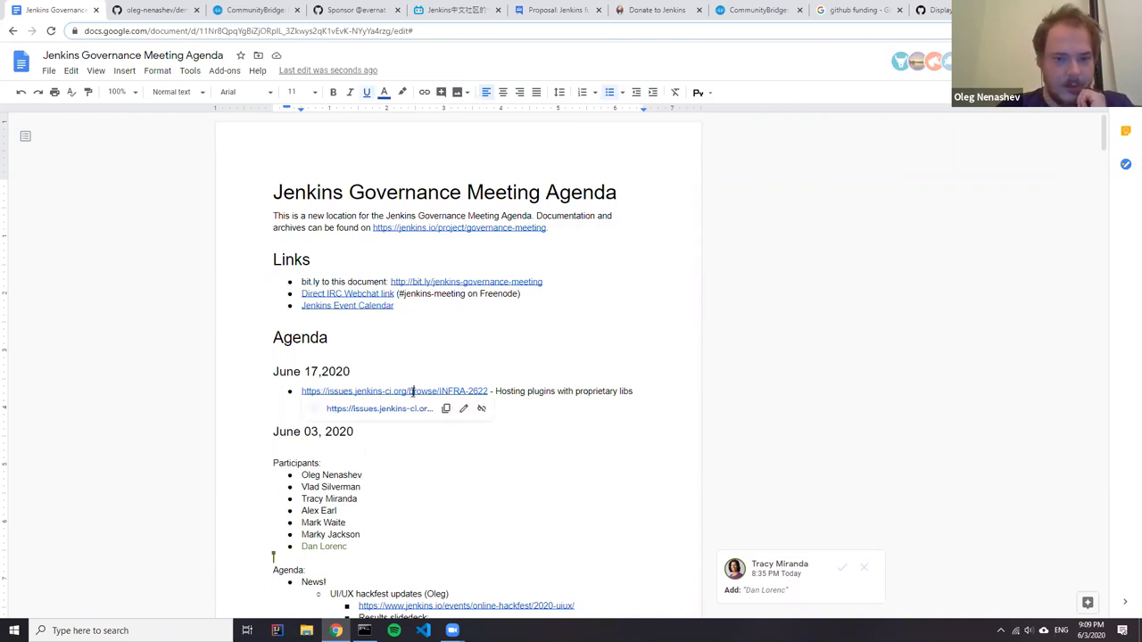
pyautogui.click(414, 391)
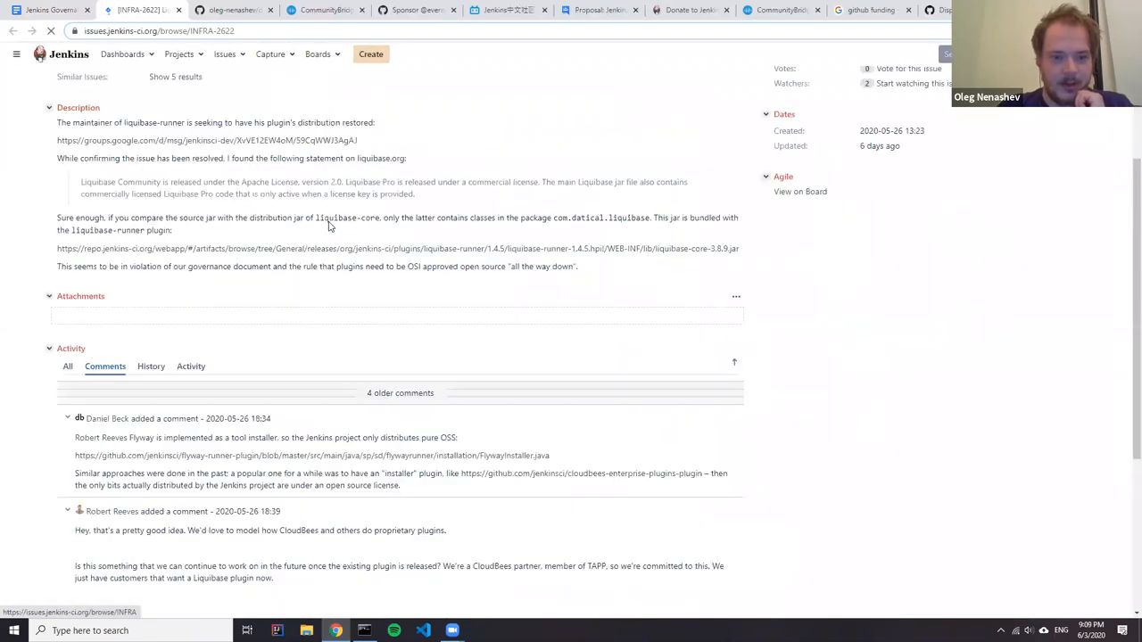
# Step: Scroll through the INFRA-2622 comments, then return to the agenda document
pyautogui.scroll(-3)
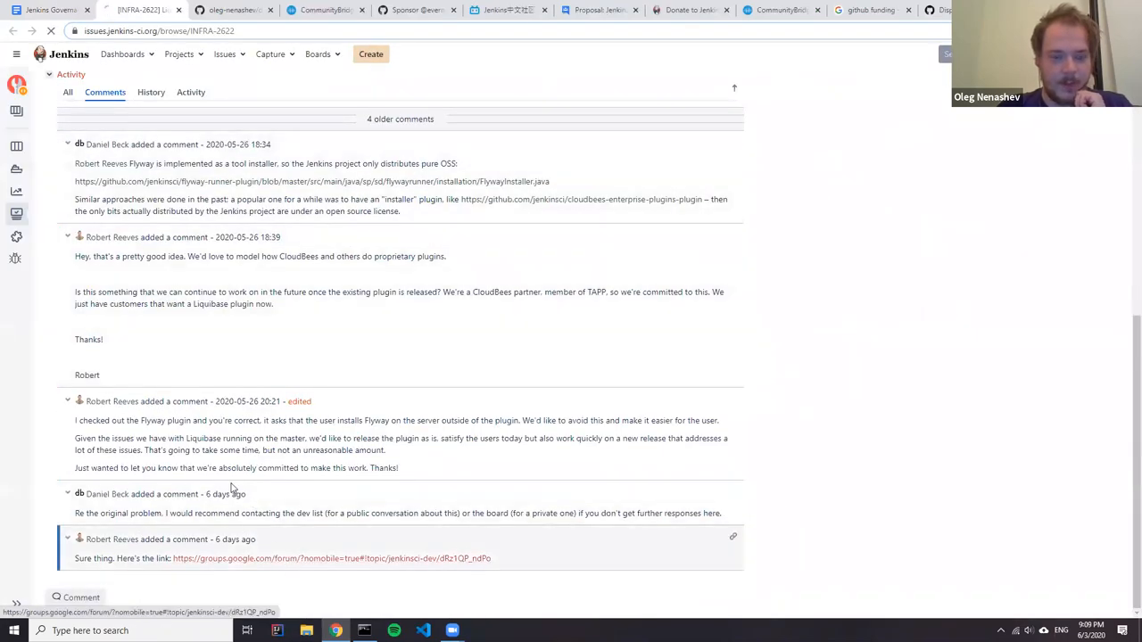
pyautogui.click(333, 557)
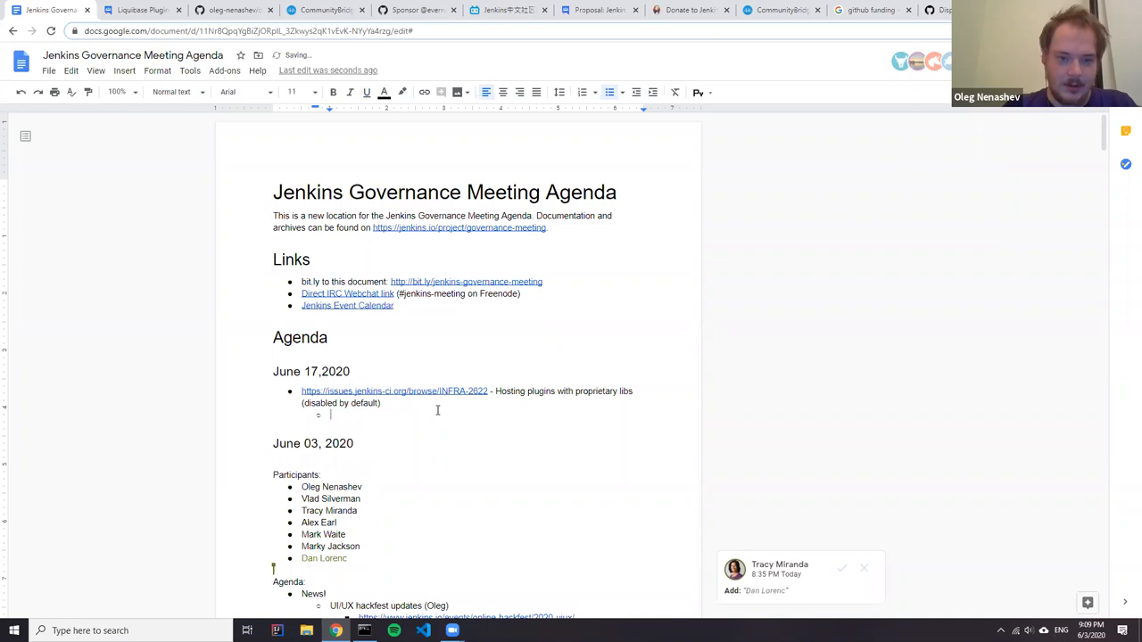
# Step: Add the jenkinsci-dev Google Groups link as a sub-bullet and a 'News!' bullet
pyautogui.write('https://groups.google.com/forum/?nomobile=true#!topic/jenkinsci-dev/dRz1QP_ndPo')
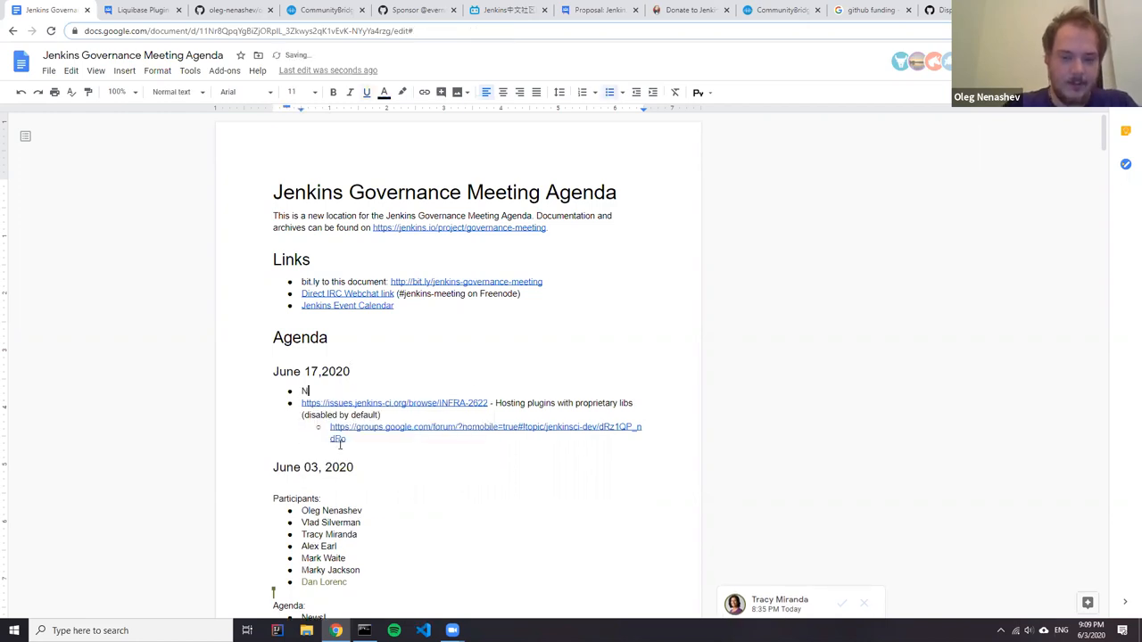
pyautogui.write('ews!')
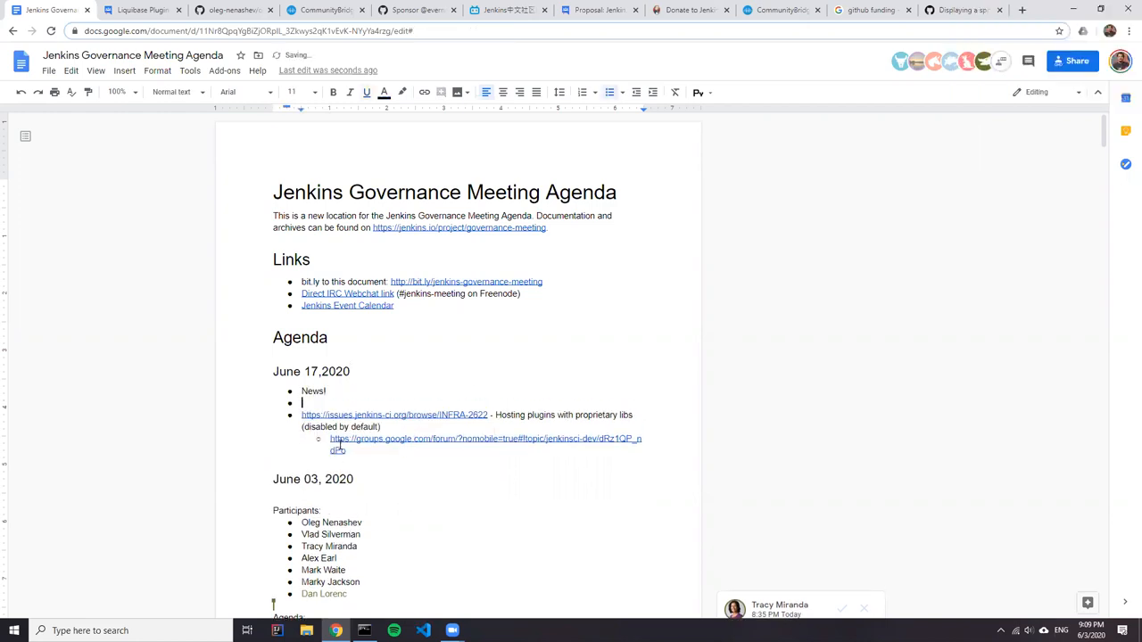